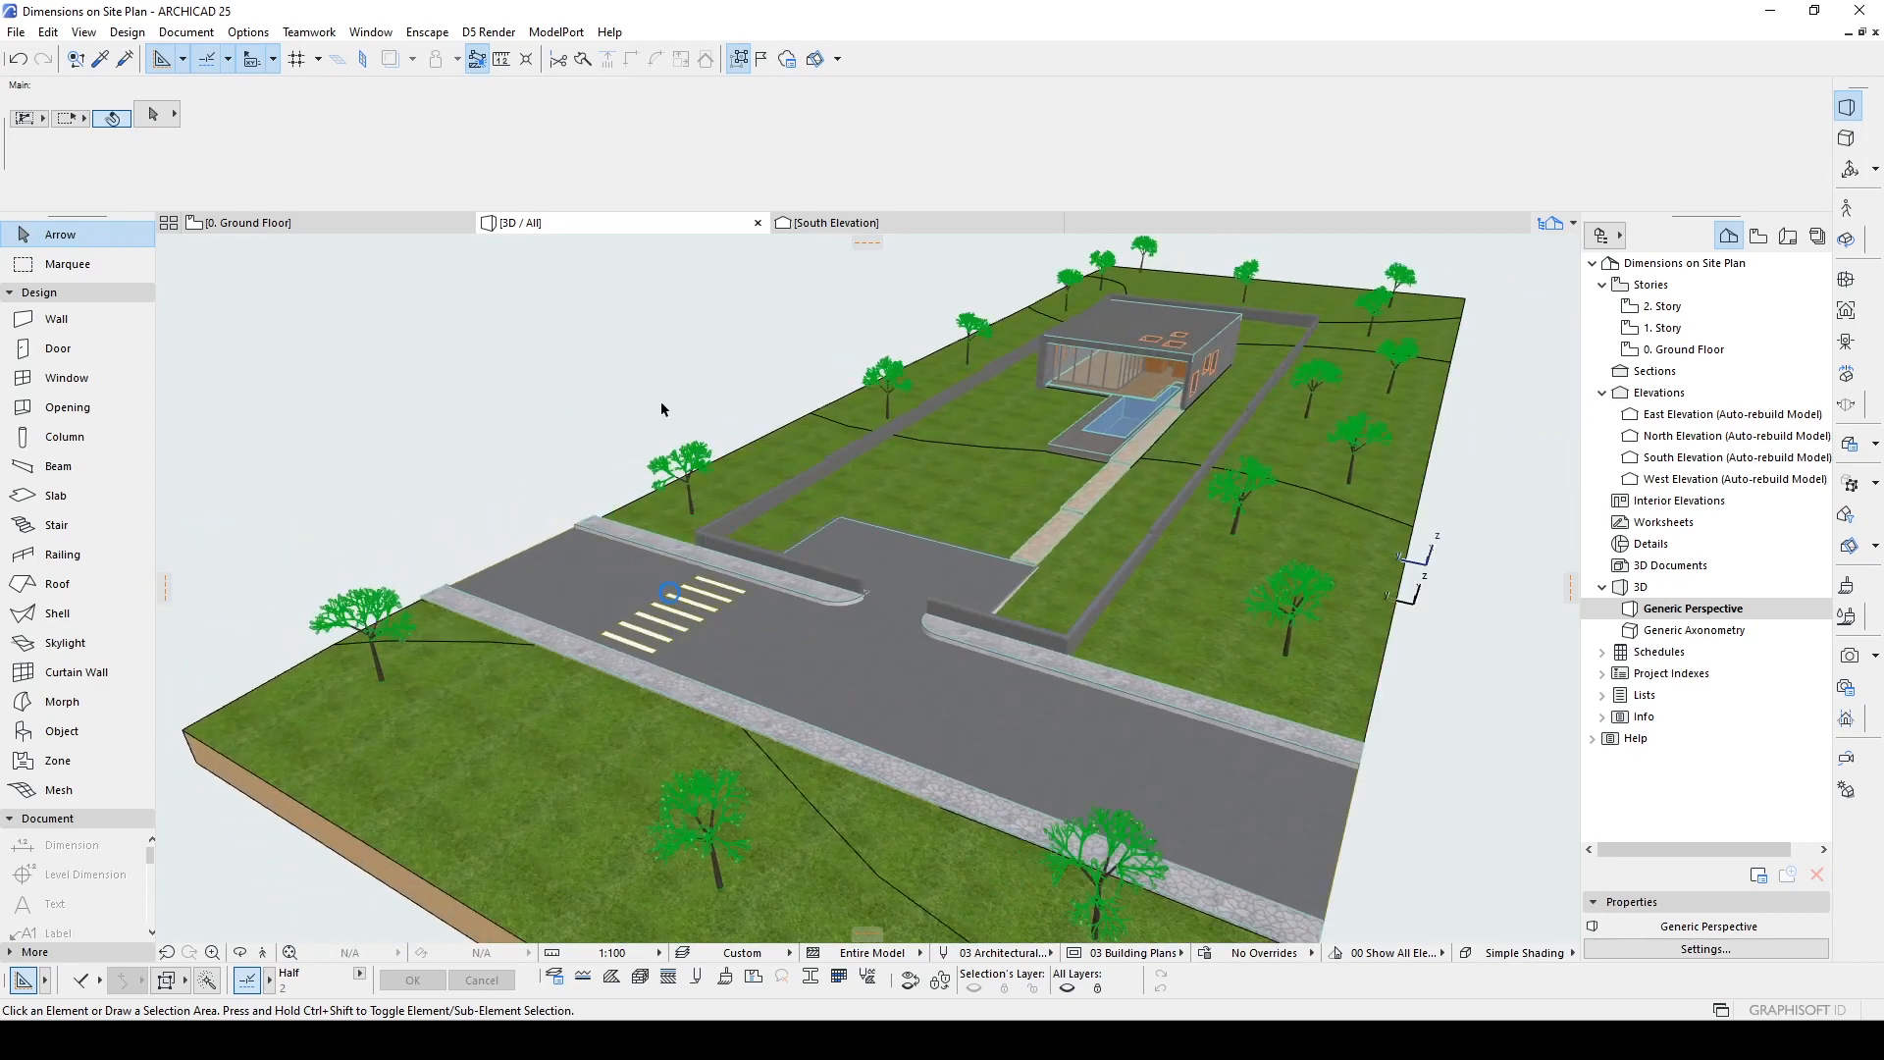
{"action": "mouse_move", "coordinate": [848, 555]}
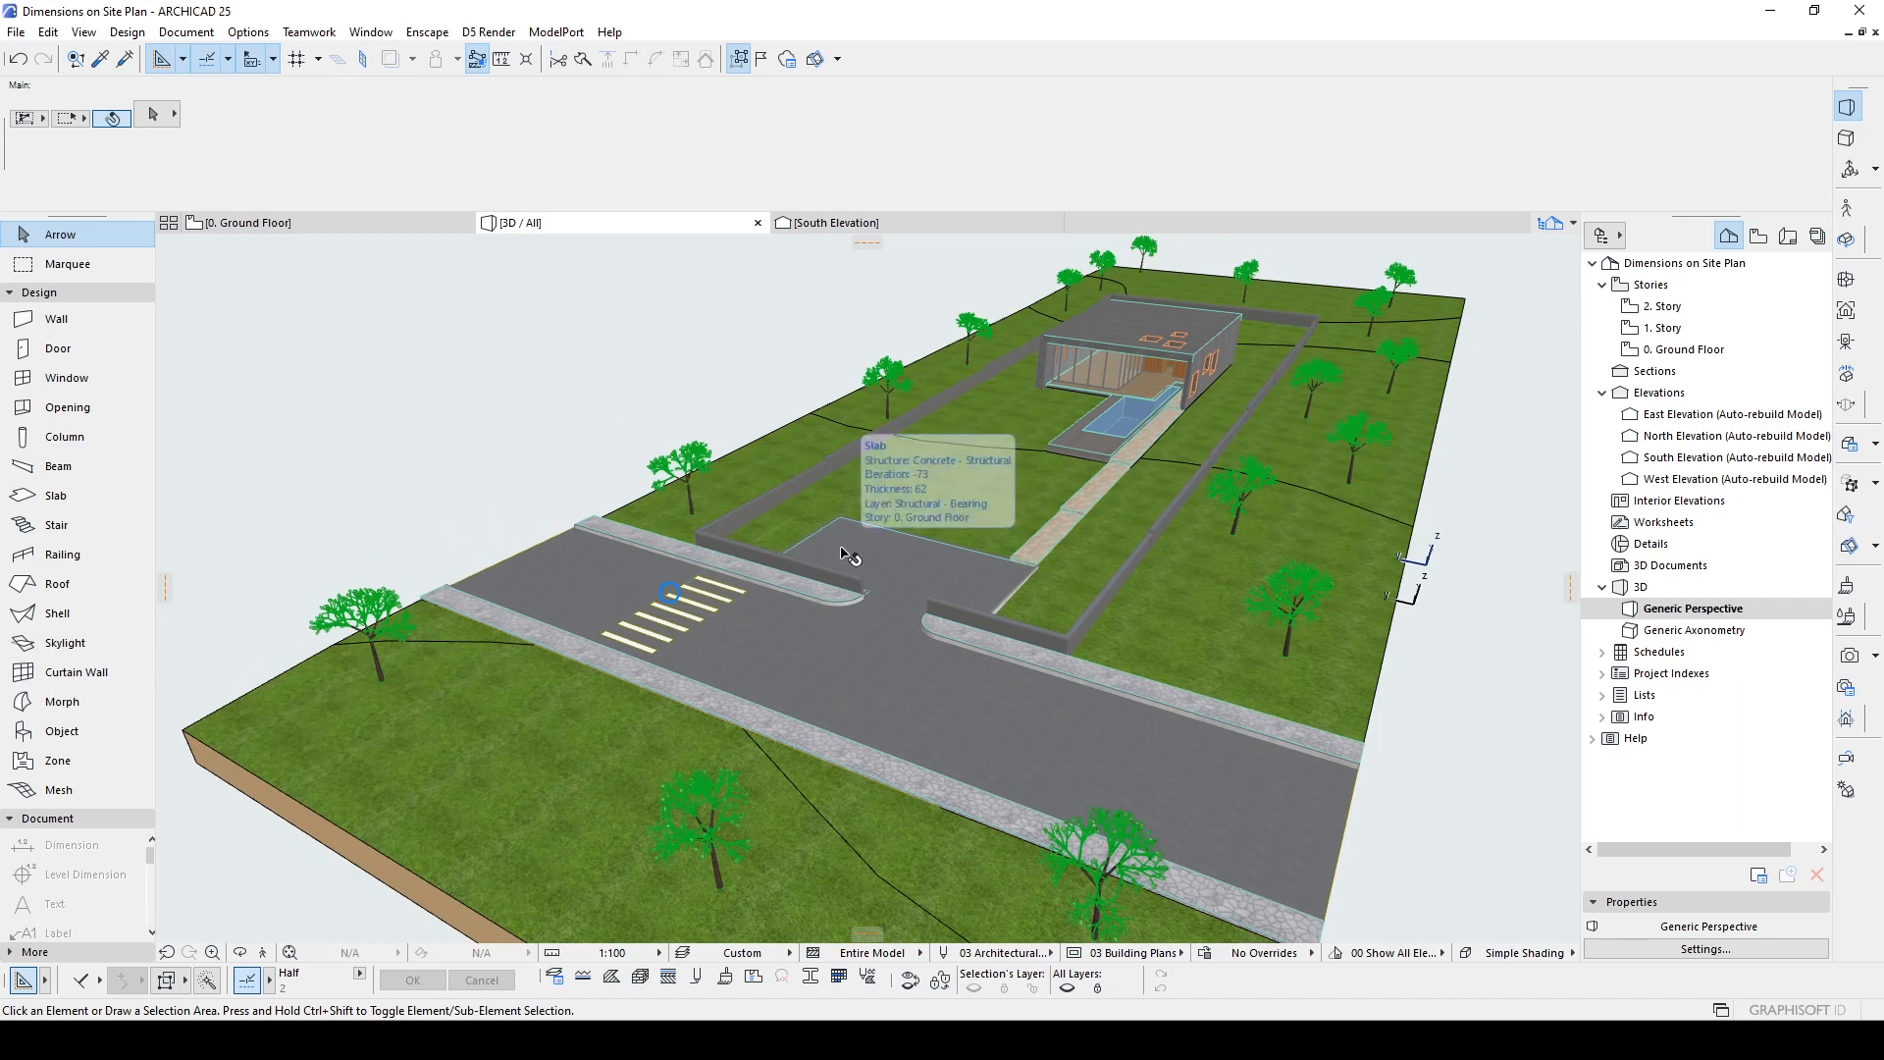
{"action": "mouse_move", "coordinate": [1680, 349]}
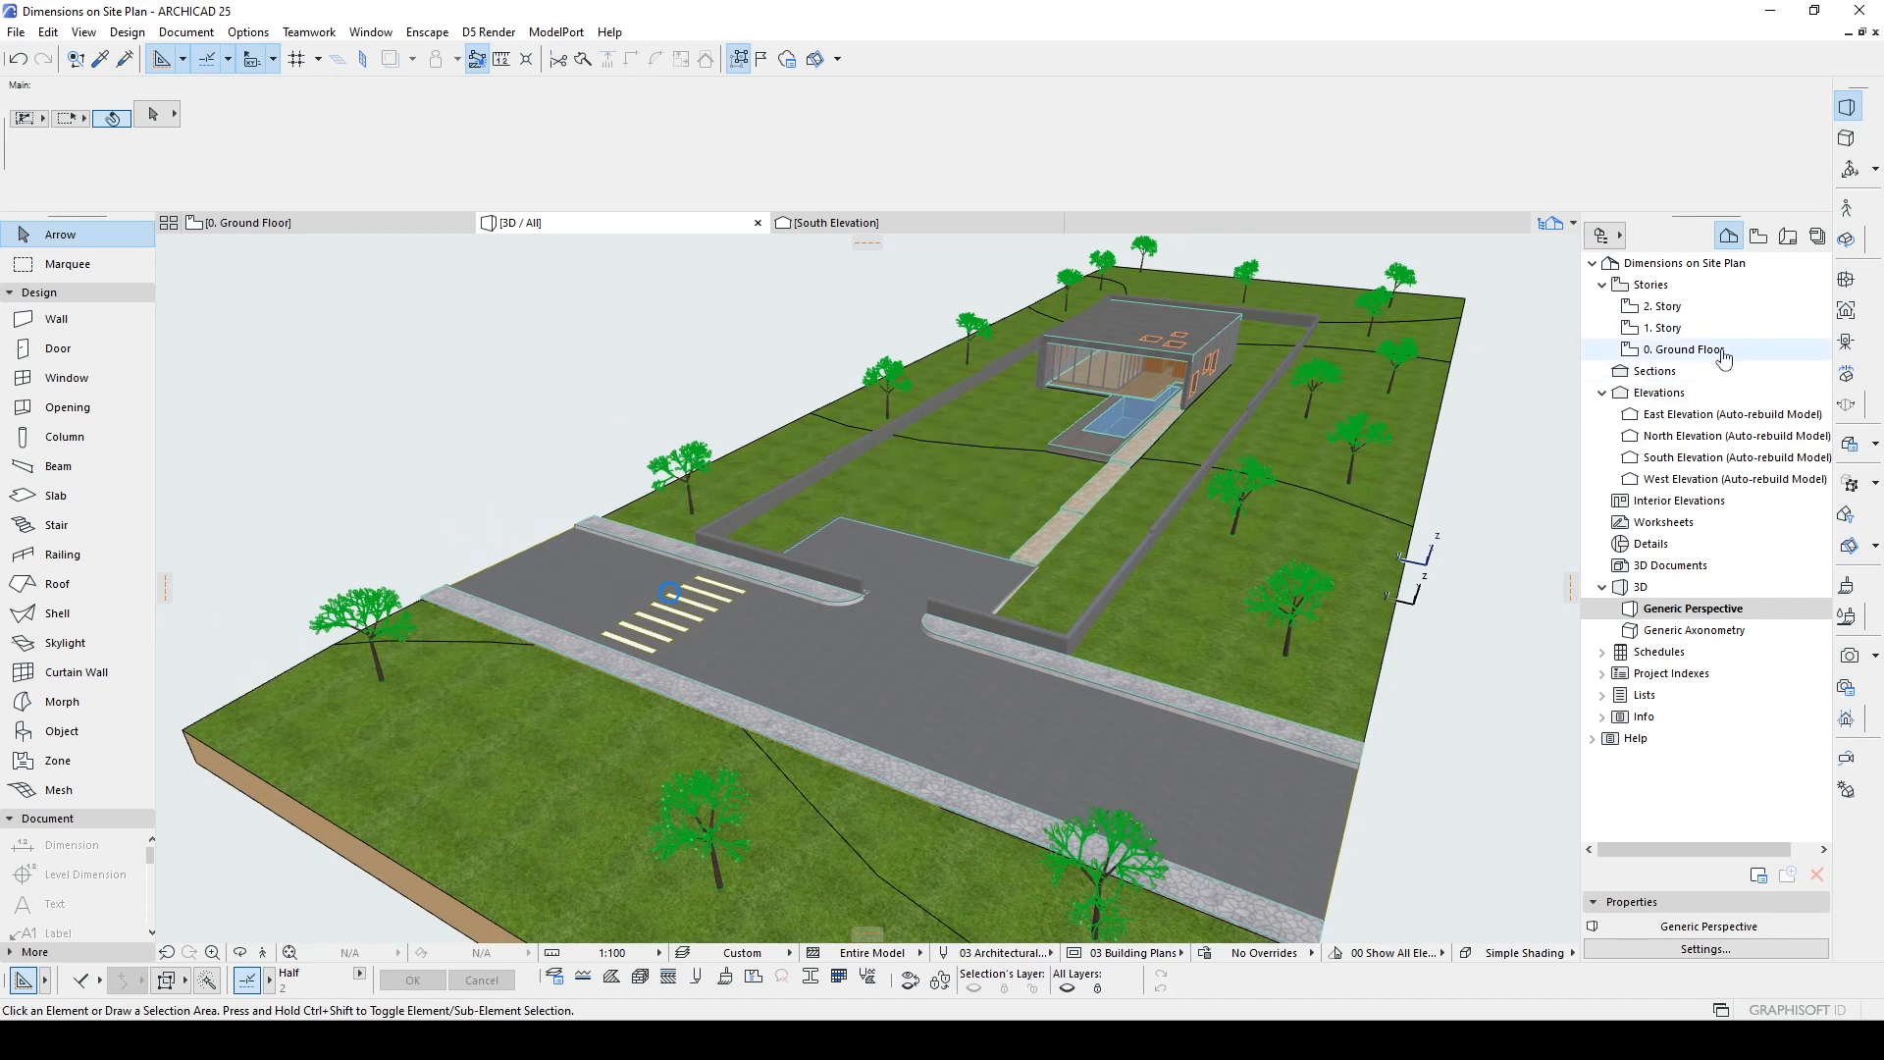
Step: Open the 0. Ground Floor story, then the A.01.1 Ground Floor layout from the Layout Book
{"action": "left_click", "coordinate": [1666, 328]}
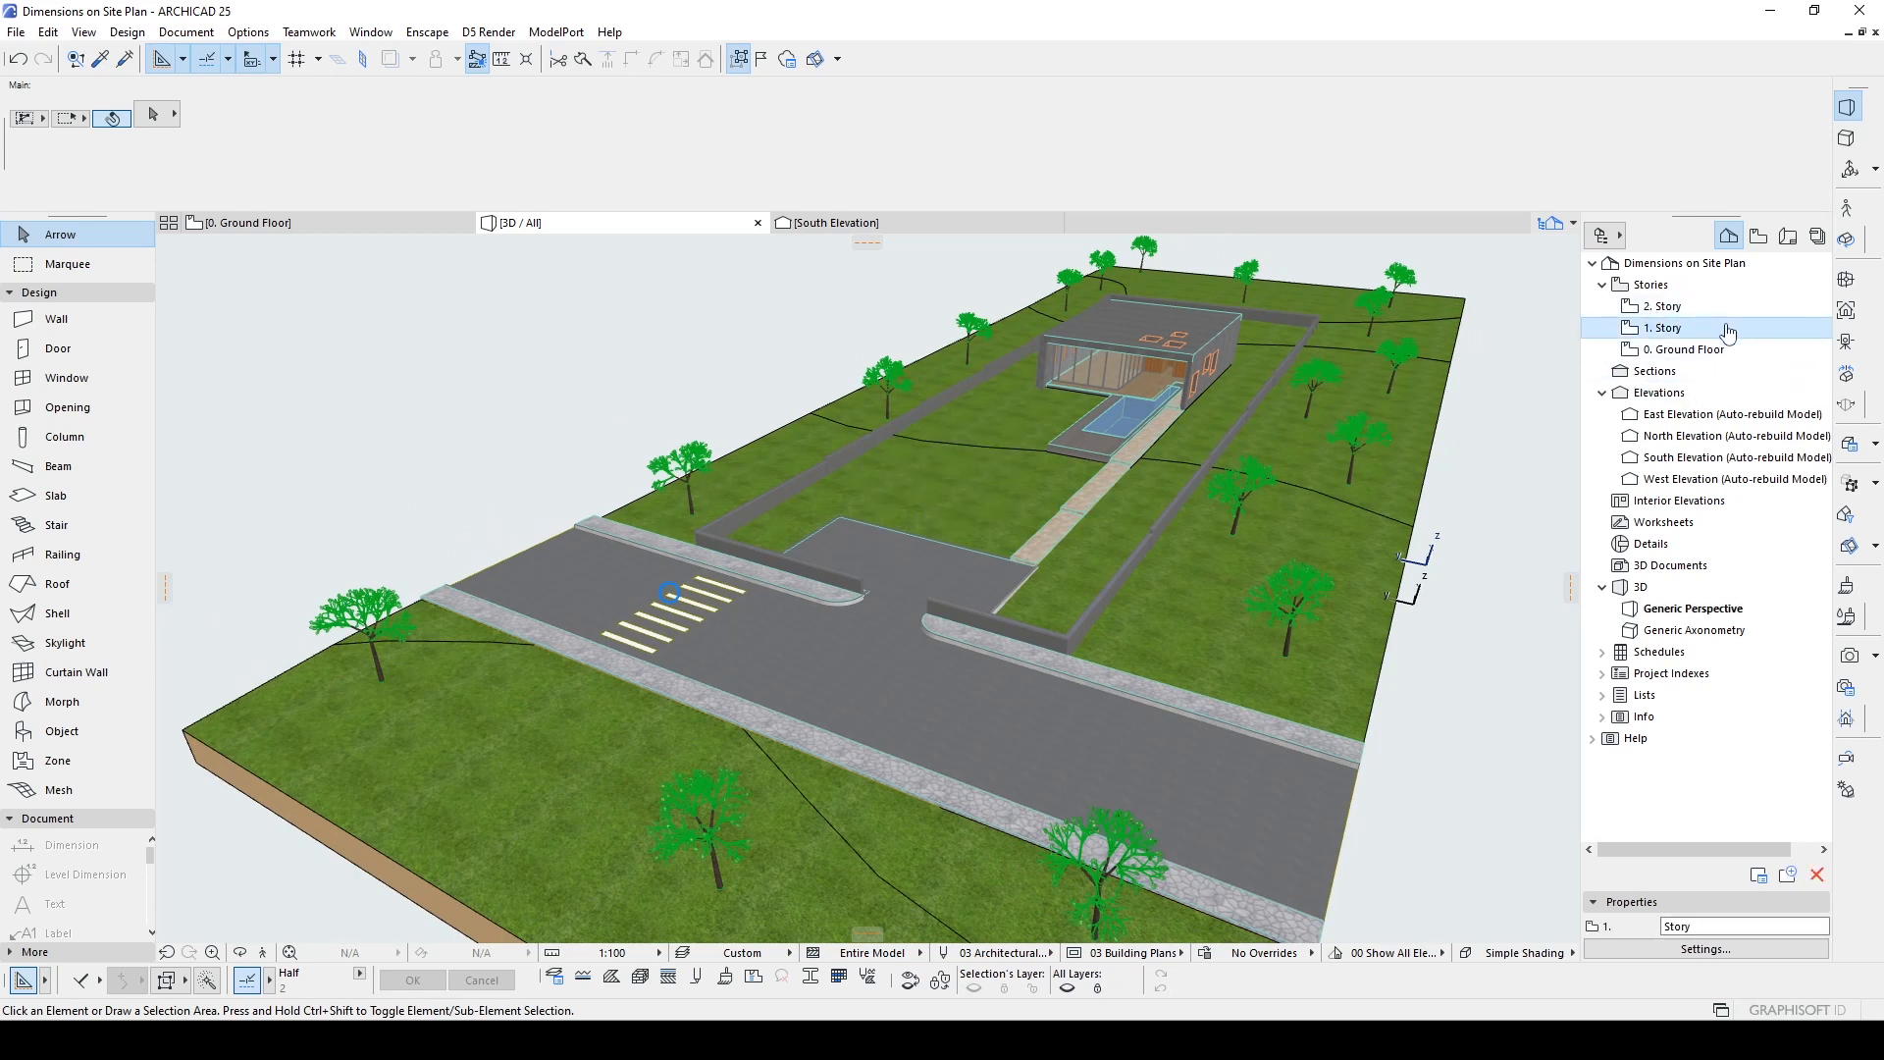
{"action": "double_click", "coordinate": [1680, 350]}
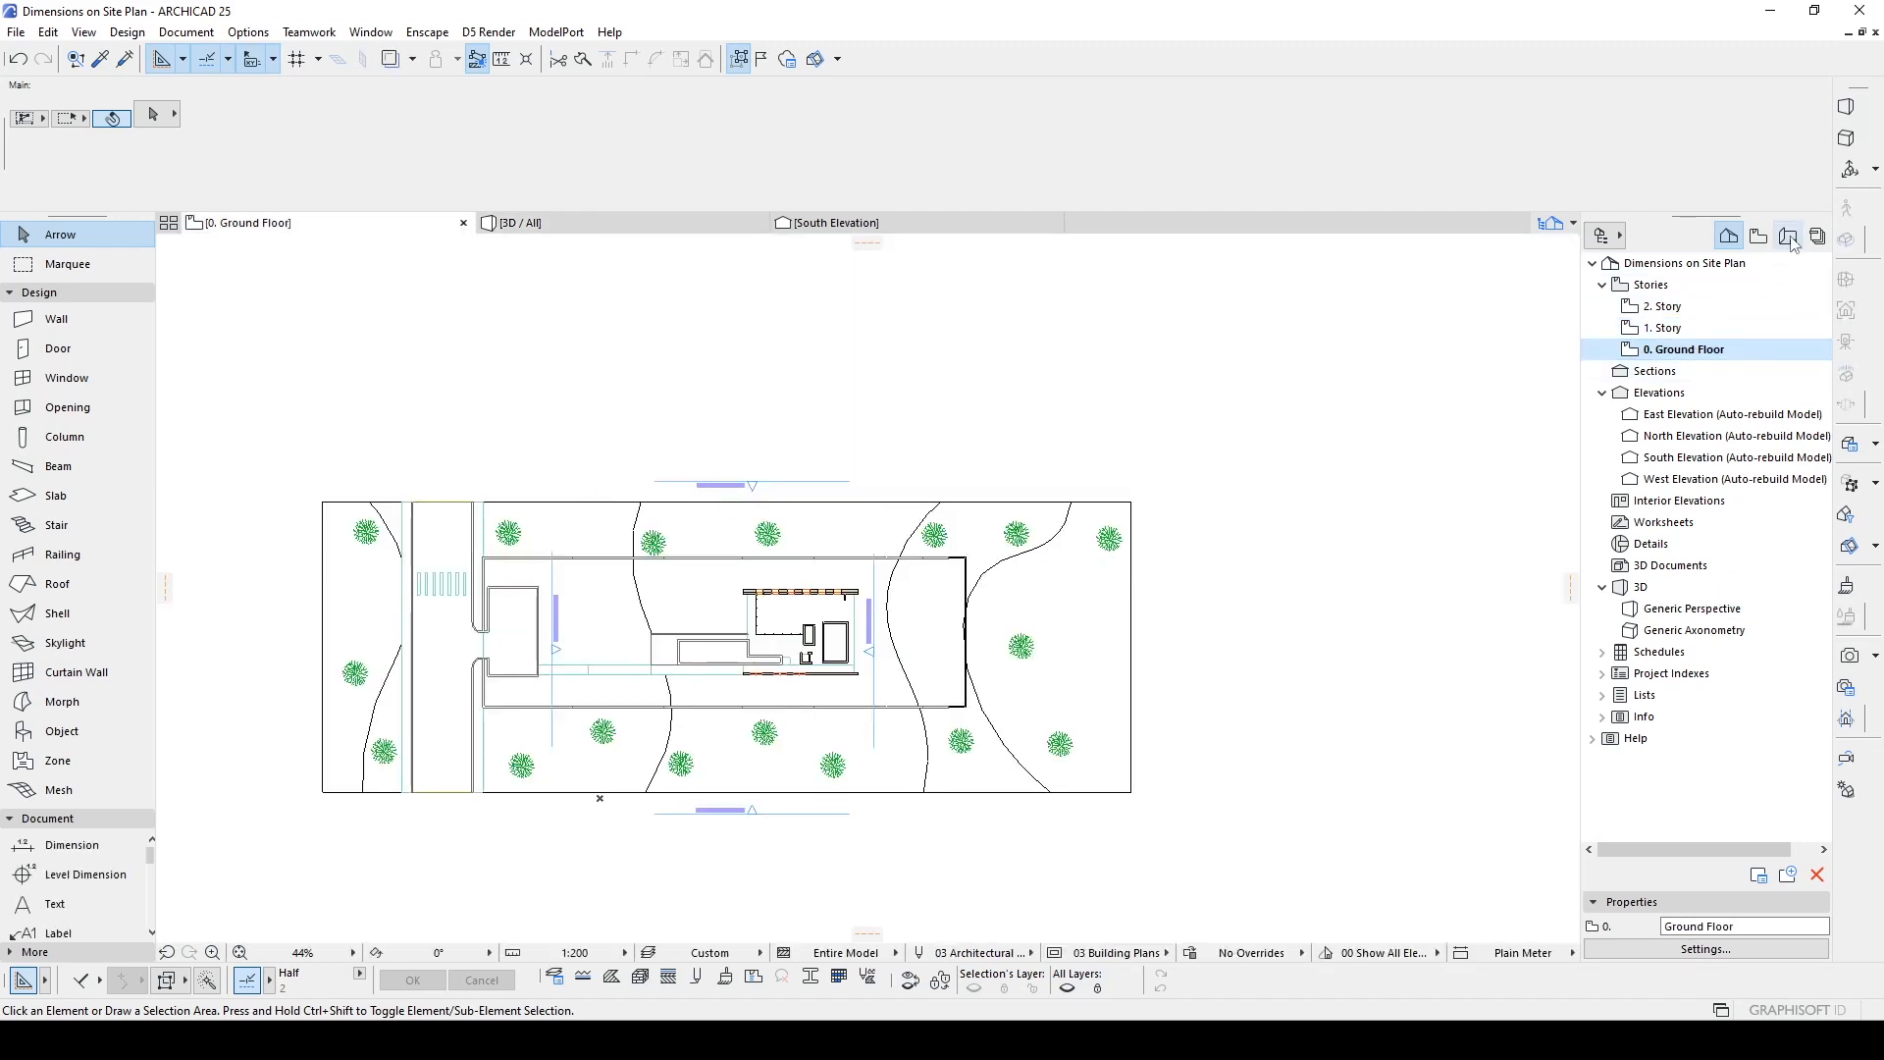
{"action": "left_click", "coordinate": [1786, 236]}
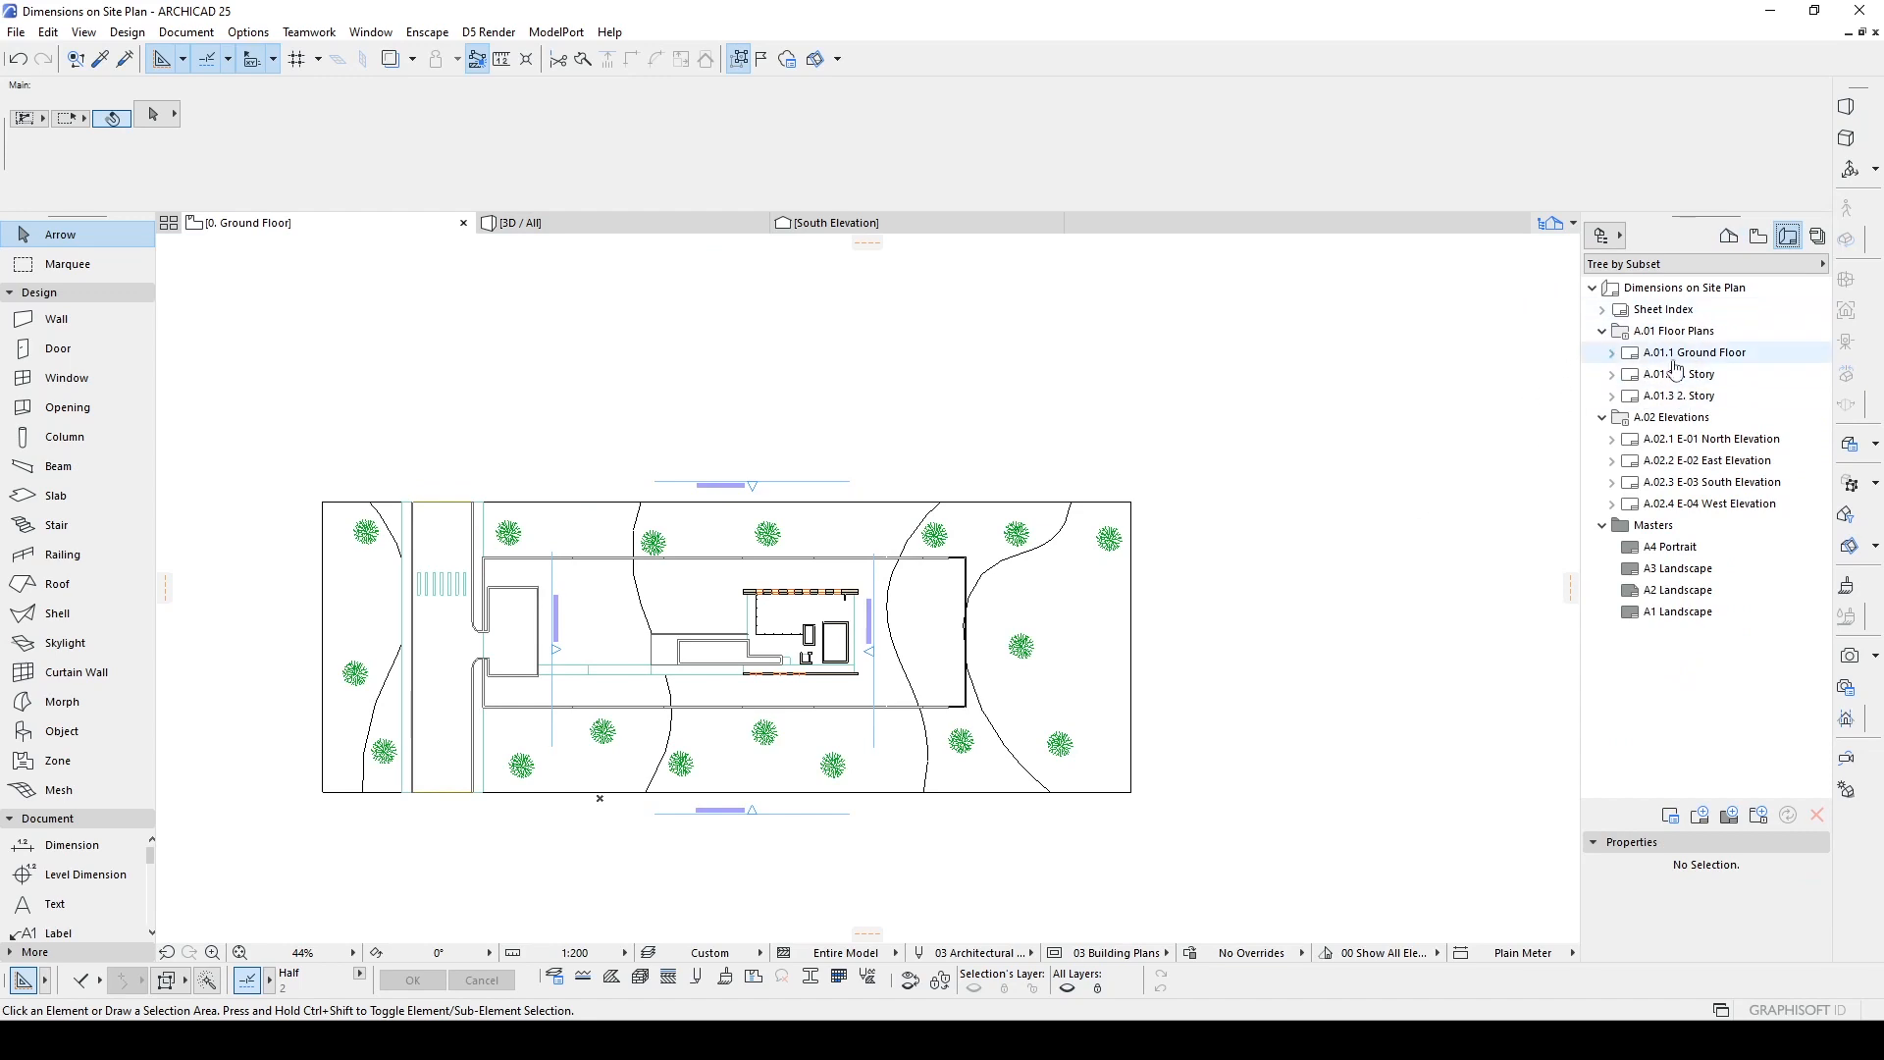
{"action": "double_click", "coordinate": [1697, 352]}
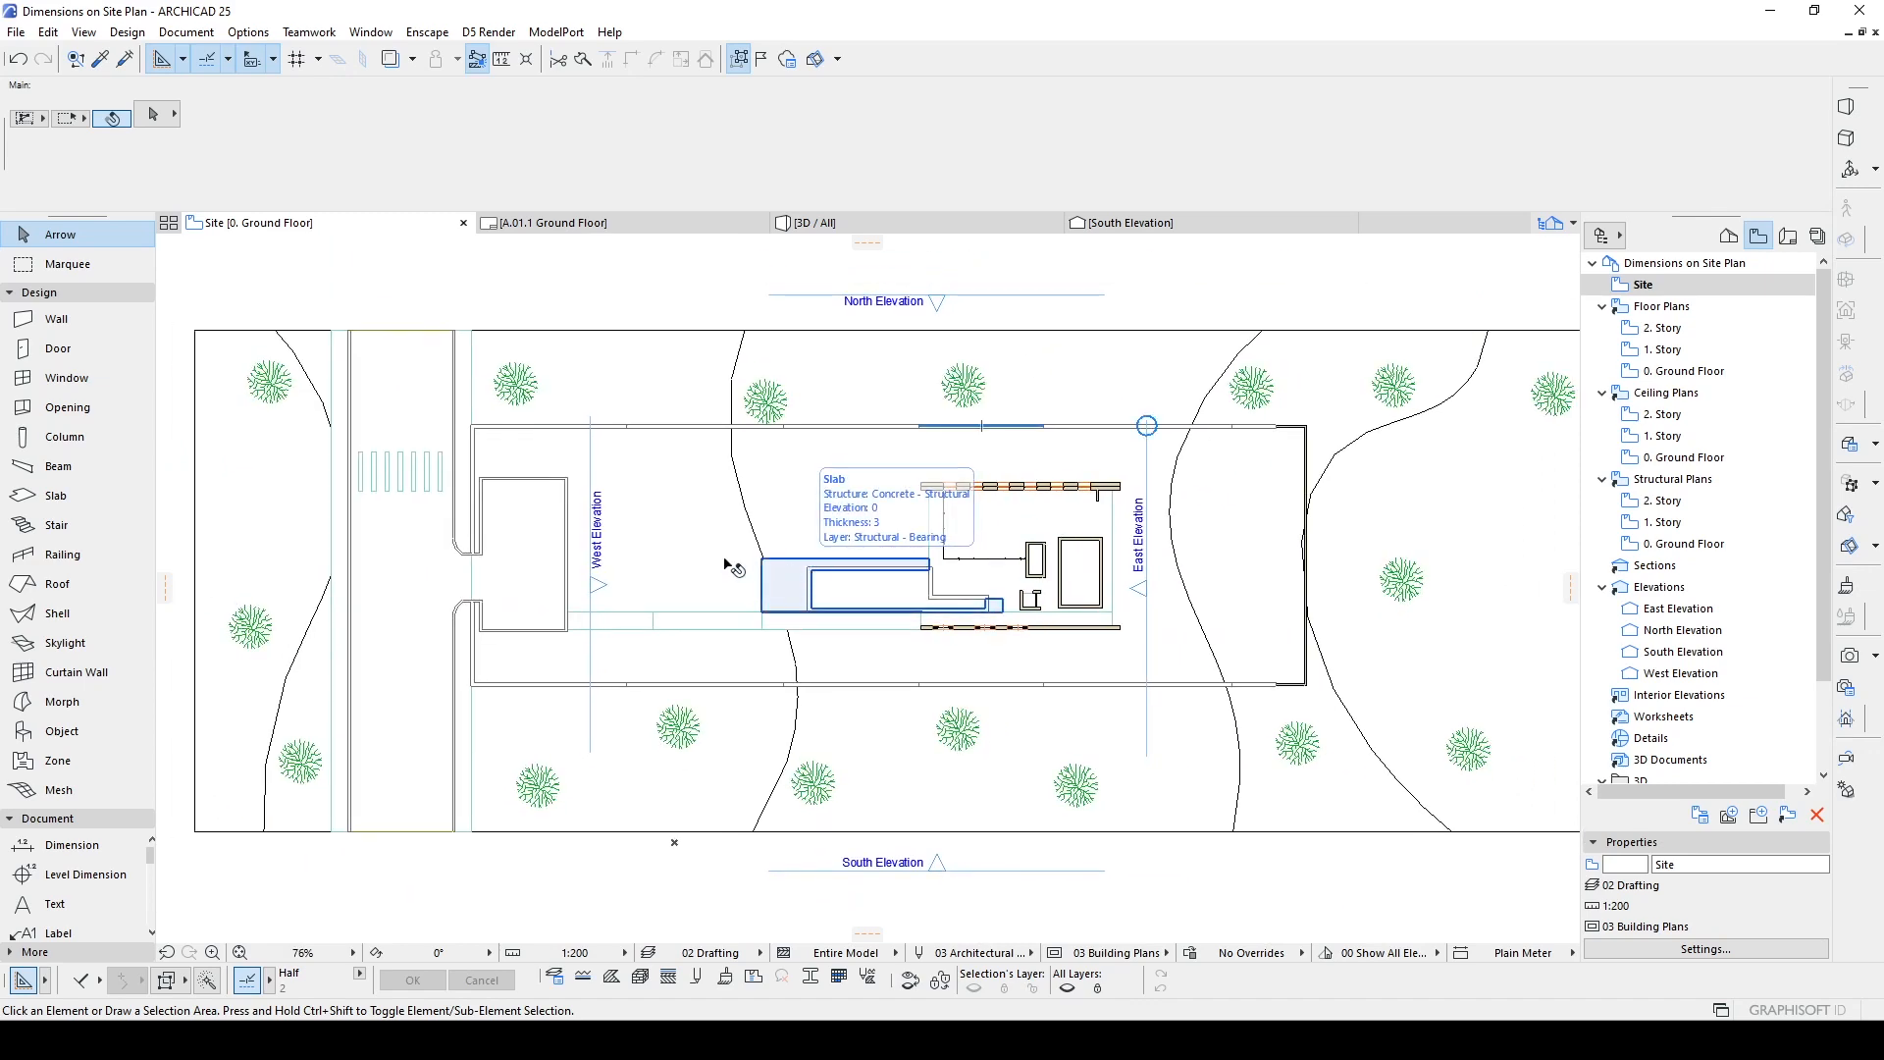
{"action": "scroll", "scroll_direction": "down", "scroll_amount": 3}
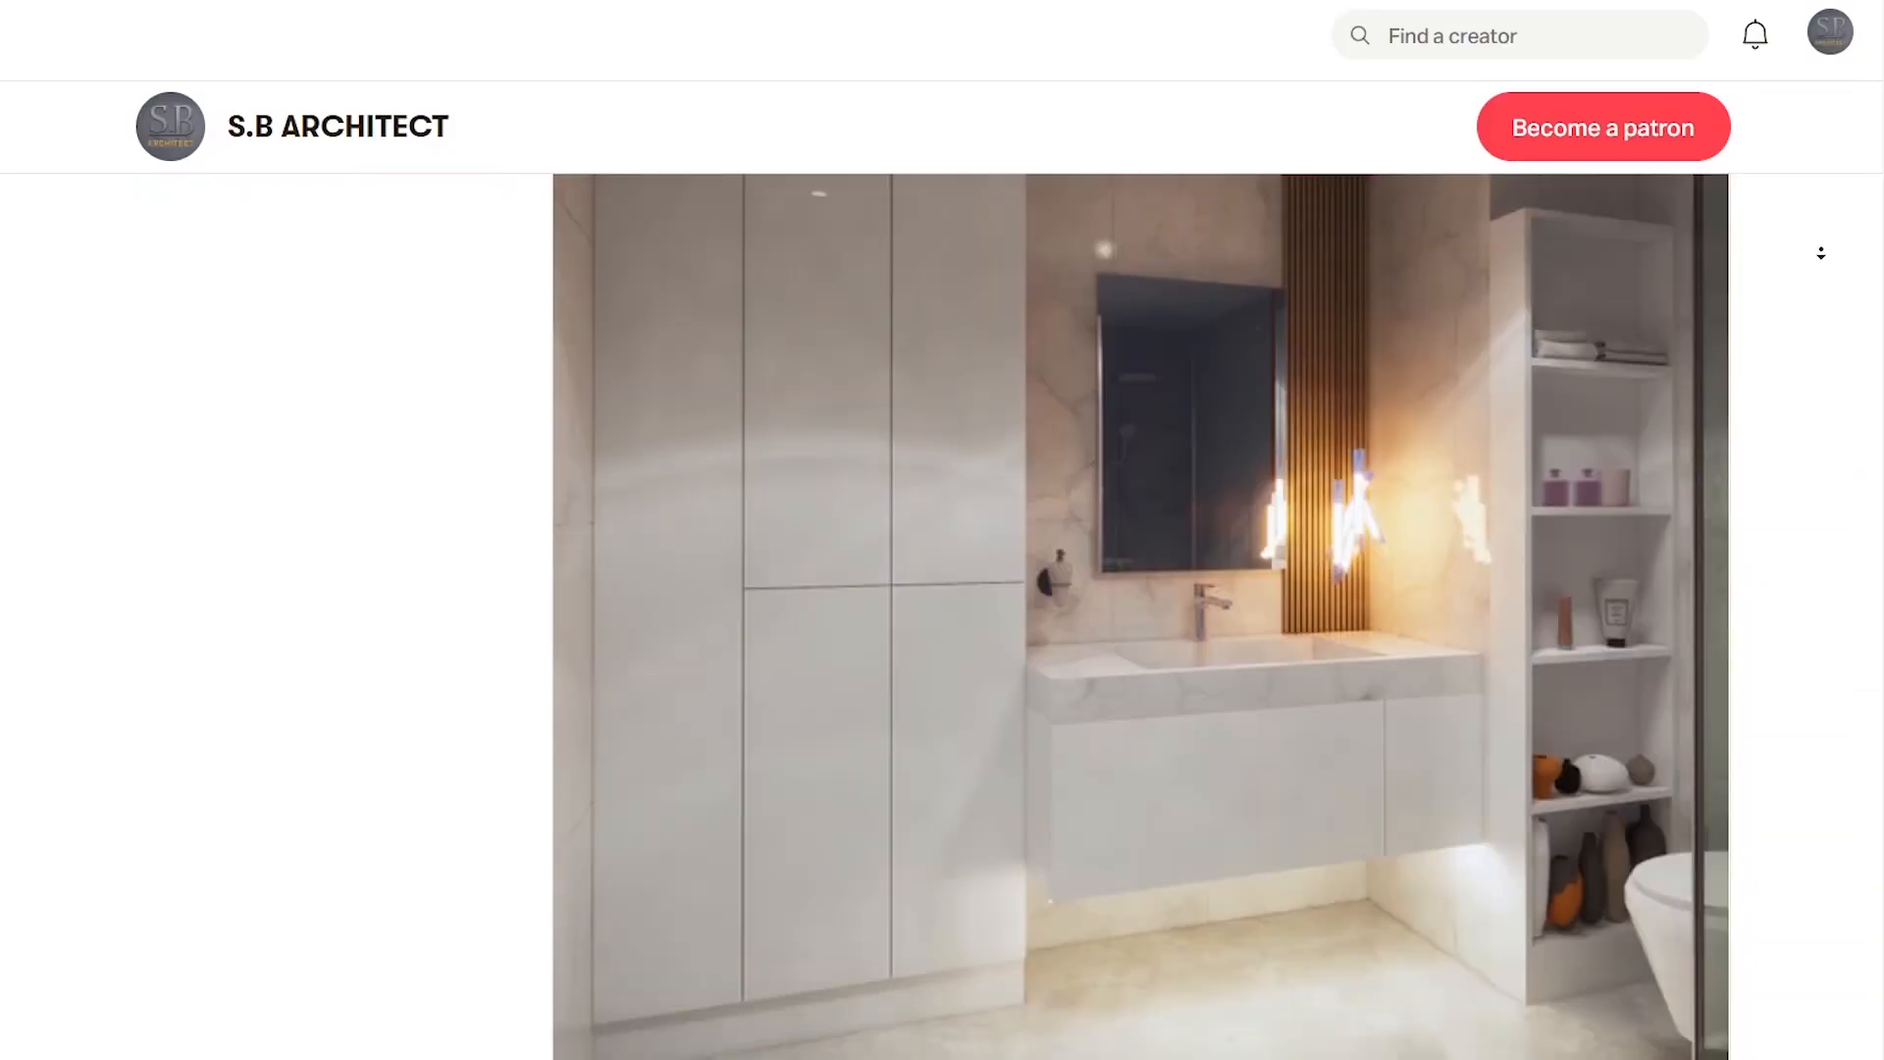
{"action": "scroll", "scroll_direction": "down", "scroll_amount": 3}
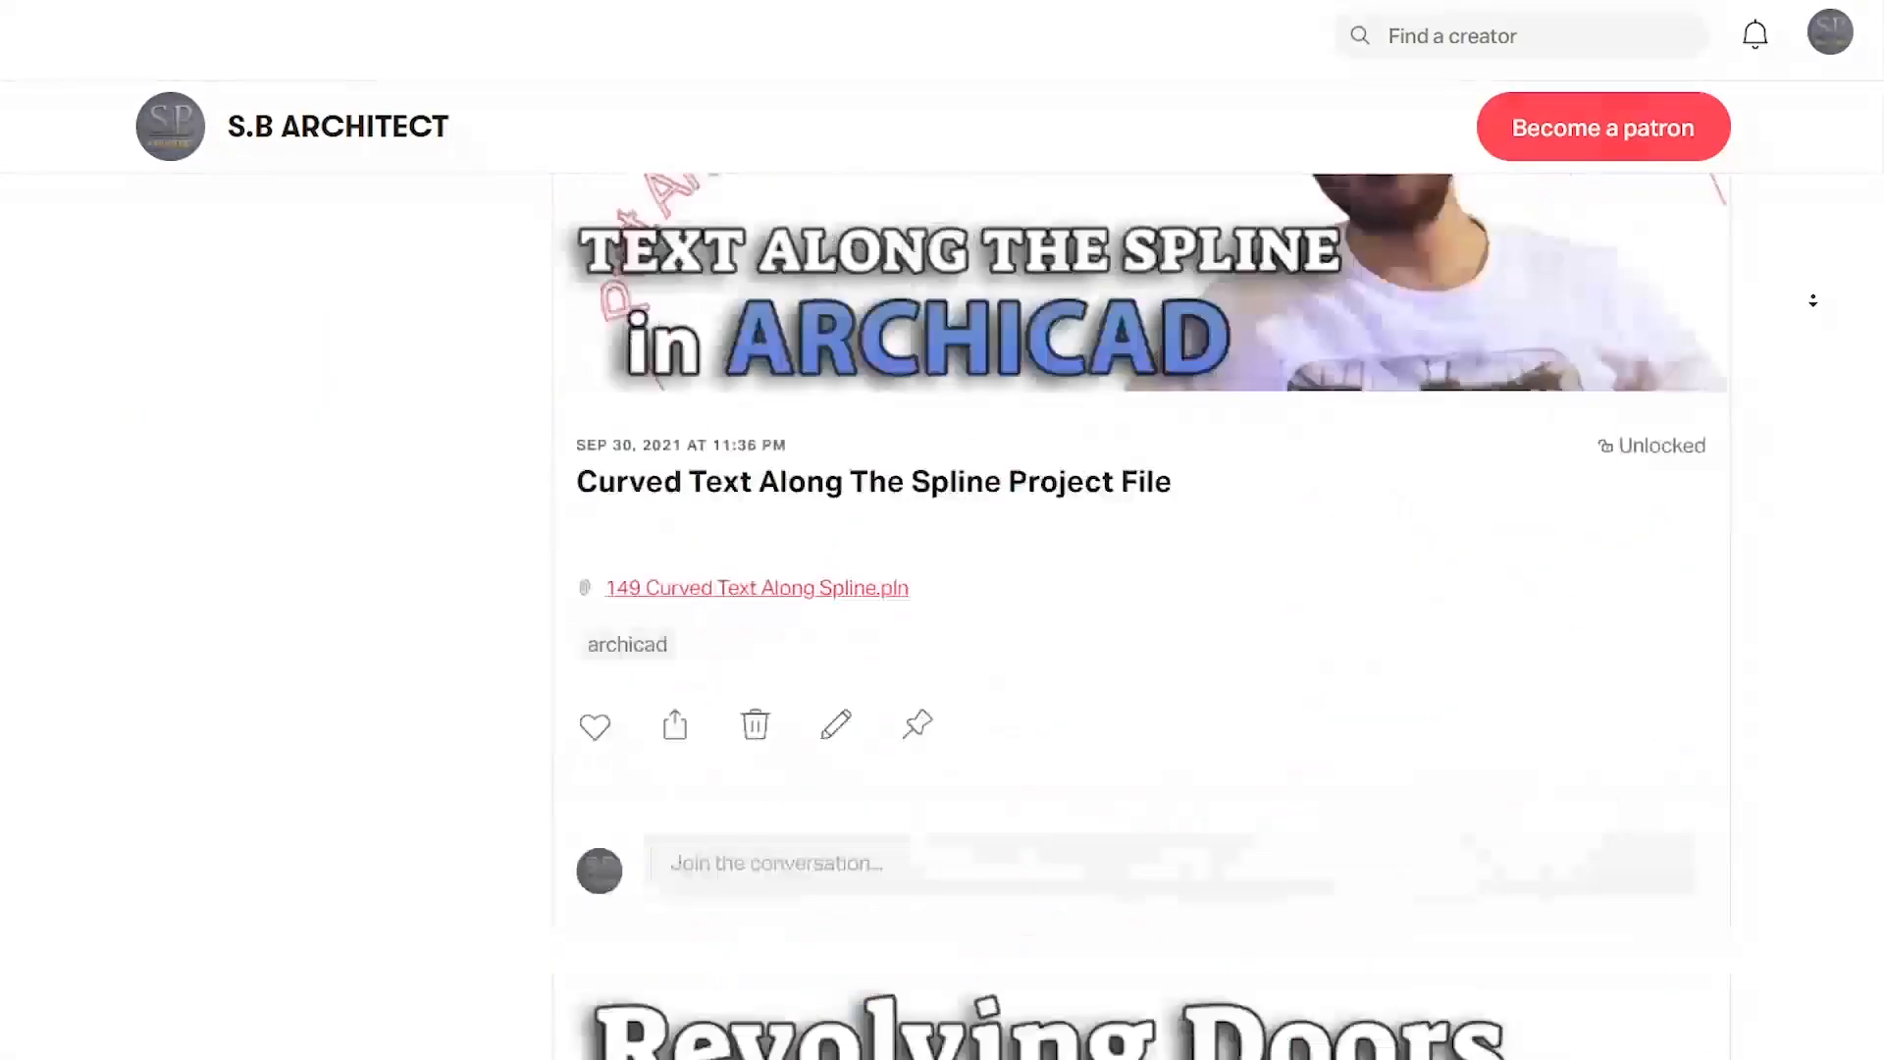
{"action": "scroll", "scroll_direction": "down", "scroll_amount": 3}
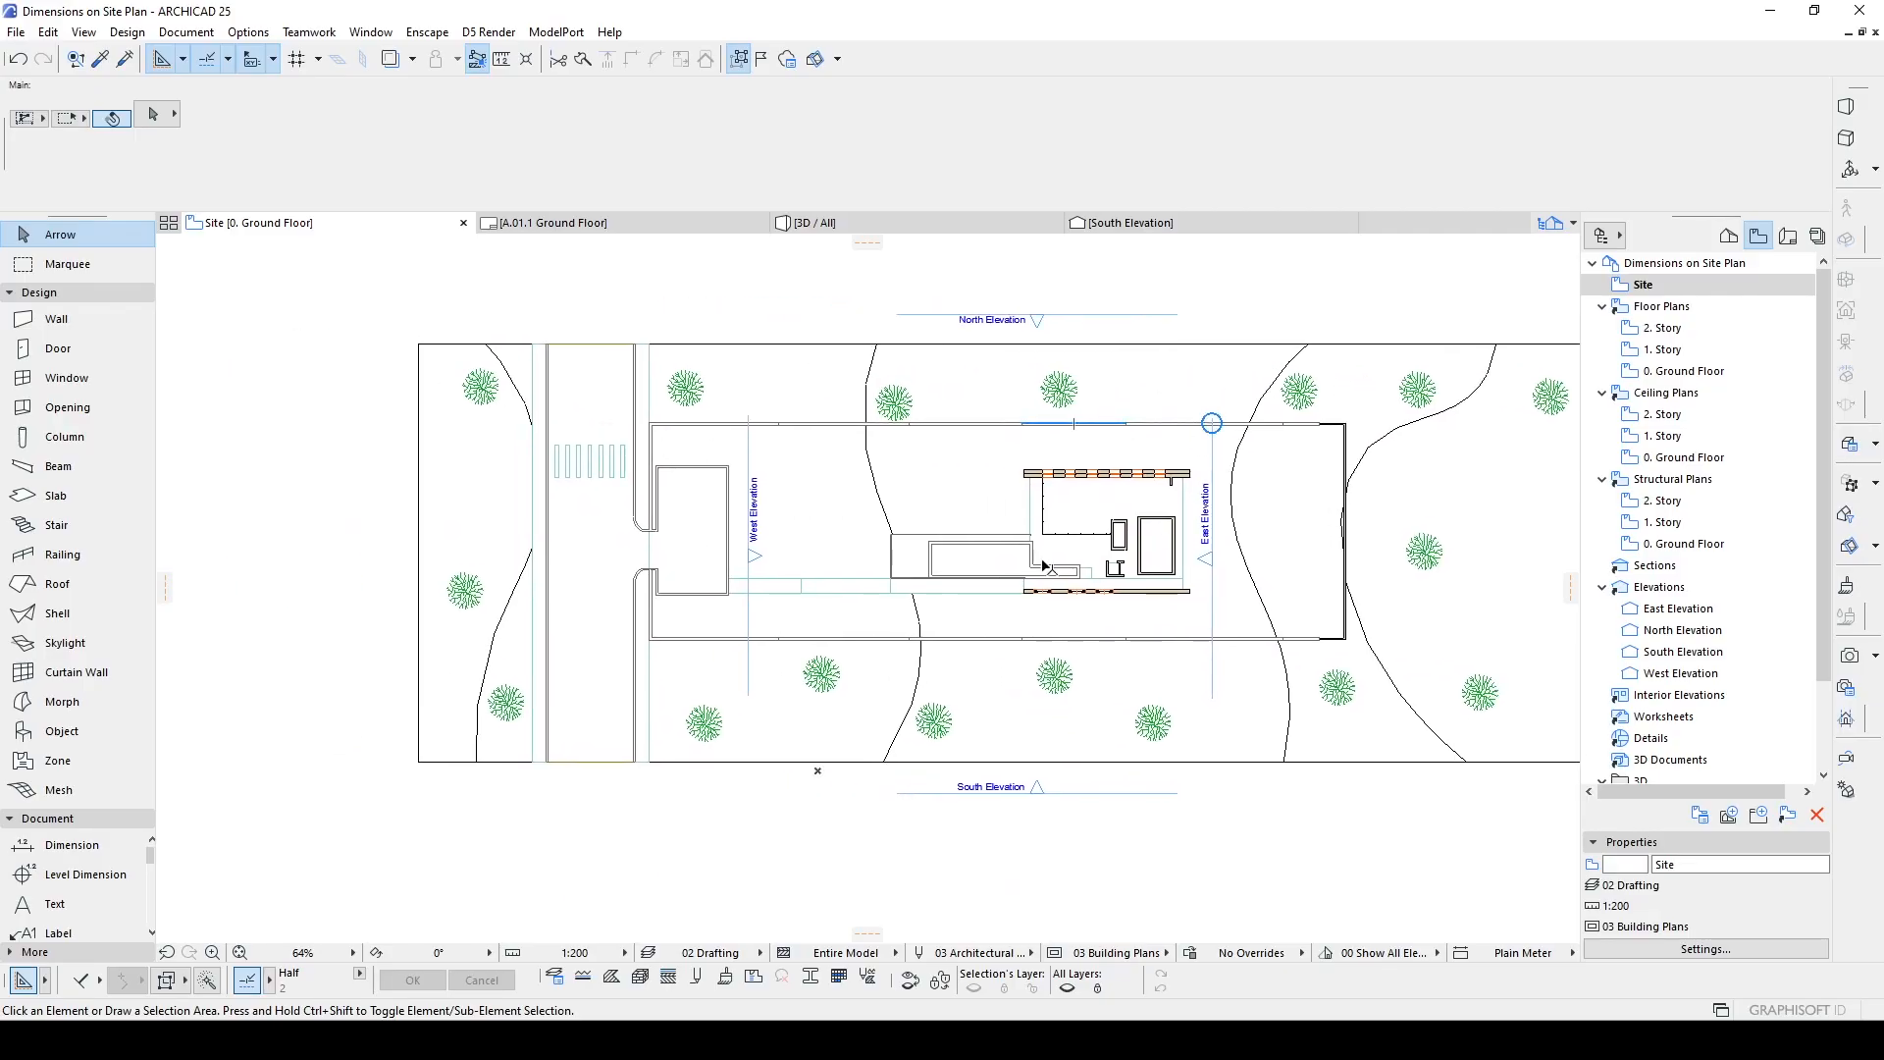
{"action": "mouse_move", "coordinate": [765, 571]}
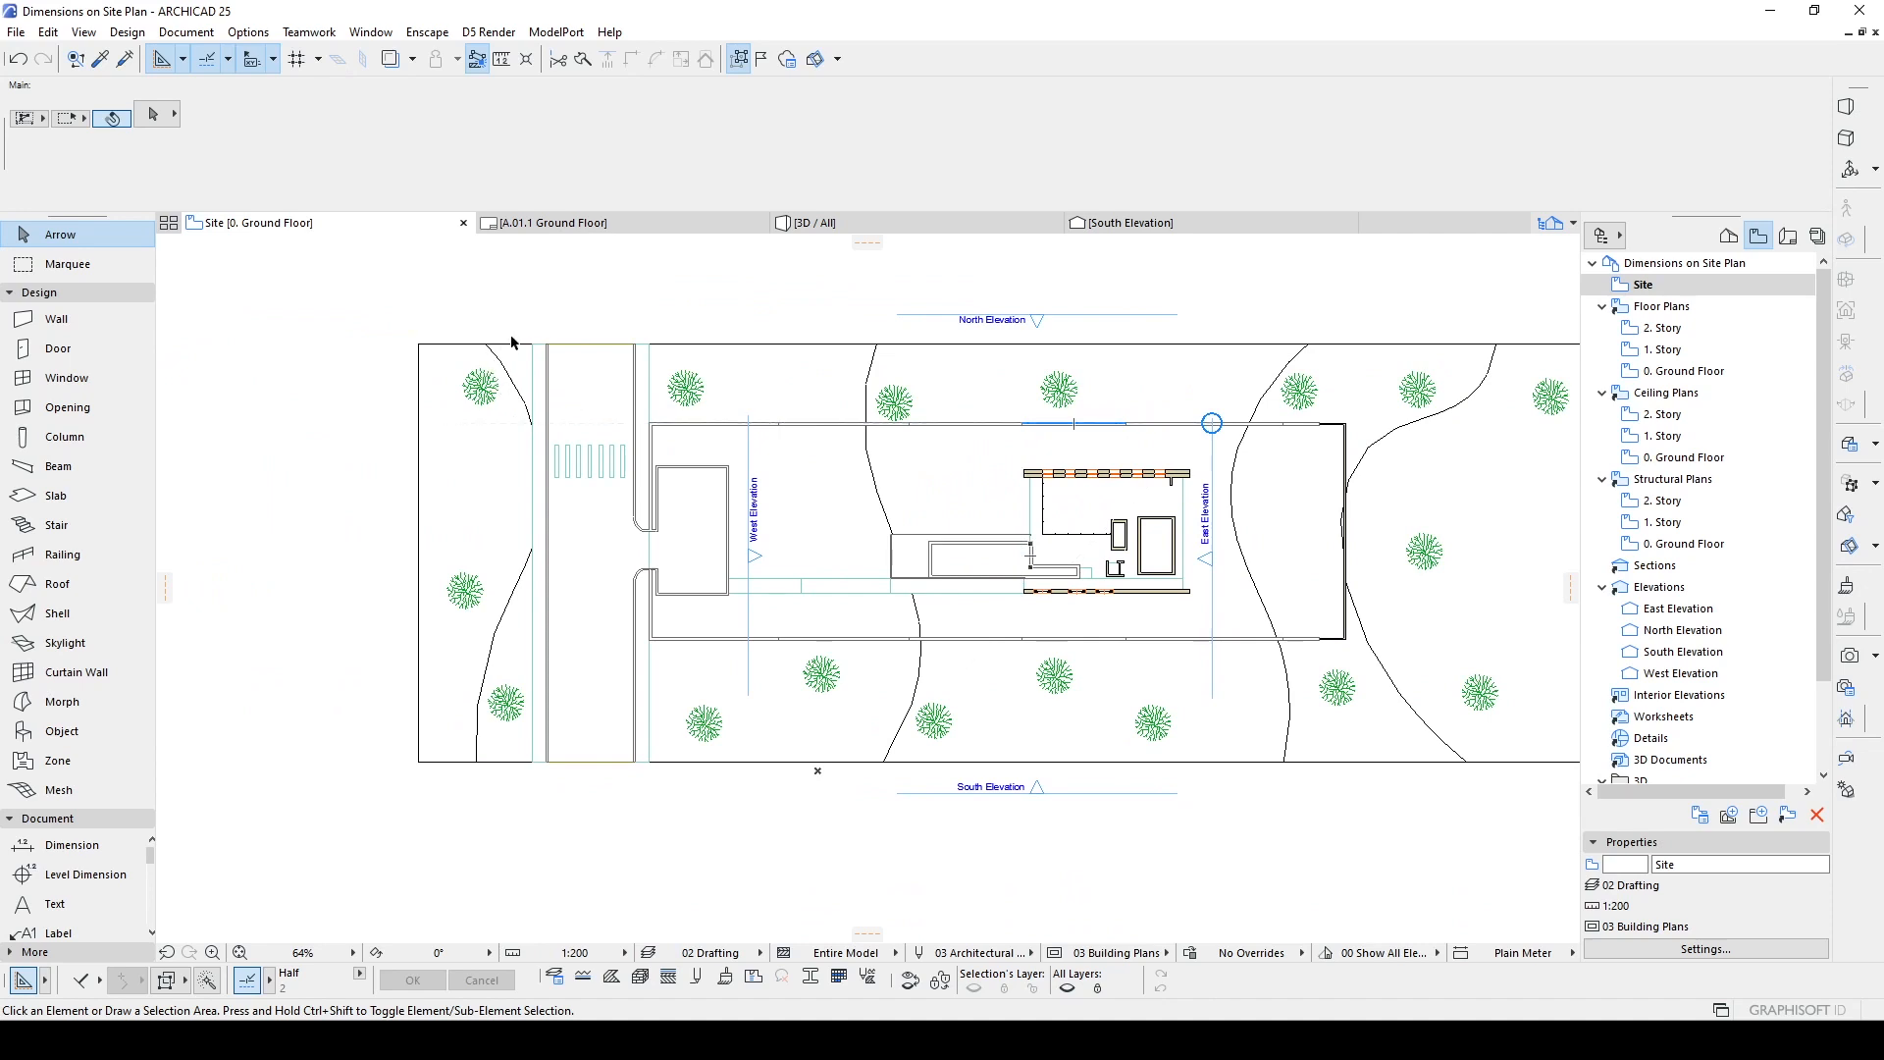
{"action": "mouse_move", "coordinate": [1458, 404]}
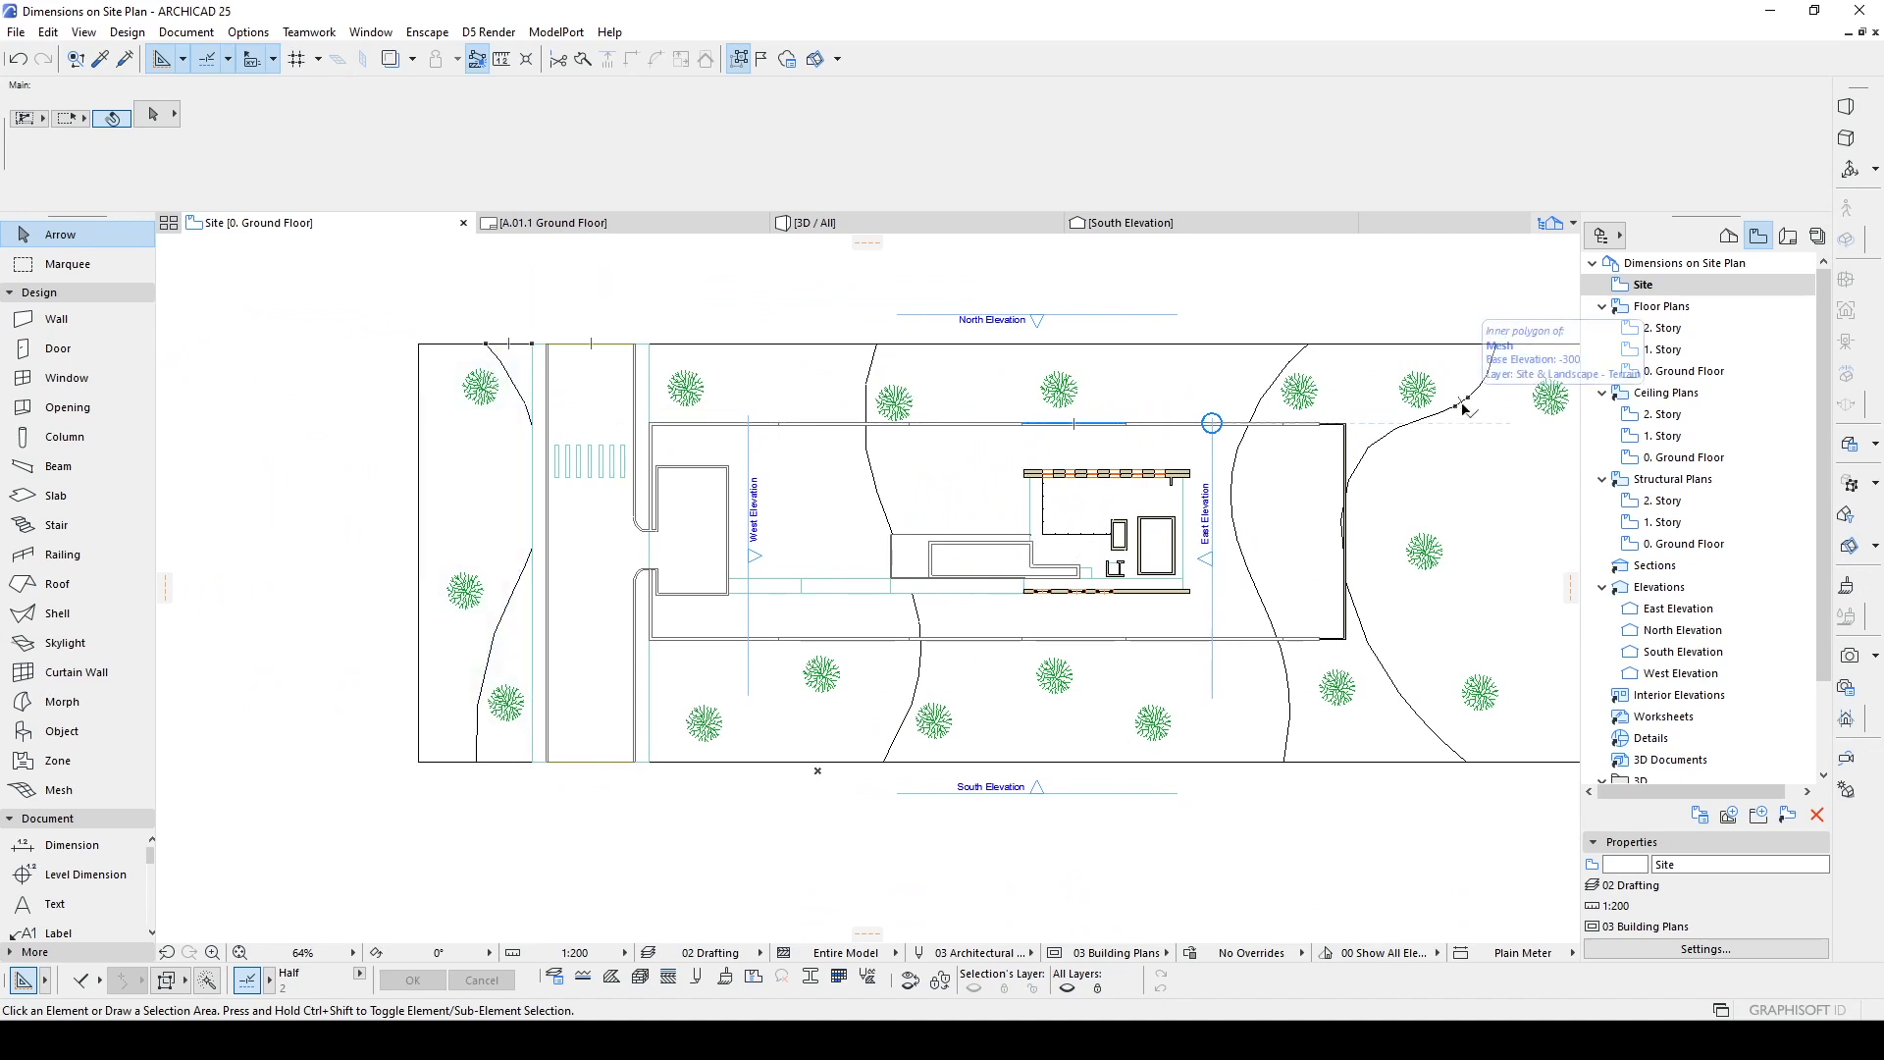
Step: Show the Project Map listing stories, elevations and 3D views in the Navigator
{"action": "left_click", "coordinate": [1642, 285]}
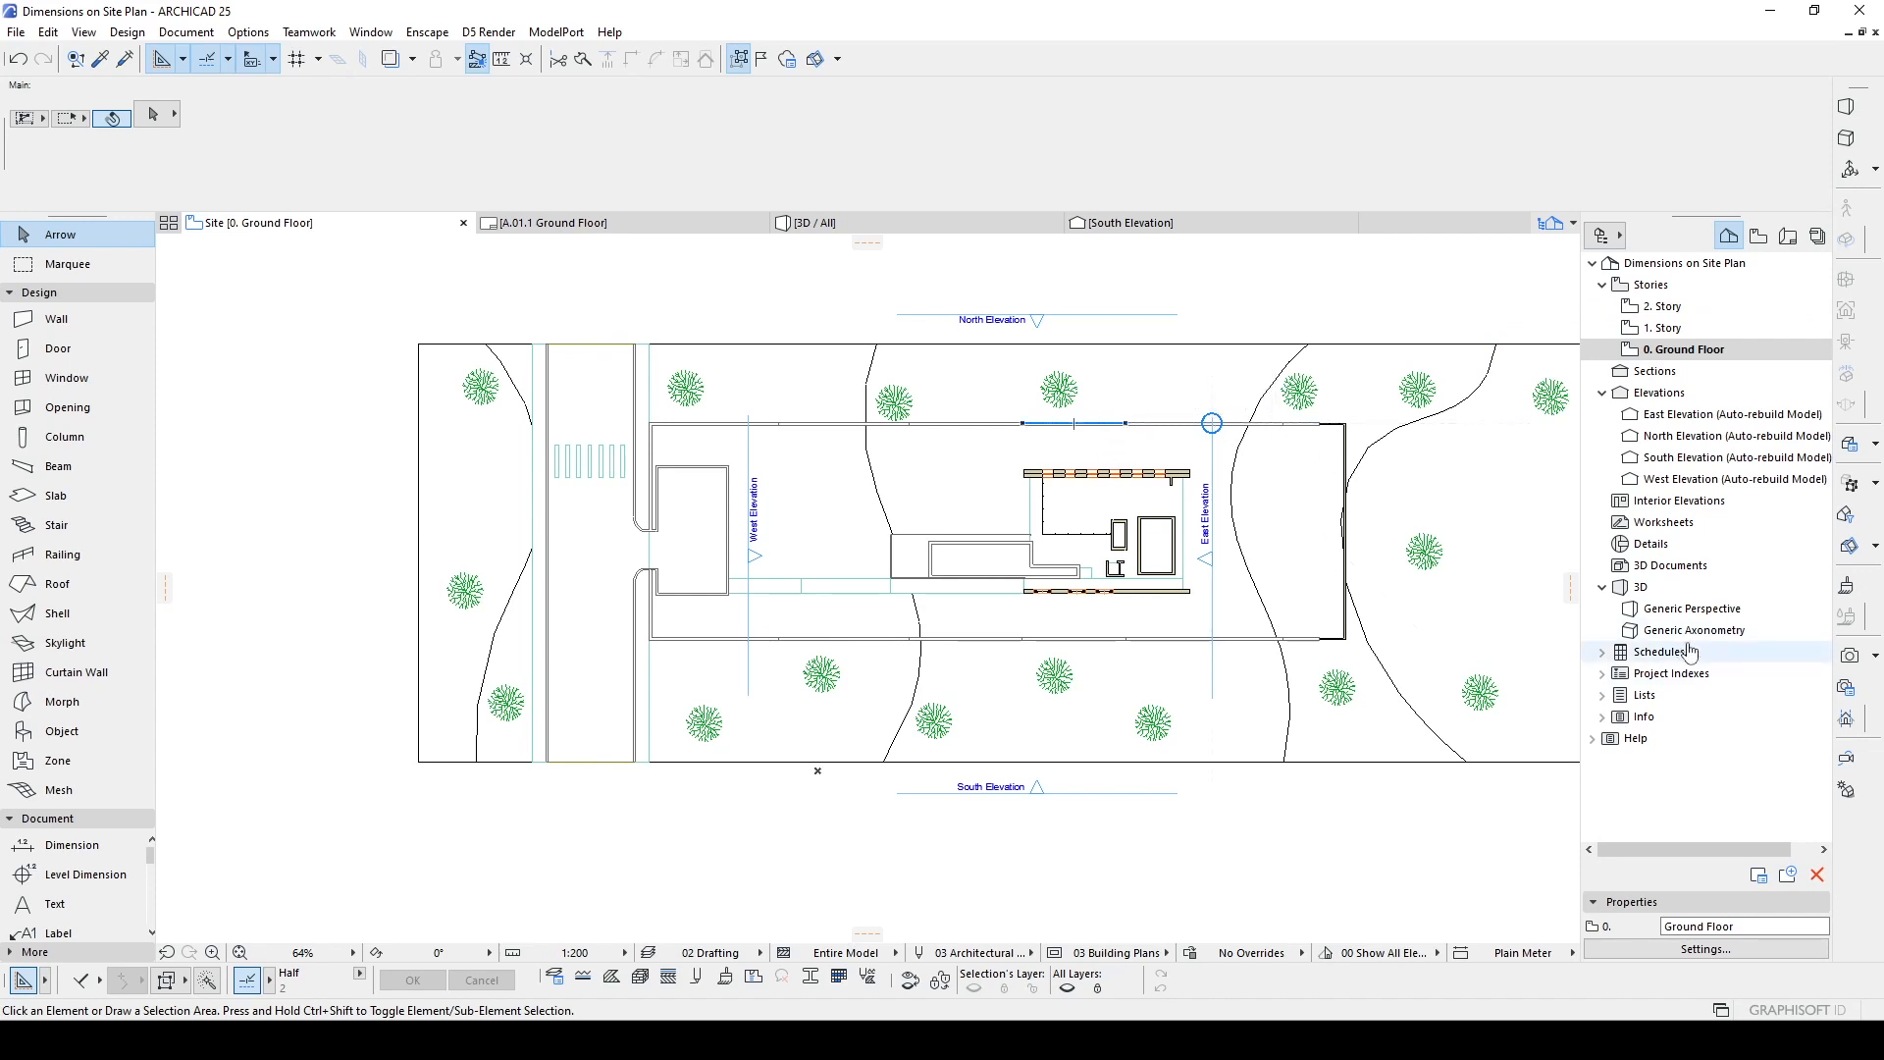
Step: Open the Generic Axonometry and set its parallel projection to a straight-down Top view
{"action": "double_click", "coordinate": [1694, 630]}
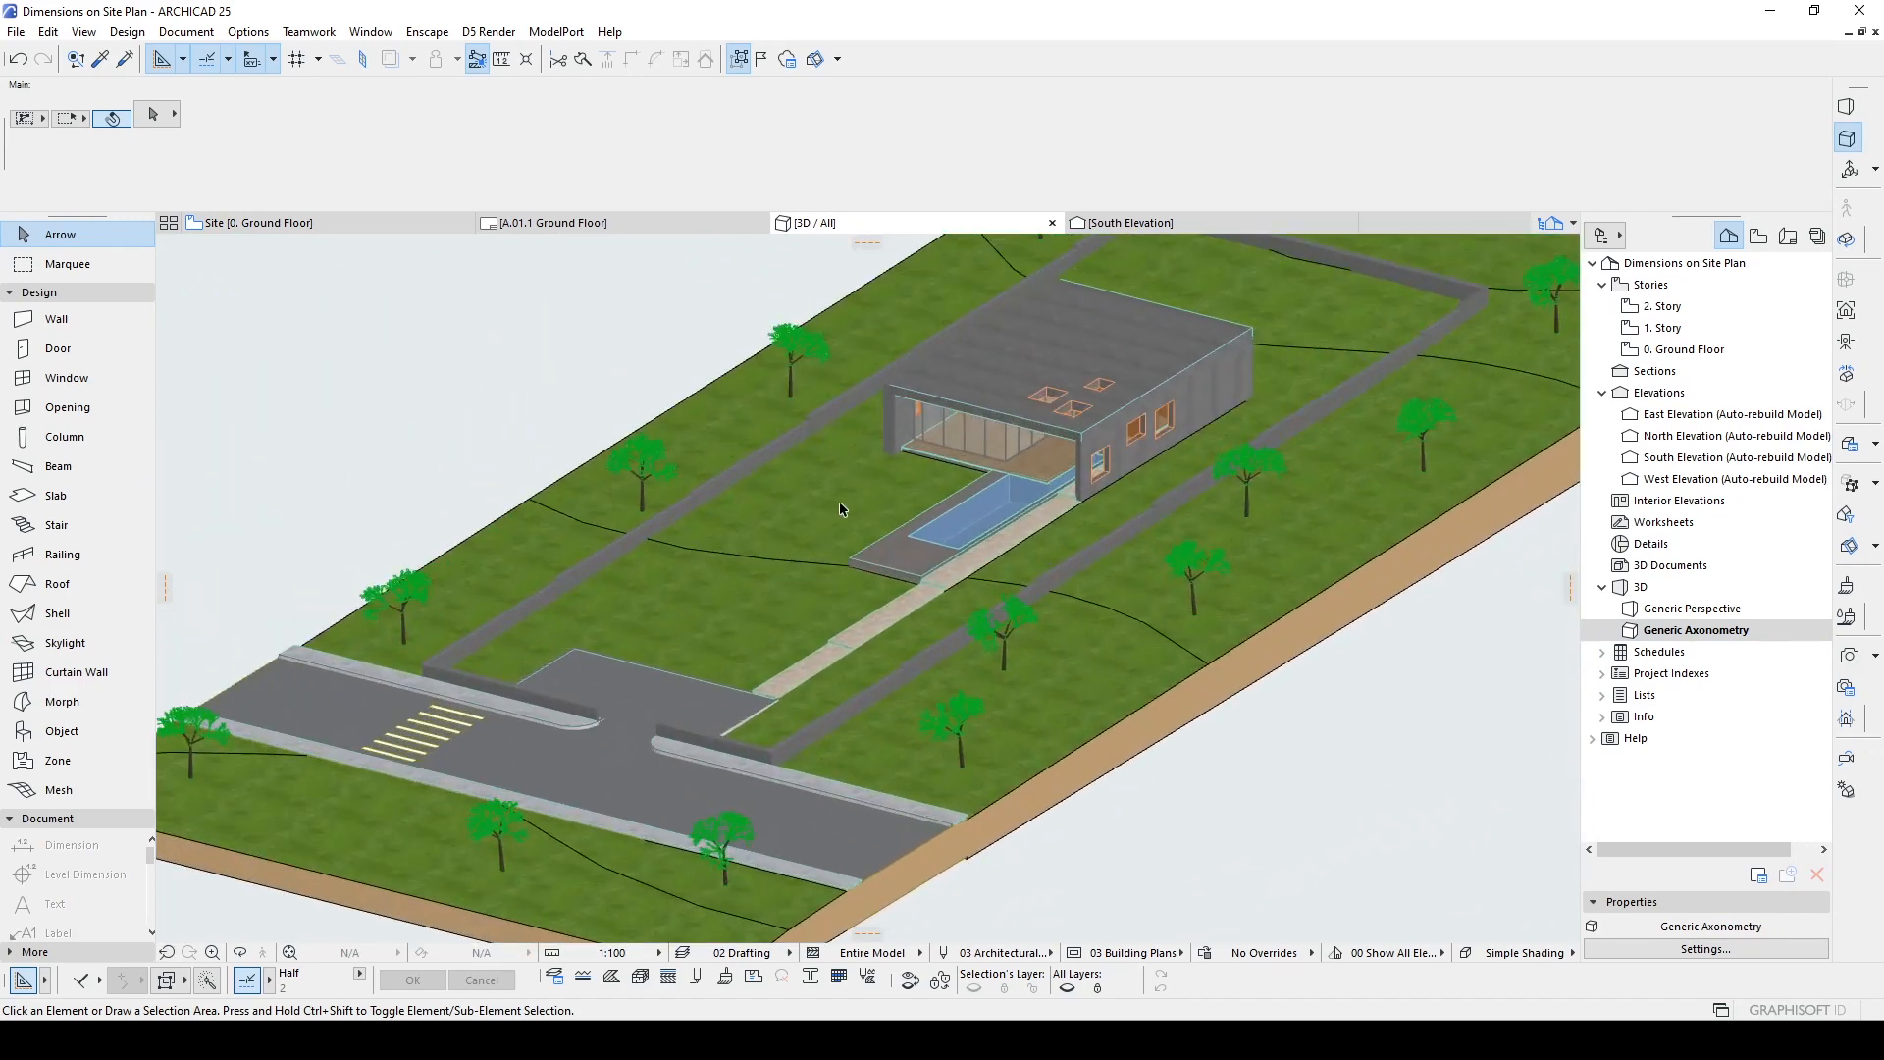
{"action": "mouse_move", "coordinate": [1018, 543]}
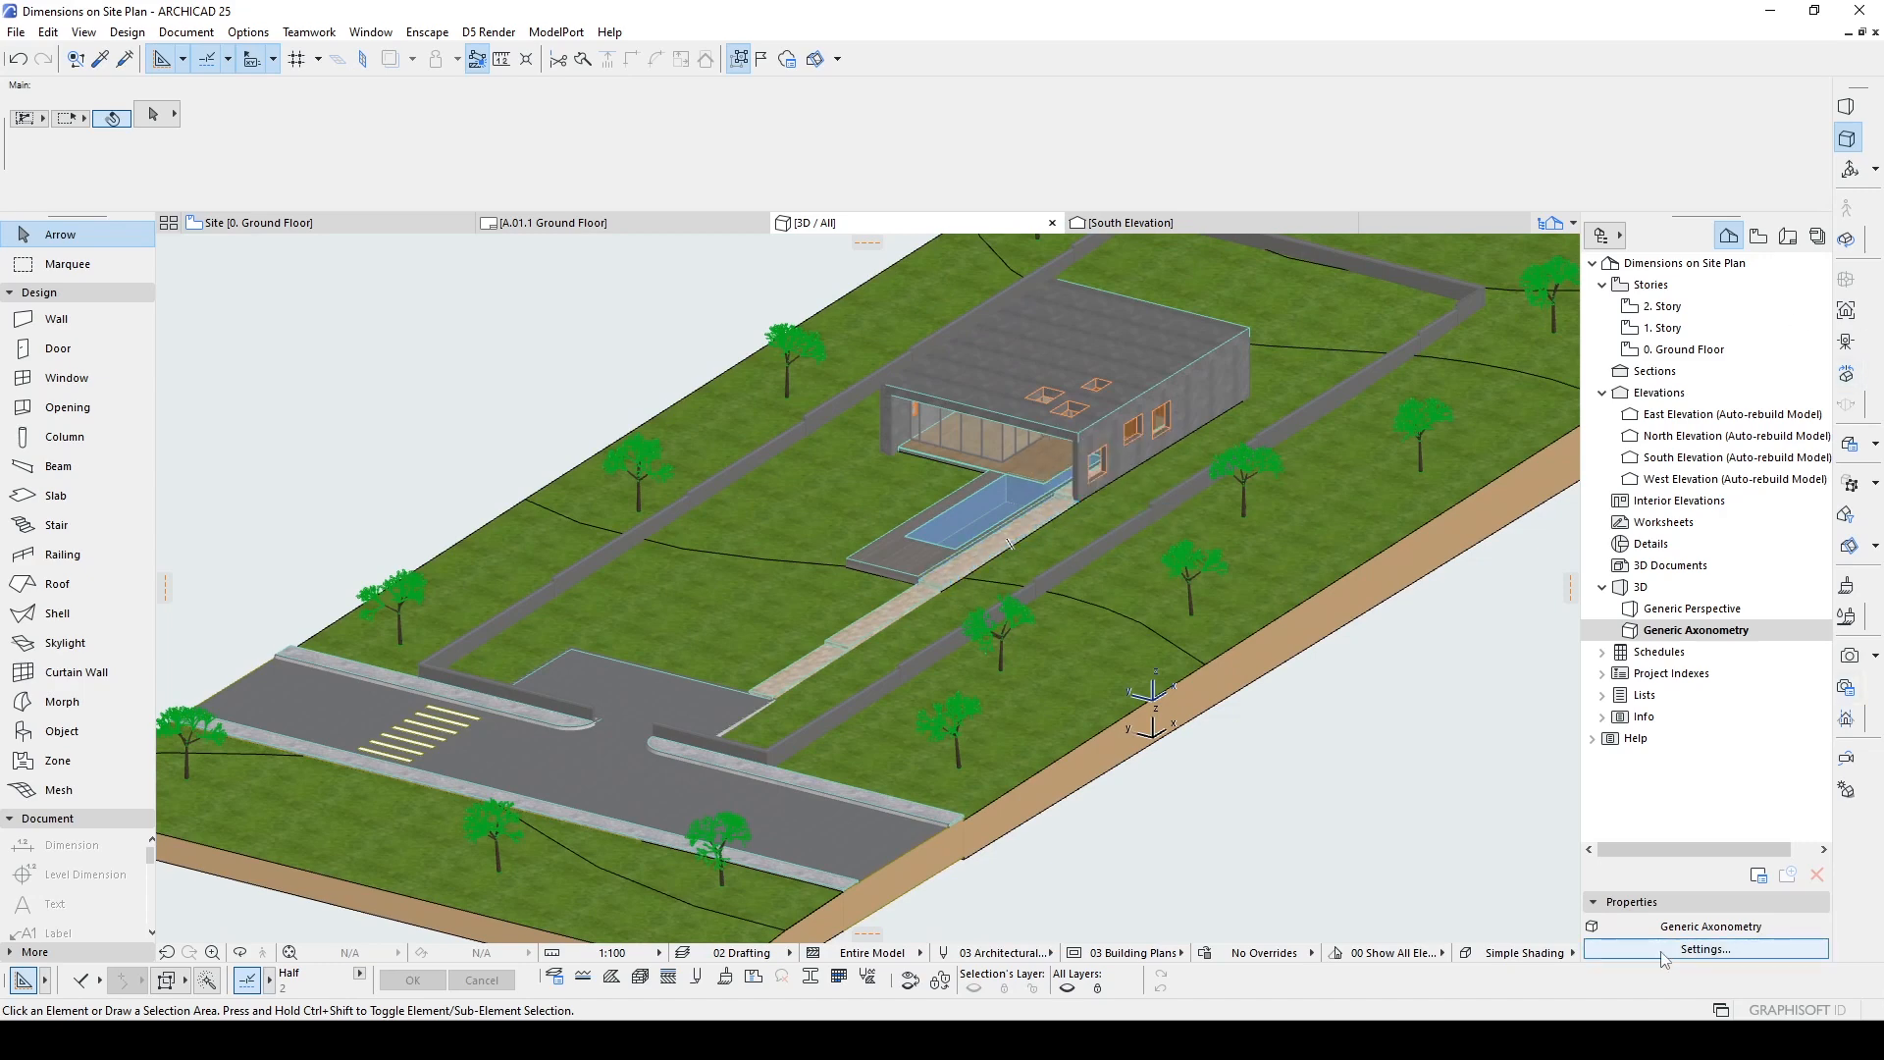
{"action": "left_click", "coordinate": [1703, 948]}
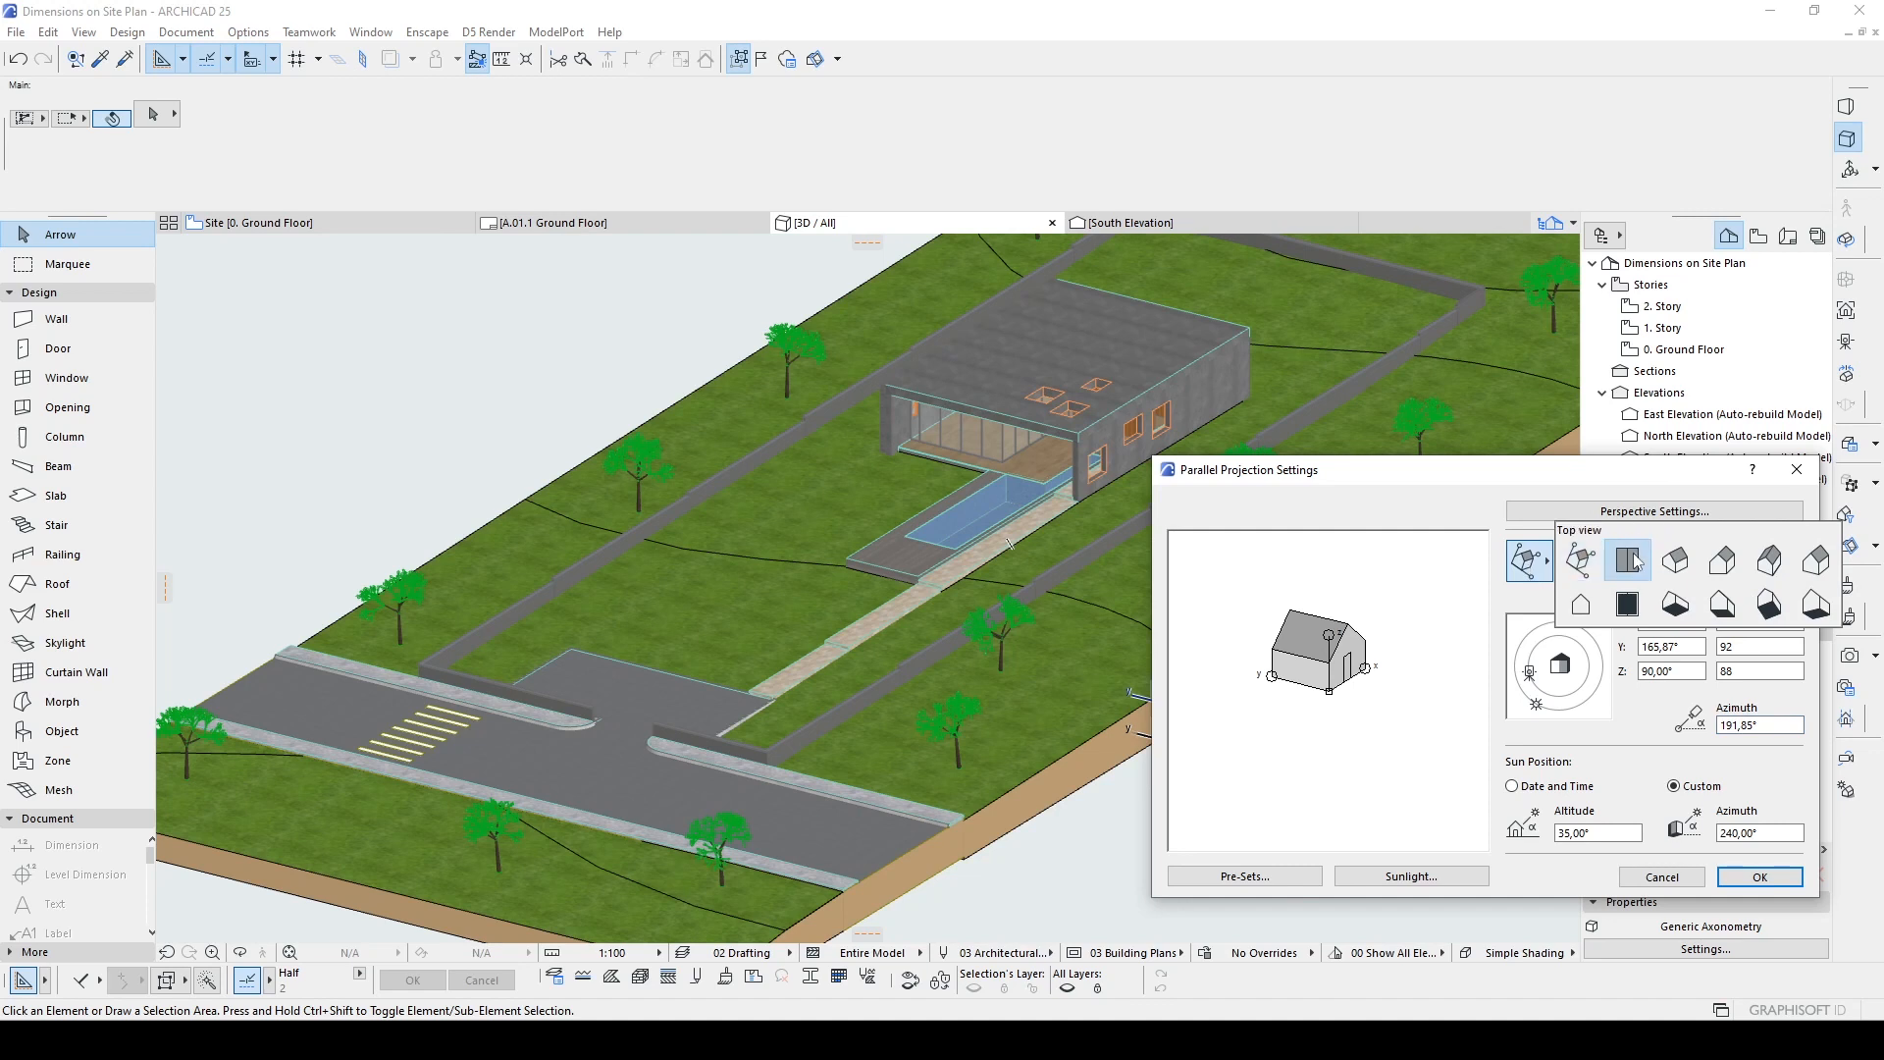
{"action": "left_click", "coordinate": [1625, 559]}
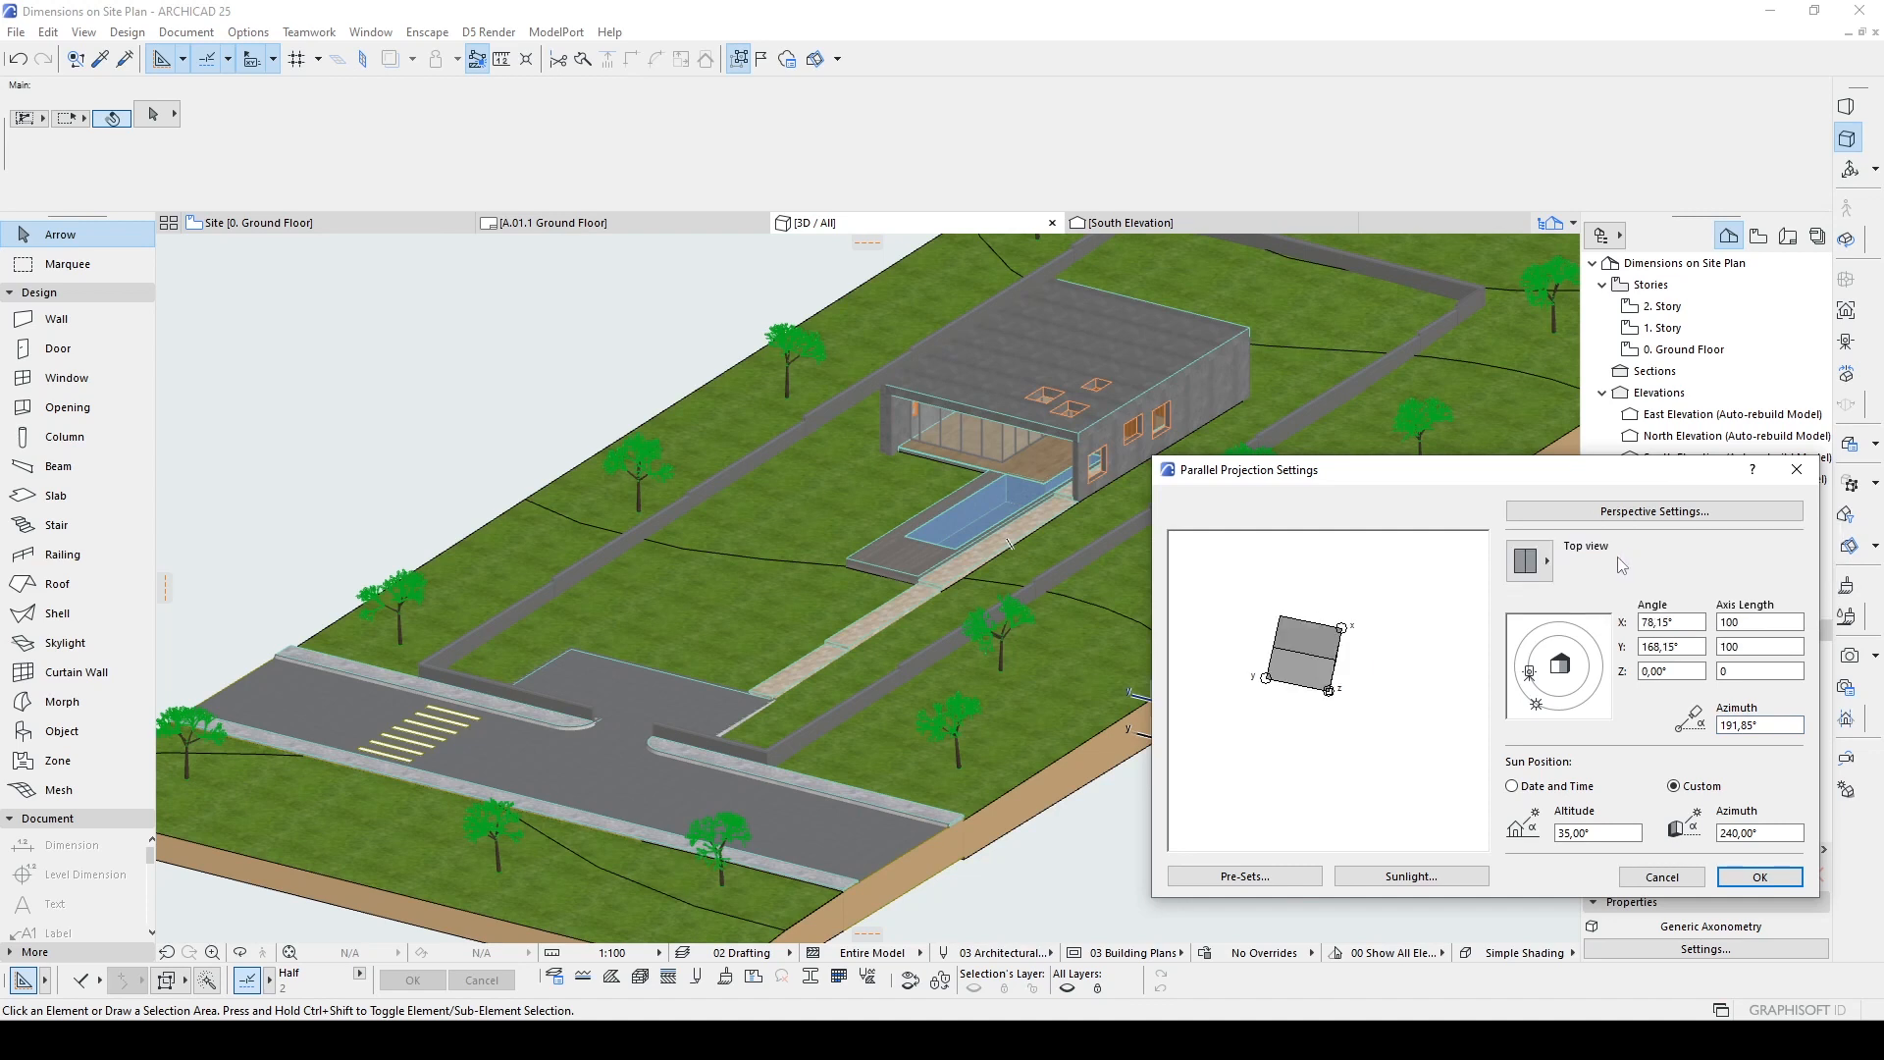
{"action": "mouse_move", "coordinate": [1759, 876]}
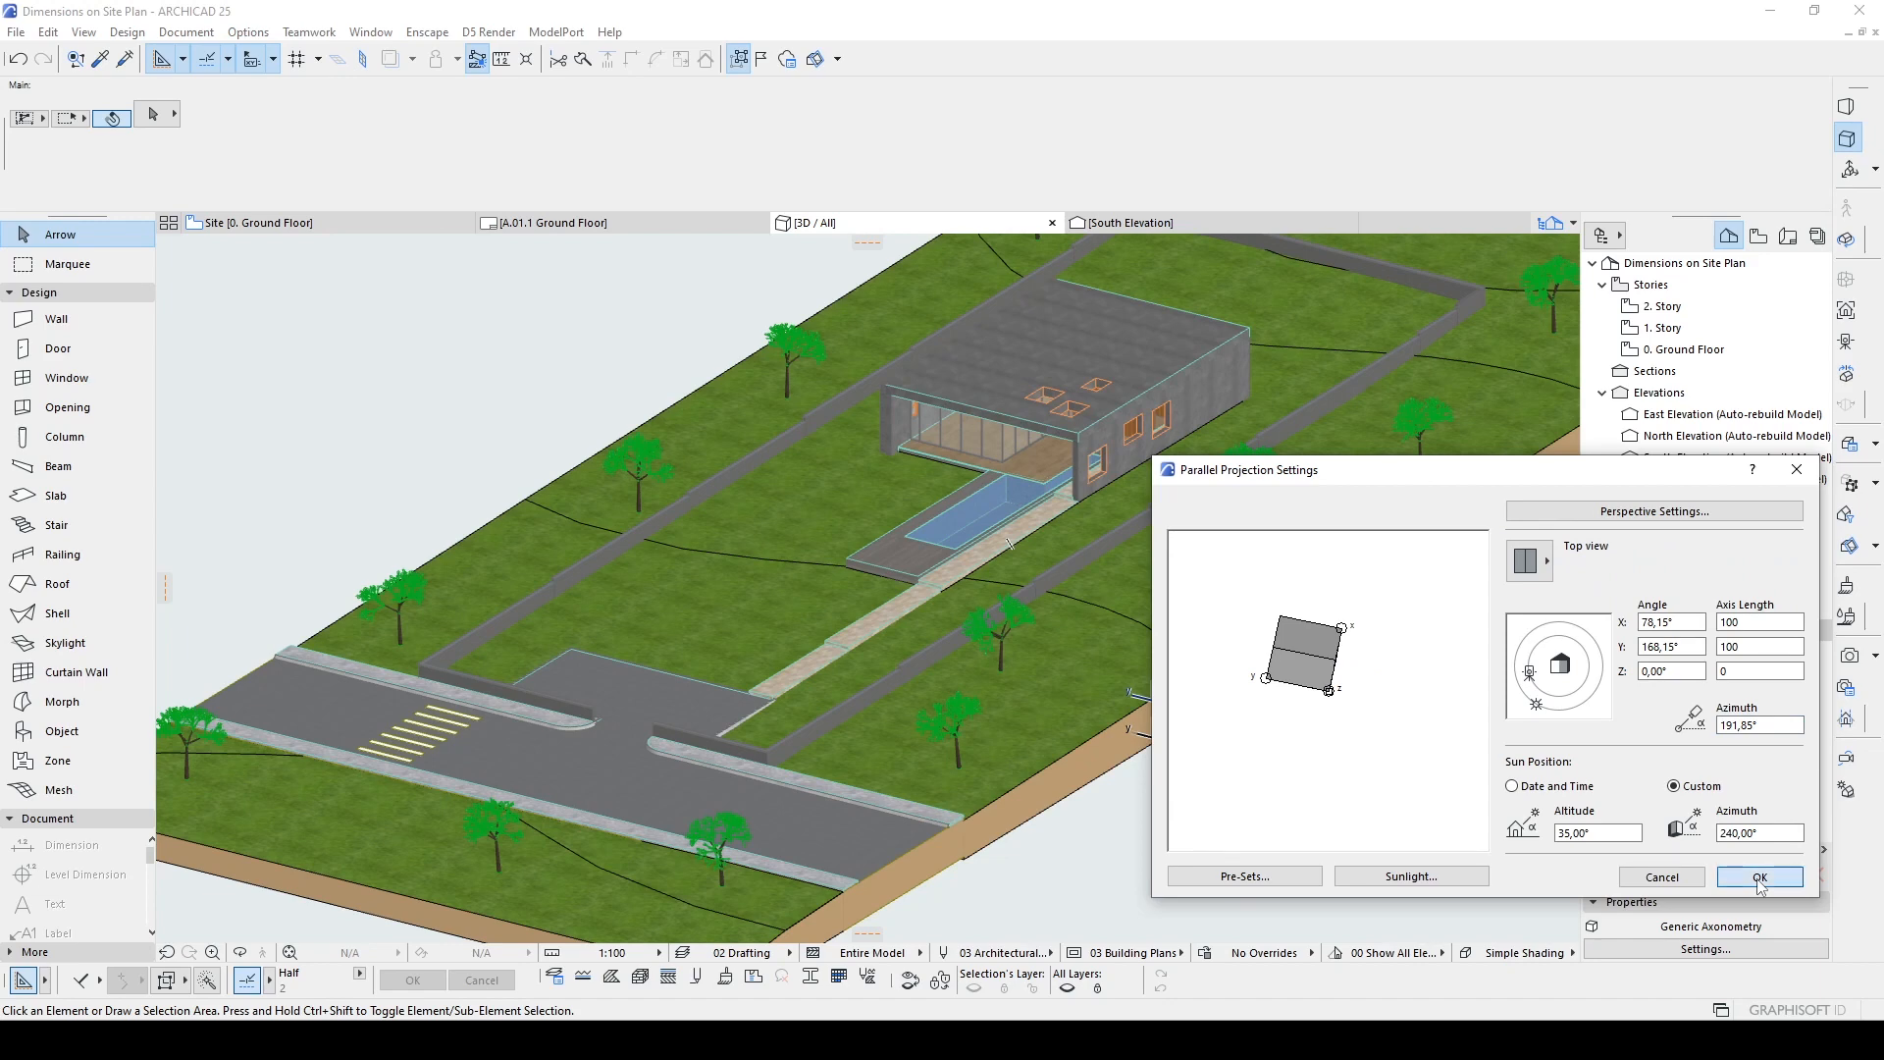
{"action": "left_click", "coordinate": [1758, 875]}
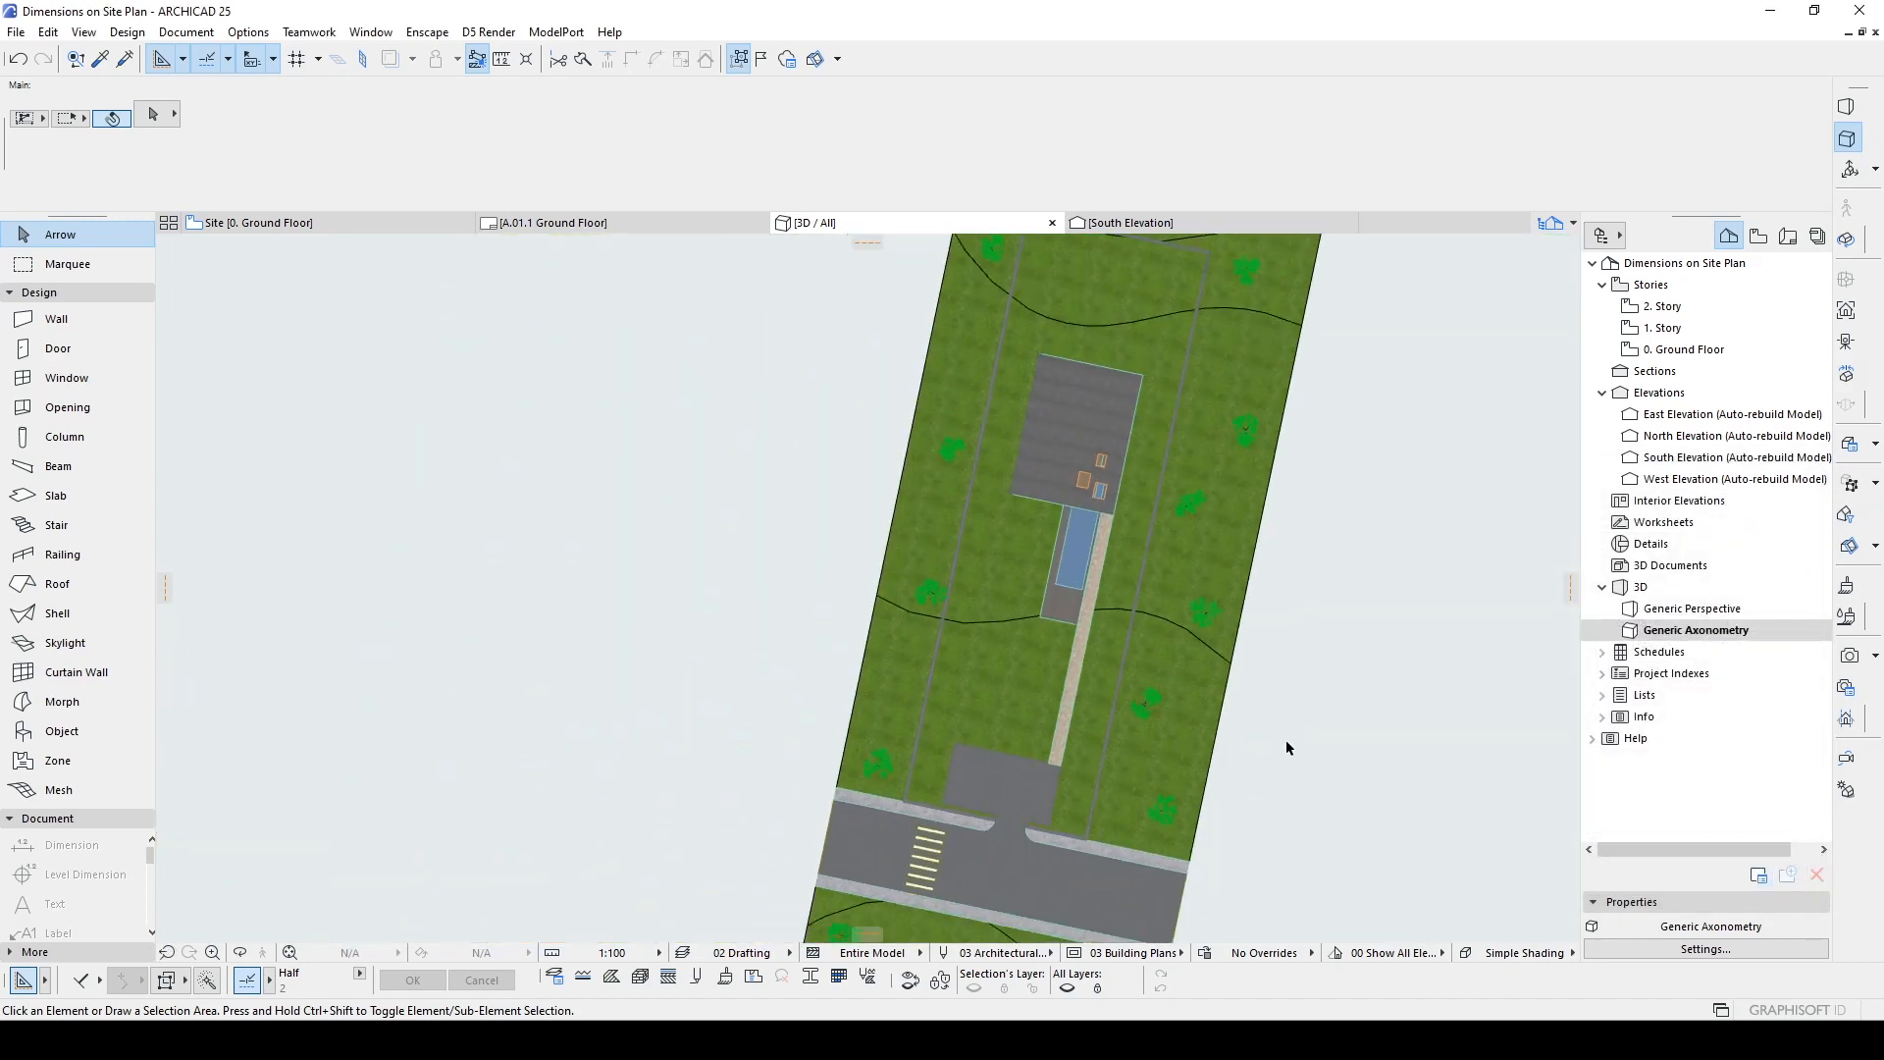
Step: Rotate the top view to a 270° azimuth so the road runs down the left side
{"action": "left_click", "coordinate": [1704, 947]}
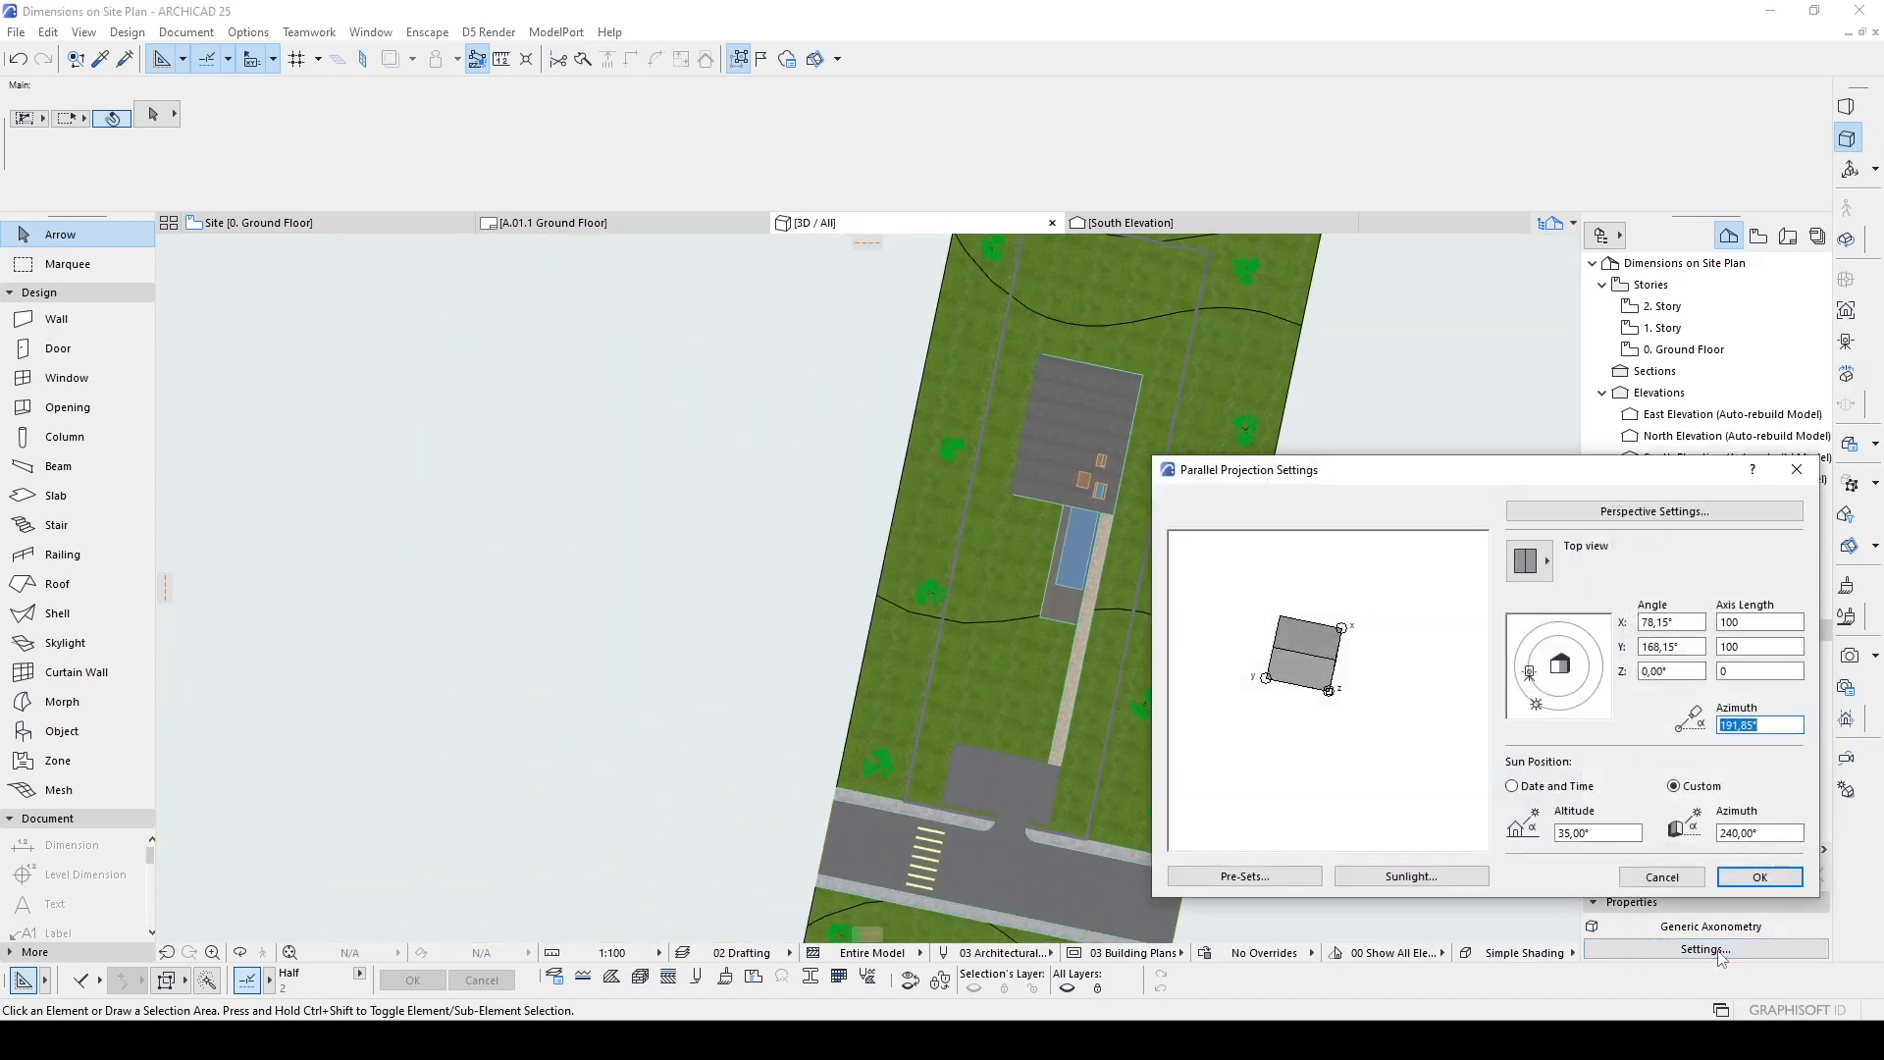
{"action": "mouse_move", "coordinate": [1535, 685]}
{"action": "type", "text": "180"}
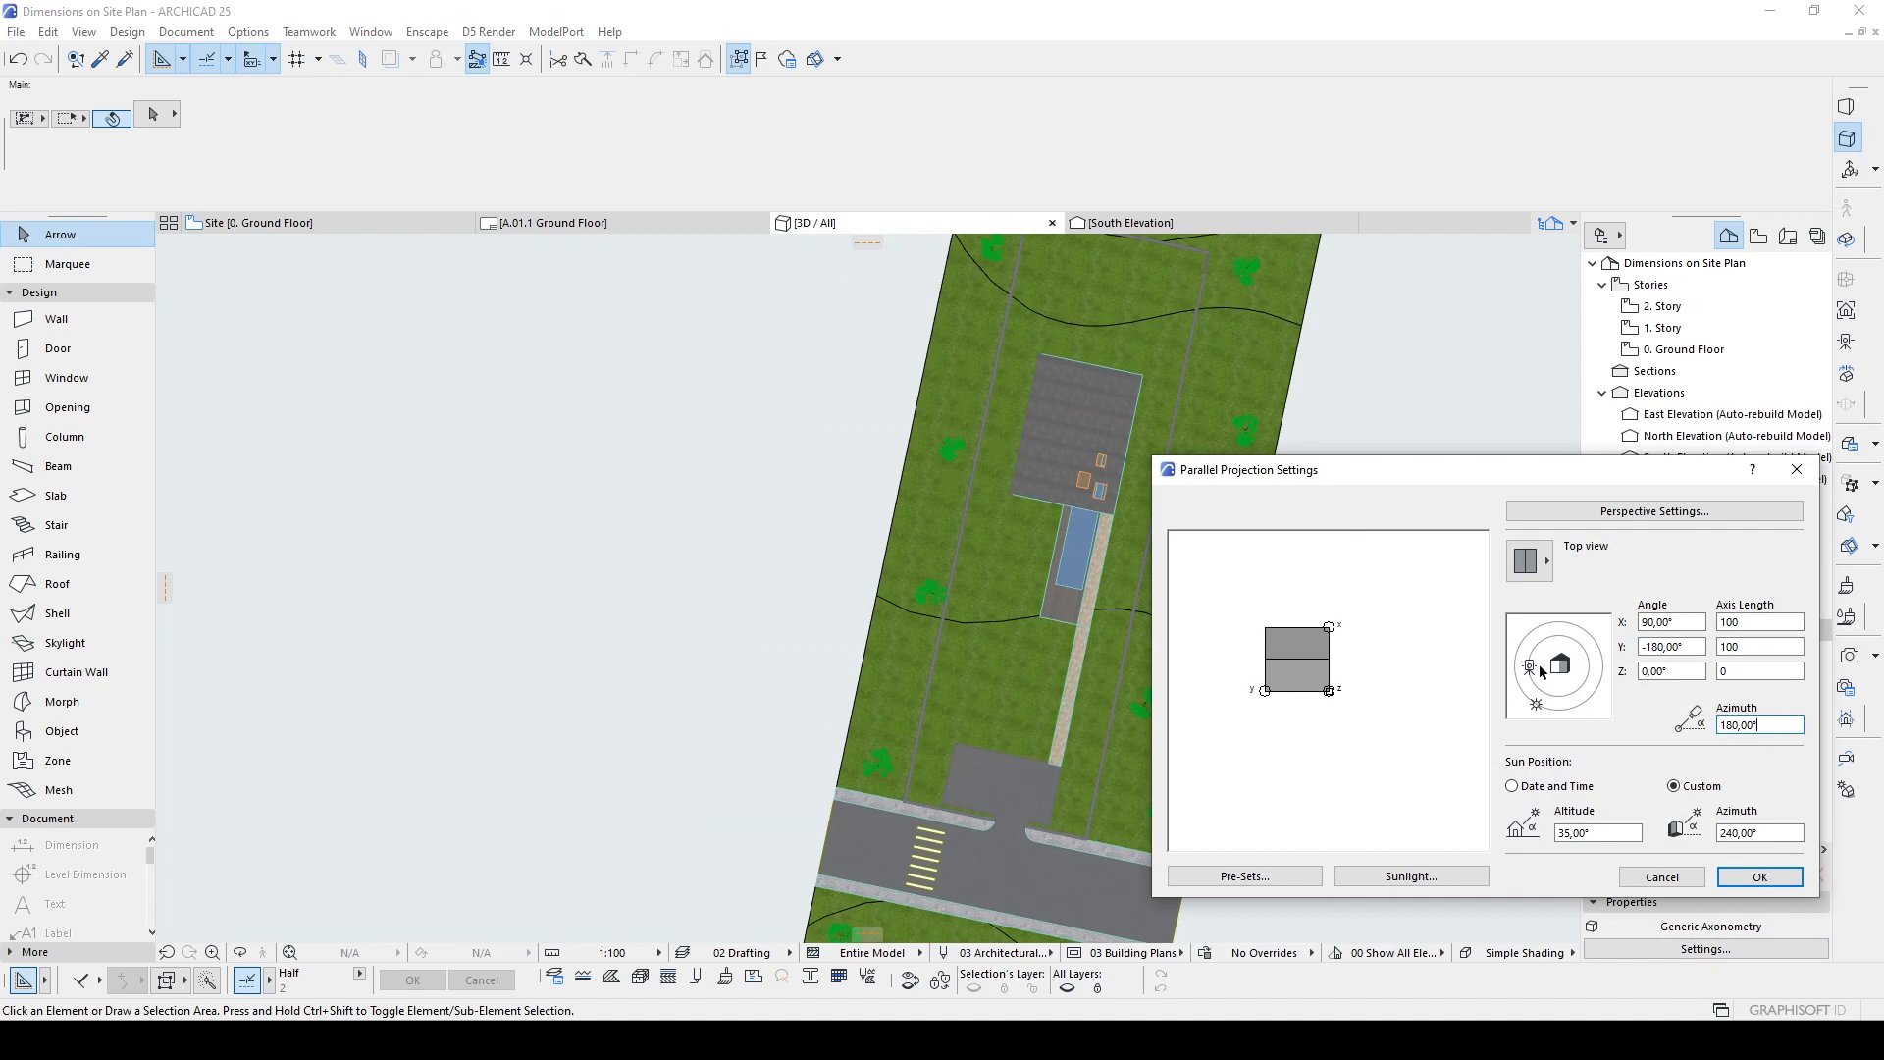
{"action": "left_click", "coordinate": [1758, 876]}
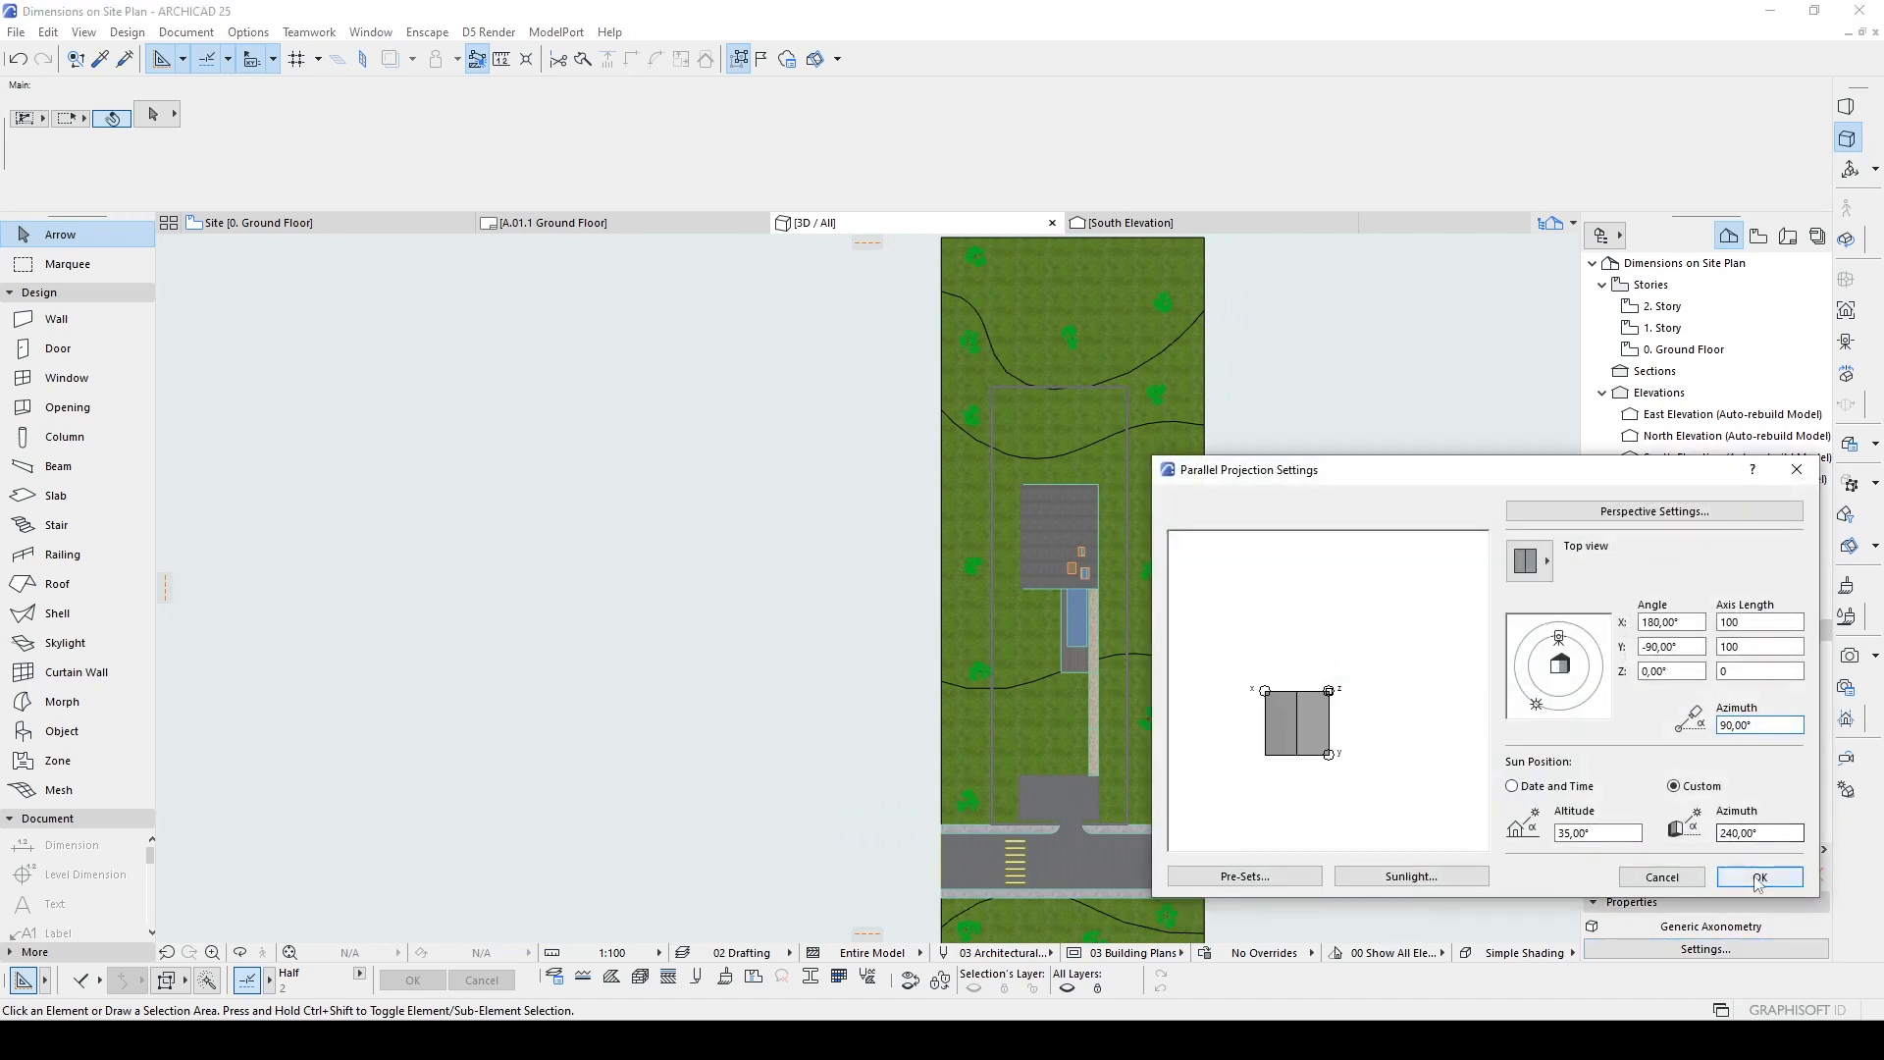
{"action": "left_click", "coordinate": [1758, 877]}
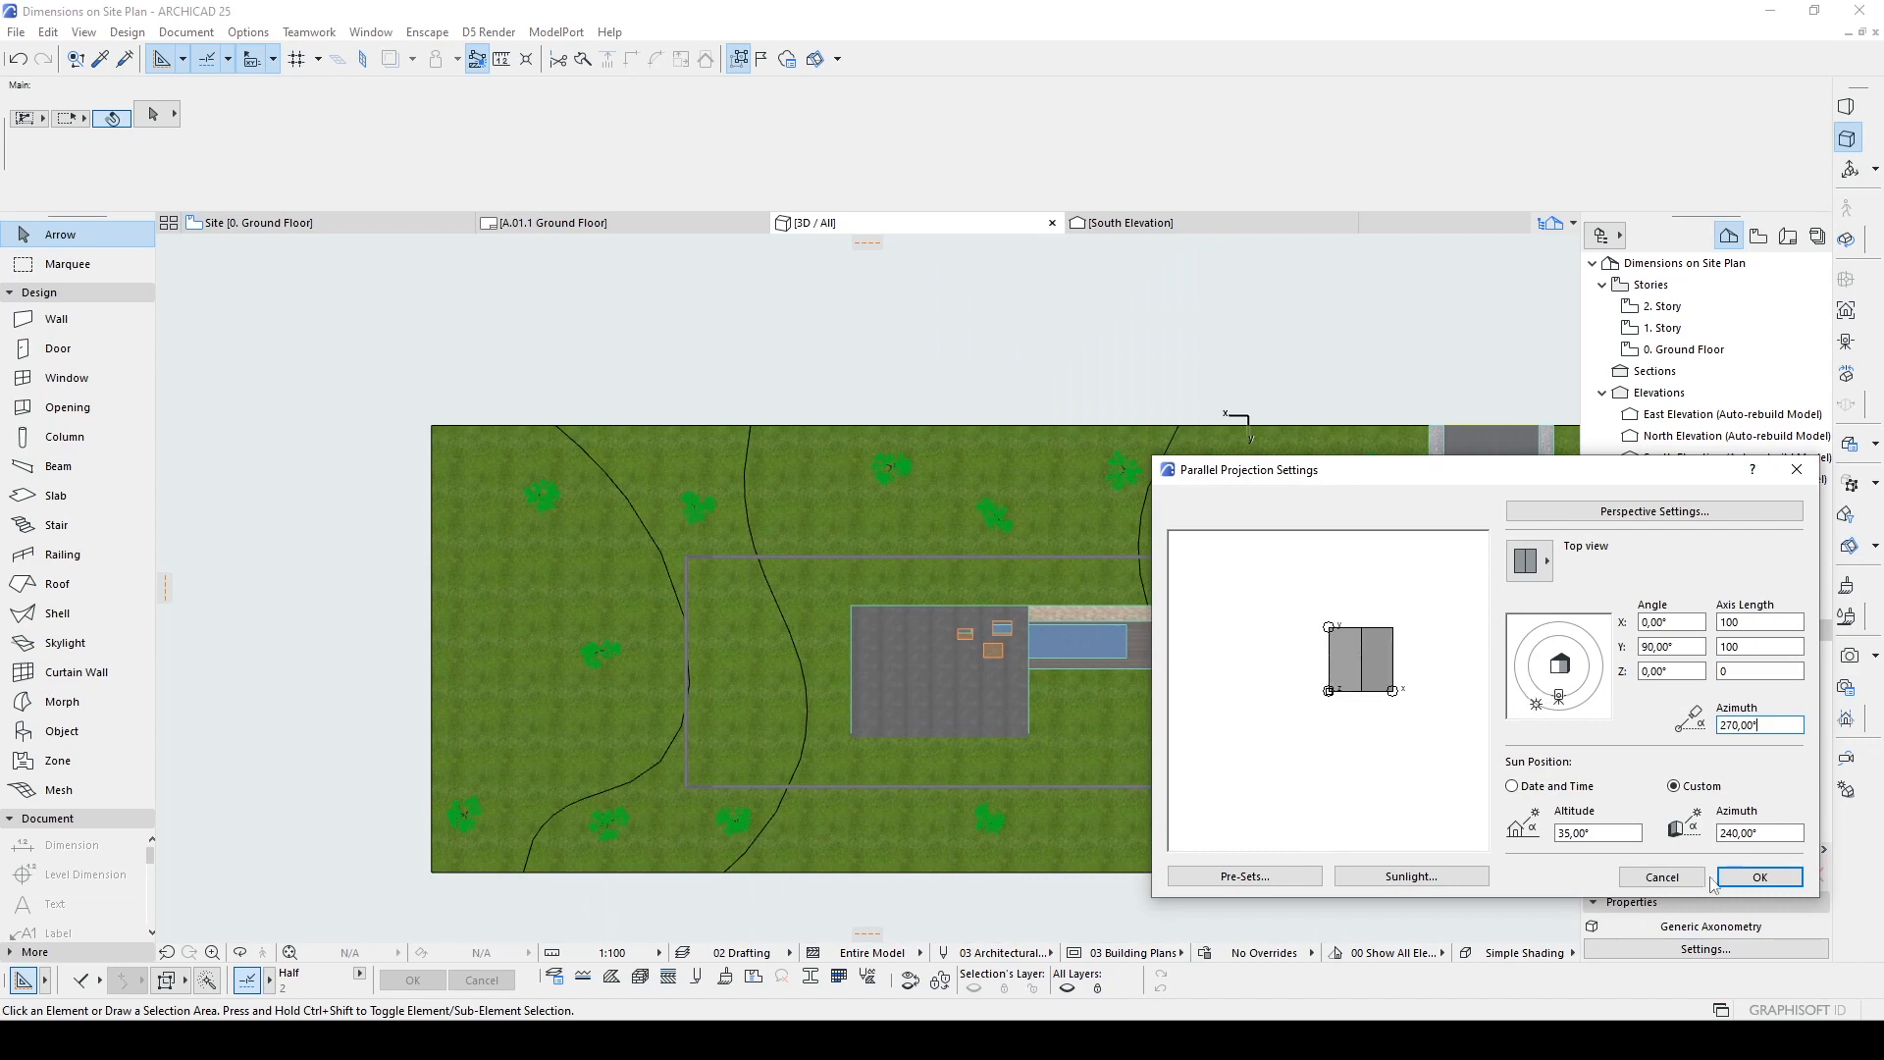
{"action": "left_click", "coordinate": [1758, 877]}
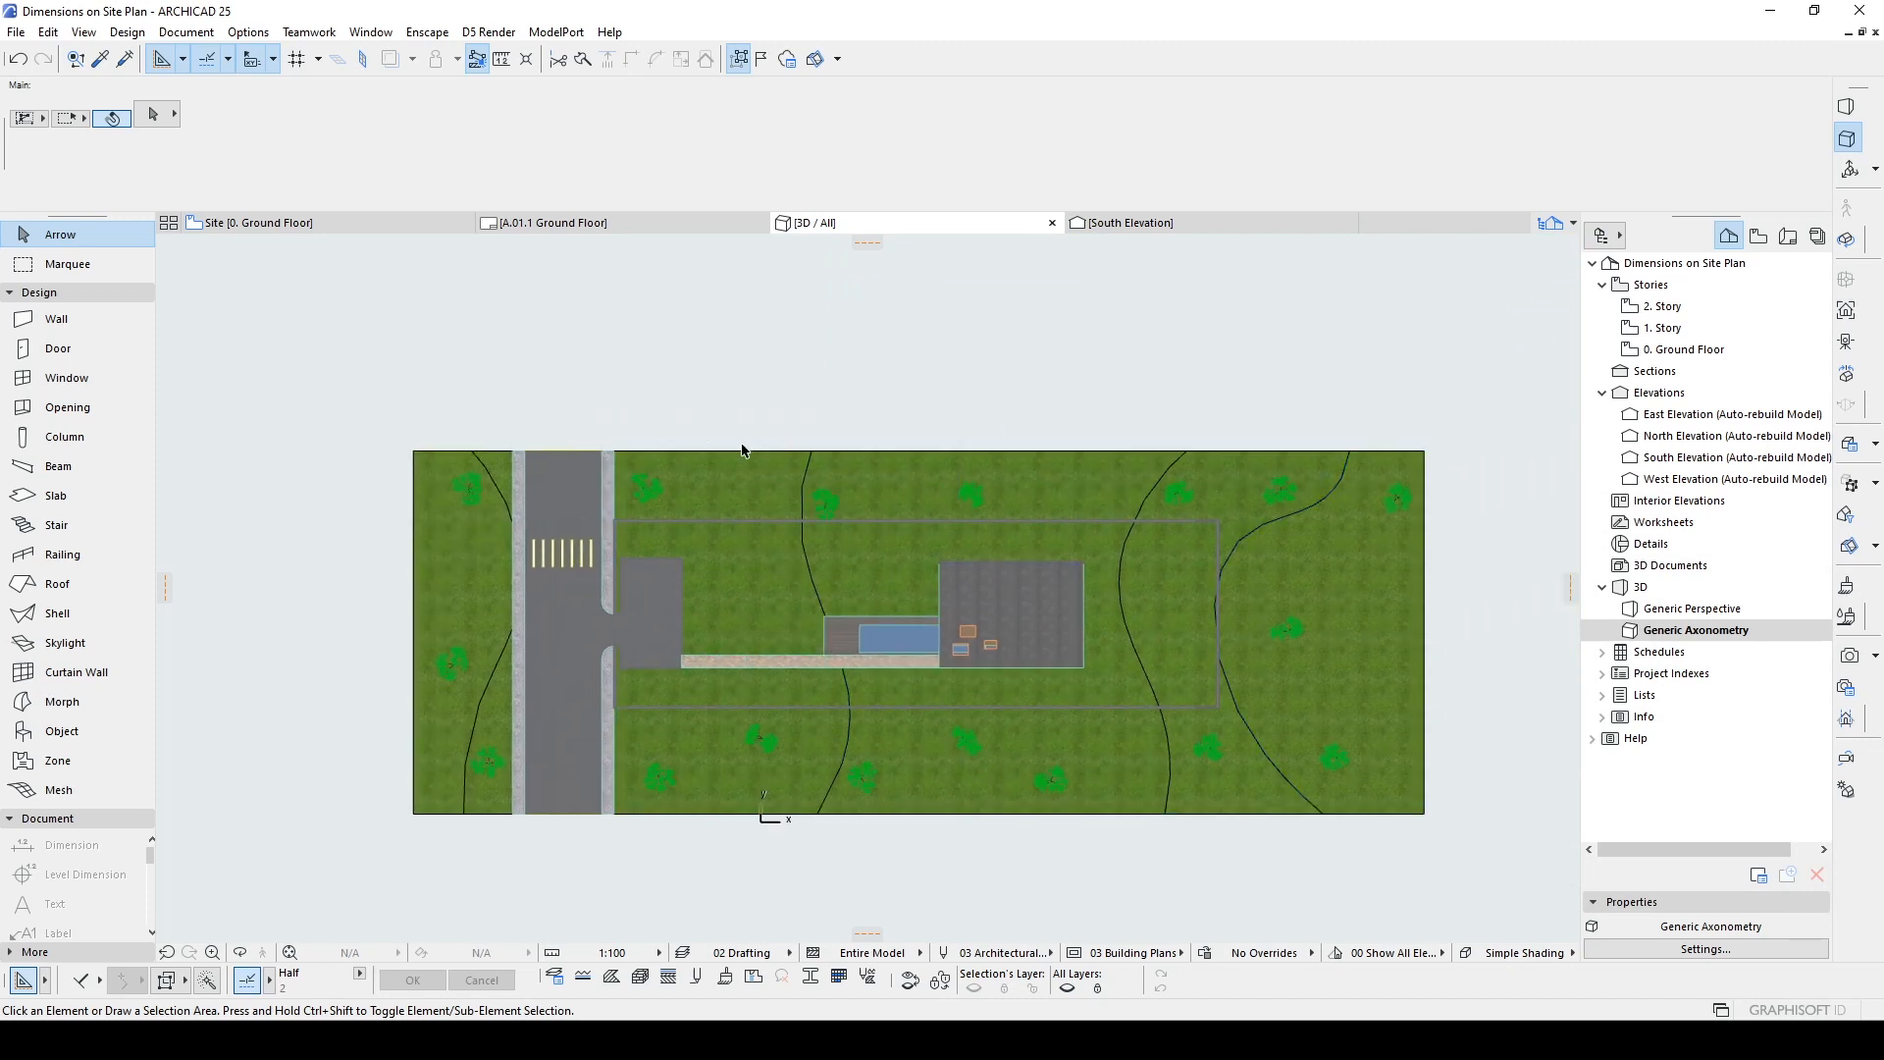
Step: Create a new 3D document named 'Site Plan' from the Generic Axonometry top view
{"action": "left_click", "coordinate": [1729, 235]}
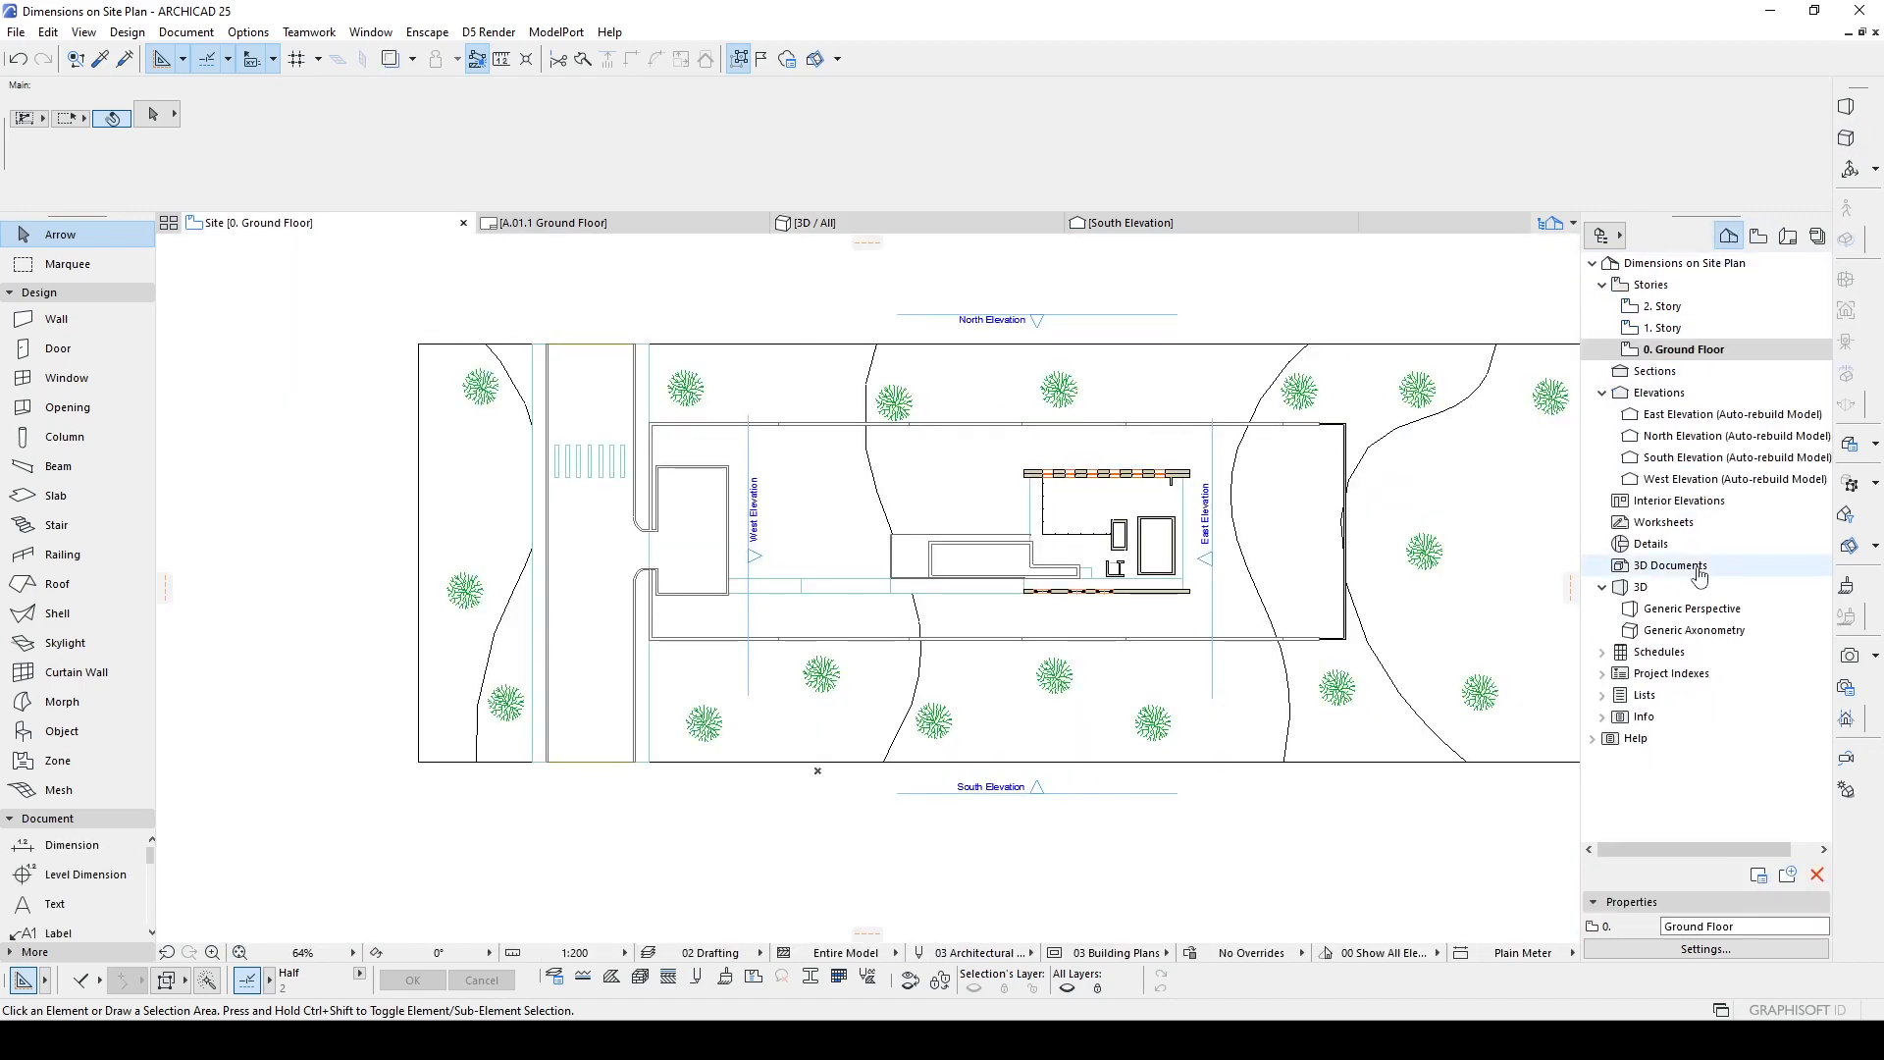
{"action": "double_click", "coordinate": [1698, 630]}
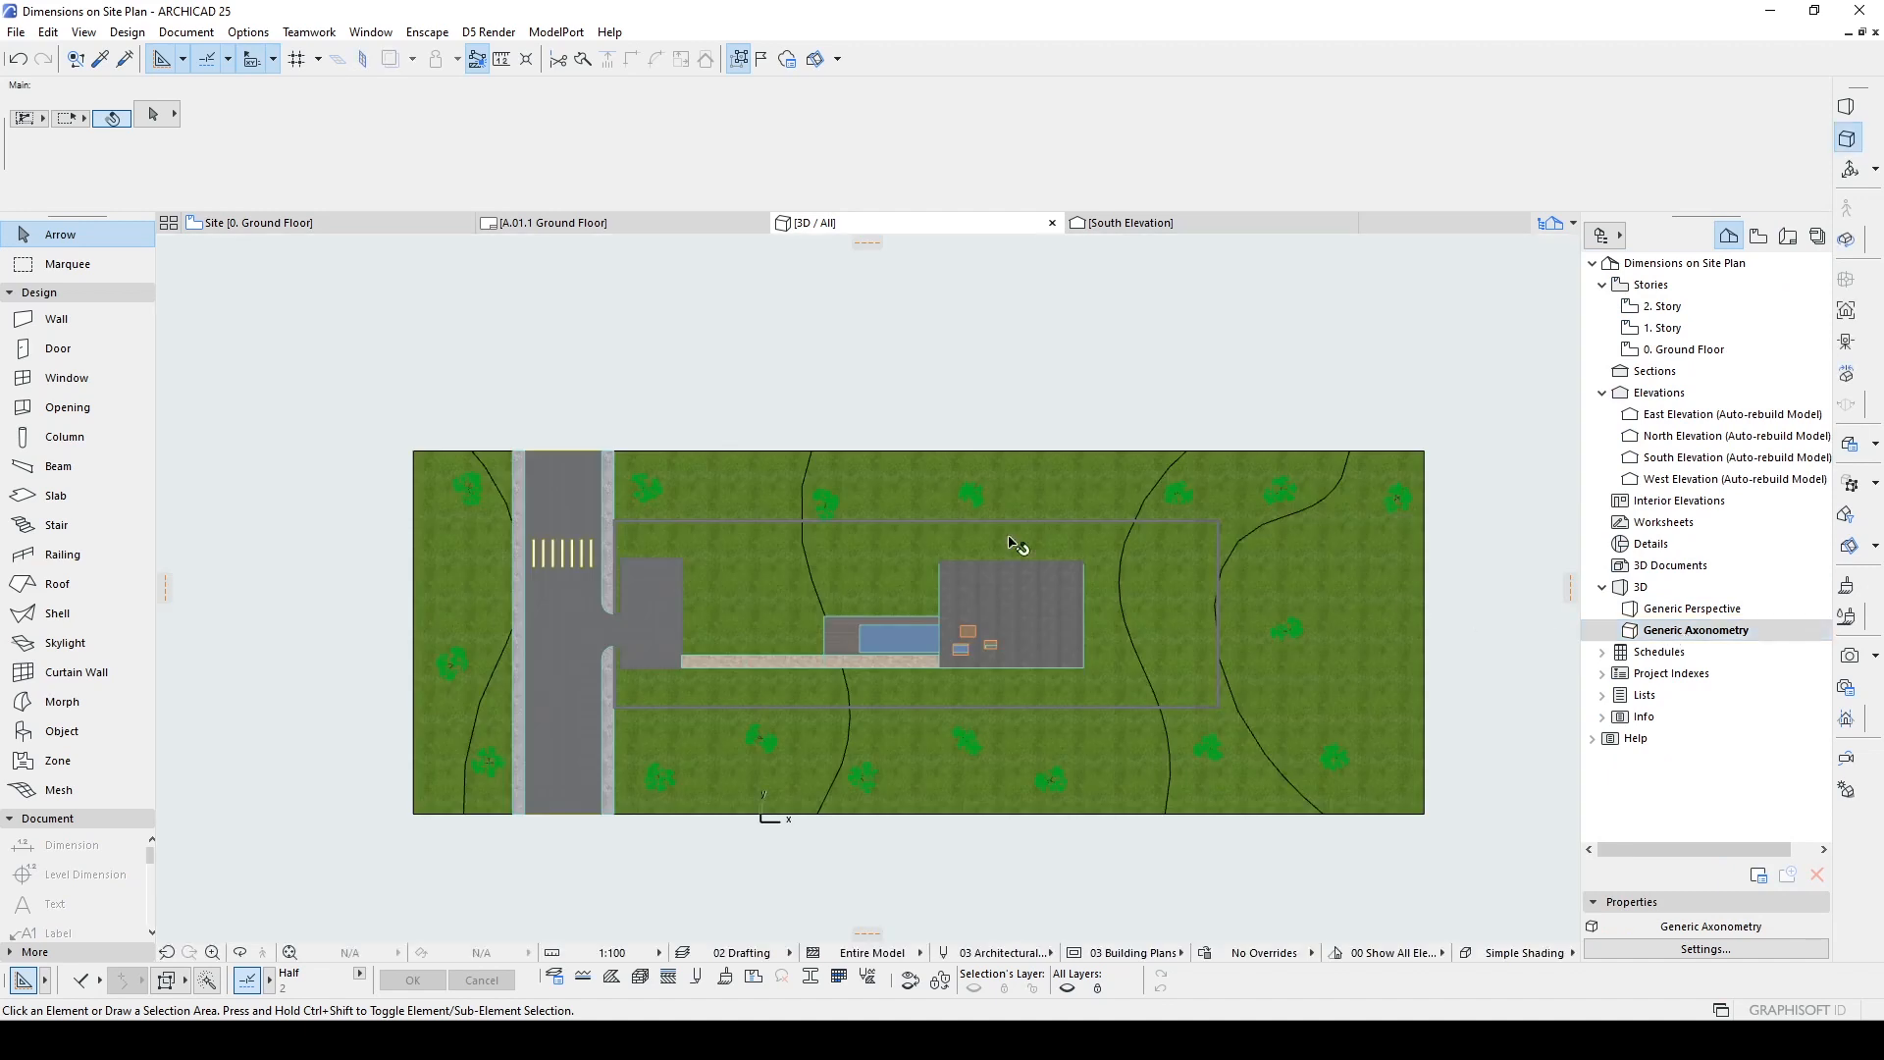
{"action": "mouse_move", "coordinate": [1007, 763]}
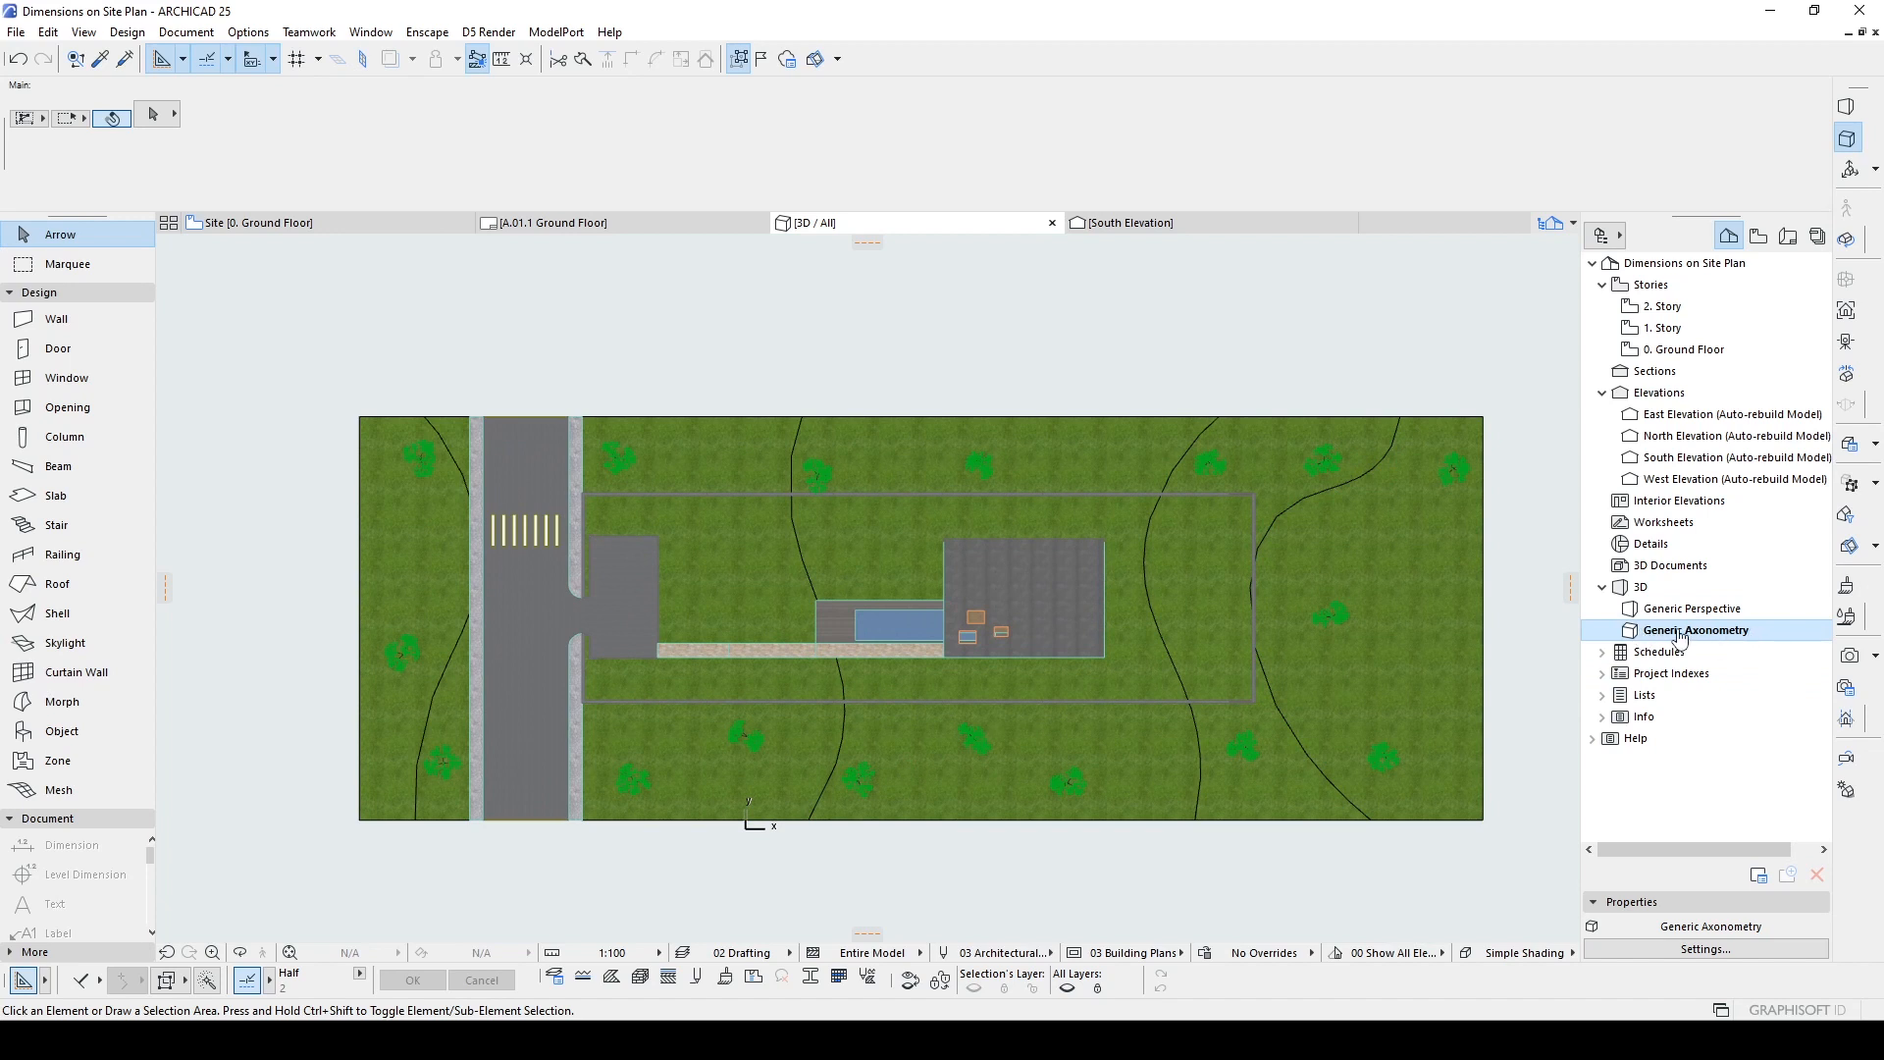
{"action": "right_click", "coordinate": [1696, 630]}
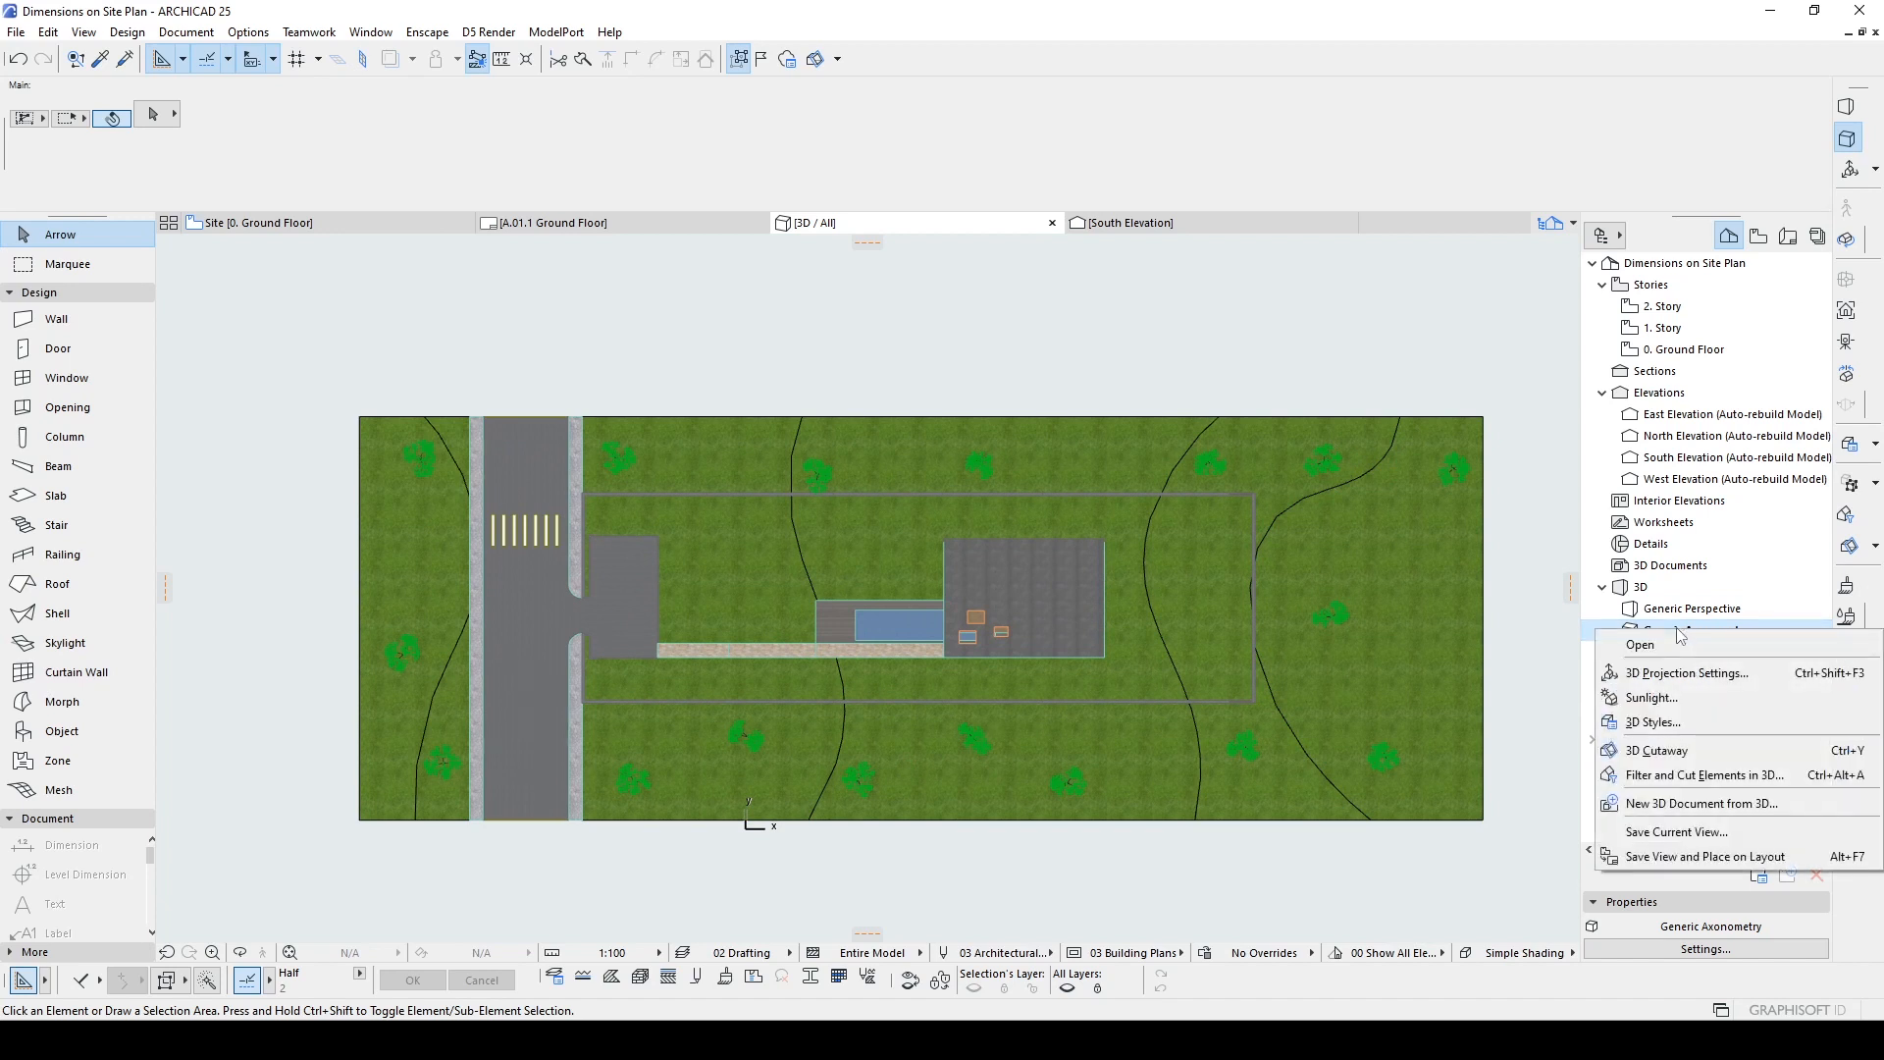
{"action": "mouse_move", "coordinate": [1652, 803]}
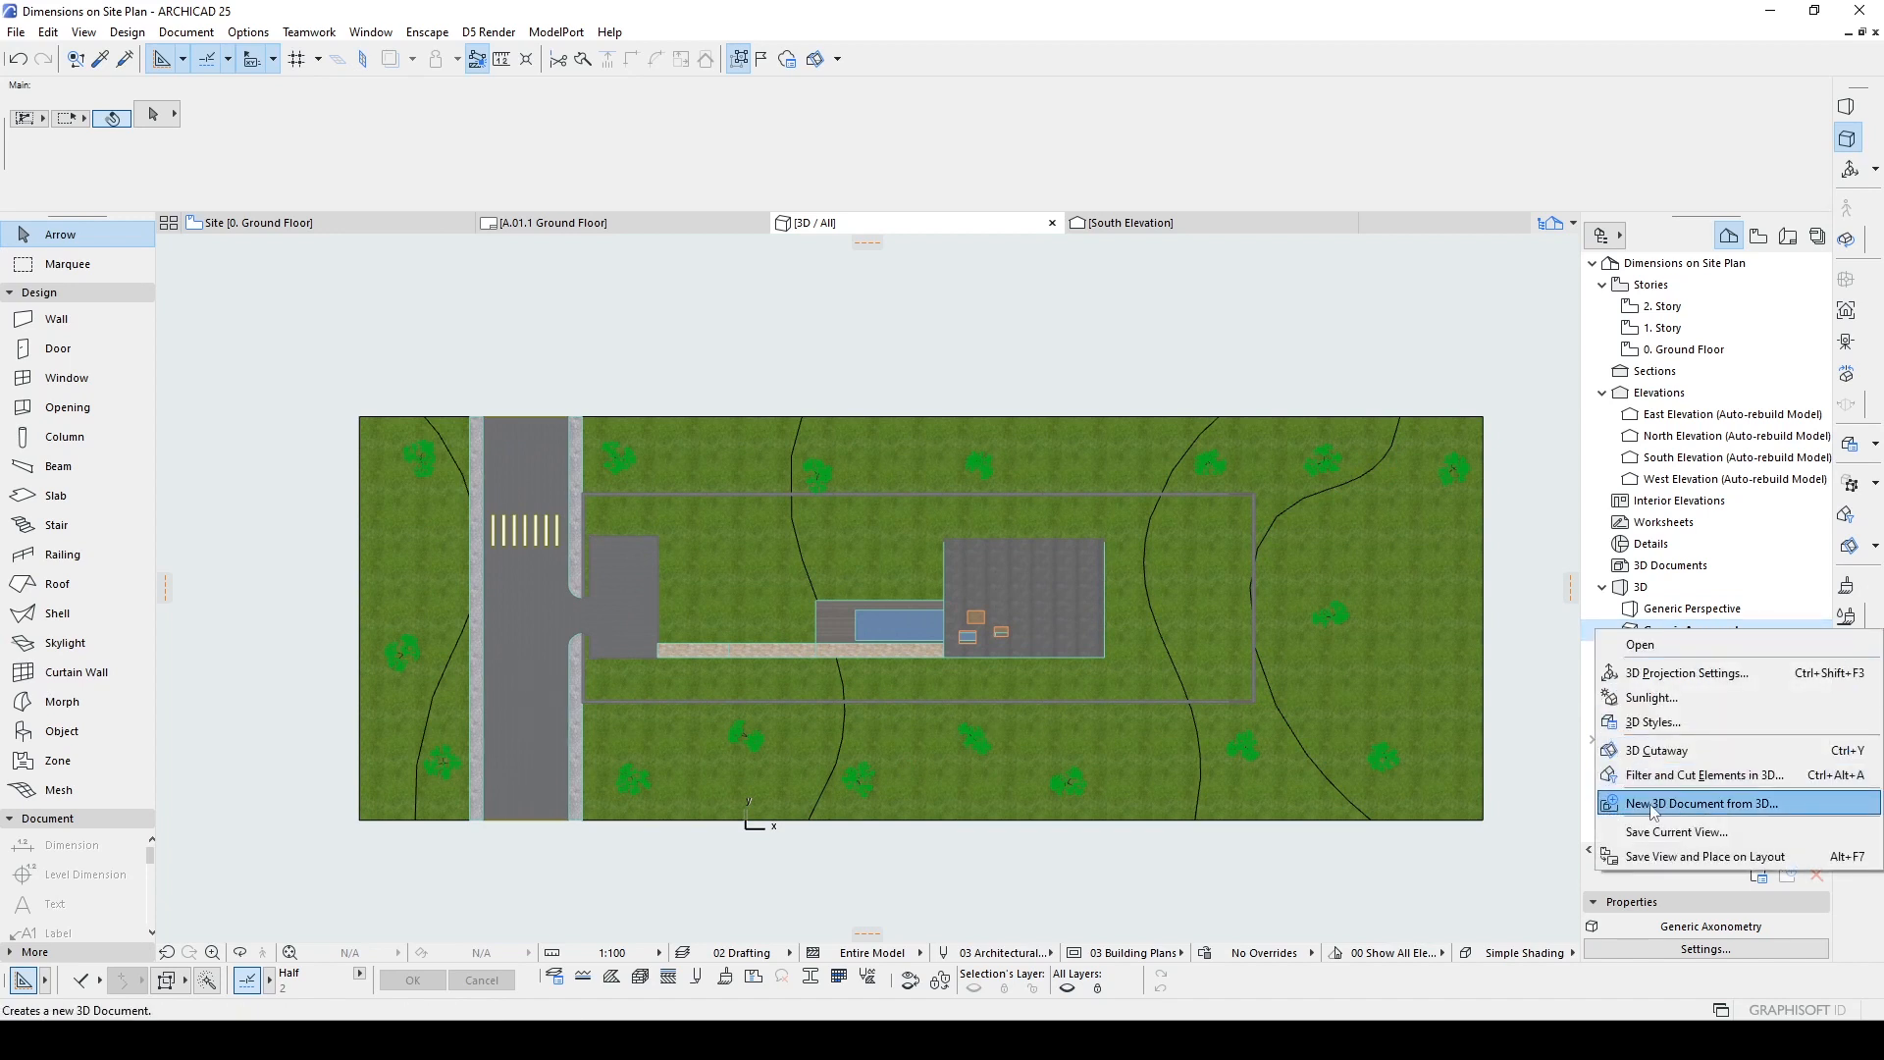
{"action": "left_click", "coordinate": [1694, 802]}
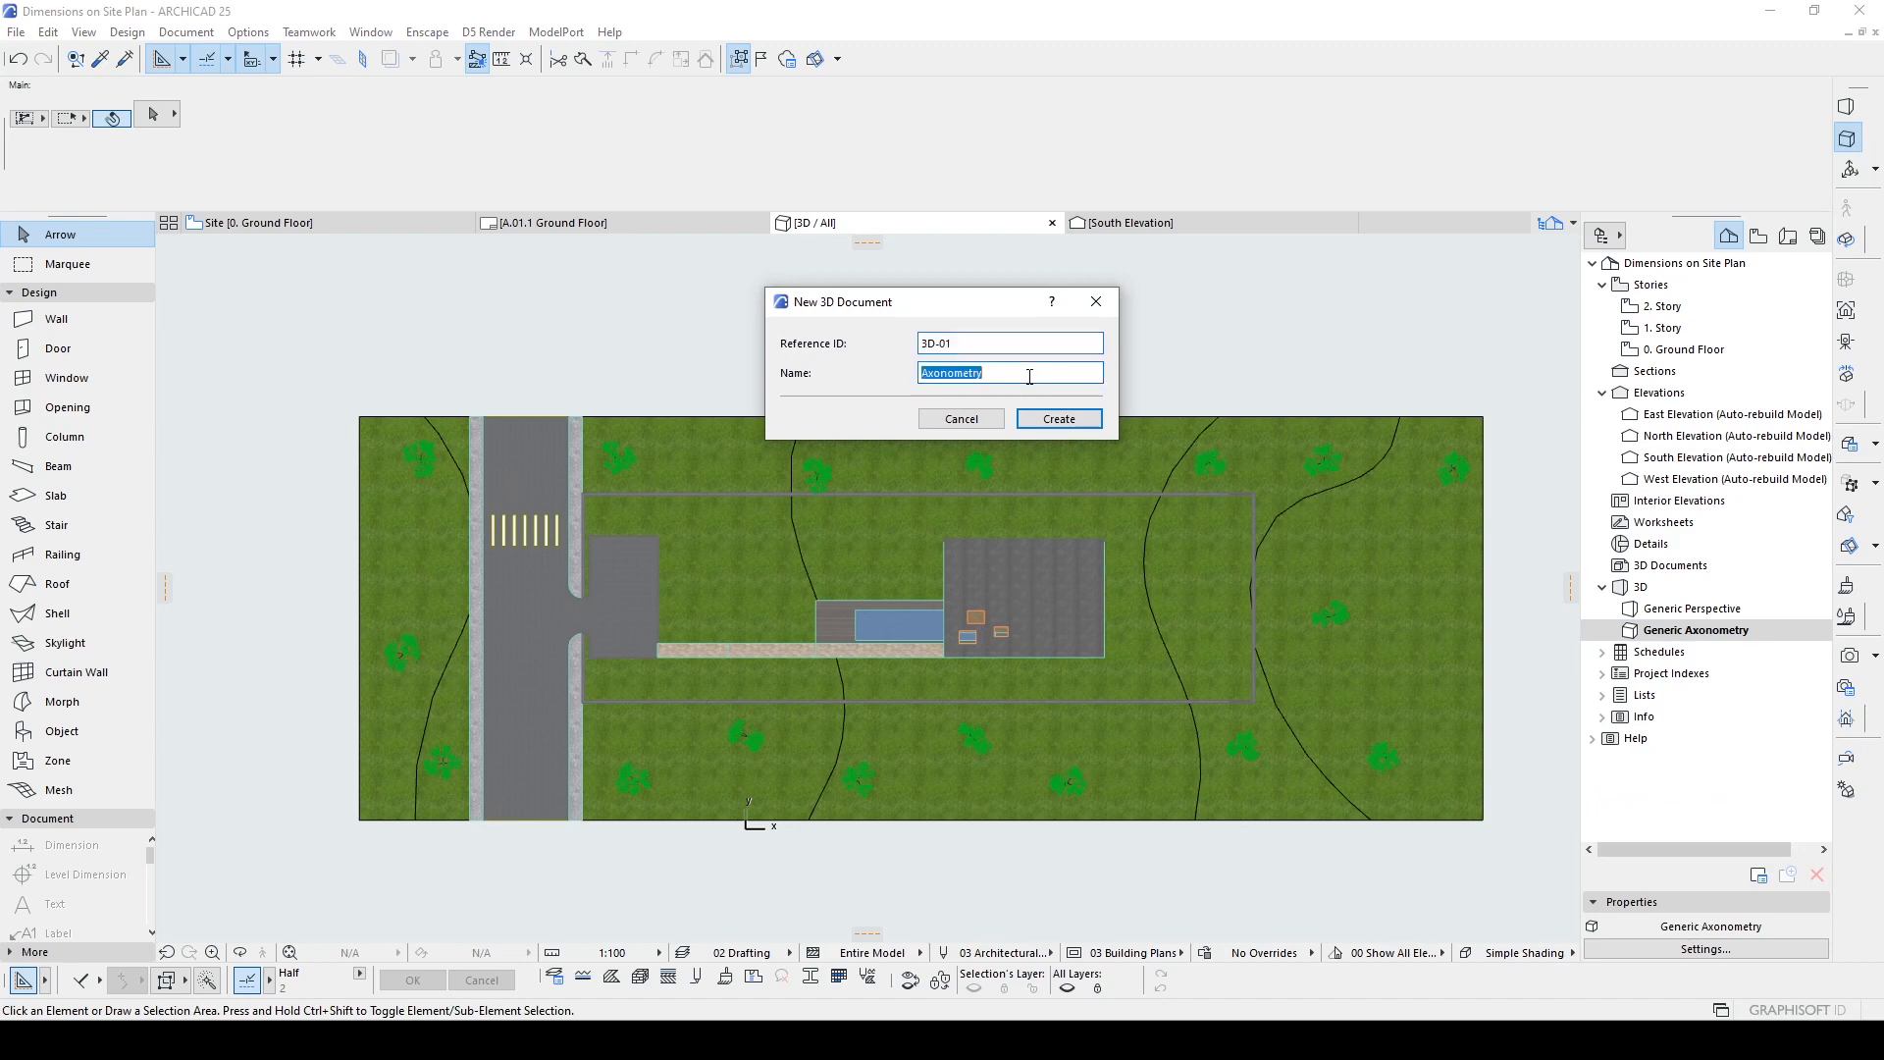
{"action": "type", "text": "Site Plan"}
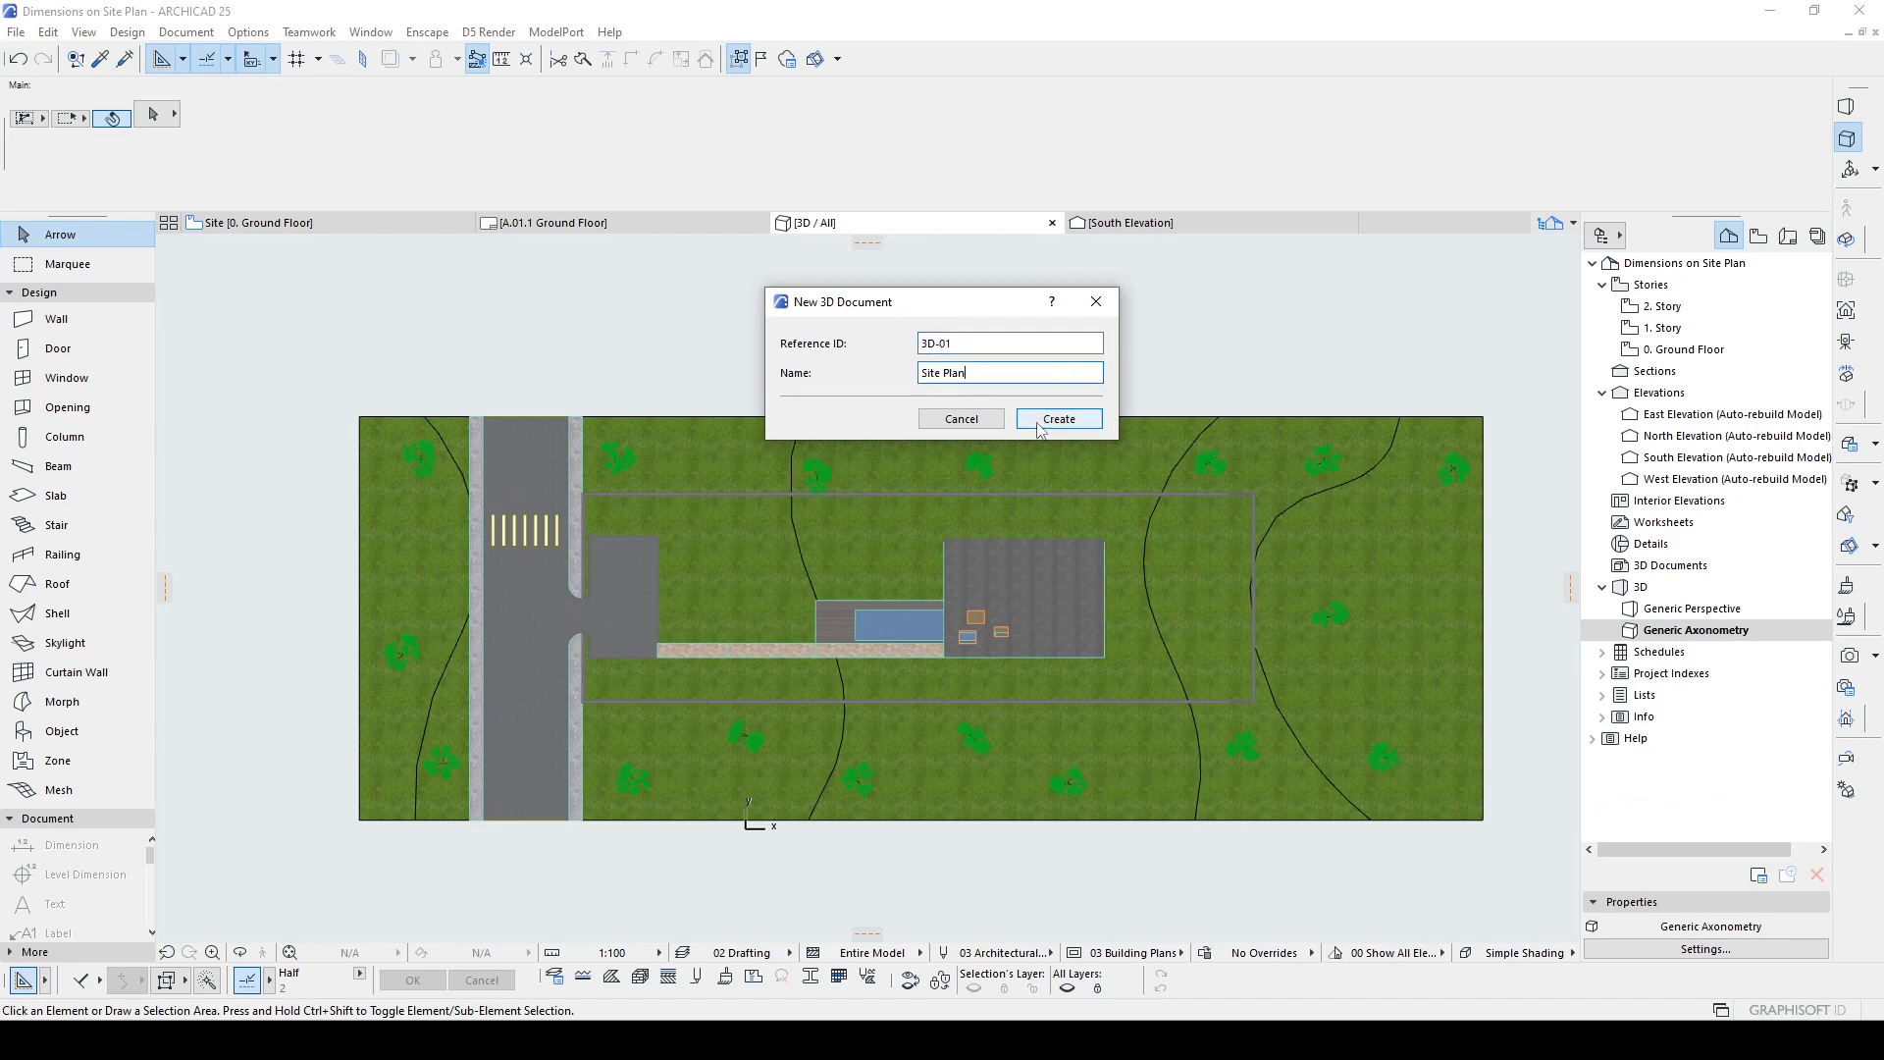
{"action": "left_click", "coordinate": [1057, 418]}
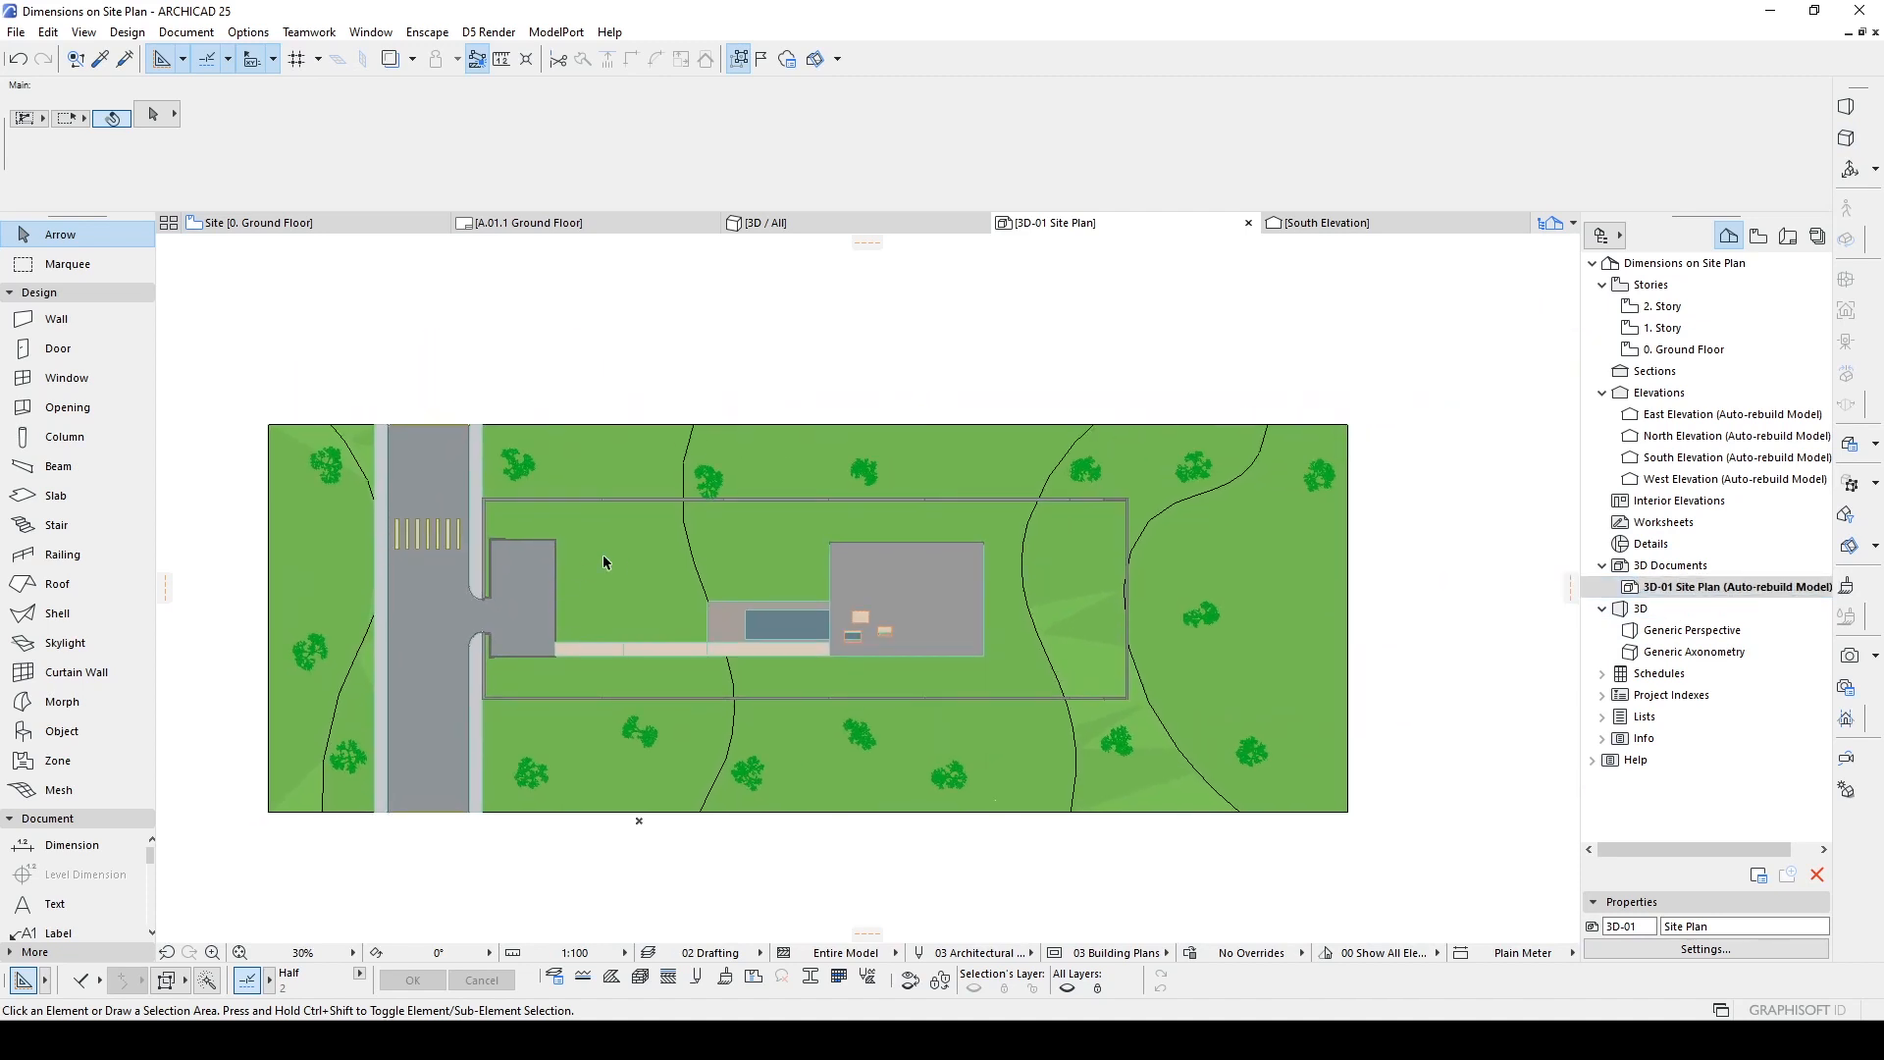
Step: Set the Site Plan 3D document's Uncut Fill to Uniform Pen - Color Fill, Non-Shaded
{"action": "left_click", "coordinate": [645, 547]}
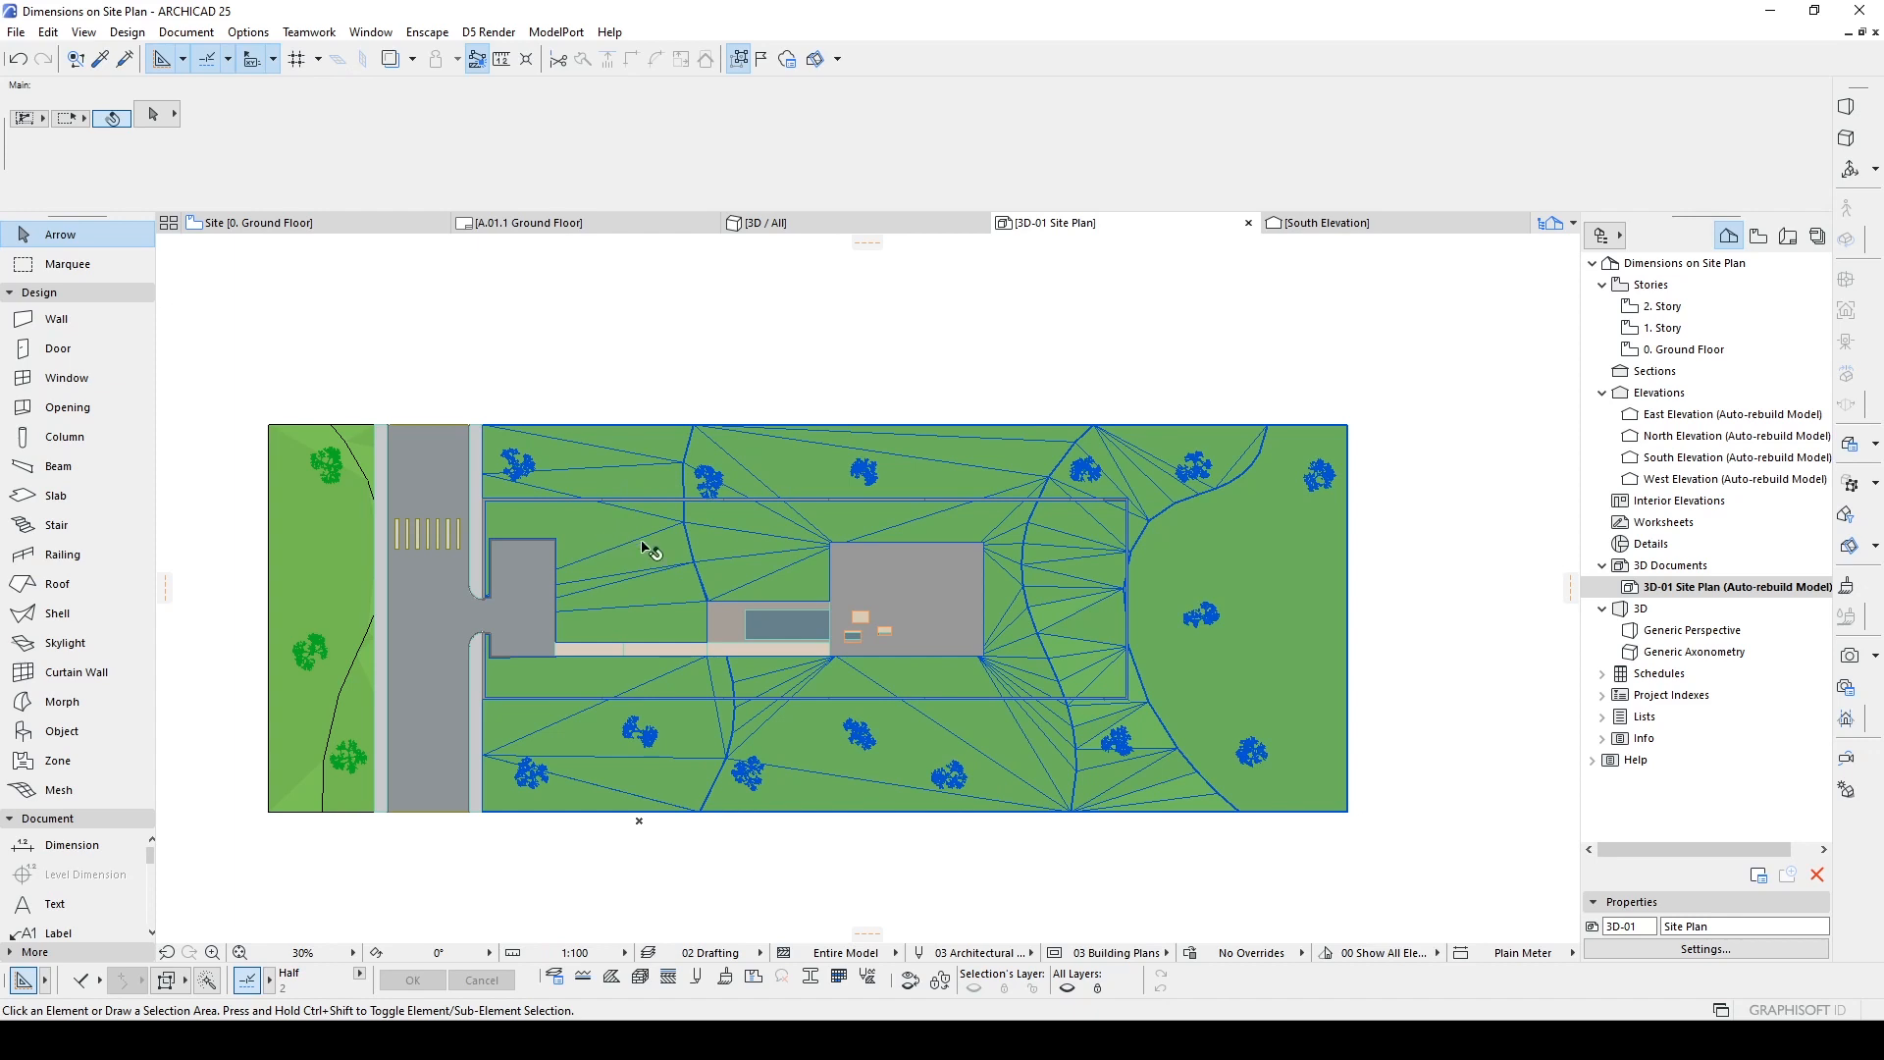
{"action": "left_click", "coordinate": [1730, 585]}
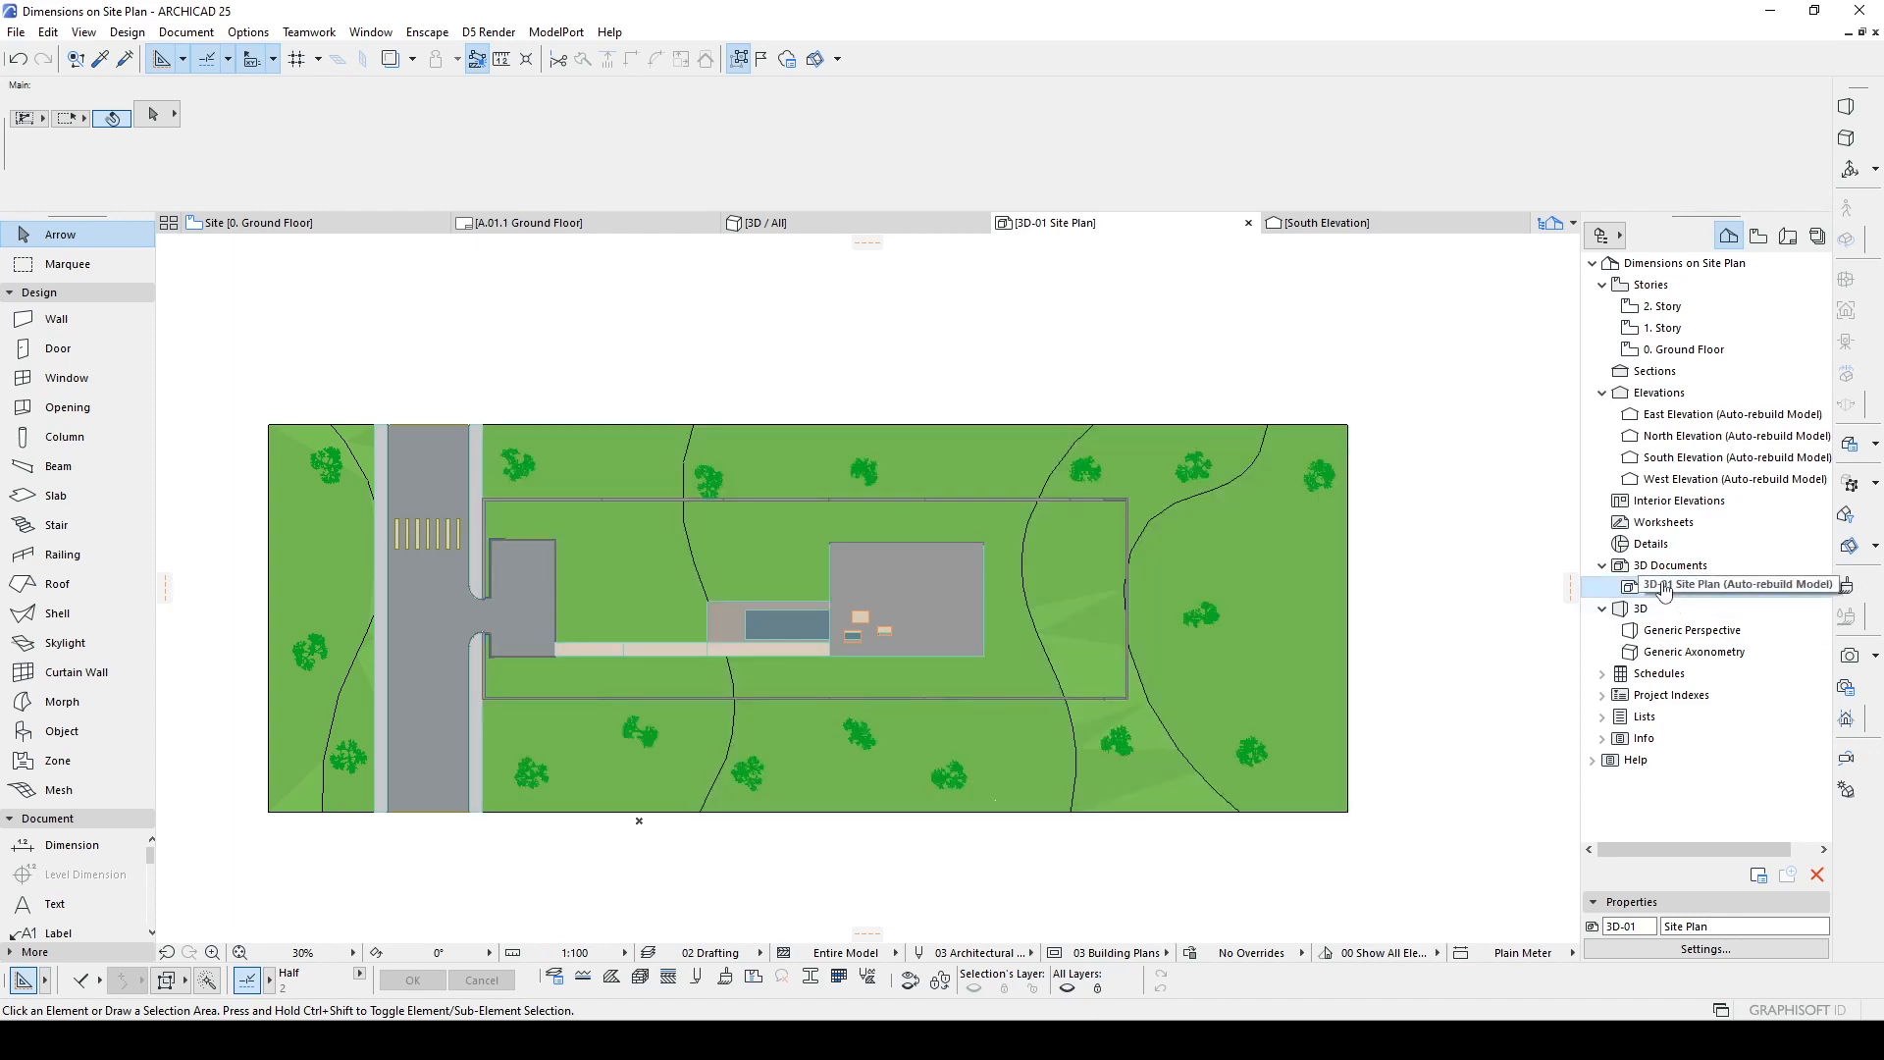
{"action": "right_click", "coordinate": [1738, 584]}
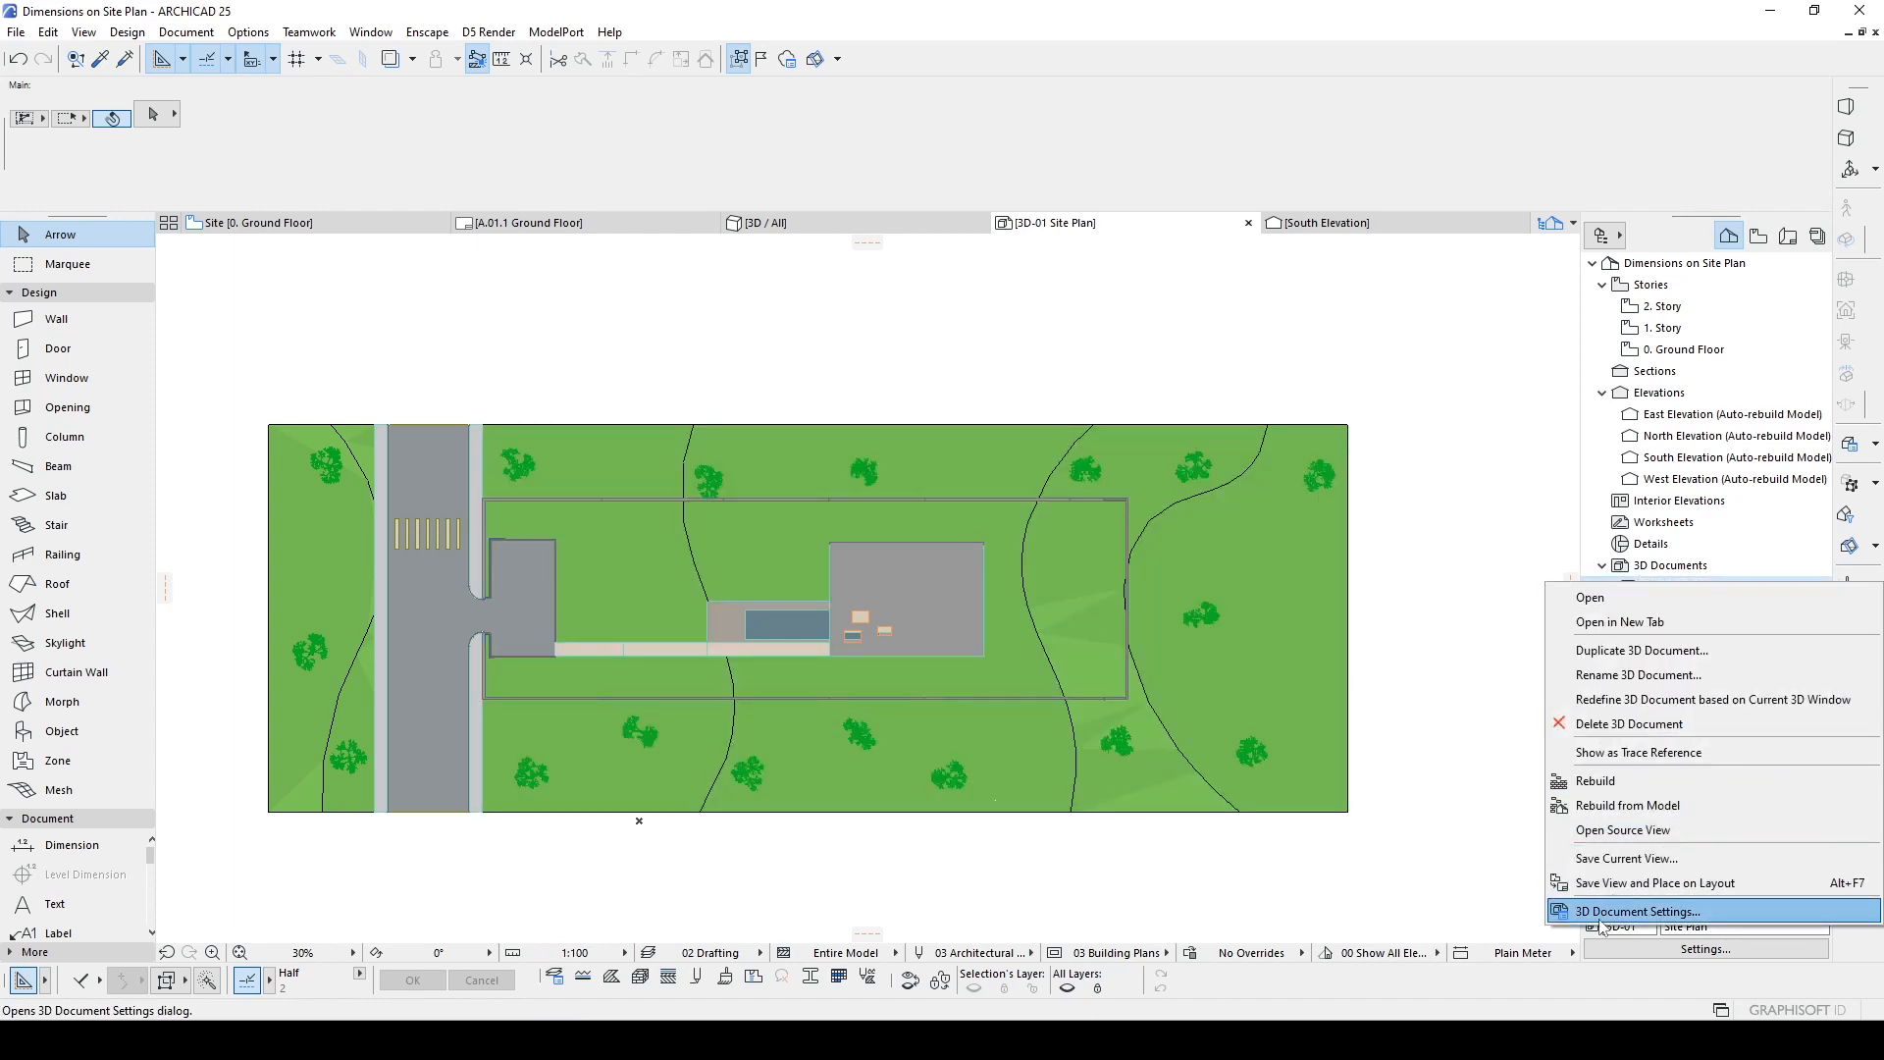
{"action": "left_click", "coordinate": [1634, 911]}
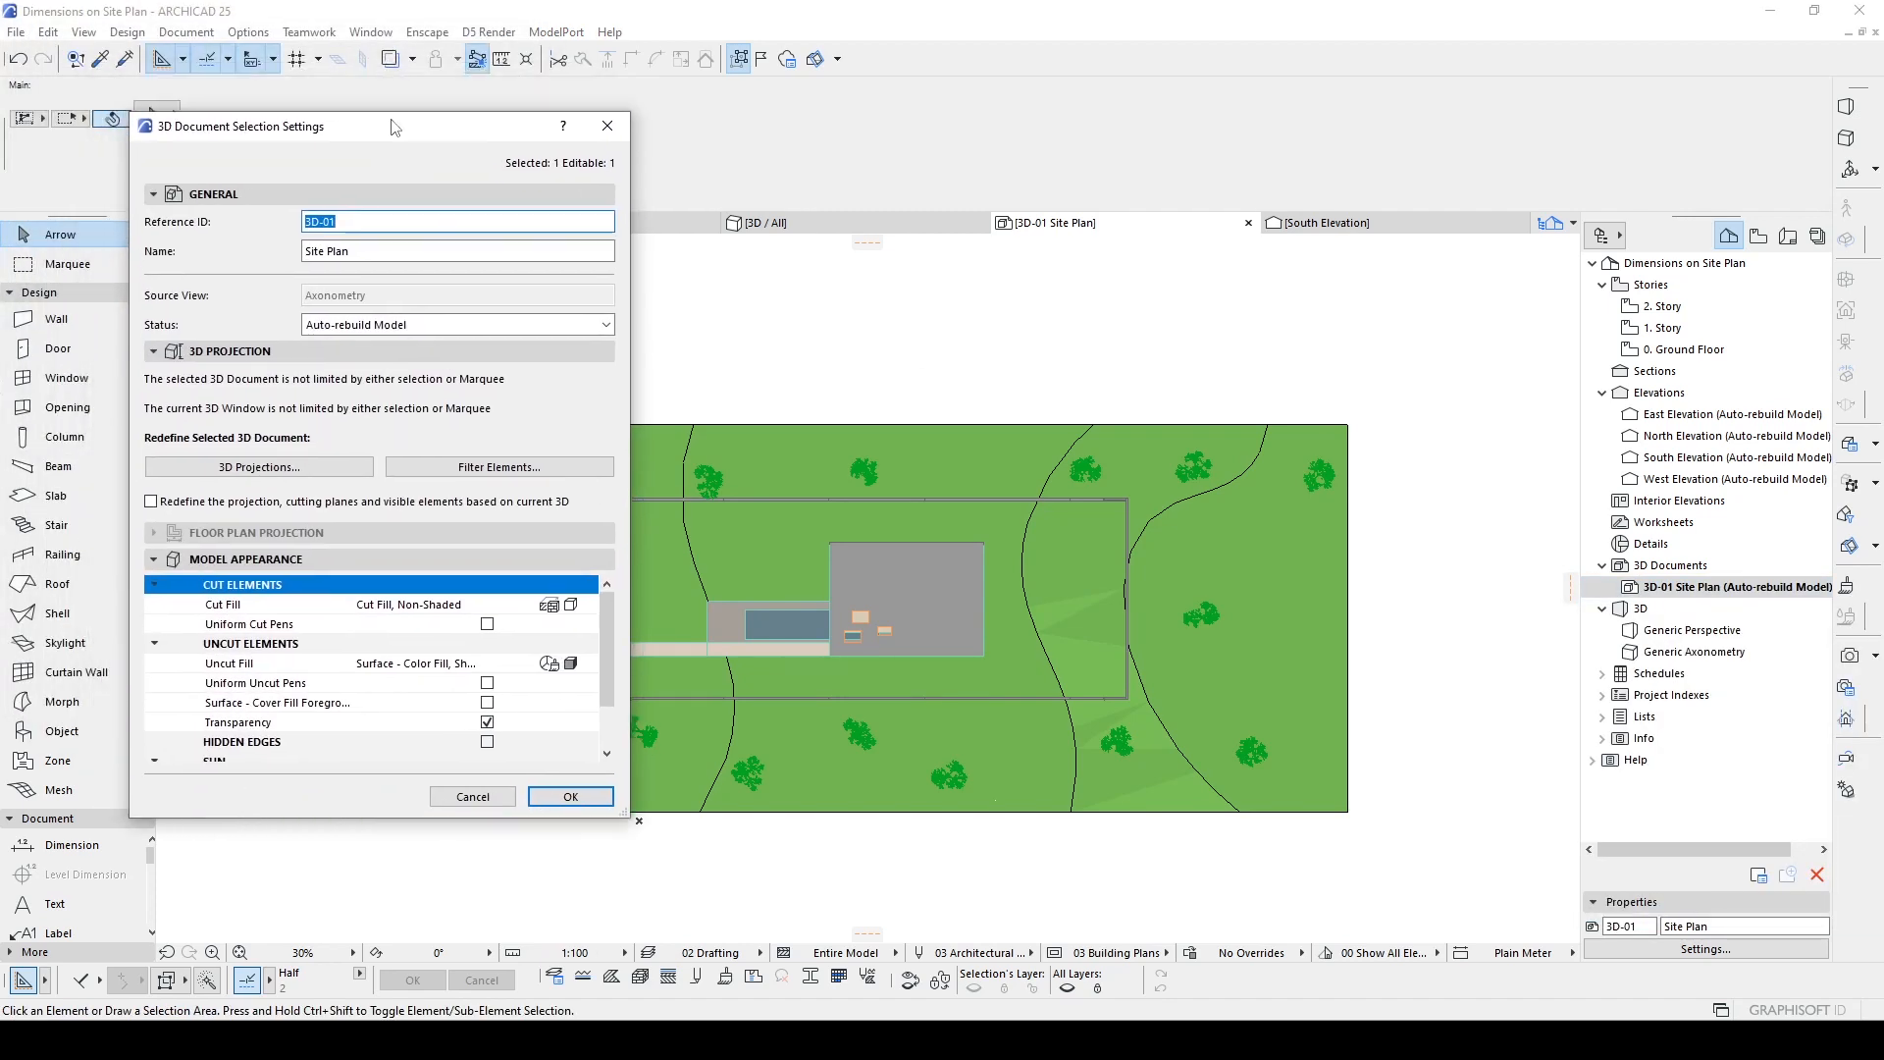
{"action": "scroll", "scroll_direction": "down", "scroll_amount": 3}
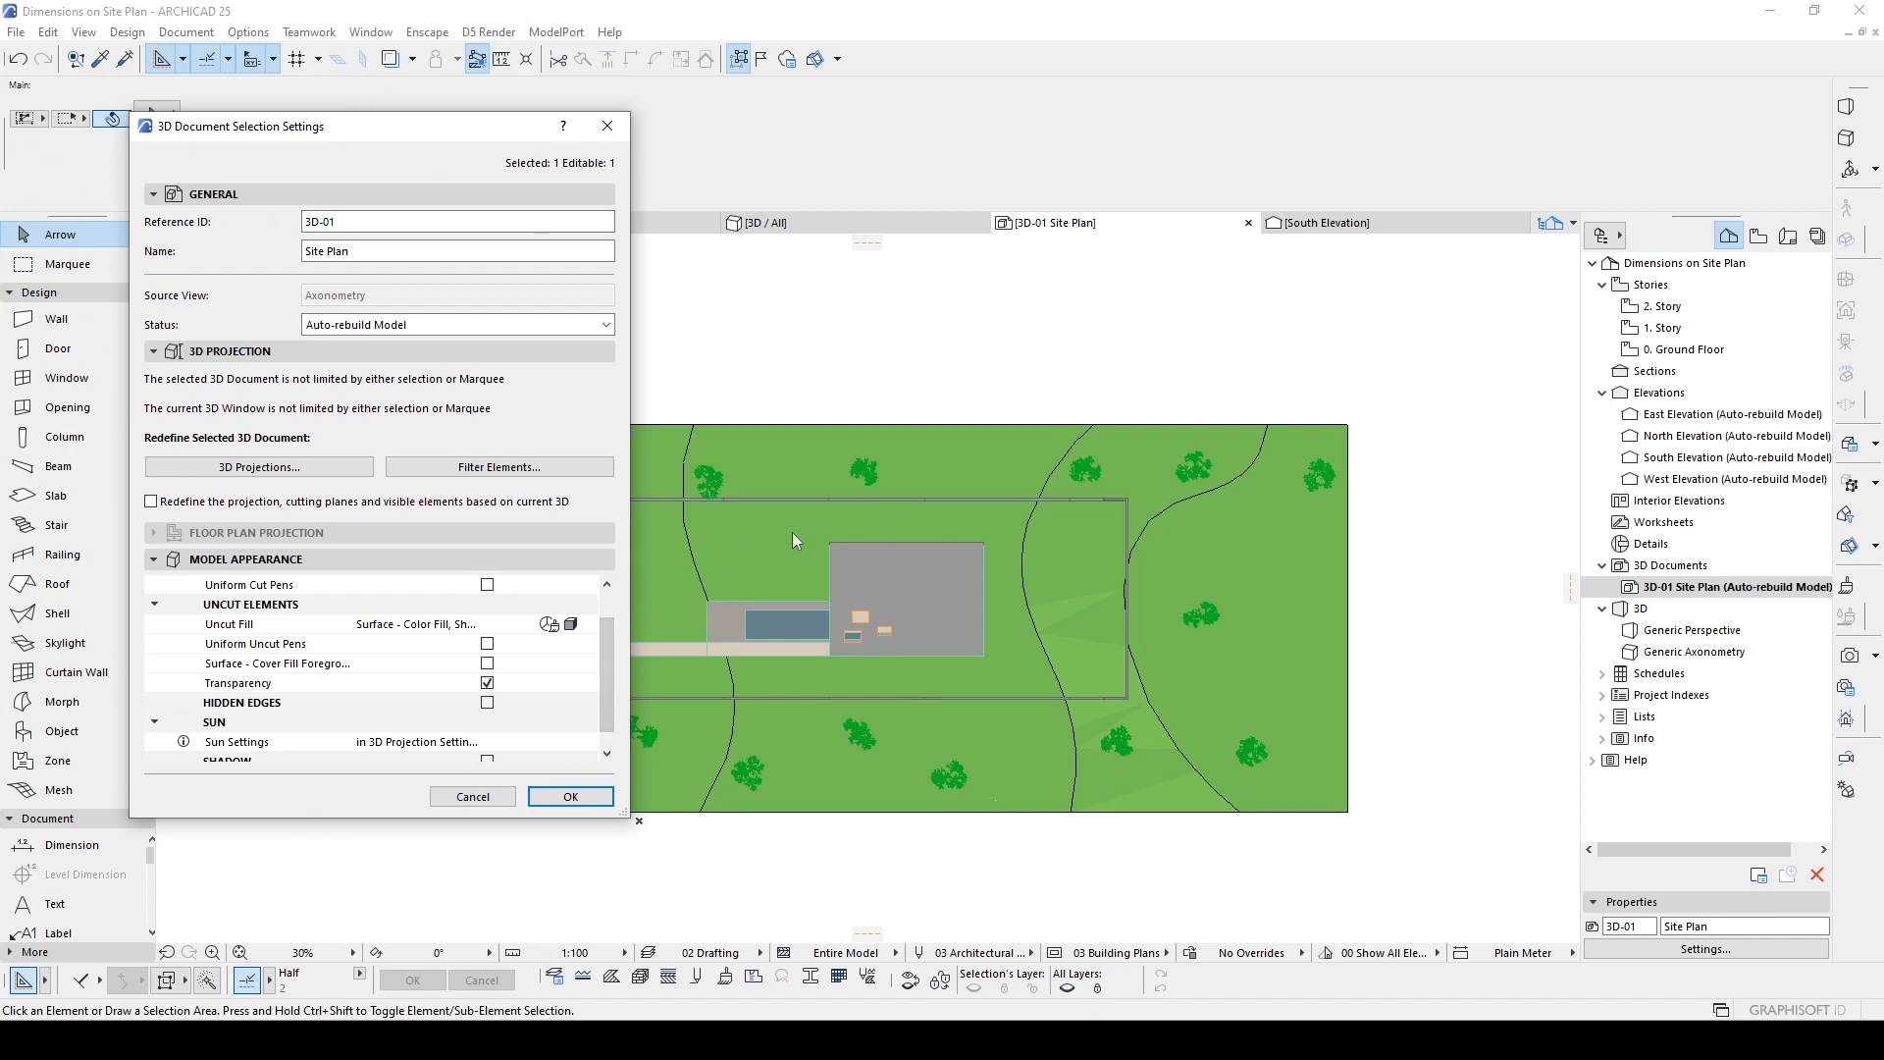
{"action": "scroll", "scroll_direction": "down", "scroll_amount": 3}
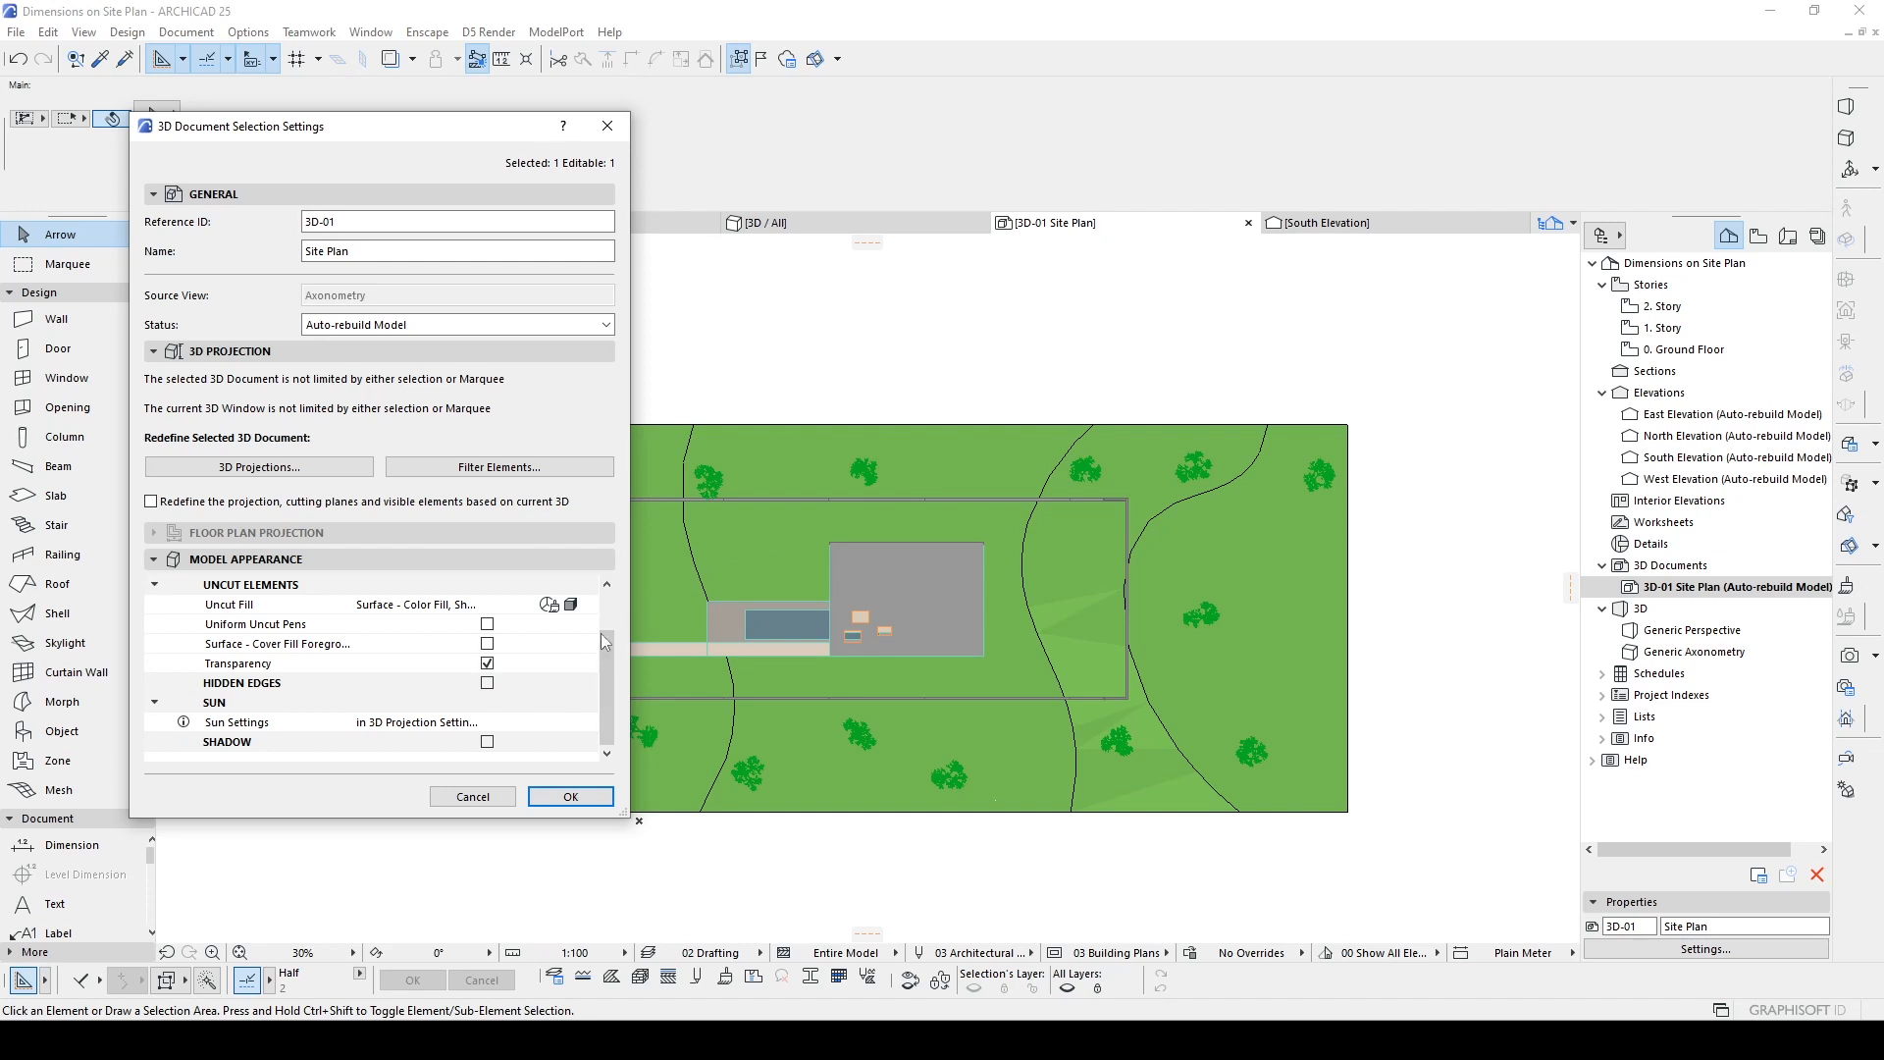
{"action": "scroll", "scroll_direction": "up", "scroll_amount": 3}
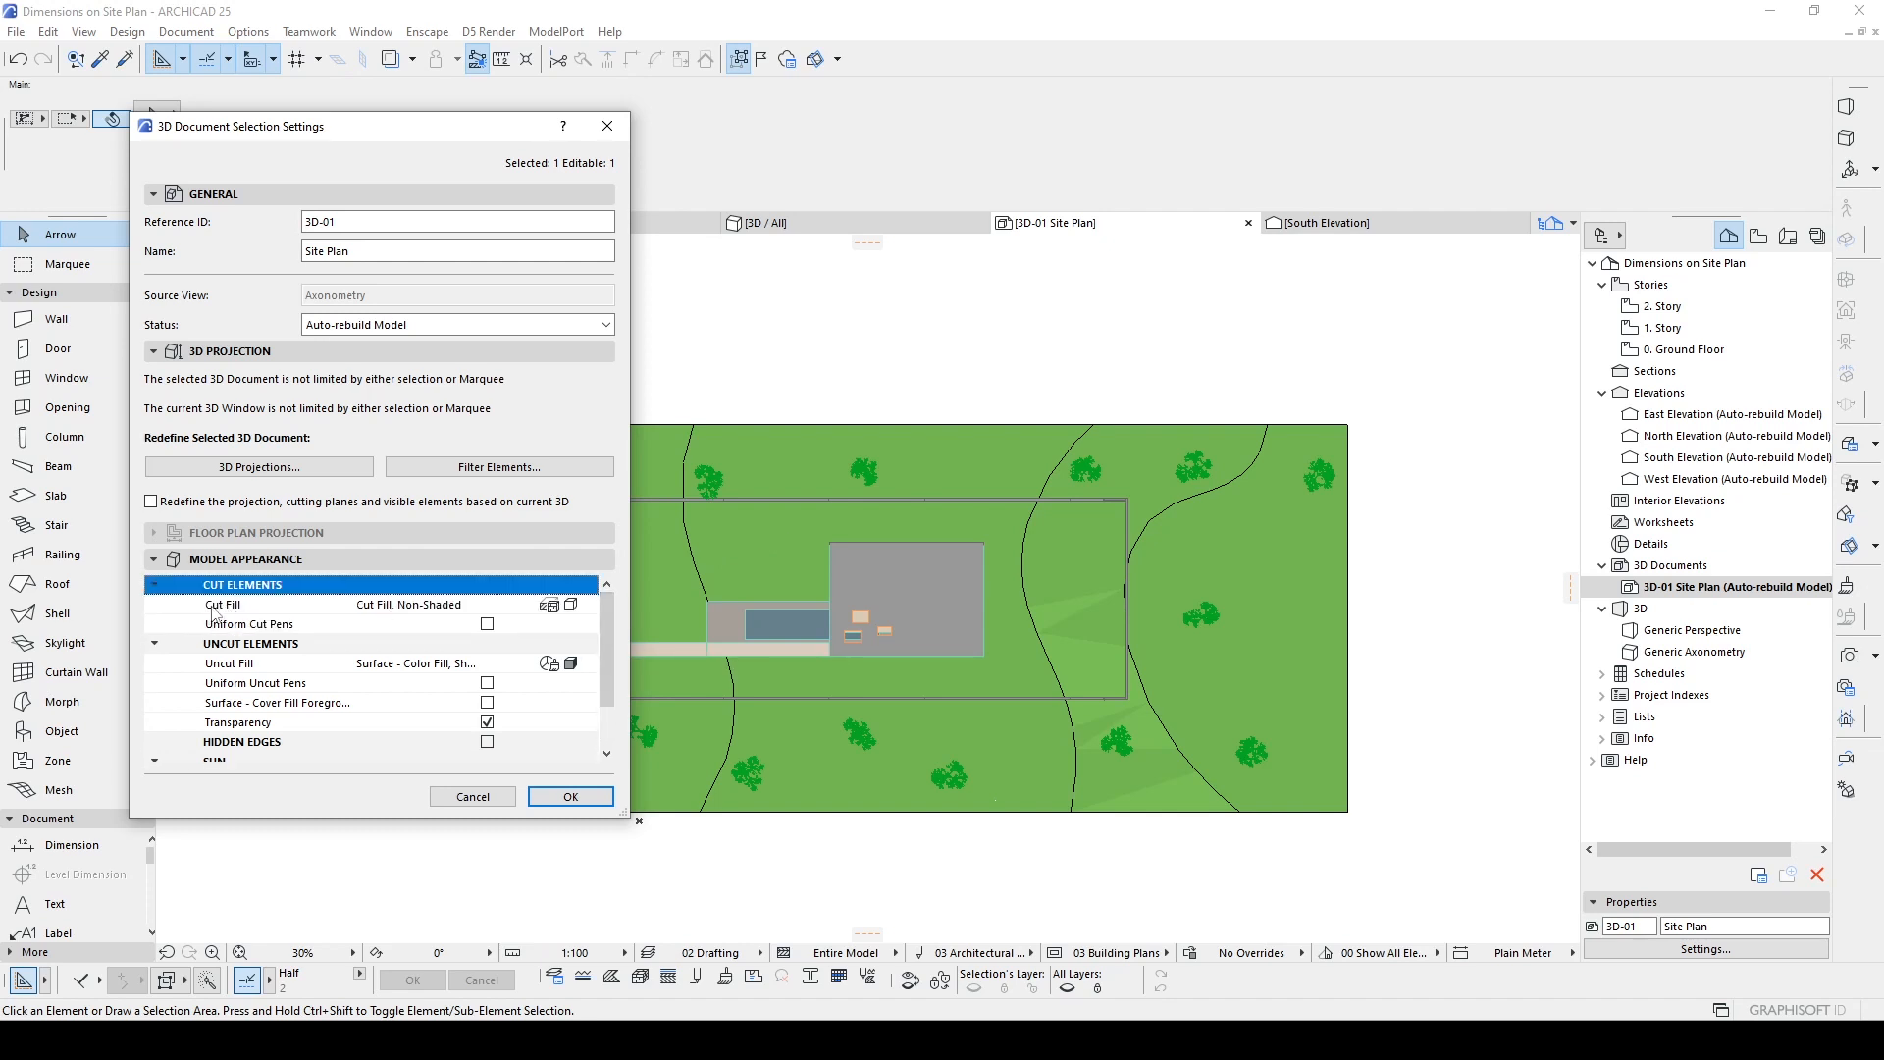
{"action": "mouse_move", "coordinate": [730, 634]}
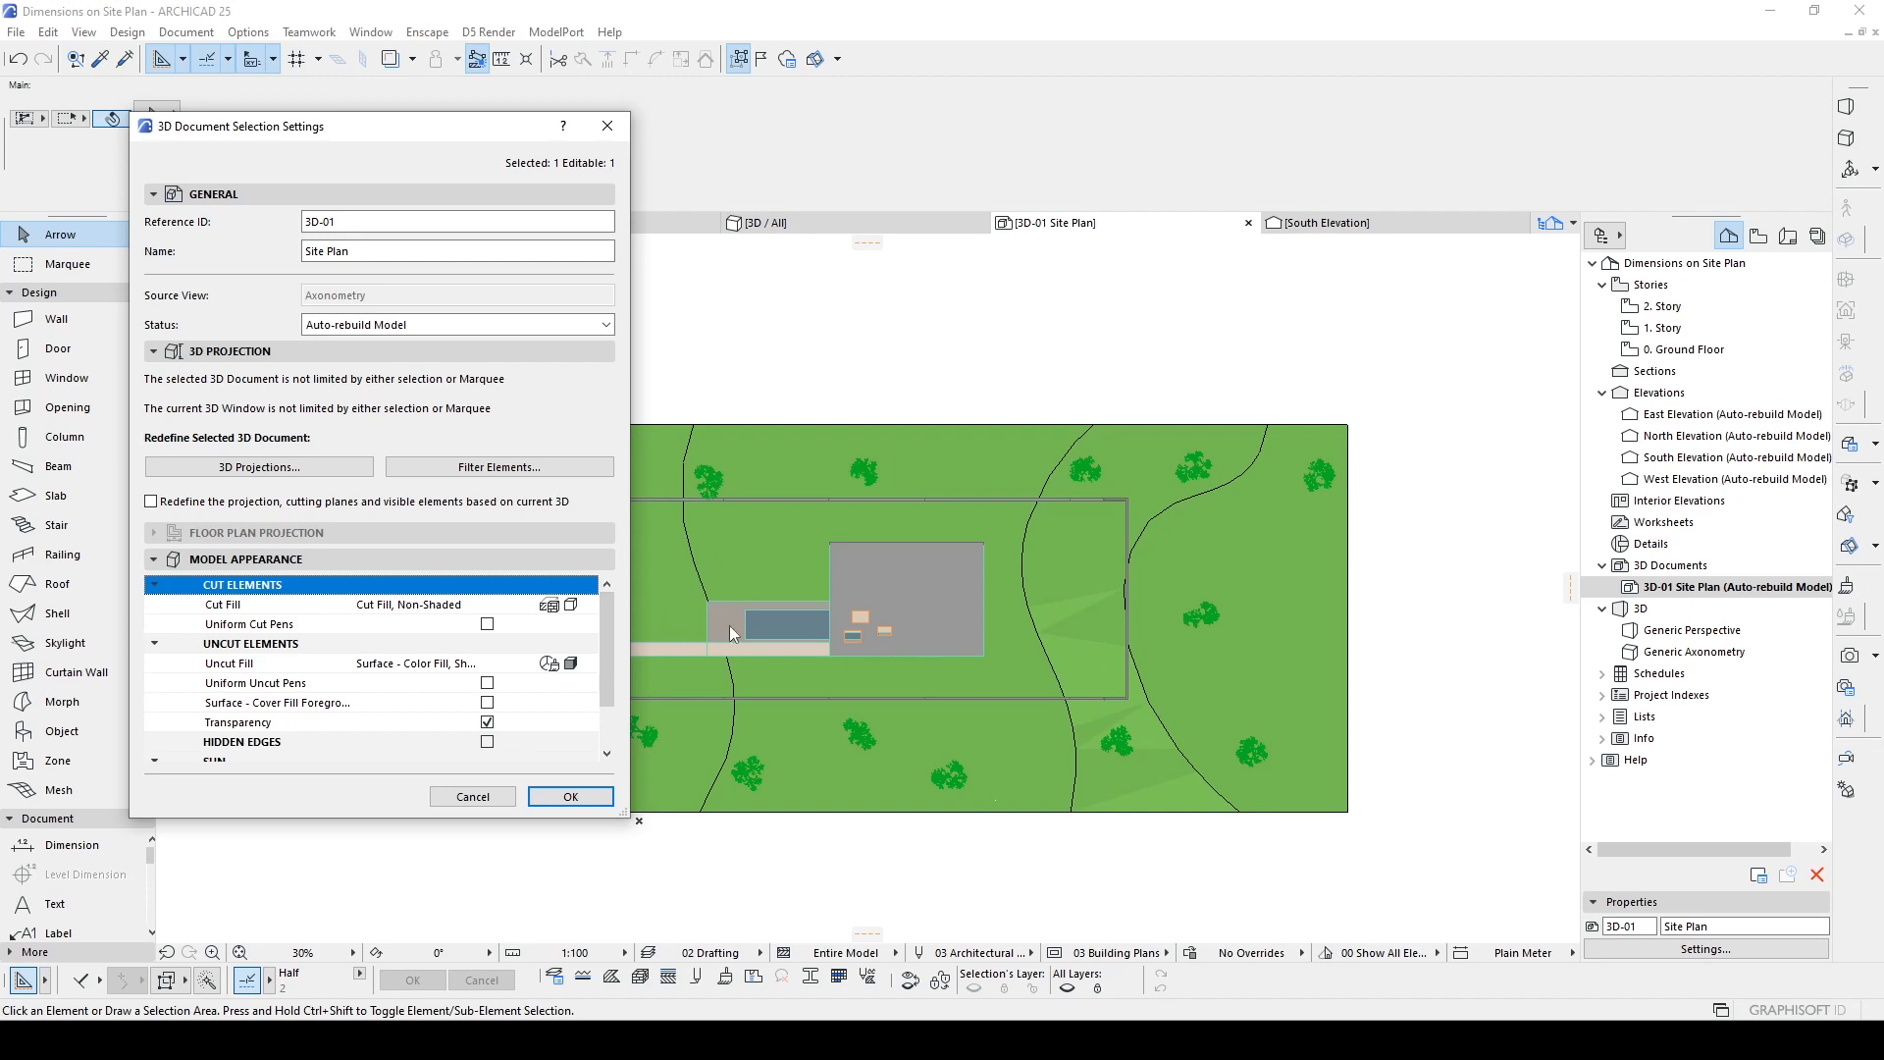
{"action": "scroll", "scroll_direction": "down", "scroll_amount": 3}
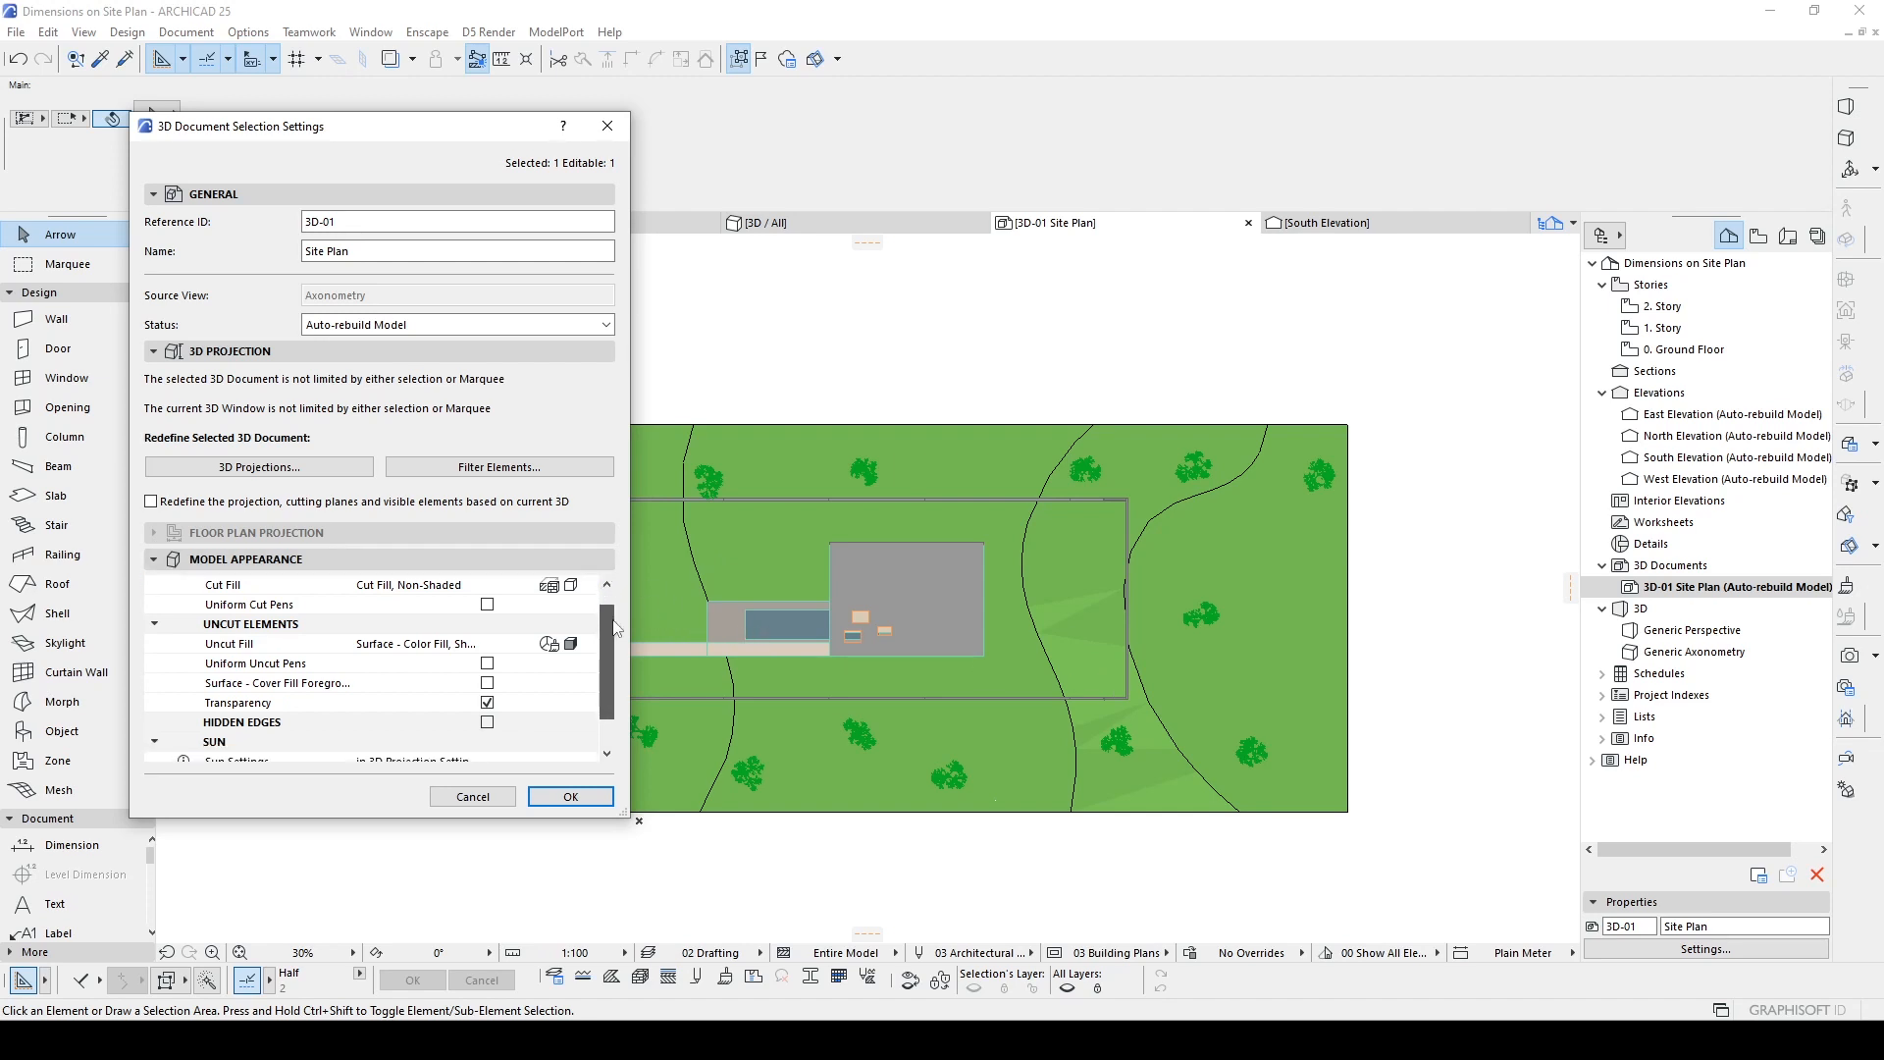
{"action": "scroll", "scroll_direction": "down", "scroll_amount": 3}
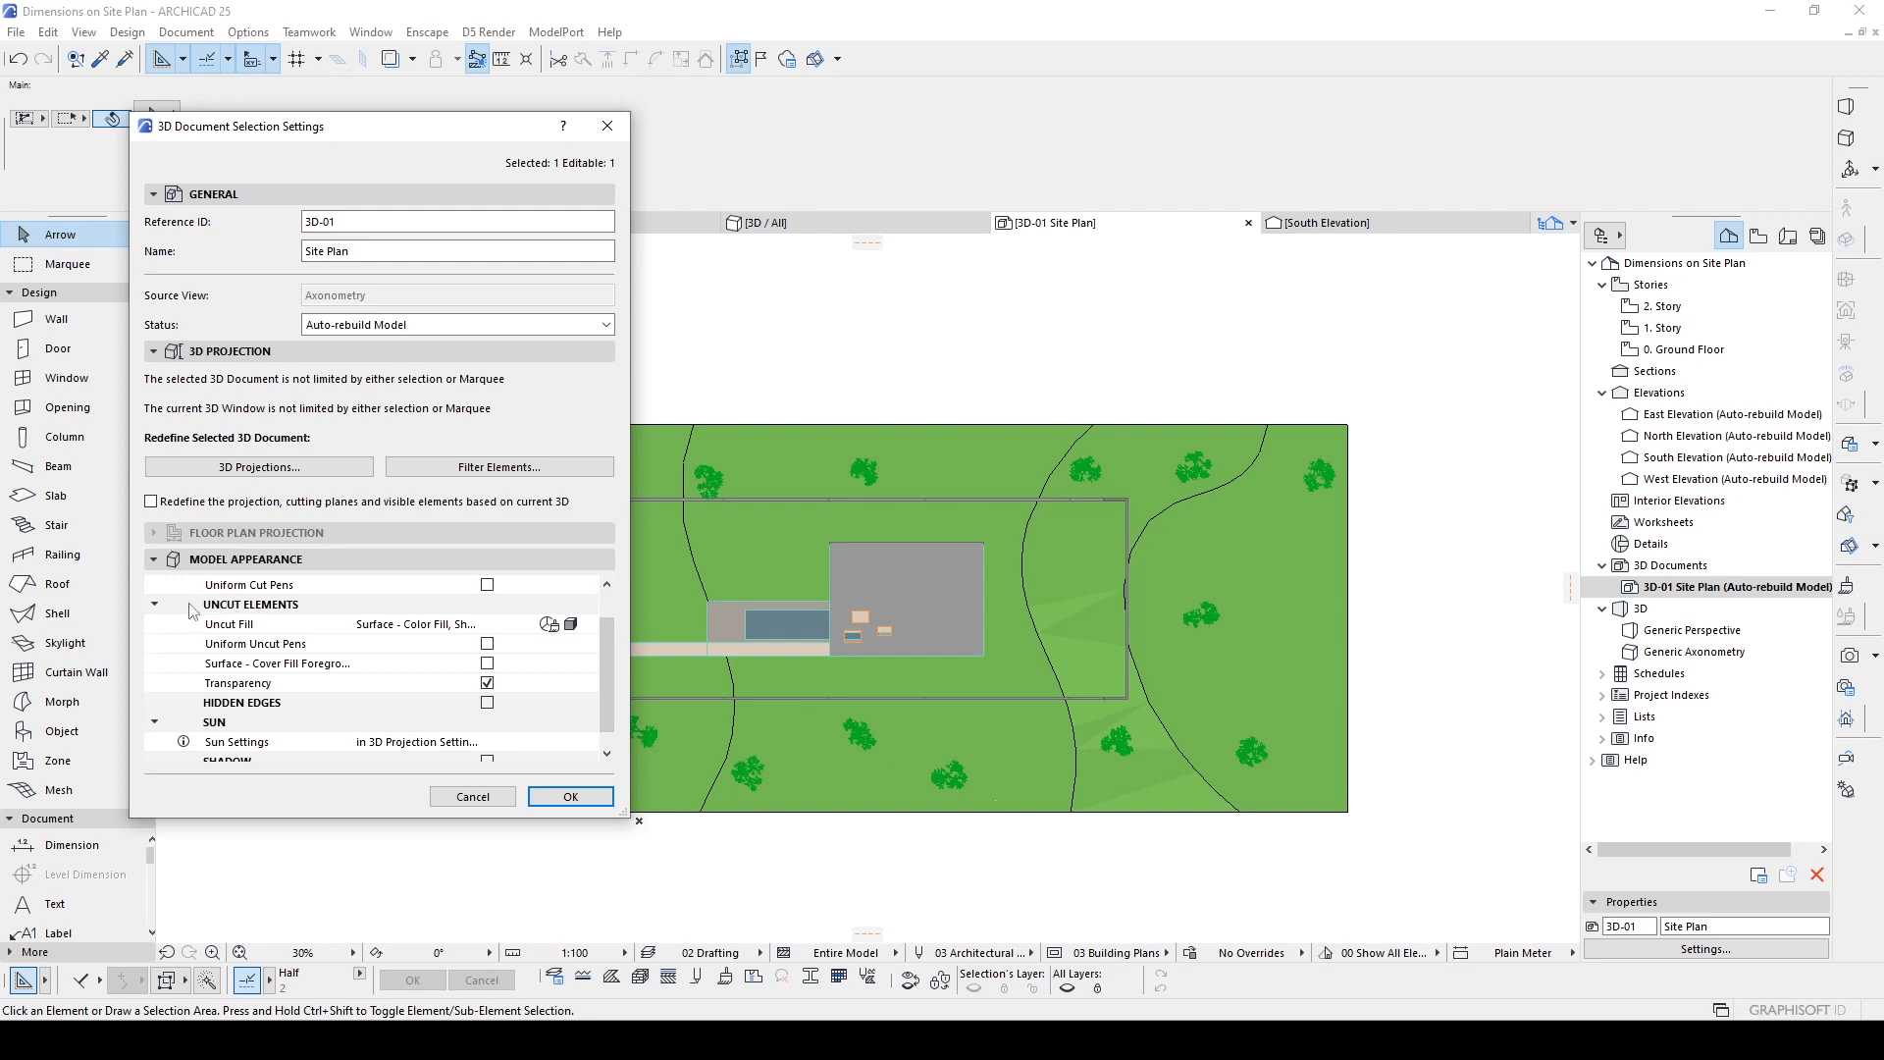
{"action": "mouse_move", "coordinate": [273, 632]}
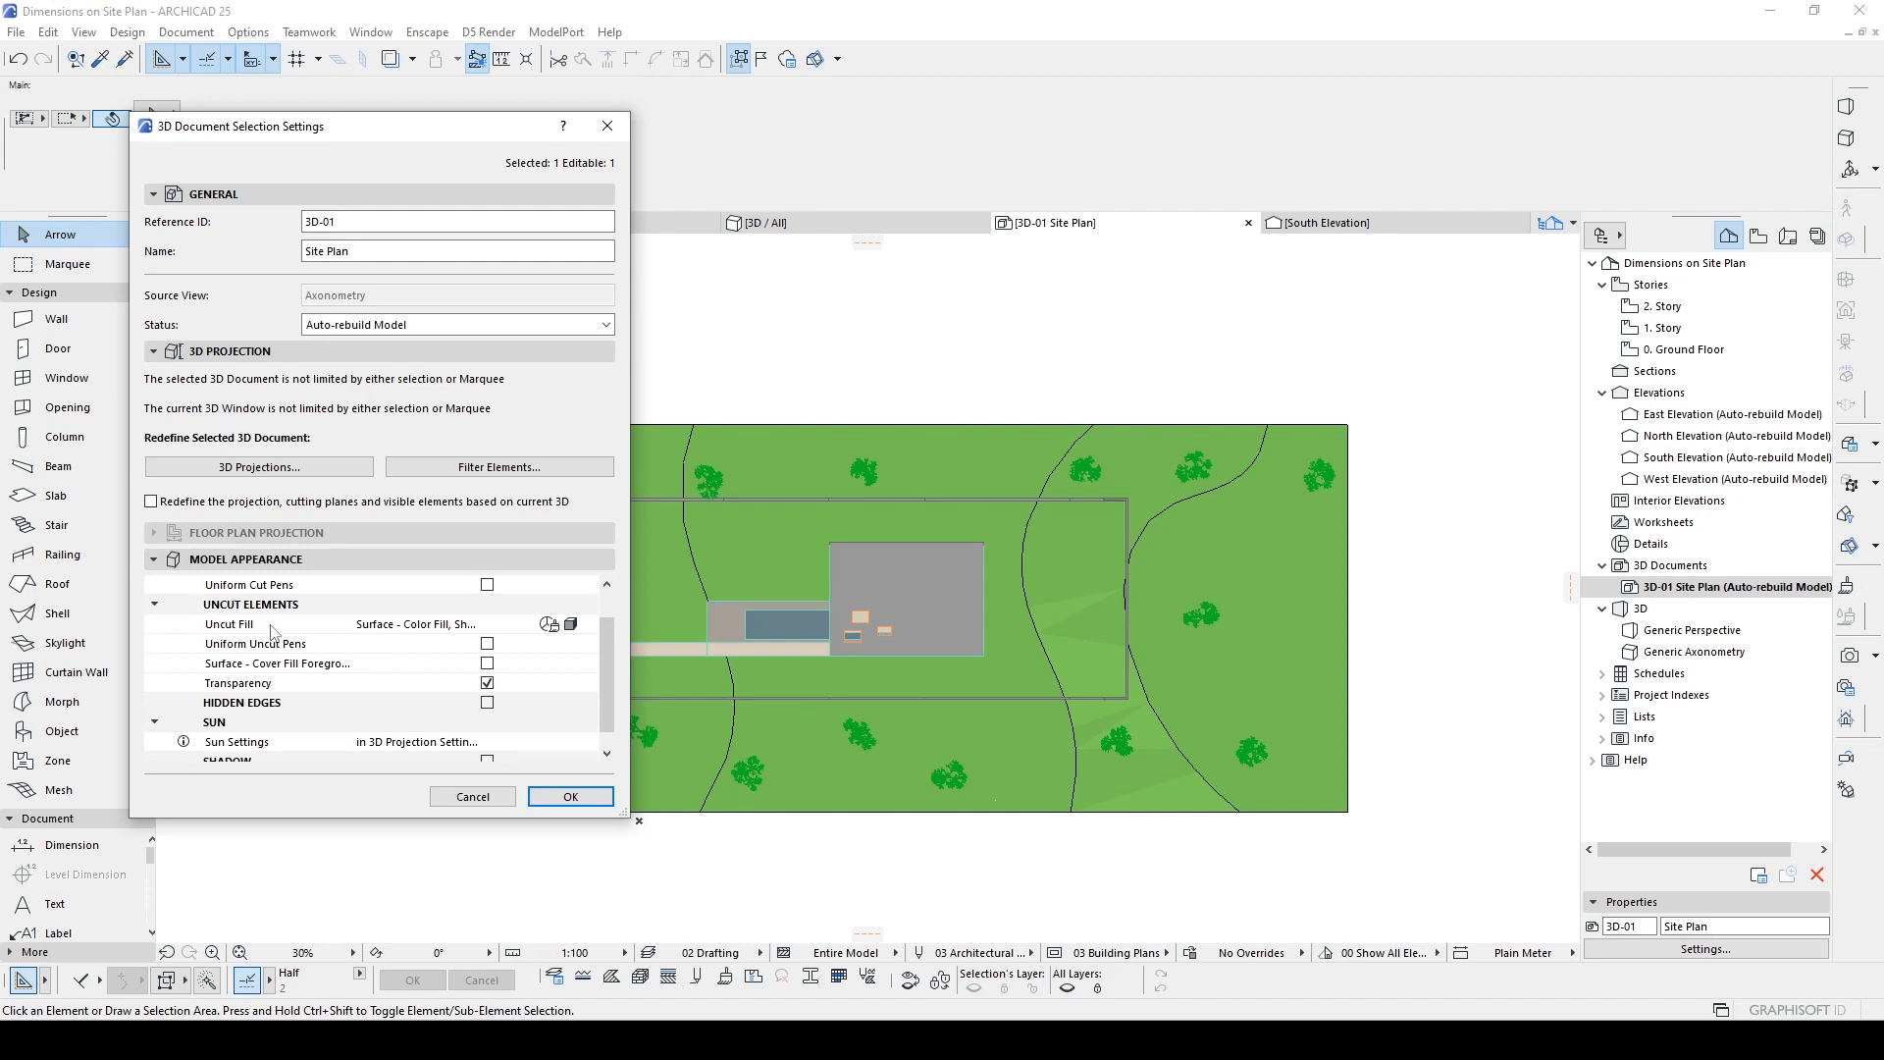
{"action": "left_click", "coordinate": [587, 624]}
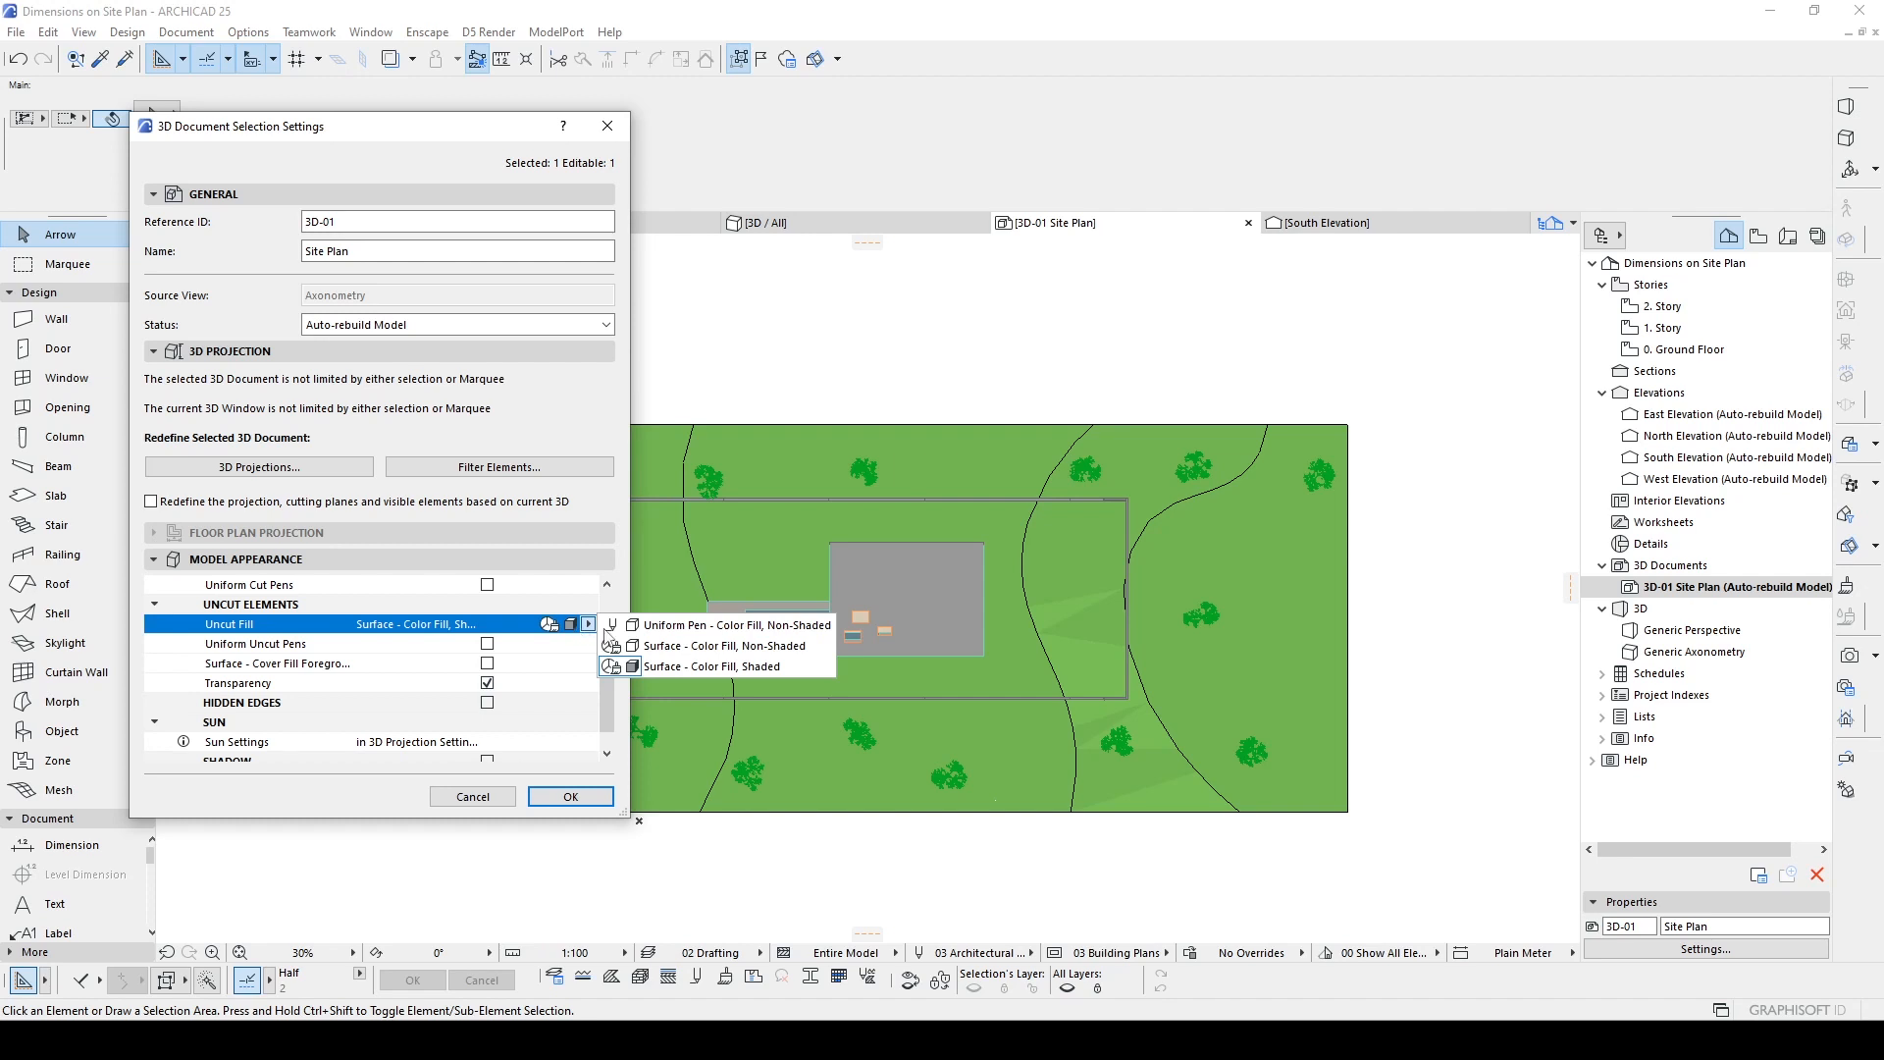
{"action": "mouse_move", "coordinate": [732, 624]}
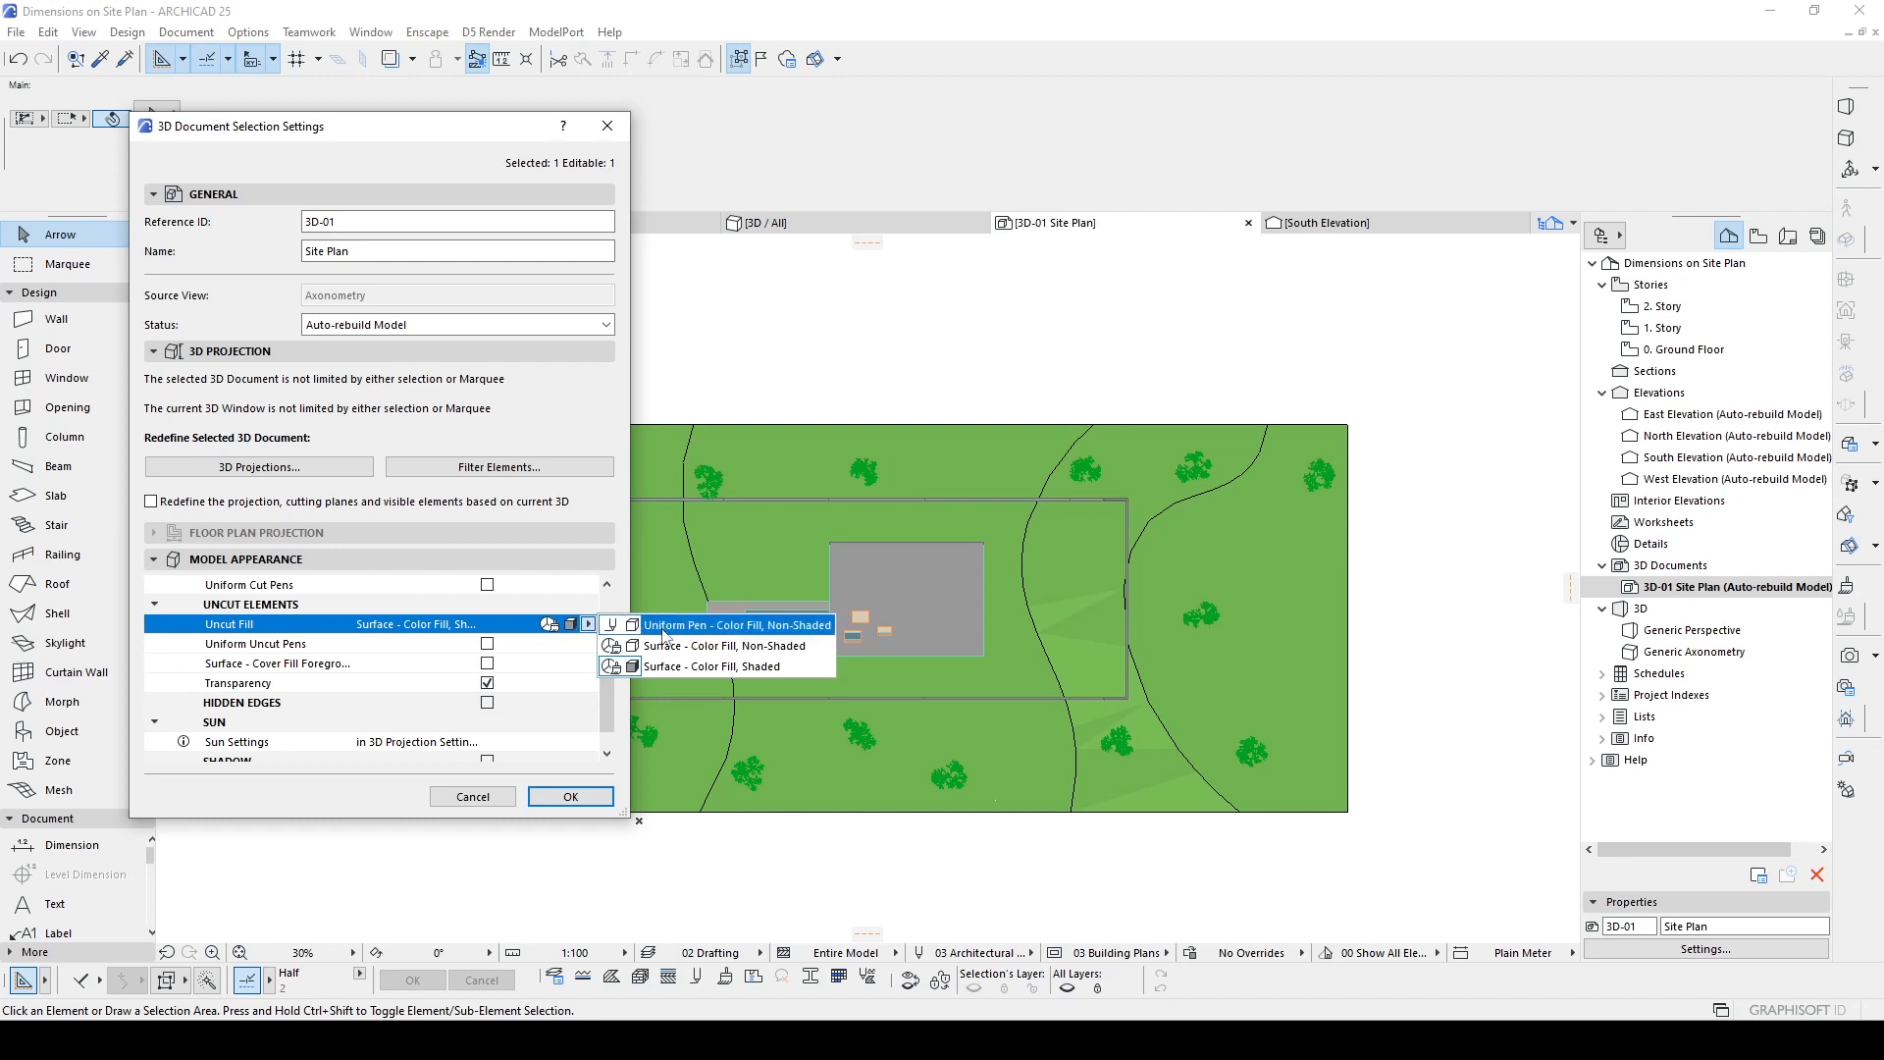
{"action": "mouse_move", "coordinate": [724, 645]}
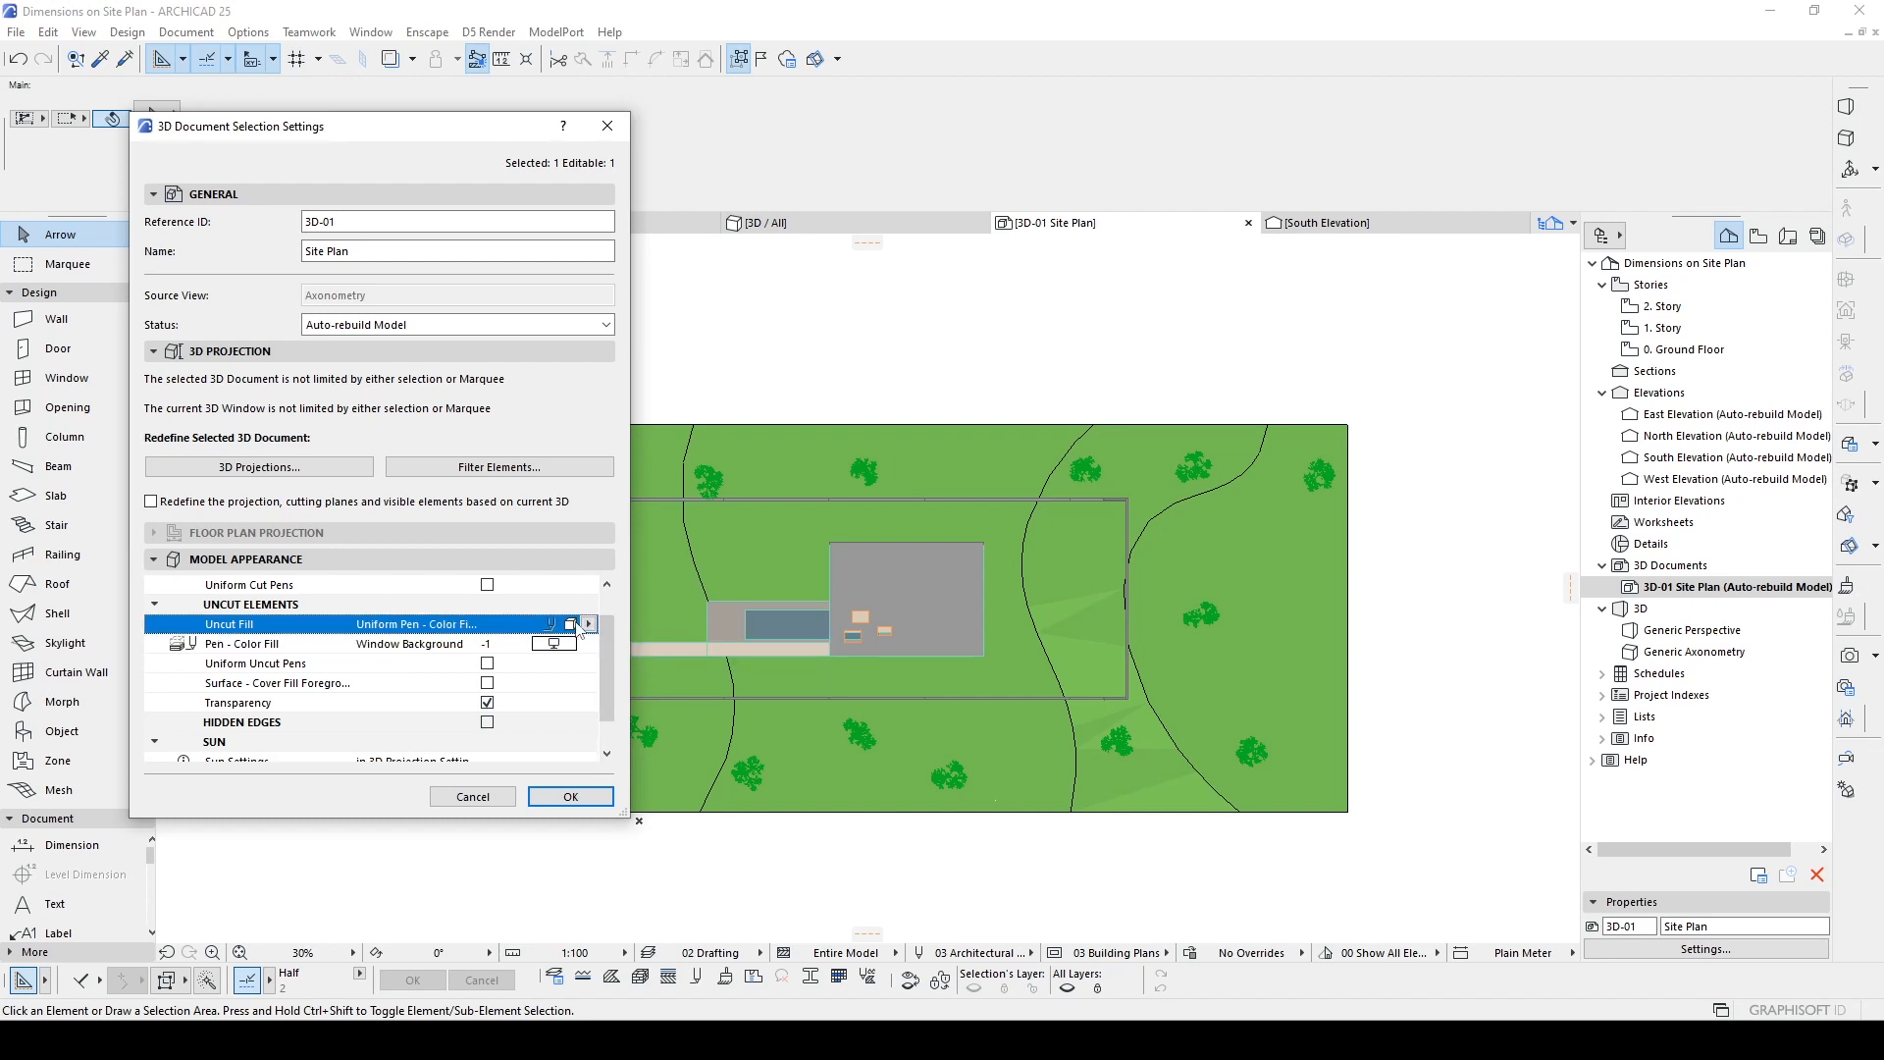
{"action": "mouse_move", "coordinate": [420, 655]}
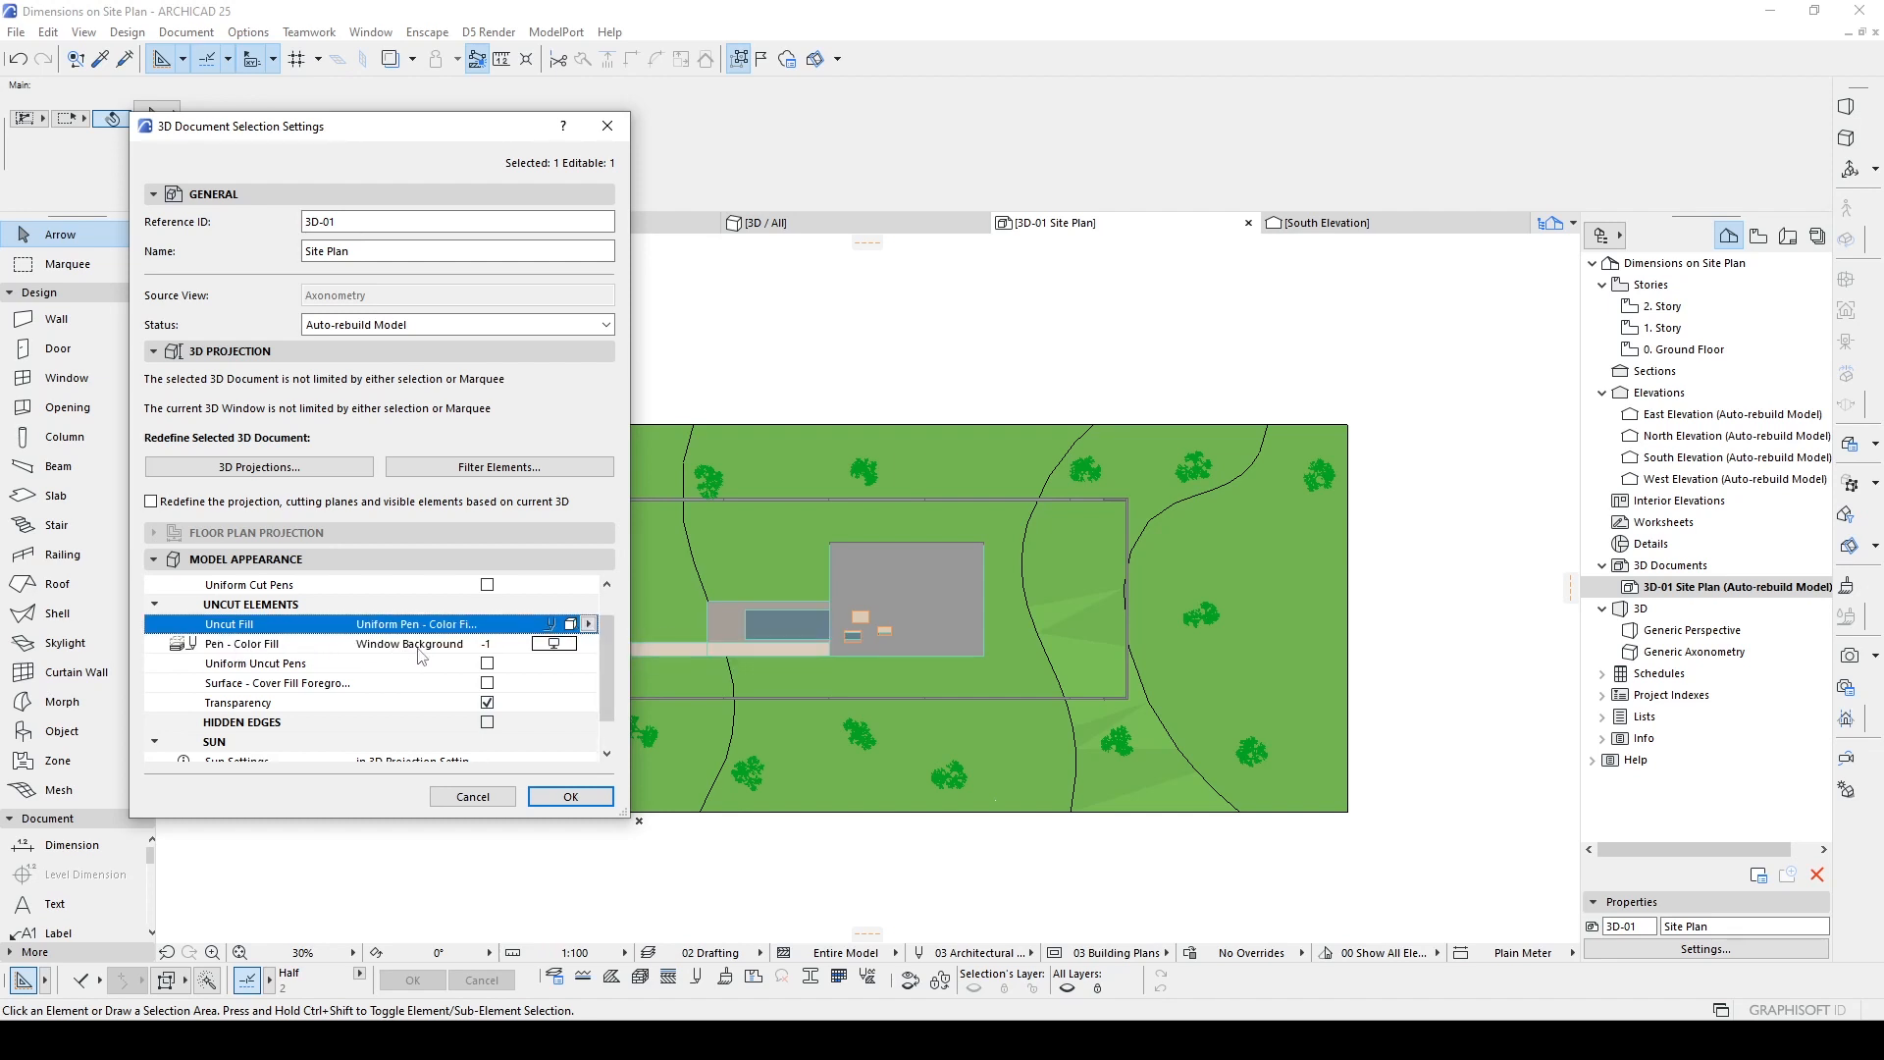
{"action": "left_click", "coordinate": [571, 797]}
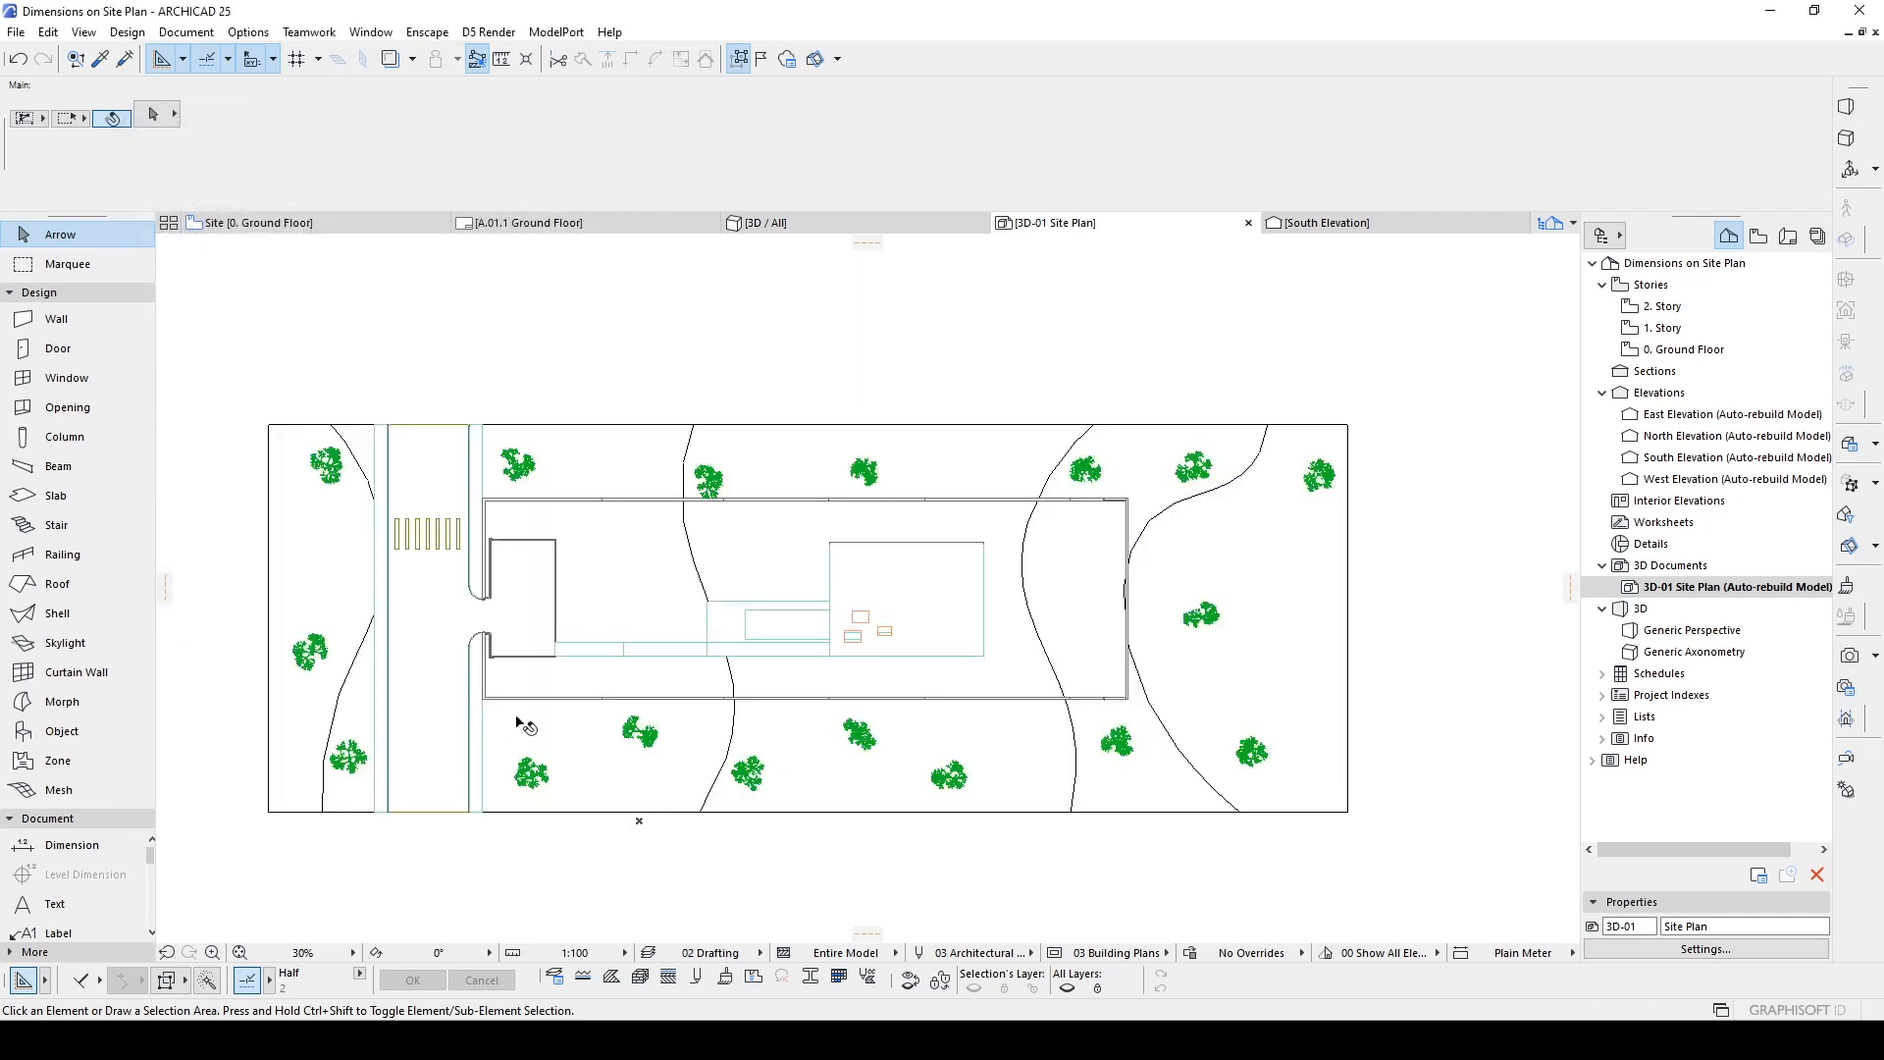
{"action": "scroll", "scroll_direction": "up", "scroll_amount": 3}
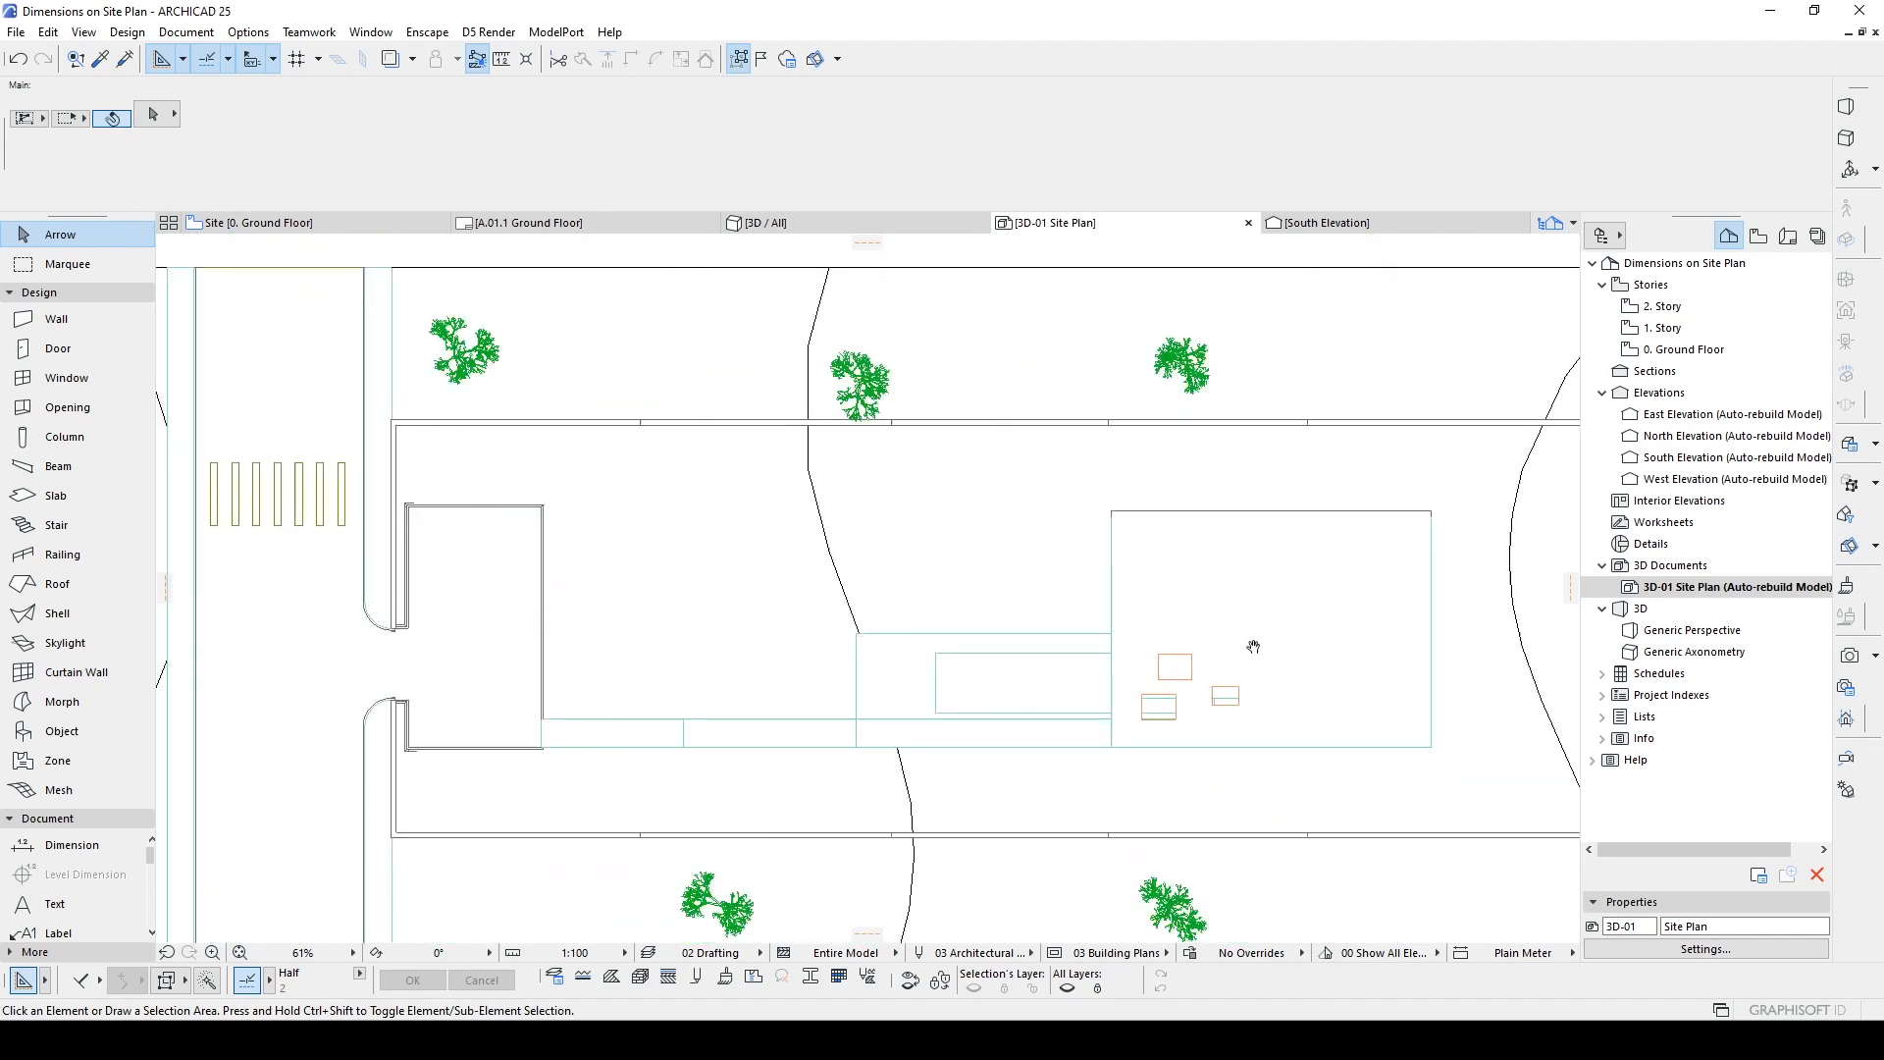
{"action": "scroll", "scroll_direction": "down", "scroll_amount": 3}
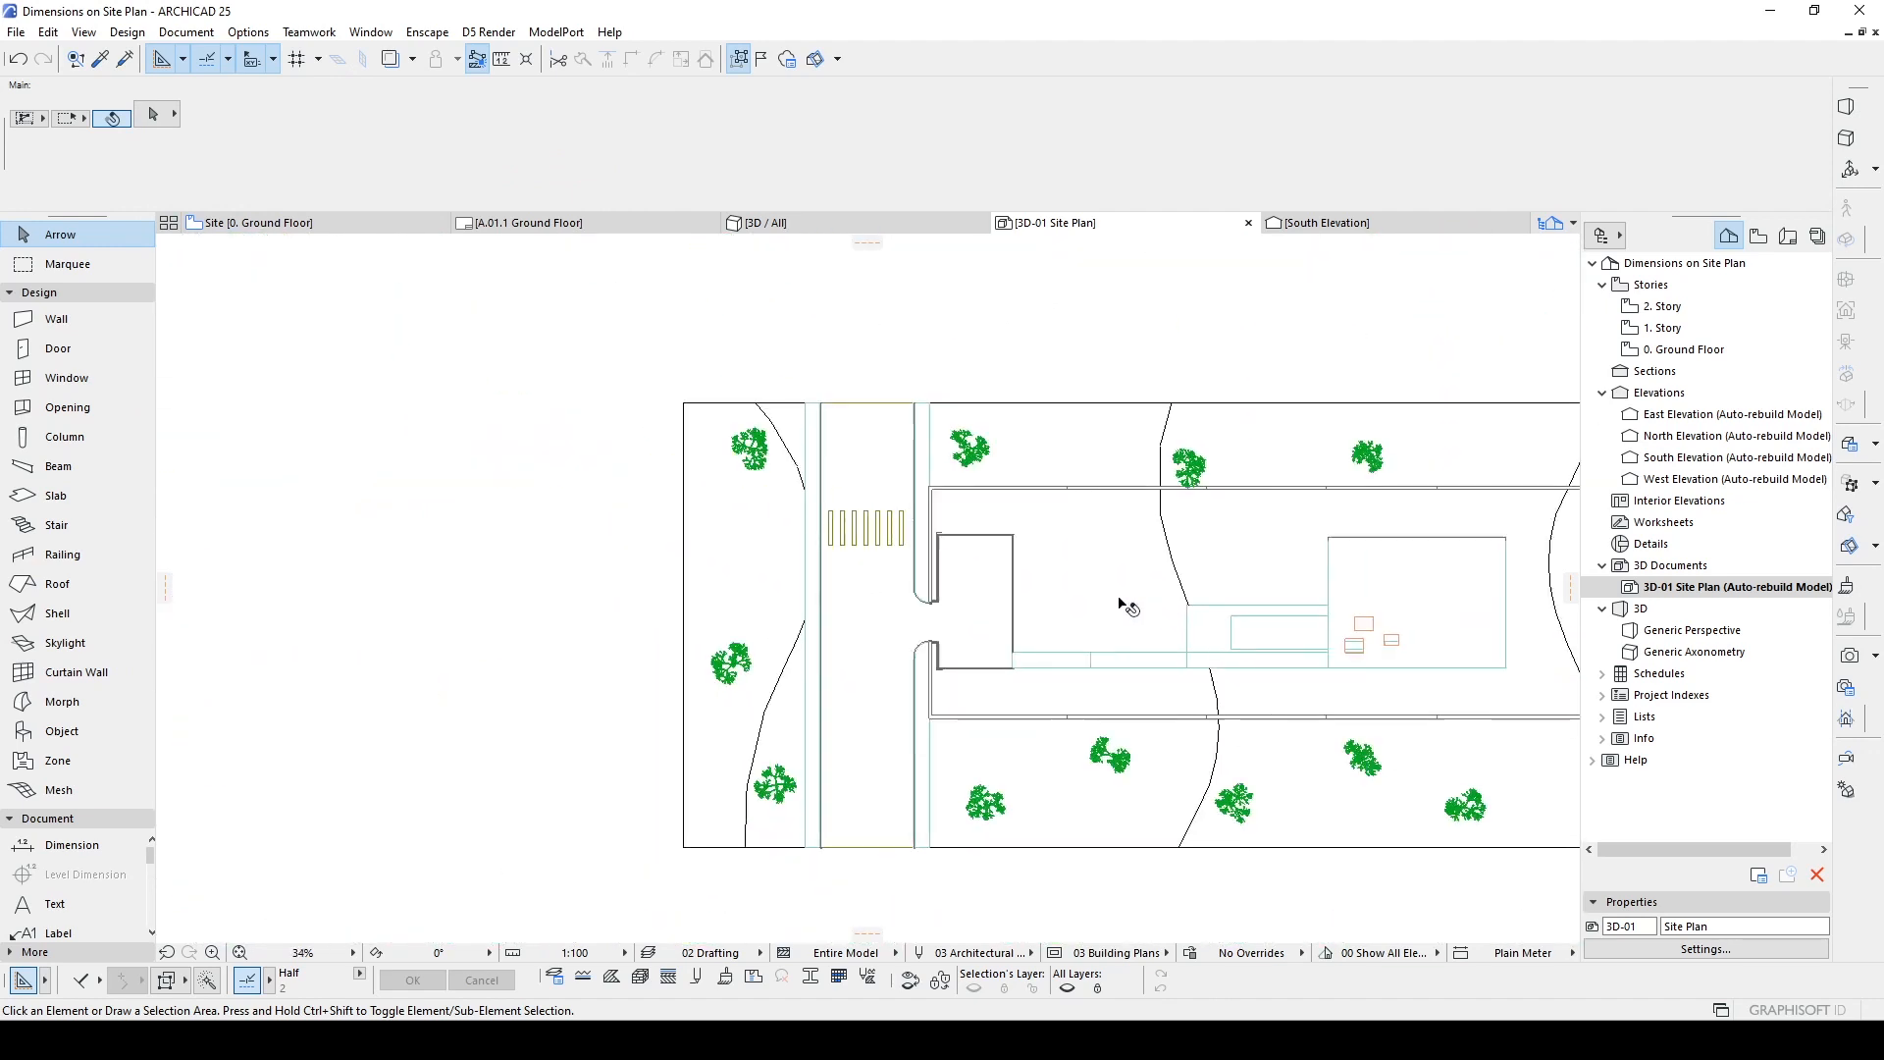
{"action": "scroll", "scroll_direction": "up", "scroll_amount": 3}
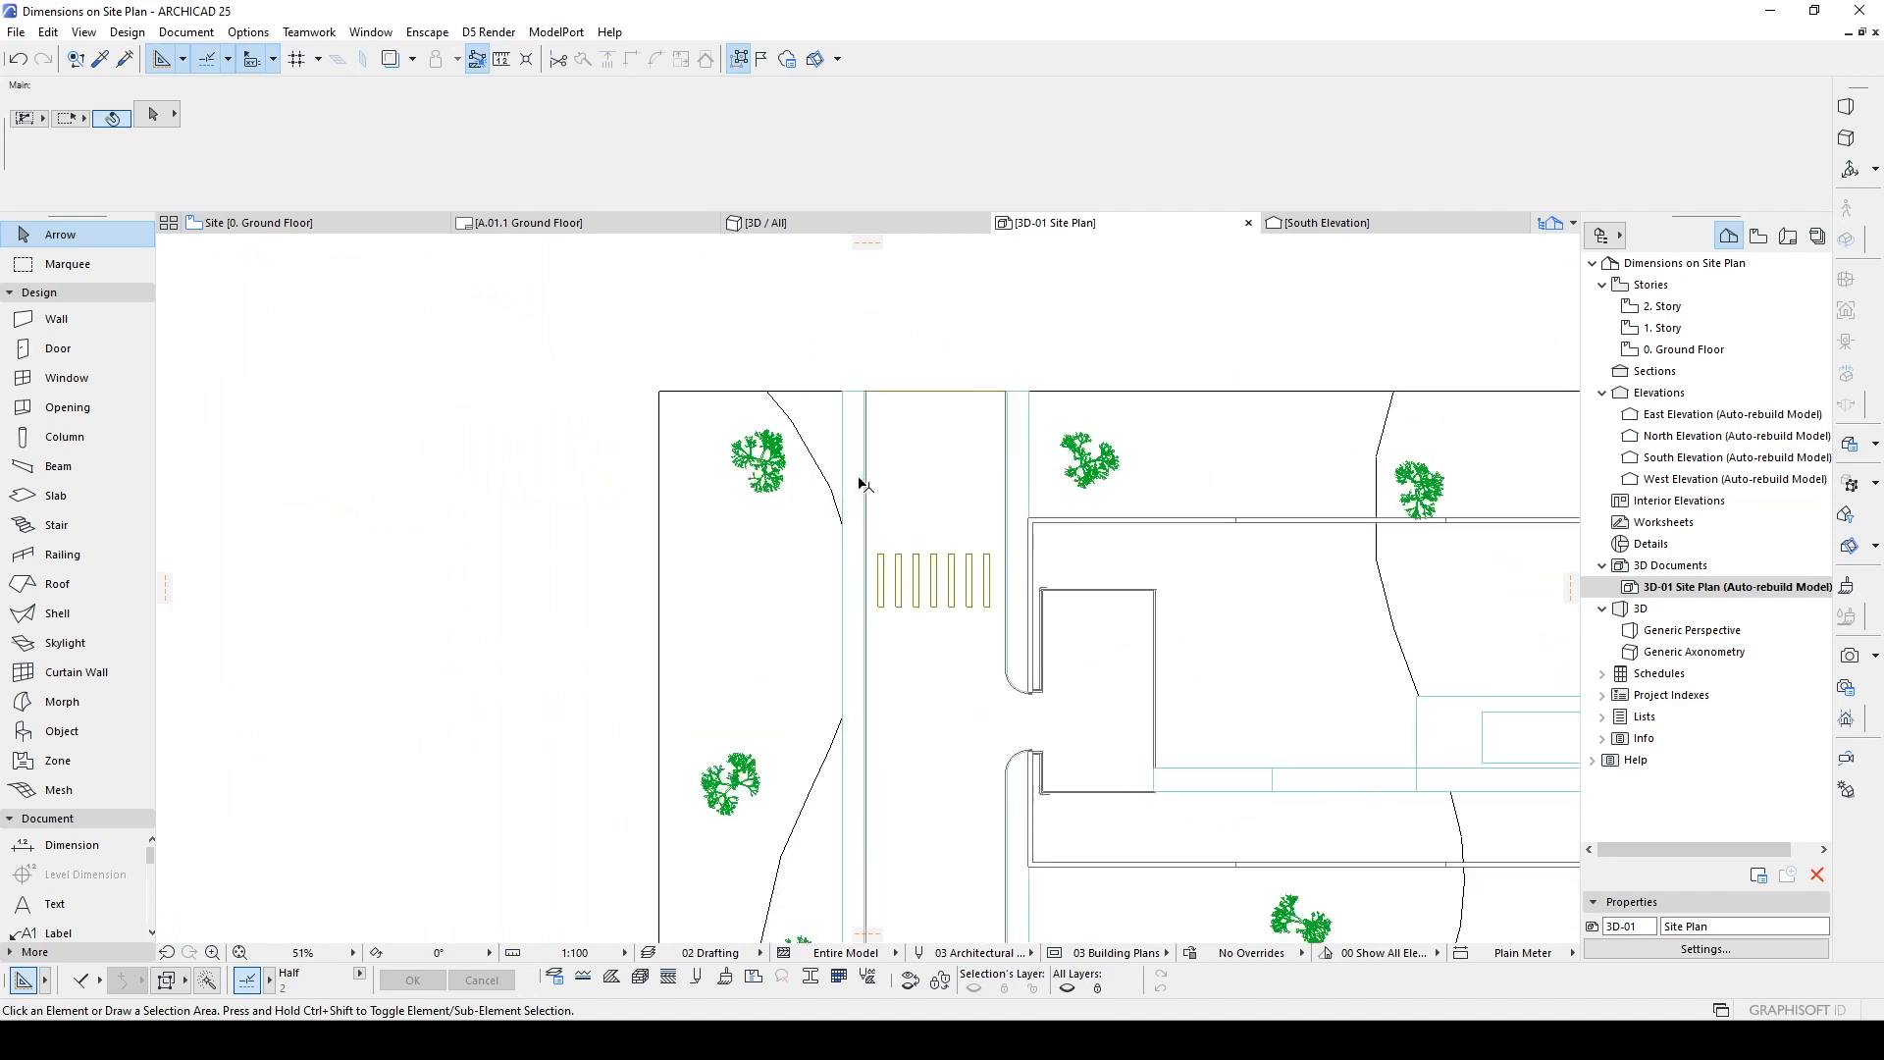
{"action": "scroll", "scroll_direction": "up", "scroll_amount": 3}
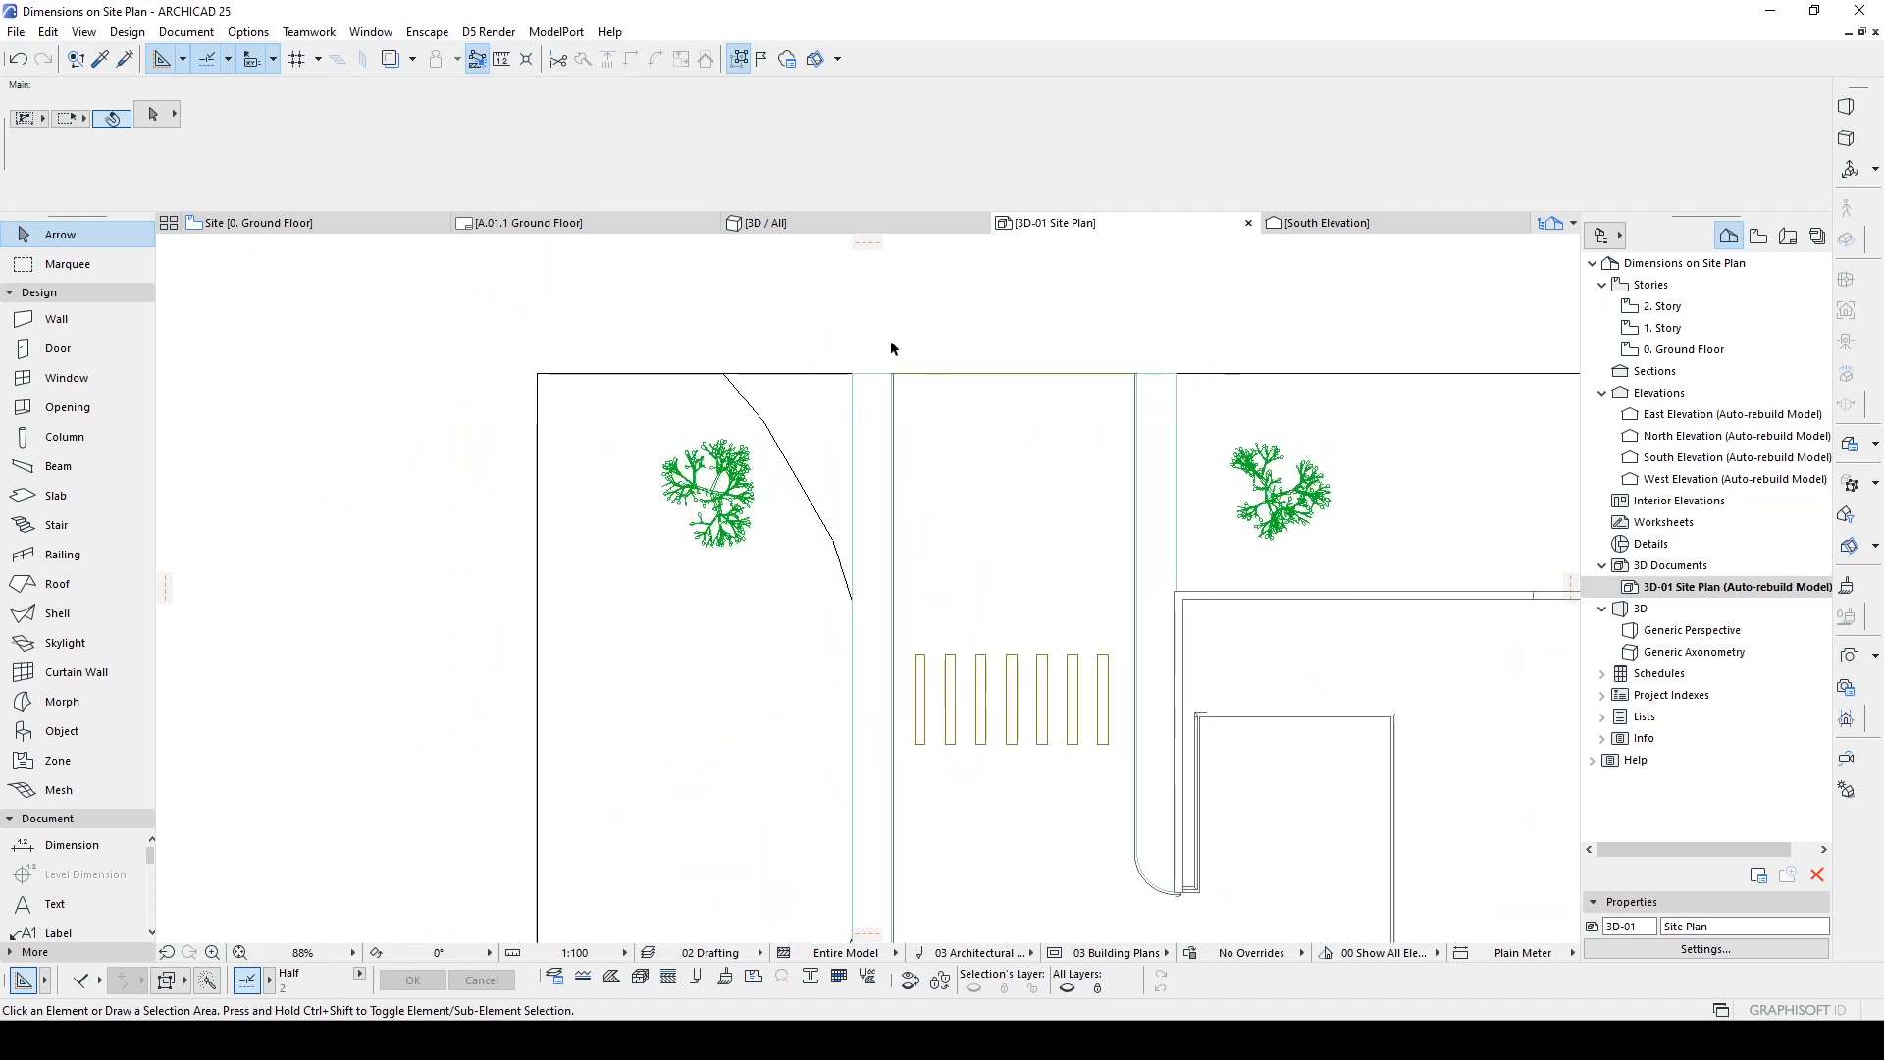
{"action": "mouse_move", "coordinate": [1364, 537]}
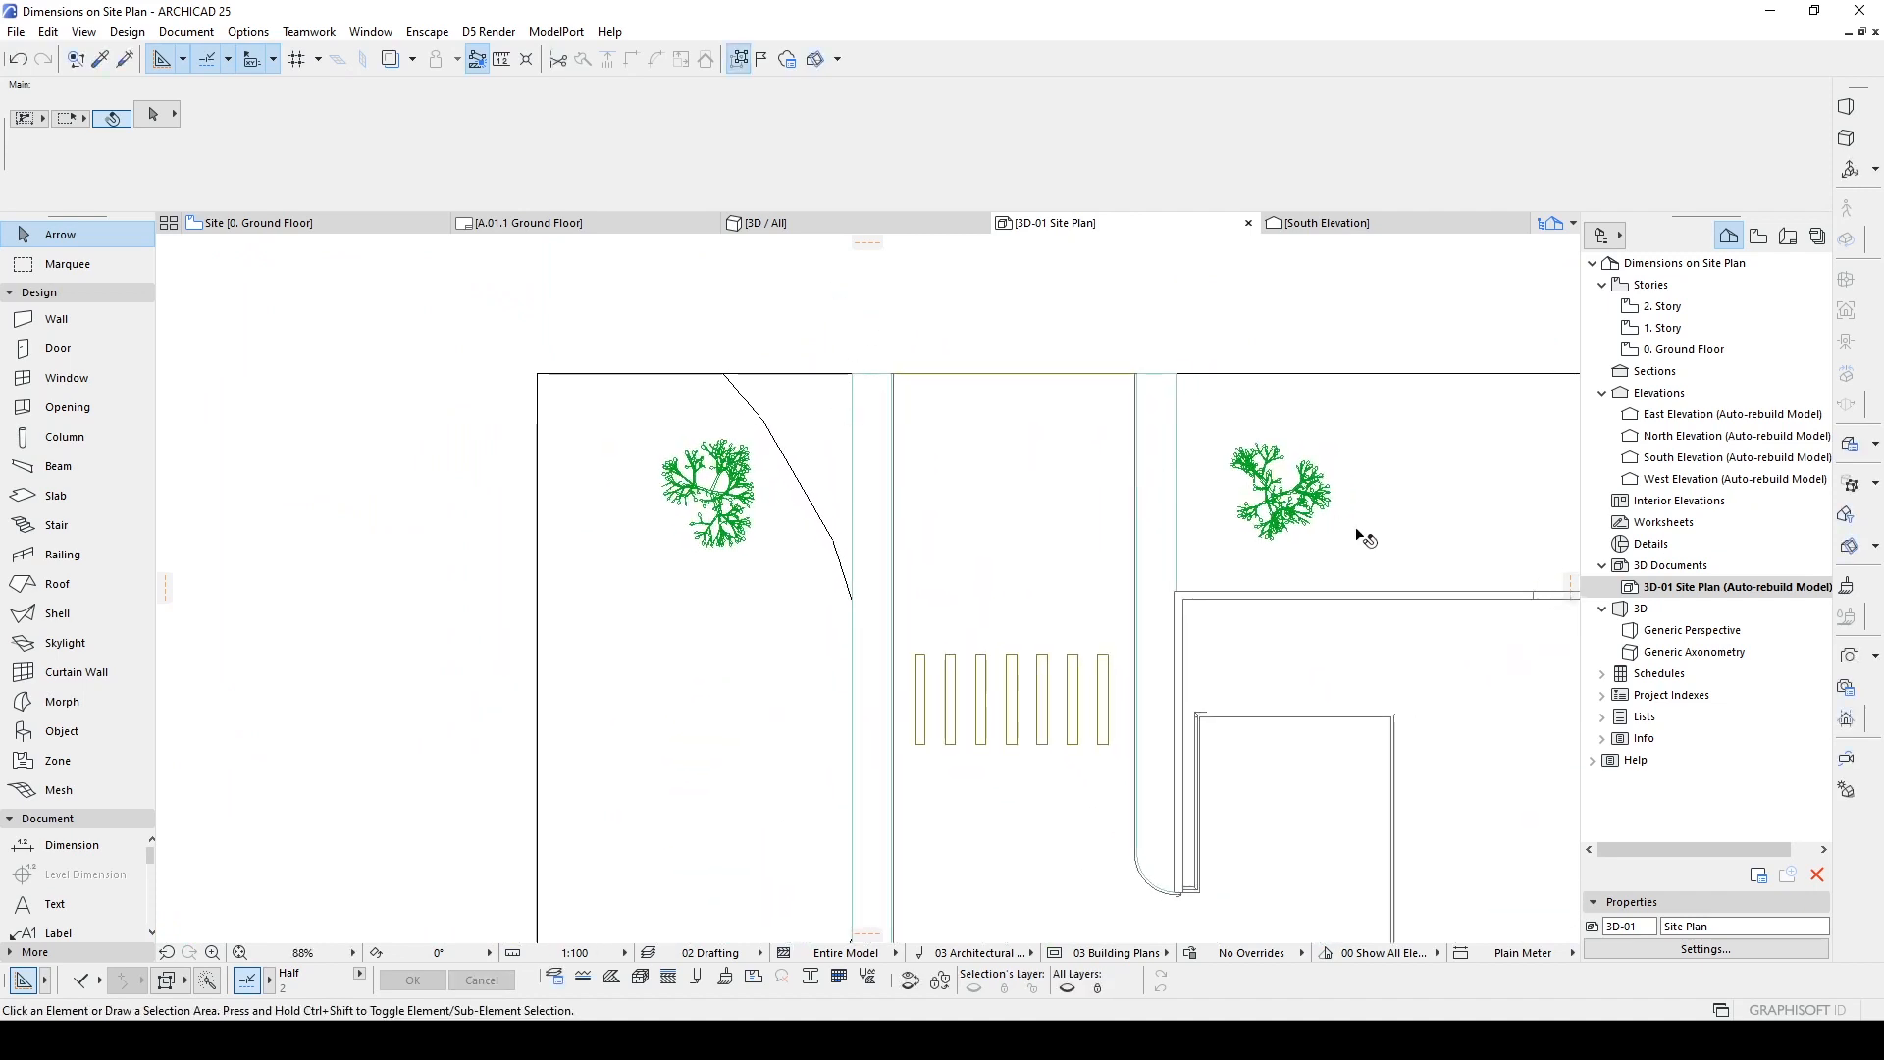
Step: Enable Uniform Uncut Pens with pen 1 (0.13 mm black) in the 3D Document Settings
{"action": "right_click", "coordinate": [1730, 585]}
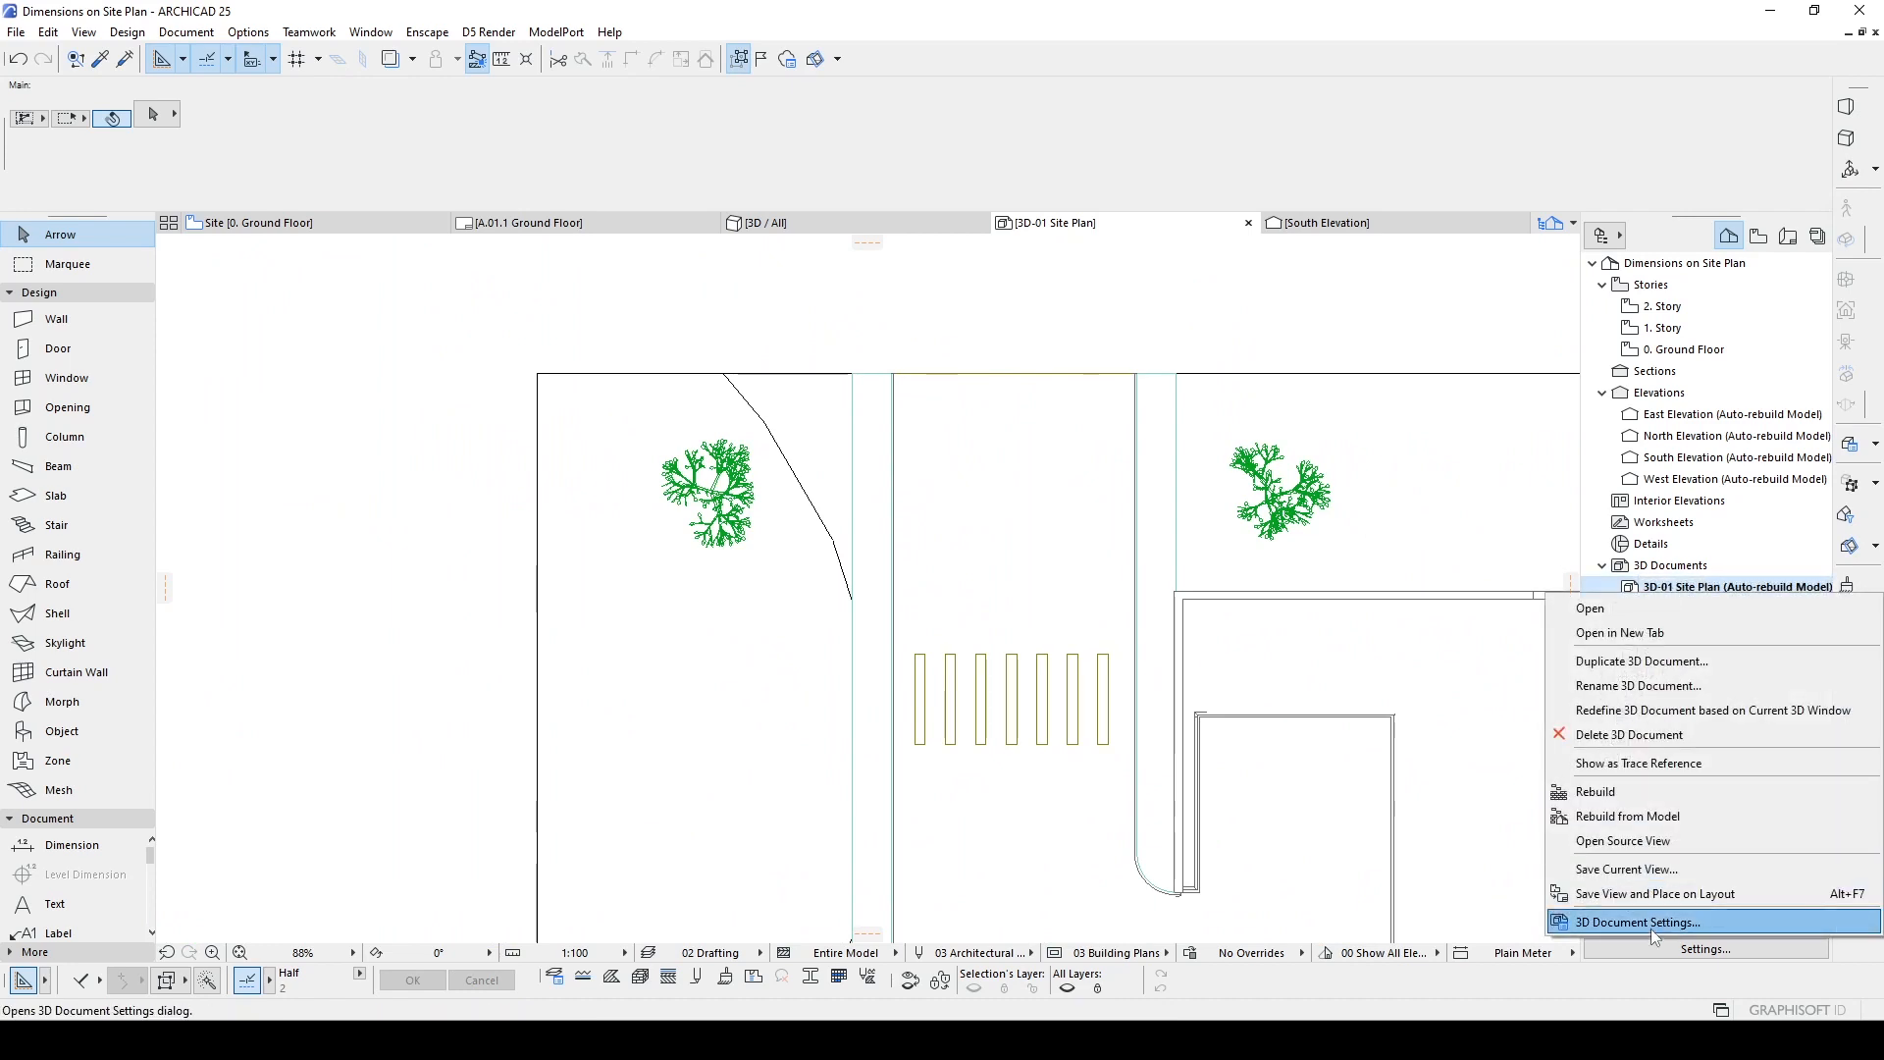
{"action": "left_click", "coordinate": [1635, 922]}
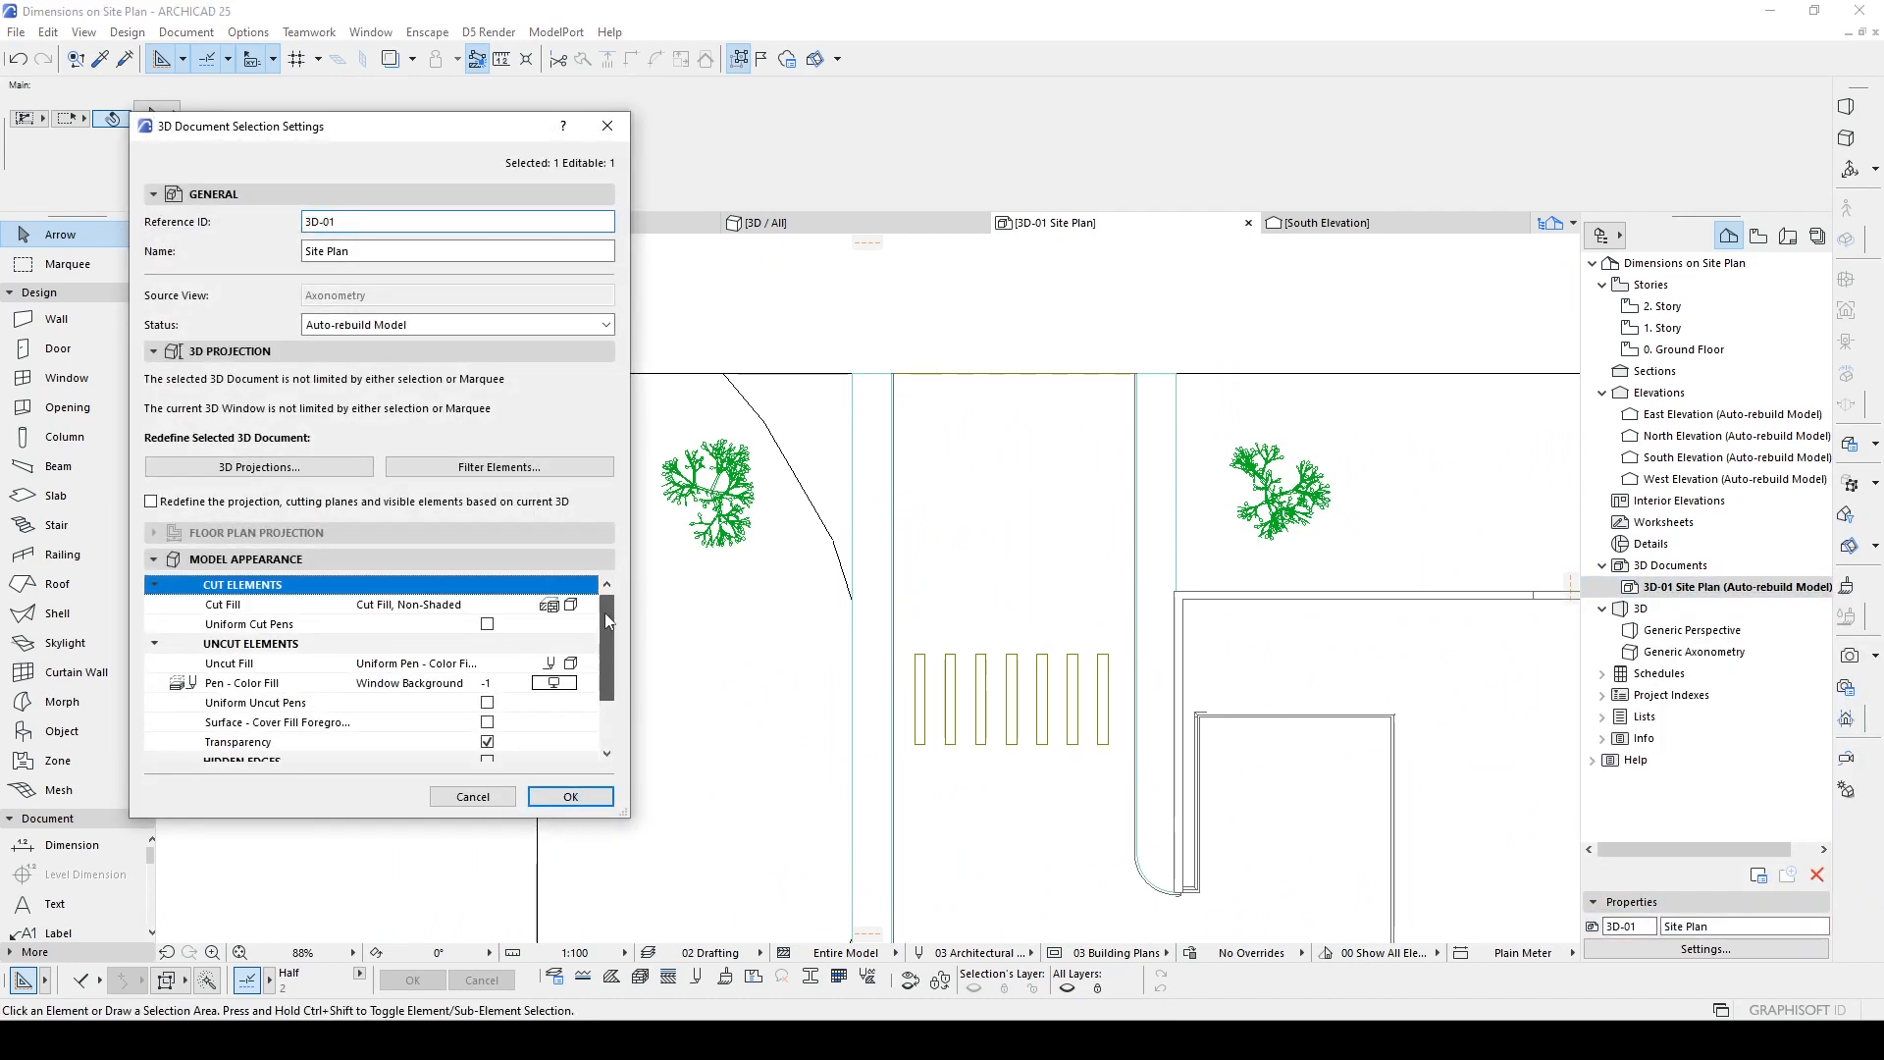
{"action": "scroll", "scroll_direction": "down", "scroll_amount": 3}
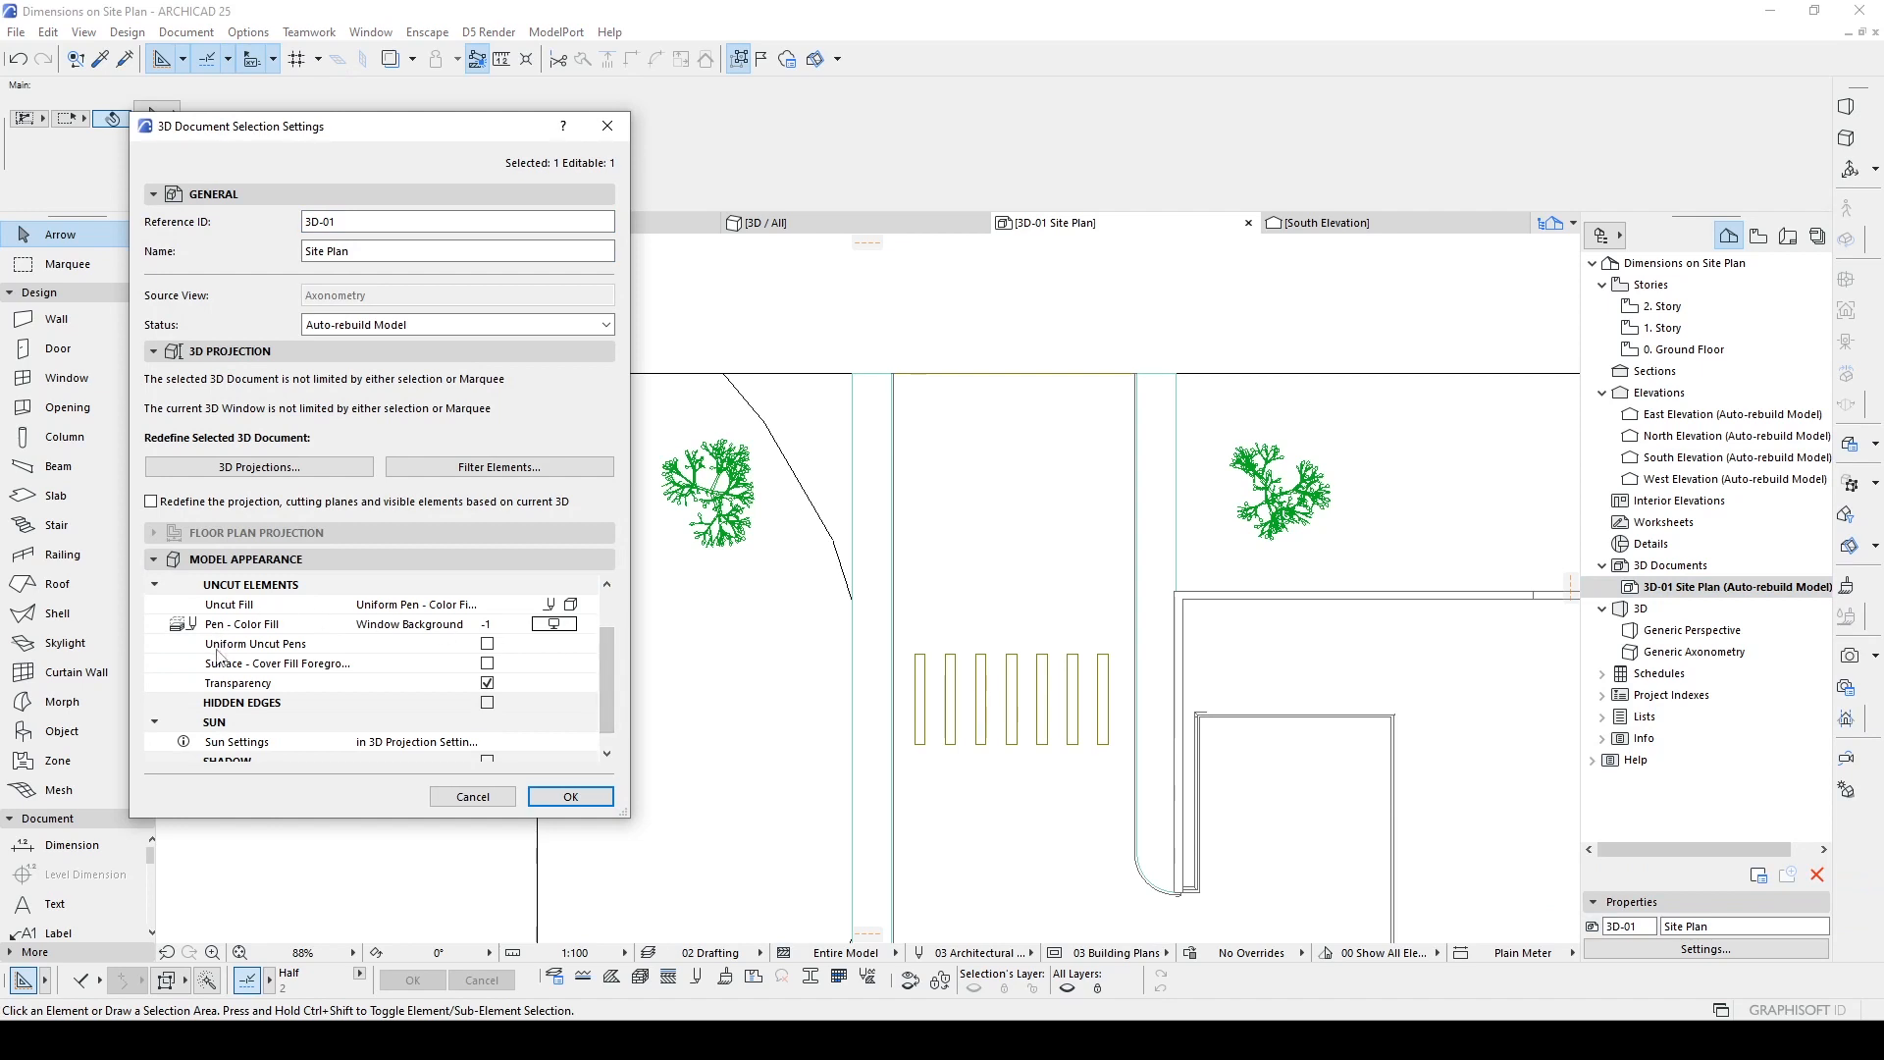
{"action": "left_click", "coordinate": [255, 644]}
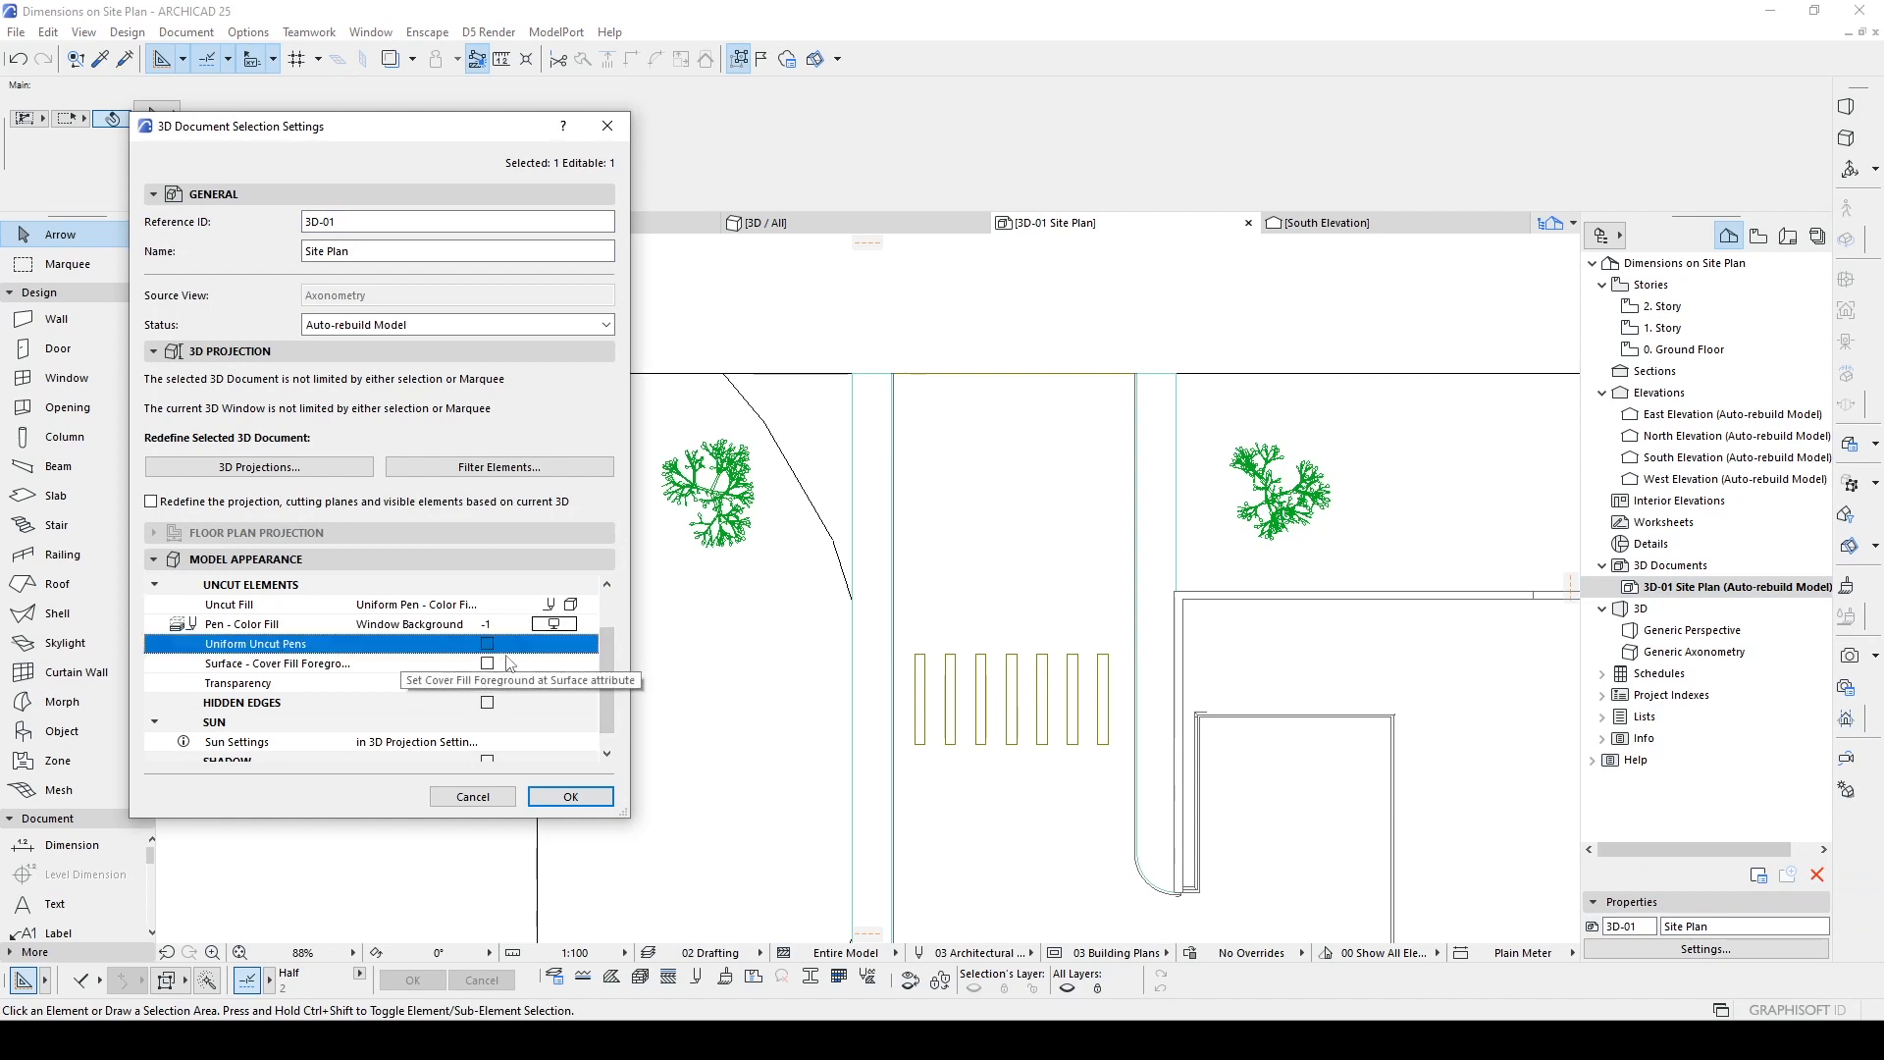
{"action": "left_click", "coordinate": [489, 644]}
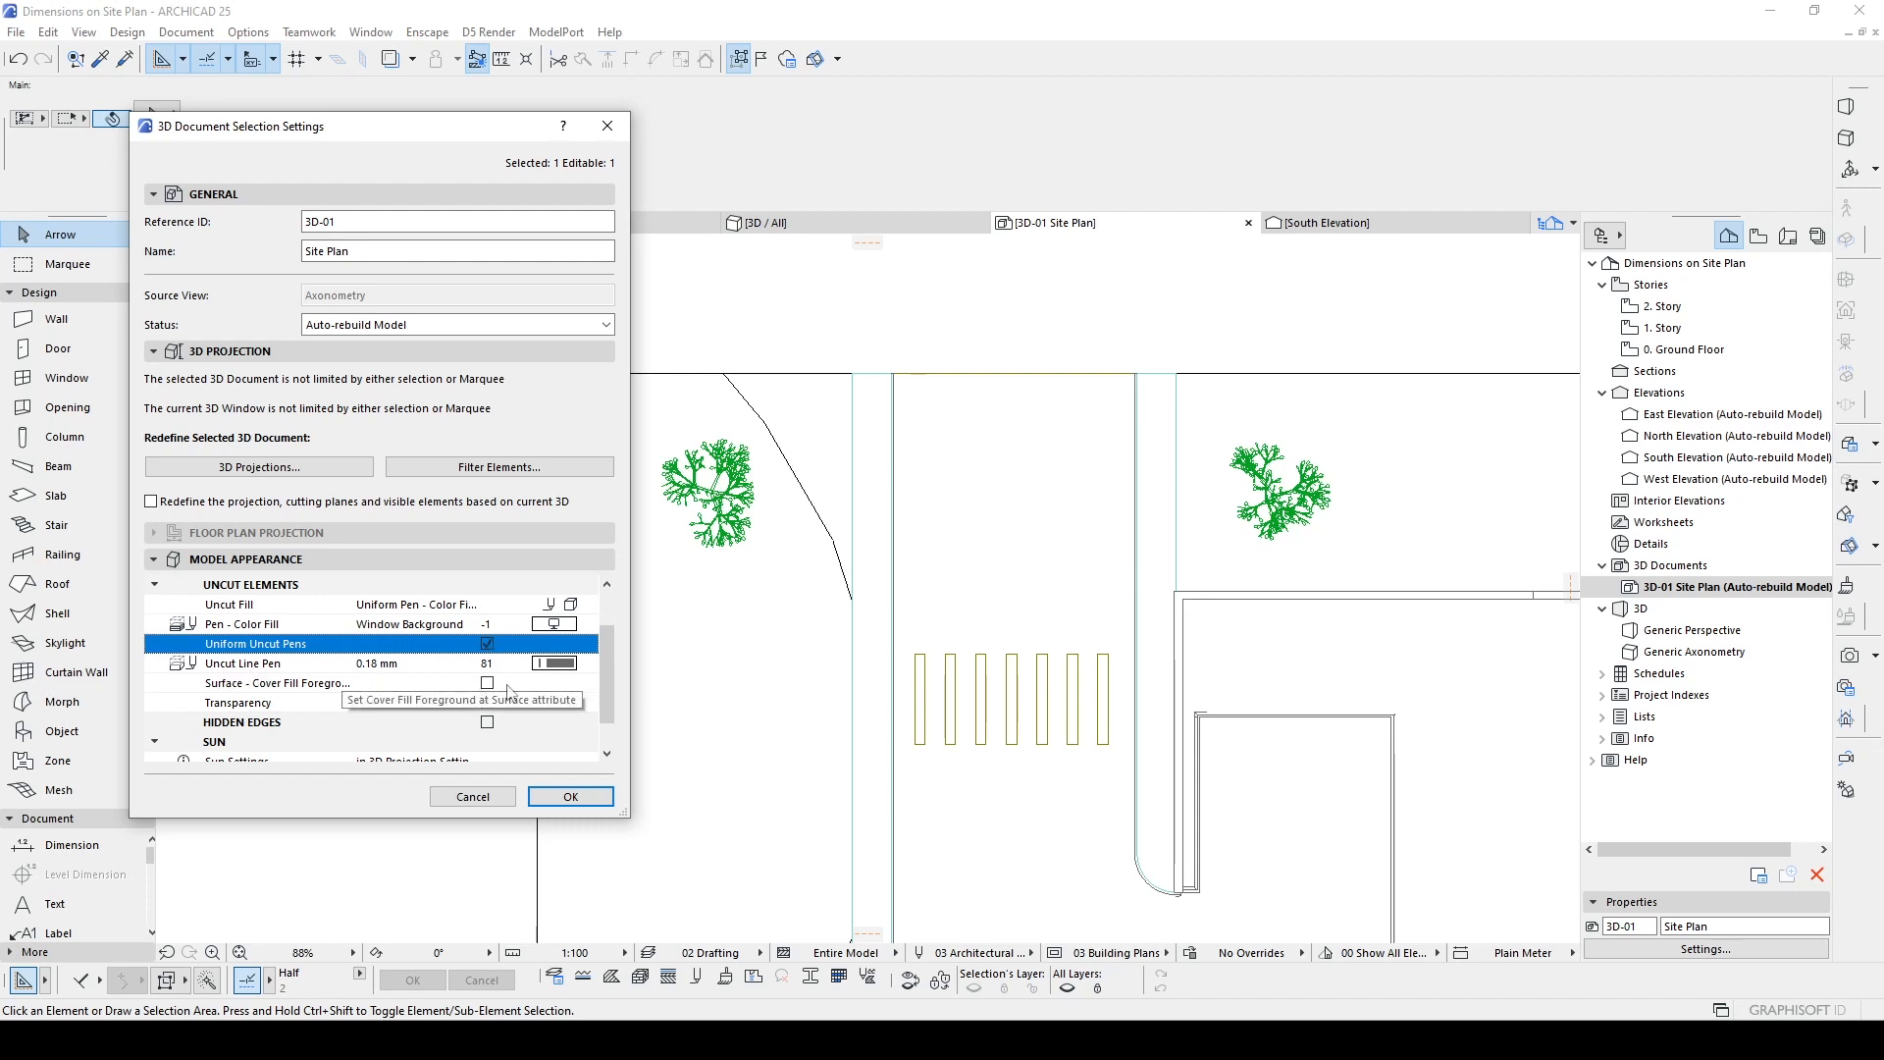
{"action": "left_click", "coordinate": [553, 661]}
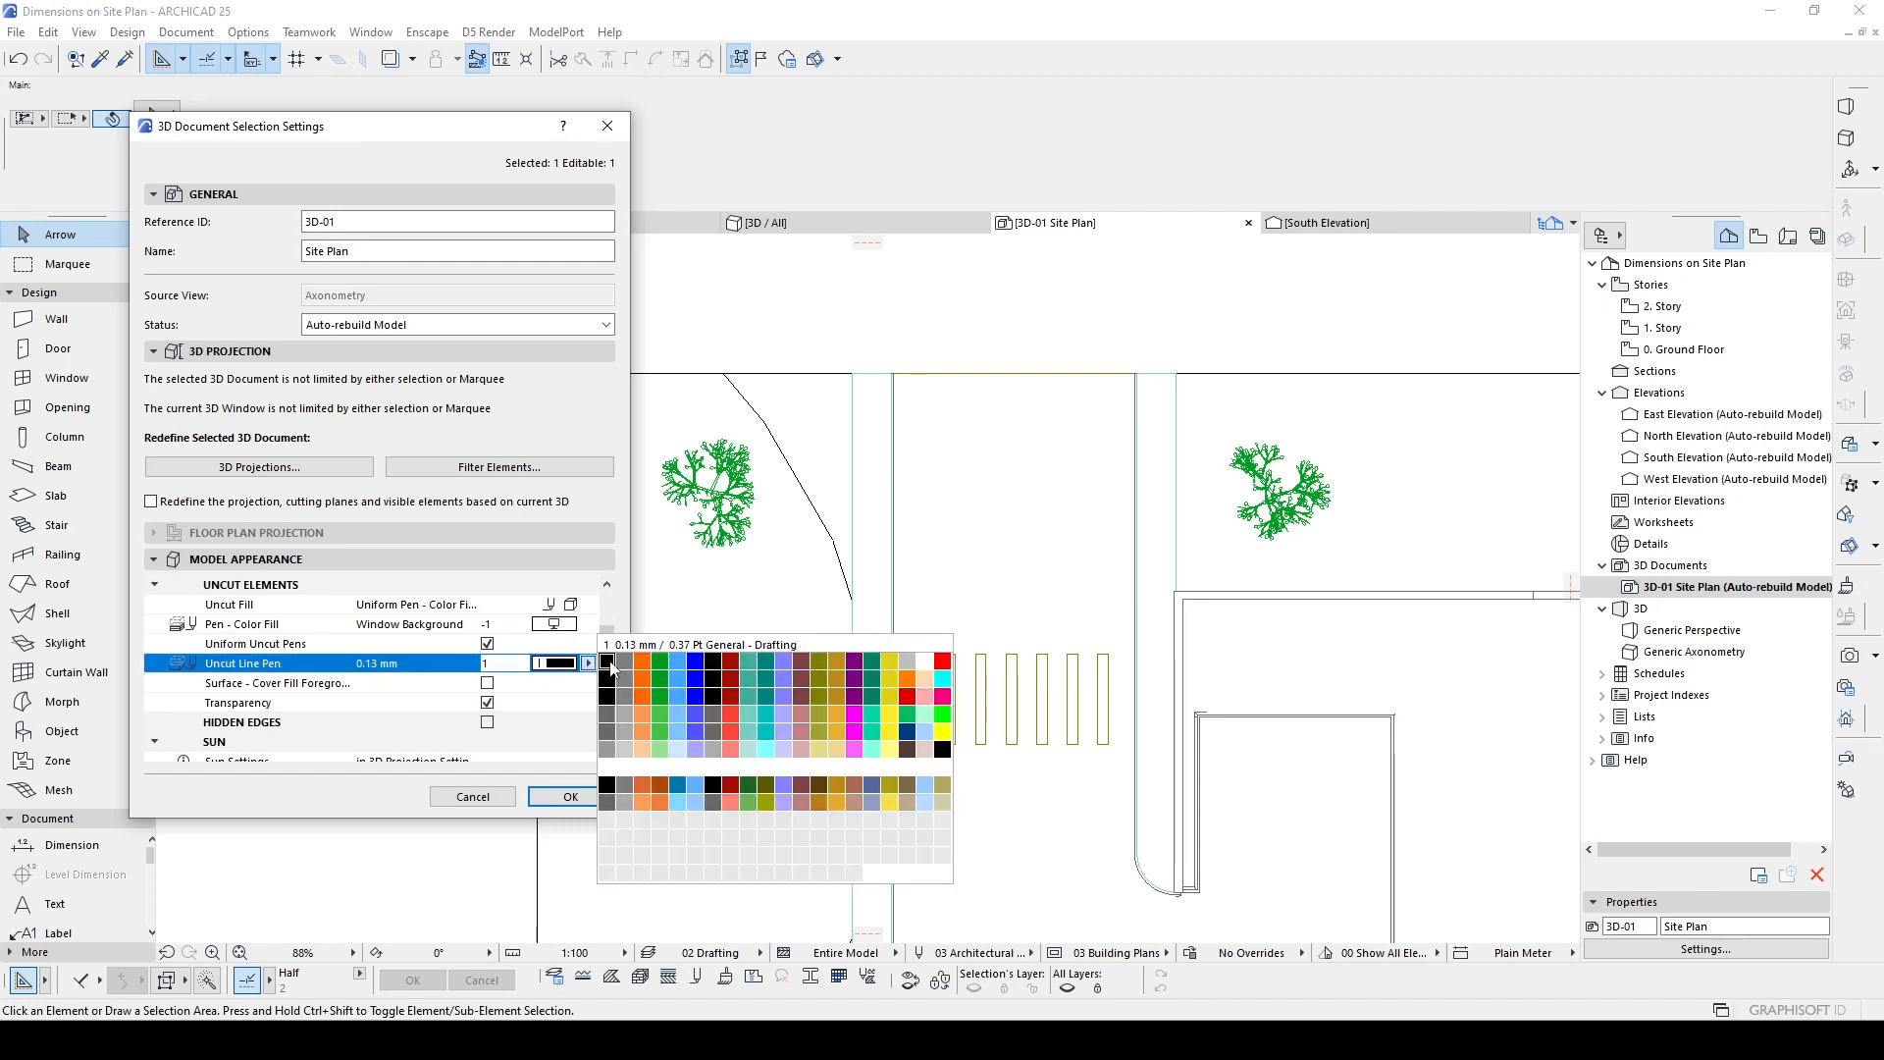
{"action": "left_click", "coordinate": [587, 662]}
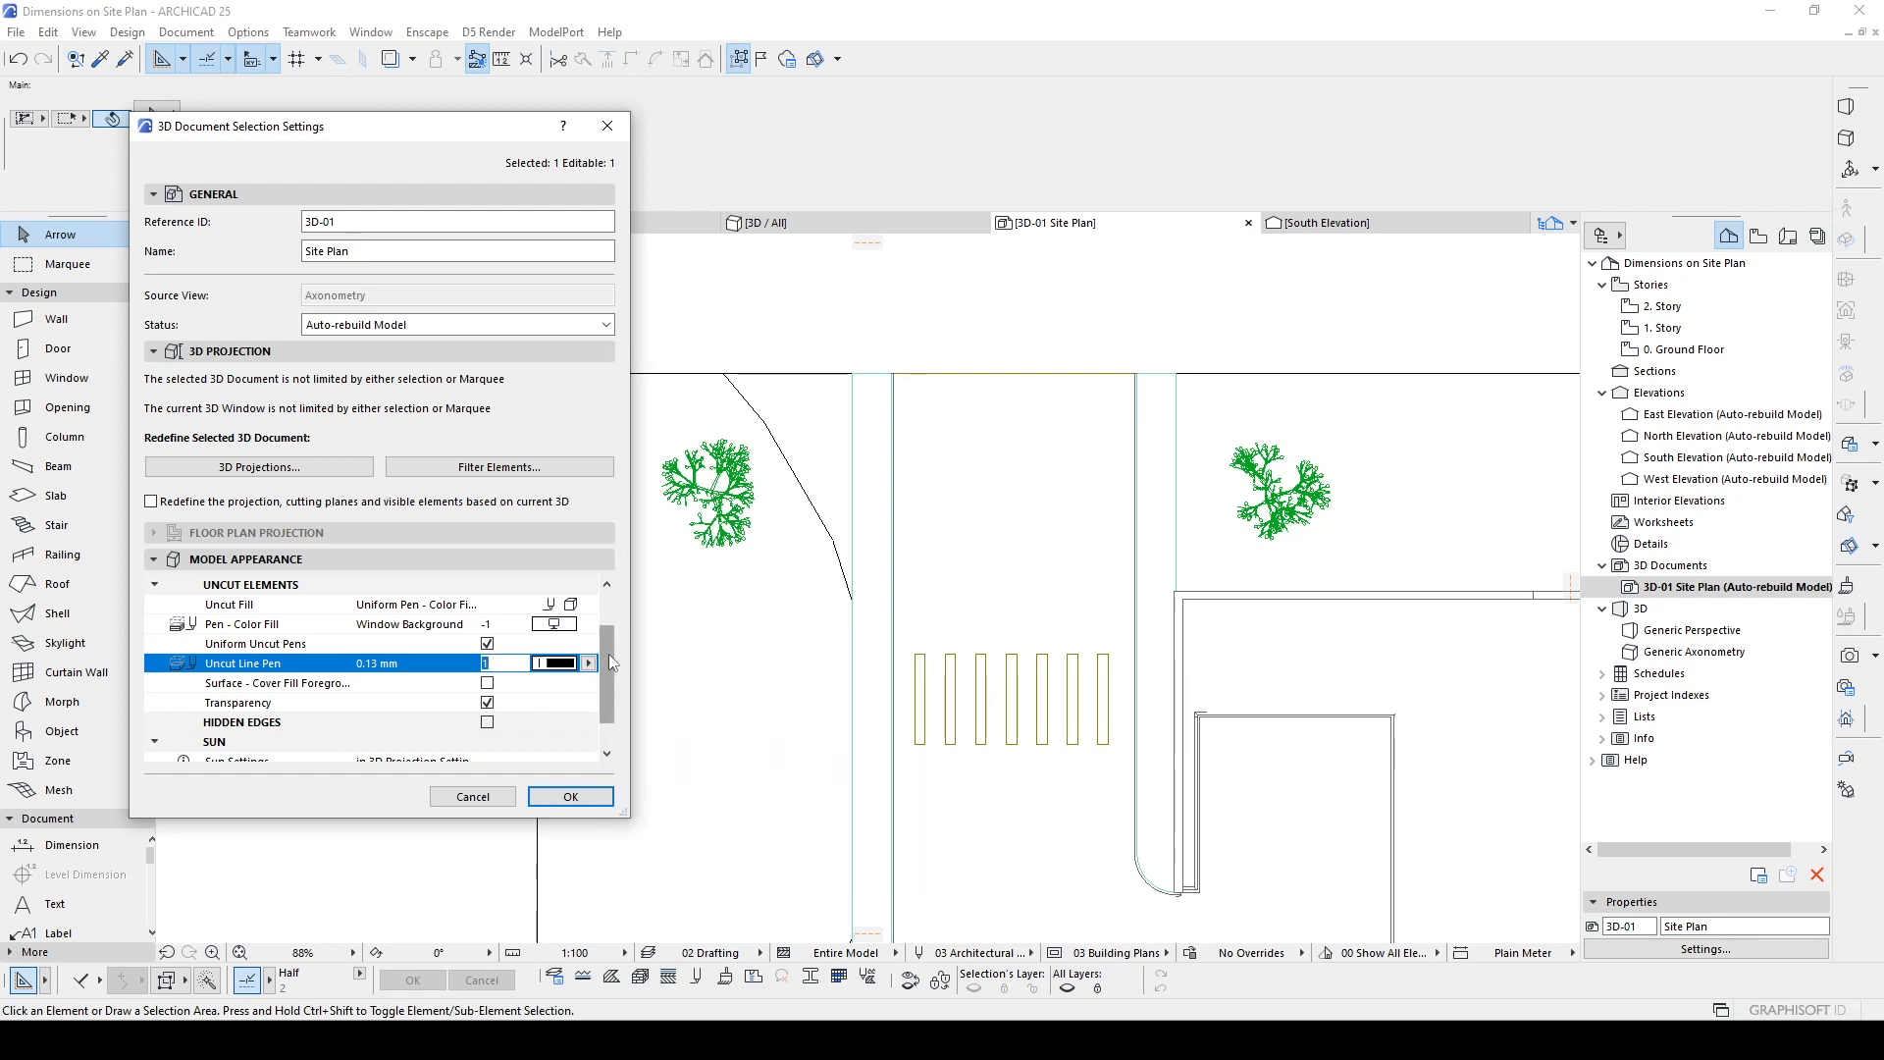
{"action": "left_click", "coordinate": [569, 797]}
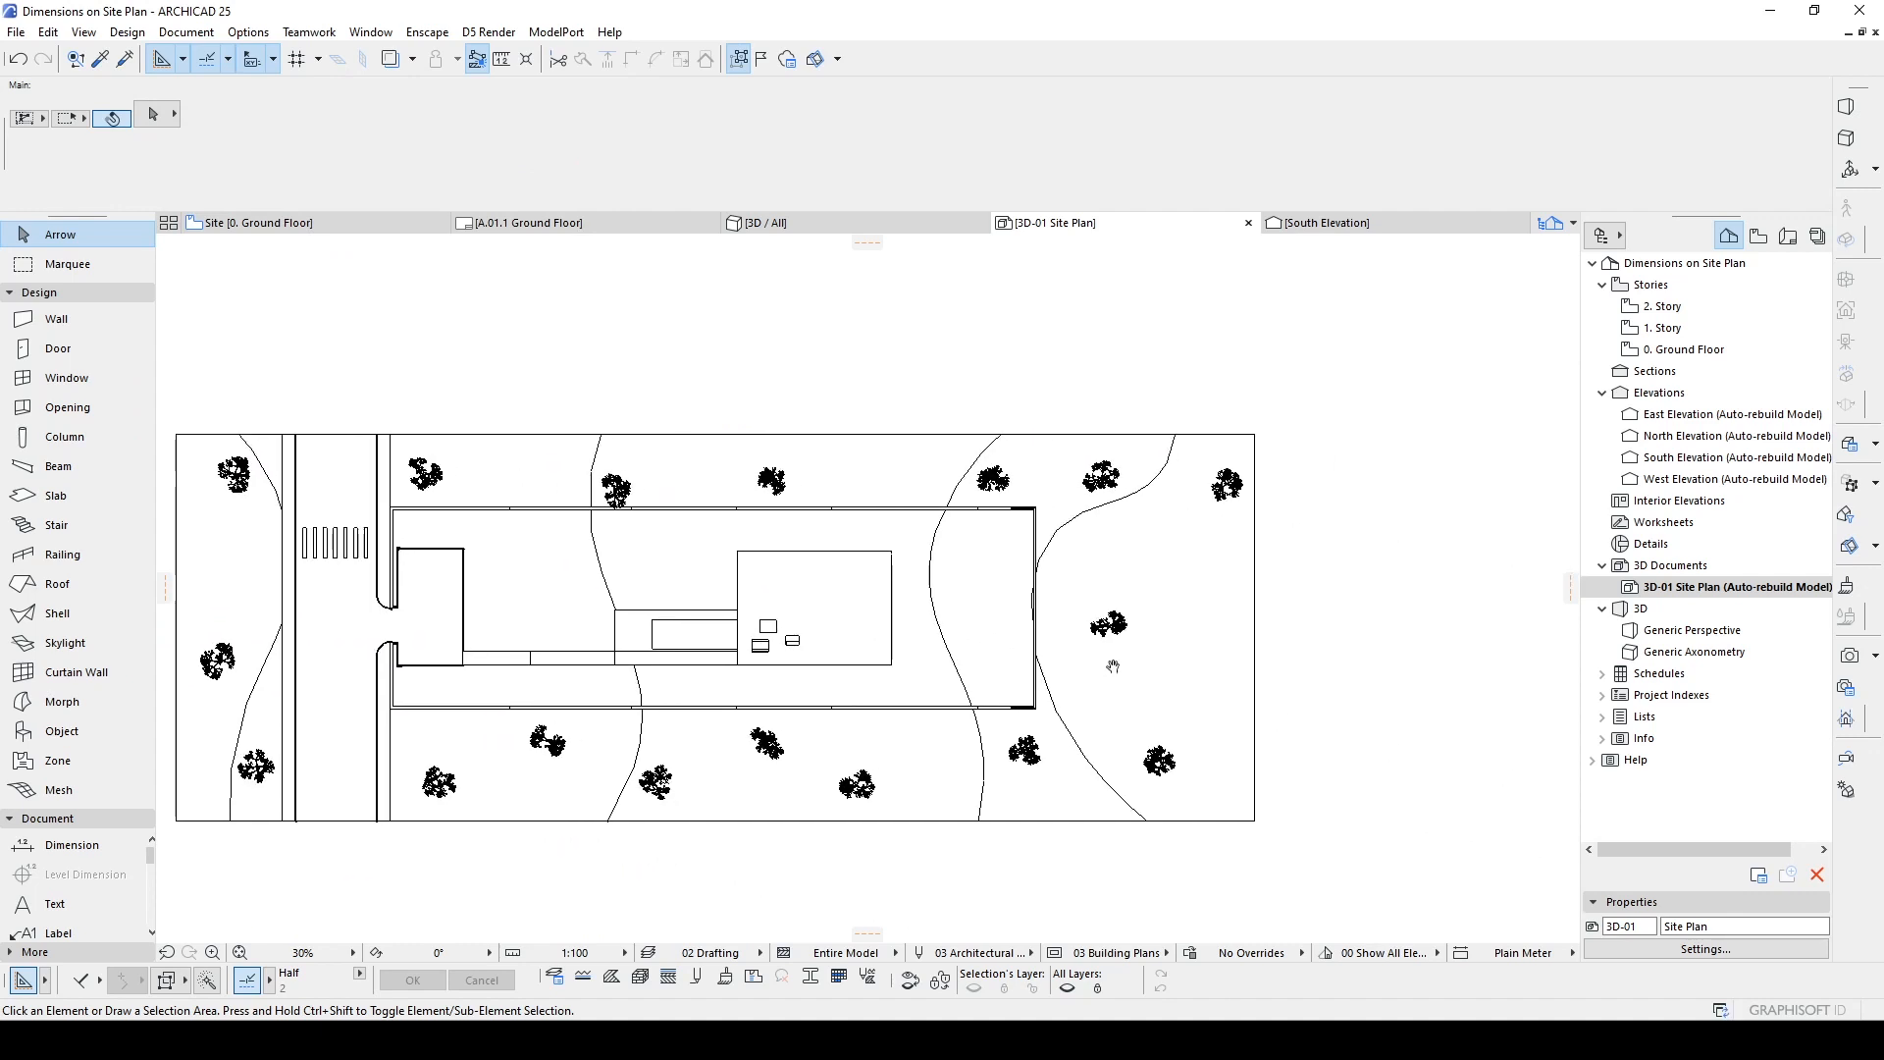
{"action": "scroll", "scroll_direction": "up", "scroll_amount": 3}
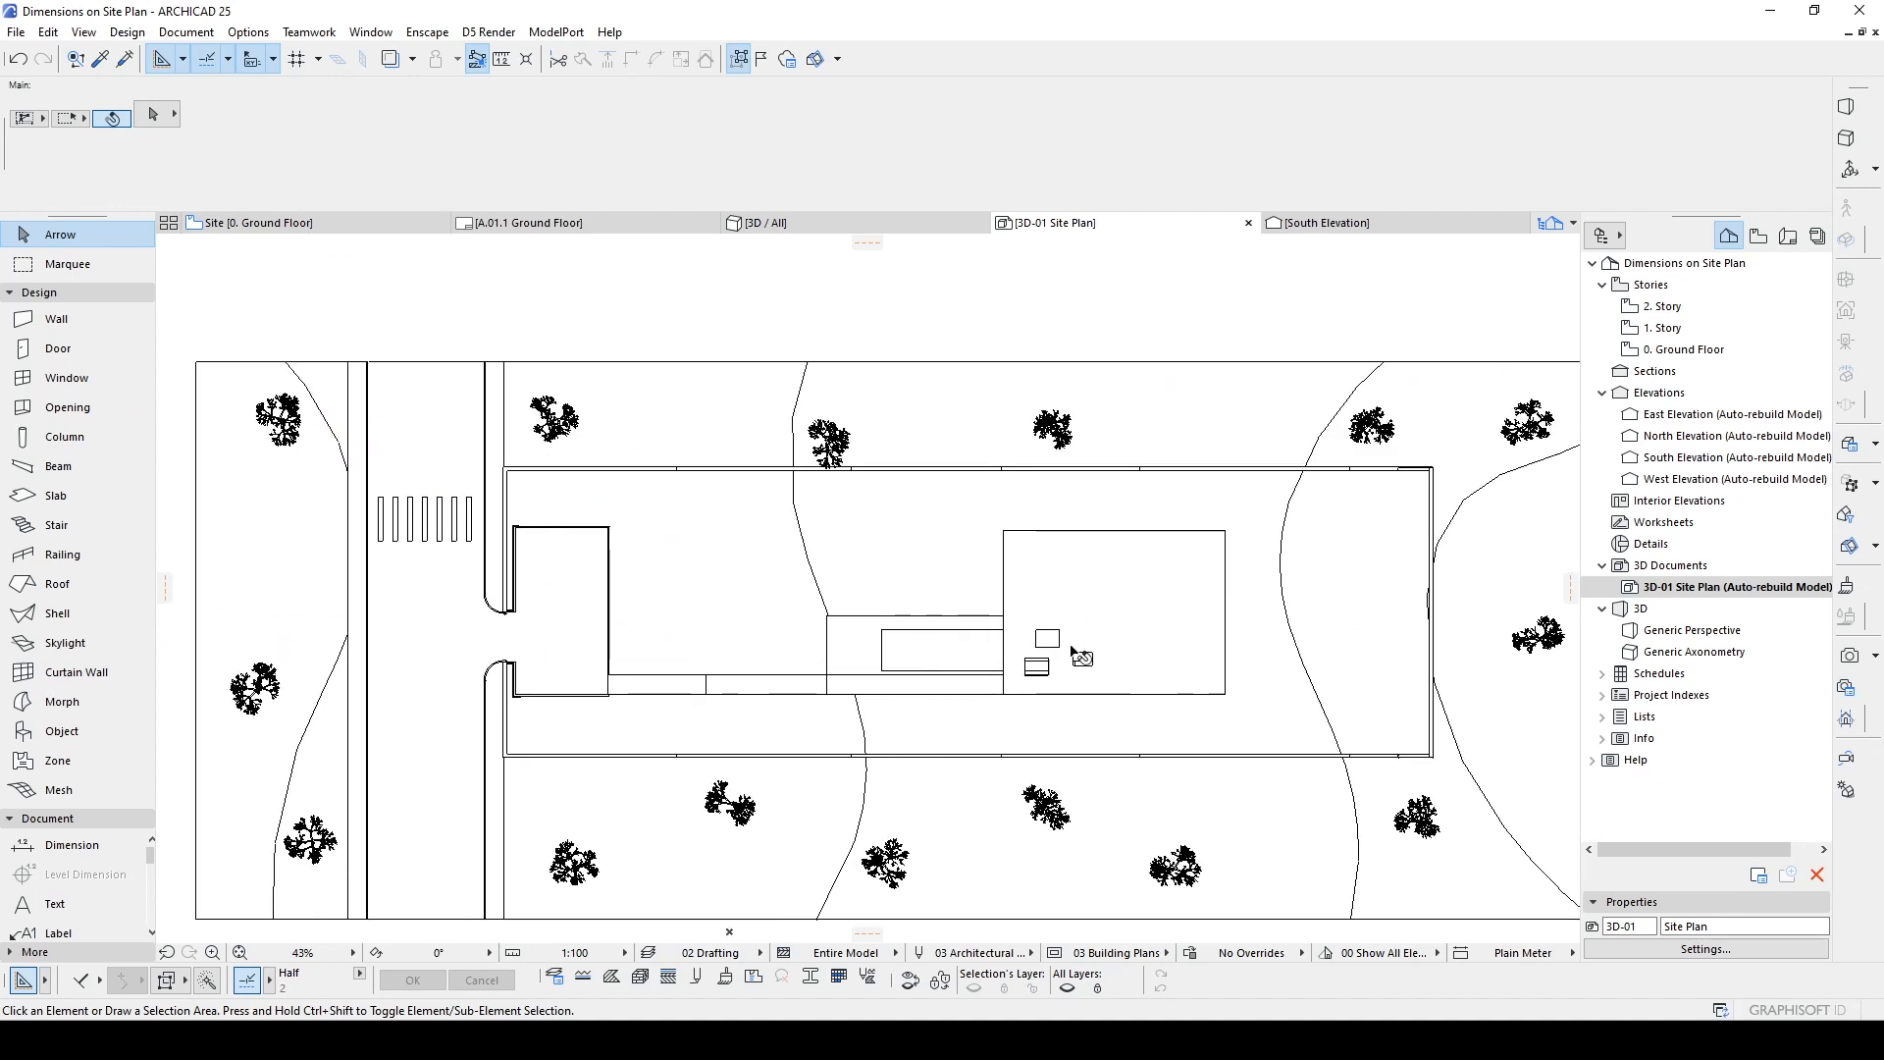
{"action": "scroll", "scroll_direction": "down", "scroll_amount": 3}
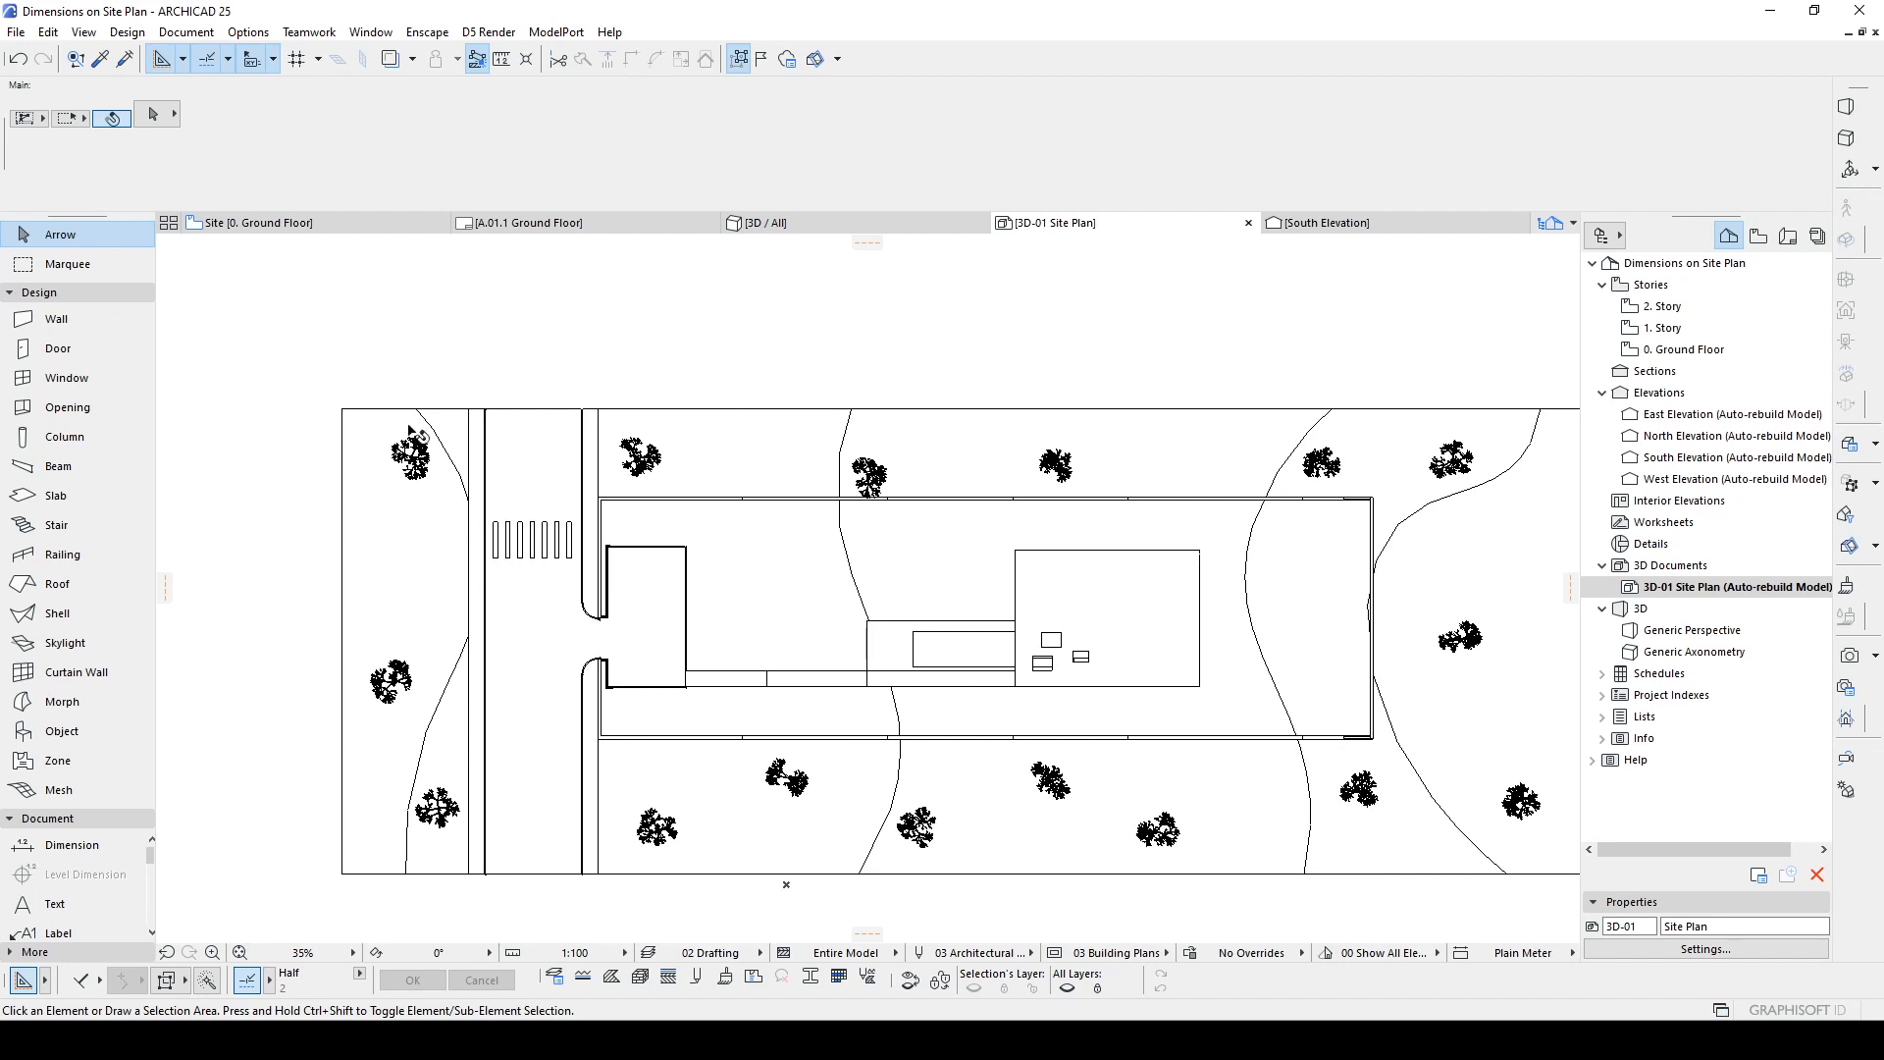
{"action": "mouse_move", "coordinate": [1024, 442]}
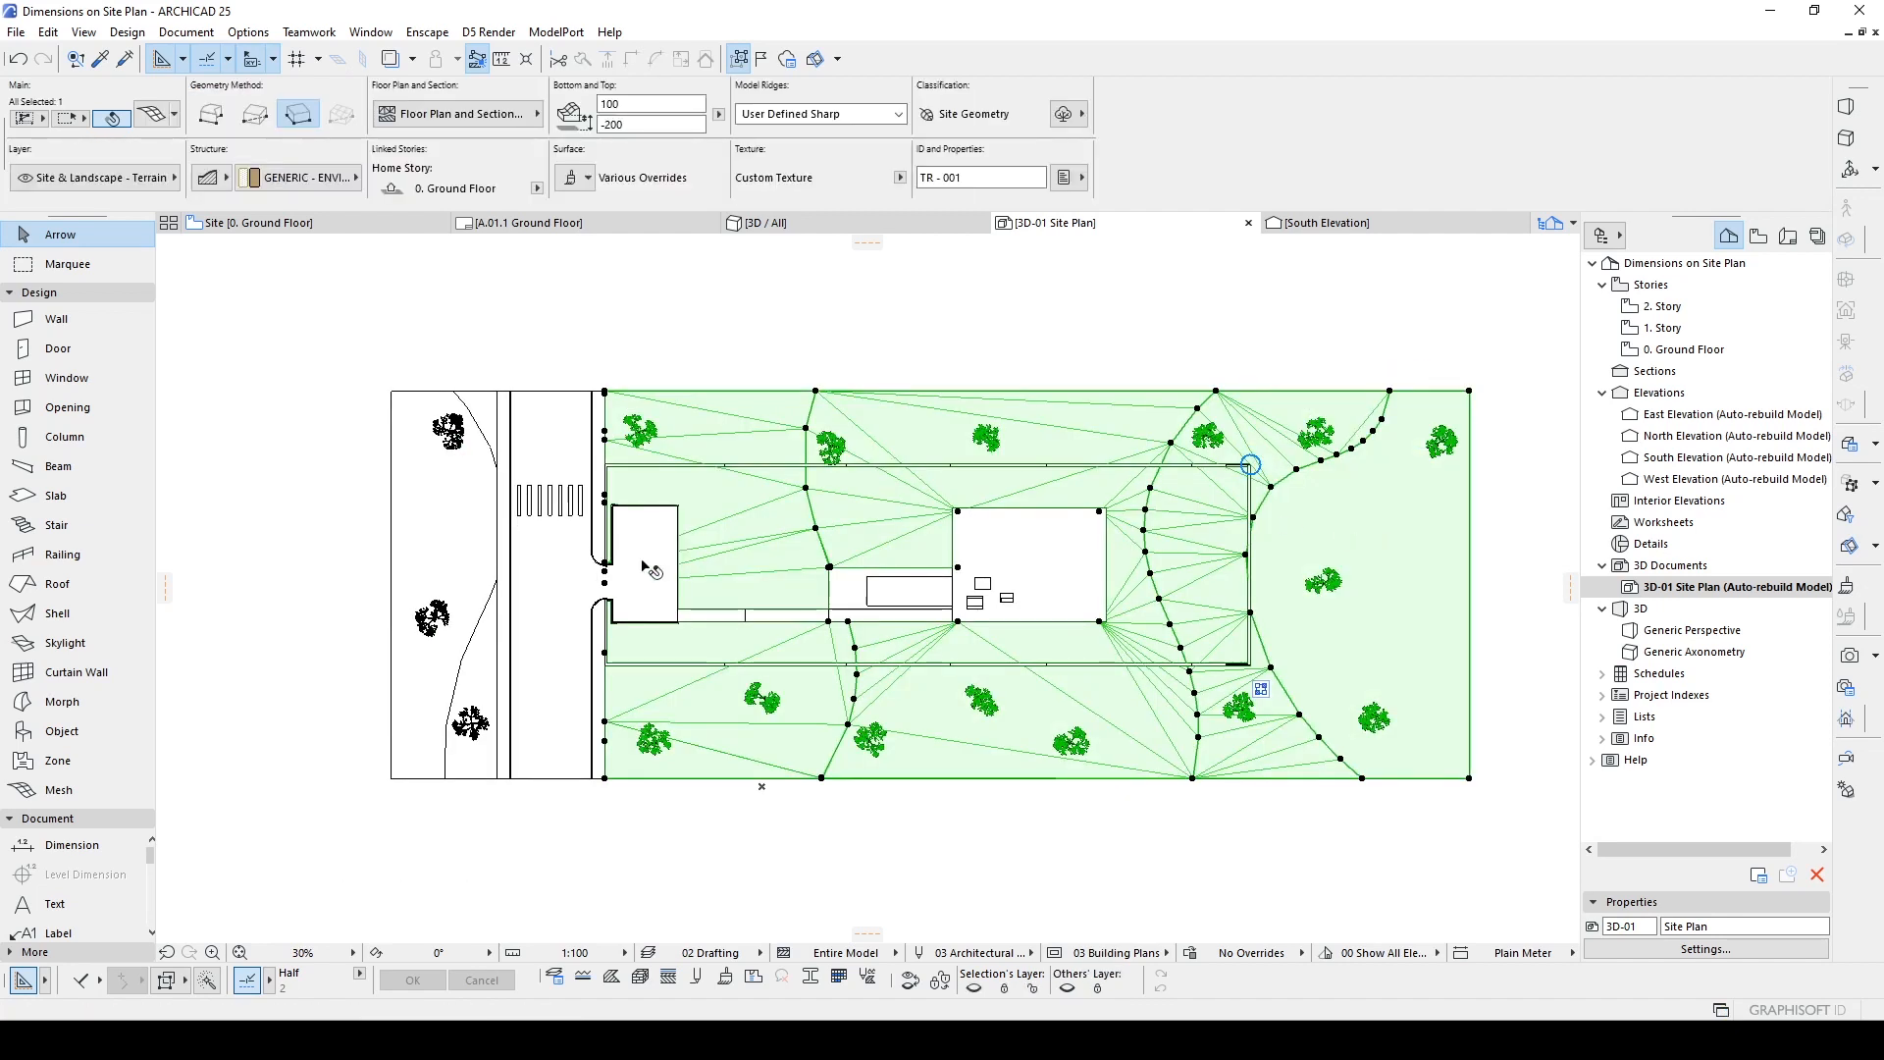
{"action": "left_click", "coordinate": [469, 652]}
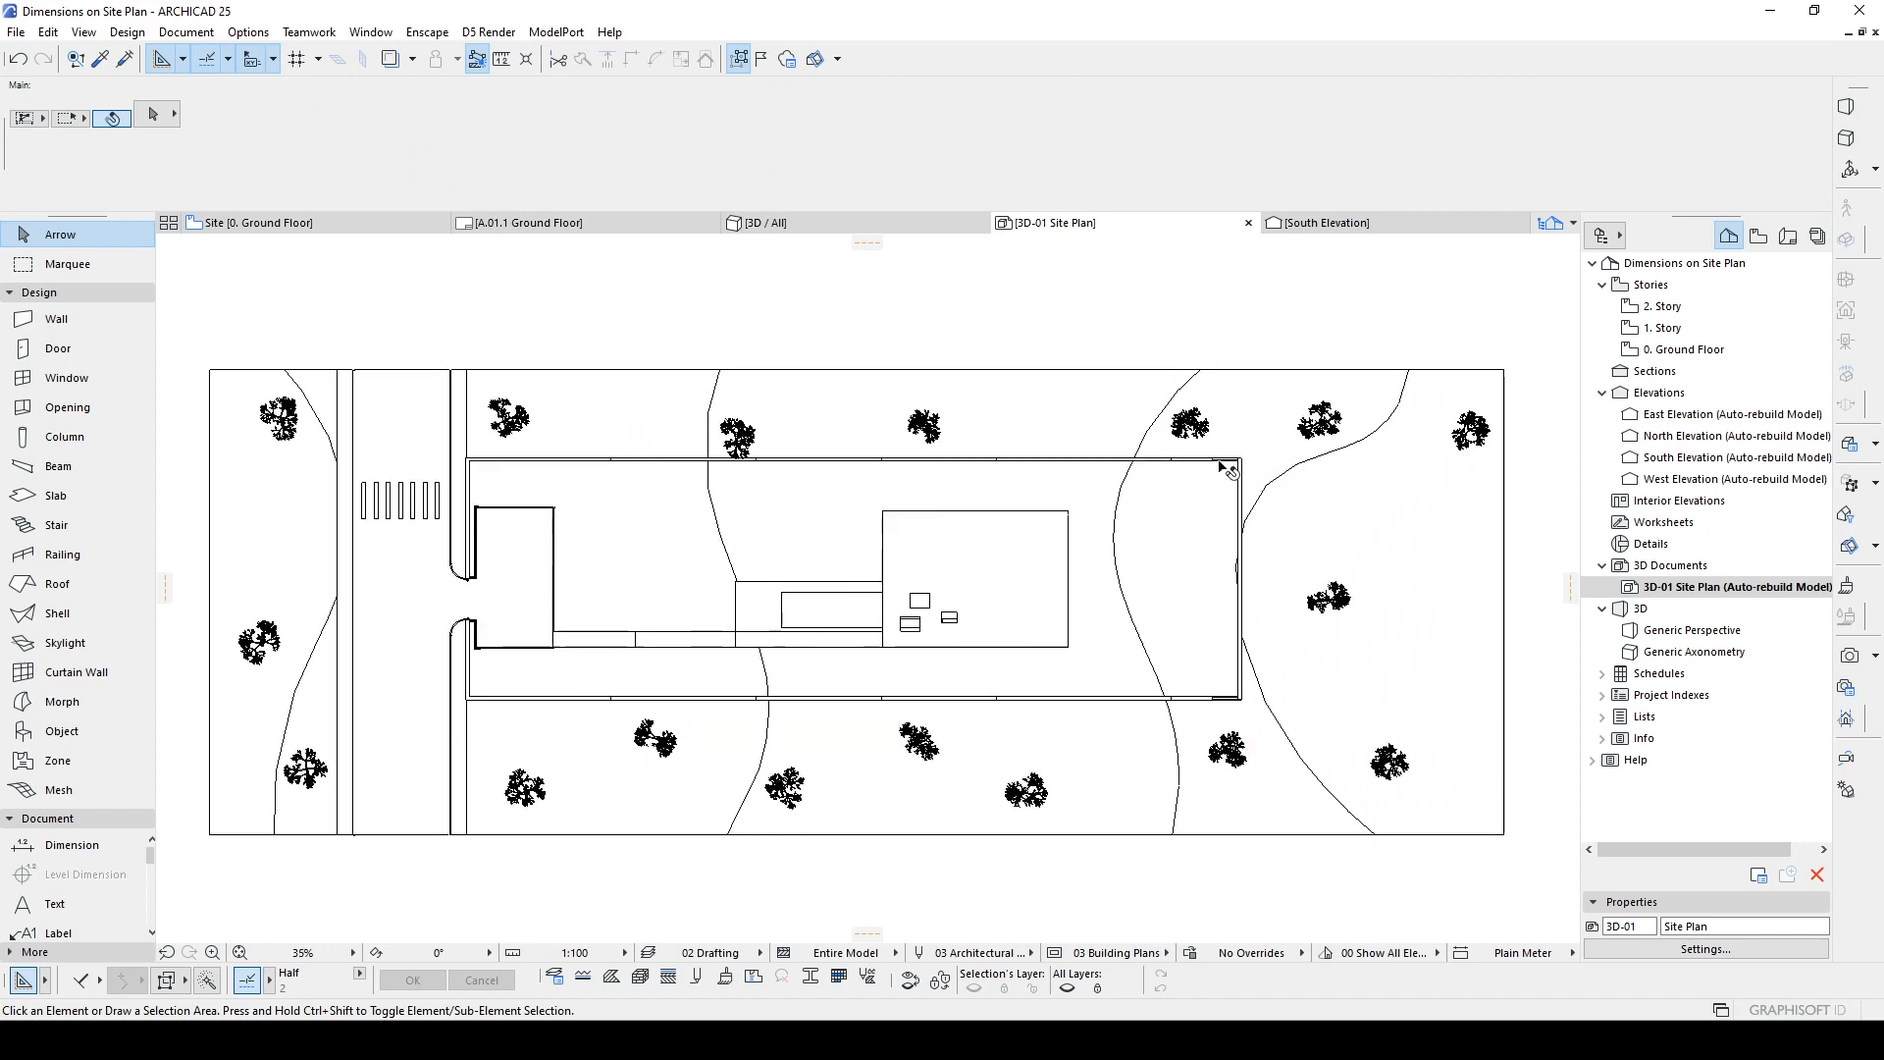
{"action": "mouse_move", "coordinate": [1225, 463]}
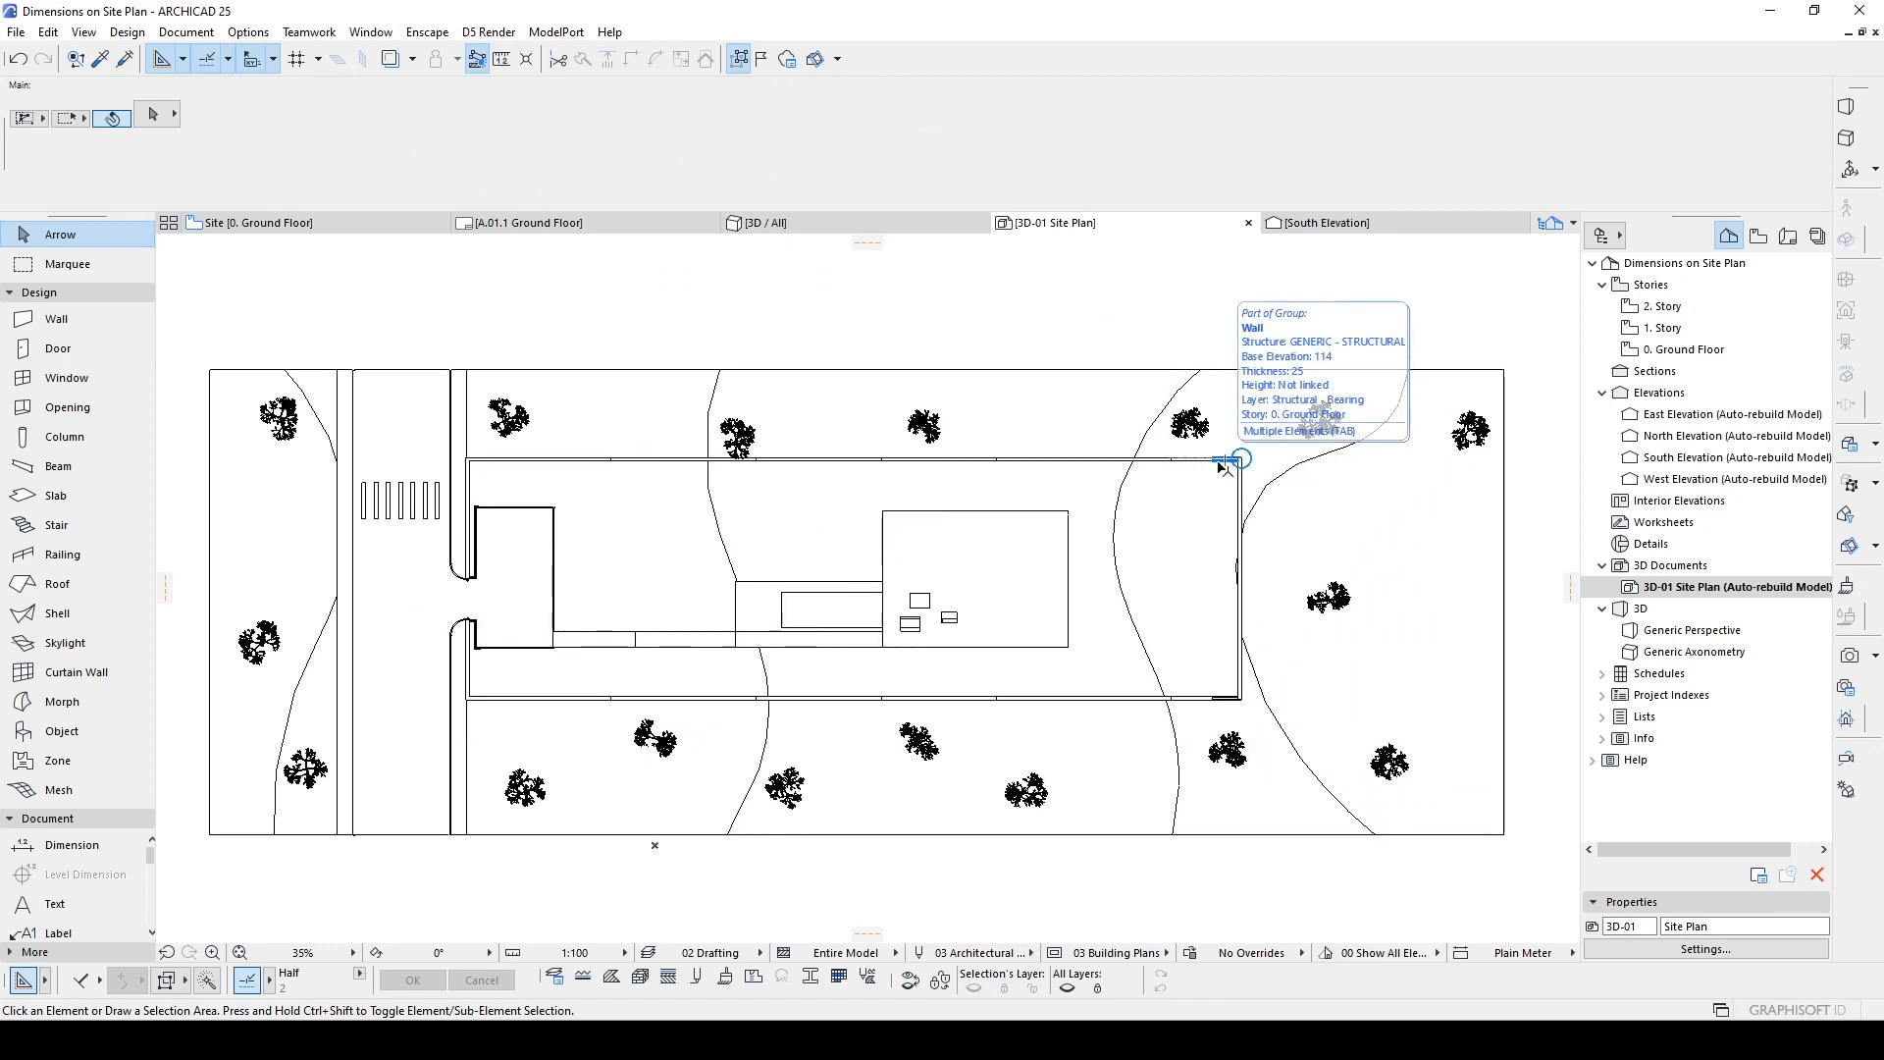
{"action": "mouse_move", "coordinate": [310, 550]}
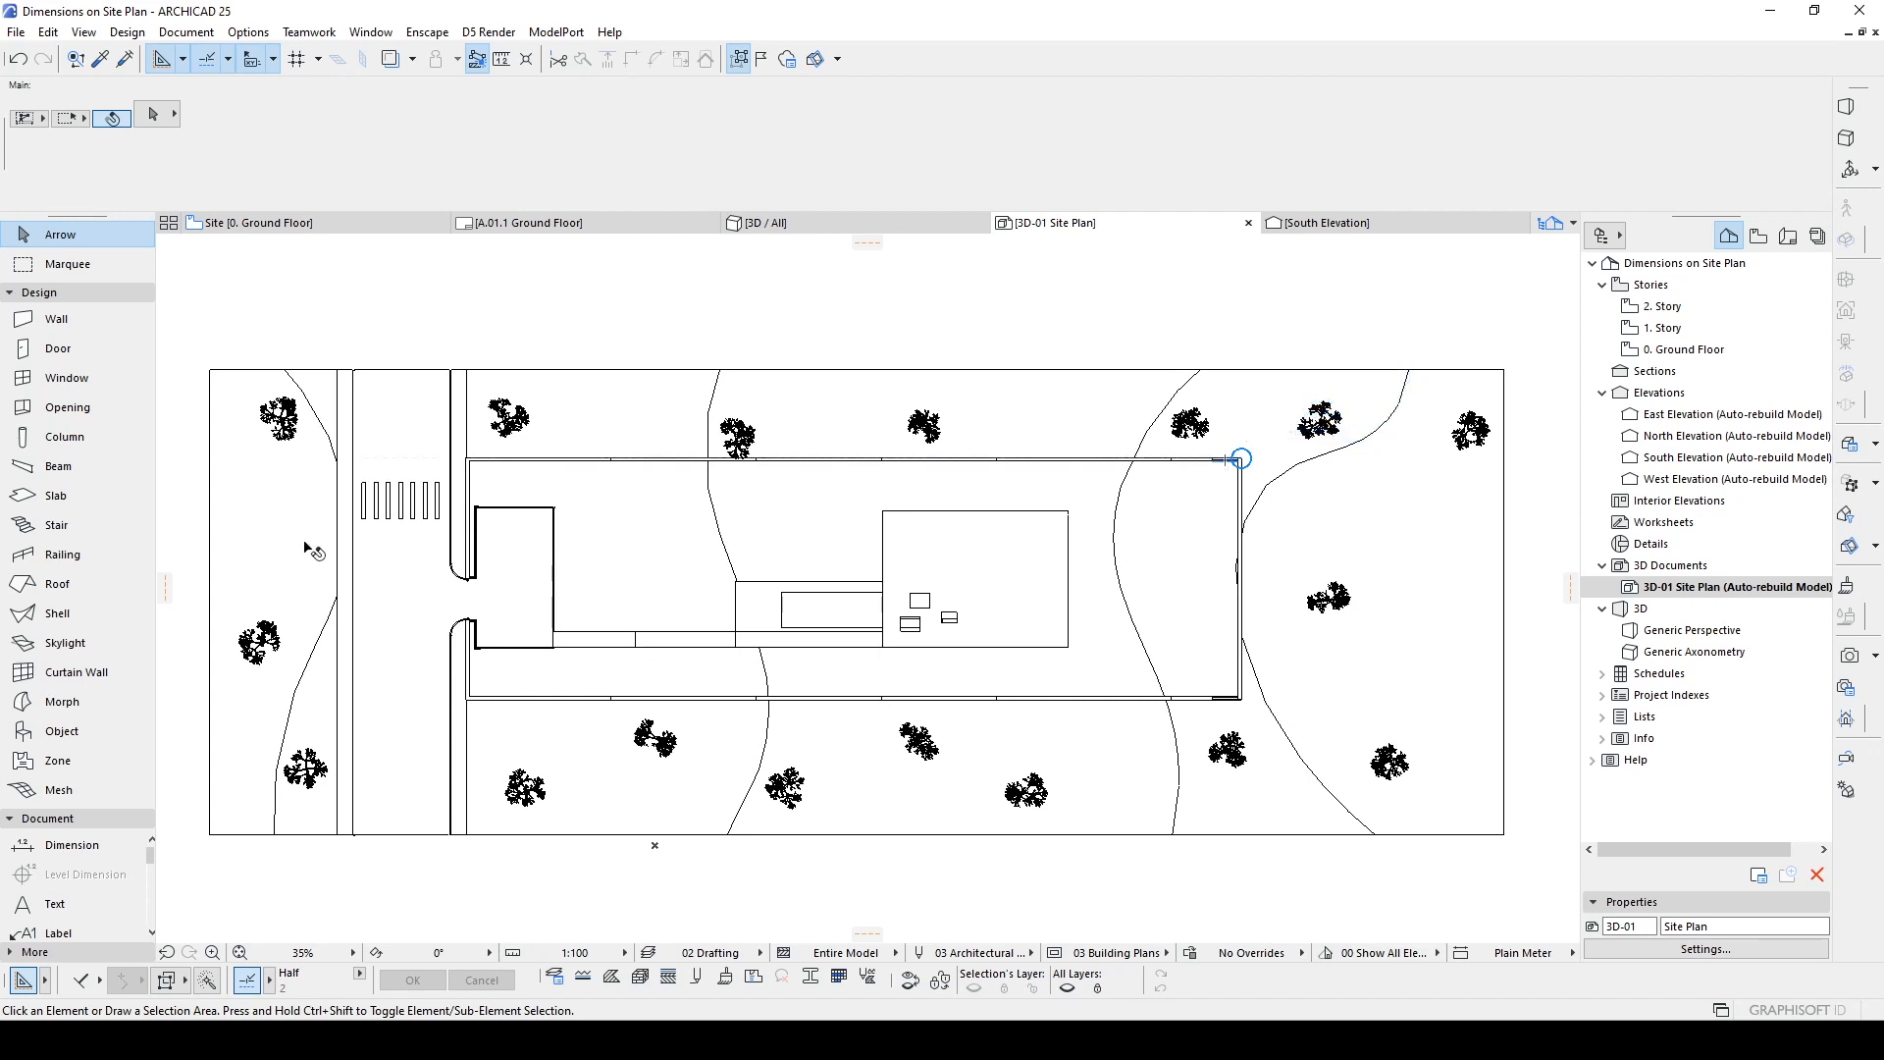
{"action": "mouse_move", "coordinate": [618, 554]}
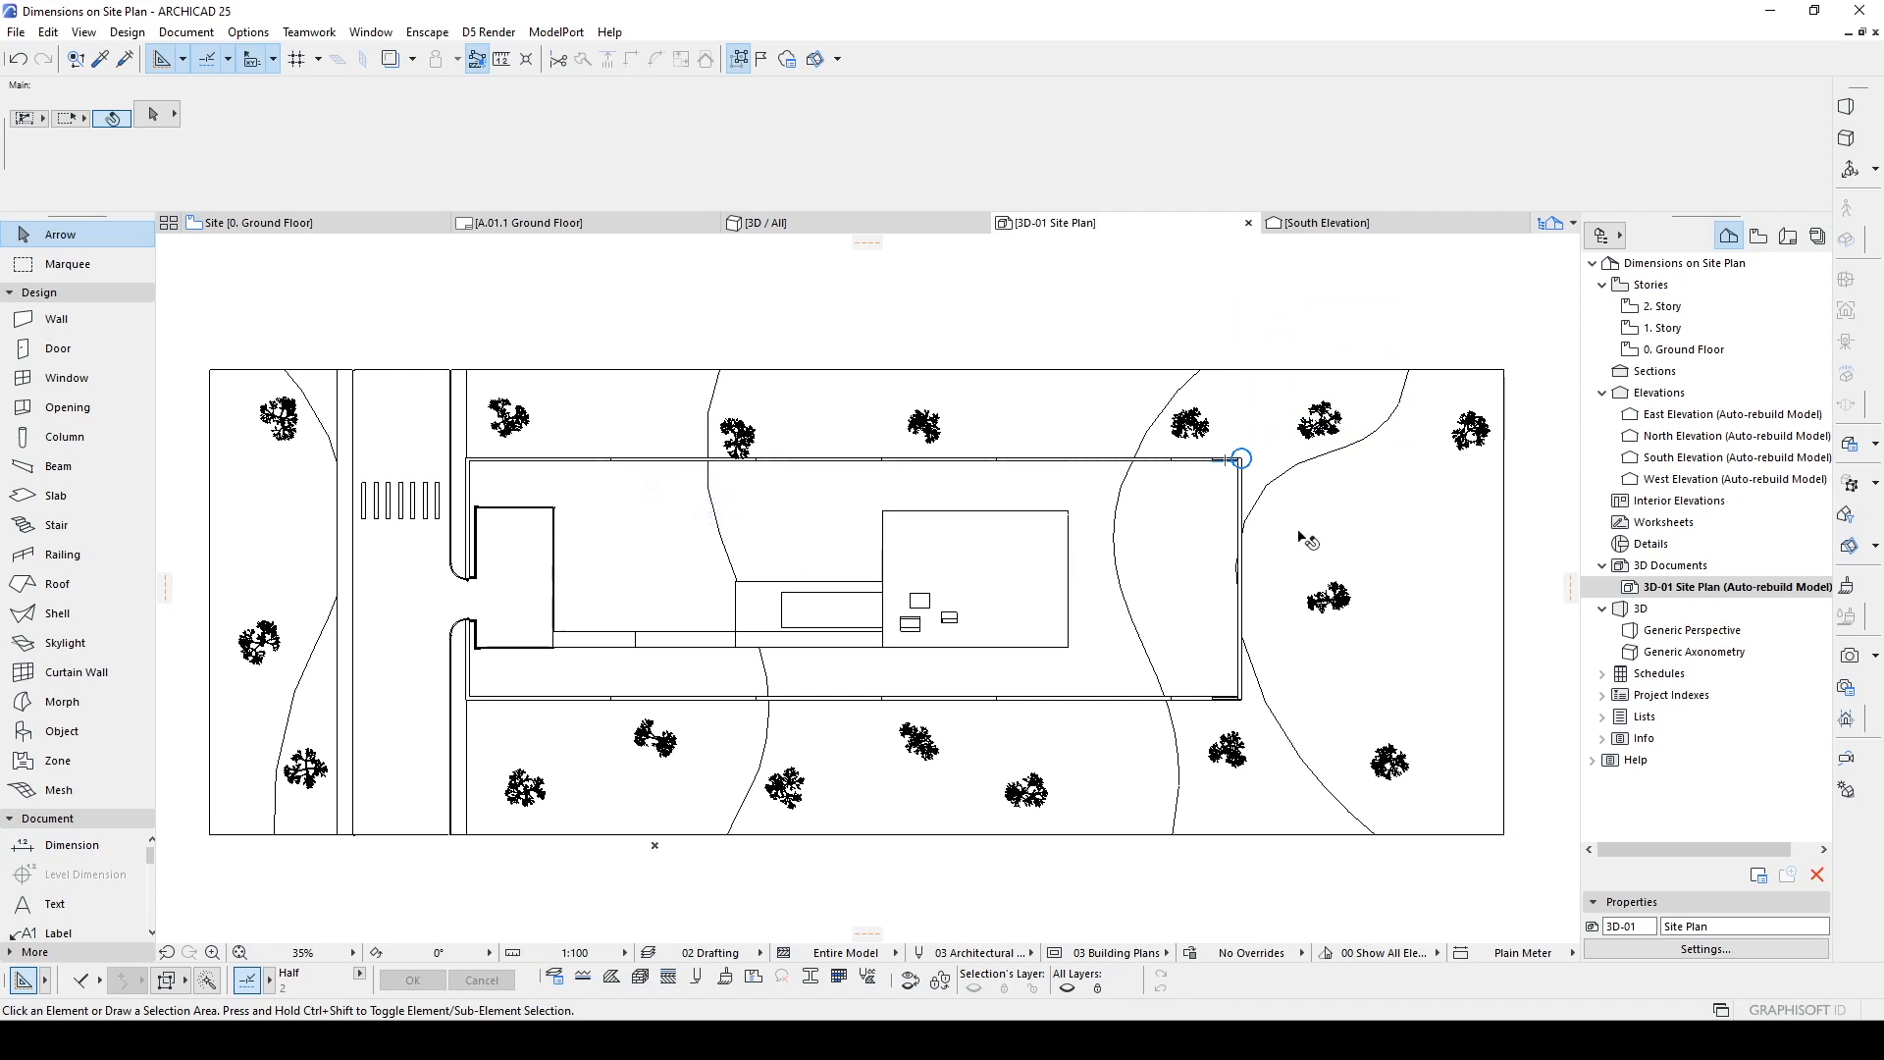
{"action": "mouse_move", "coordinate": [601, 454]}
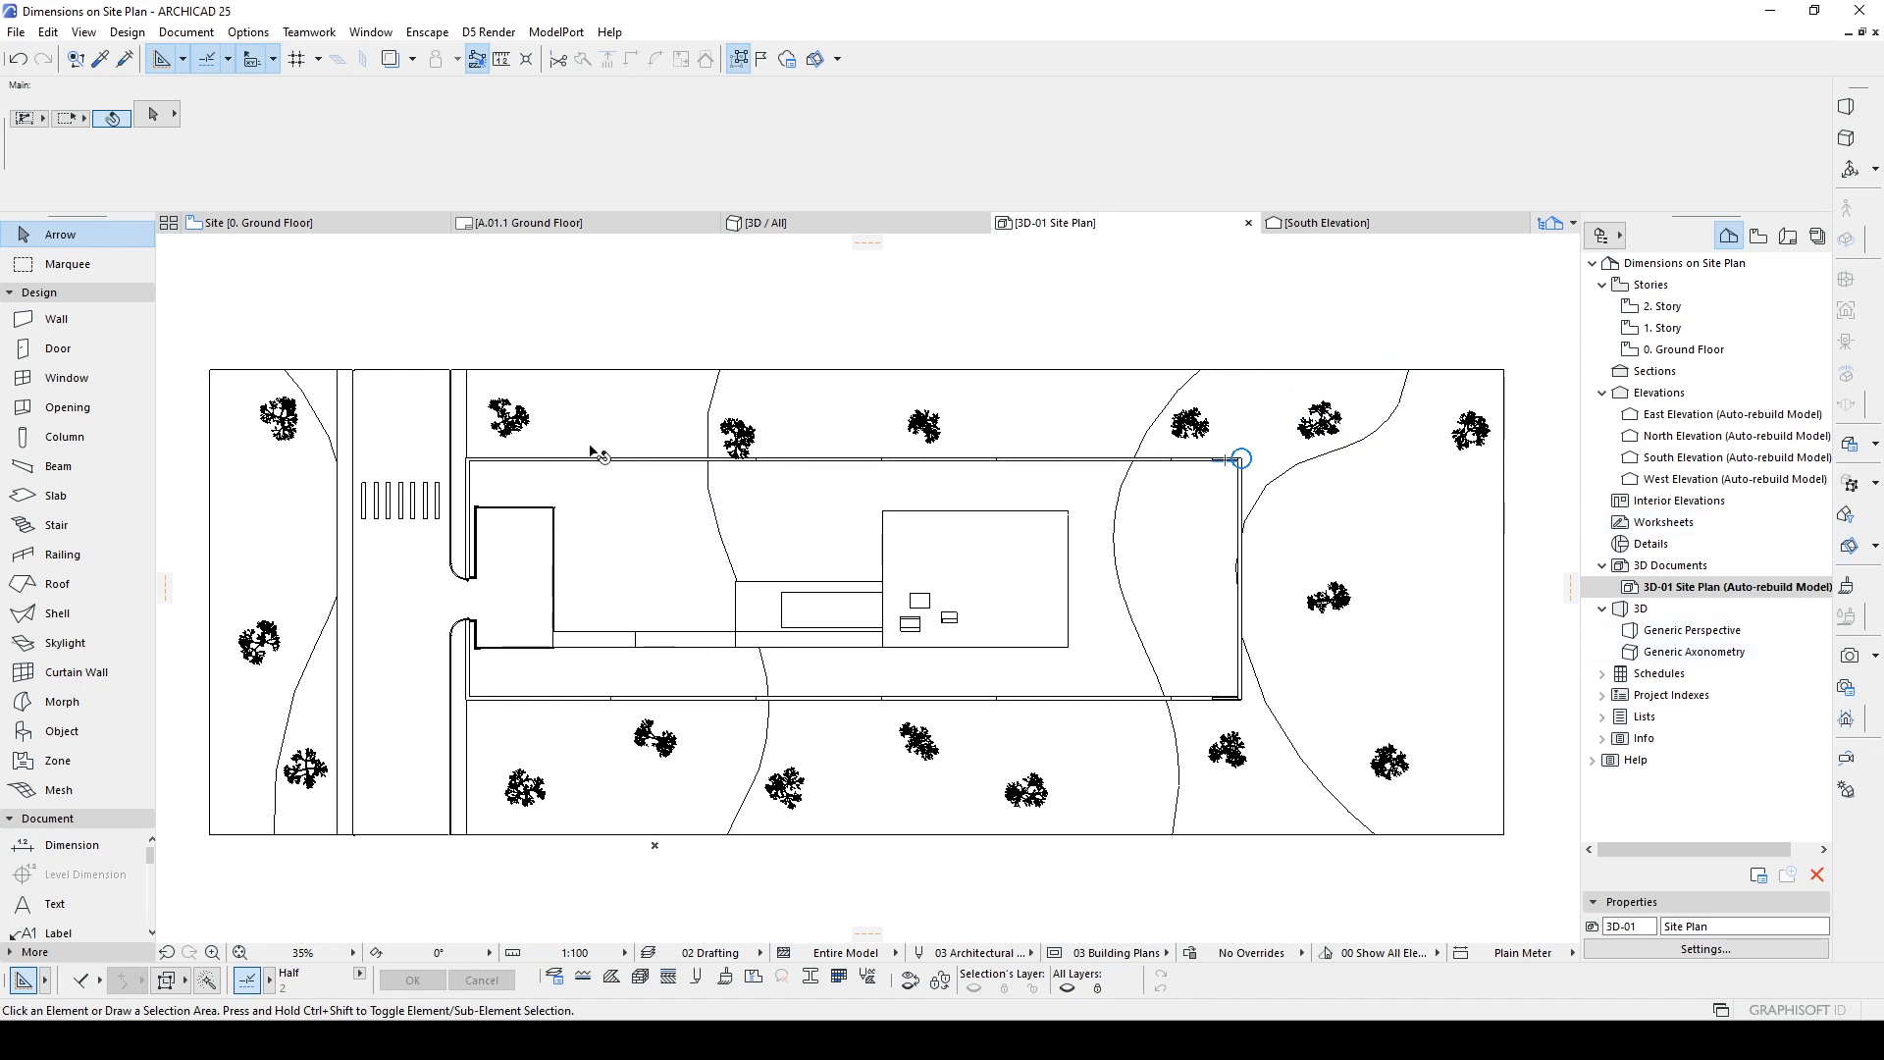
{"action": "mouse_move", "coordinate": [887, 490]}
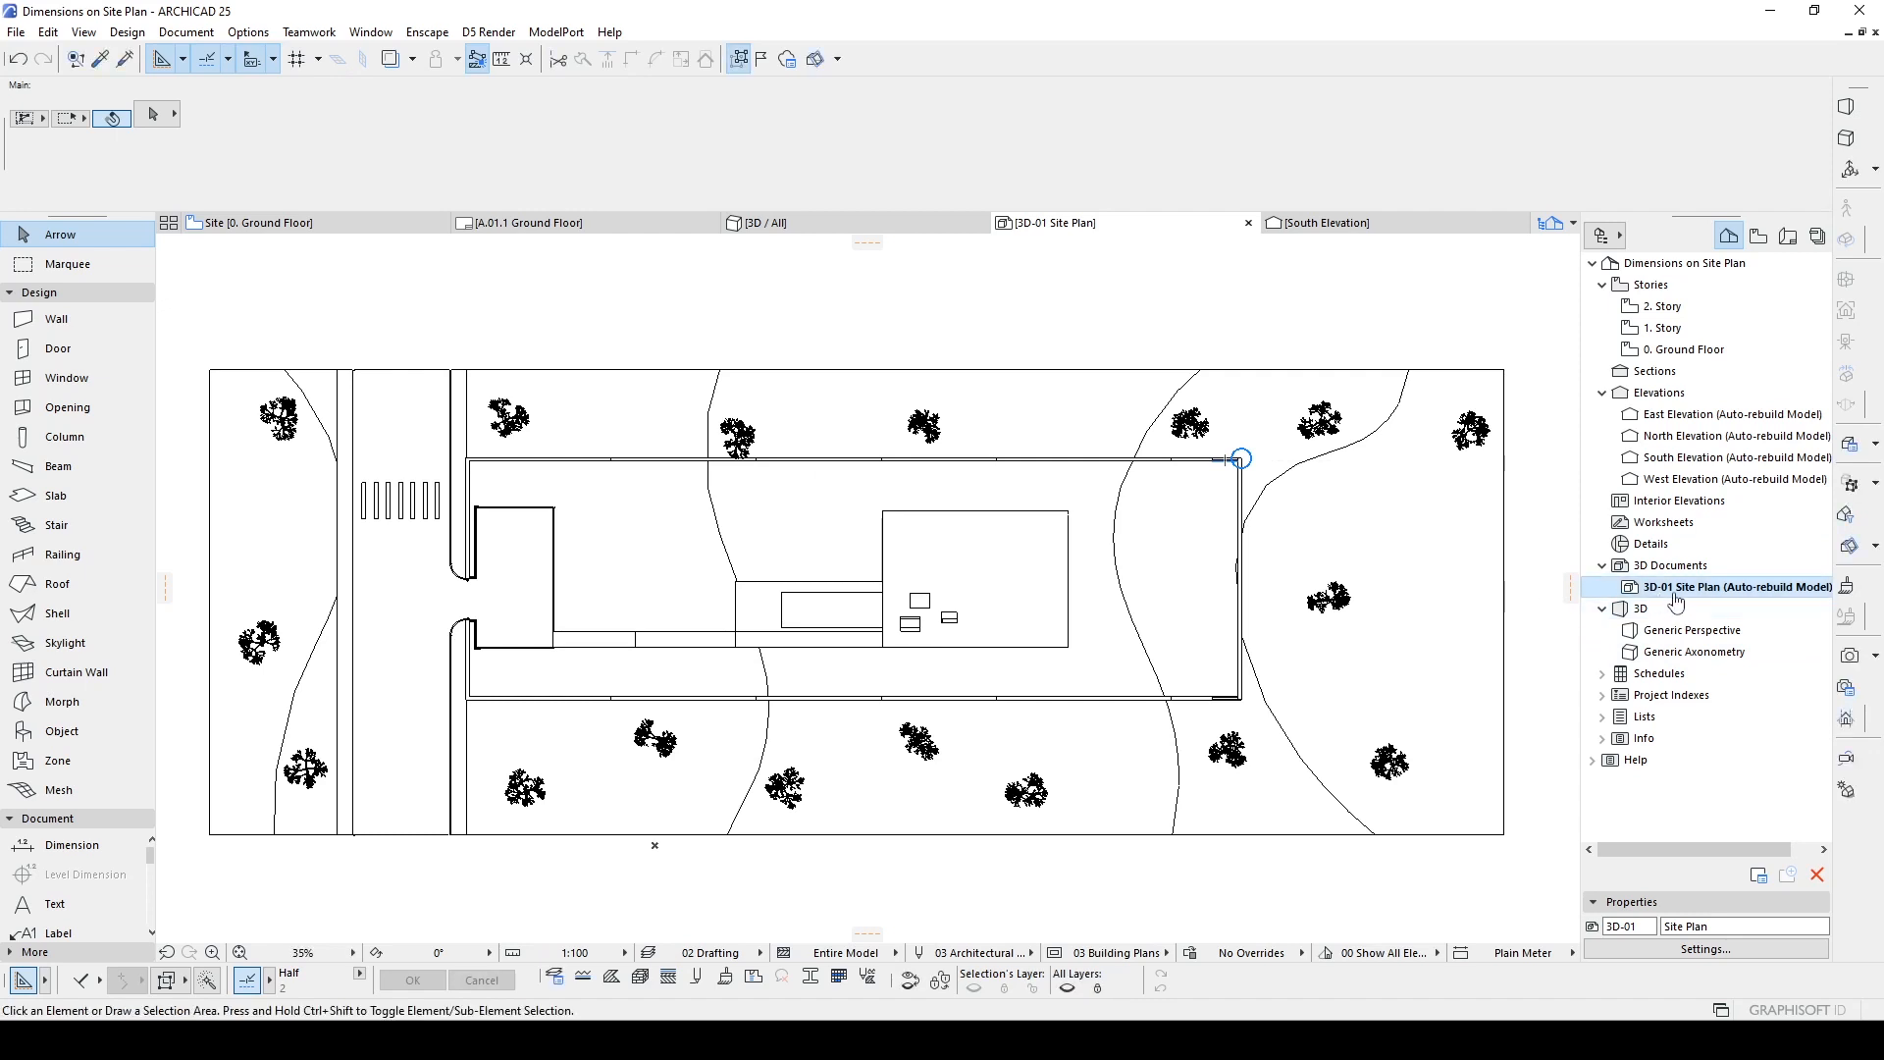
Step: Save the 3D-01 Site Plan document as a view via Save Current View
{"action": "right_click", "coordinate": [1734, 587]}
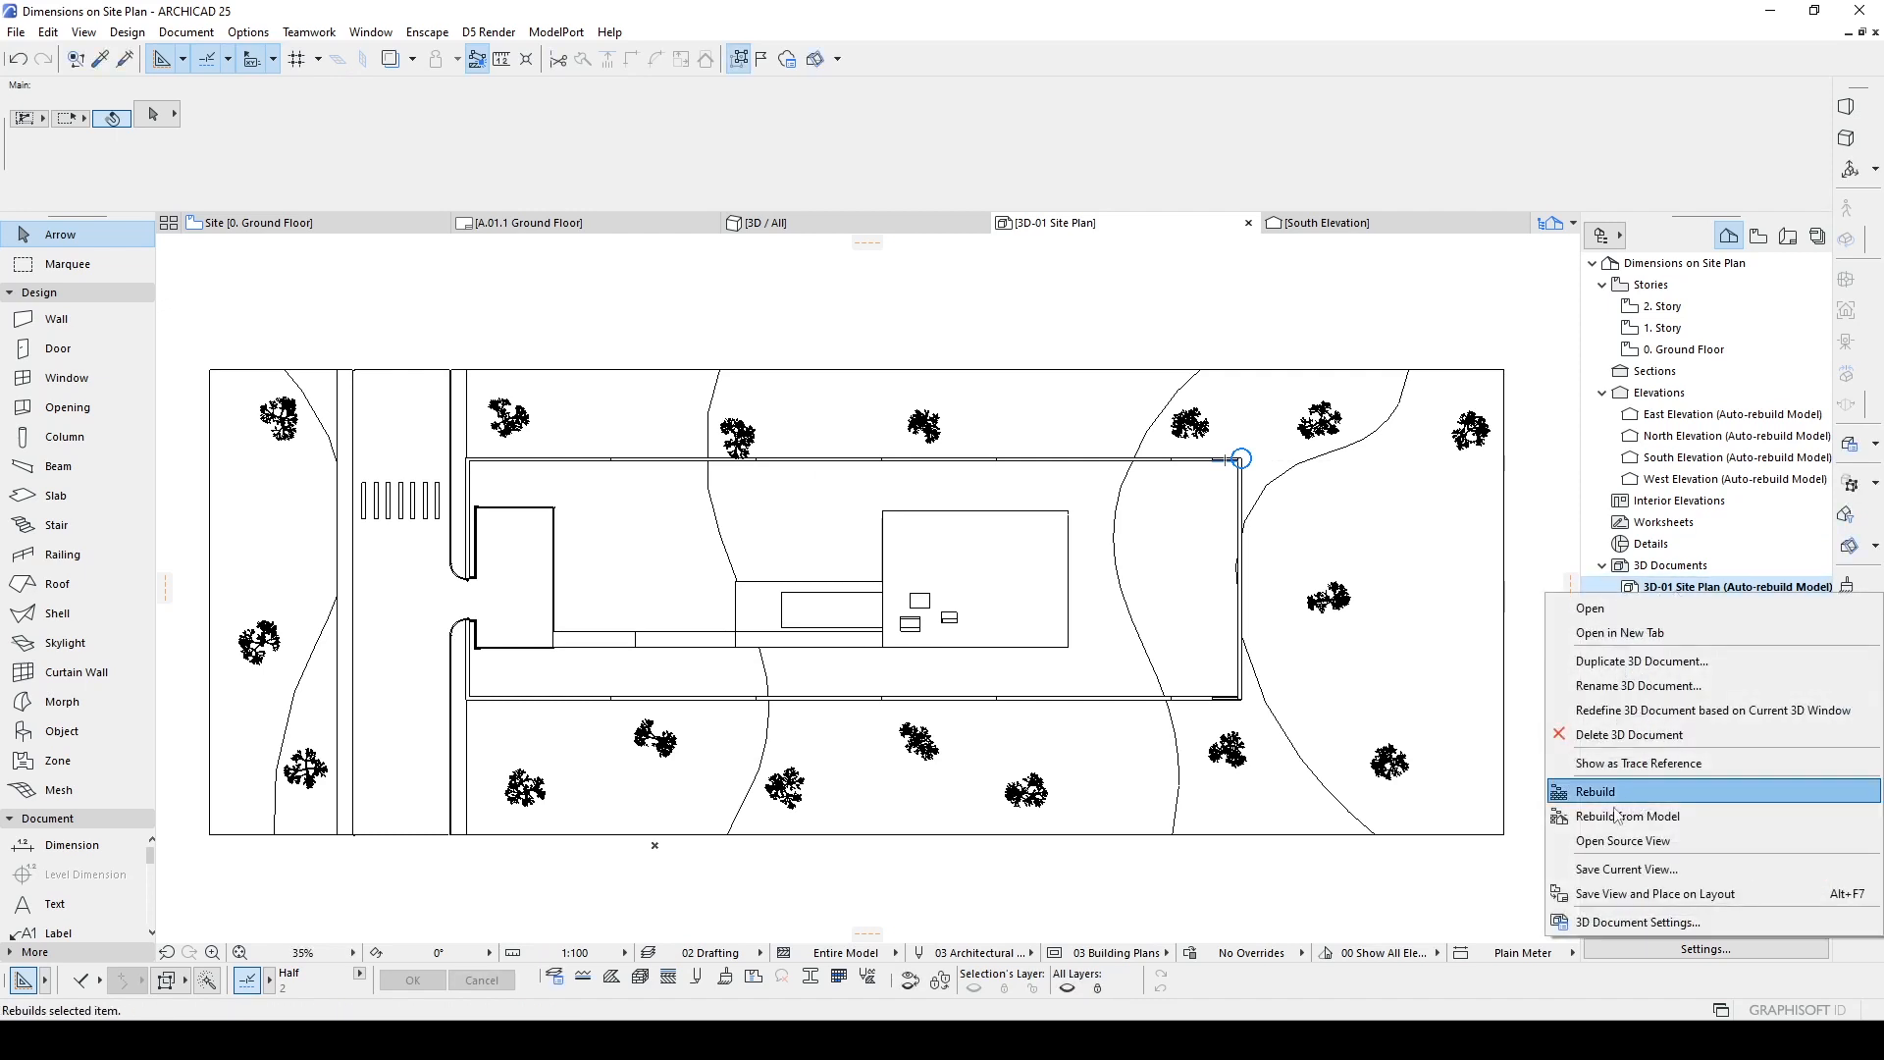
{"action": "left_click", "coordinate": [1625, 869]}
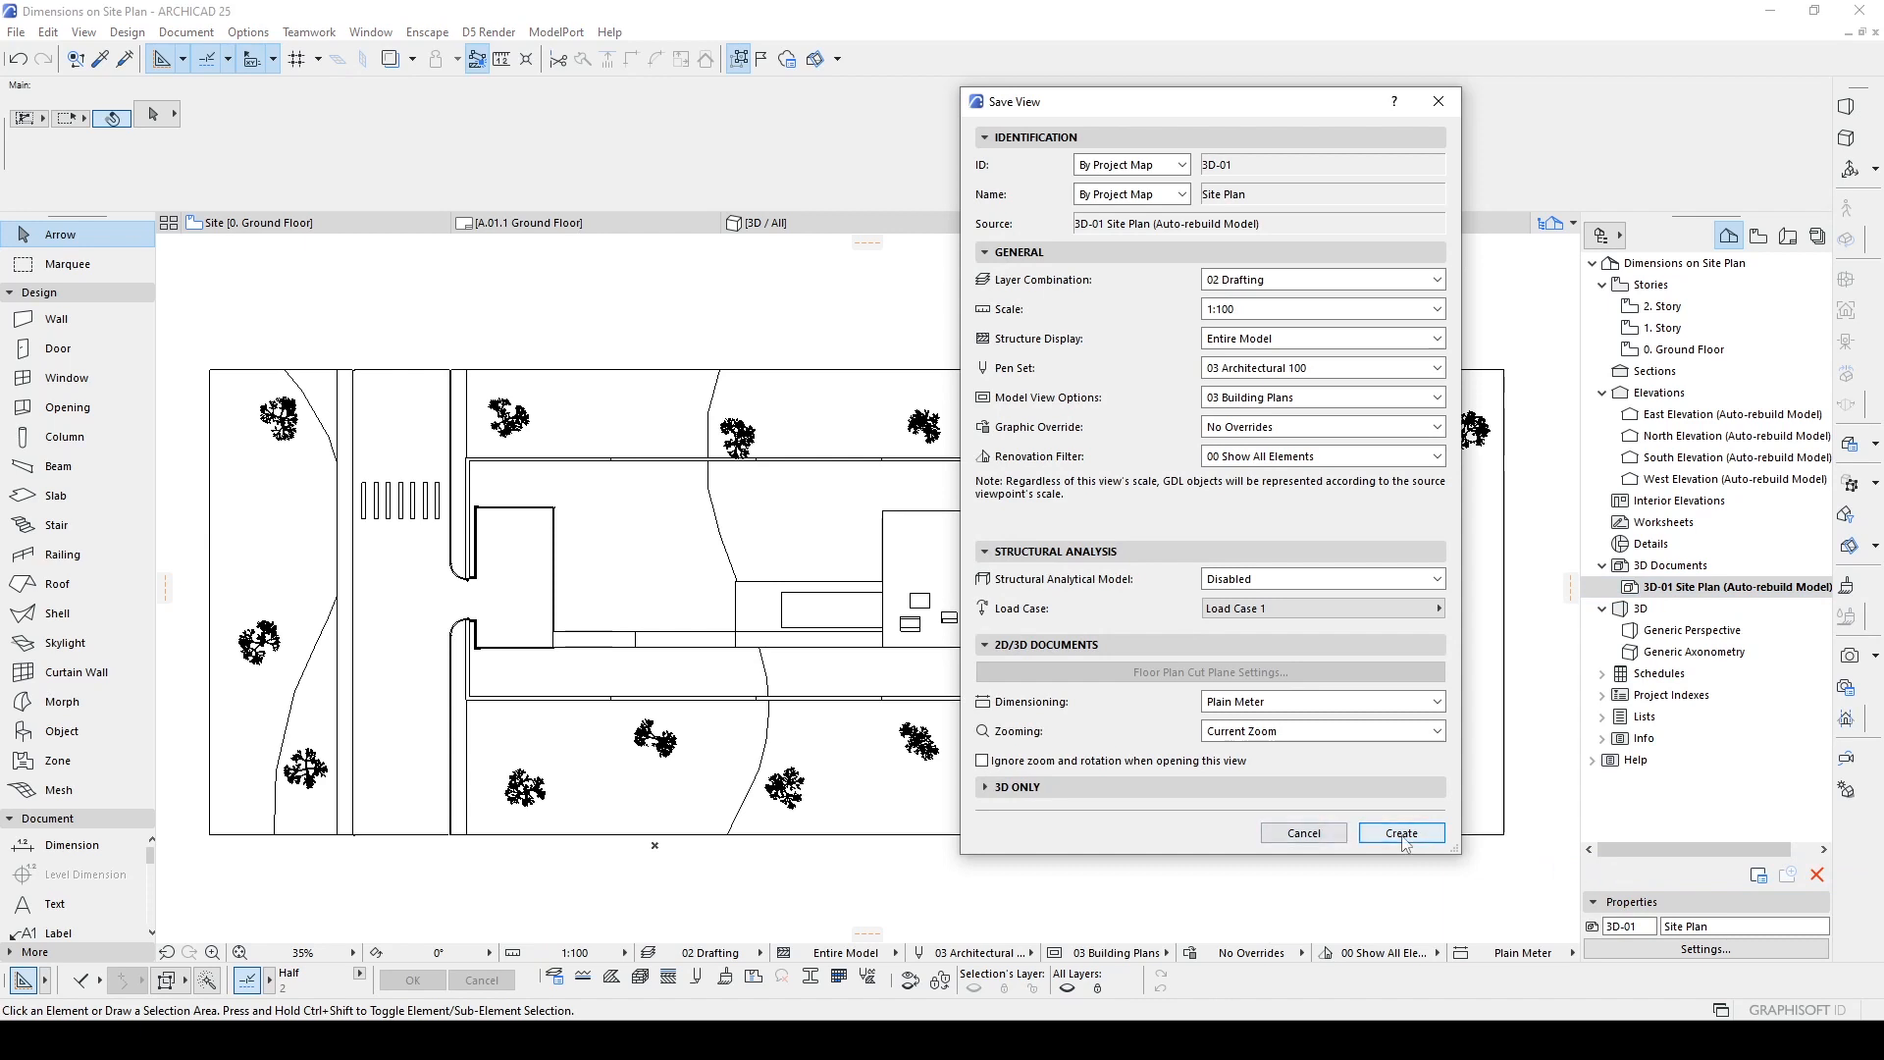
{"action": "left_click", "coordinate": [1399, 832]}
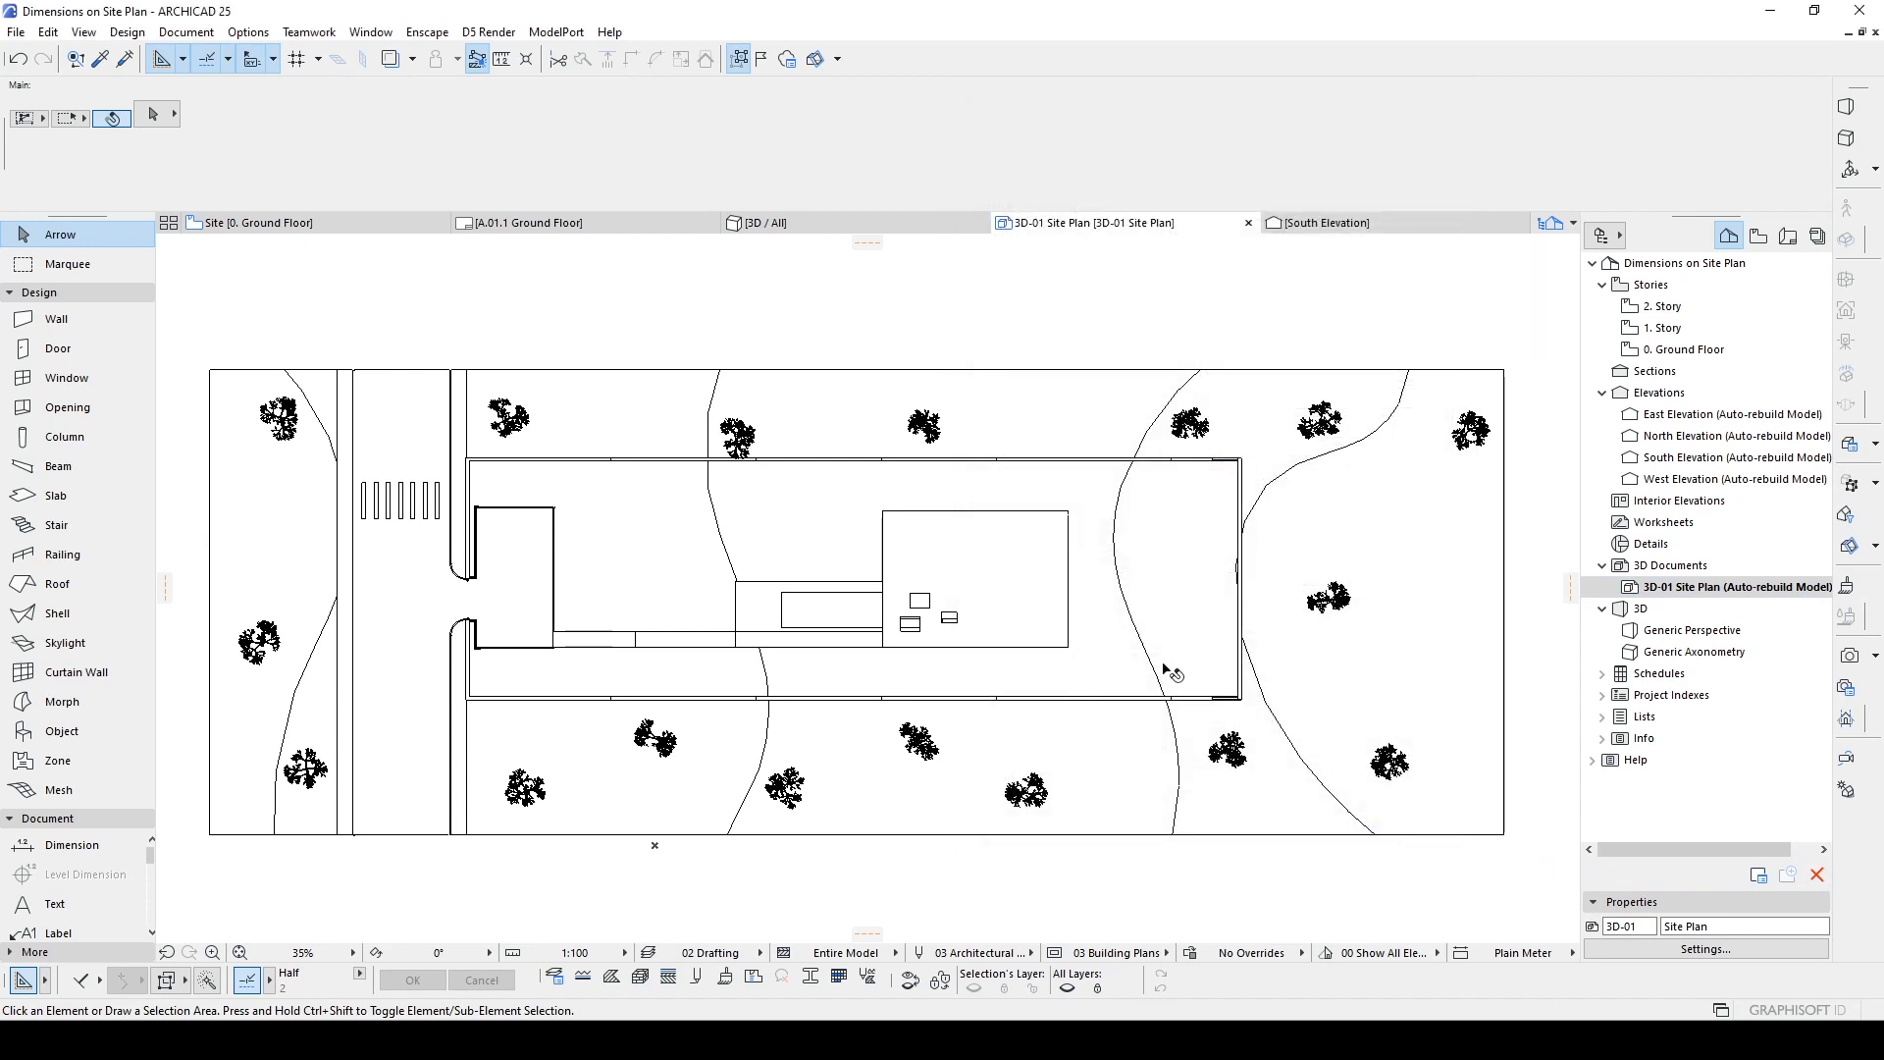
{"action": "mouse_move", "coordinate": [1758, 235]}
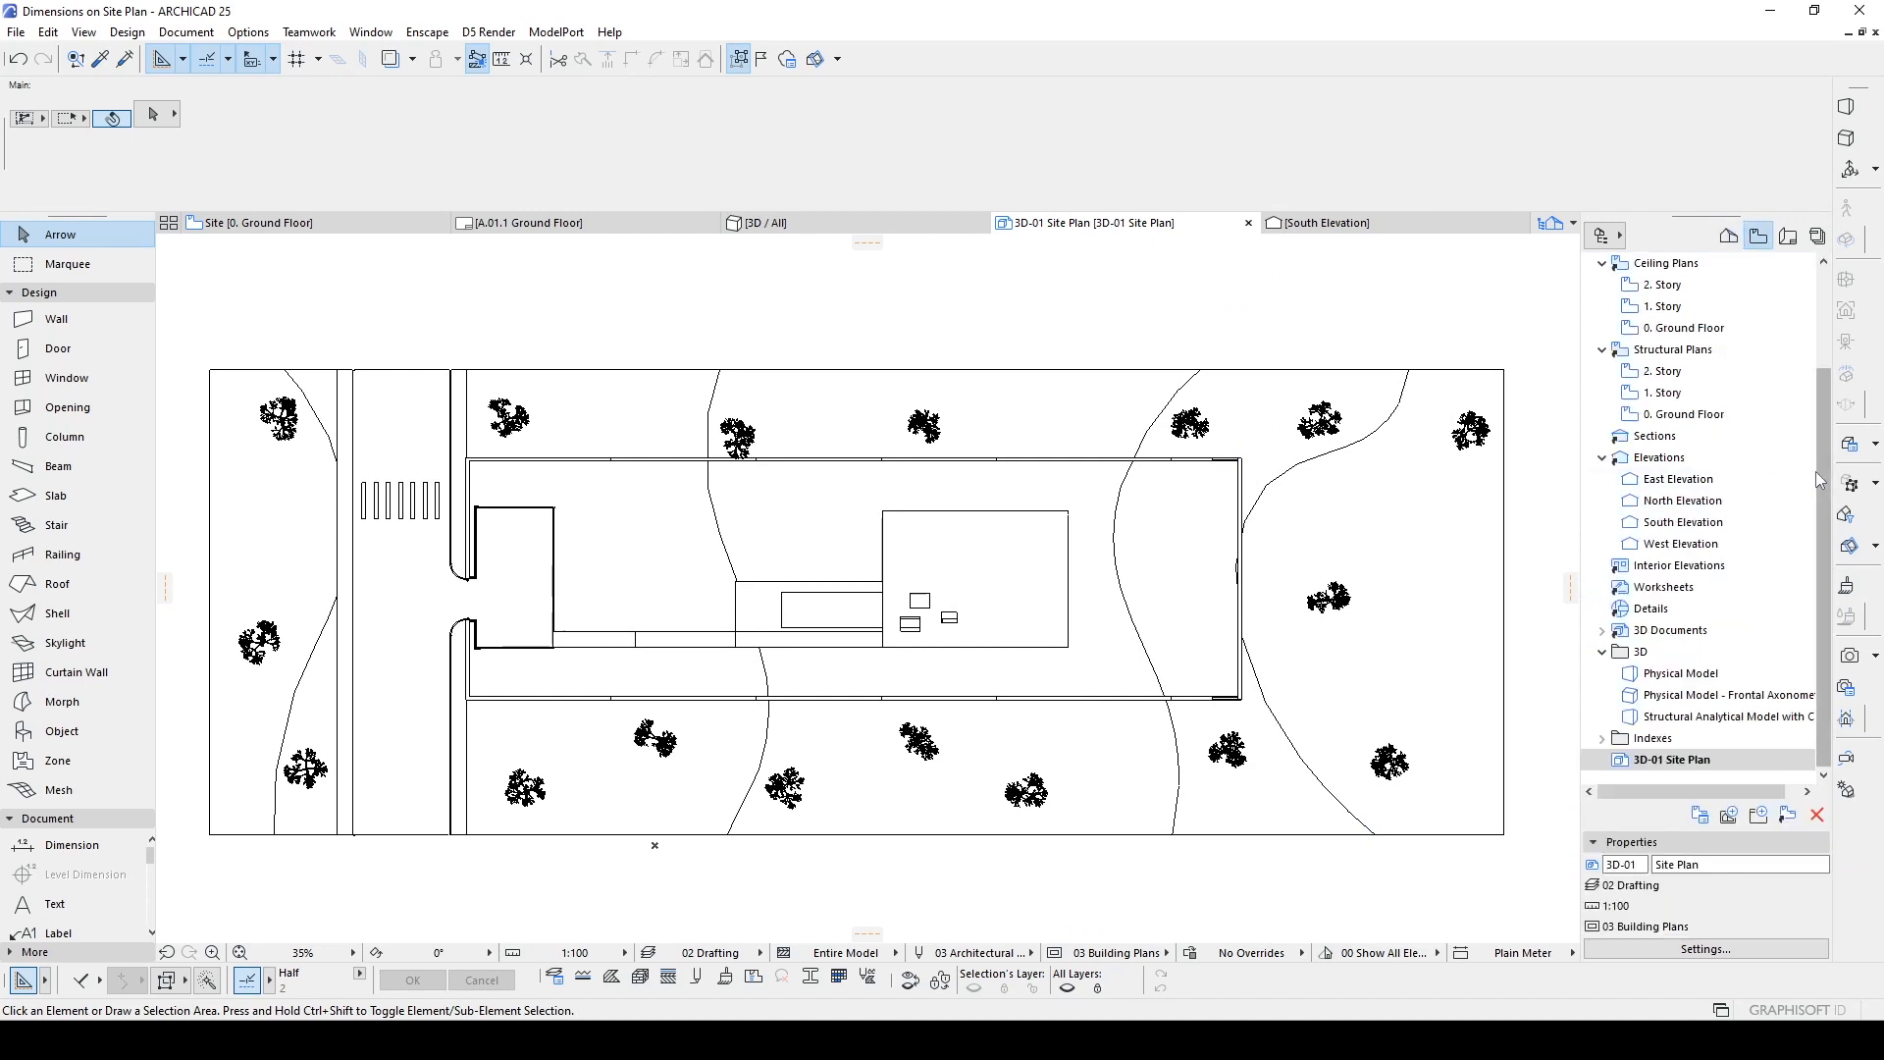
Step: Switch the Navigator to the View Map and activate the Dimension tool from the Document toolbox
{"action": "left_click", "coordinate": [1670, 757]}
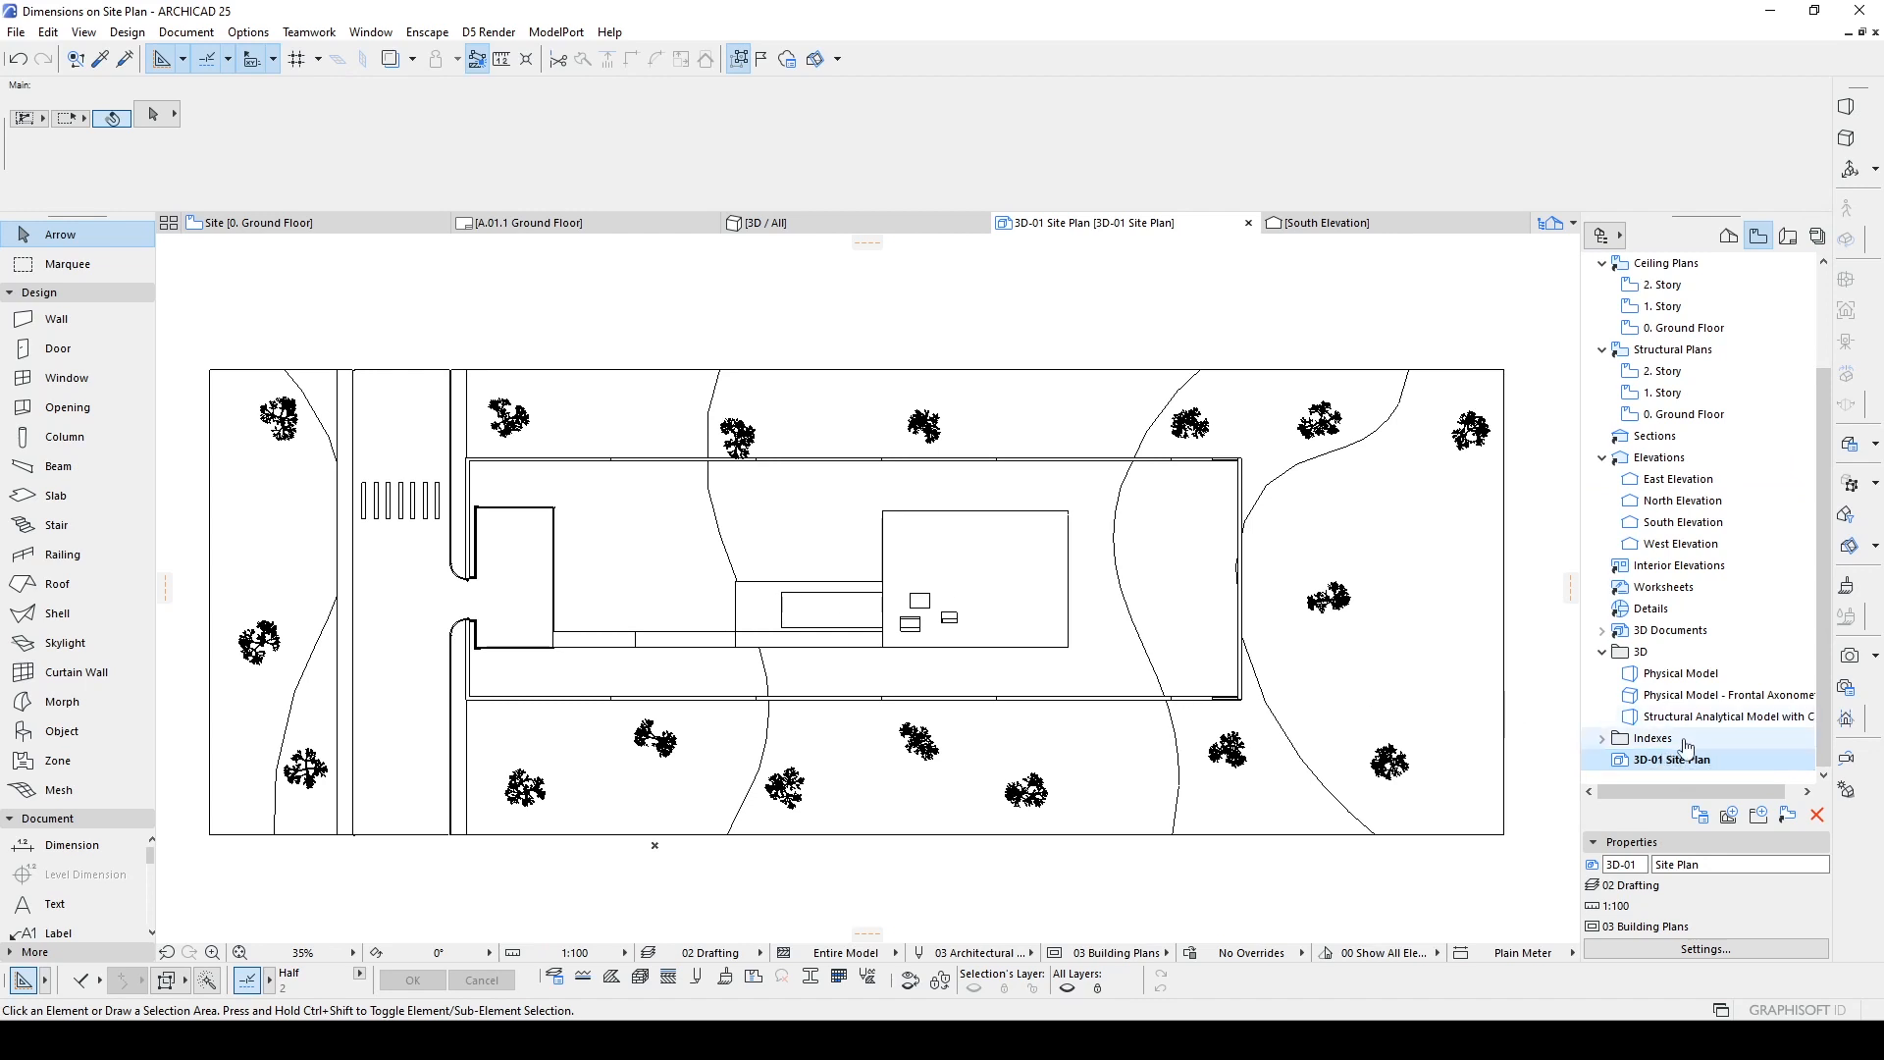
{"action": "scroll", "scroll_direction": "up", "scroll_amount": 3}
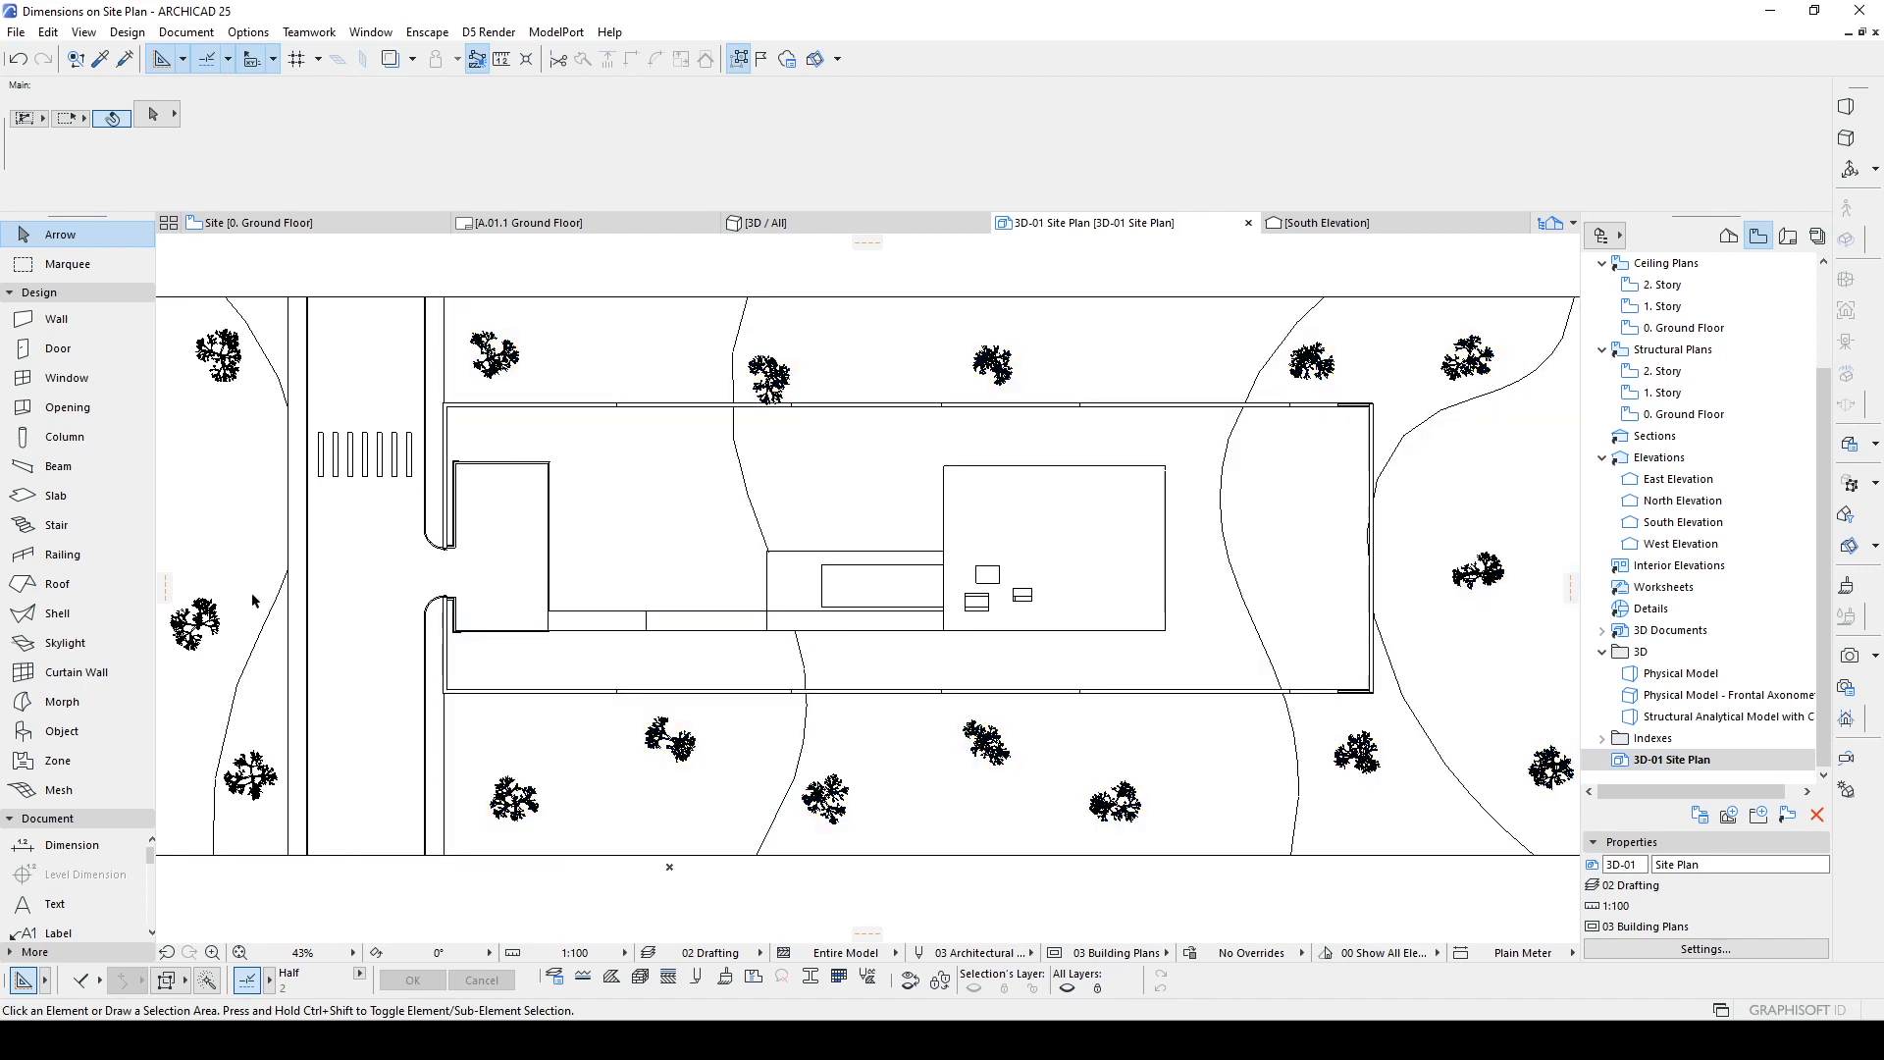
{"action": "mouse_move", "coordinate": [151, 859]}
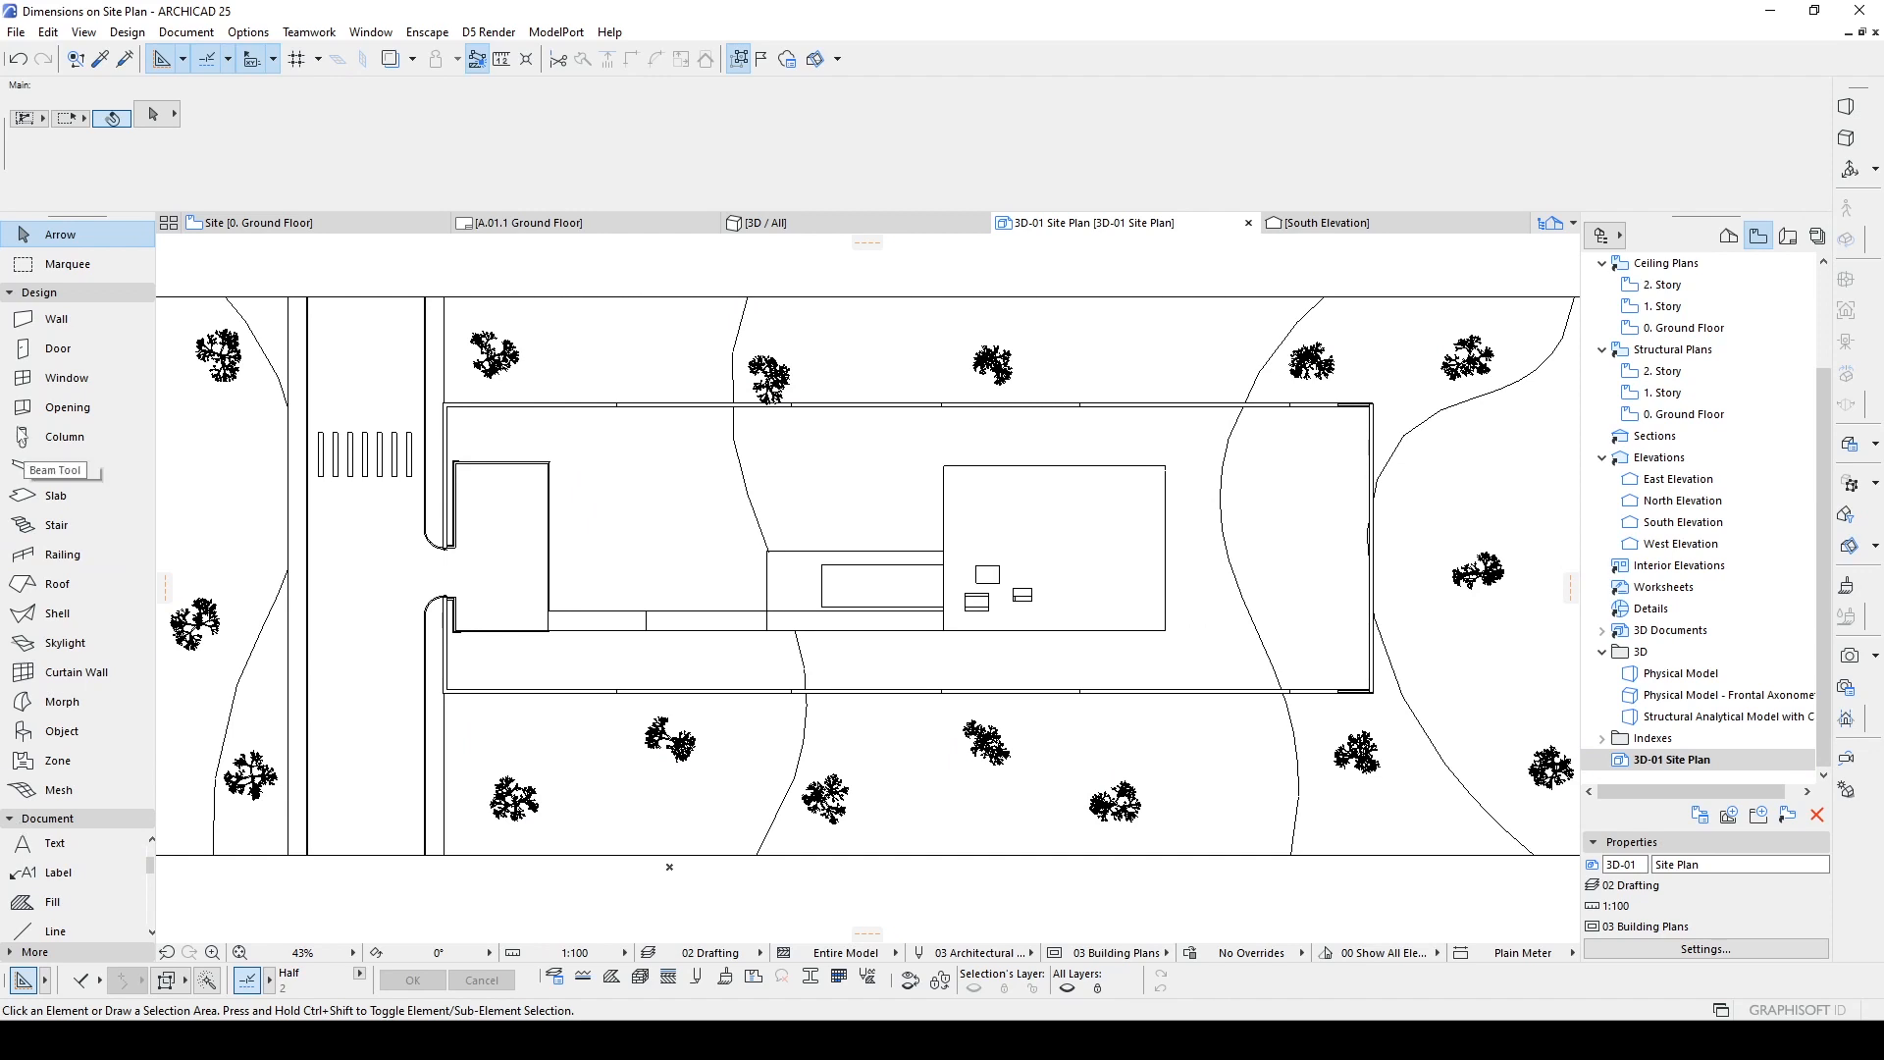
{"action": "left_click", "coordinate": [39, 292]}
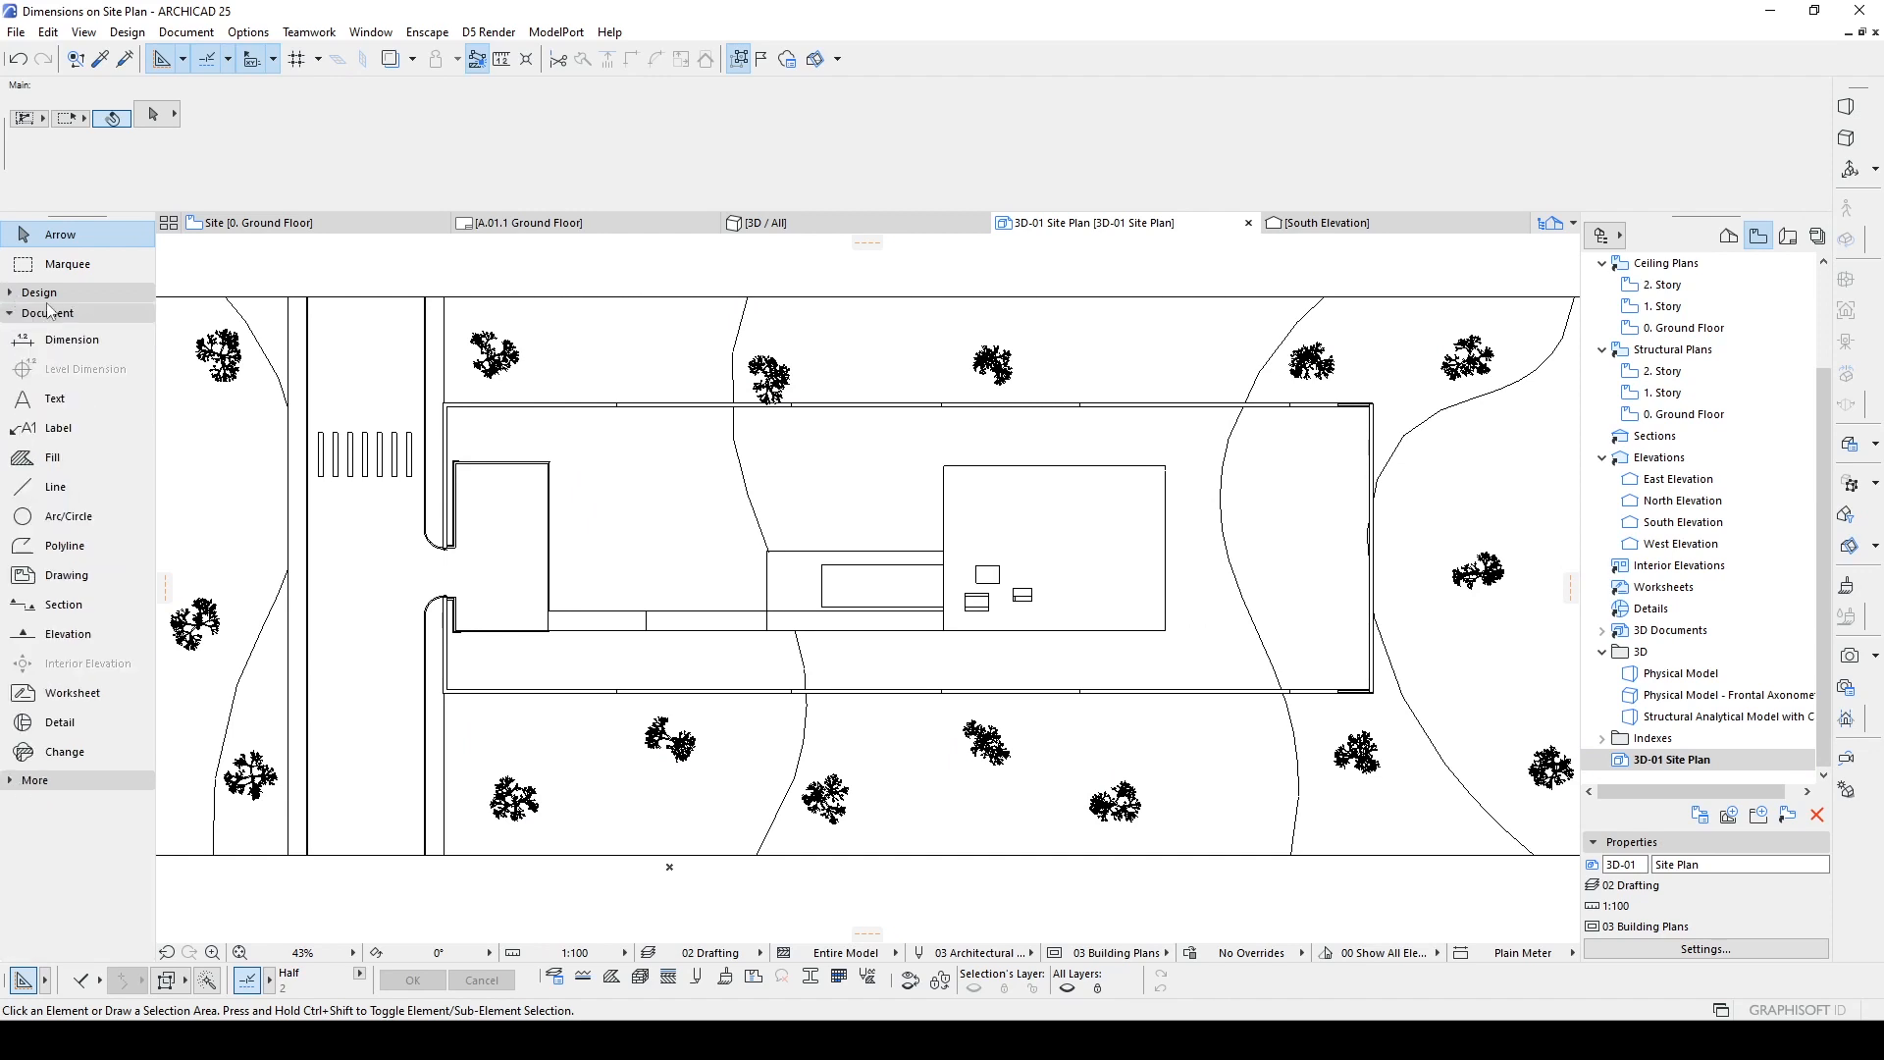
{"action": "mouse_move", "coordinate": [73, 339]}
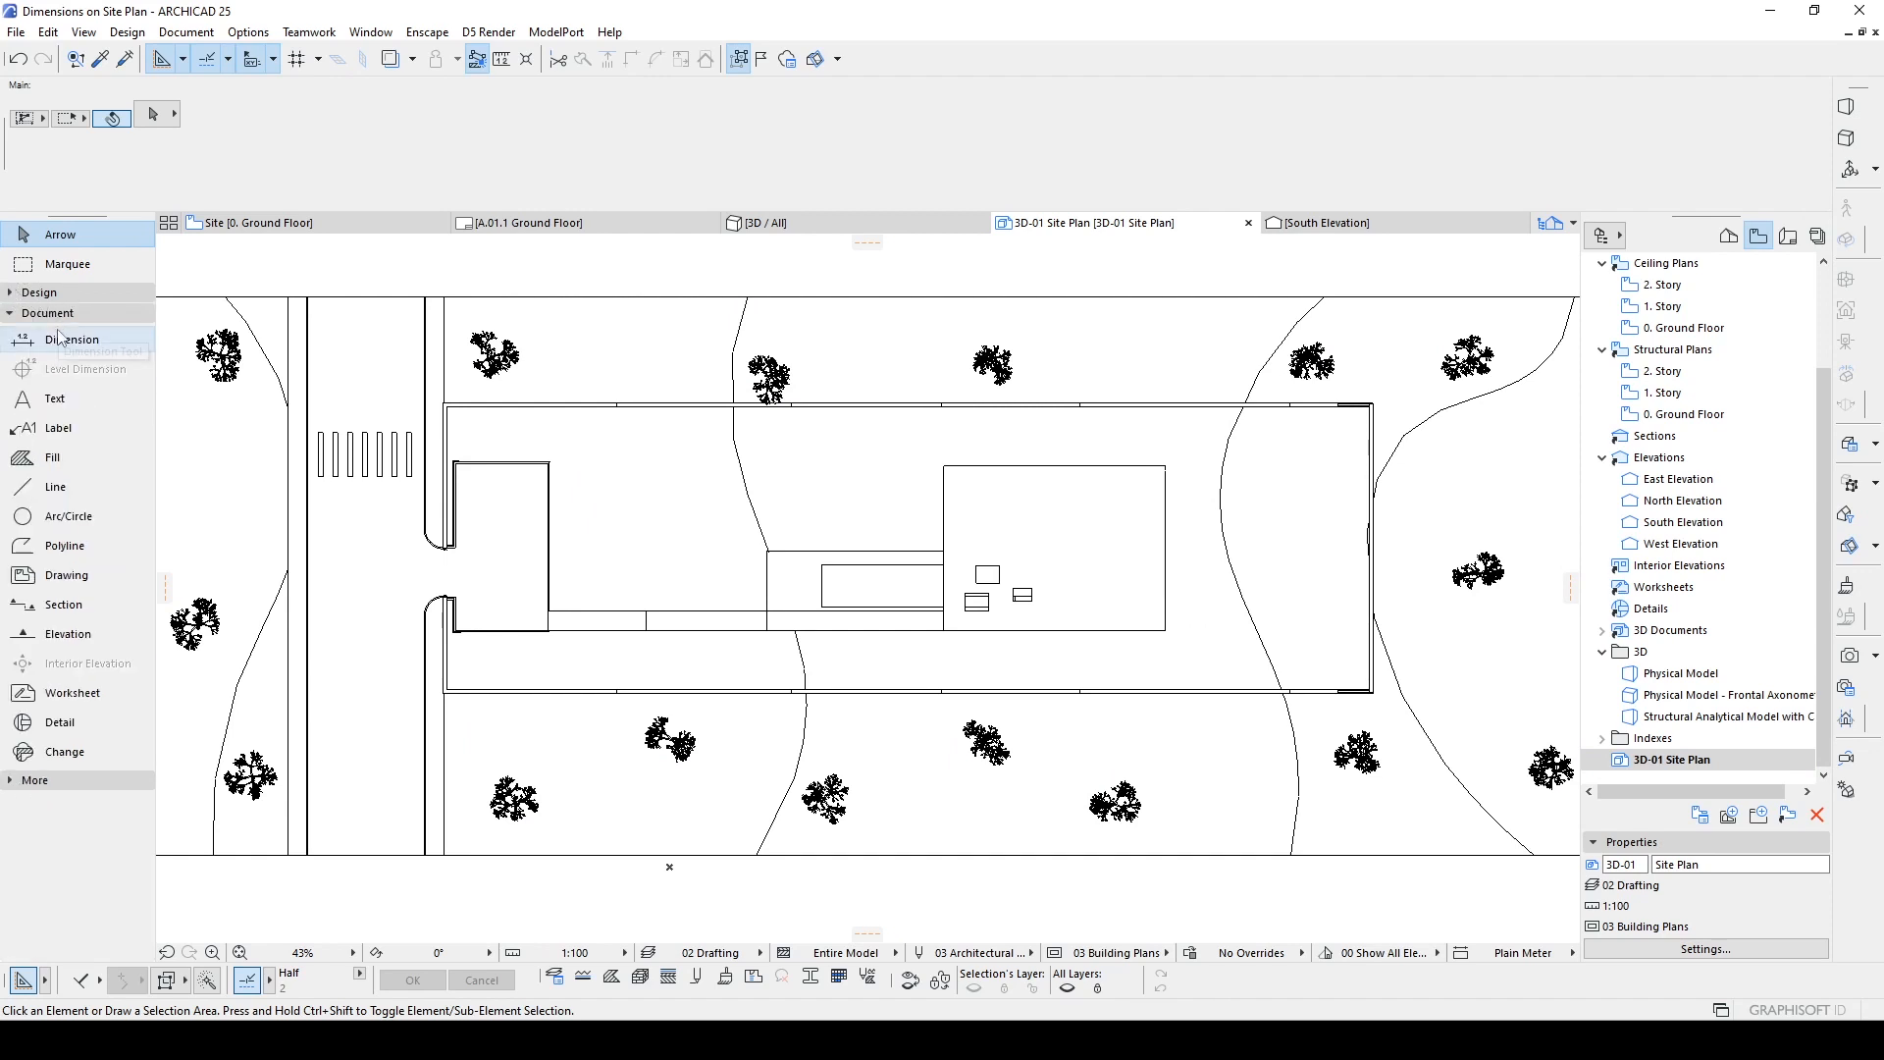
{"action": "mouse_move", "coordinate": [55, 399]}
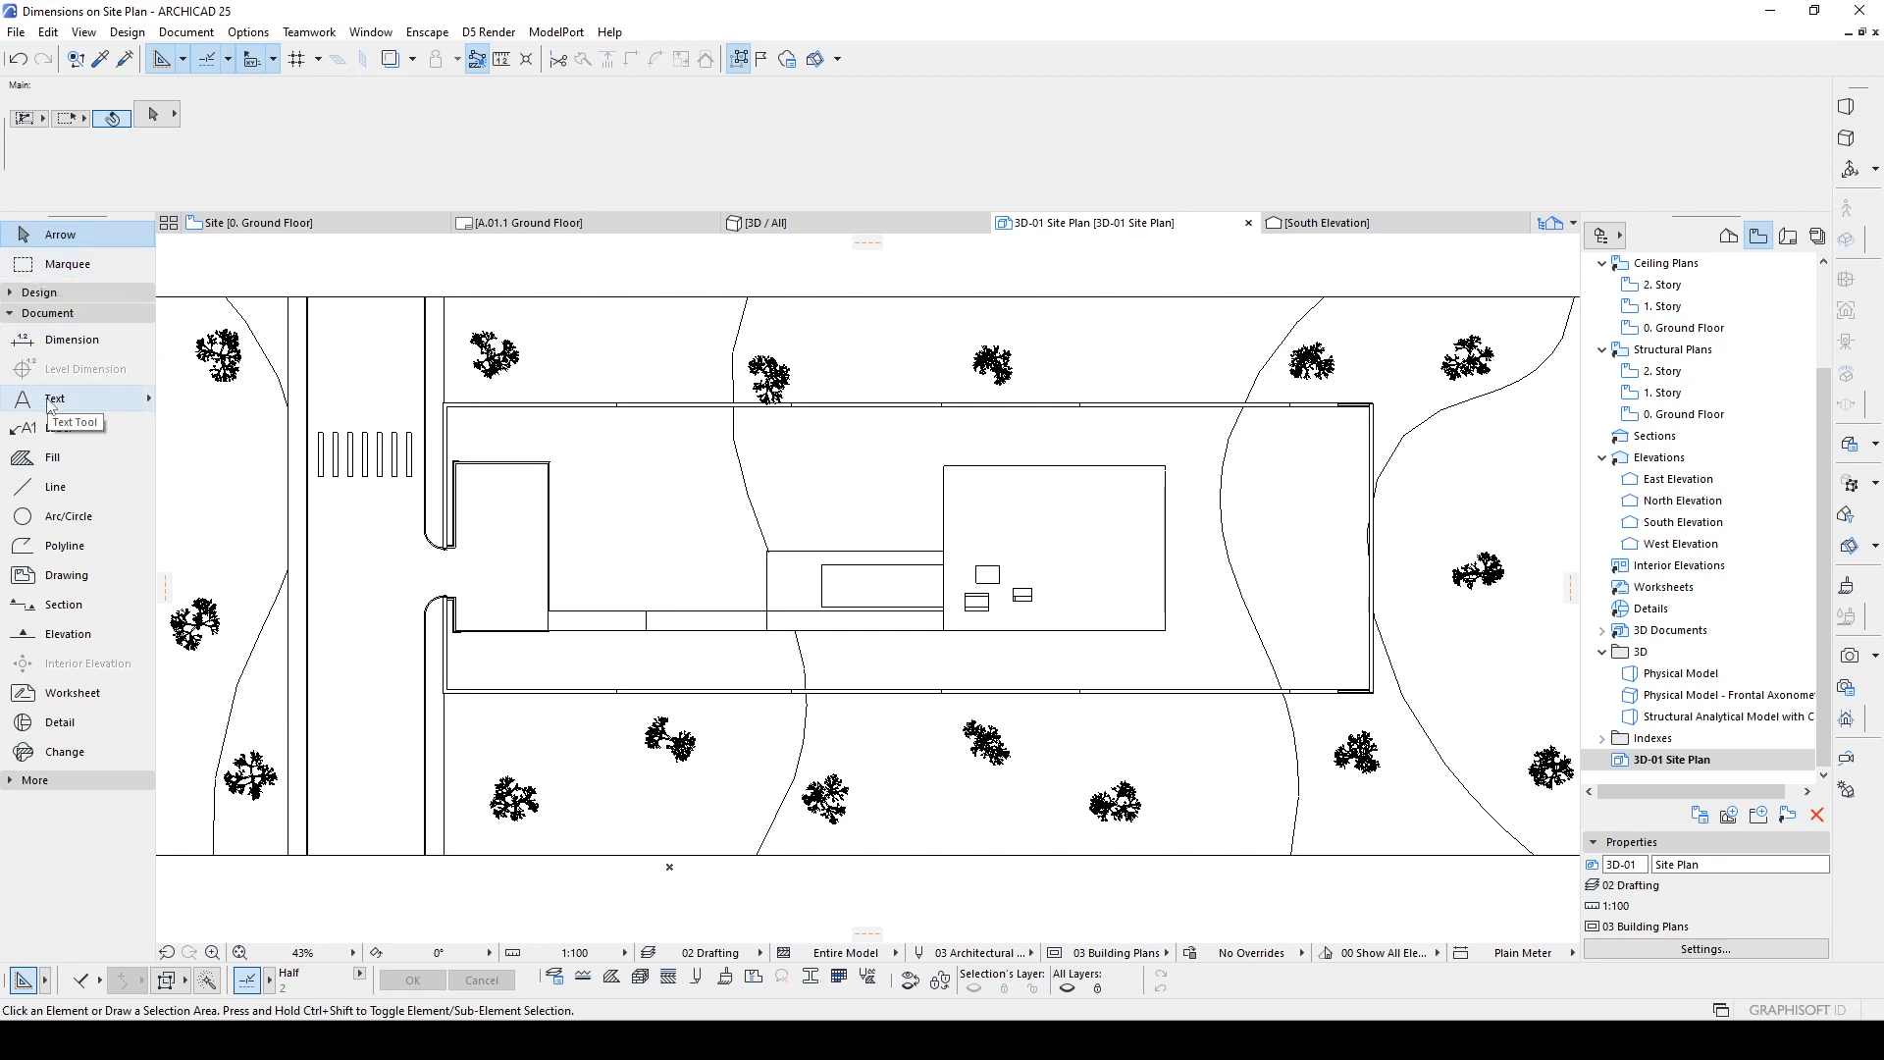
{"action": "mouse_move", "coordinate": [36, 377]}
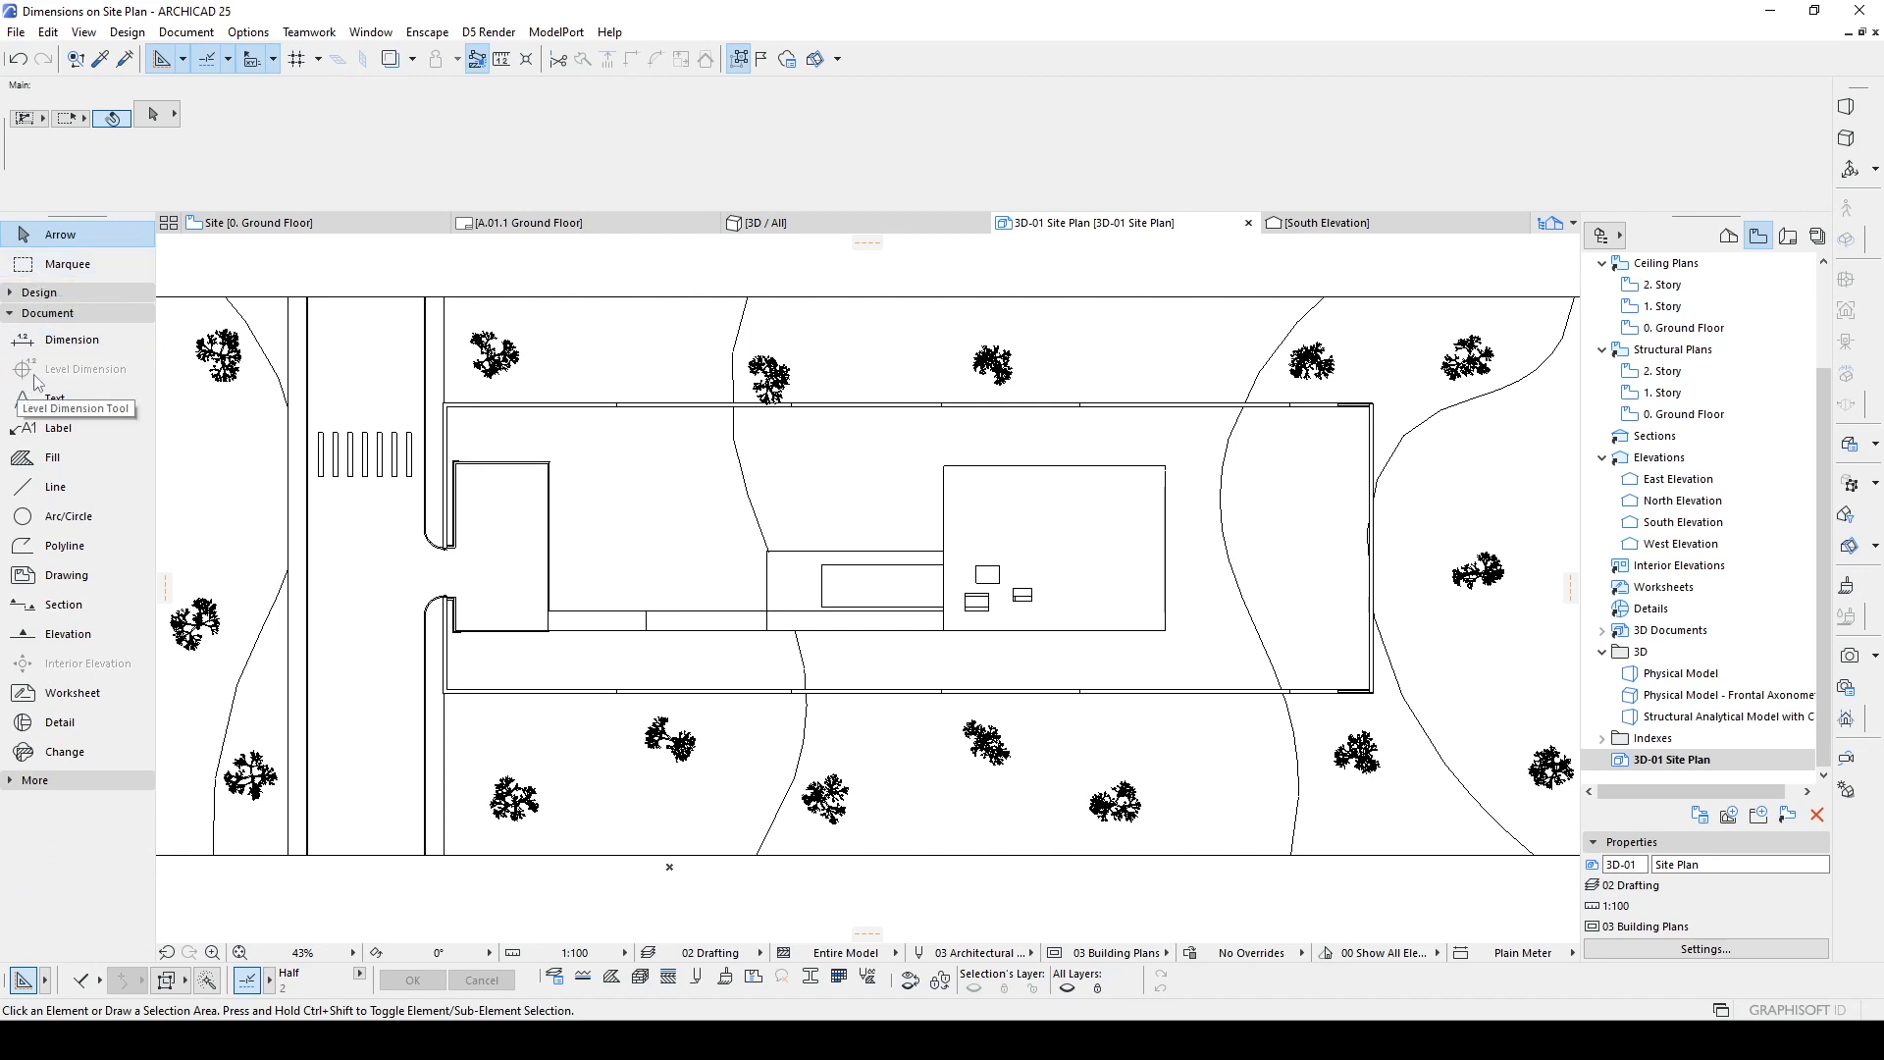
{"action": "mouse_move", "coordinate": [79, 382]}
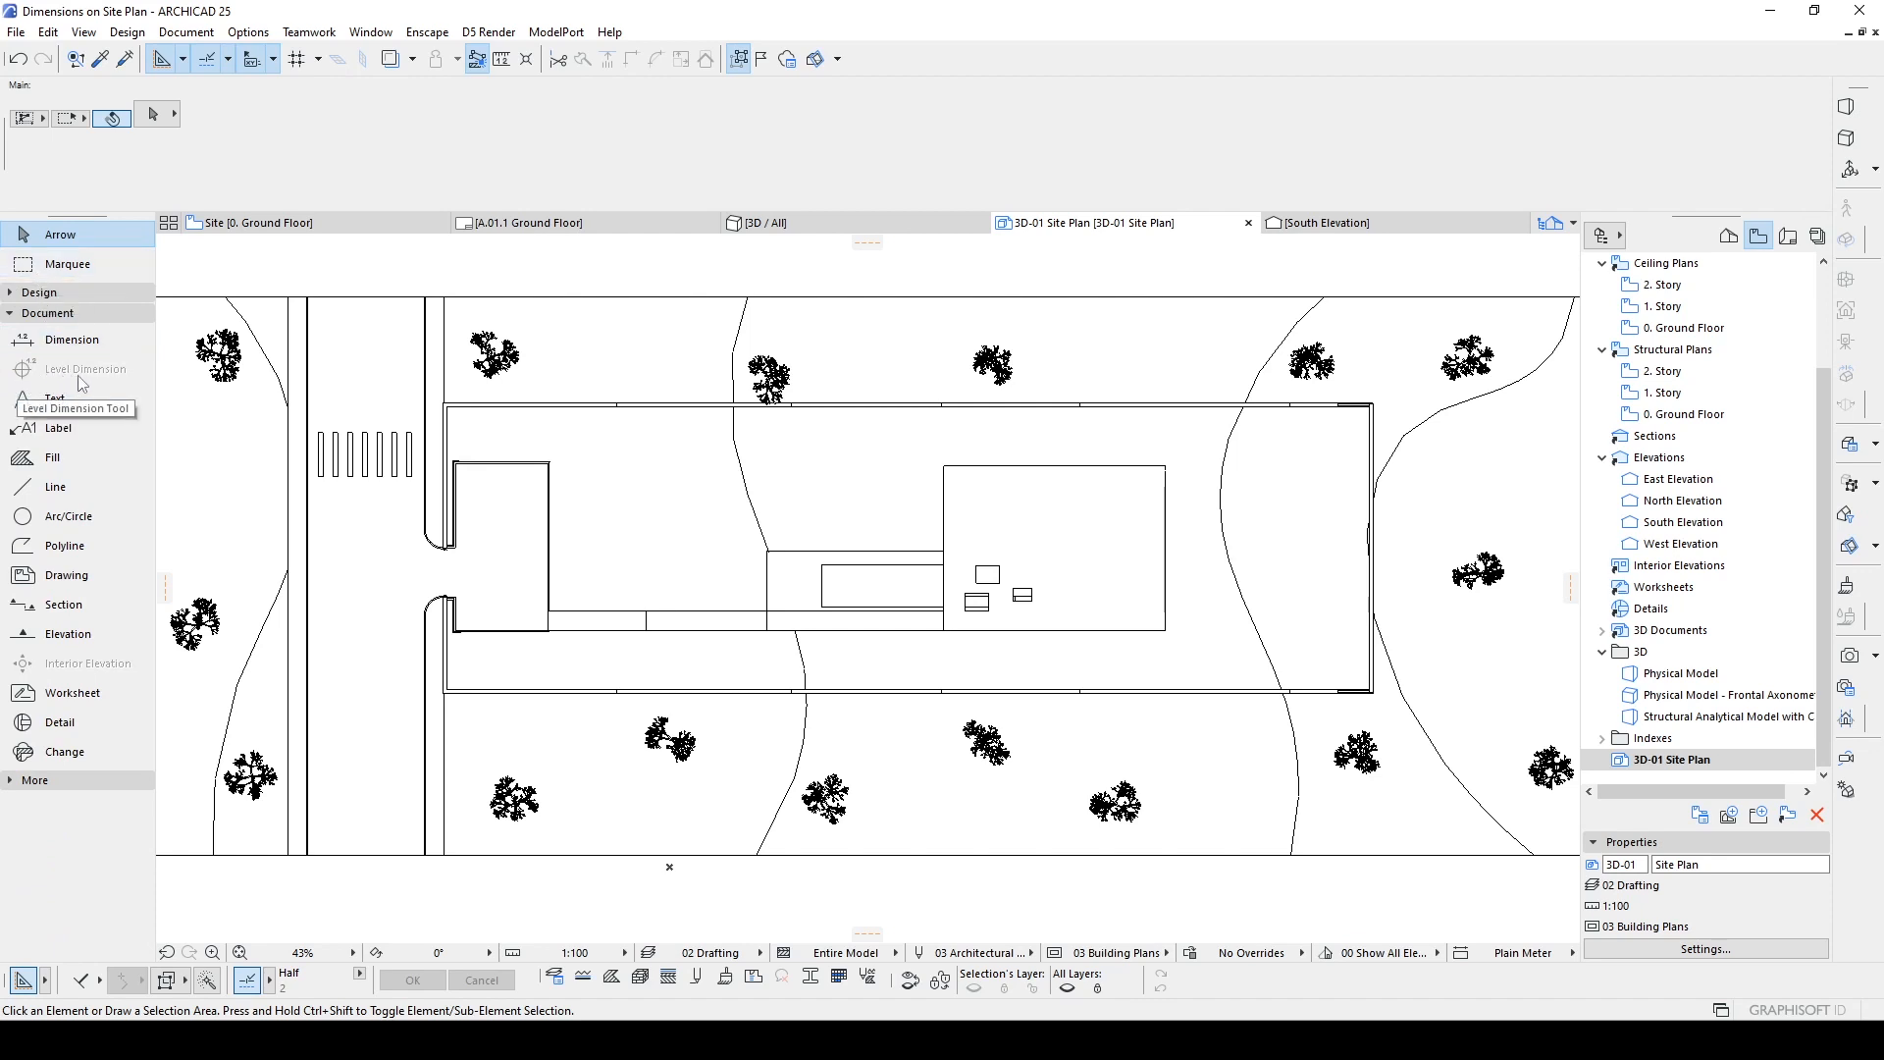
{"action": "mouse_move", "coordinate": [57, 349]}
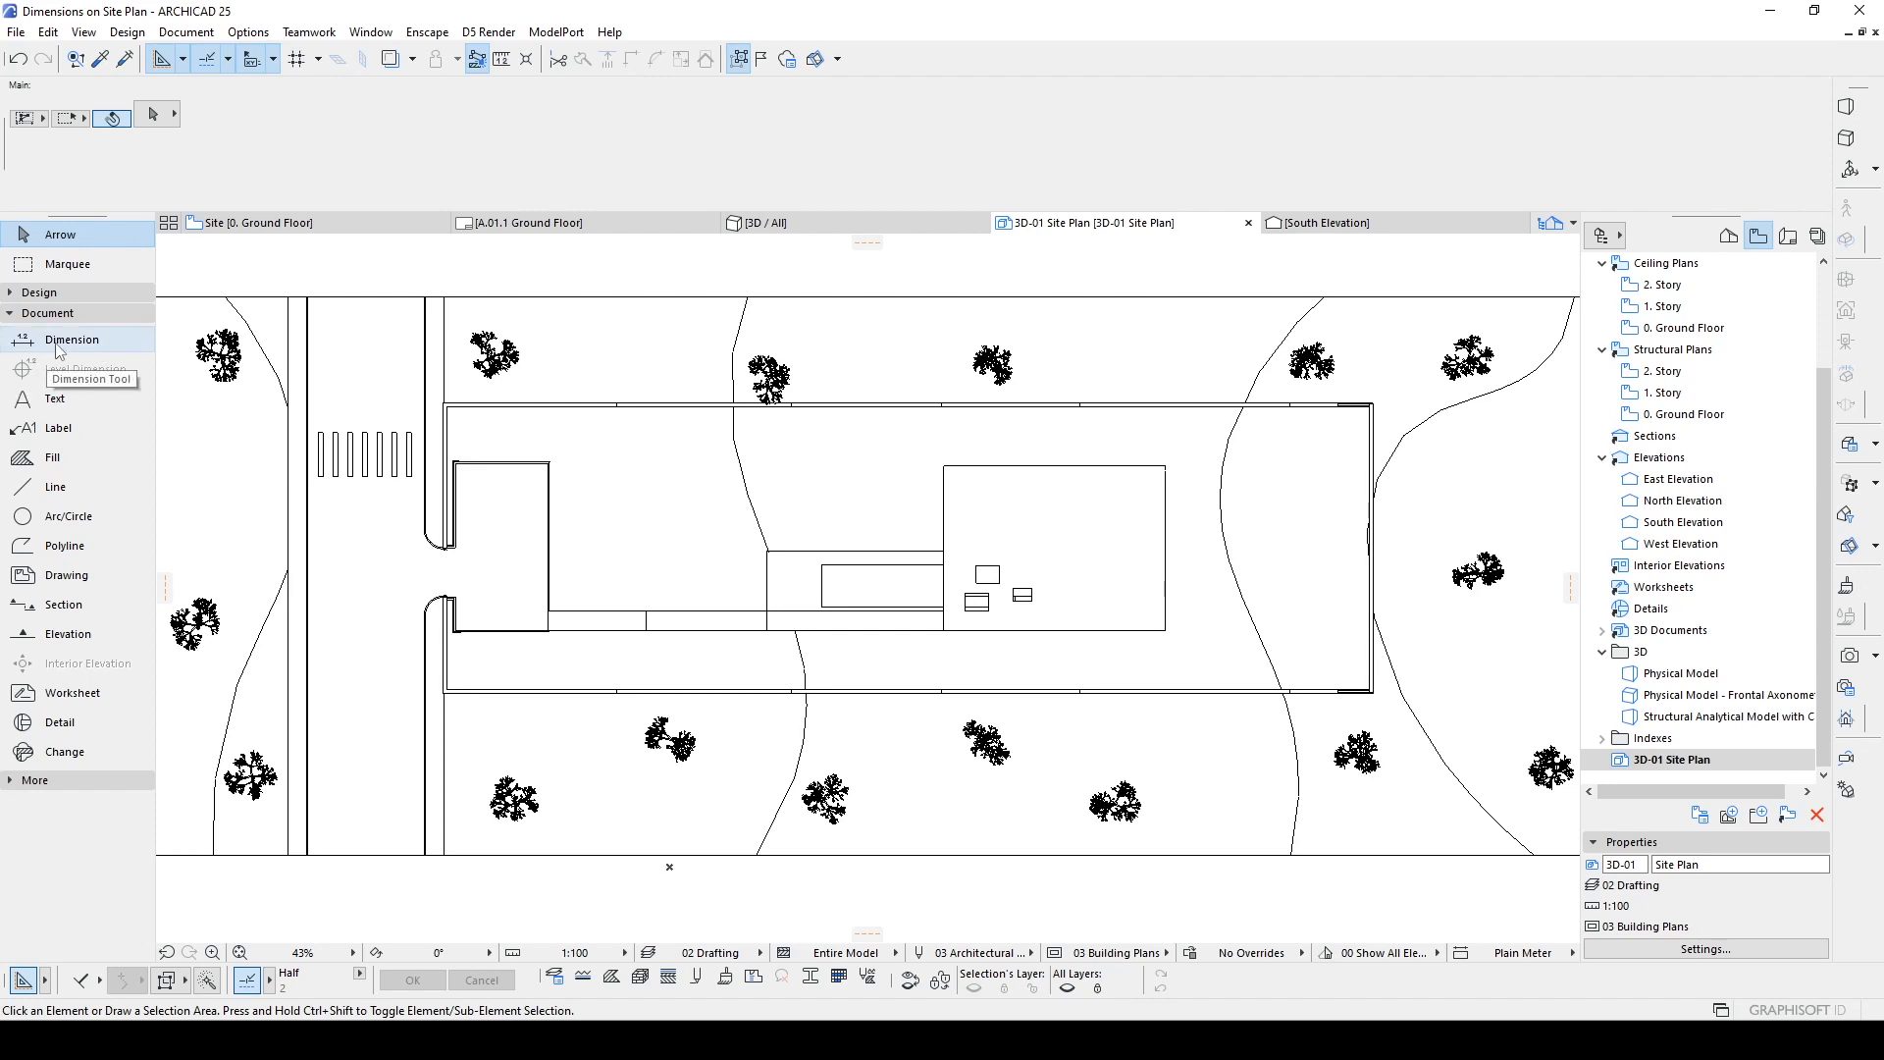
{"action": "left_click", "coordinate": [71, 339]}
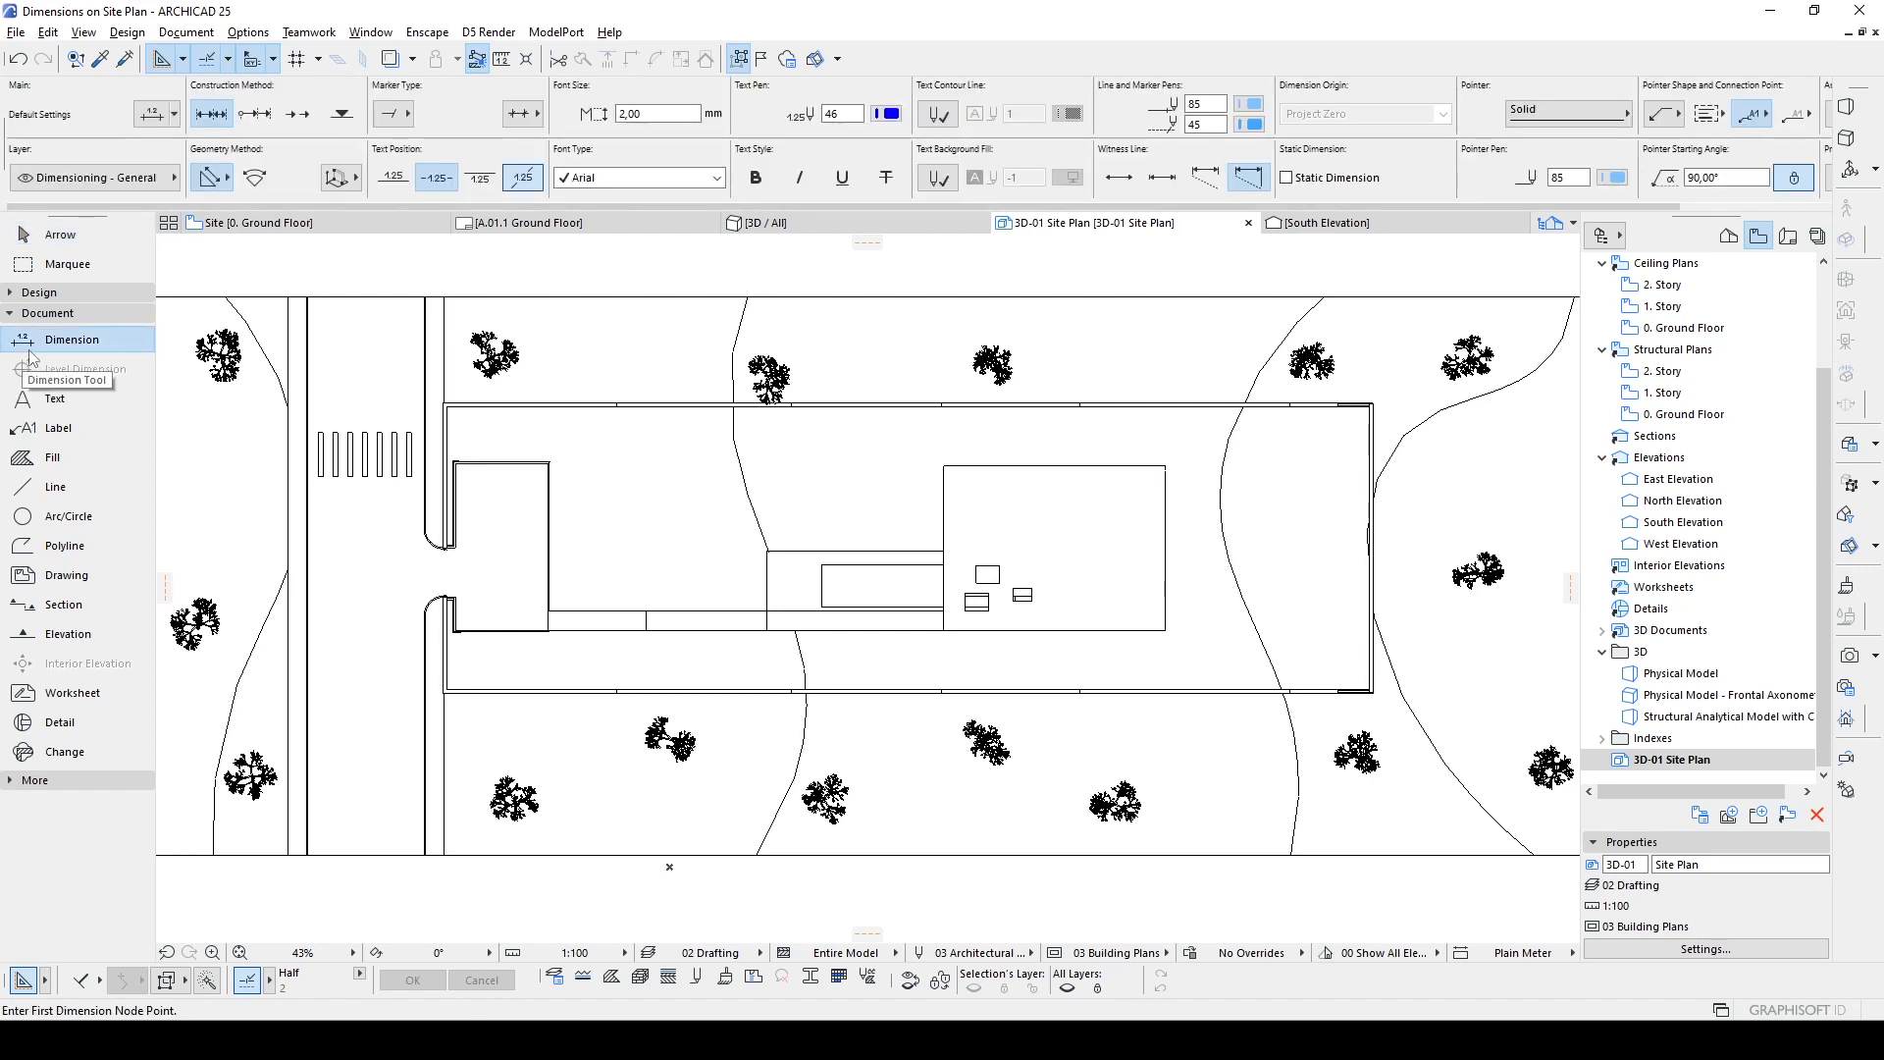
{"action": "mouse_move", "coordinate": [222, 143]}
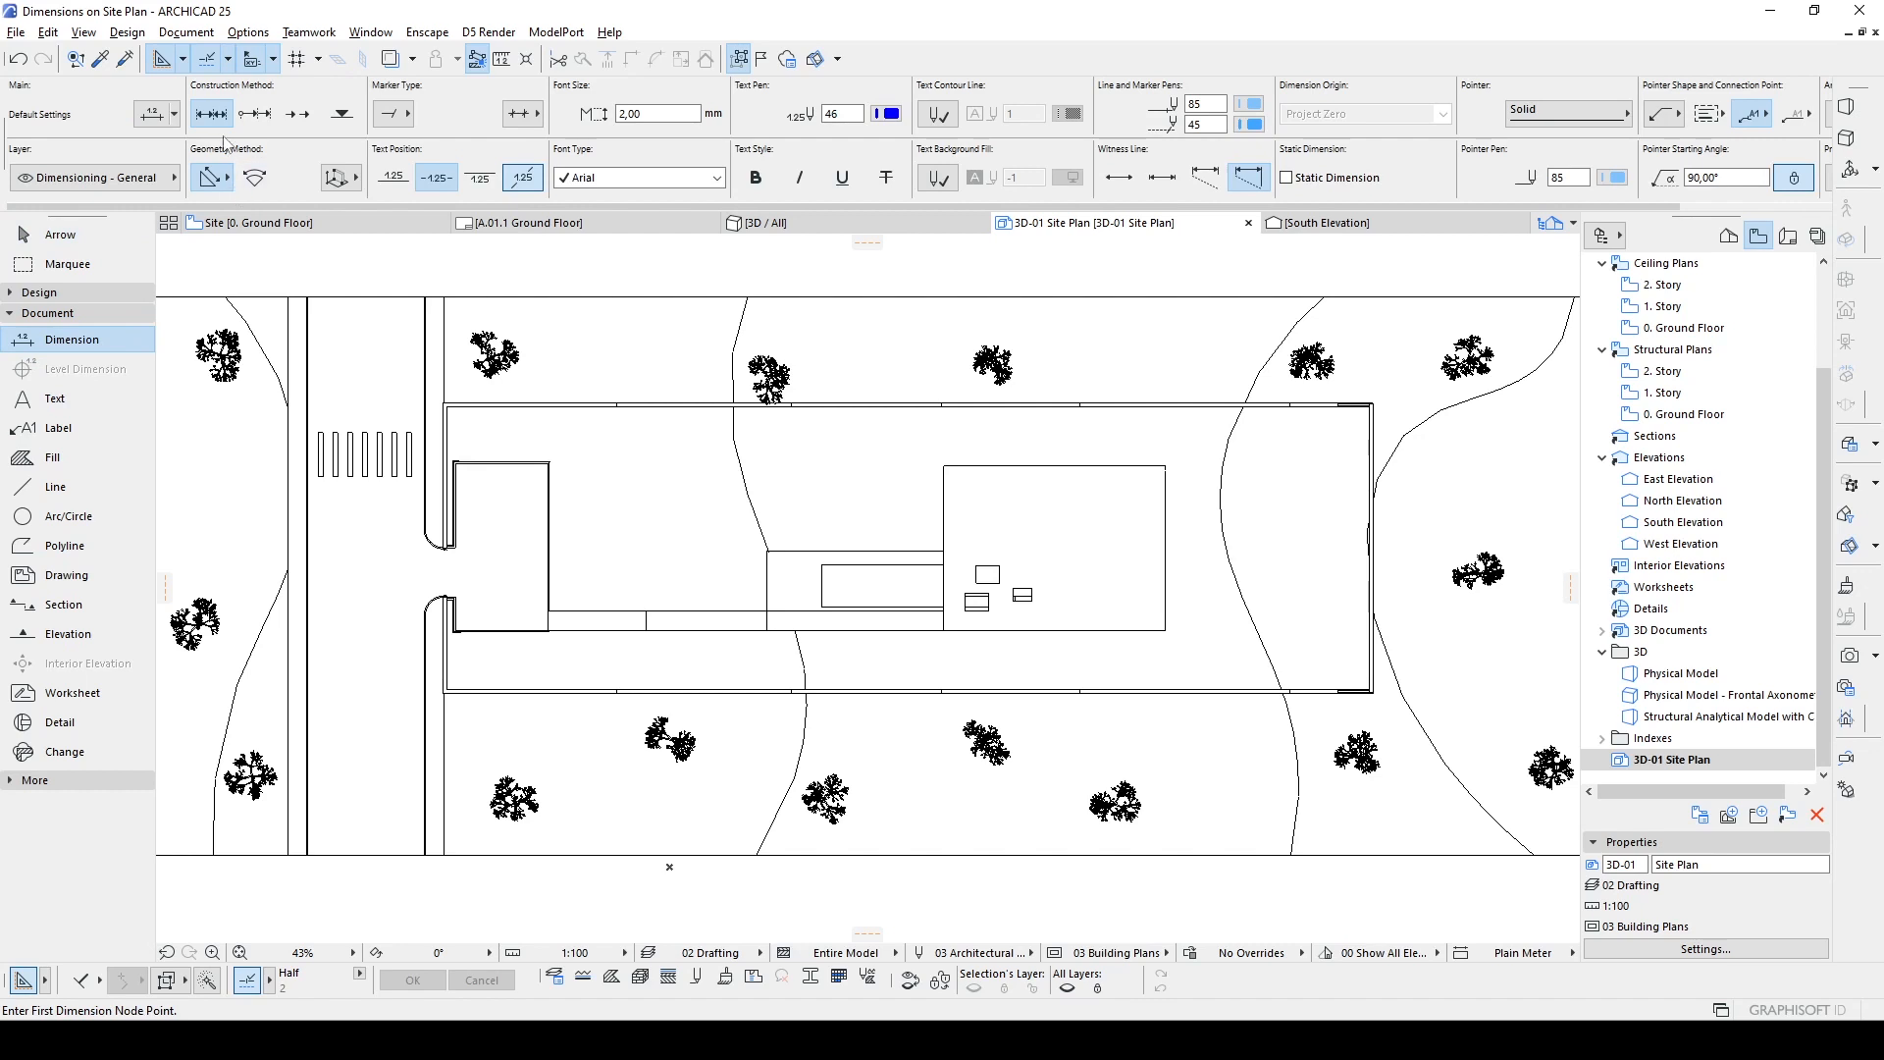
{"action": "mouse_move", "coordinate": [341, 113]}
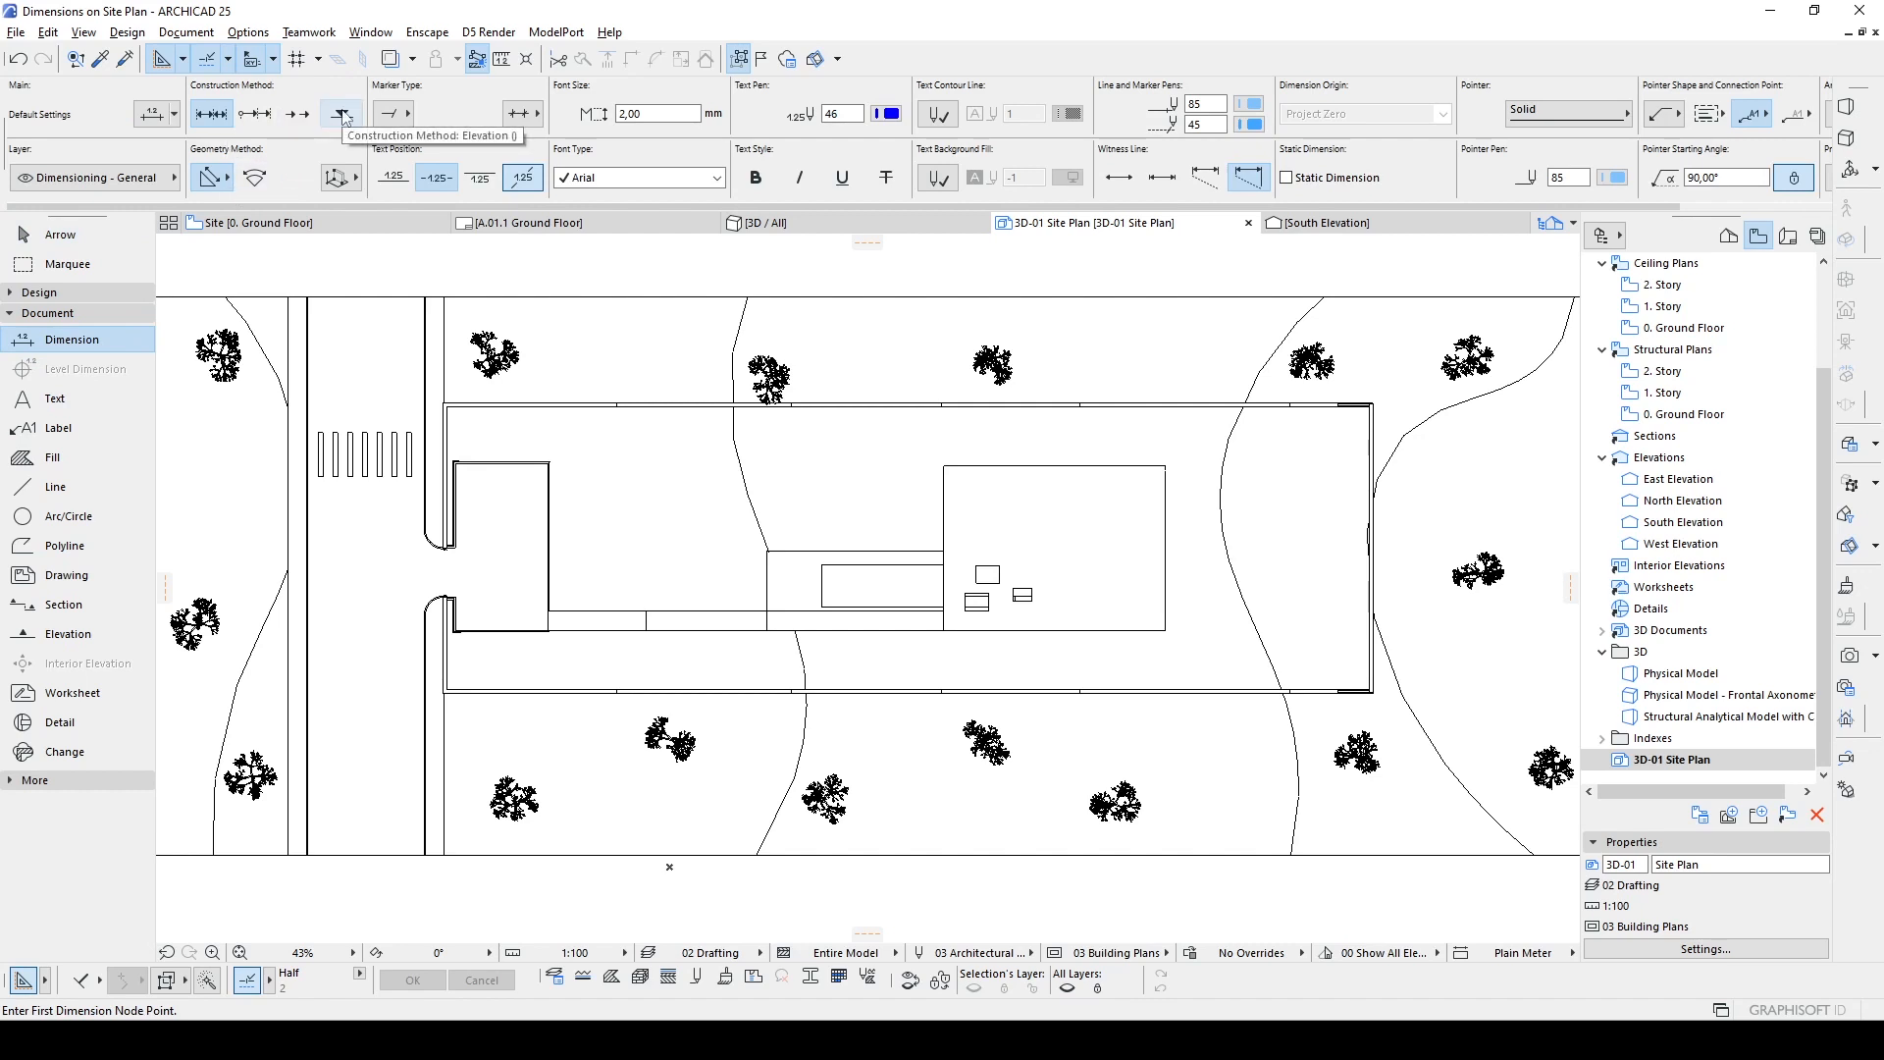
Step: Set the Dimension construction method to Elevation and choose a spot elevation marker symbol
{"action": "left_click", "coordinate": [342, 114]}
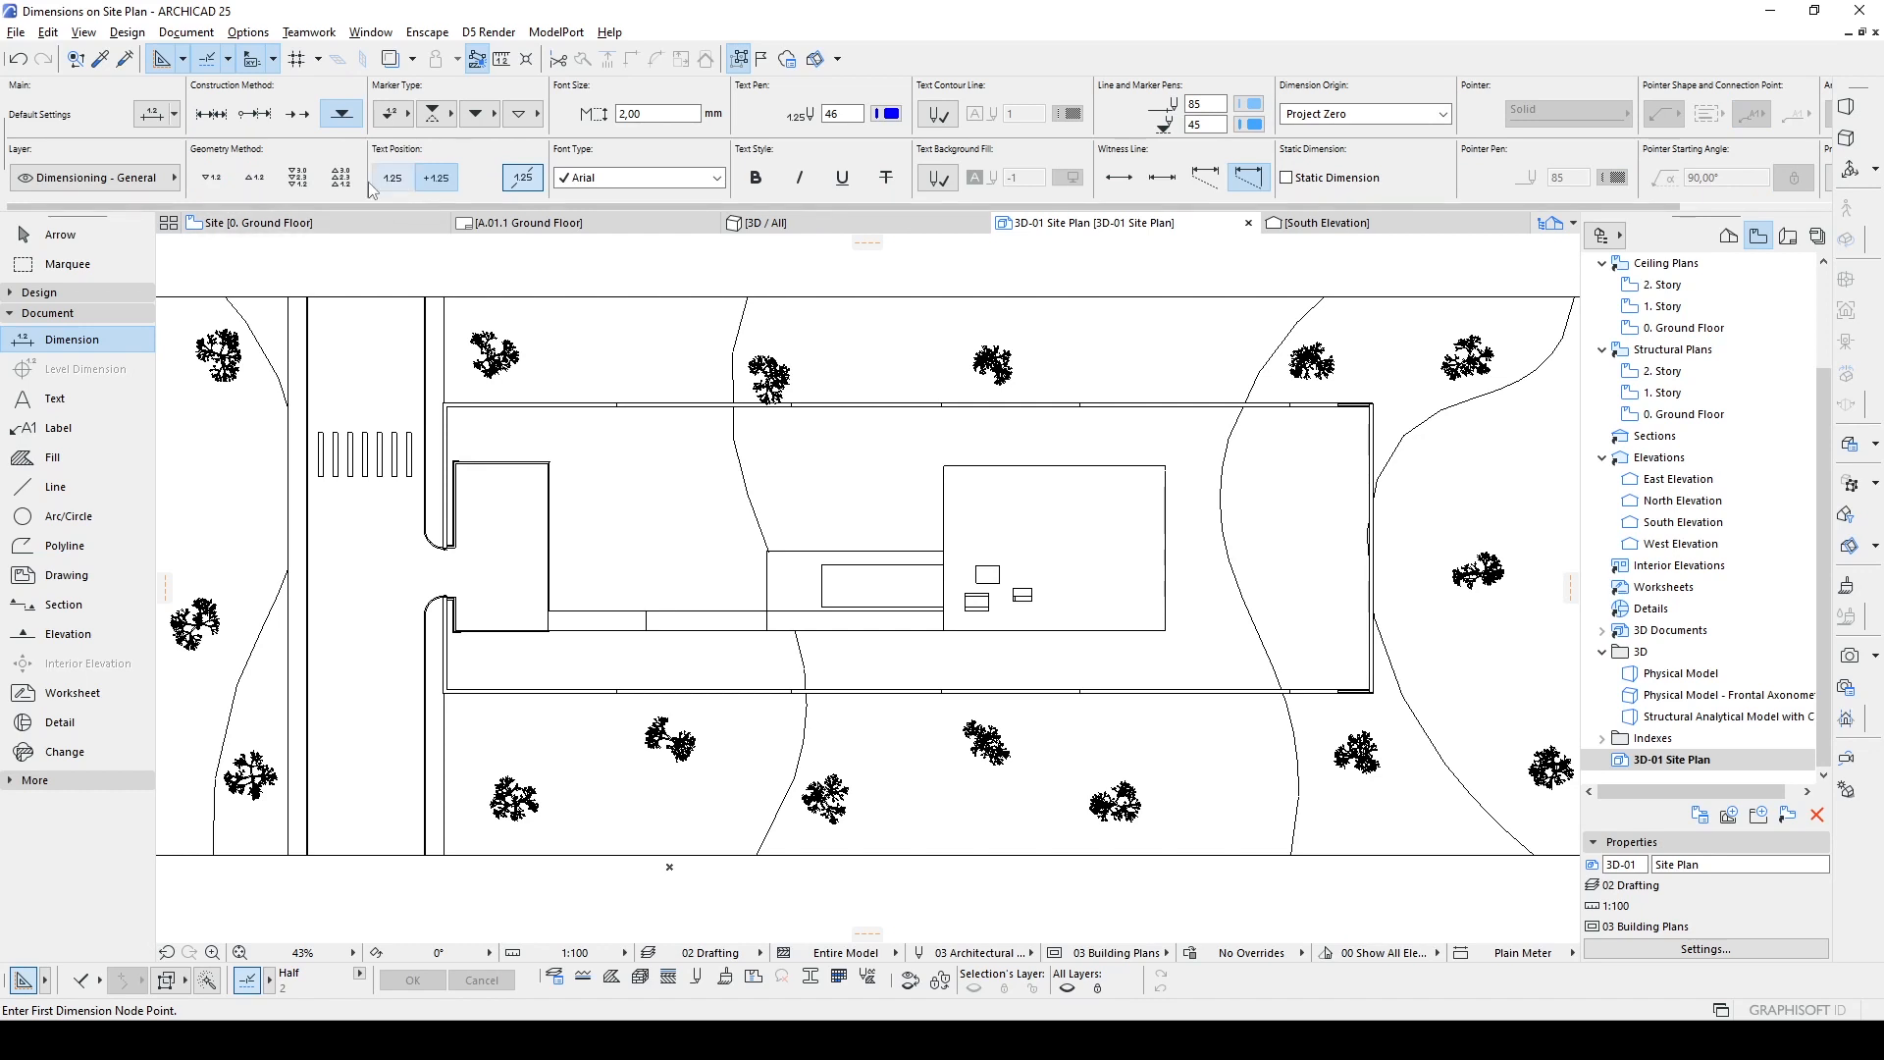
{"action": "left_click", "coordinate": [389, 113]}
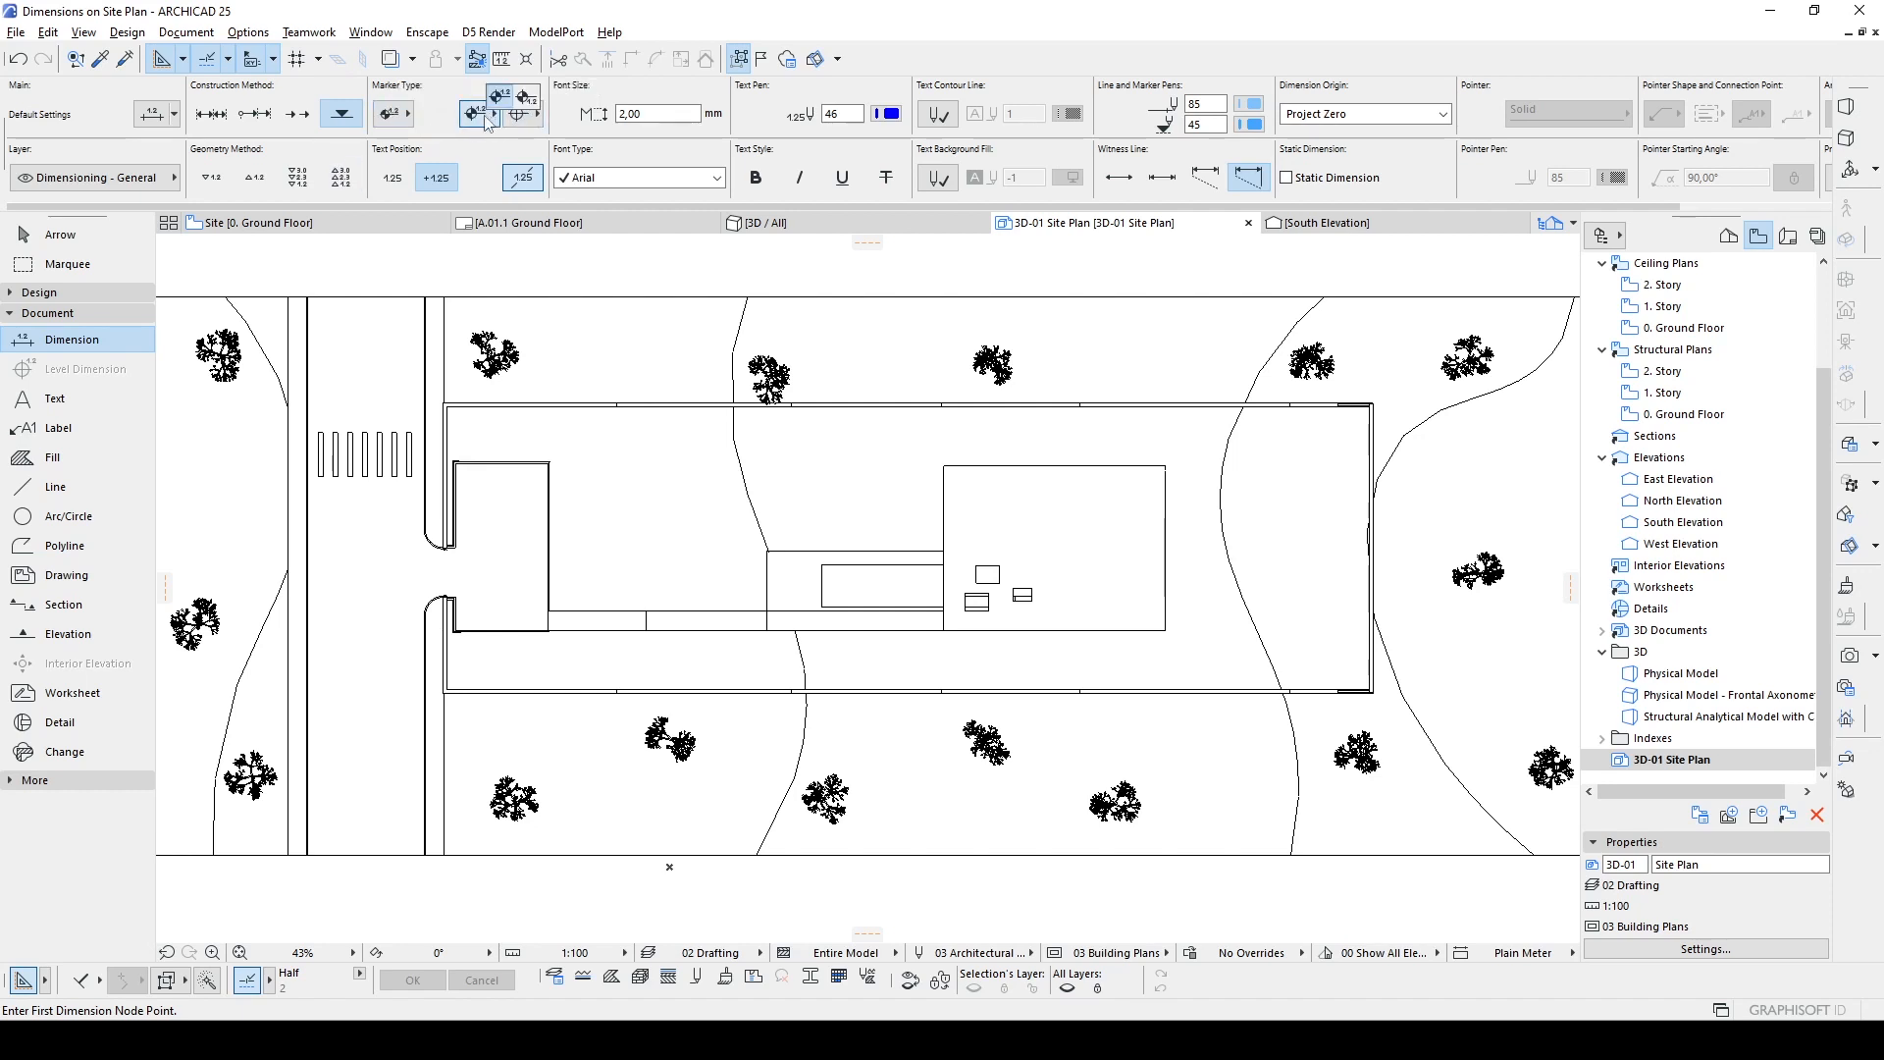
{"action": "left_click", "coordinate": [526, 114]}
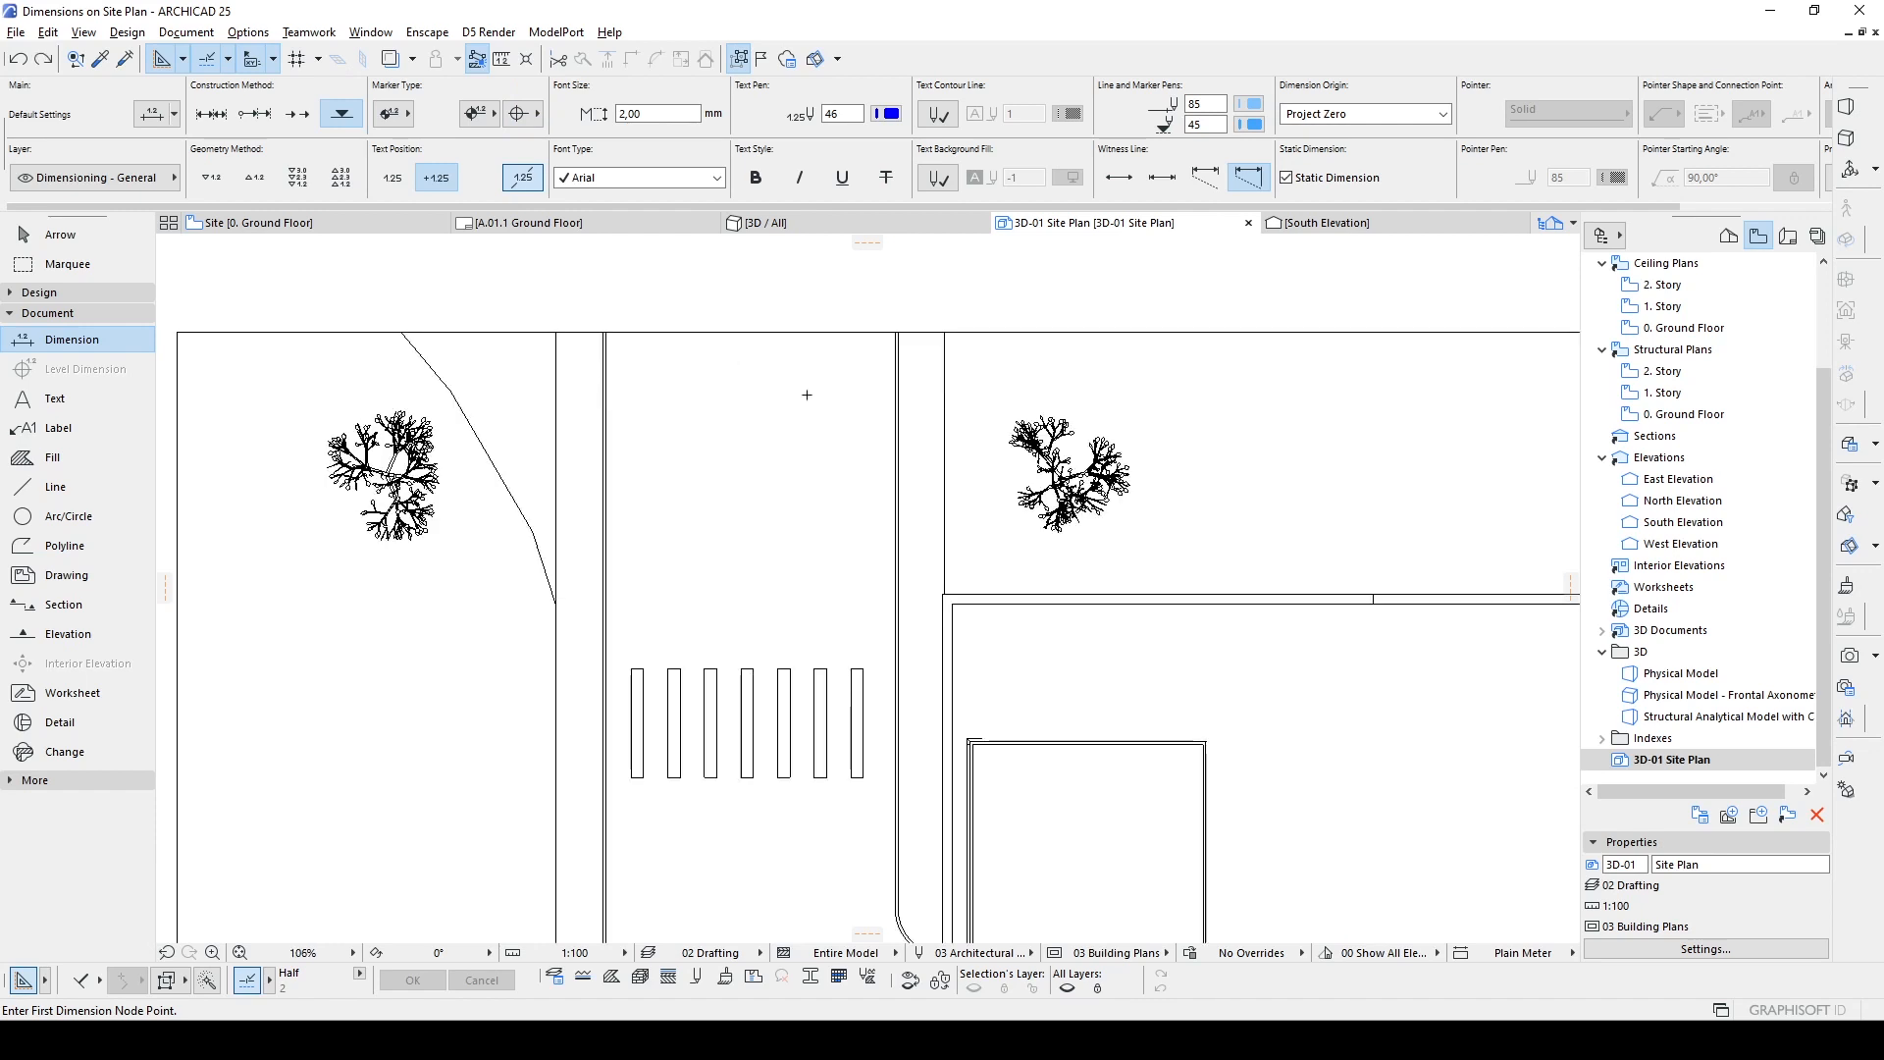
{"action": "mouse_move", "coordinate": [736, 429]}
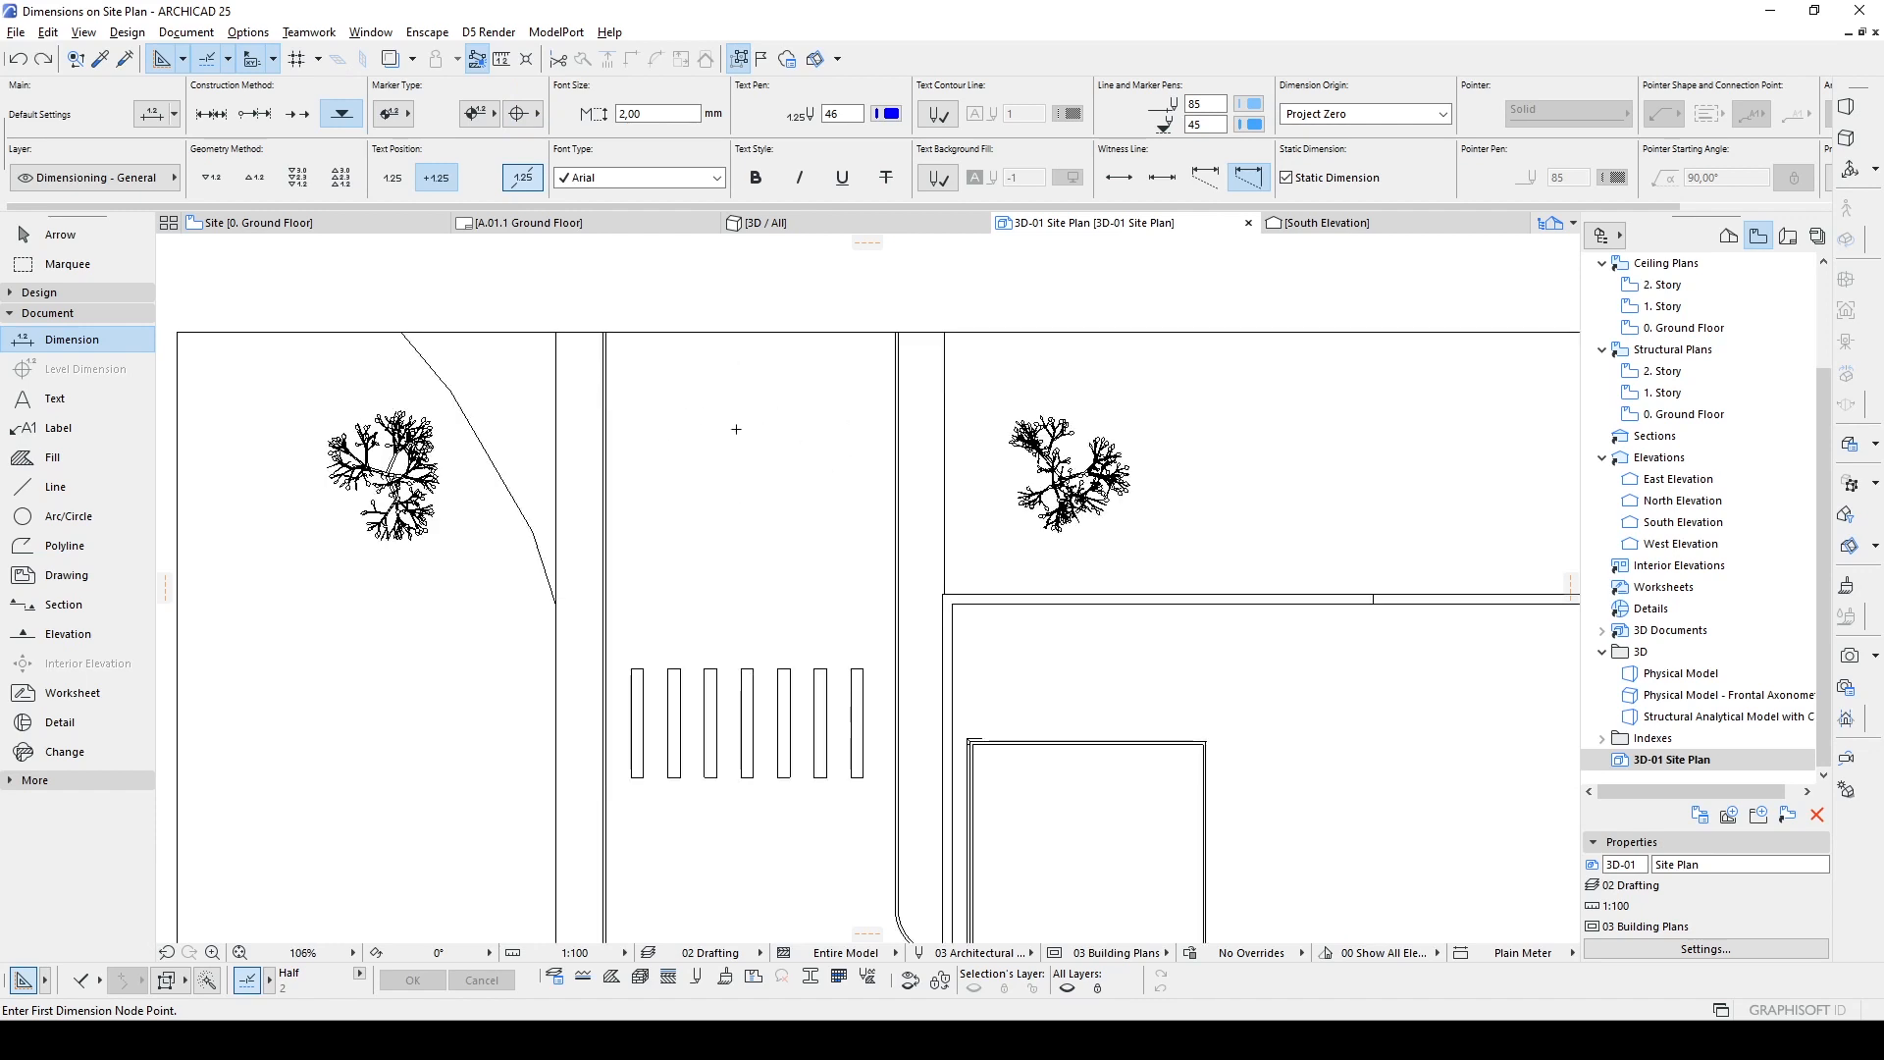
{"action": "mouse_move", "coordinate": [816, 398]}
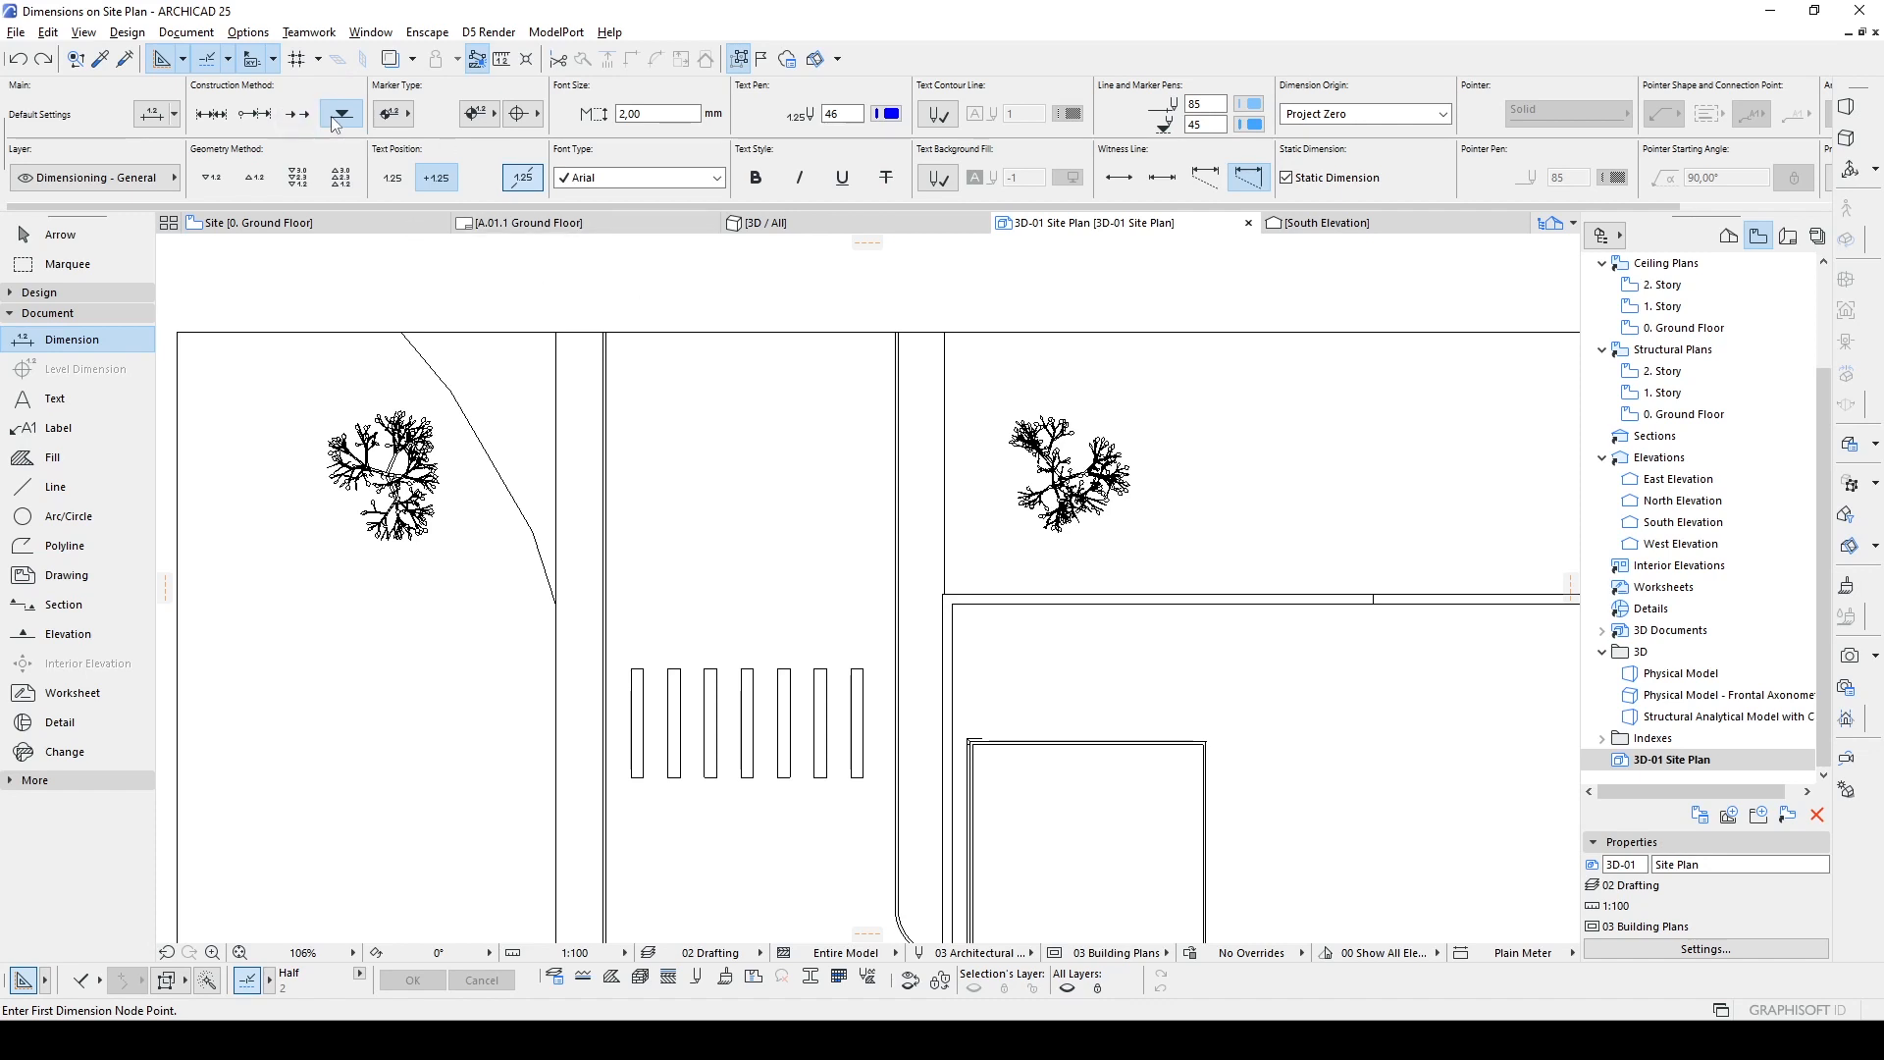
{"action": "mouse_move", "coordinate": [613, 324]}
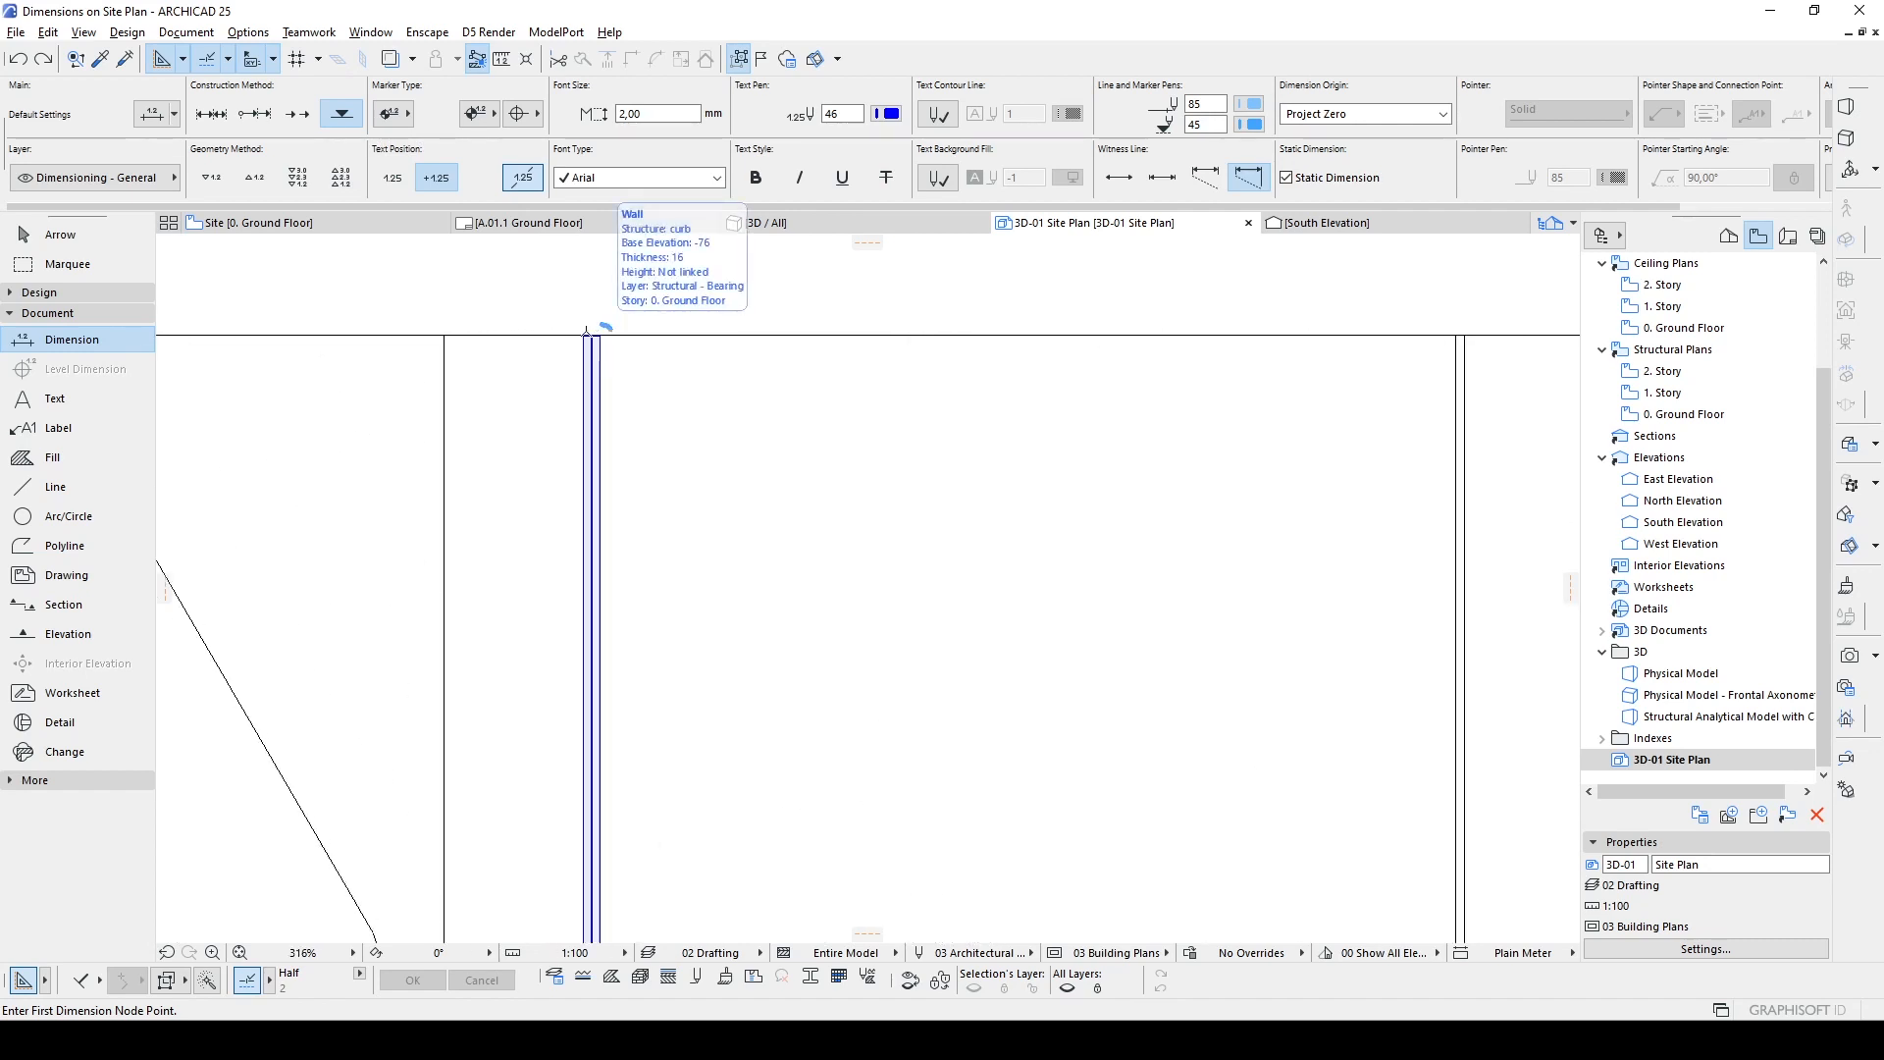
Step: Zoom toward the site corner to place the -1,386 spot elevation marker
{"action": "scroll", "scroll_direction": "down", "scroll_amount": 3}
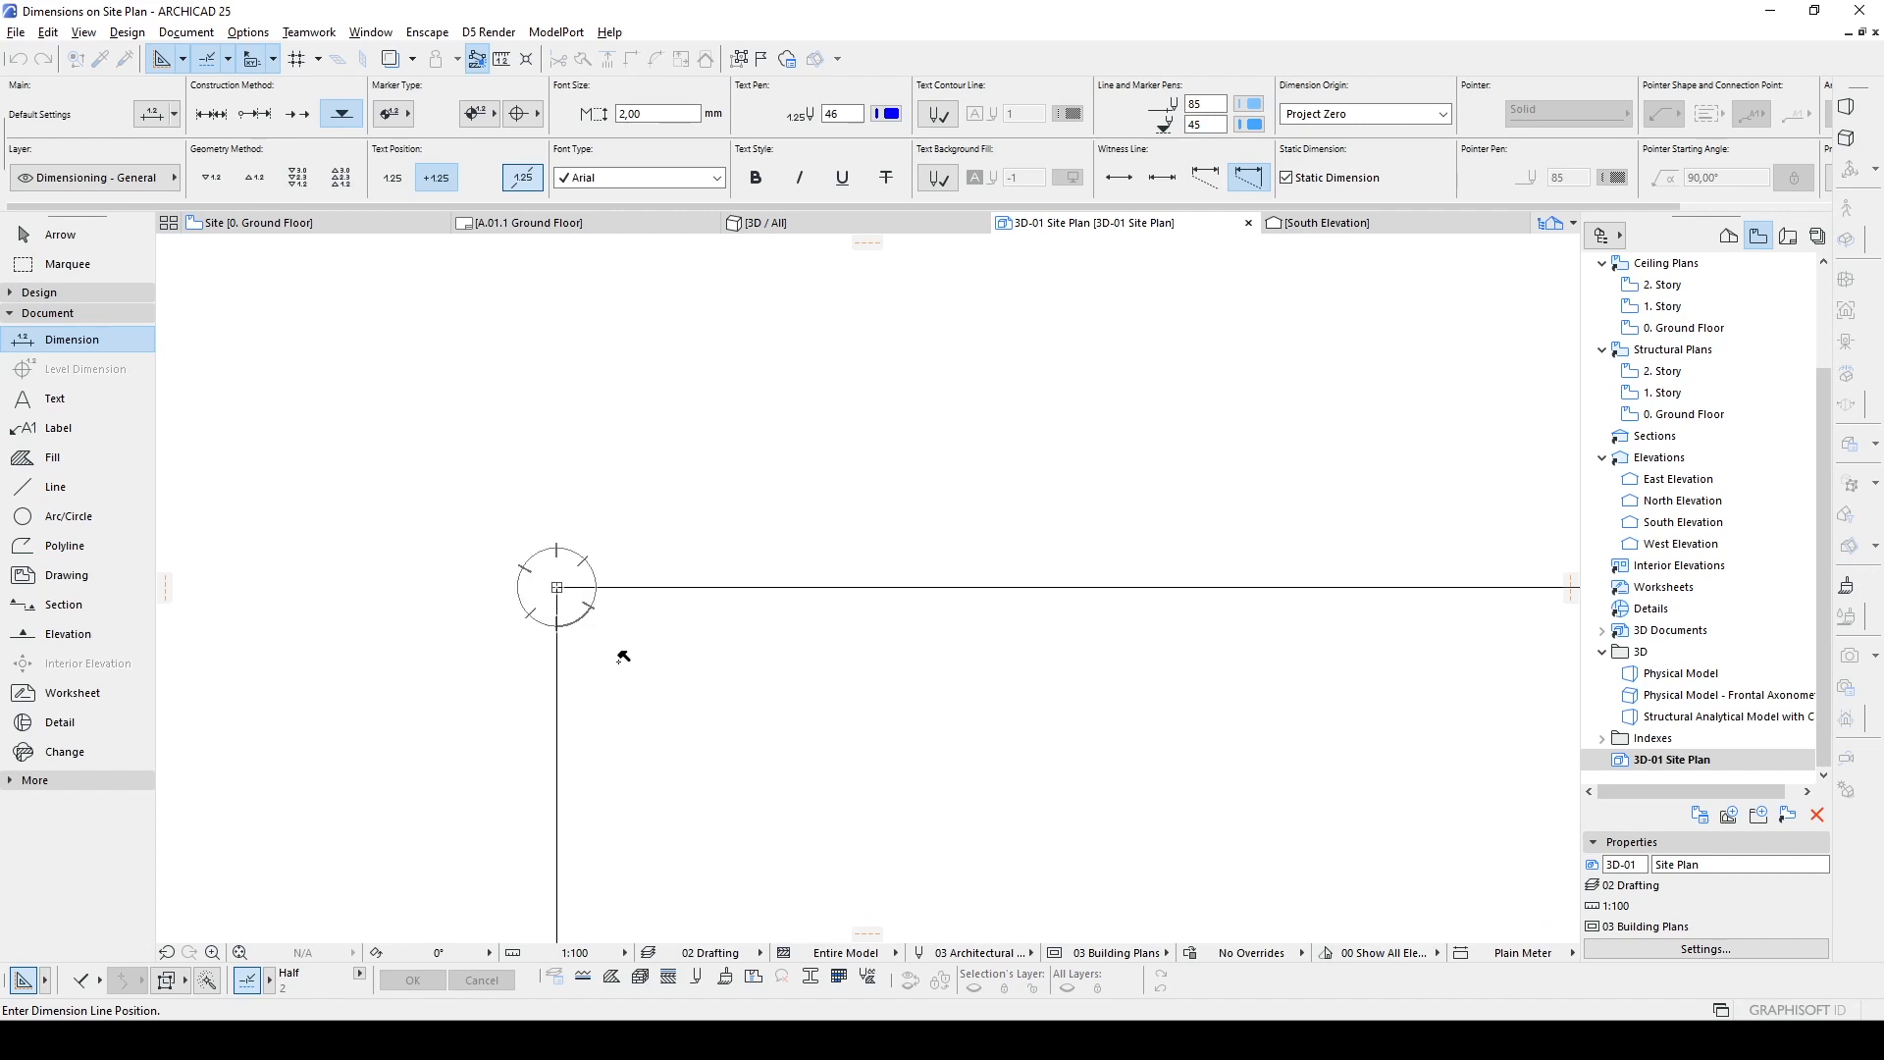
{"action": "mouse_move", "coordinate": [571, 653]}
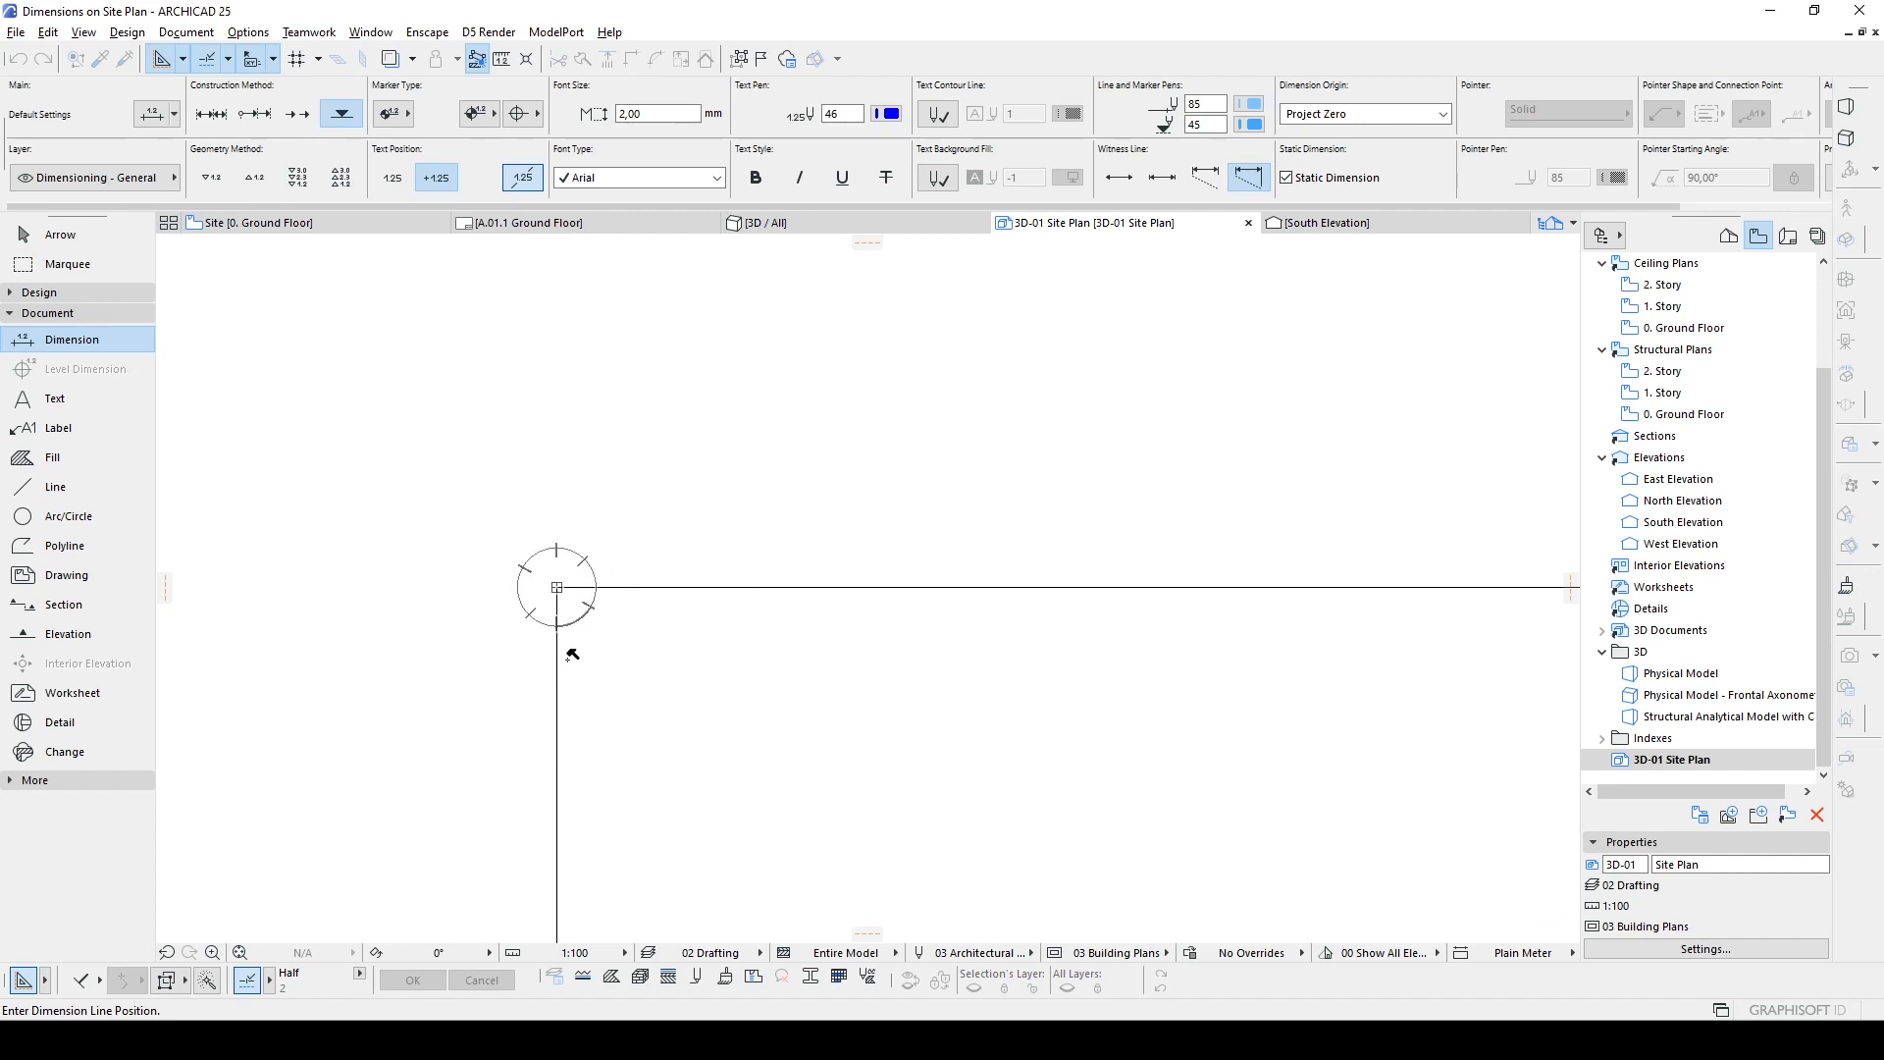
{"action": "mouse_move", "coordinate": [649, 608]}
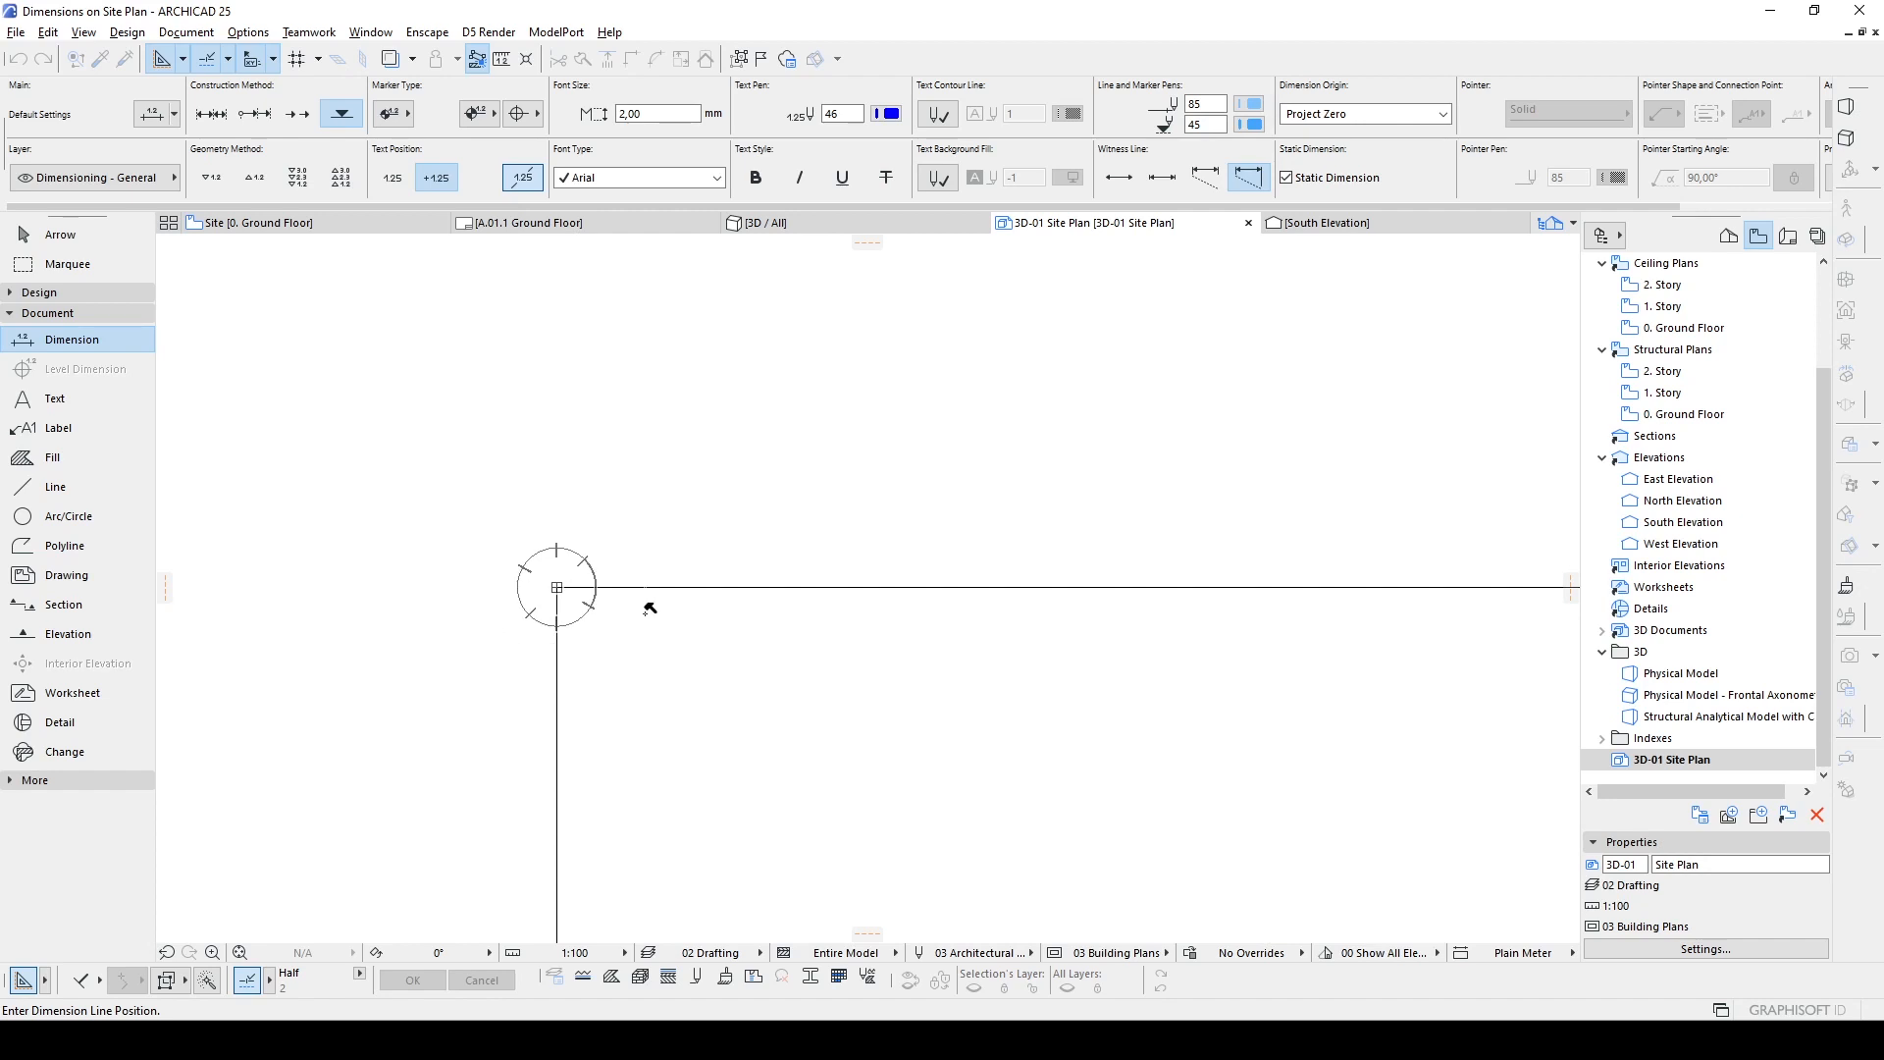
{"action": "mouse_move", "coordinate": [502, 429]}
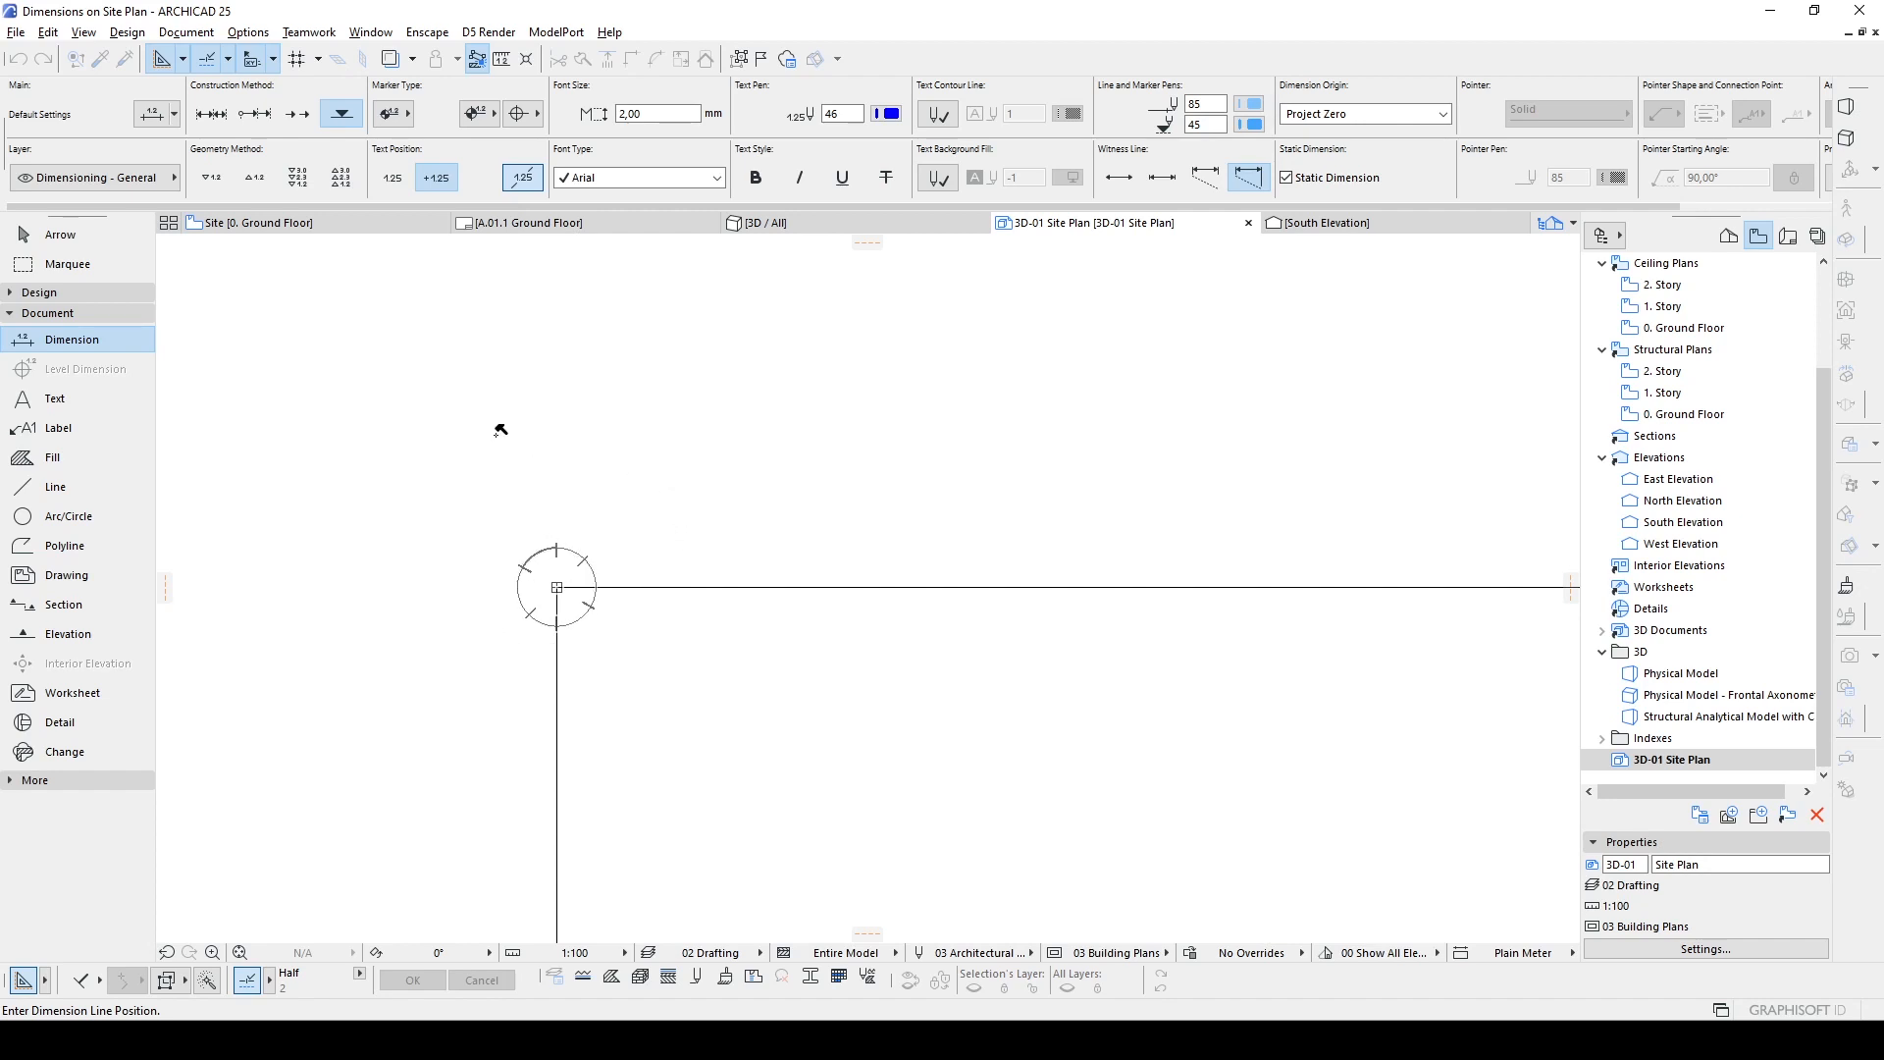
{"action": "mouse_move", "coordinate": [448, 493]}
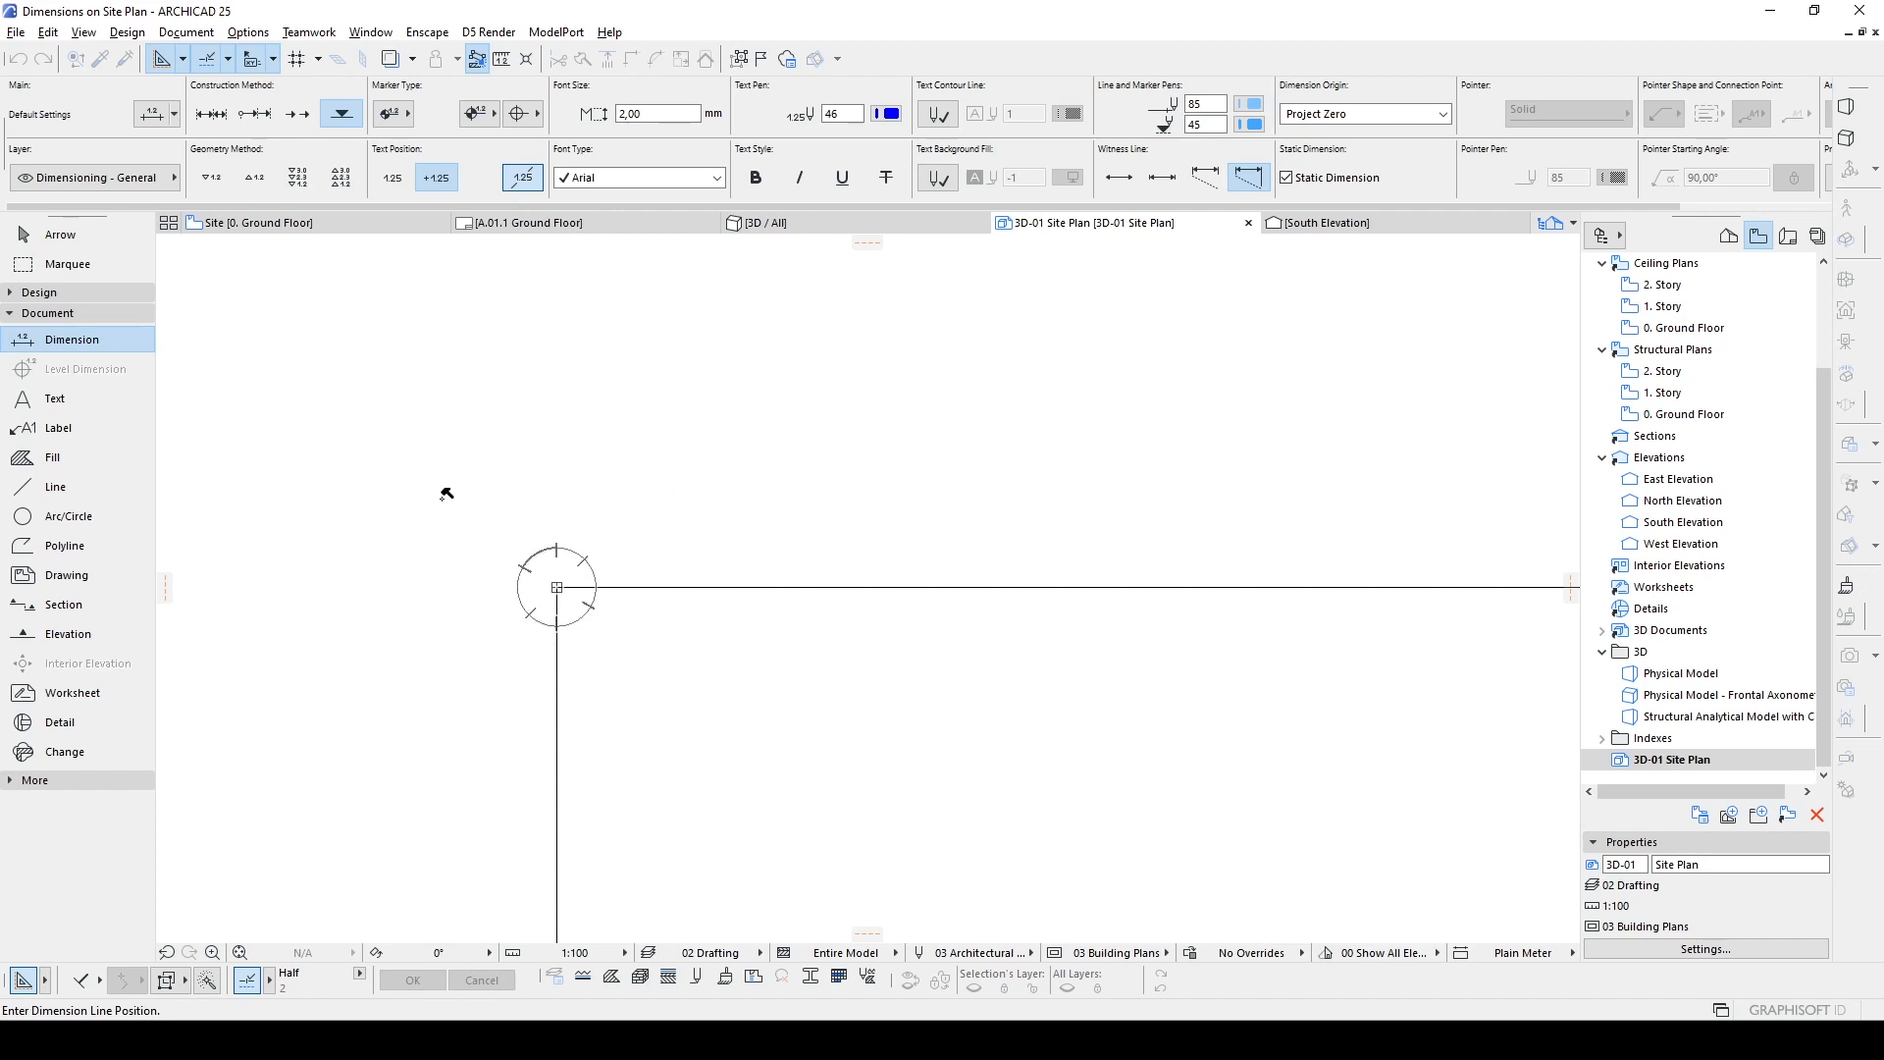
{"action": "mouse_move", "coordinate": [602, 424]}
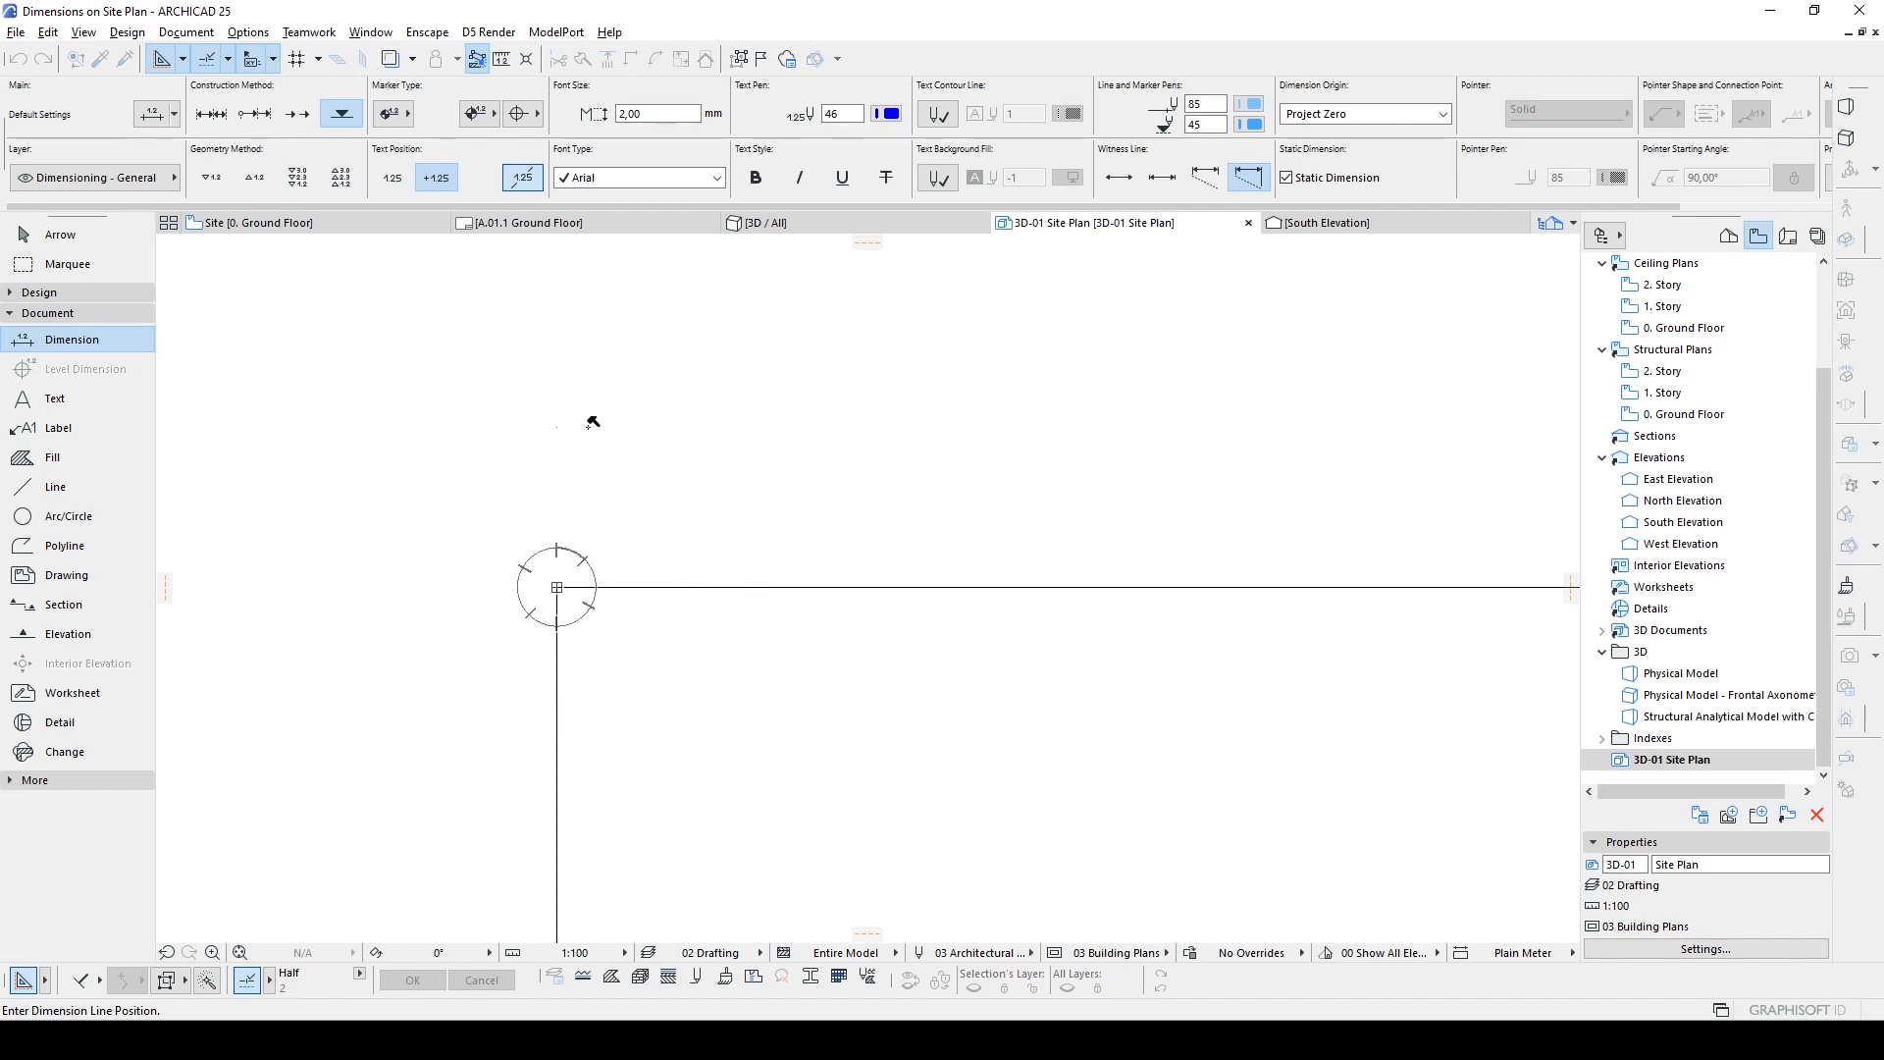
{"action": "mouse_move", "coordinate": [349, 465]}
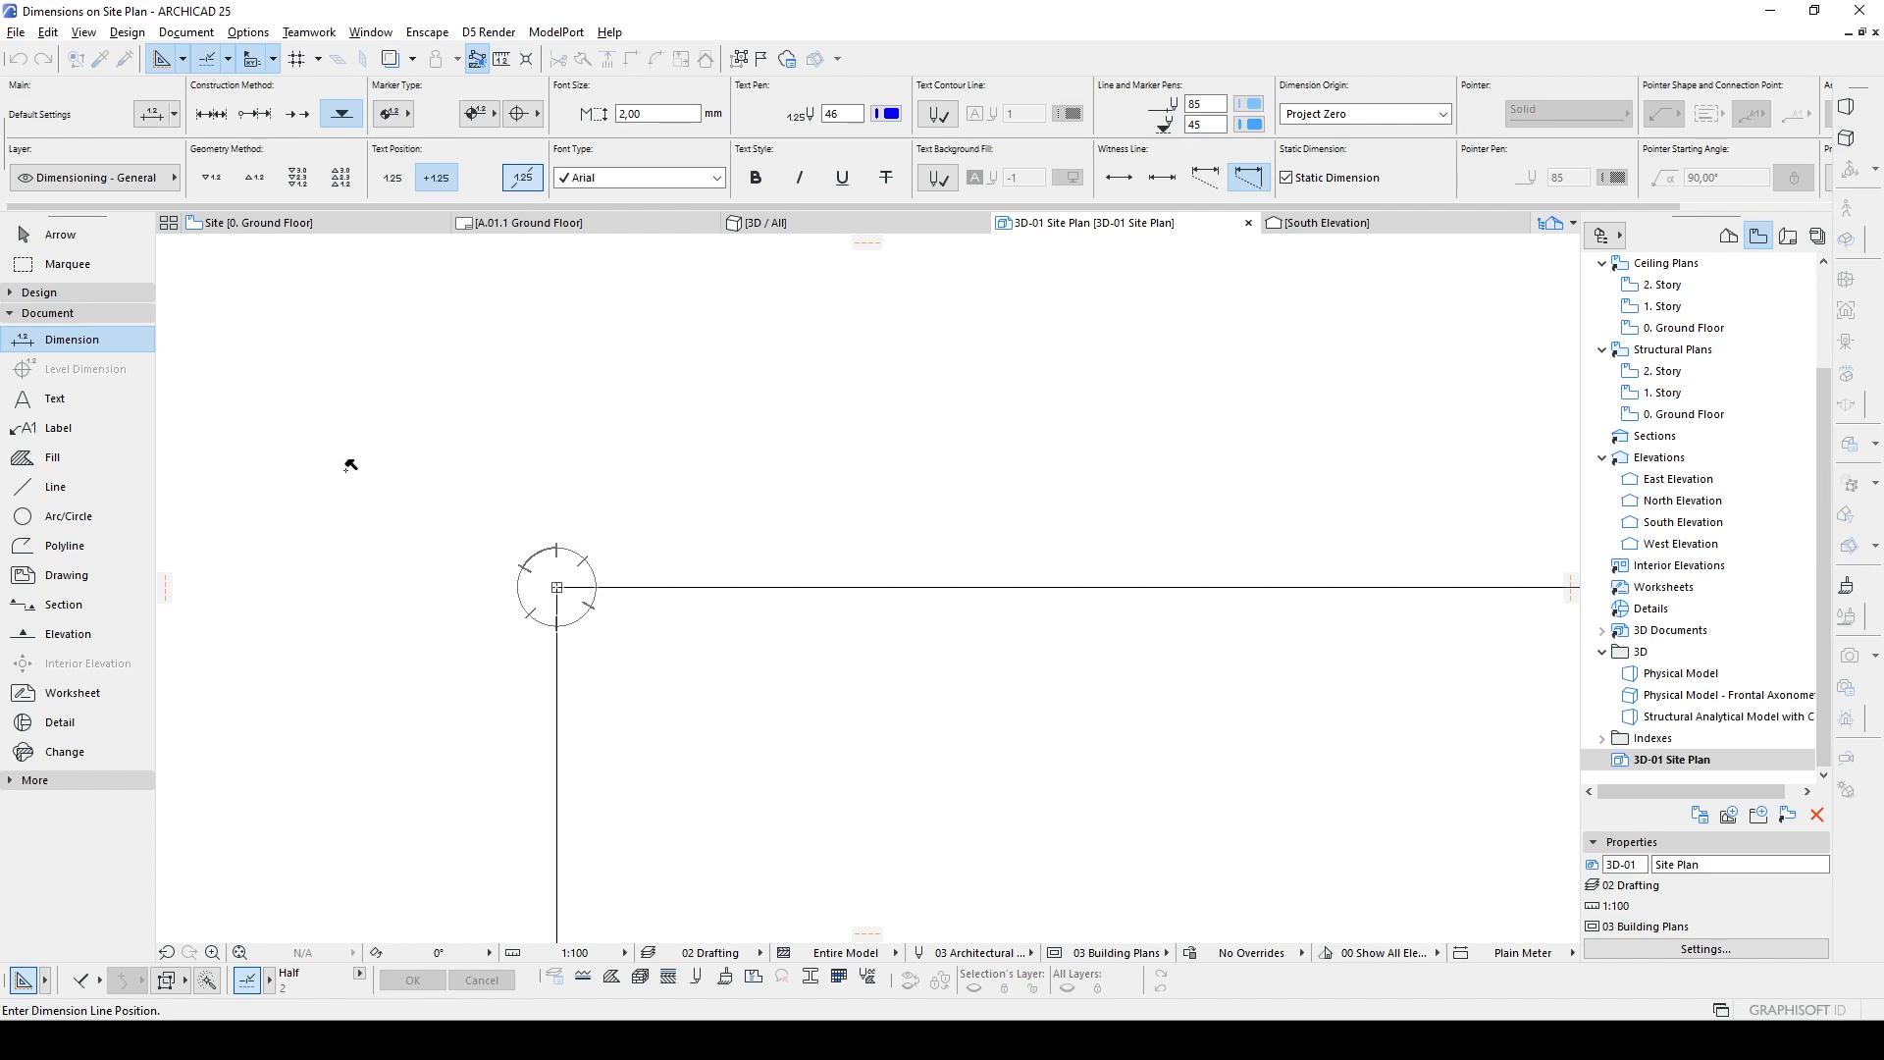
{"action": "mouse_move", "coordinate": [536, 510]}
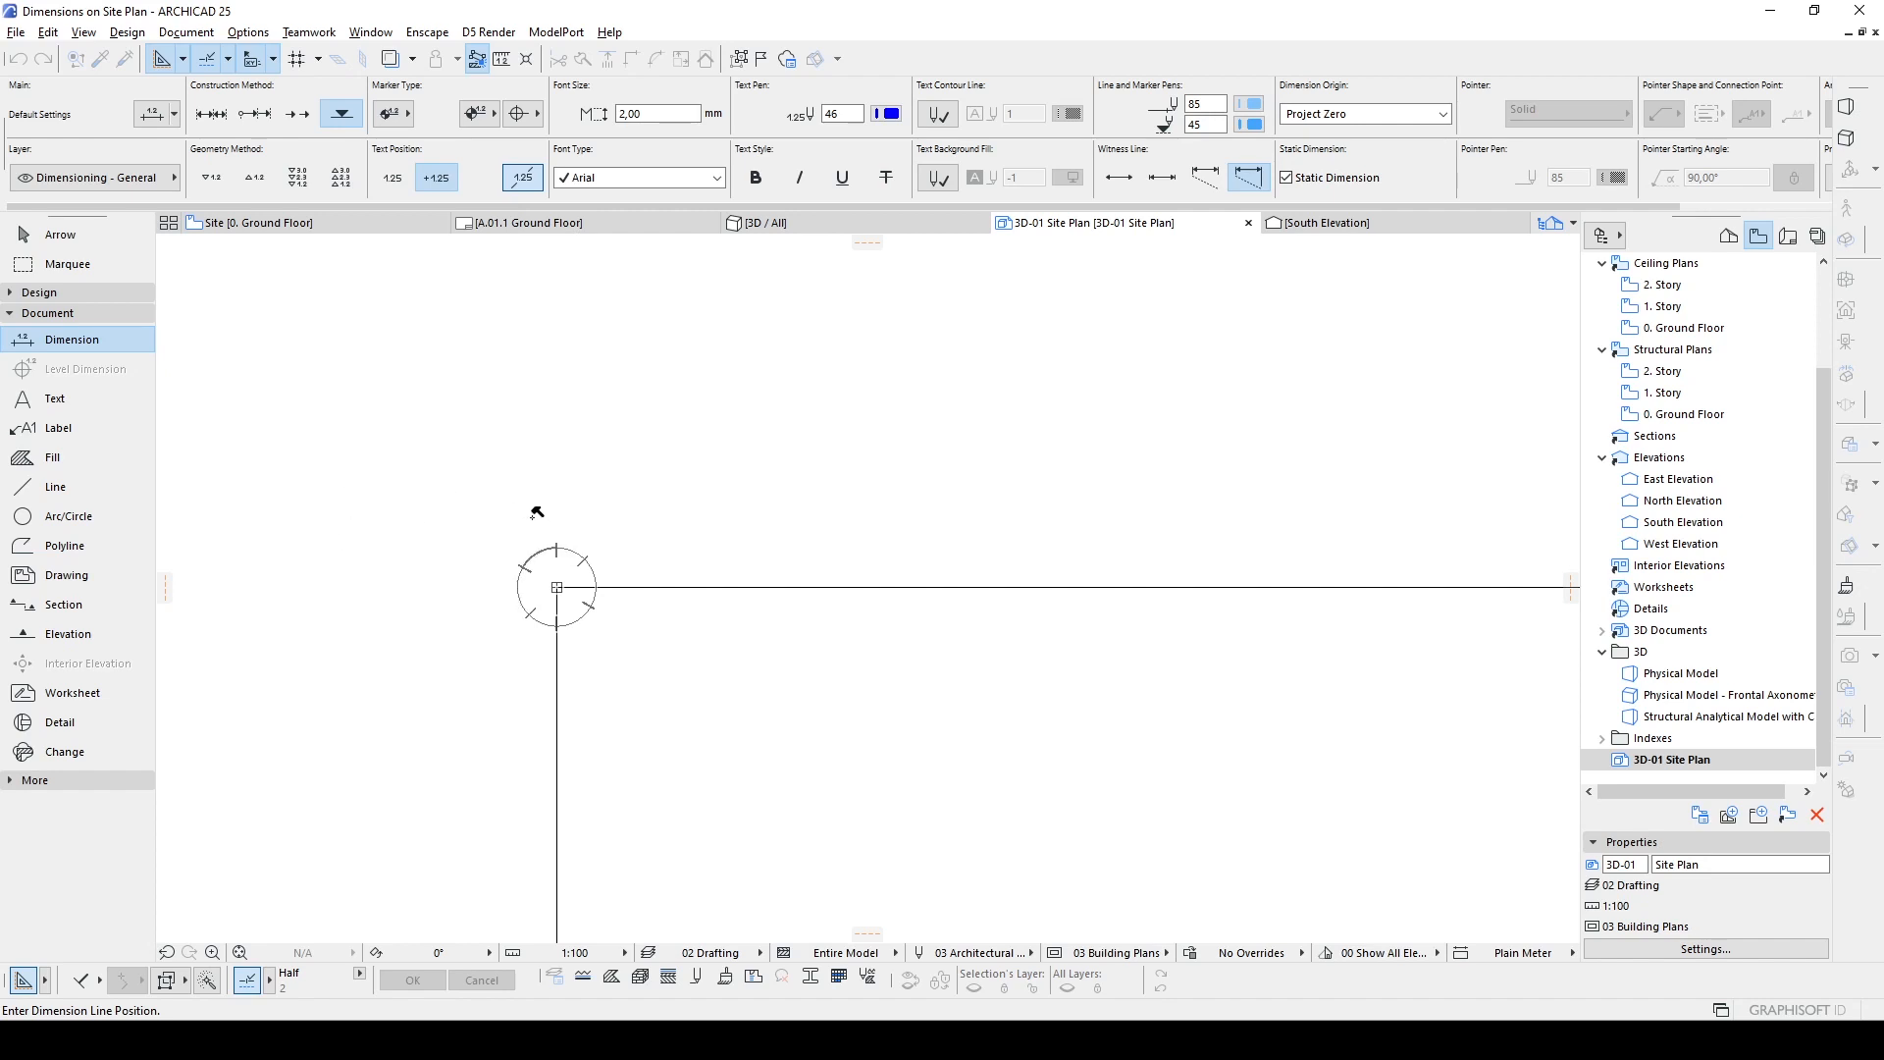
{"action": "mouse_move", "coordinate": [502, 533]}
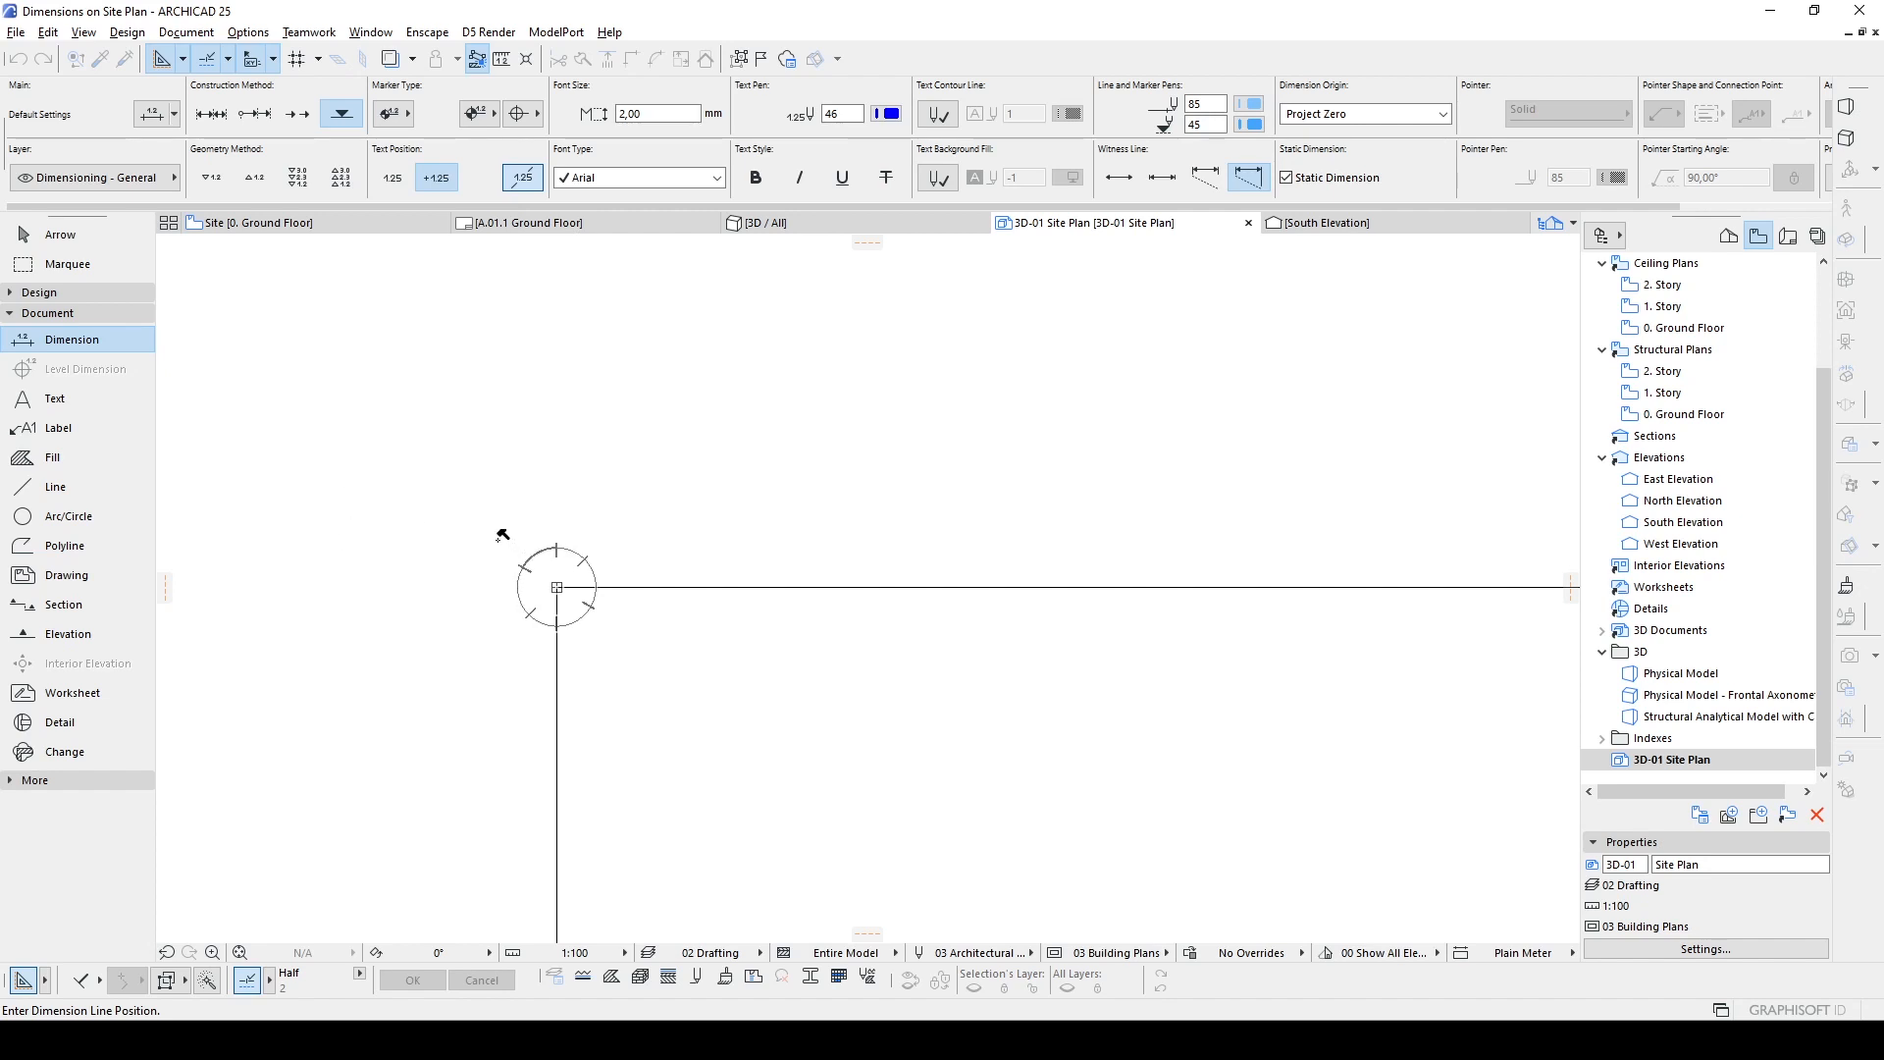
{"action": "mouse_move", "coordinate": [438, 469]}
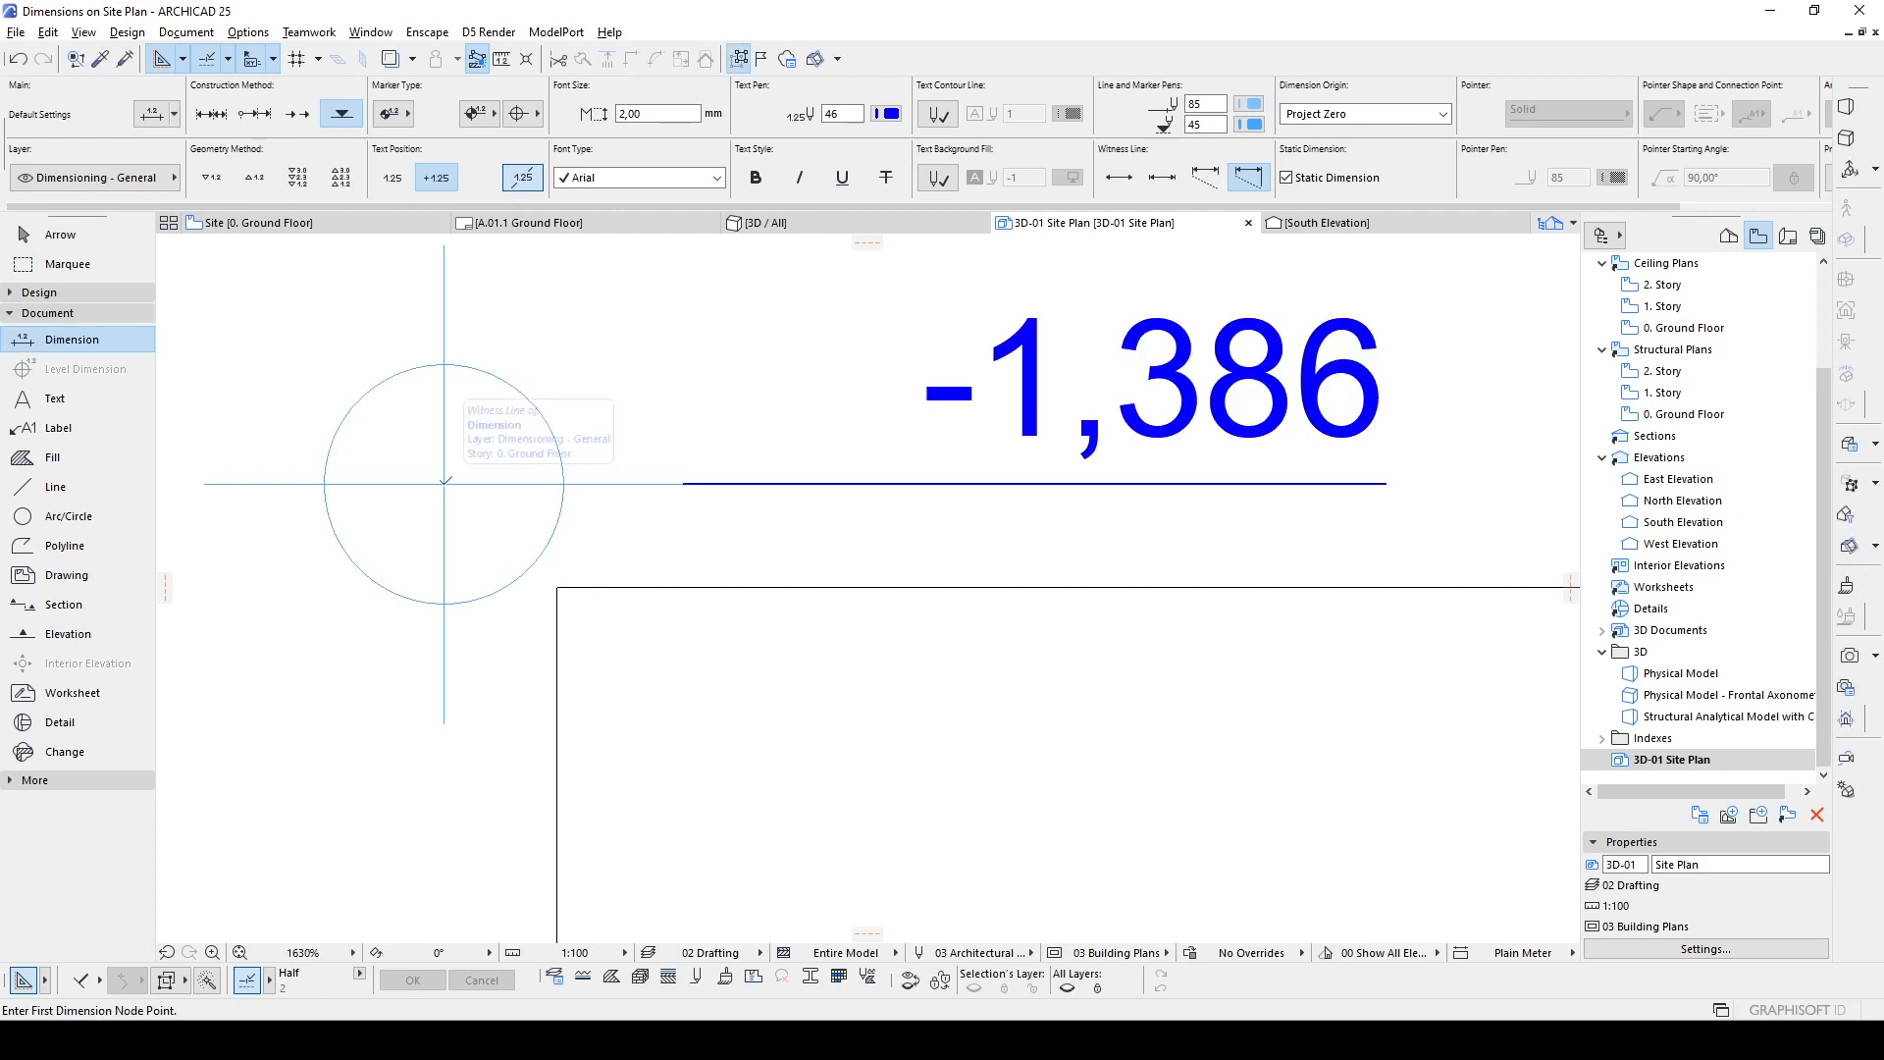
Step: Place a second -1,386 spot elevation marker at the terrain mesh corner on the site edge
{"action": "scroll", "scroll_direction": "down", "scroll_amount": 3}
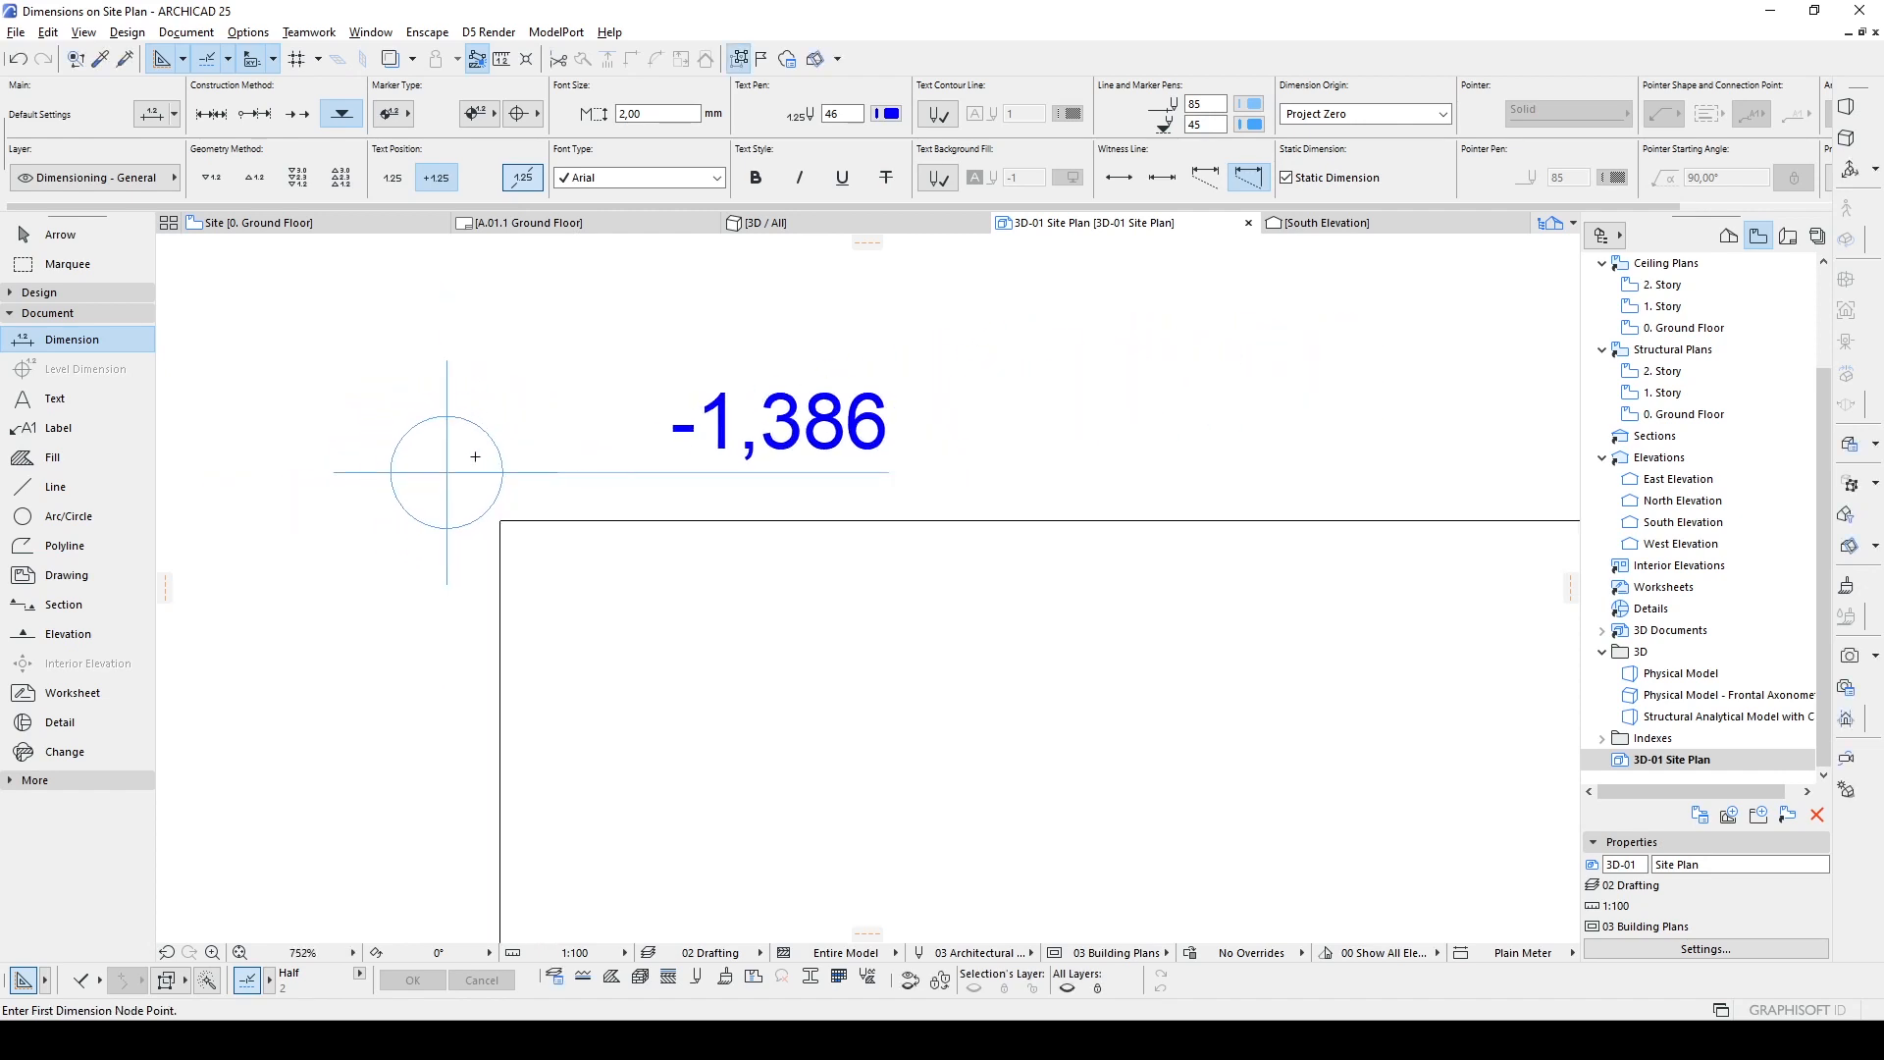
{"action": "scroll", "scroll_direction": "down", "scroll_amount": 3}
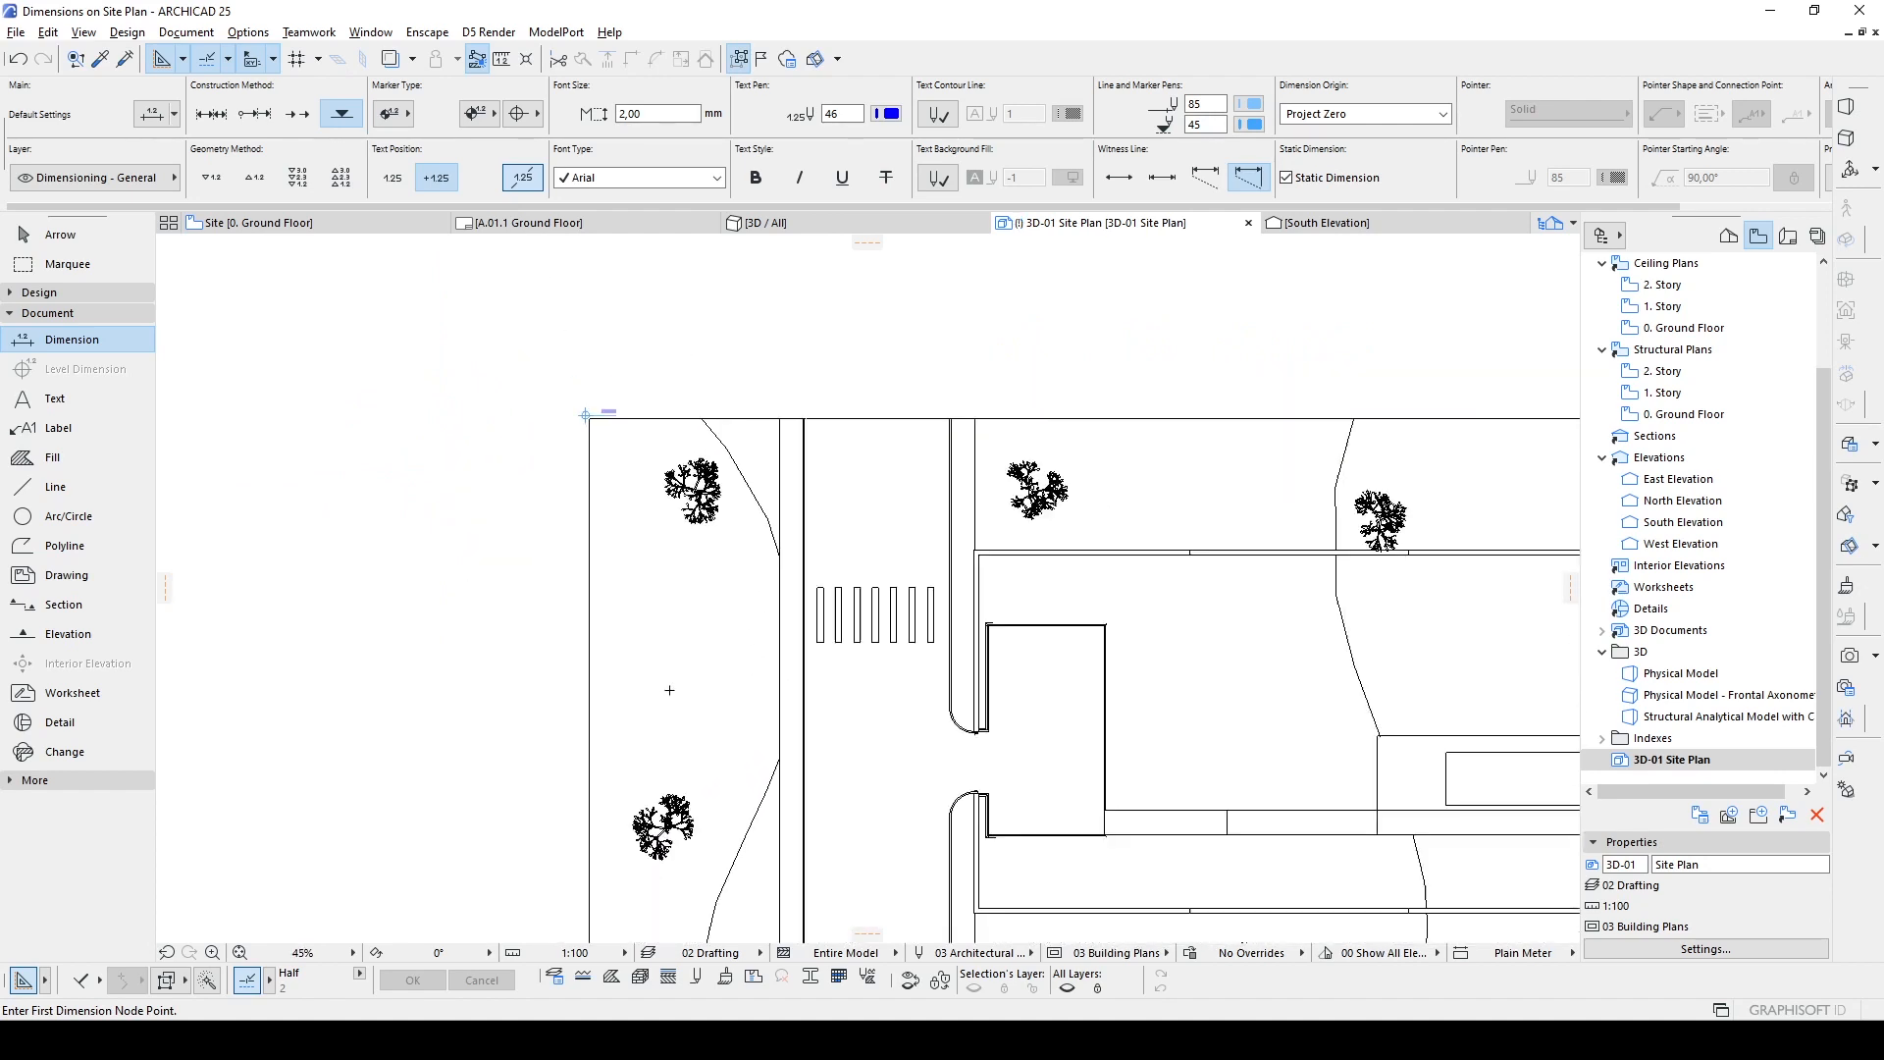
{"action": "scroll", "scroll_direction": "up", "scroll_amount": 3}
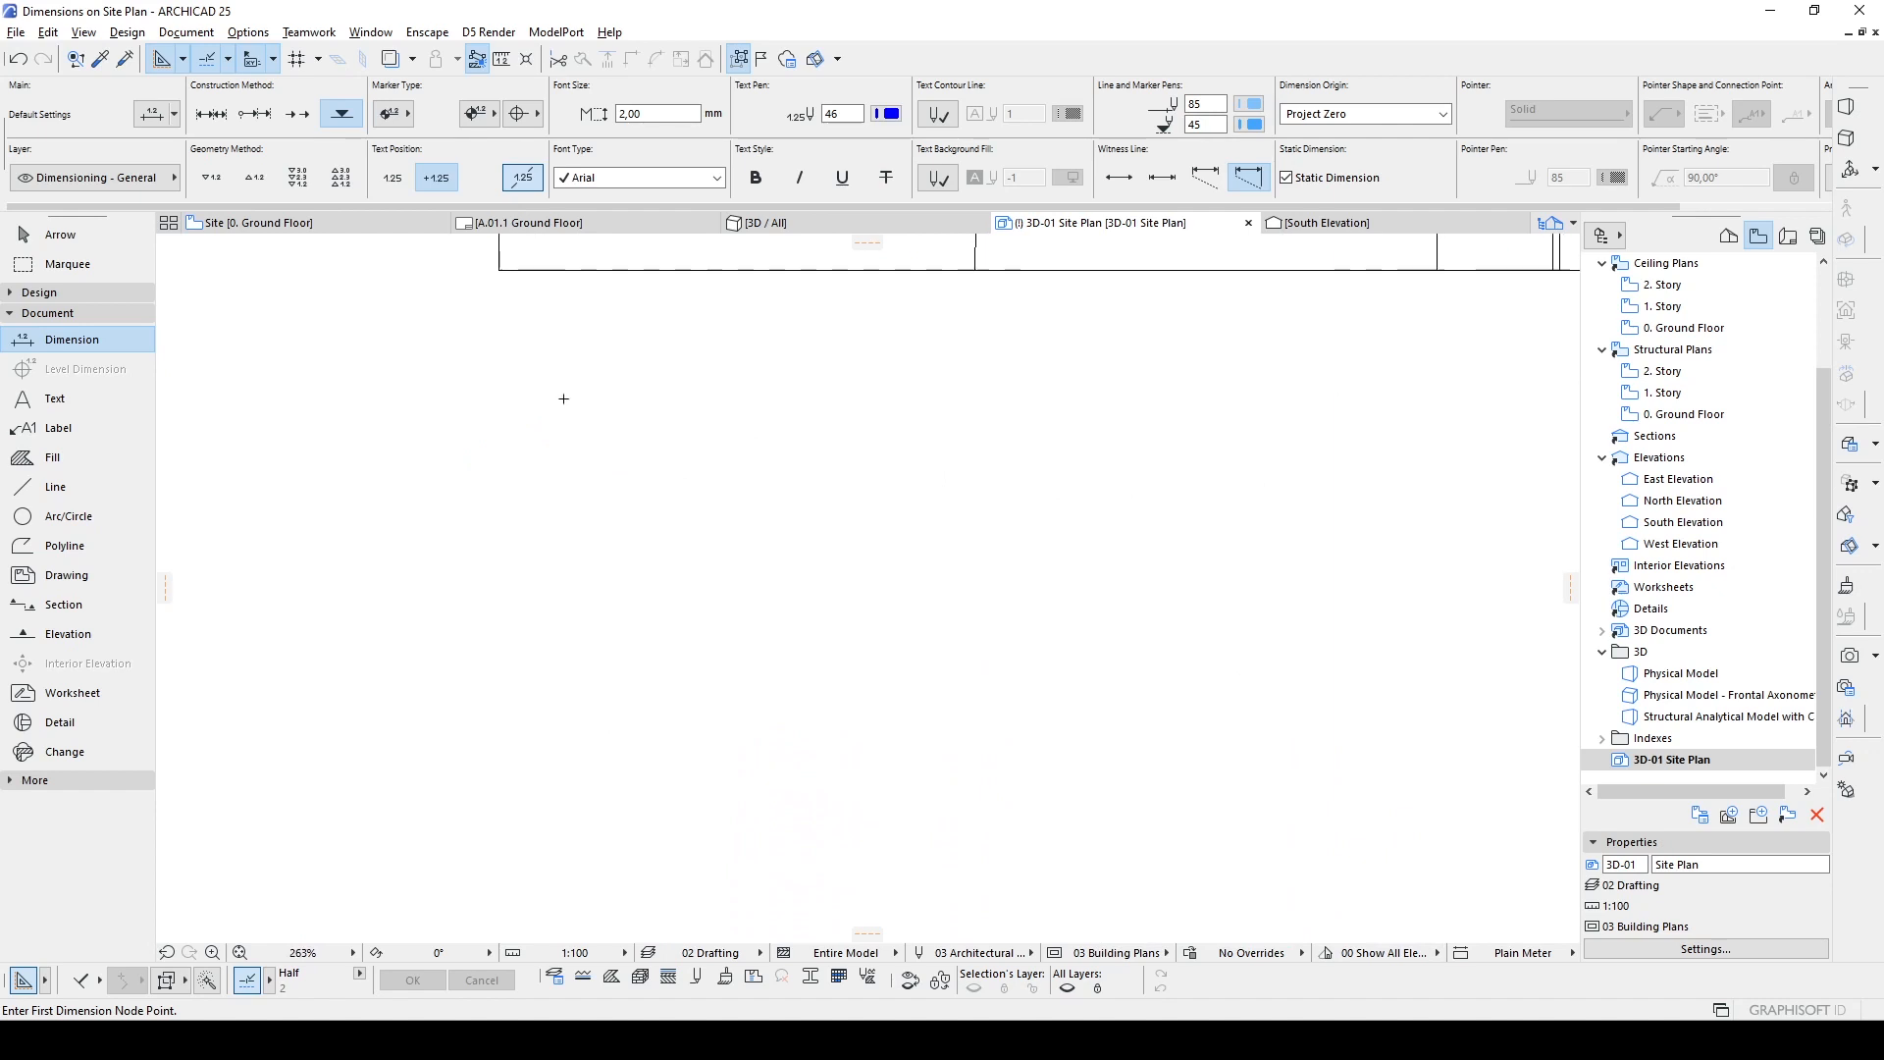
{"action": "scroll", "scroll_direction": "up", "scroll_amount": 3}
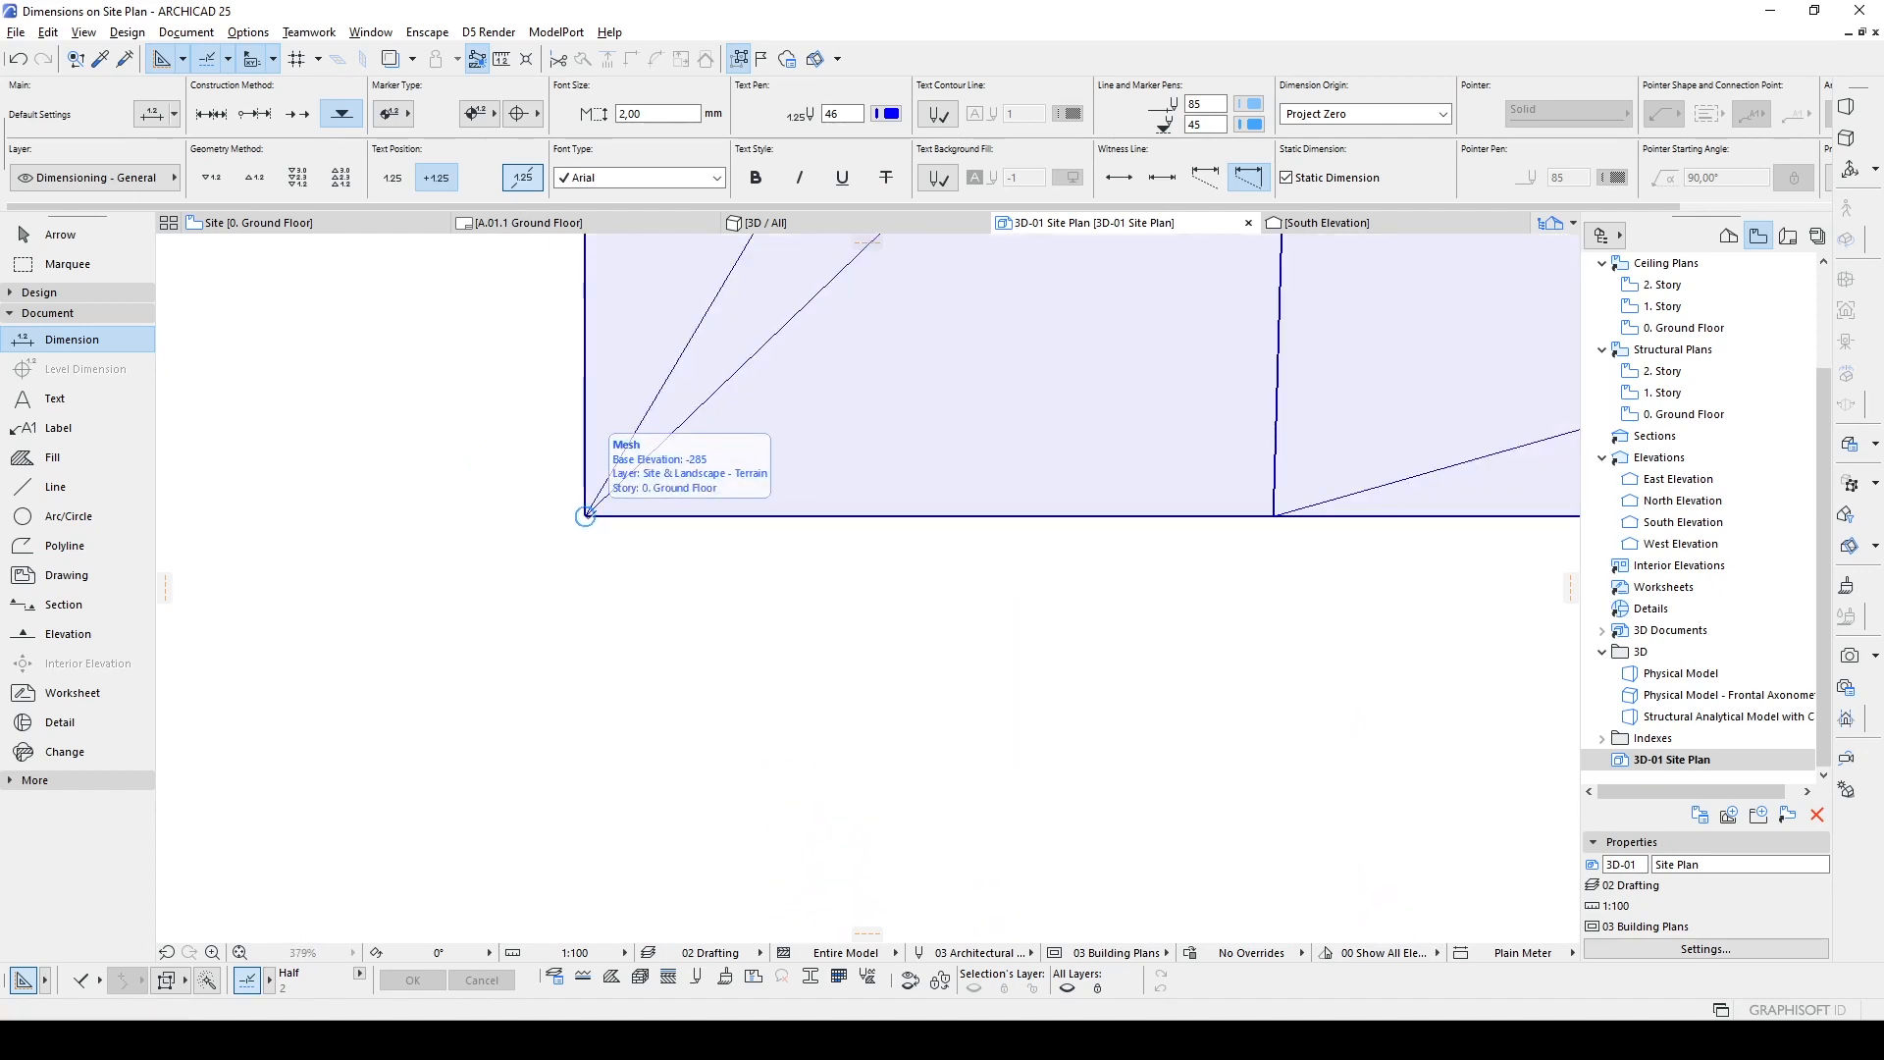
{"action": "left_click", "coordinate": [585, 516]}
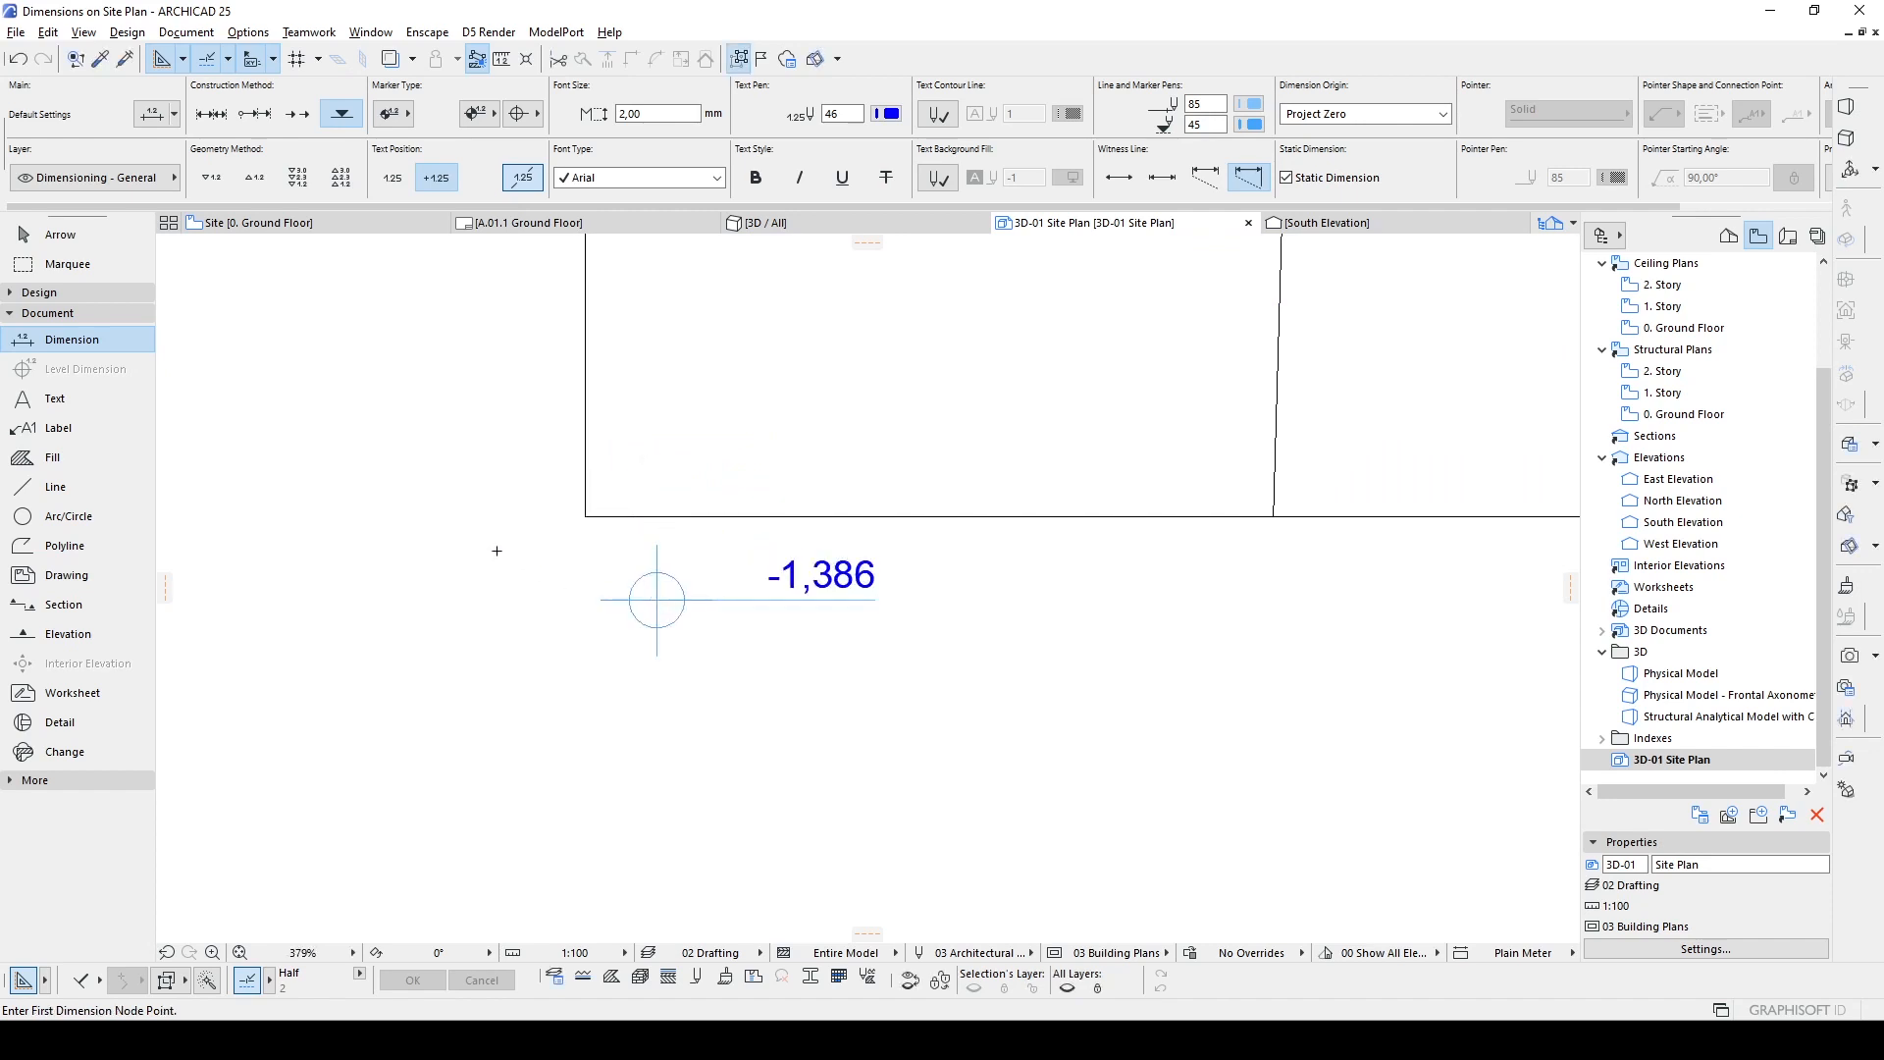
{"action": "scroll", "scroll_direction": "down", "scroll_amount": 3}
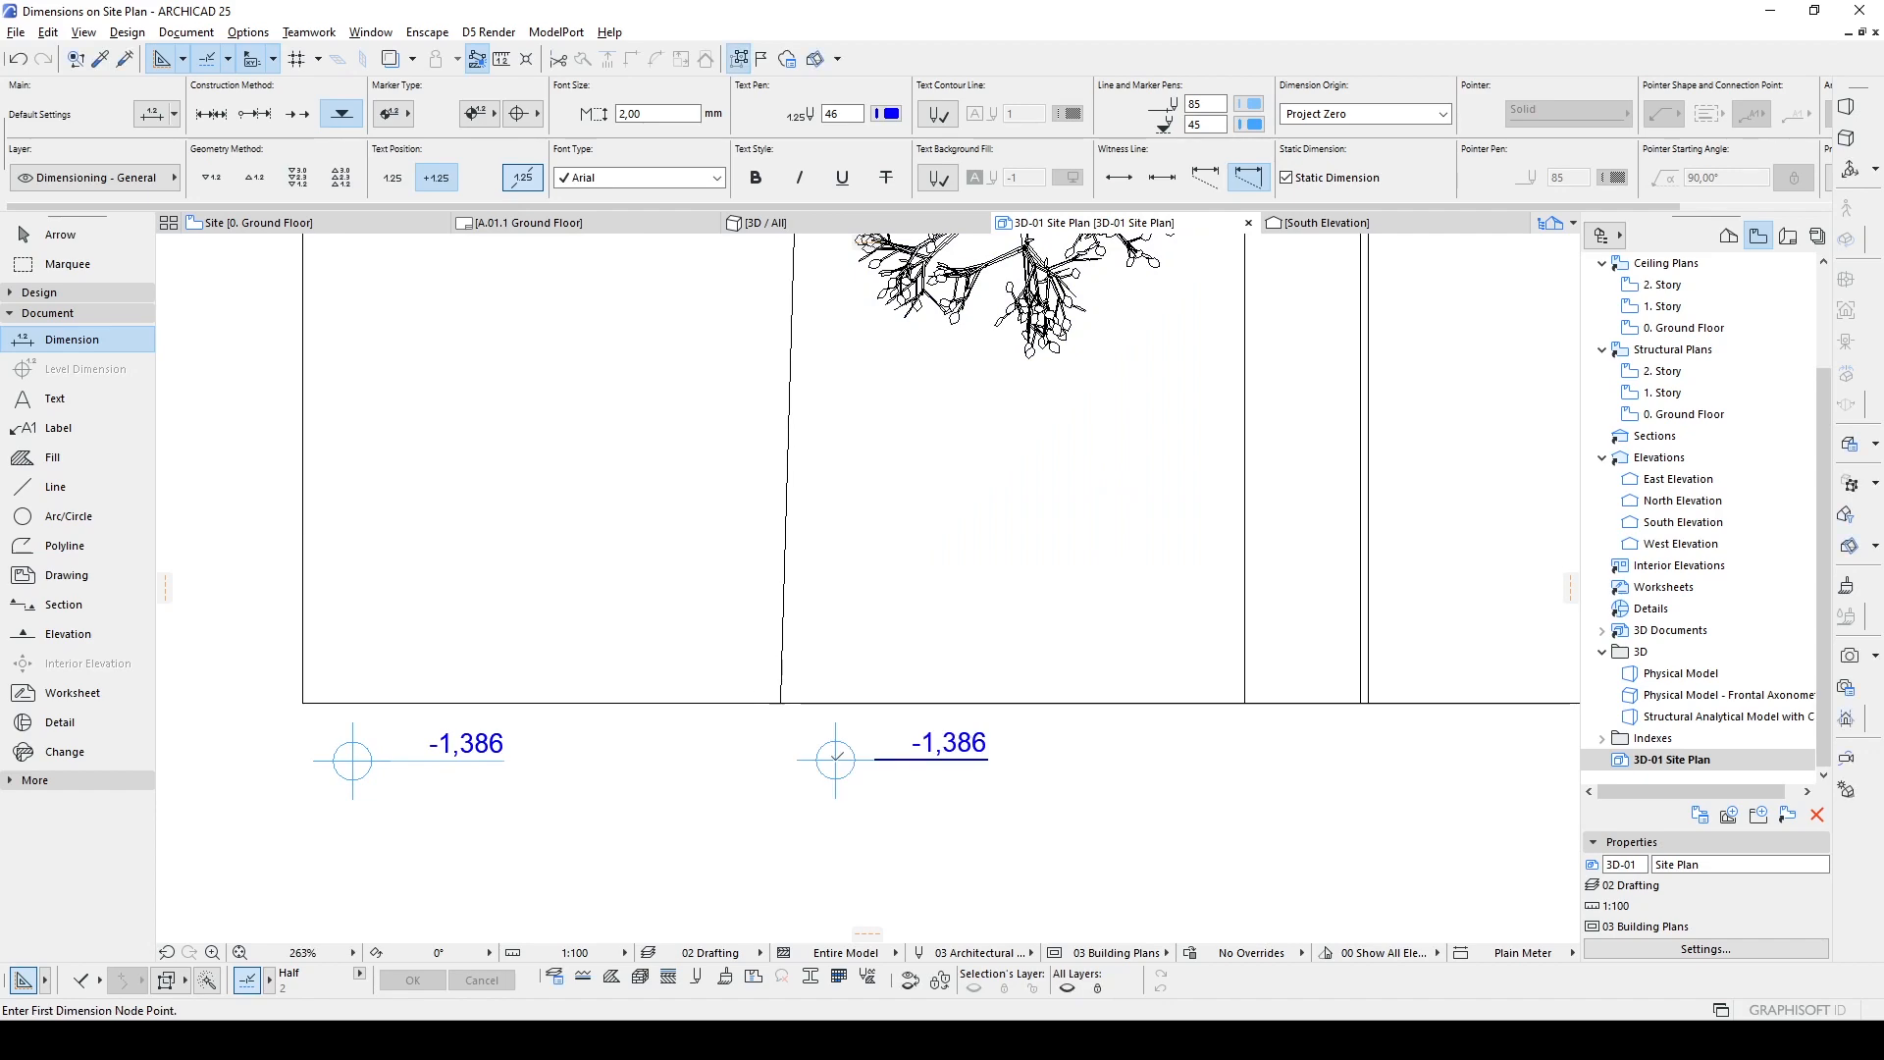
{"action": "mouse_move", "coordinate": [1075, 693]}
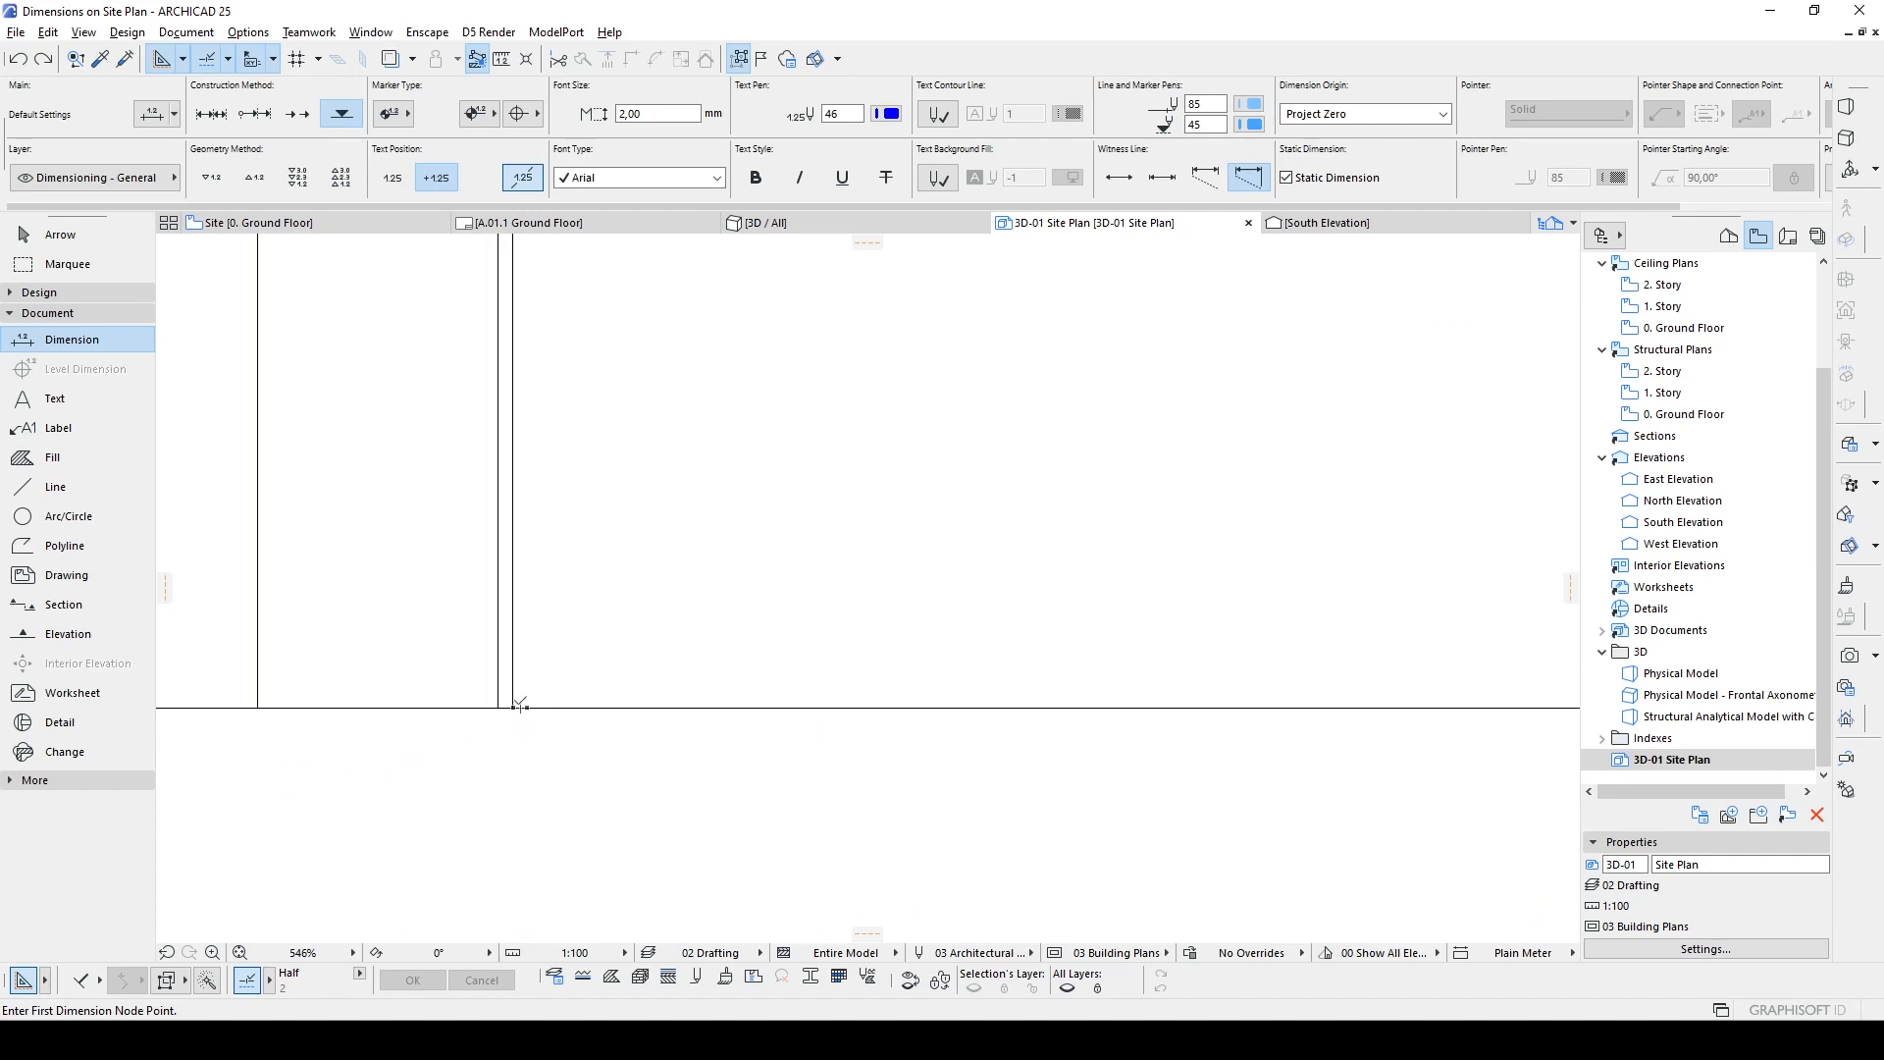
Step: Place spot elevation markers reading -0,579 and -0,654 at successive nodes on the bottom site edge
{"action": "left_click", "coordinate": [518, 704]}
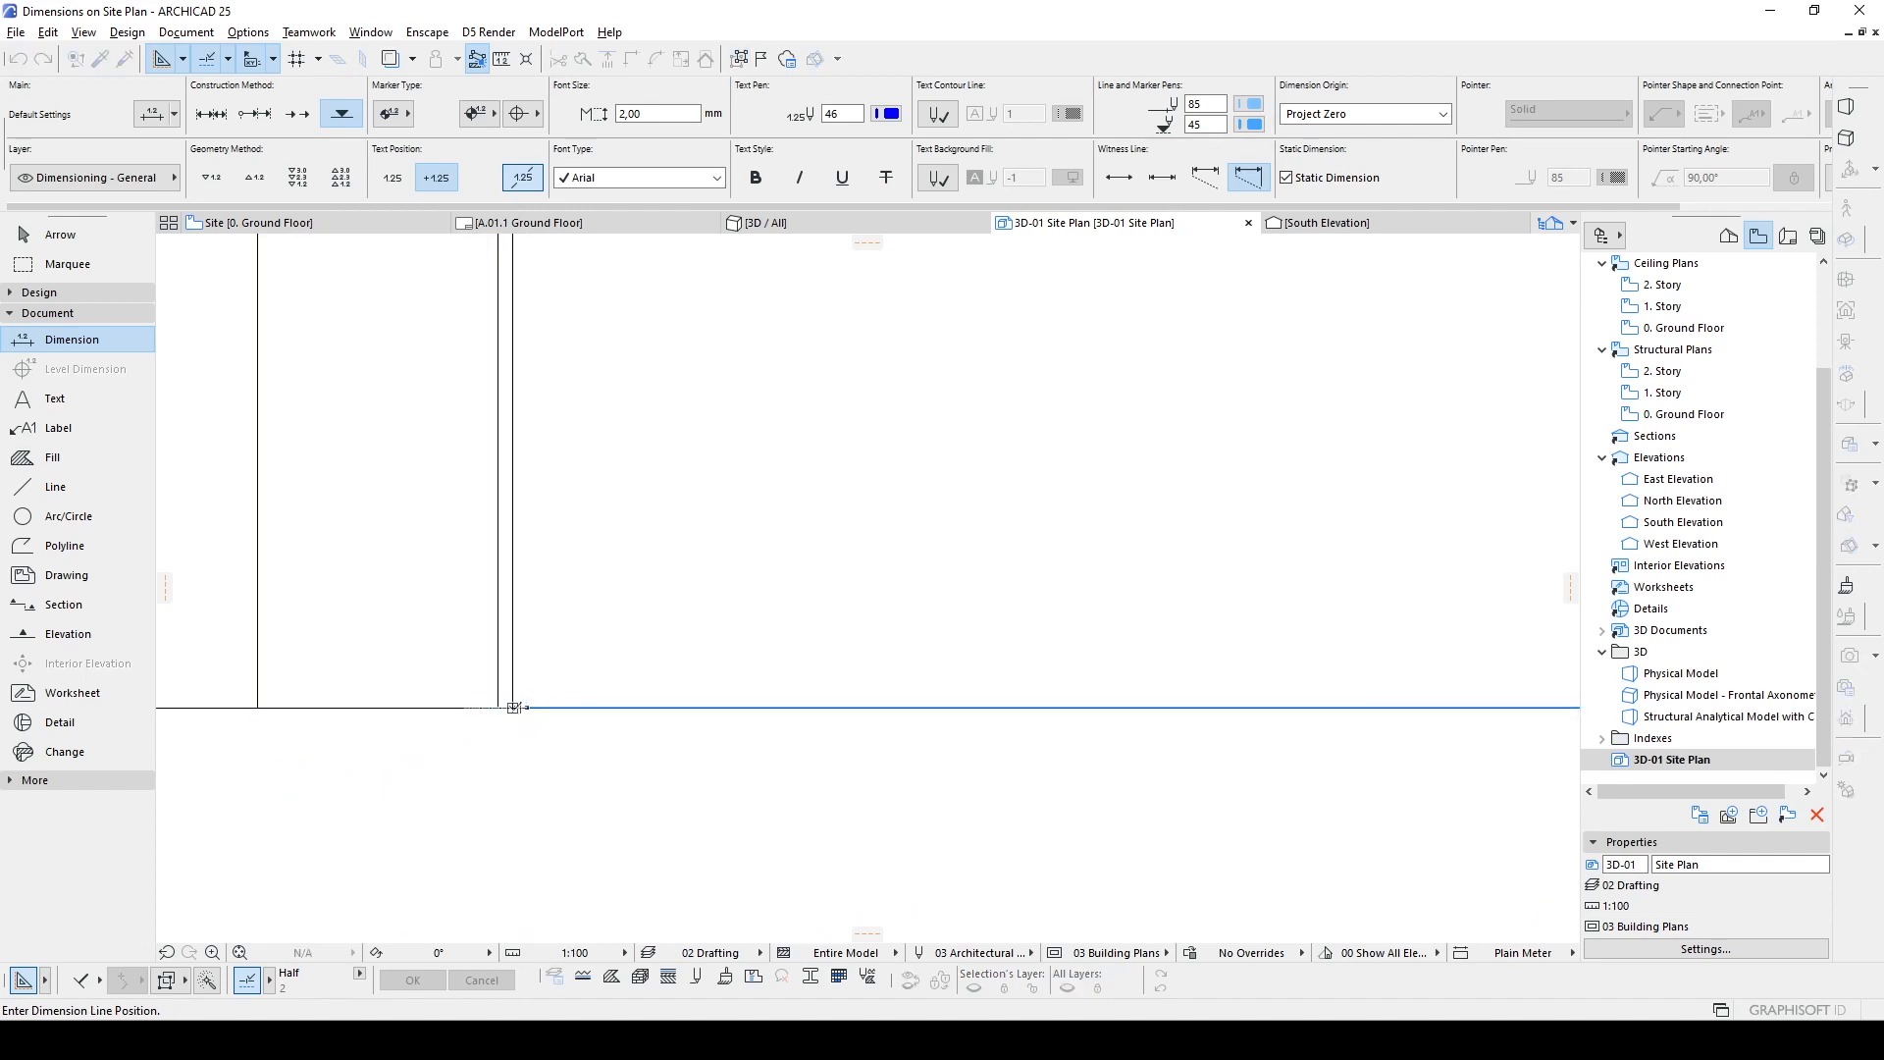
{"action": "left_click", "coordinate": [513, 624]}
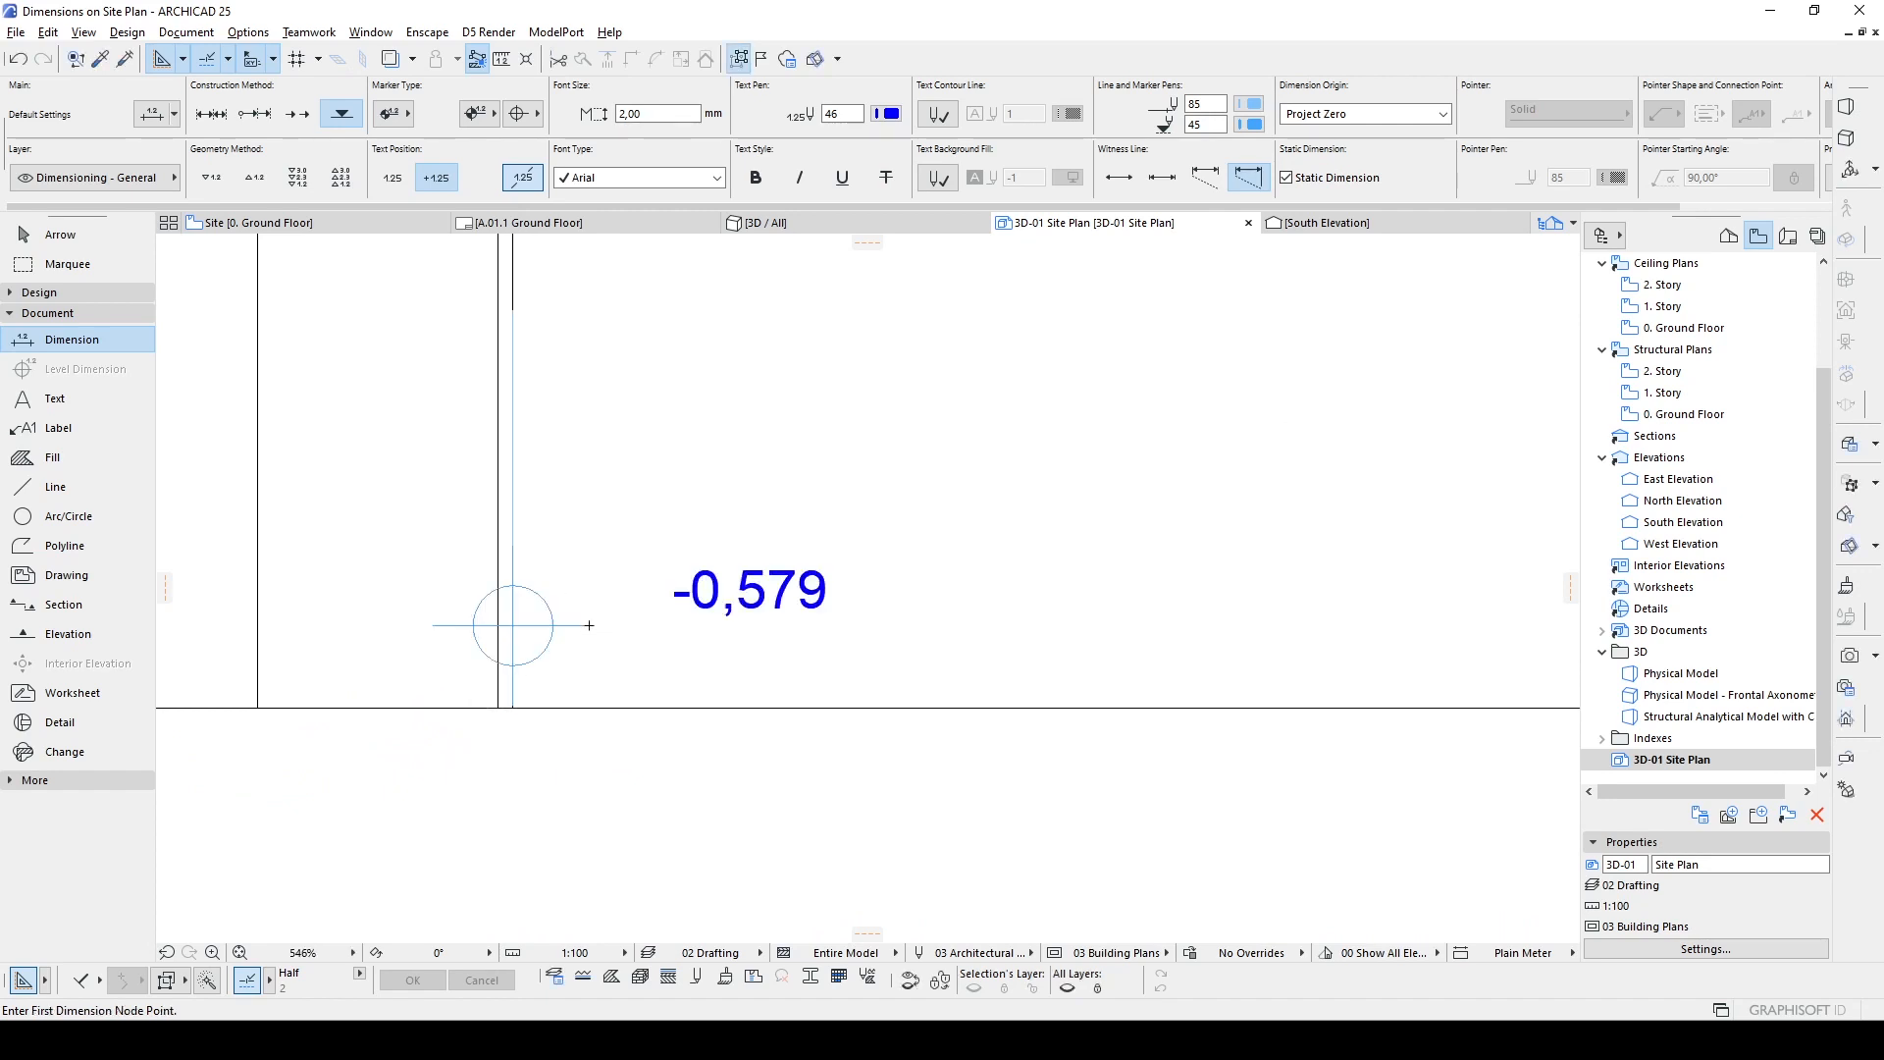
{"action": "scroll", "scroll_direction": "down", "scroll_amount": 3}
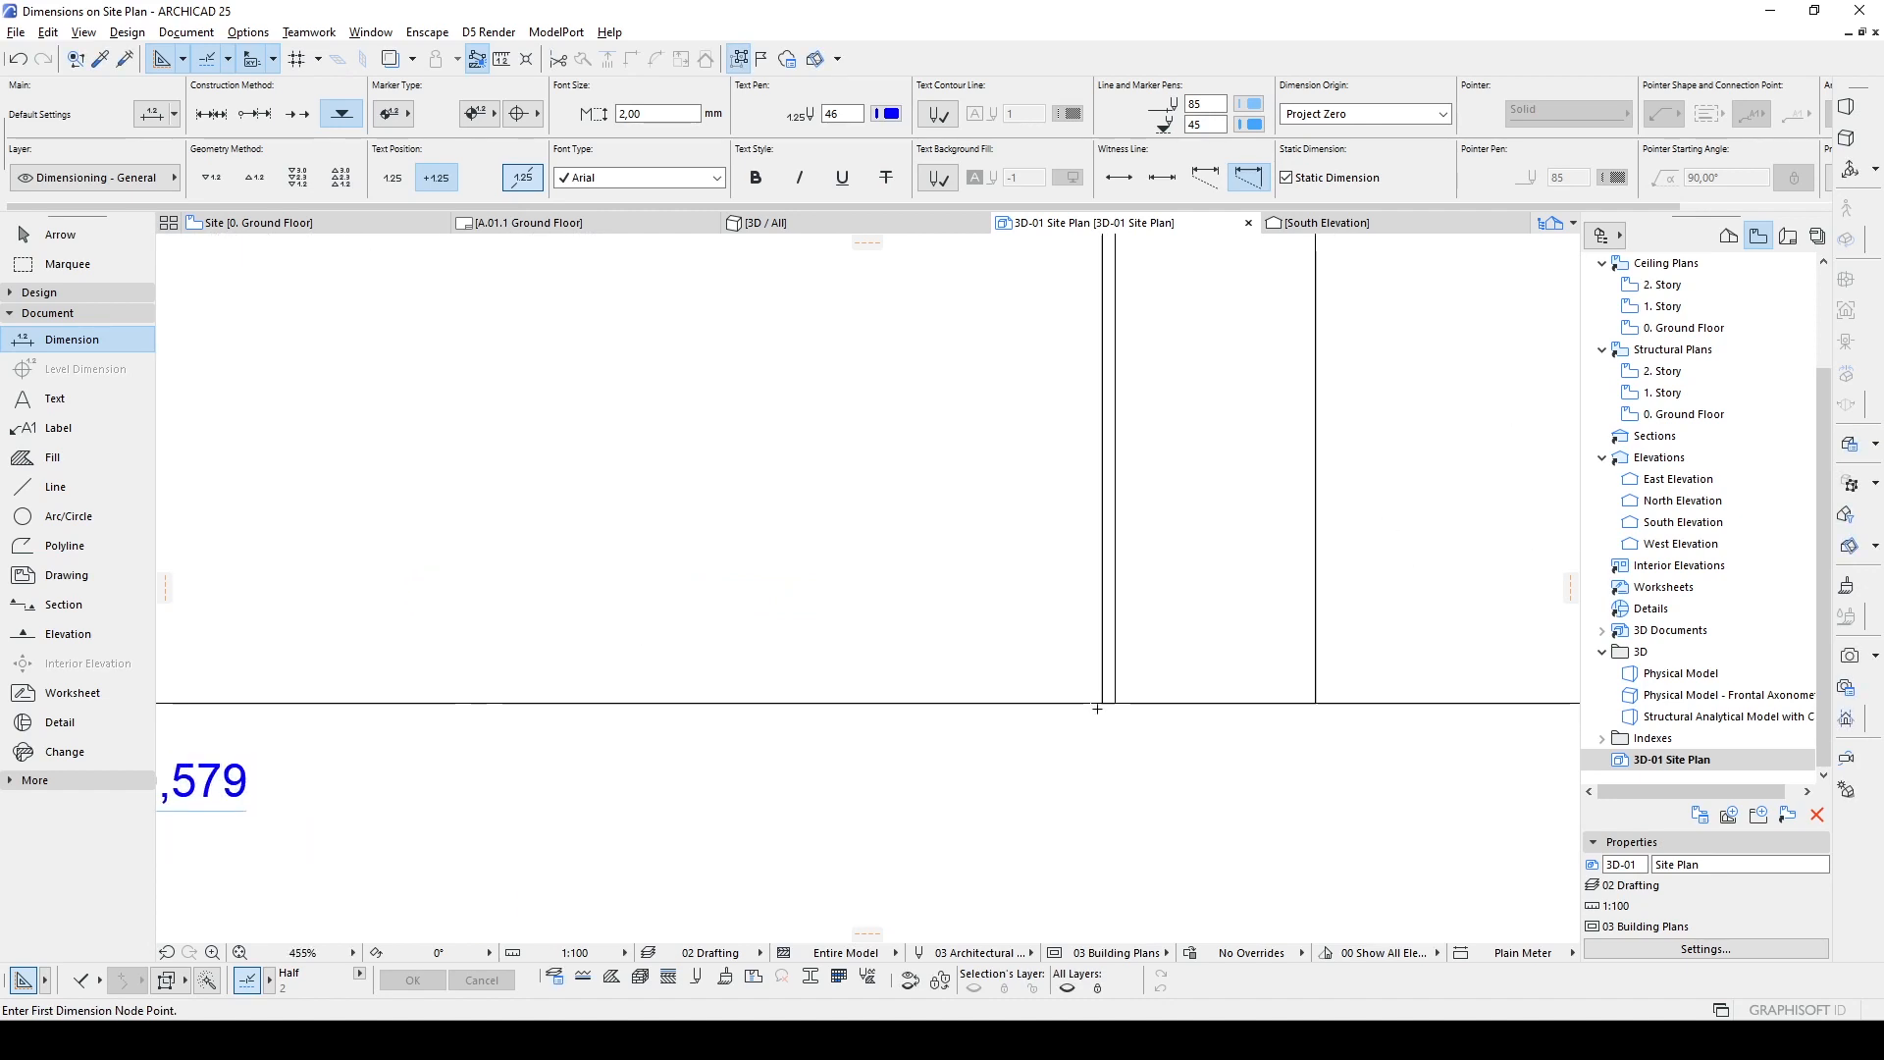
{"action": "left_click", "coordinate": [1095, 705]}
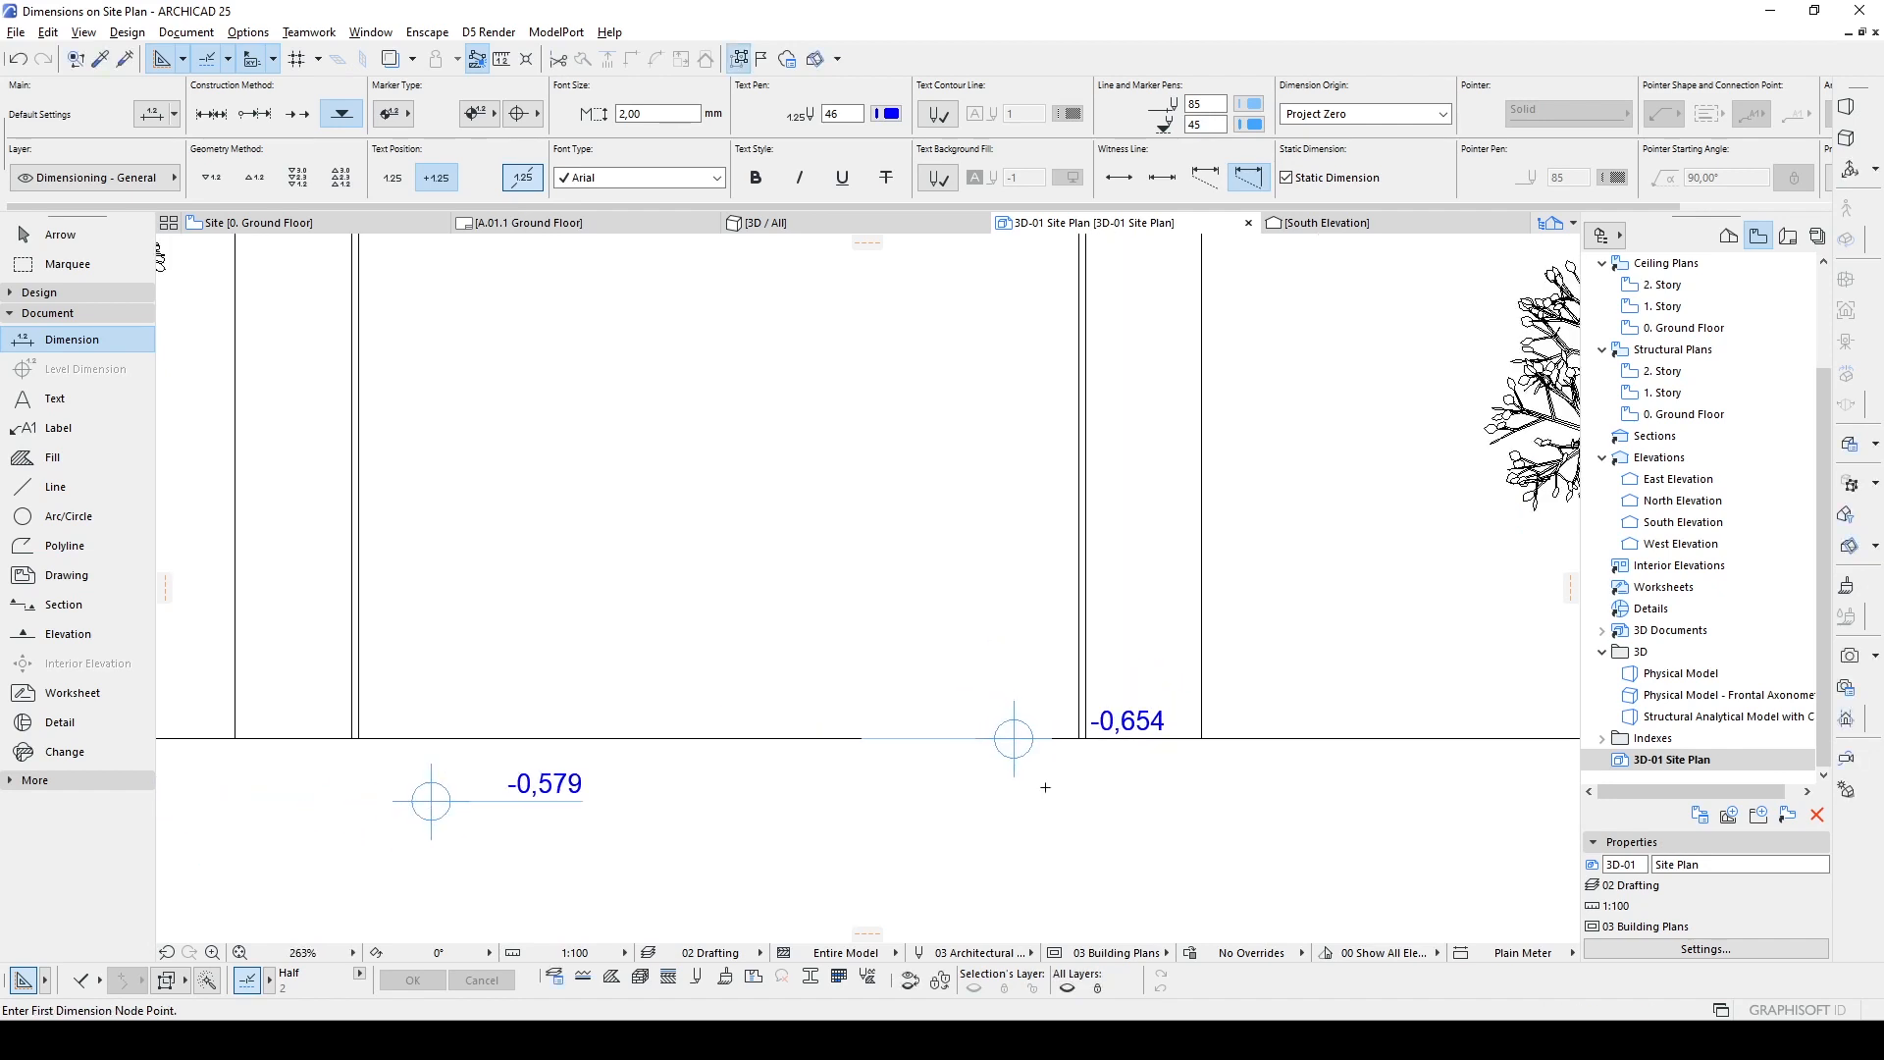
{"action": "scroll", "scroll_direction": "down", "scroll_amount": 3}
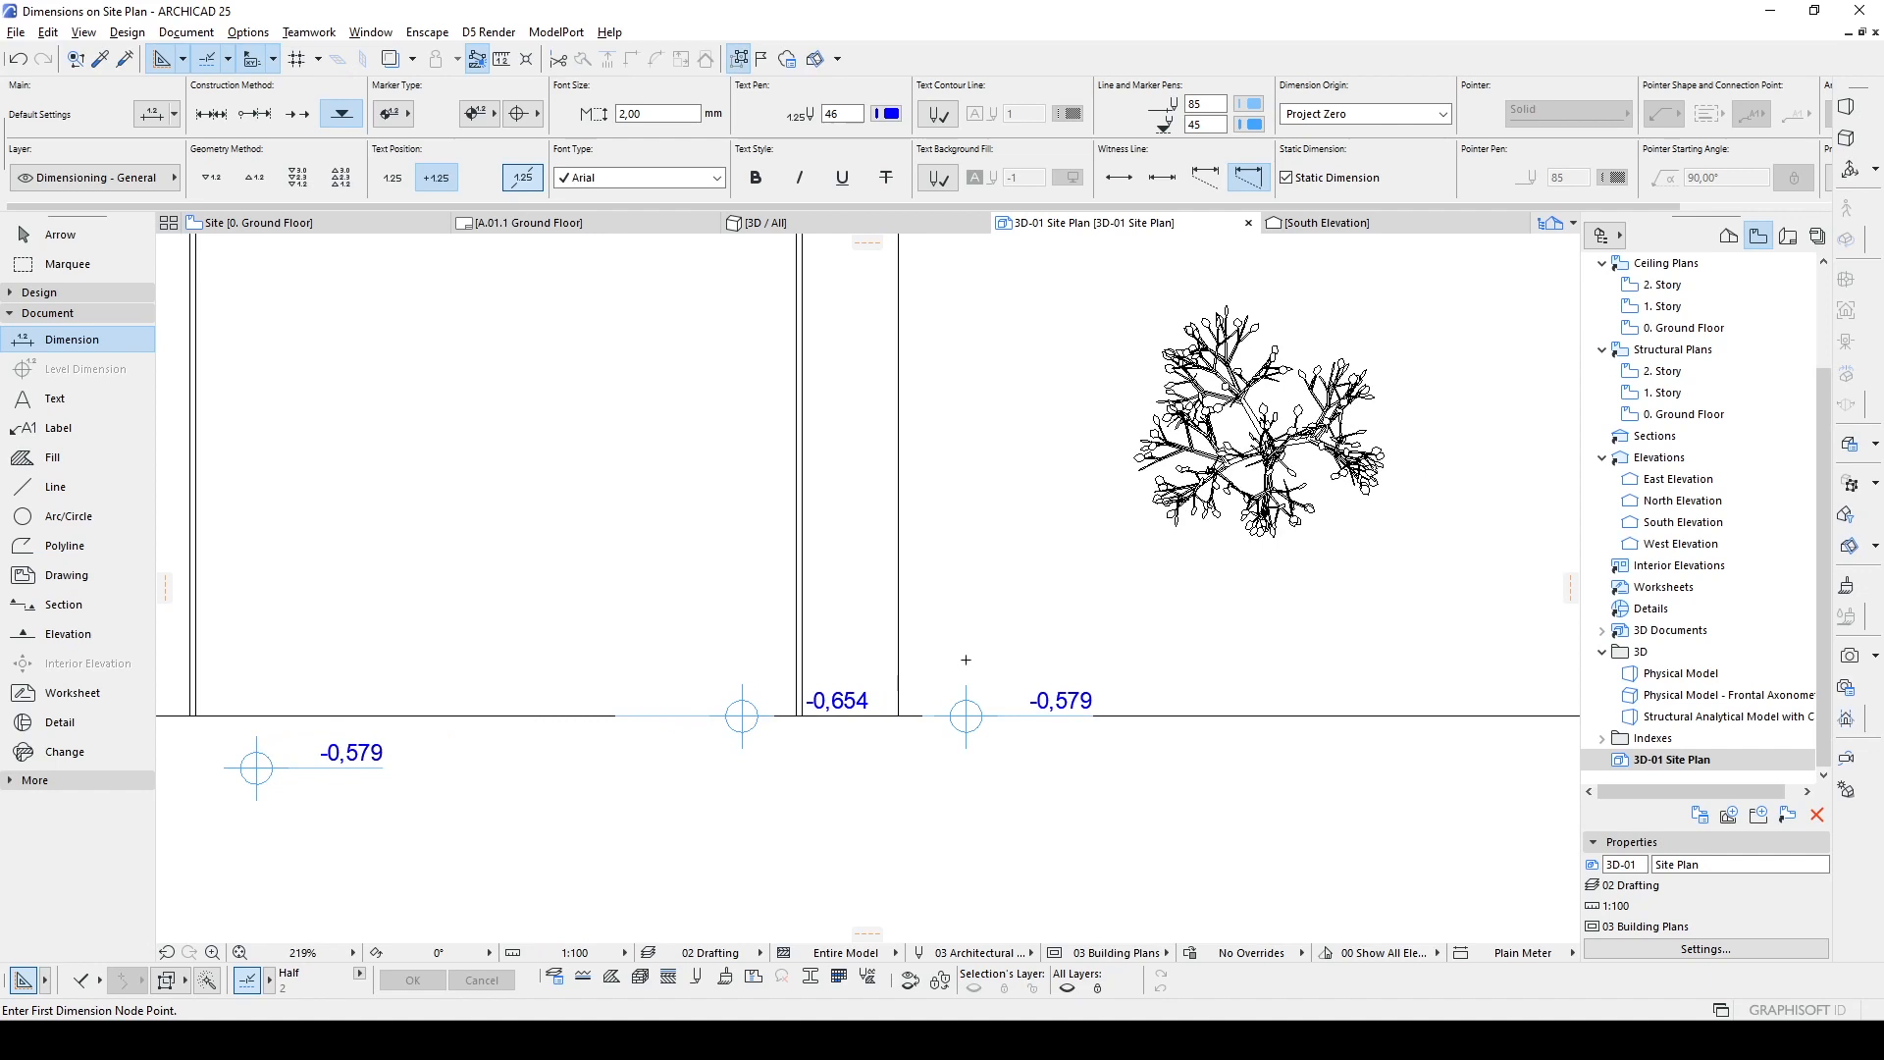
{"action": "scroll", "scroll_direction": "down", "scroll_amount": 3}
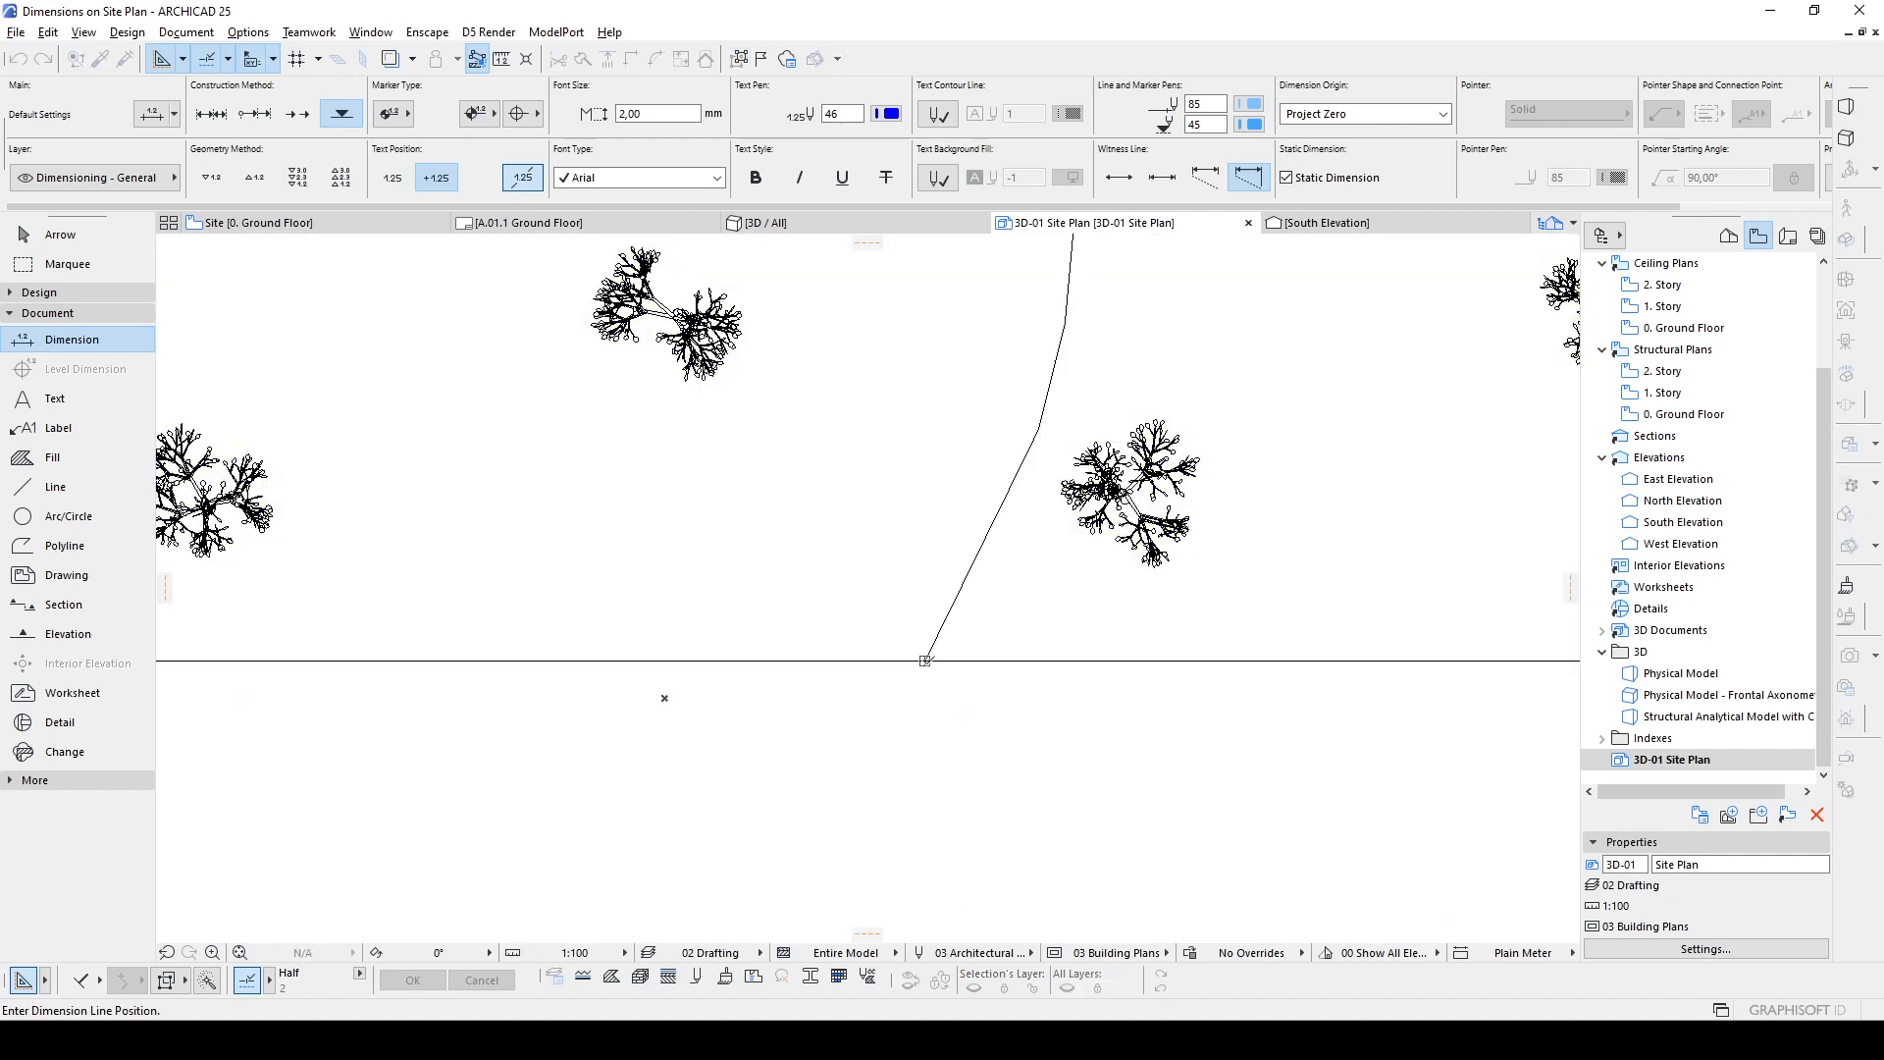
Step: Place a -2,000 spot elevation marker where the sloping road line meets the bottom edge
{"action": "left_click", "coordinate": [924, 659]}
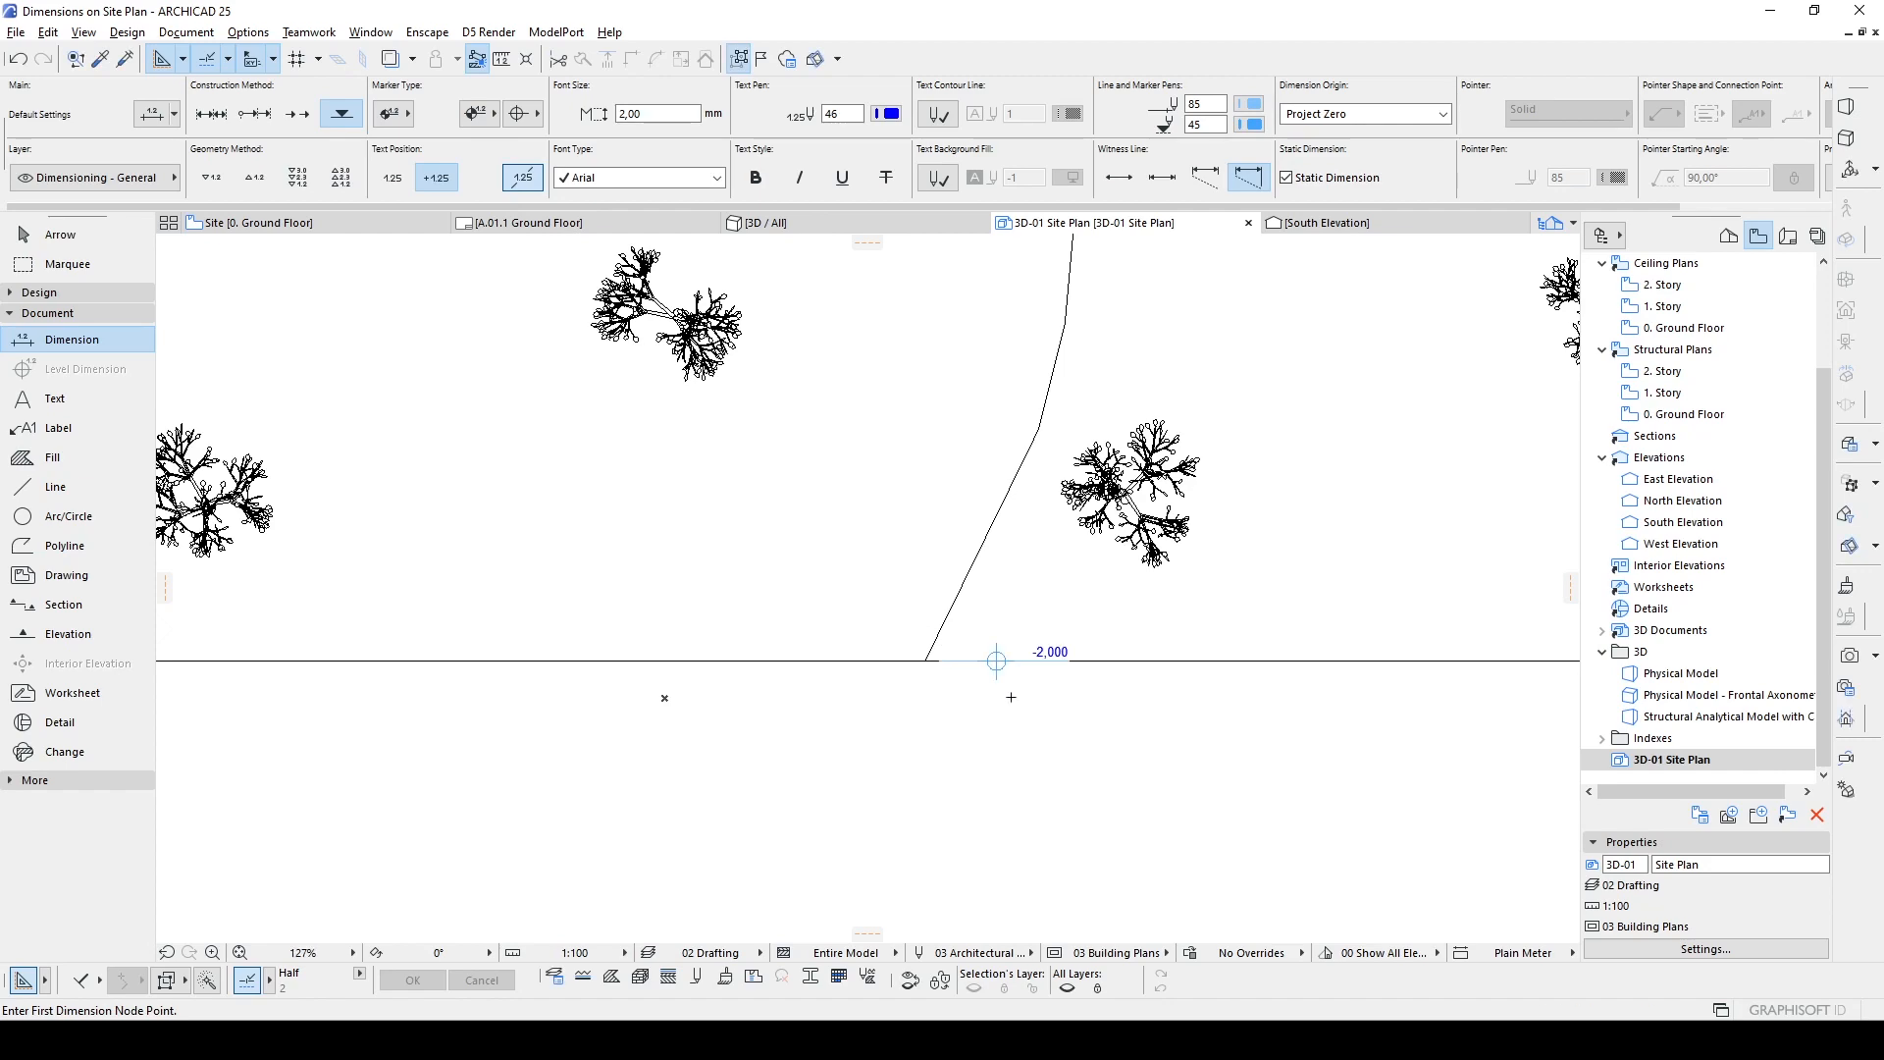
{"action": "scroll", "scroll_direction": "down", "scroll_amount": 3}
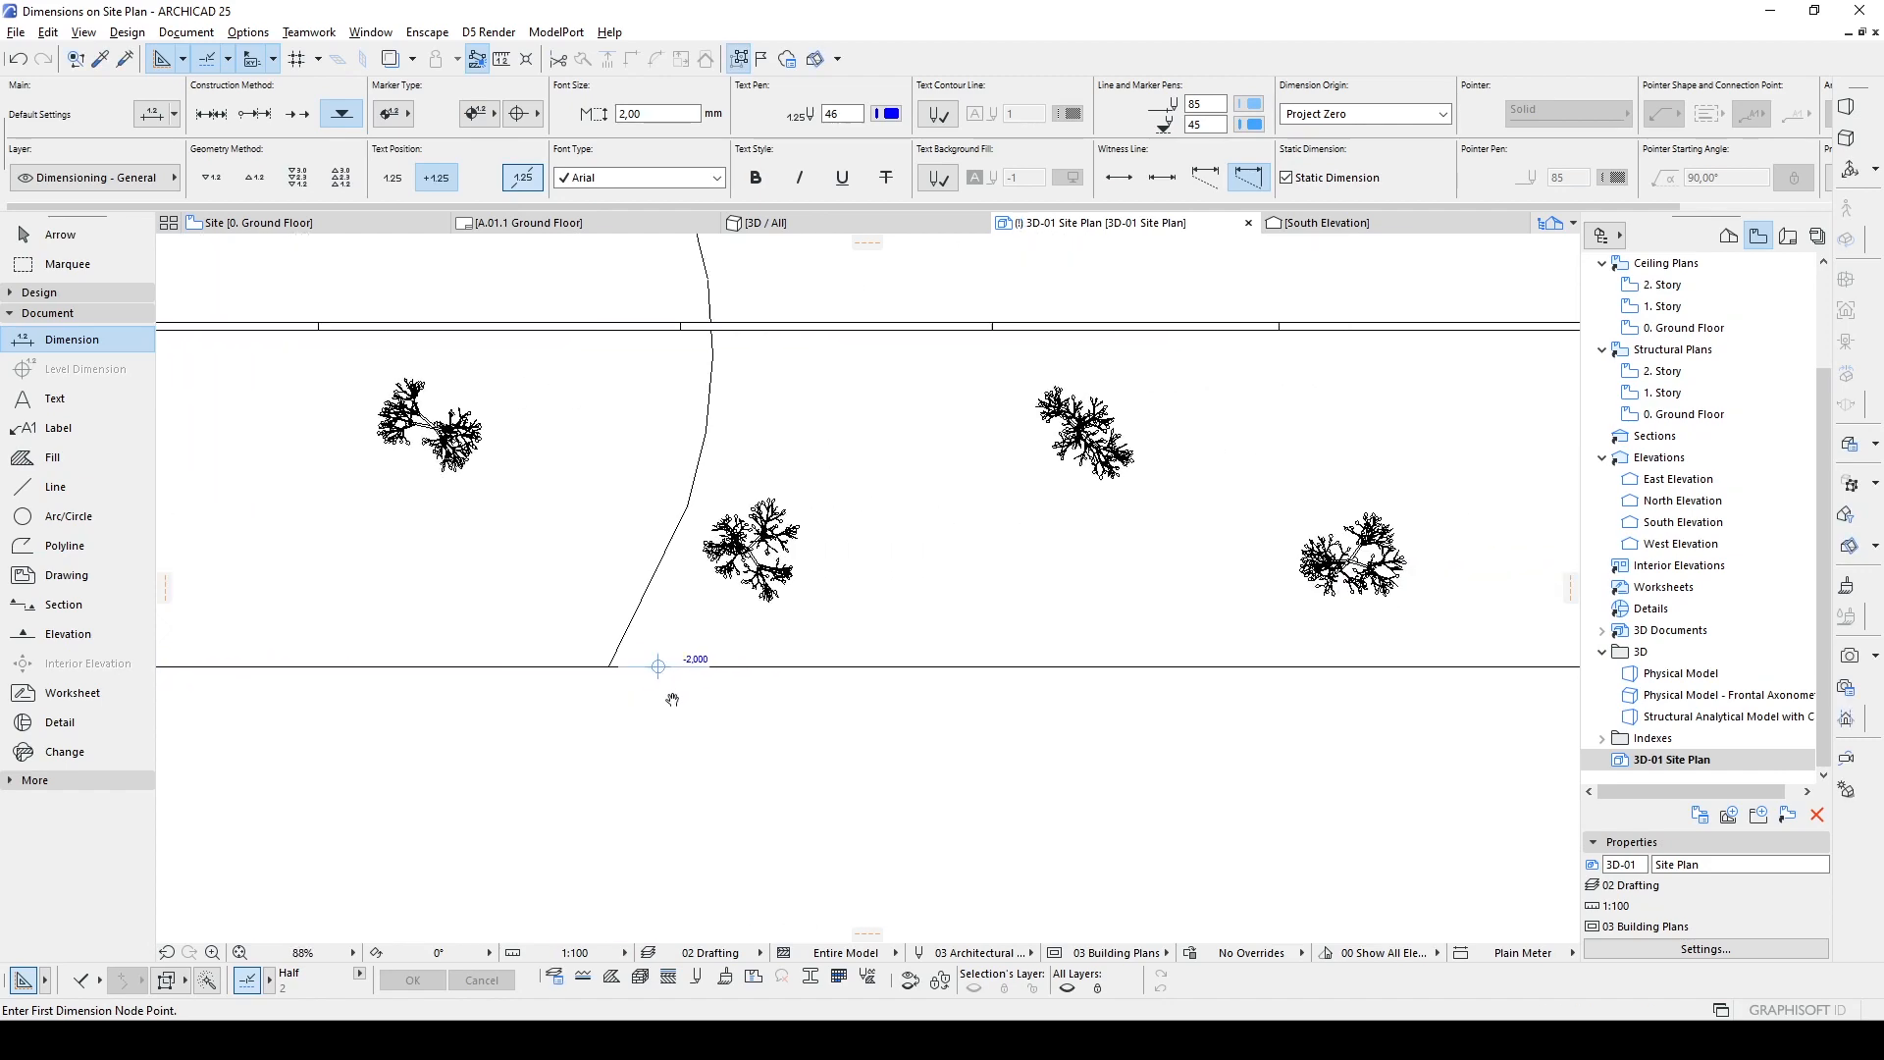
{"action": "scroll", "scroll_direction": "down", "scroll_amount": 3}
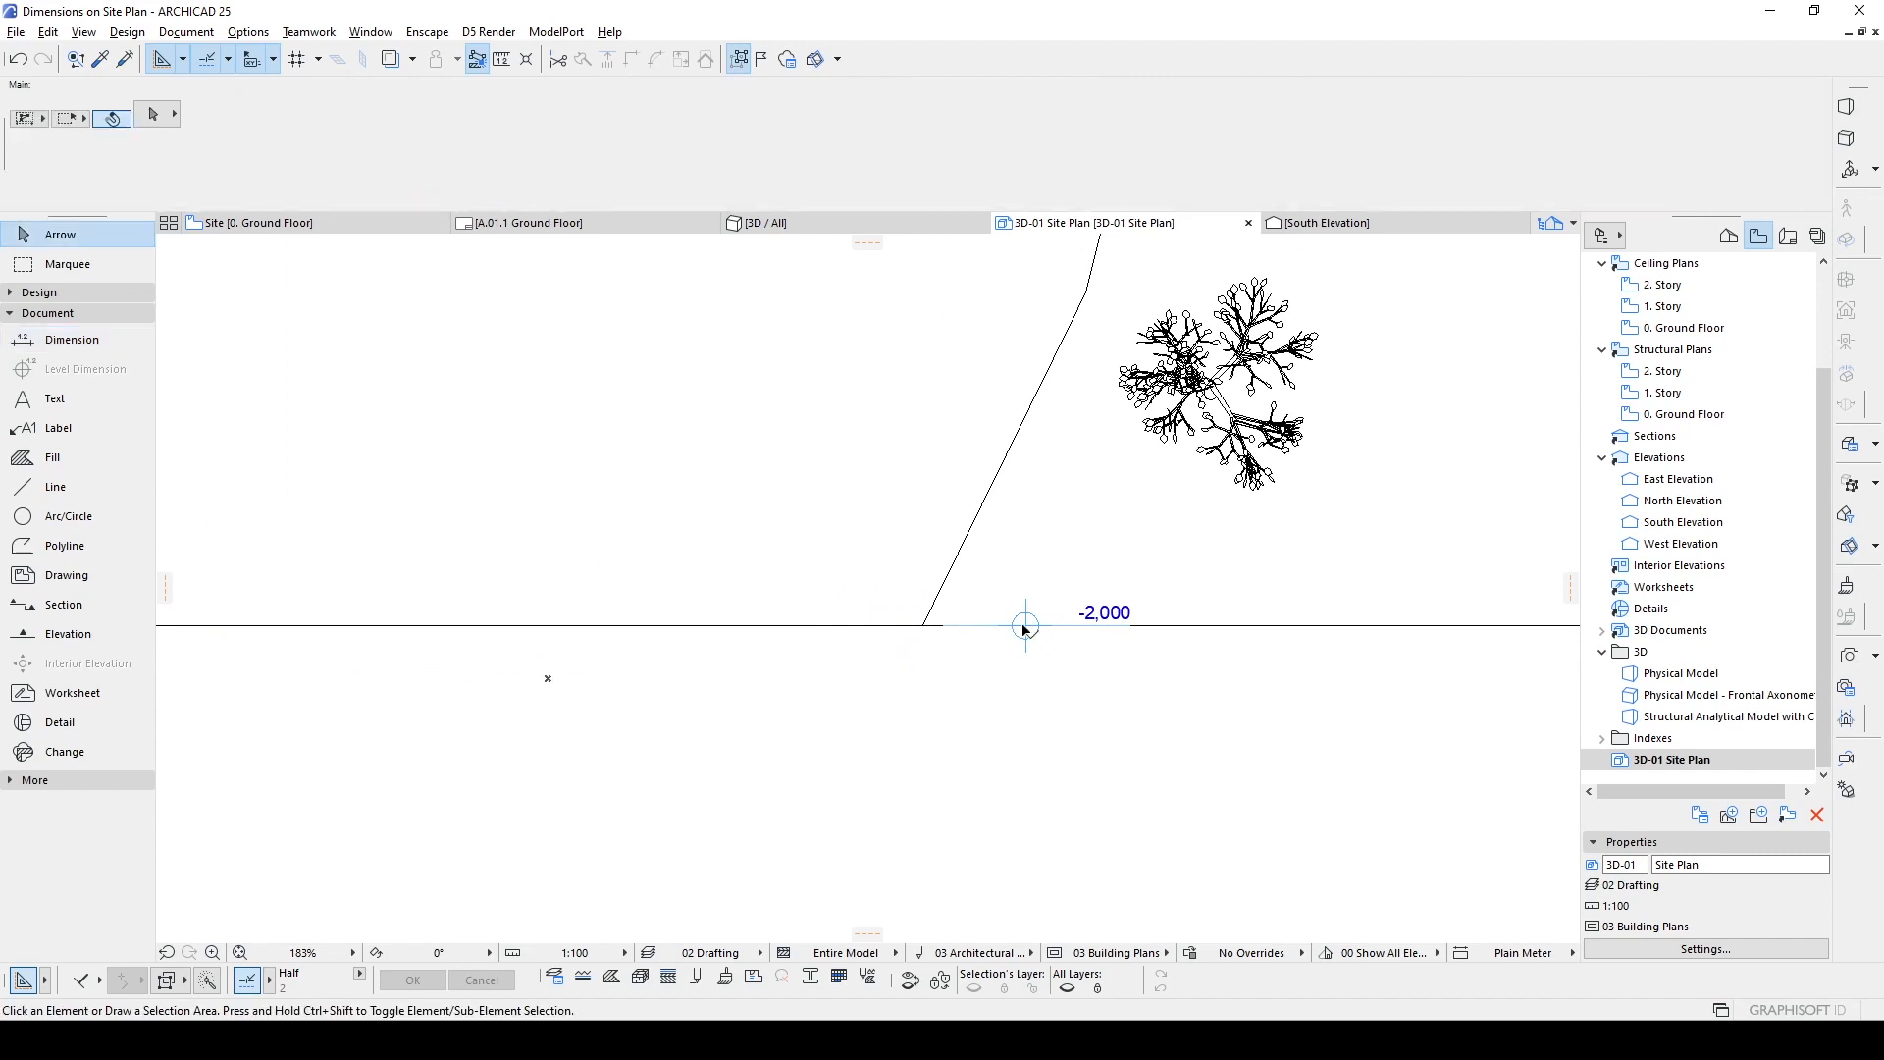
Step: Drag the -2,000 marker slightly left below the site edge via its pet palette, then cancel alignment
{"action": "left_click", "coordinate": [1024, 626]}
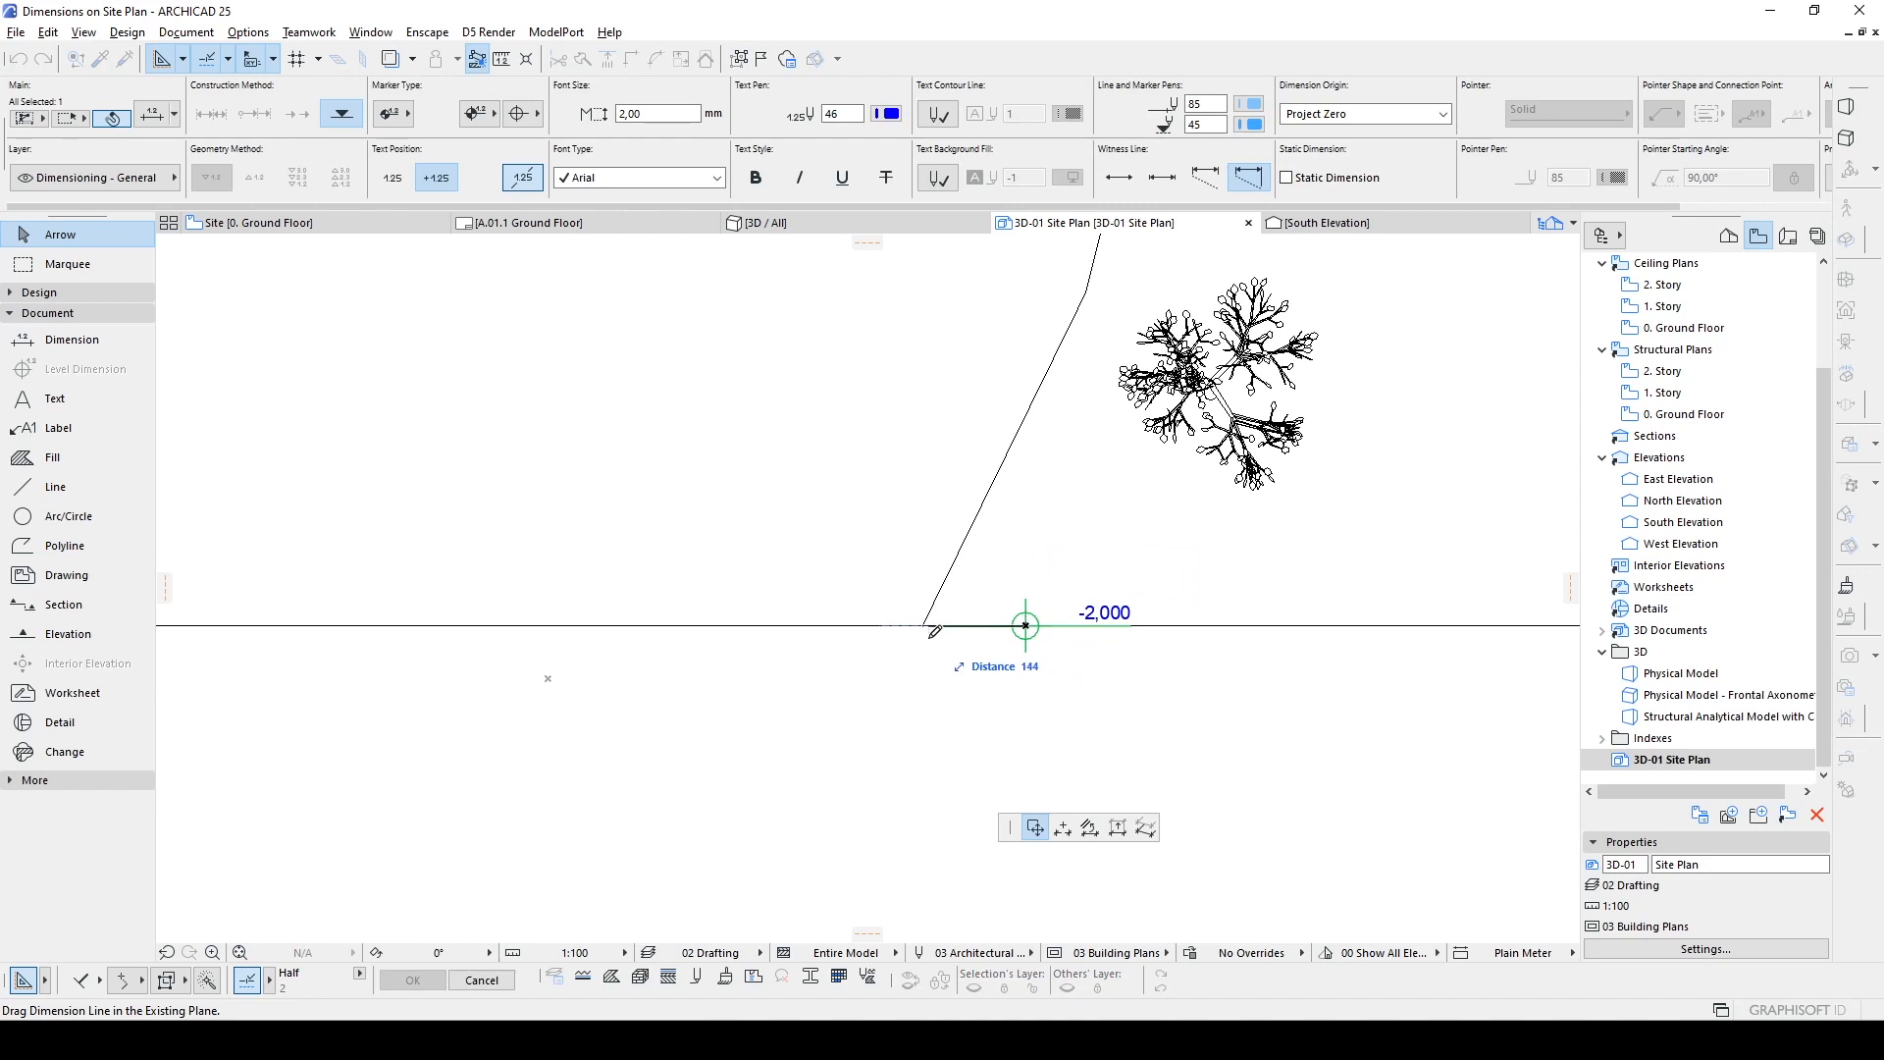
{"action": "mouse_move", "coordinate": [946, 626]}
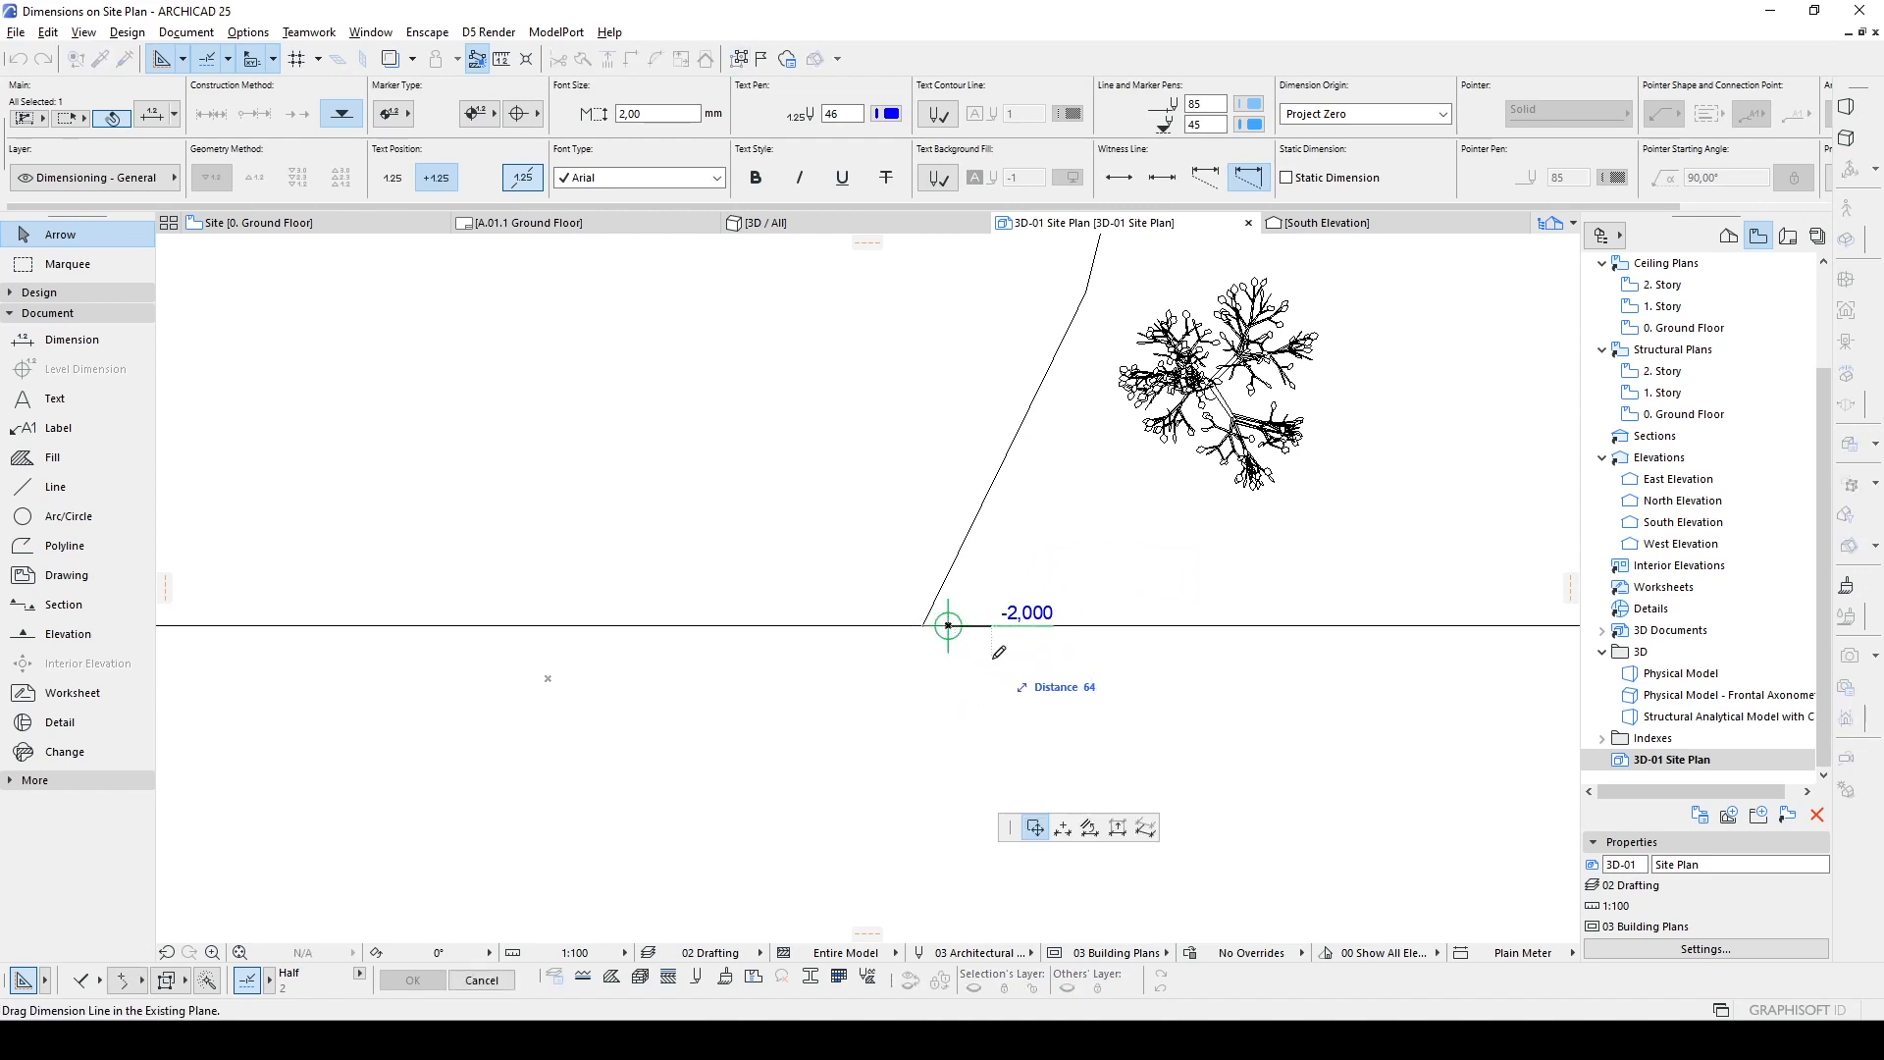
{"action": "mouse_move", "coordinate": [991, 624]}
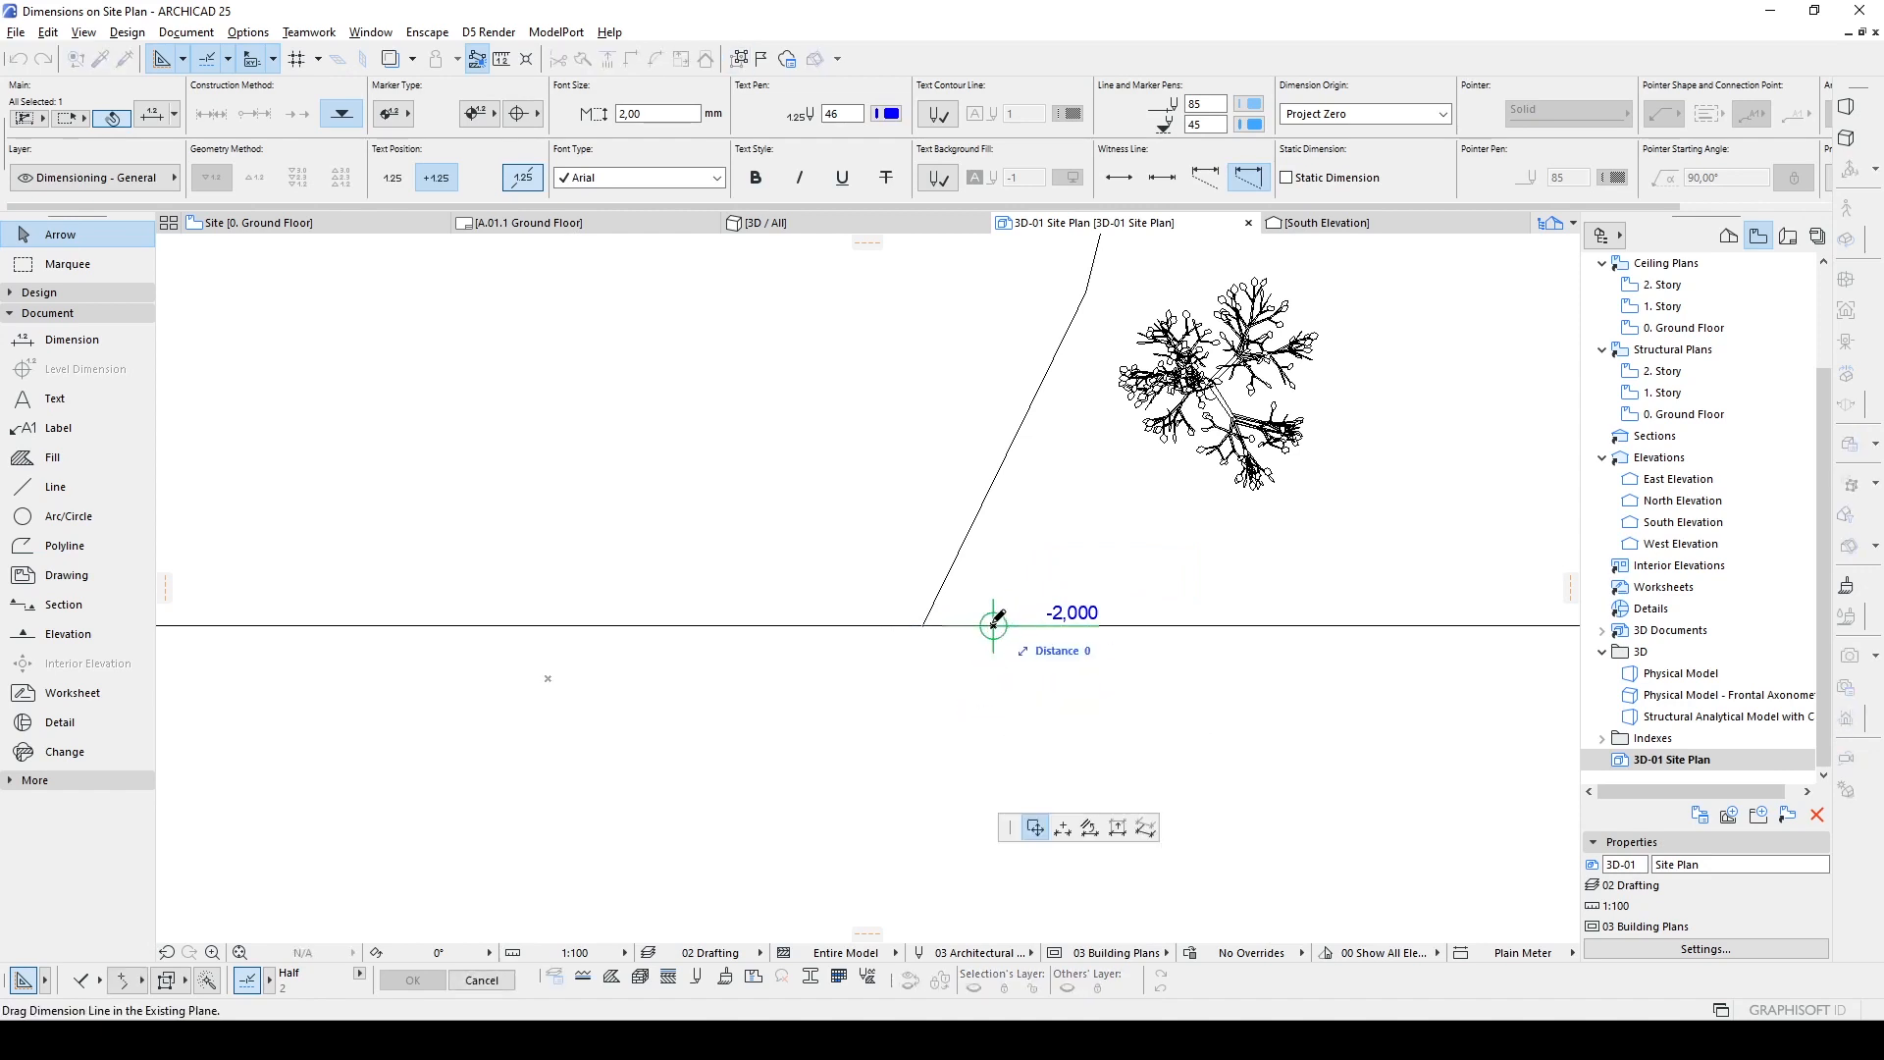
{"action": "mouse_move", "coordinate": [1116, 826]}
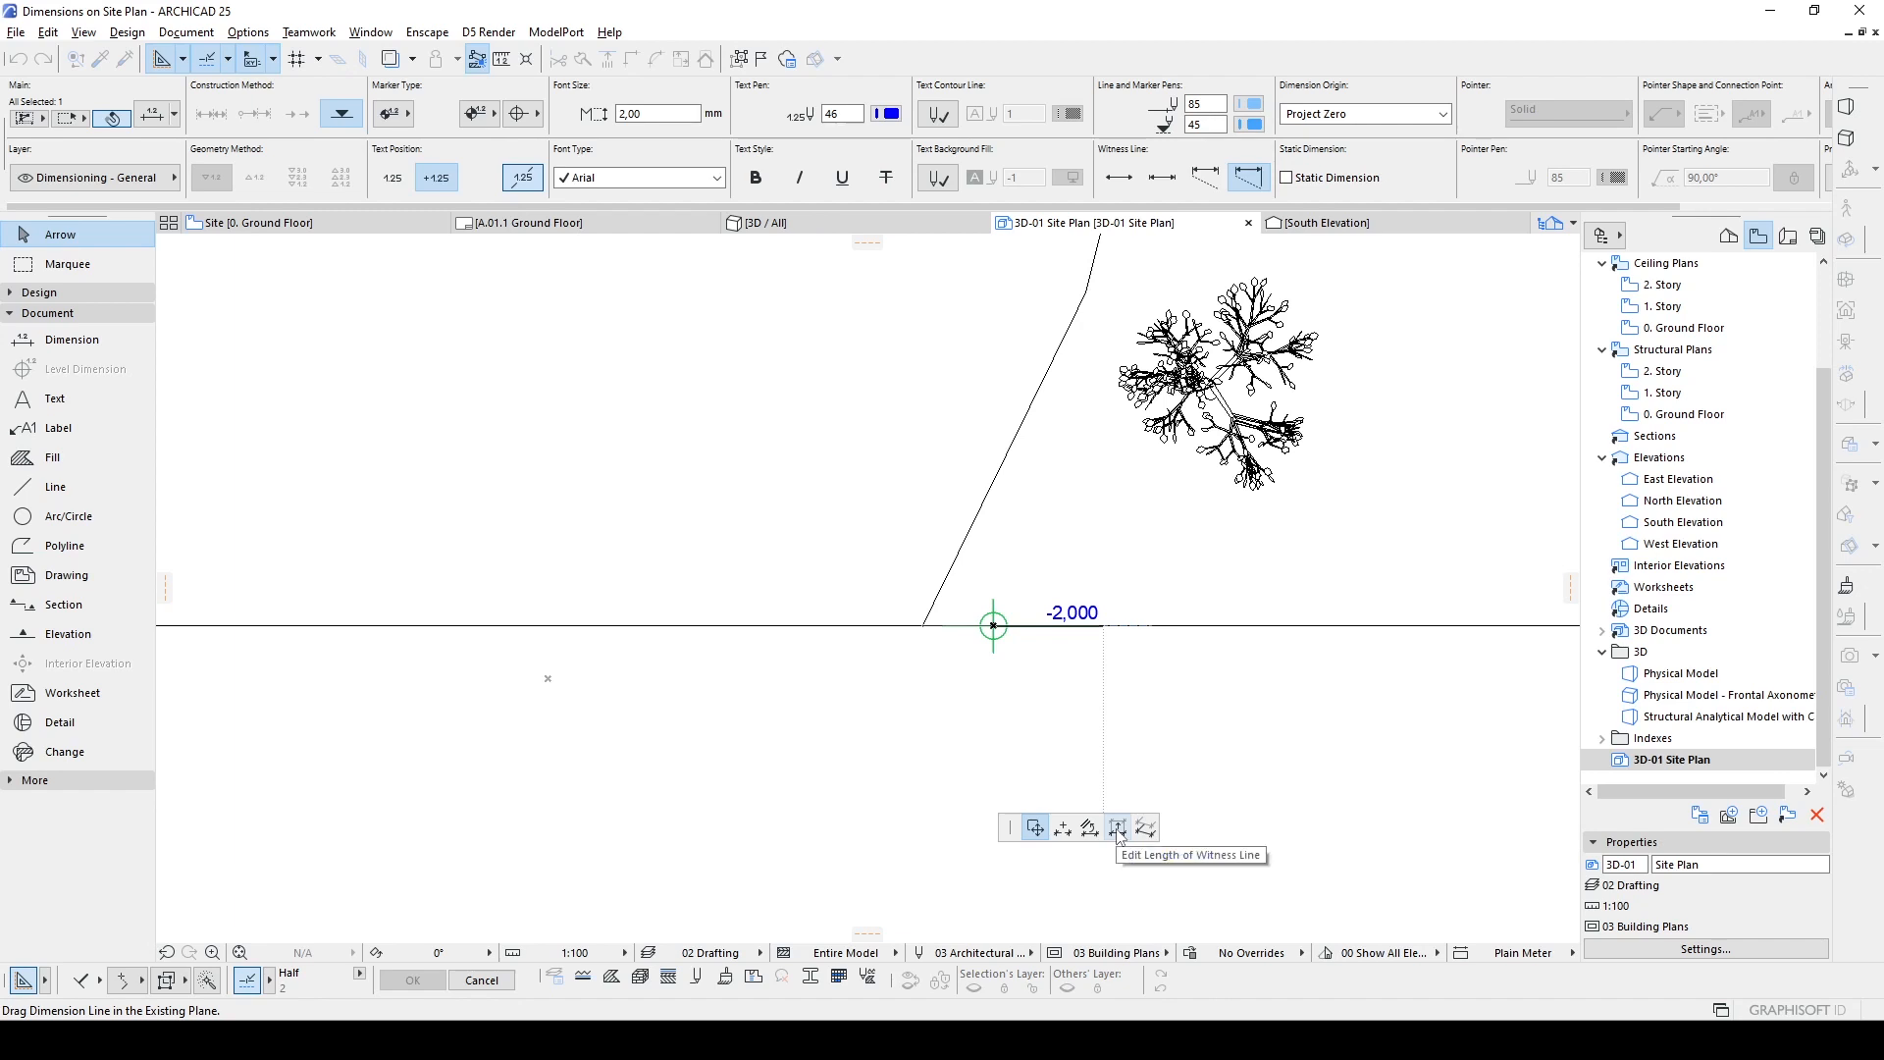
{"action": "mouse_move", "coordinate": [1089, 828]}
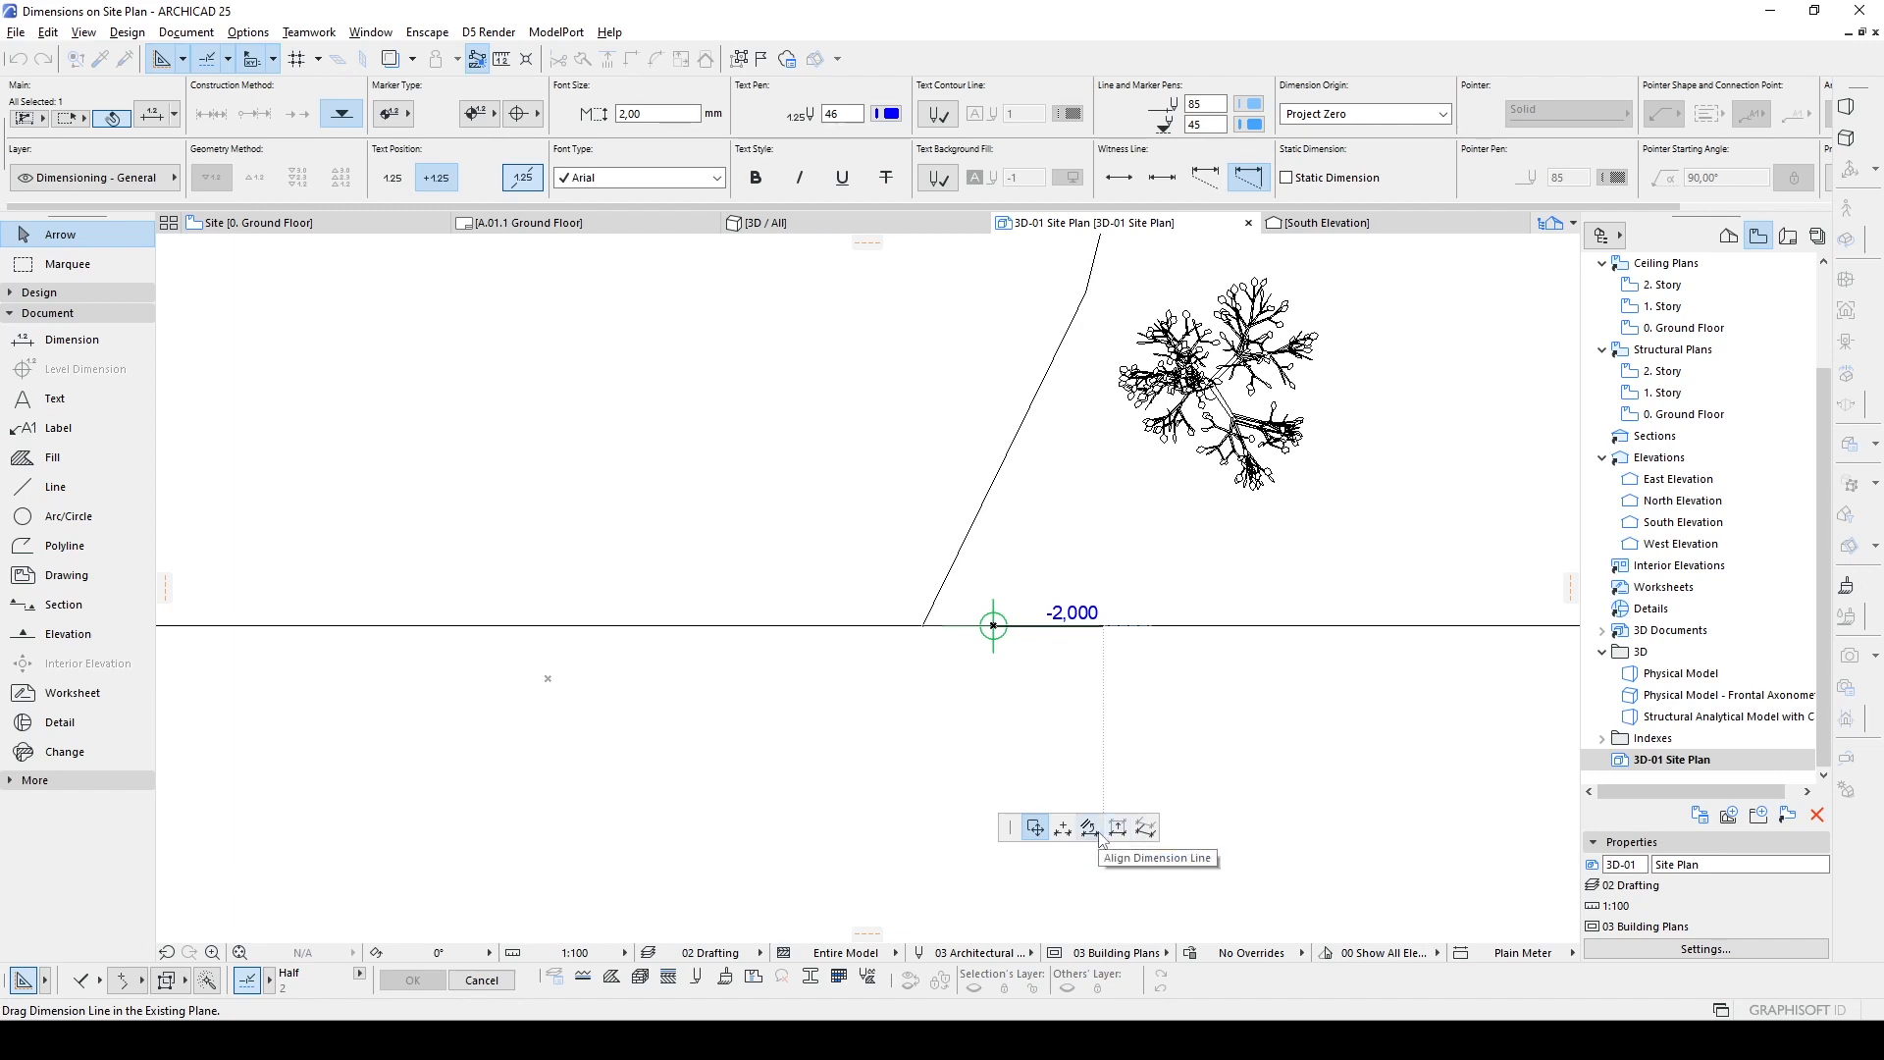
{"action": "mouse_move", "coordinate": [1061, 828]}
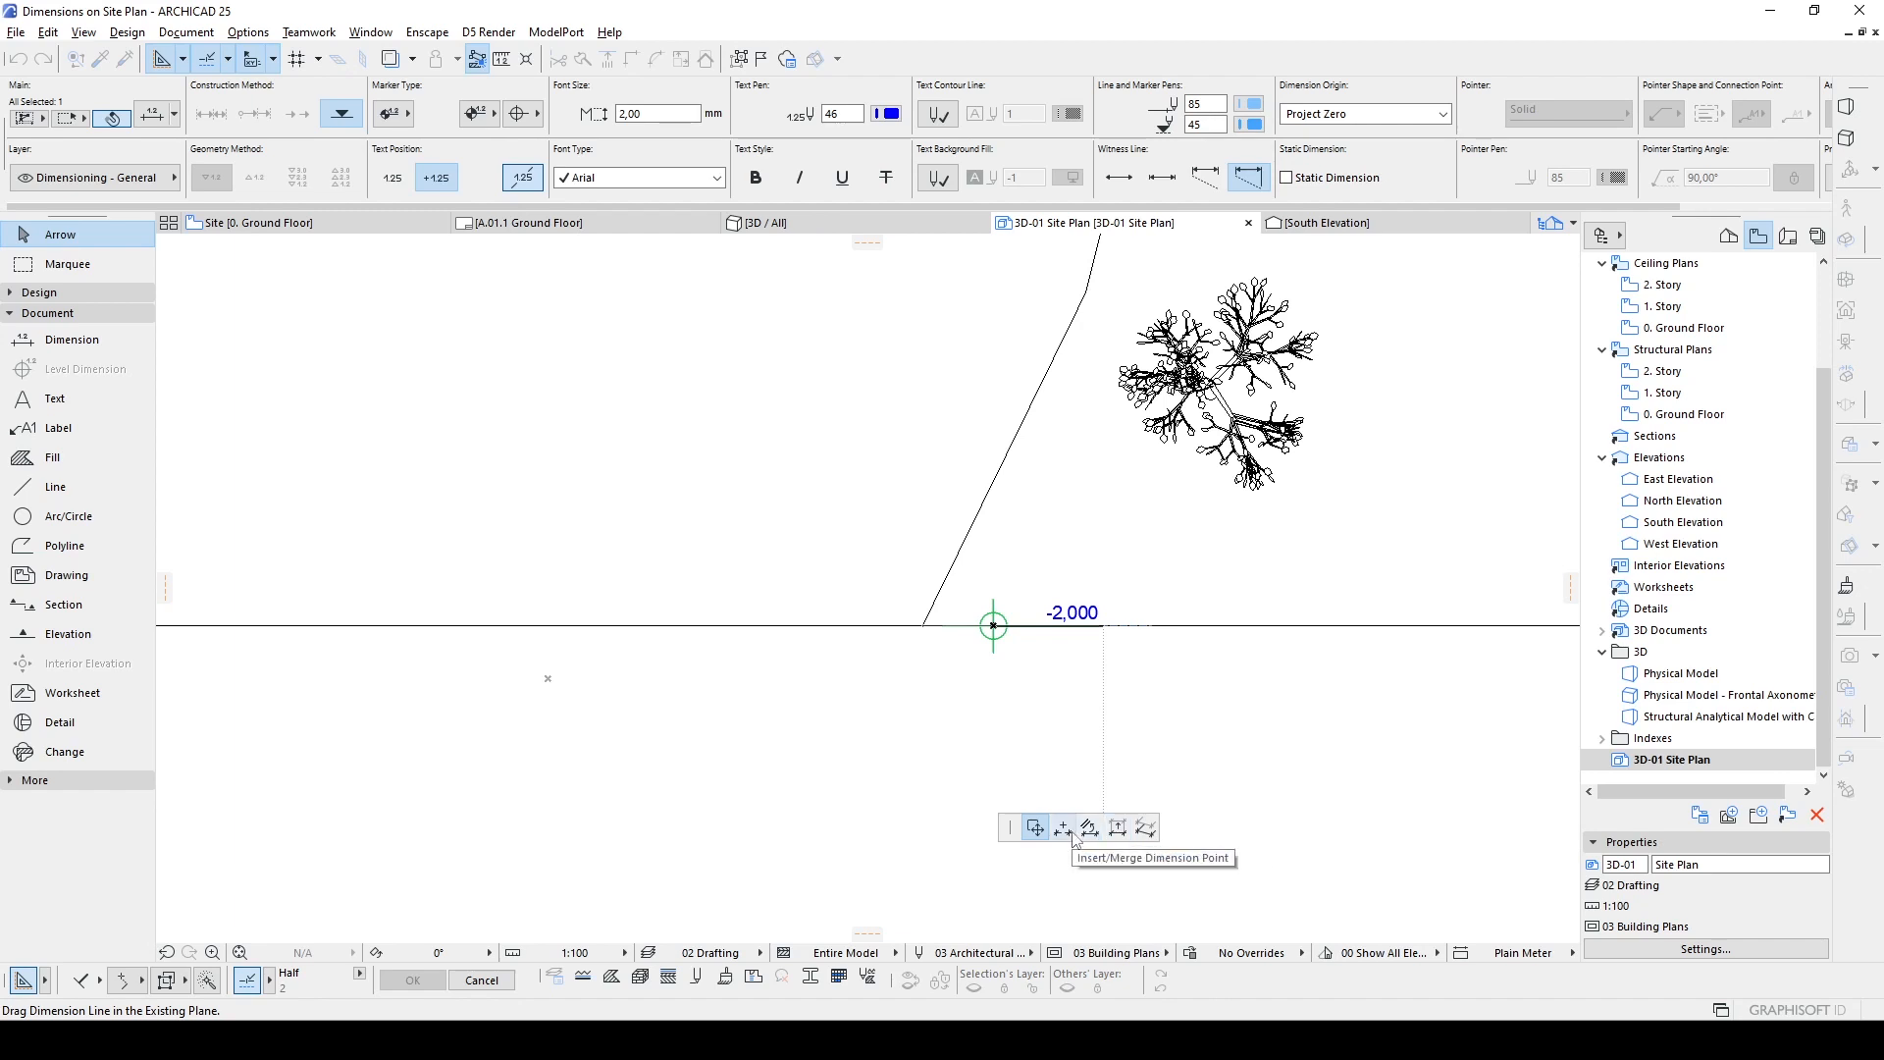
{"action": "mouse_move", "coordinate": [1061, 832]}
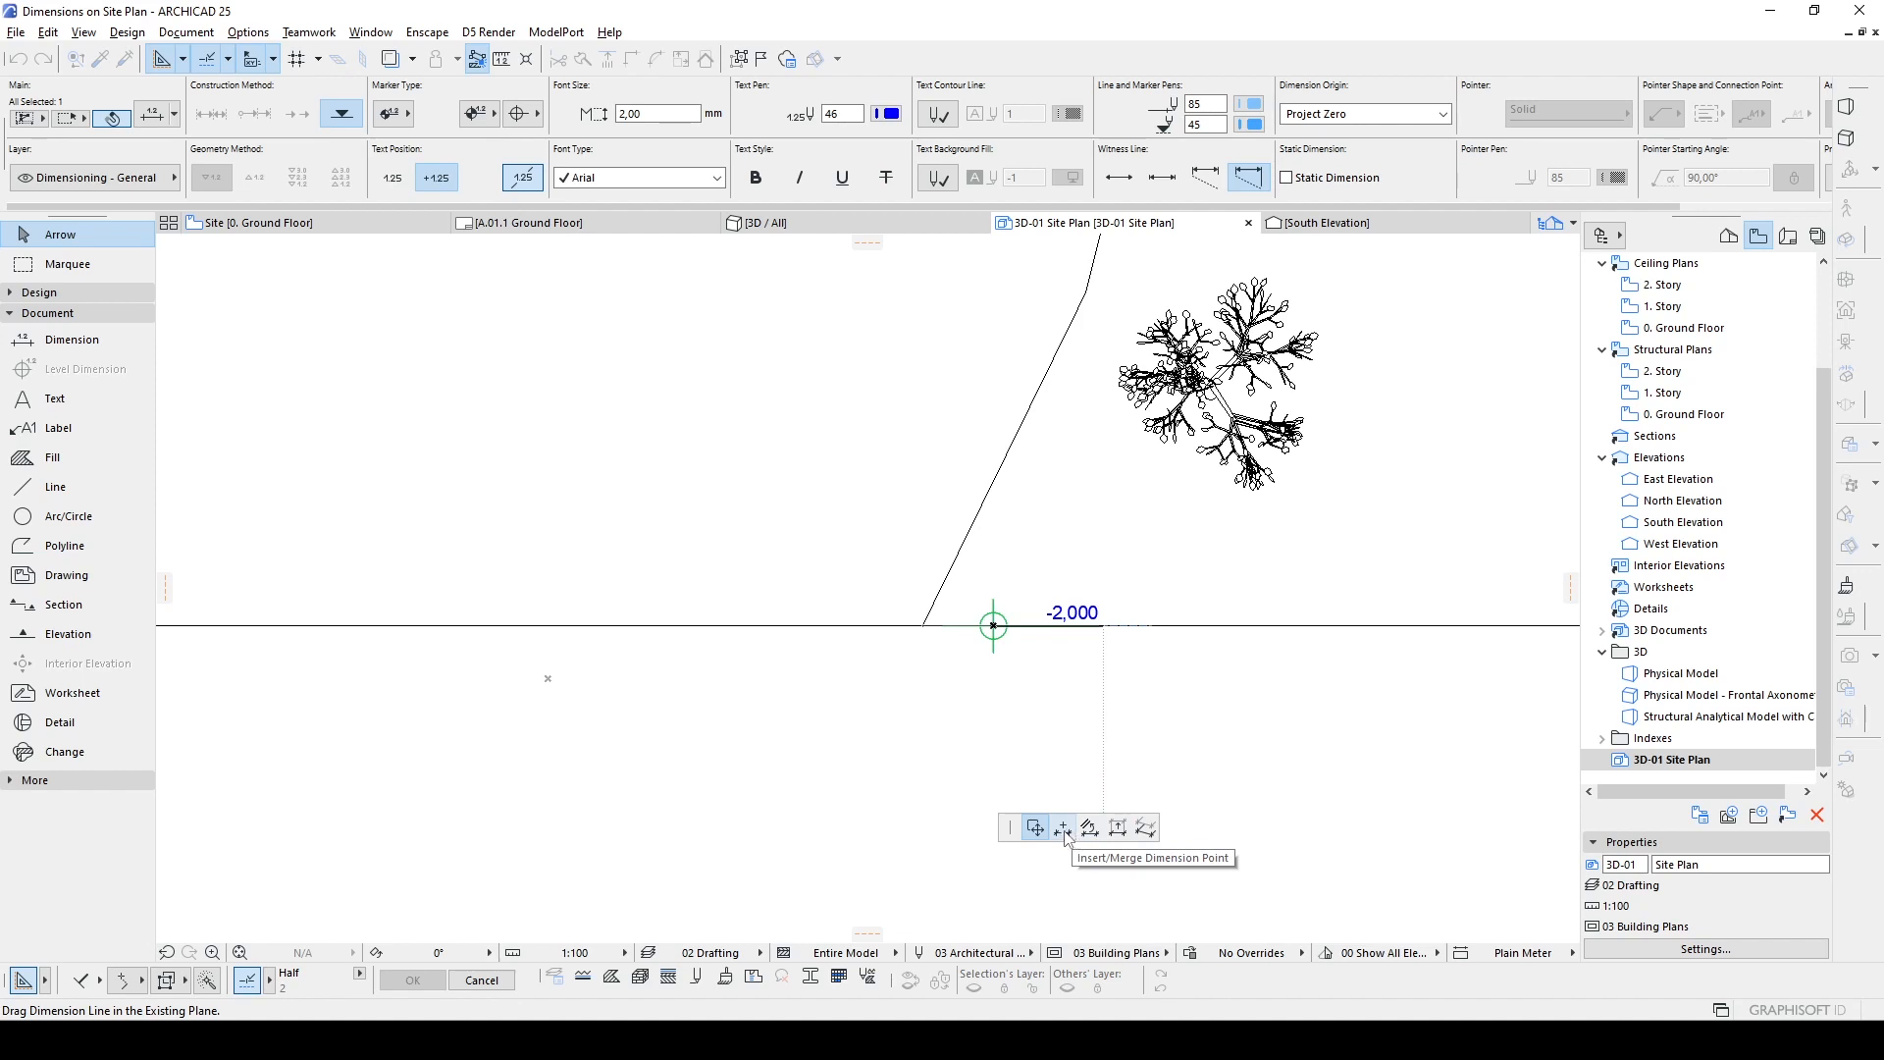
{"action": "left_click", "coordinate": [1061, 828]}
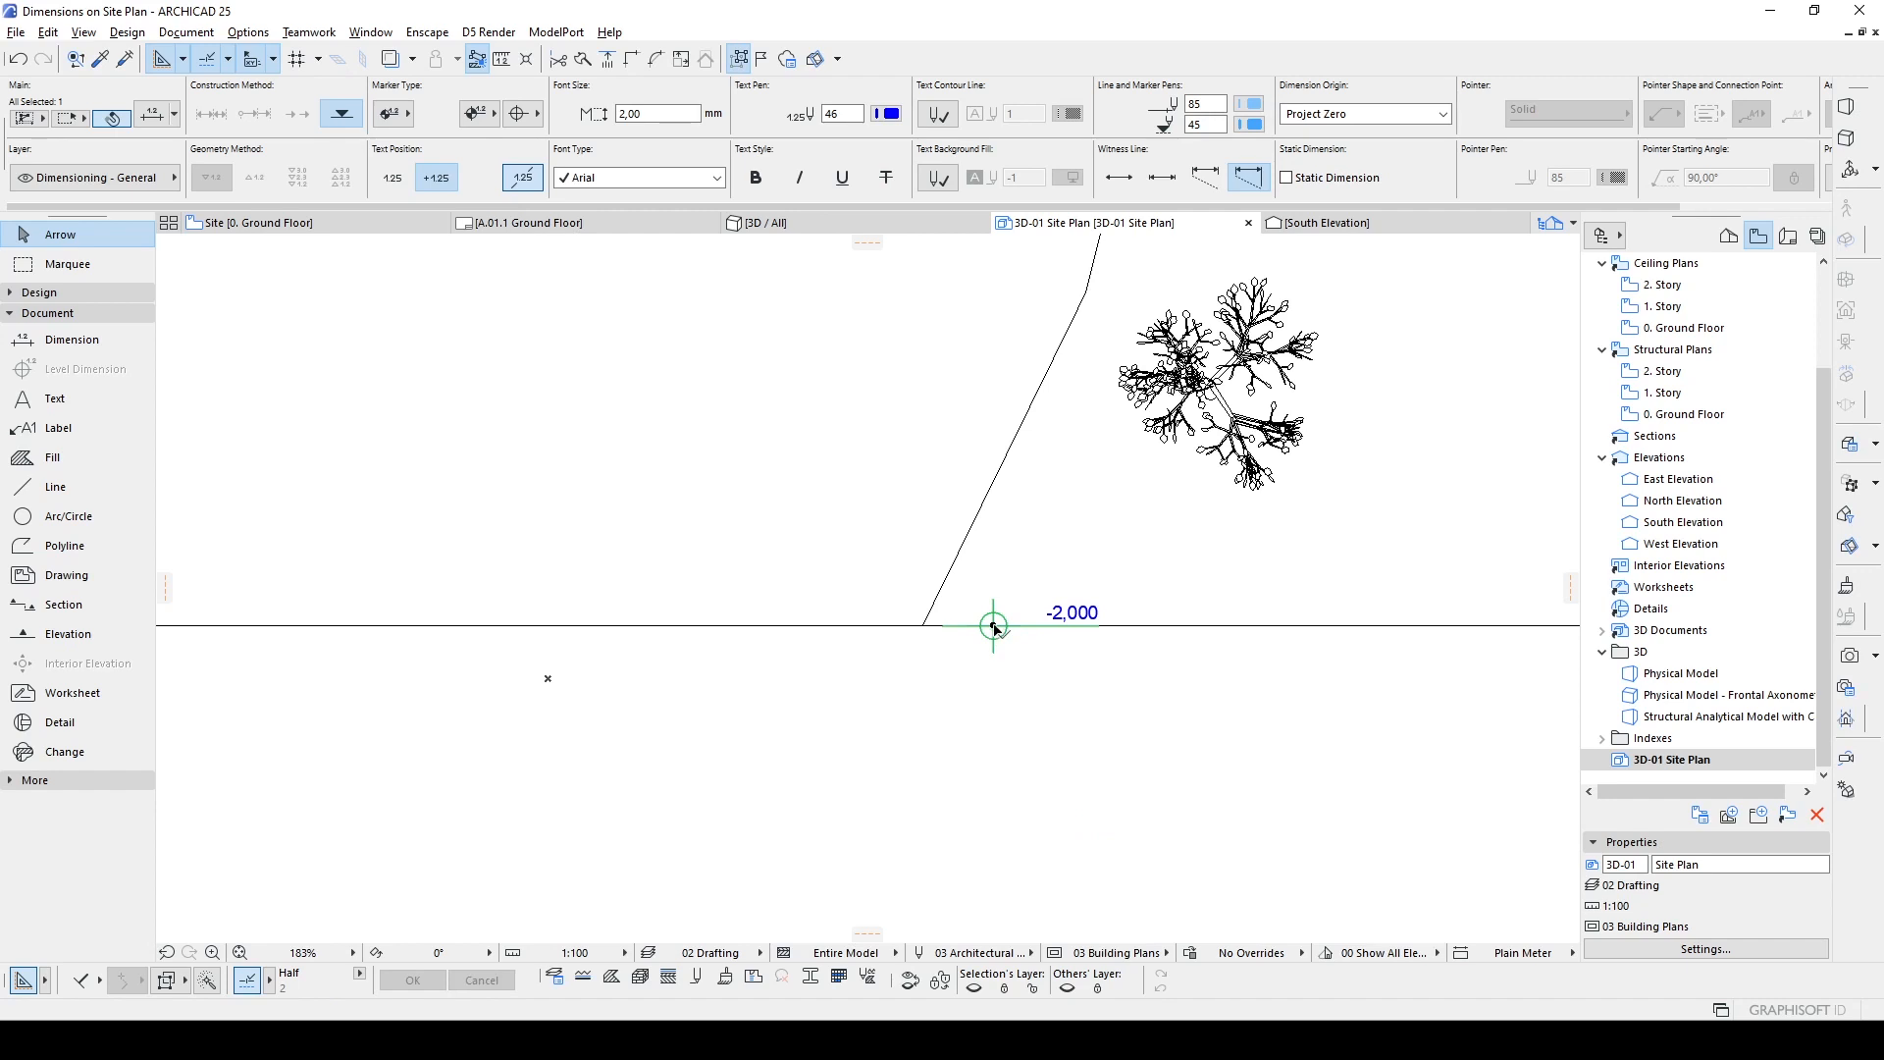
{"action": "left_click", "coordinate": [993, 626]}
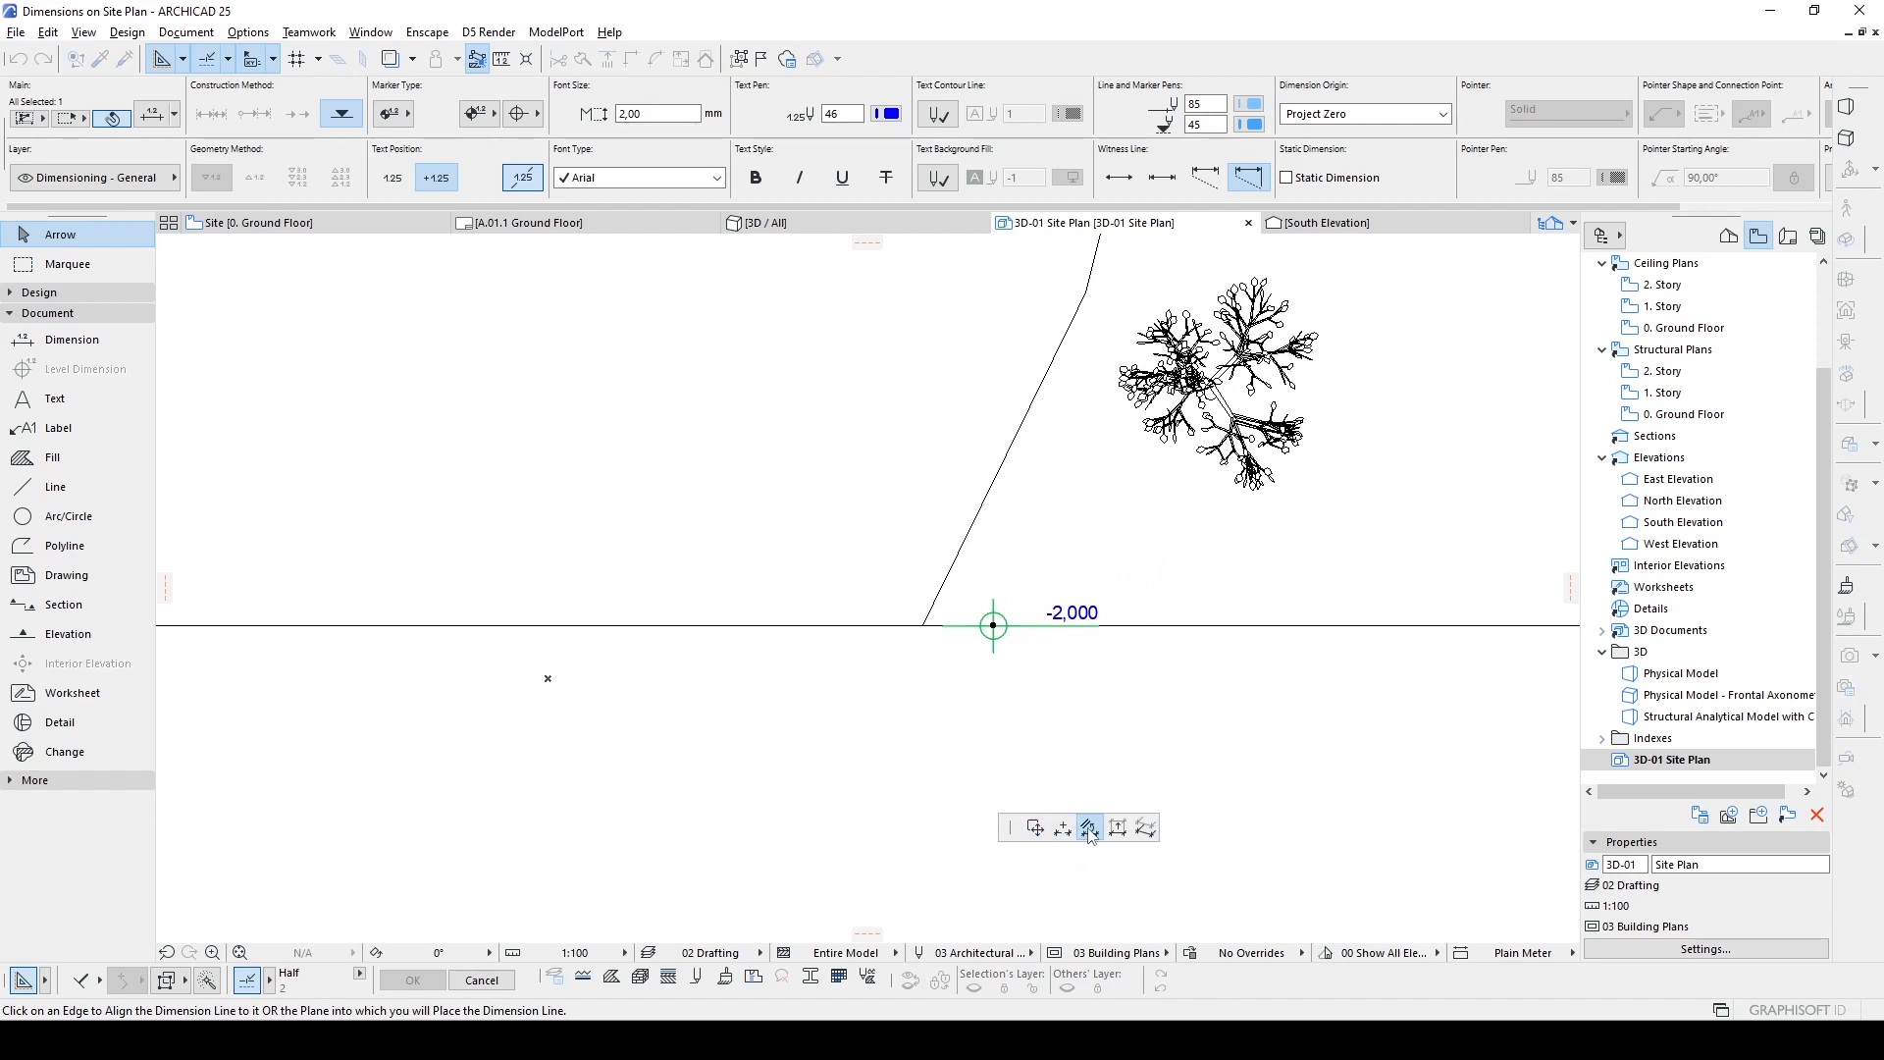
{"action": "mouse_move", "coordinate": [1079, 662]}
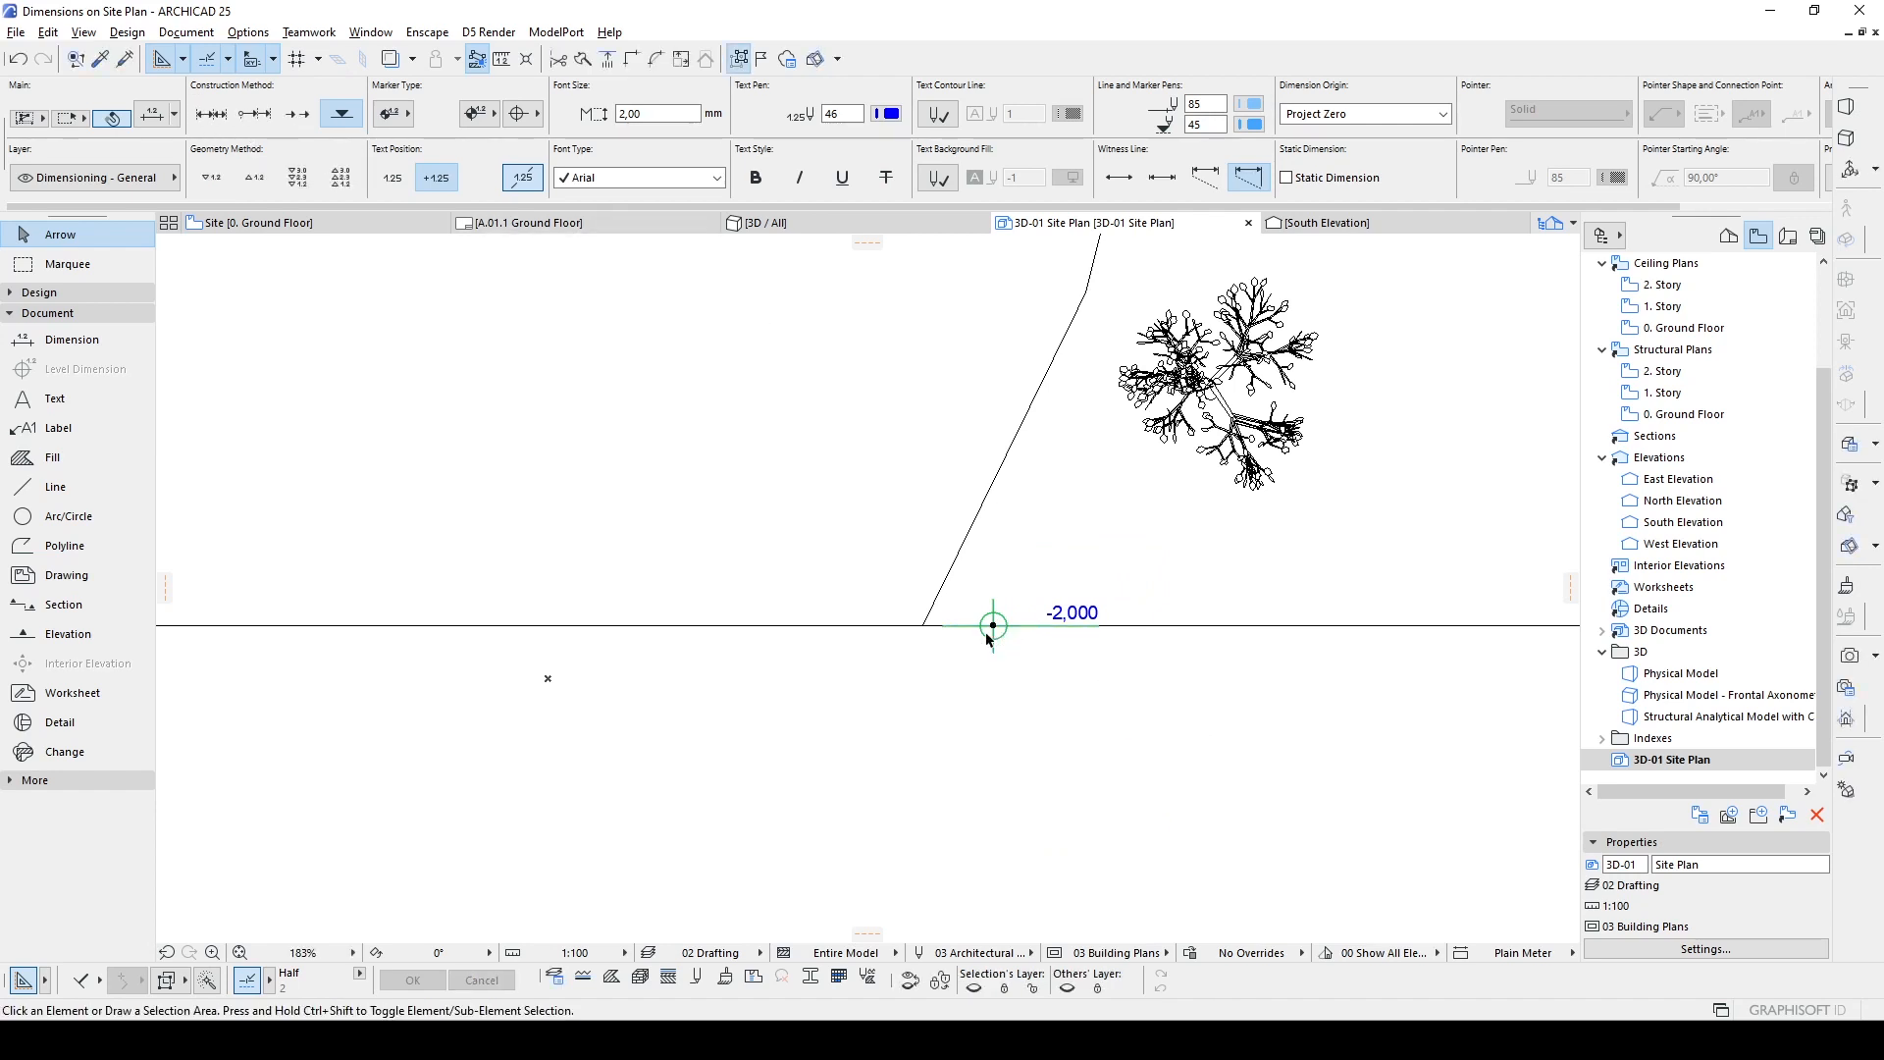
{"action": "left_click", "coordinate": [70, 339]}
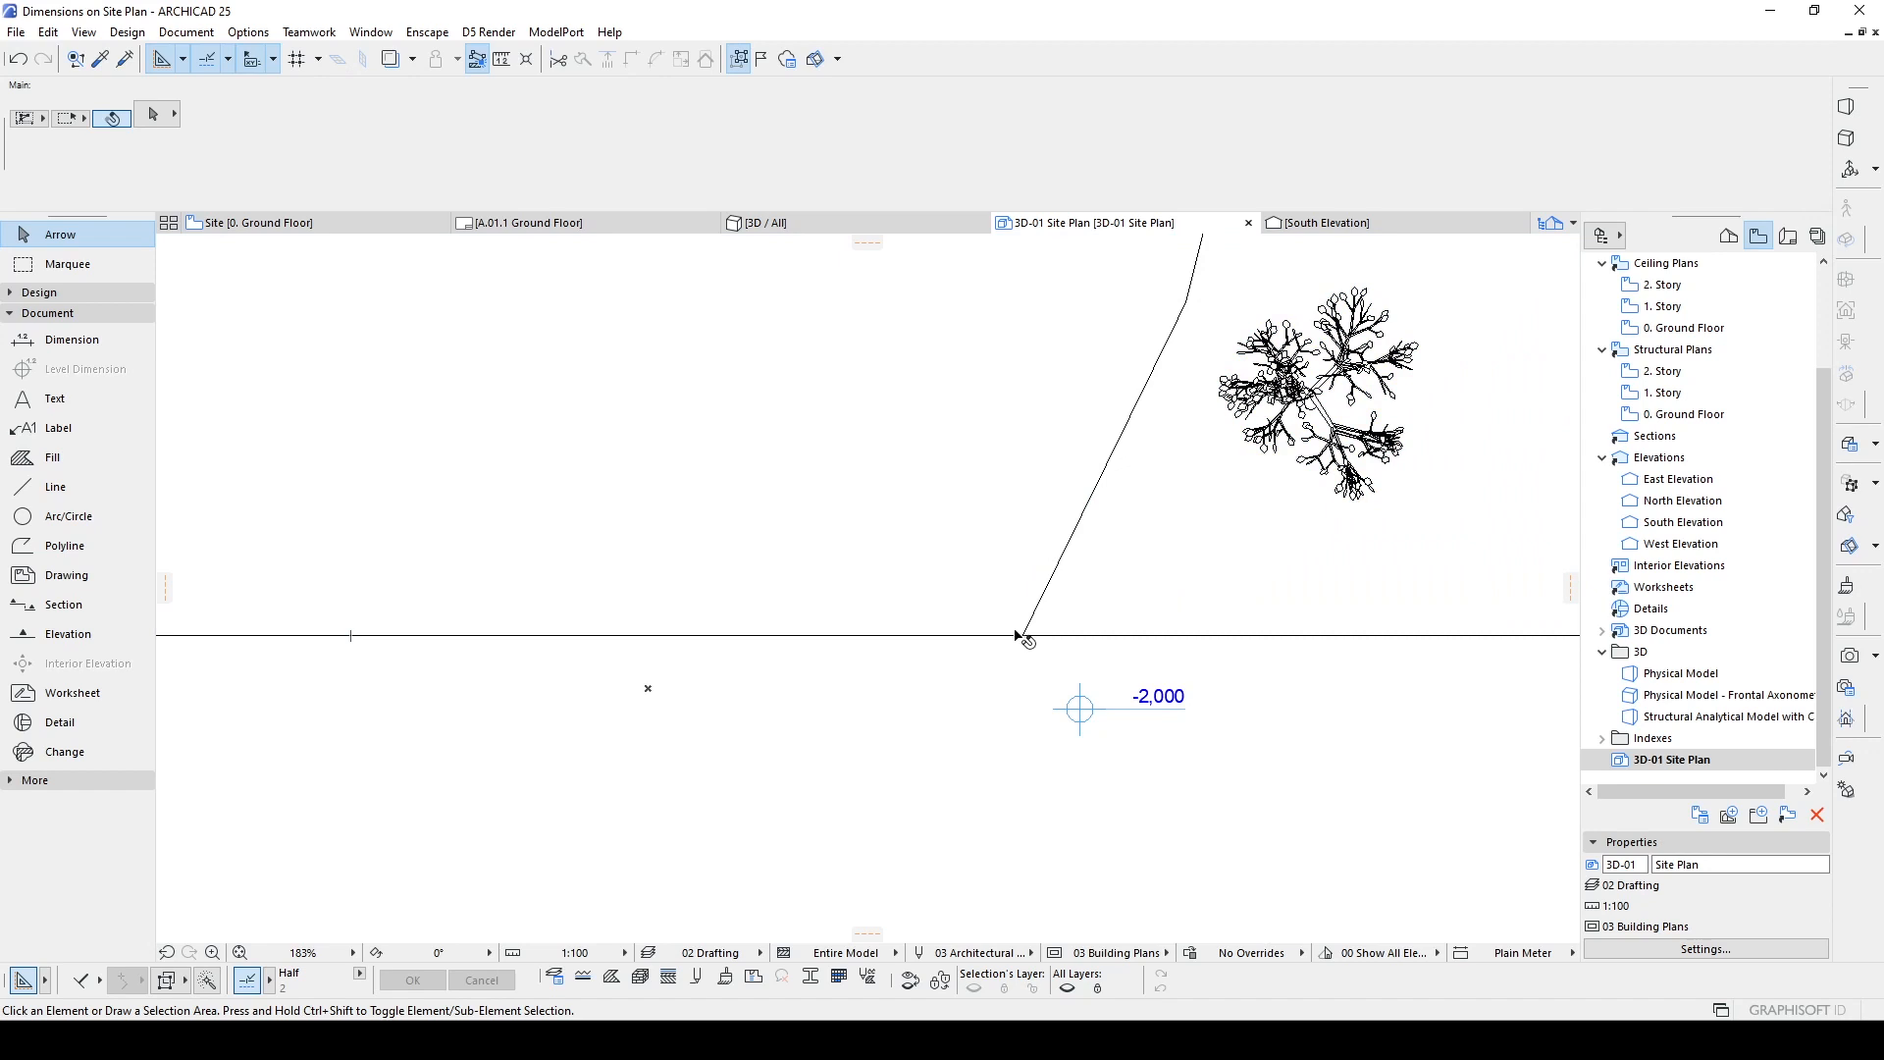
{"action": "mouse_move", "coordinate": [1024, 639]}
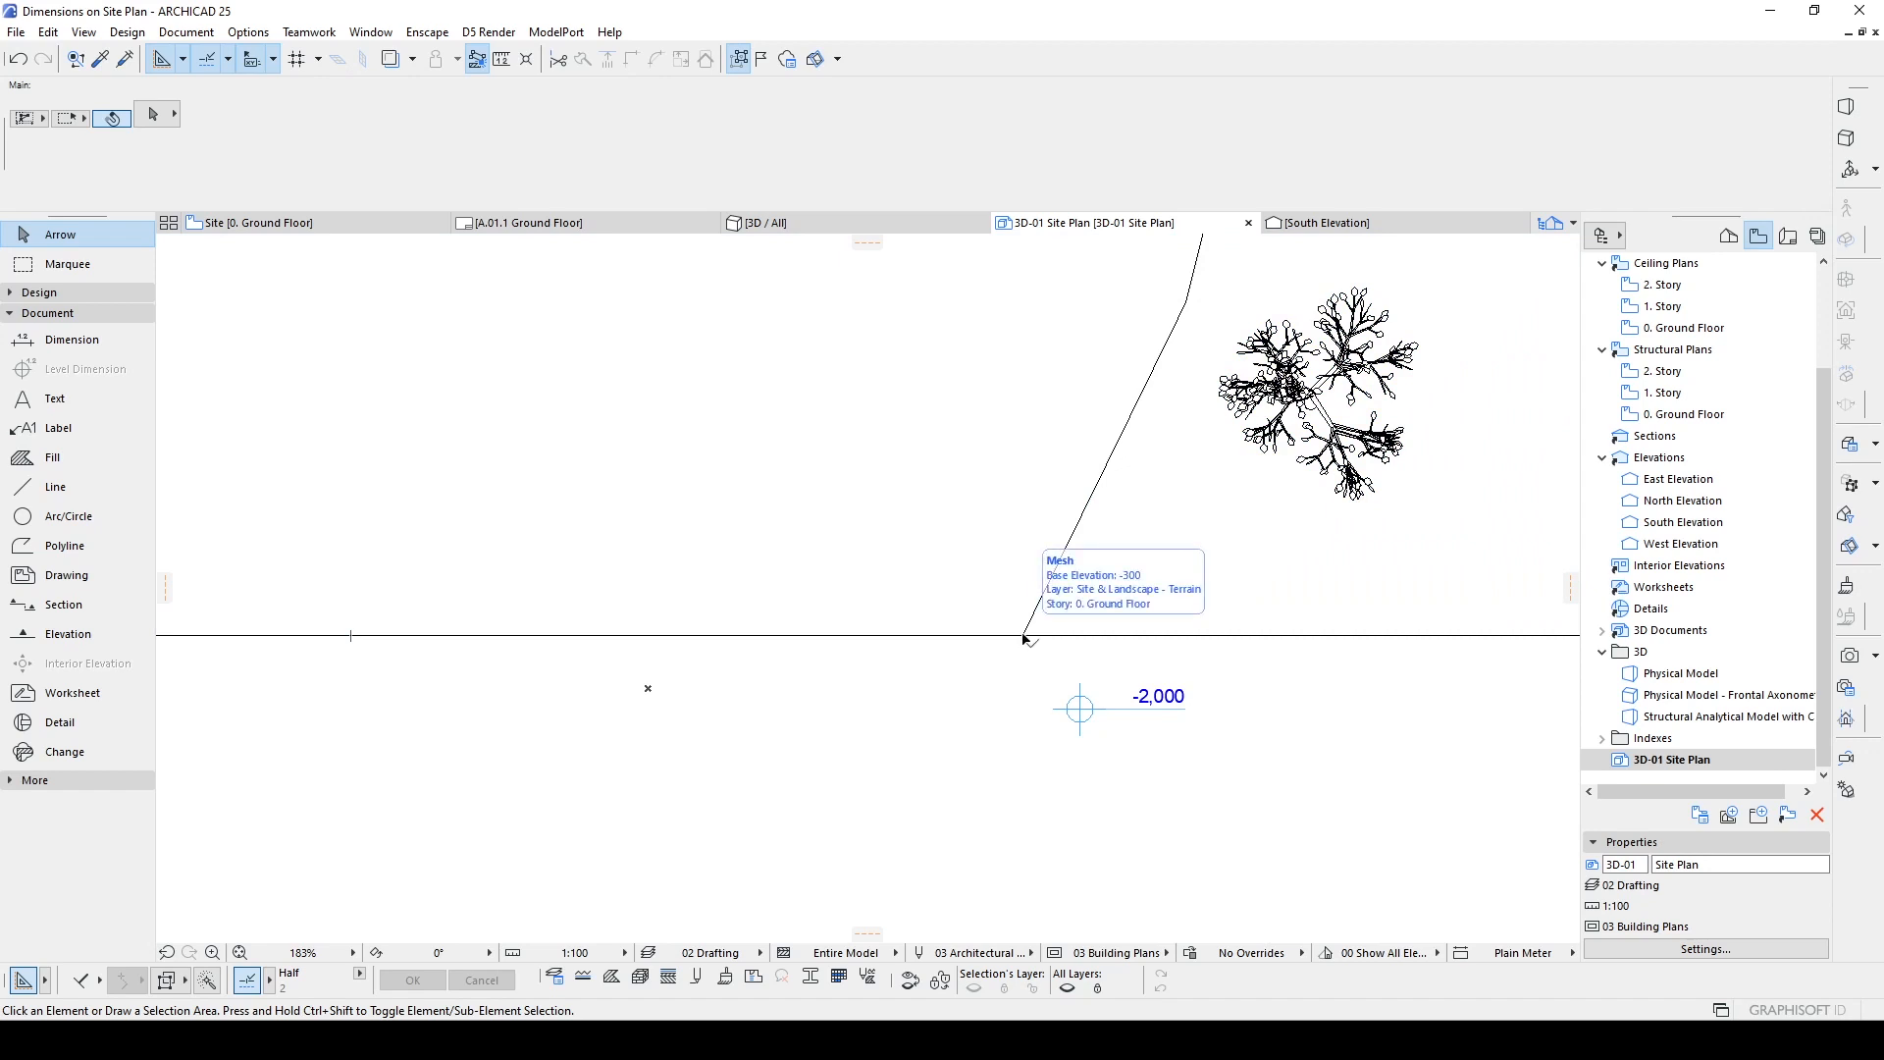
{"action": "left_click", "coordinate": [1024, 634]}
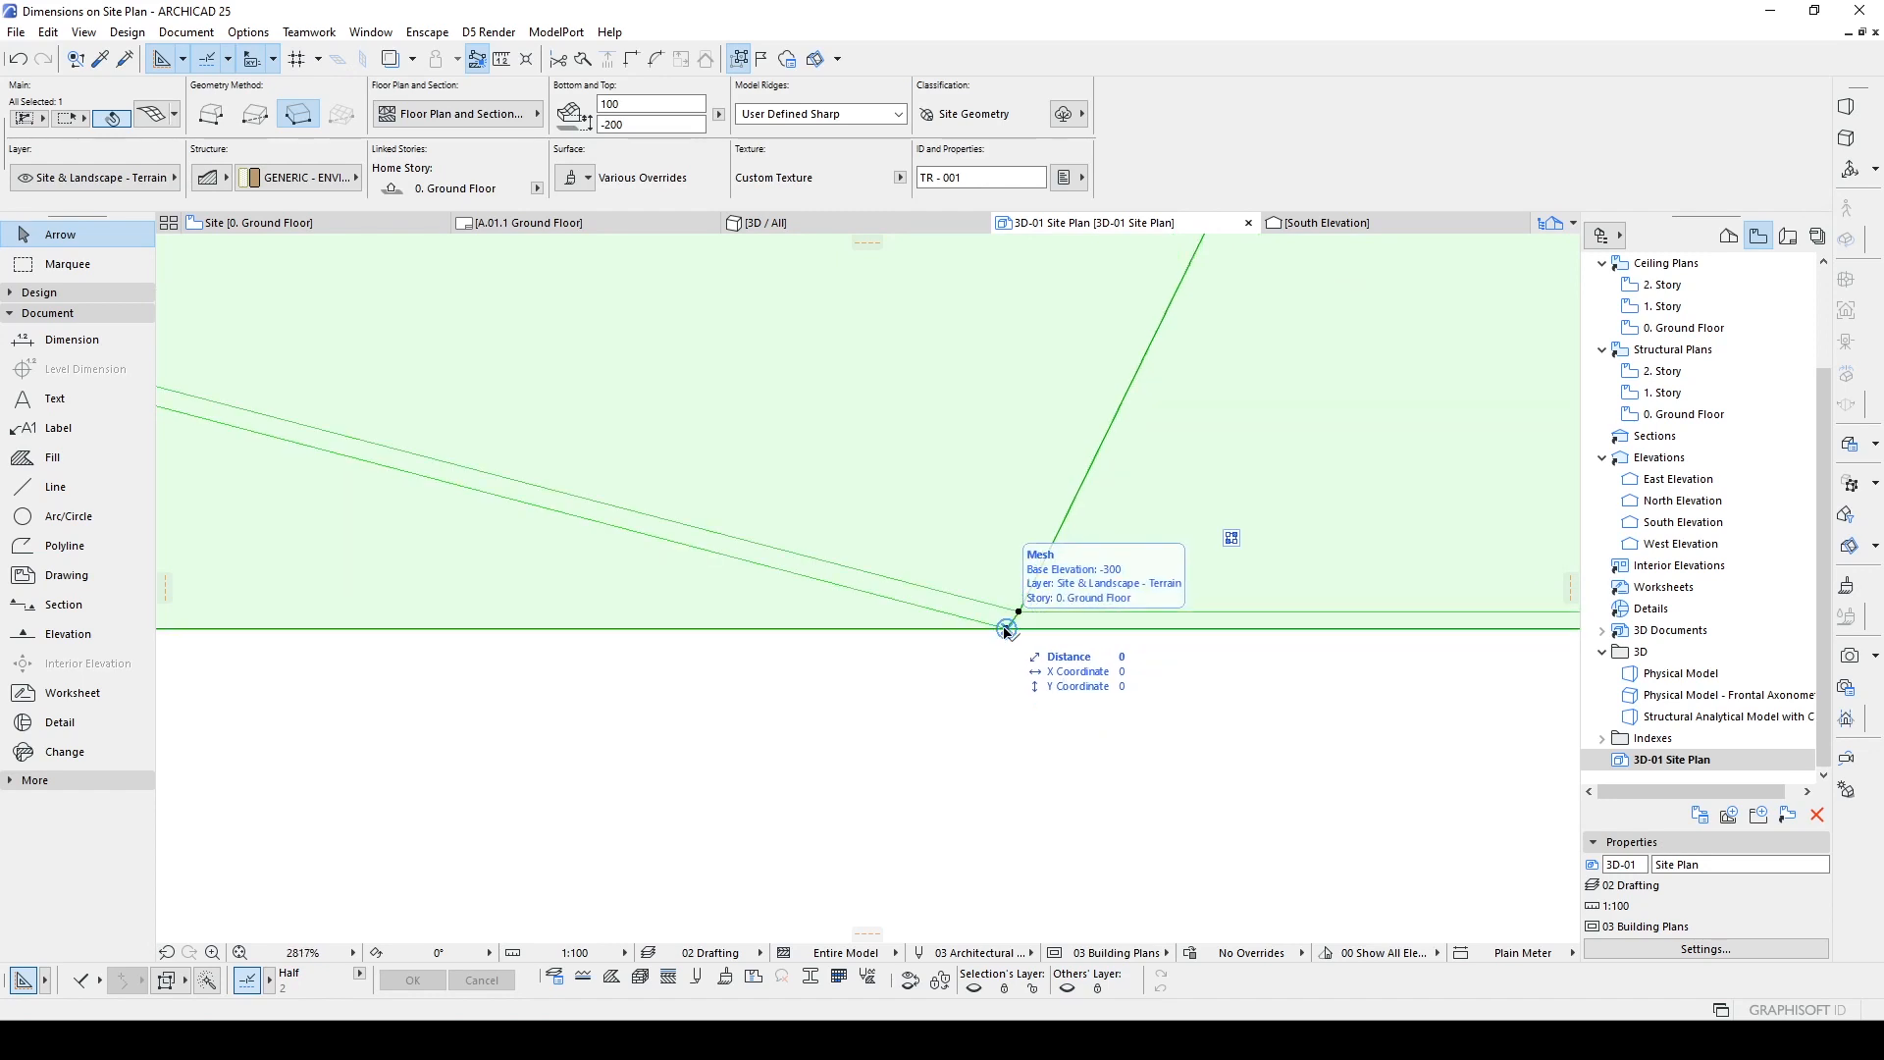
{"action": "mouse_move", "coordinate": [973, 622]}
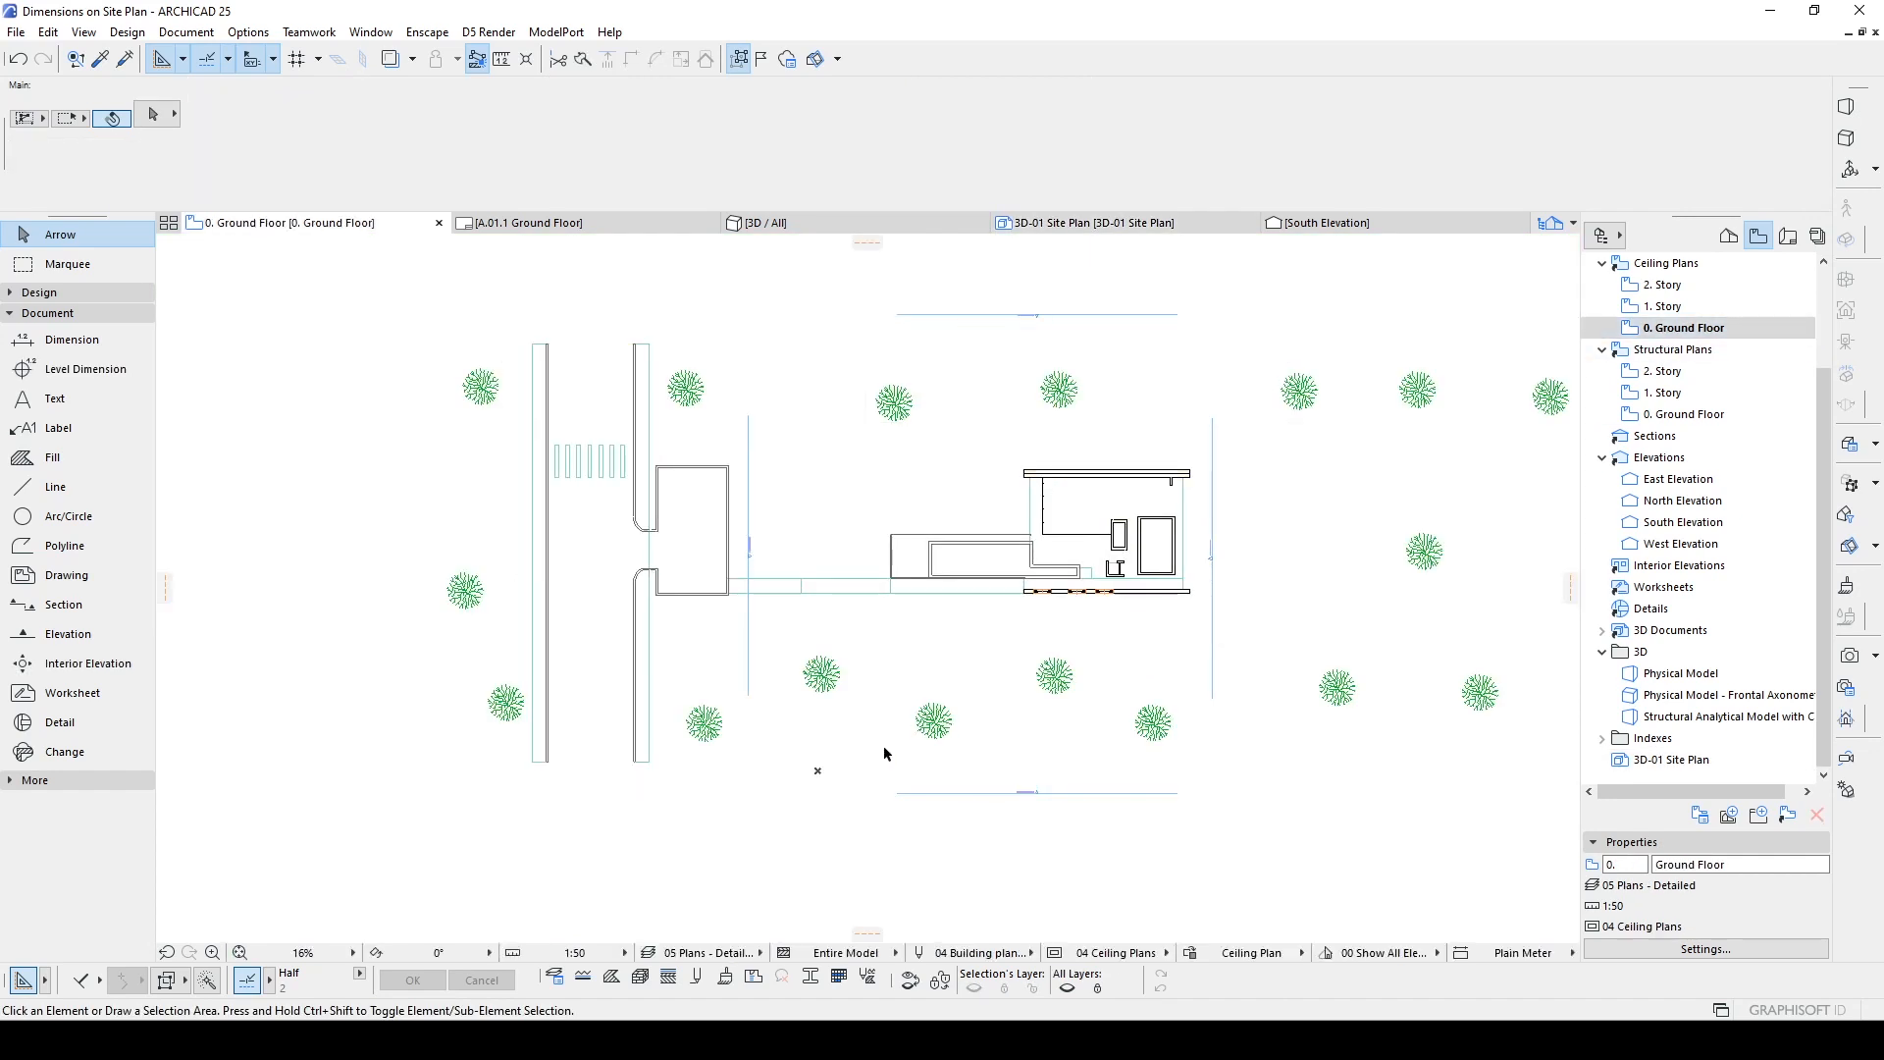
Step: Elevate the mesh point at the road junction to -200 relative to Project Zero and confirm
{"action": "left_click", "coordinate": [1662, 306]}
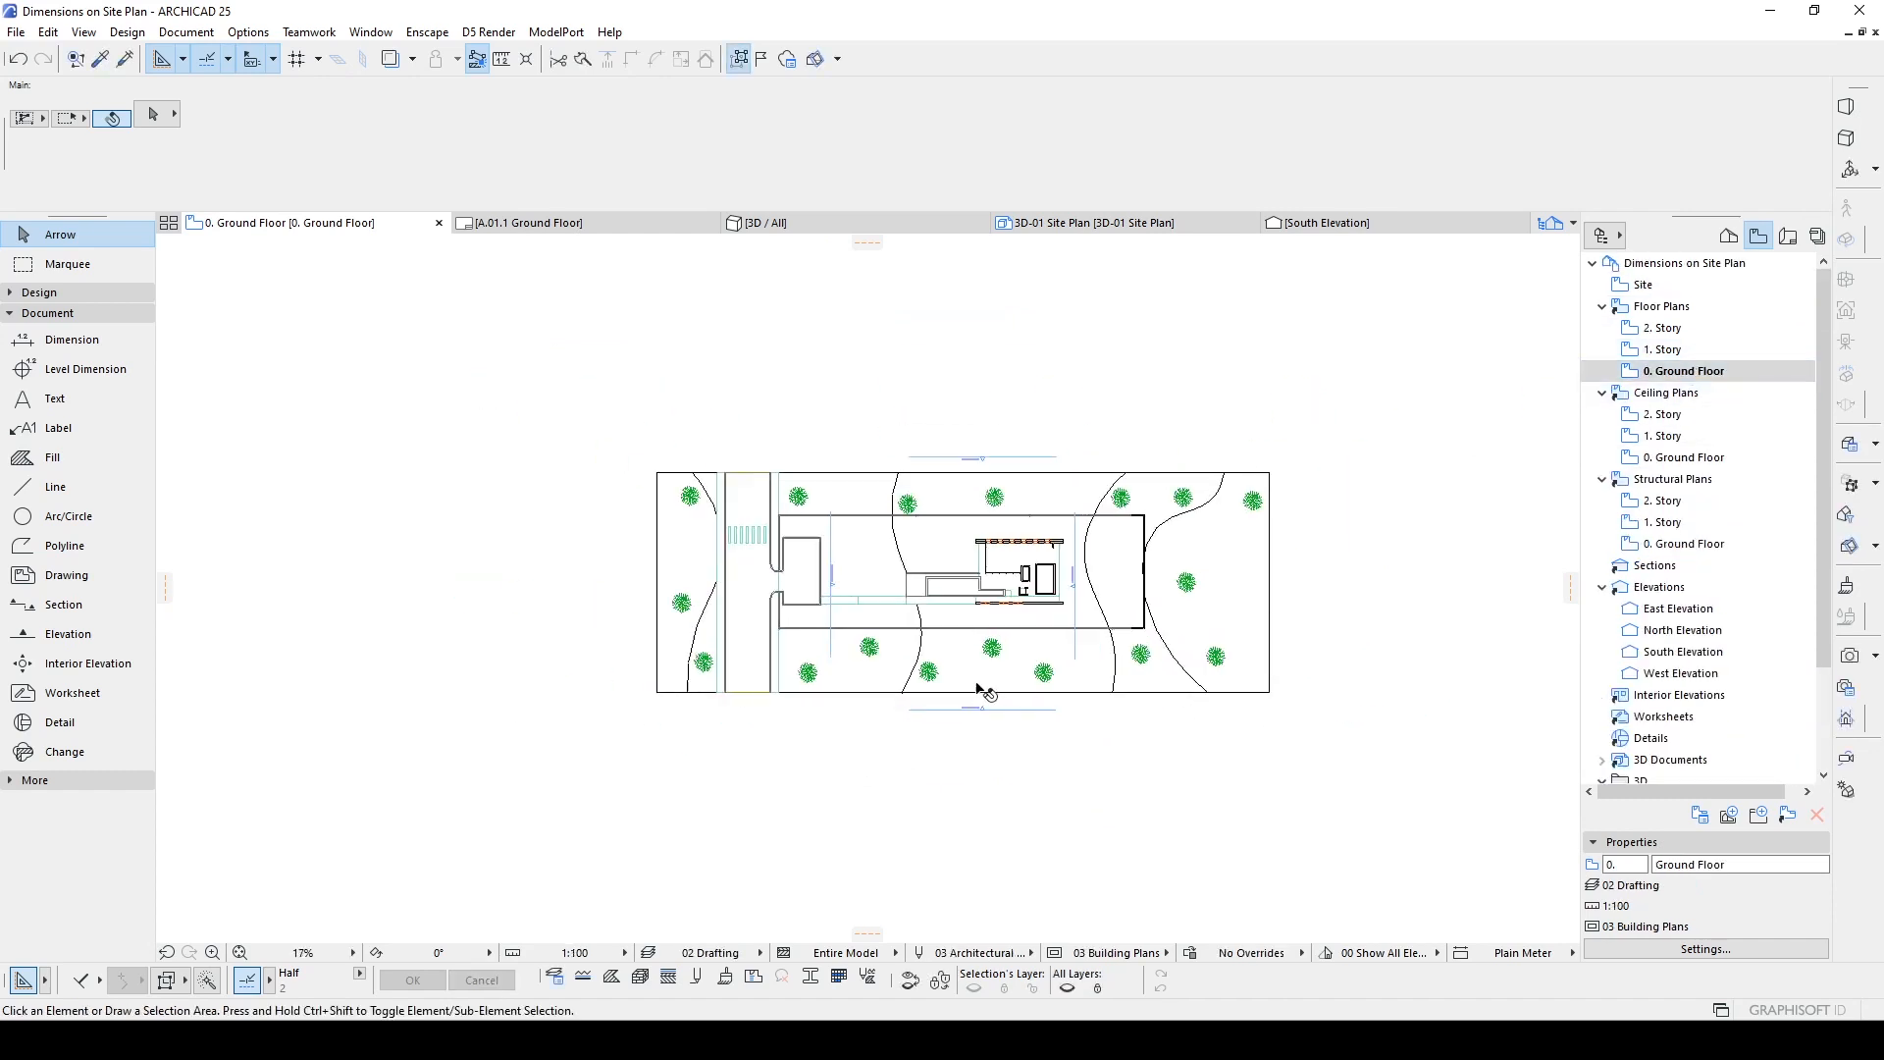
{"action": "left_click", "coordinate": [979, 691]}
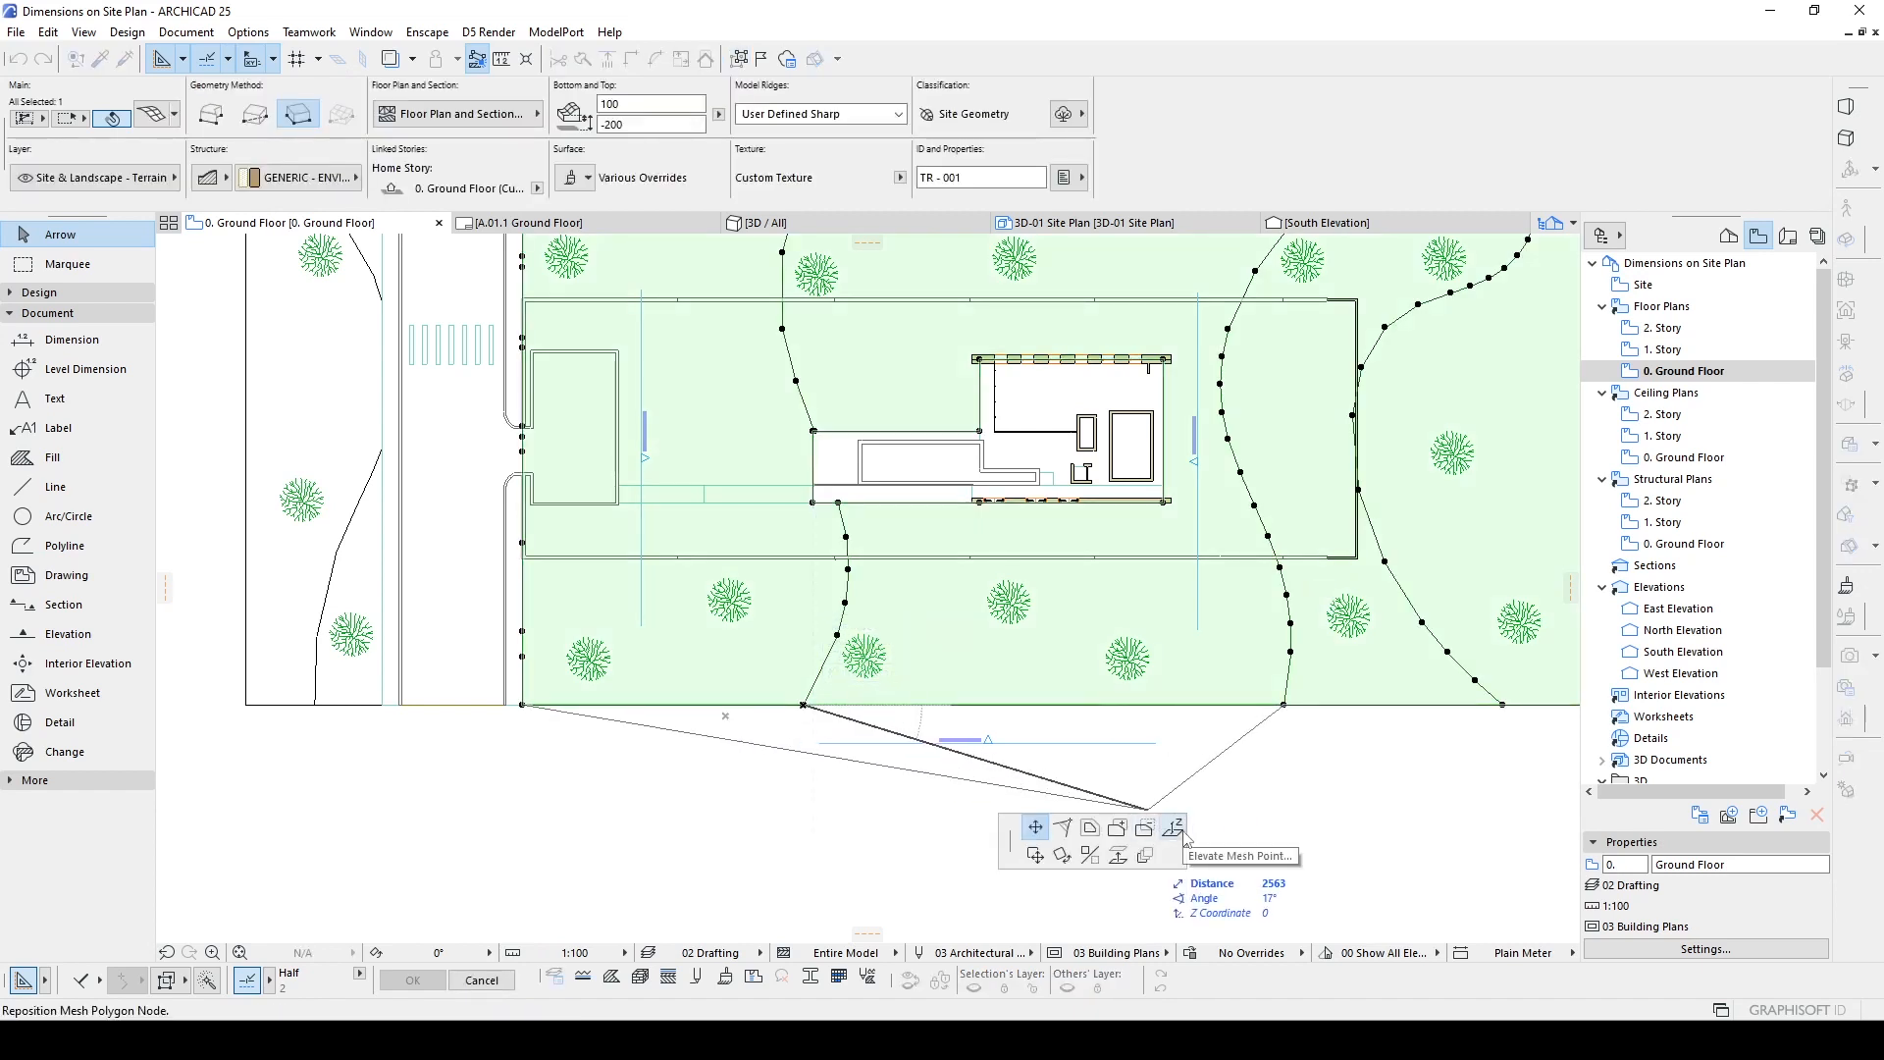
{"action": "left_click", "coordinate": [1173, 828]}
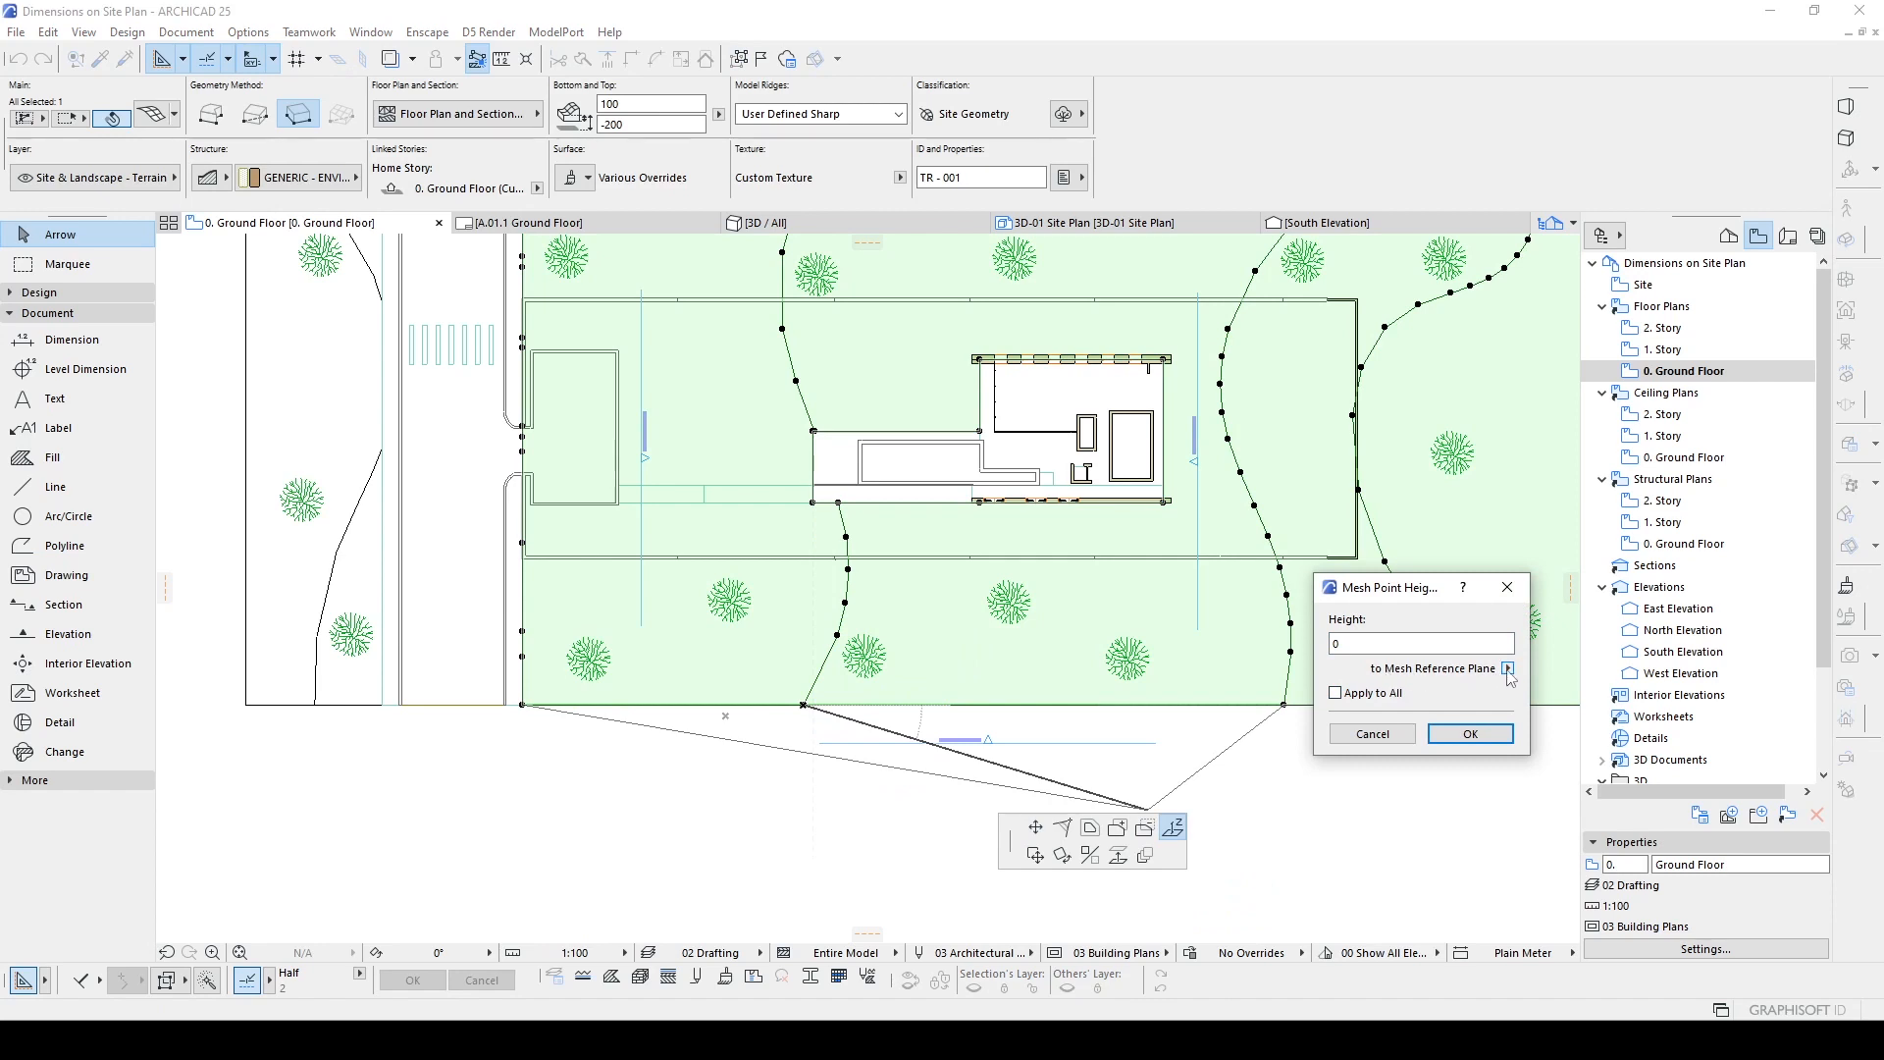
{"action": "left_click", "coordinate": [1509, 667]}
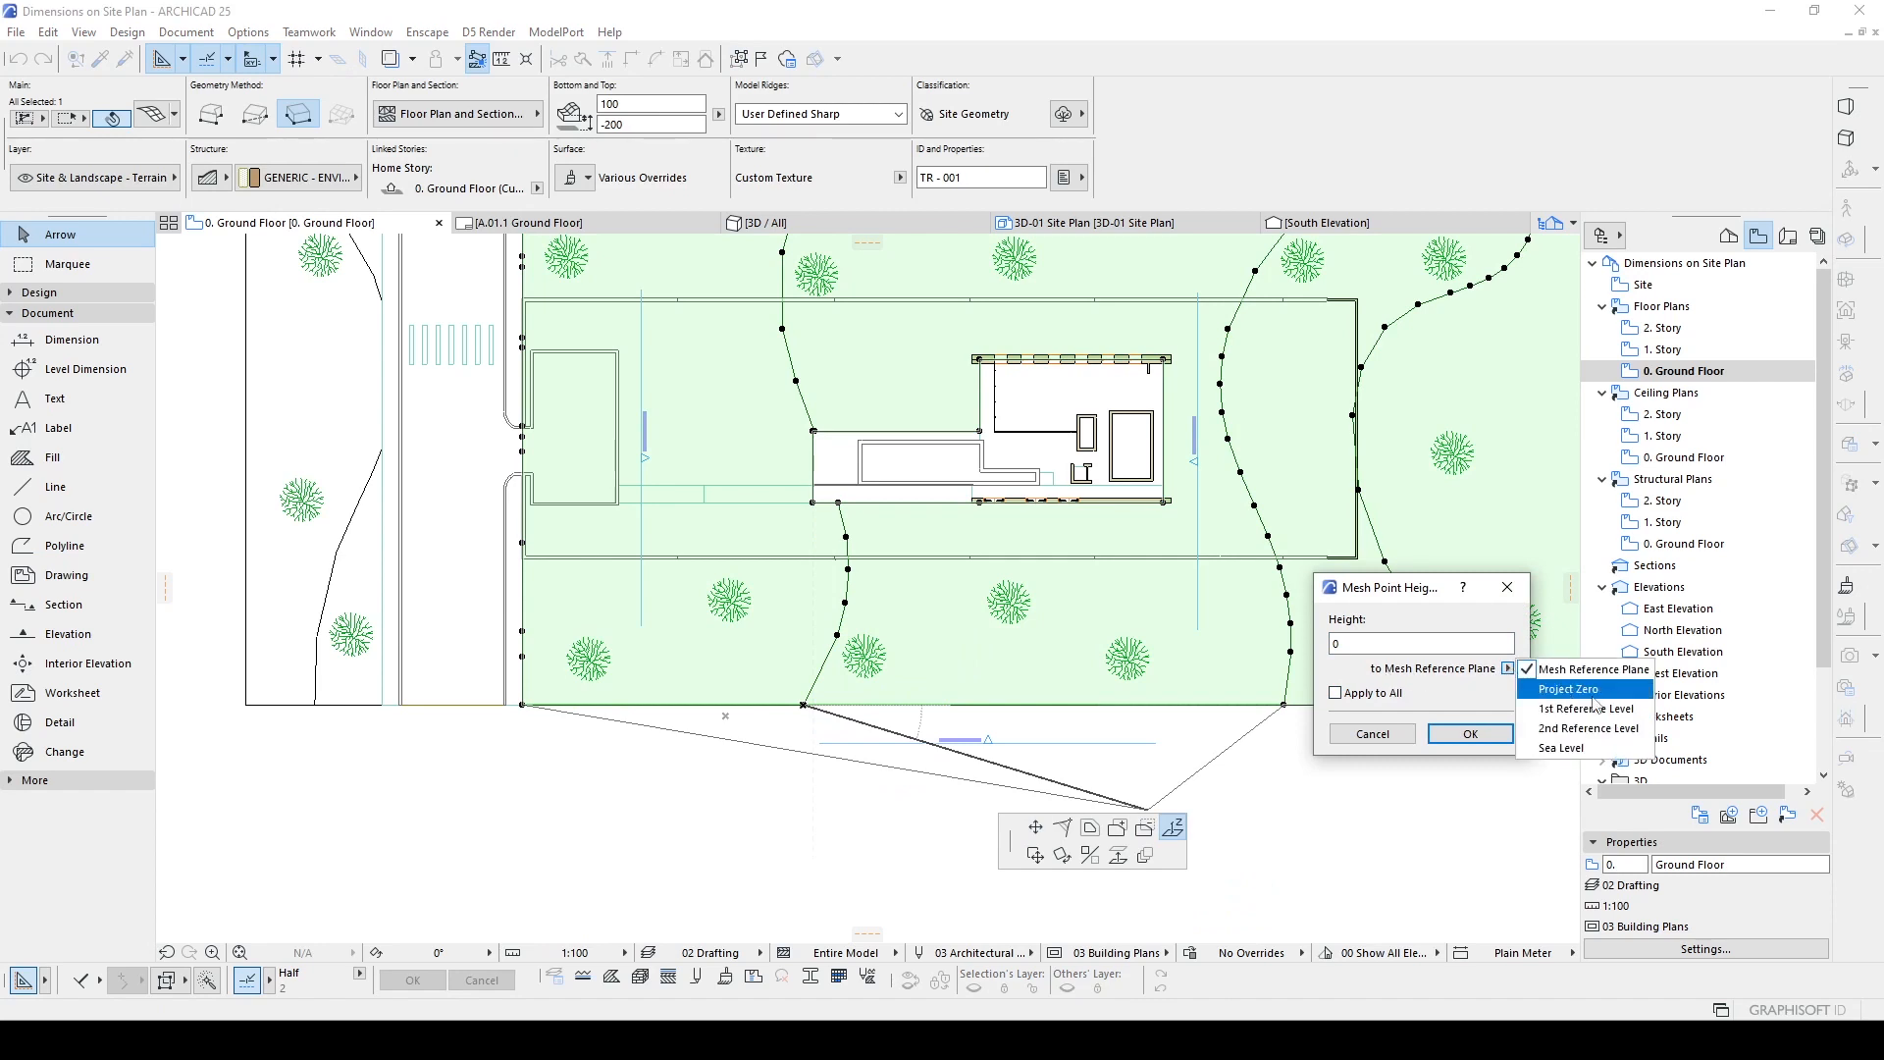
{"action": "left_click", "coordinate": [1570, 688]}
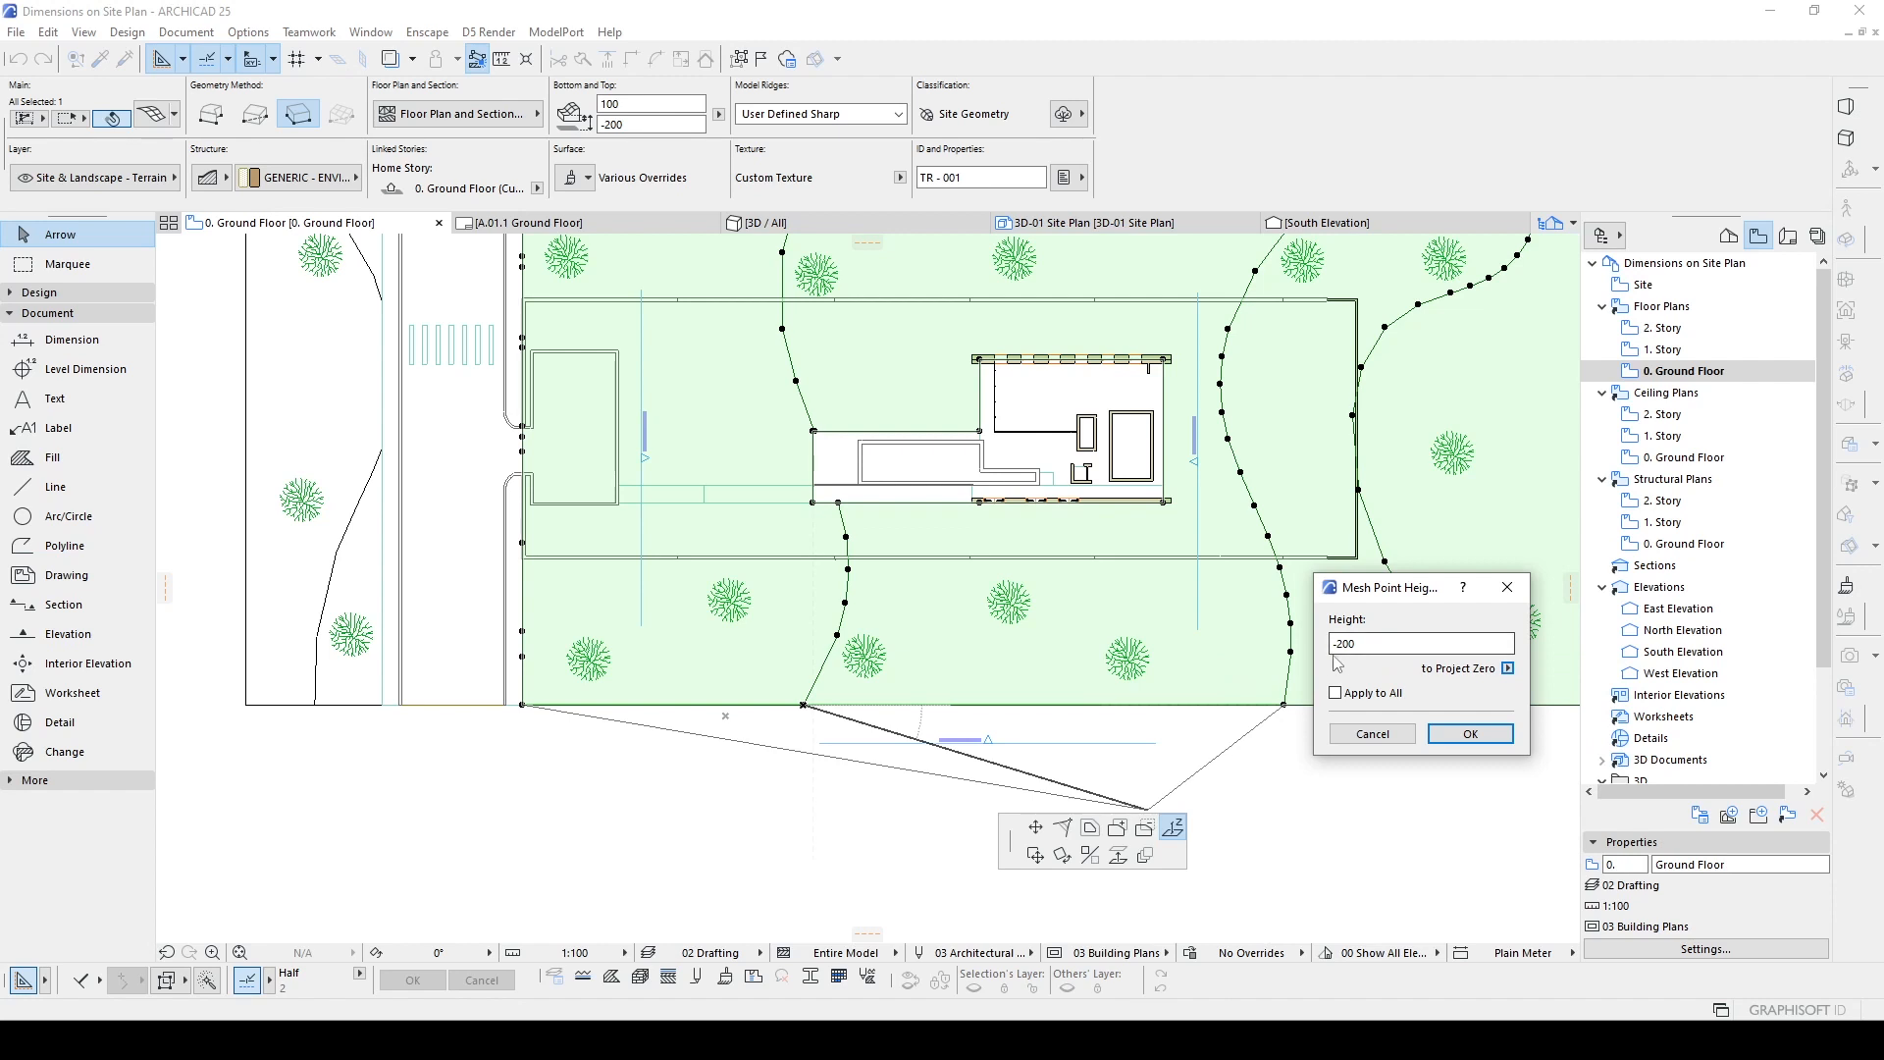
{"action": "left_click", "coordinate": [1421, 644]}
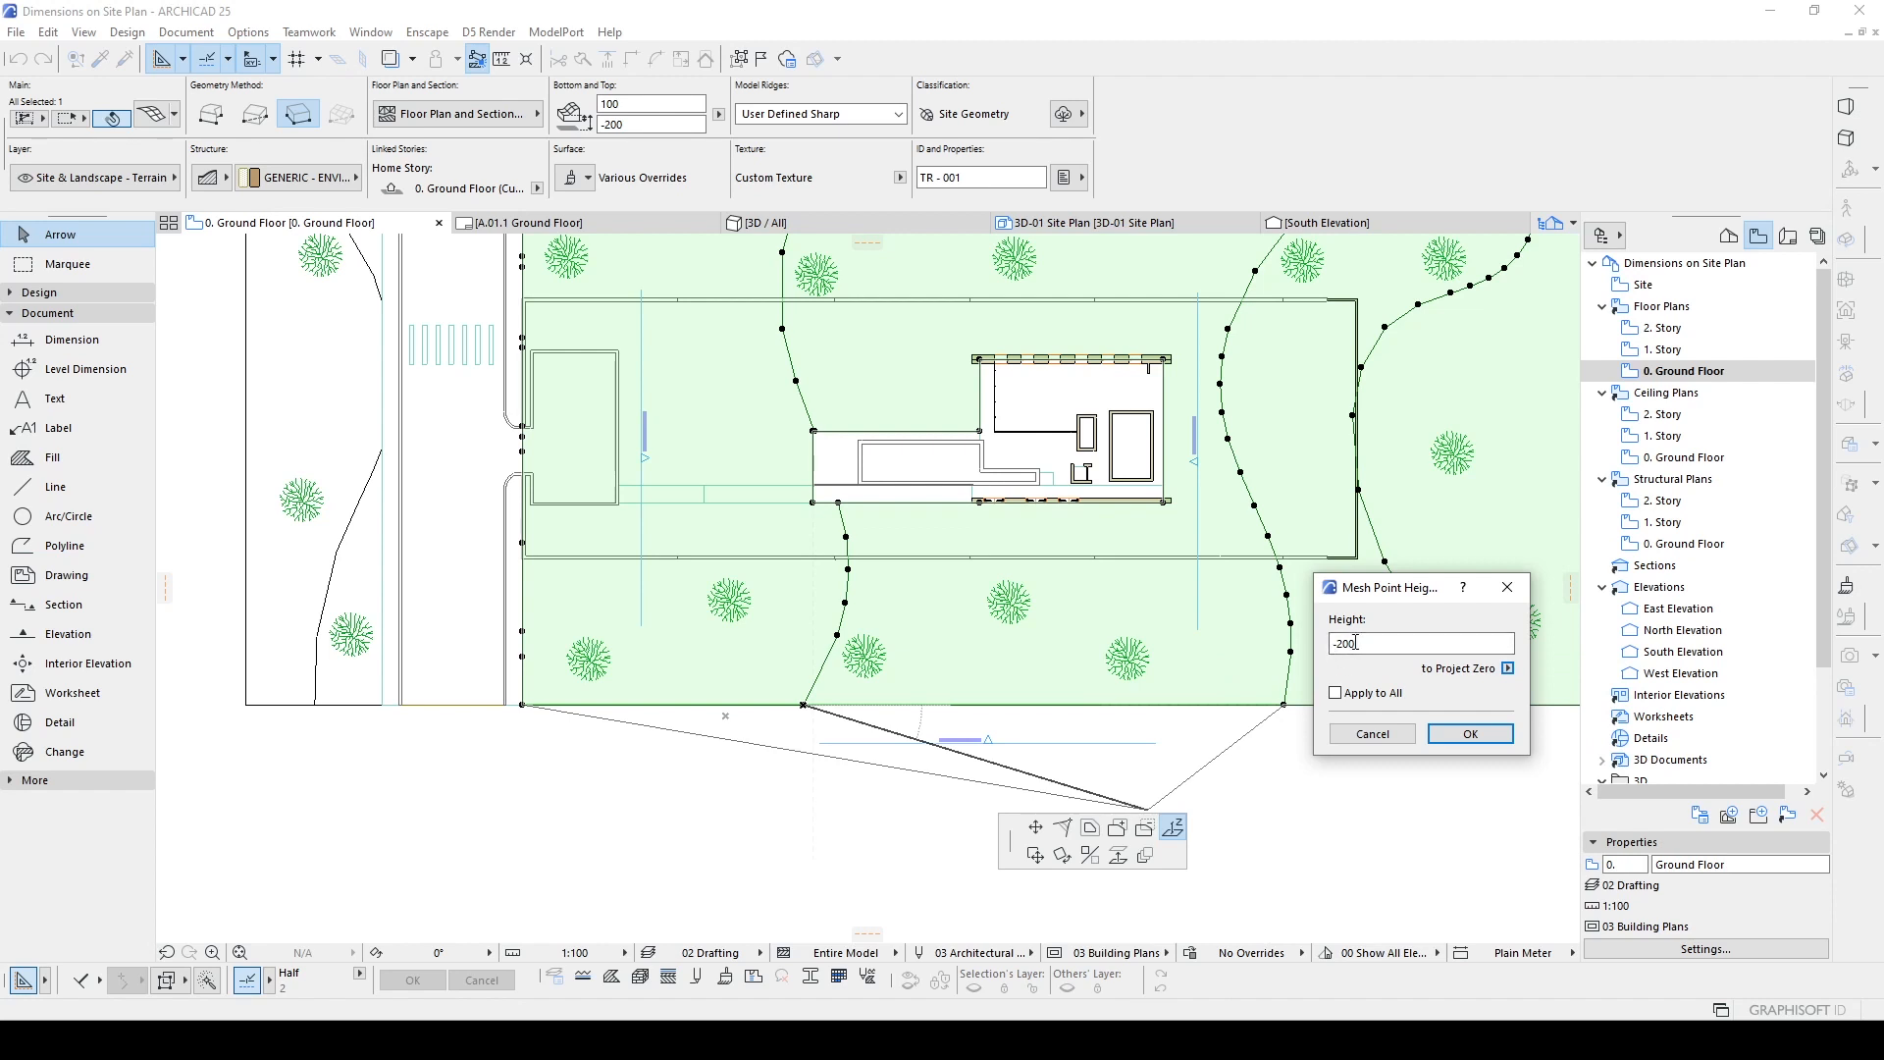
{"action": "left_click", "coordinate": [1468, 732]}
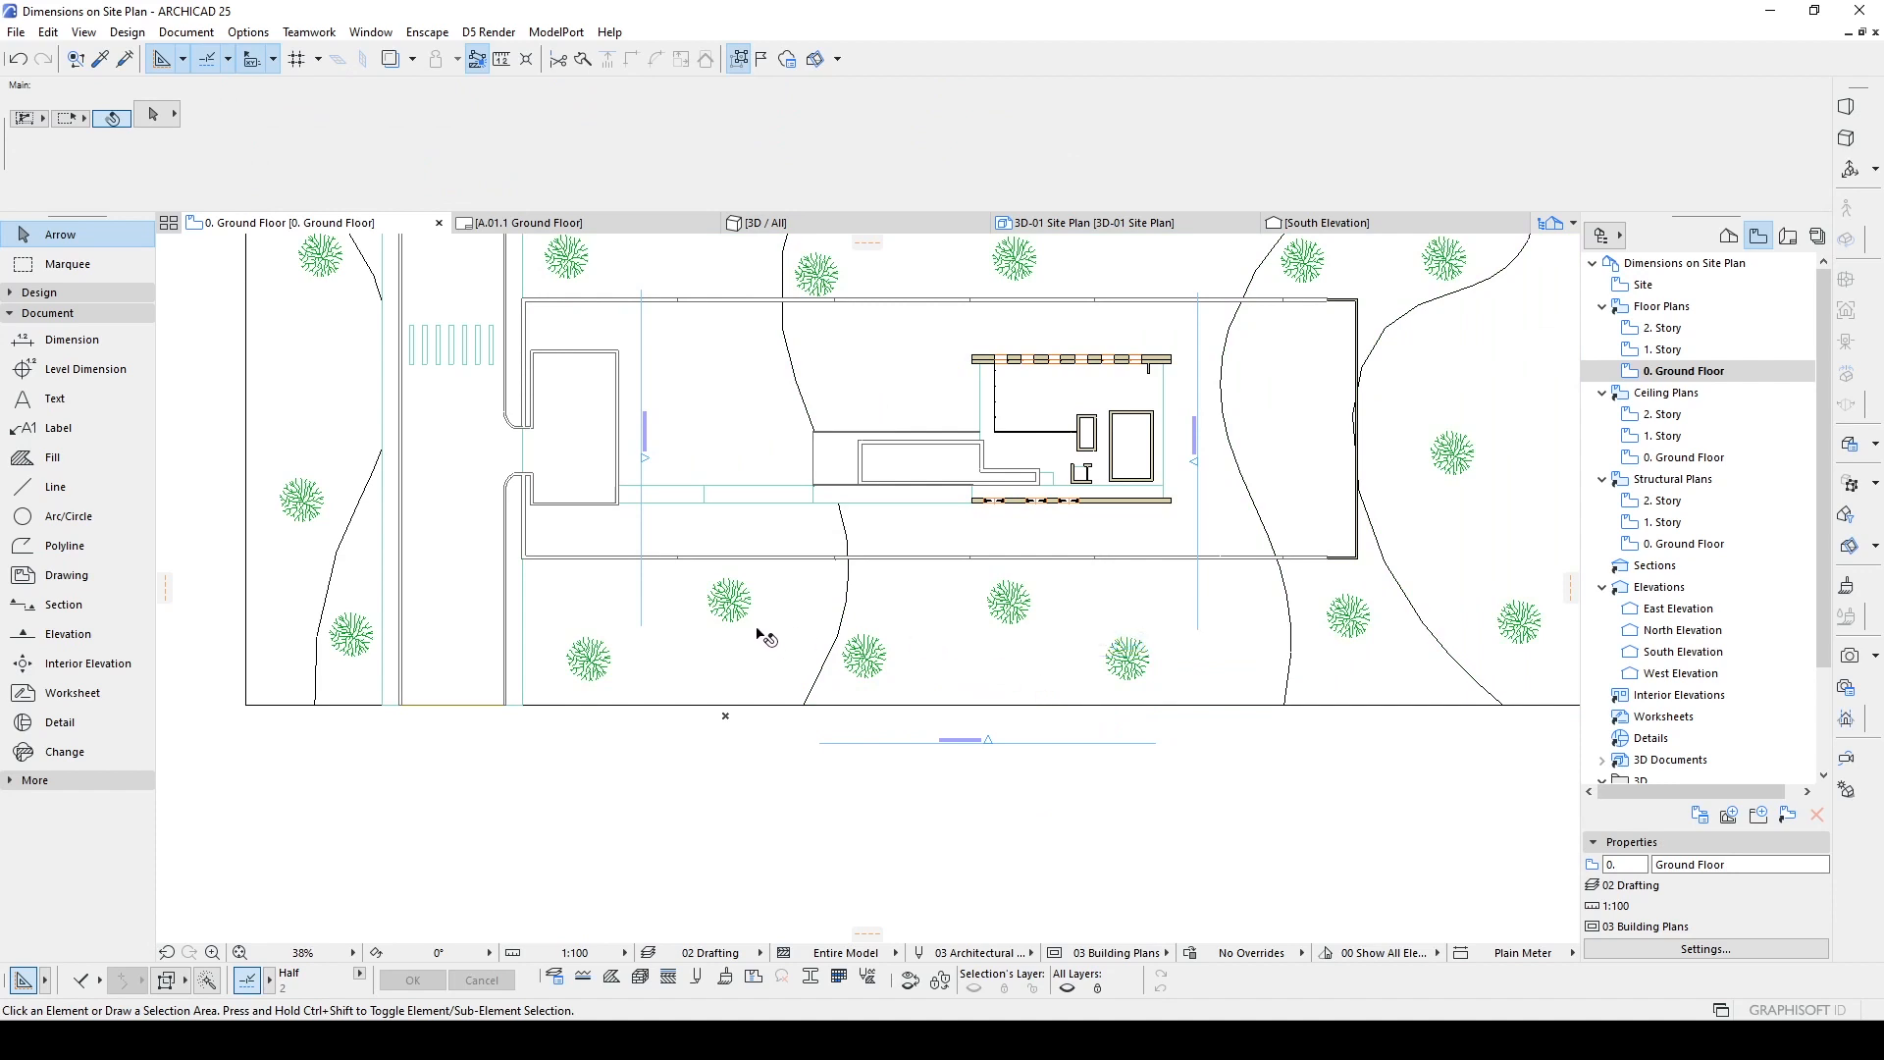
Step: Return to the 3D-01 Site Plan and pick the roof slab corner for a spot elevation
{"action": "left_click", "coordinate": [1085, 222]}
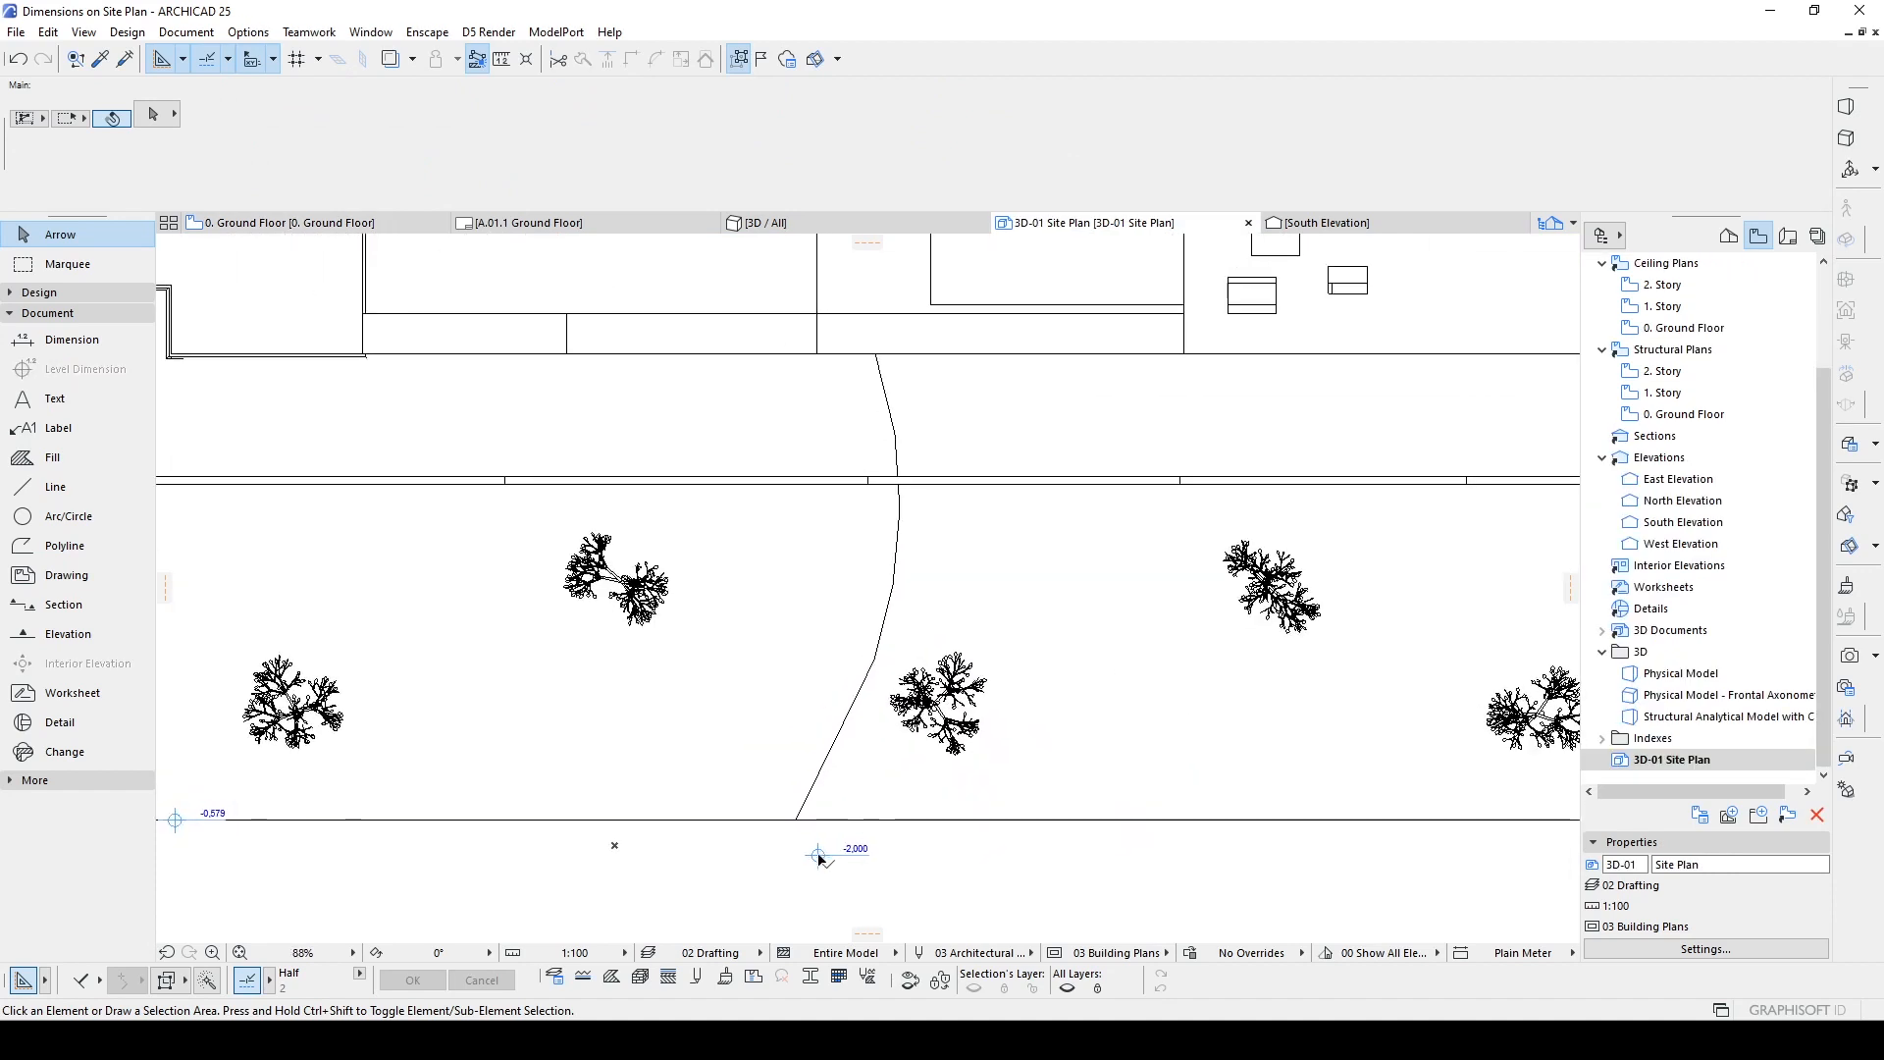
{"action": "left_click", "coordinate": [71, 340]}
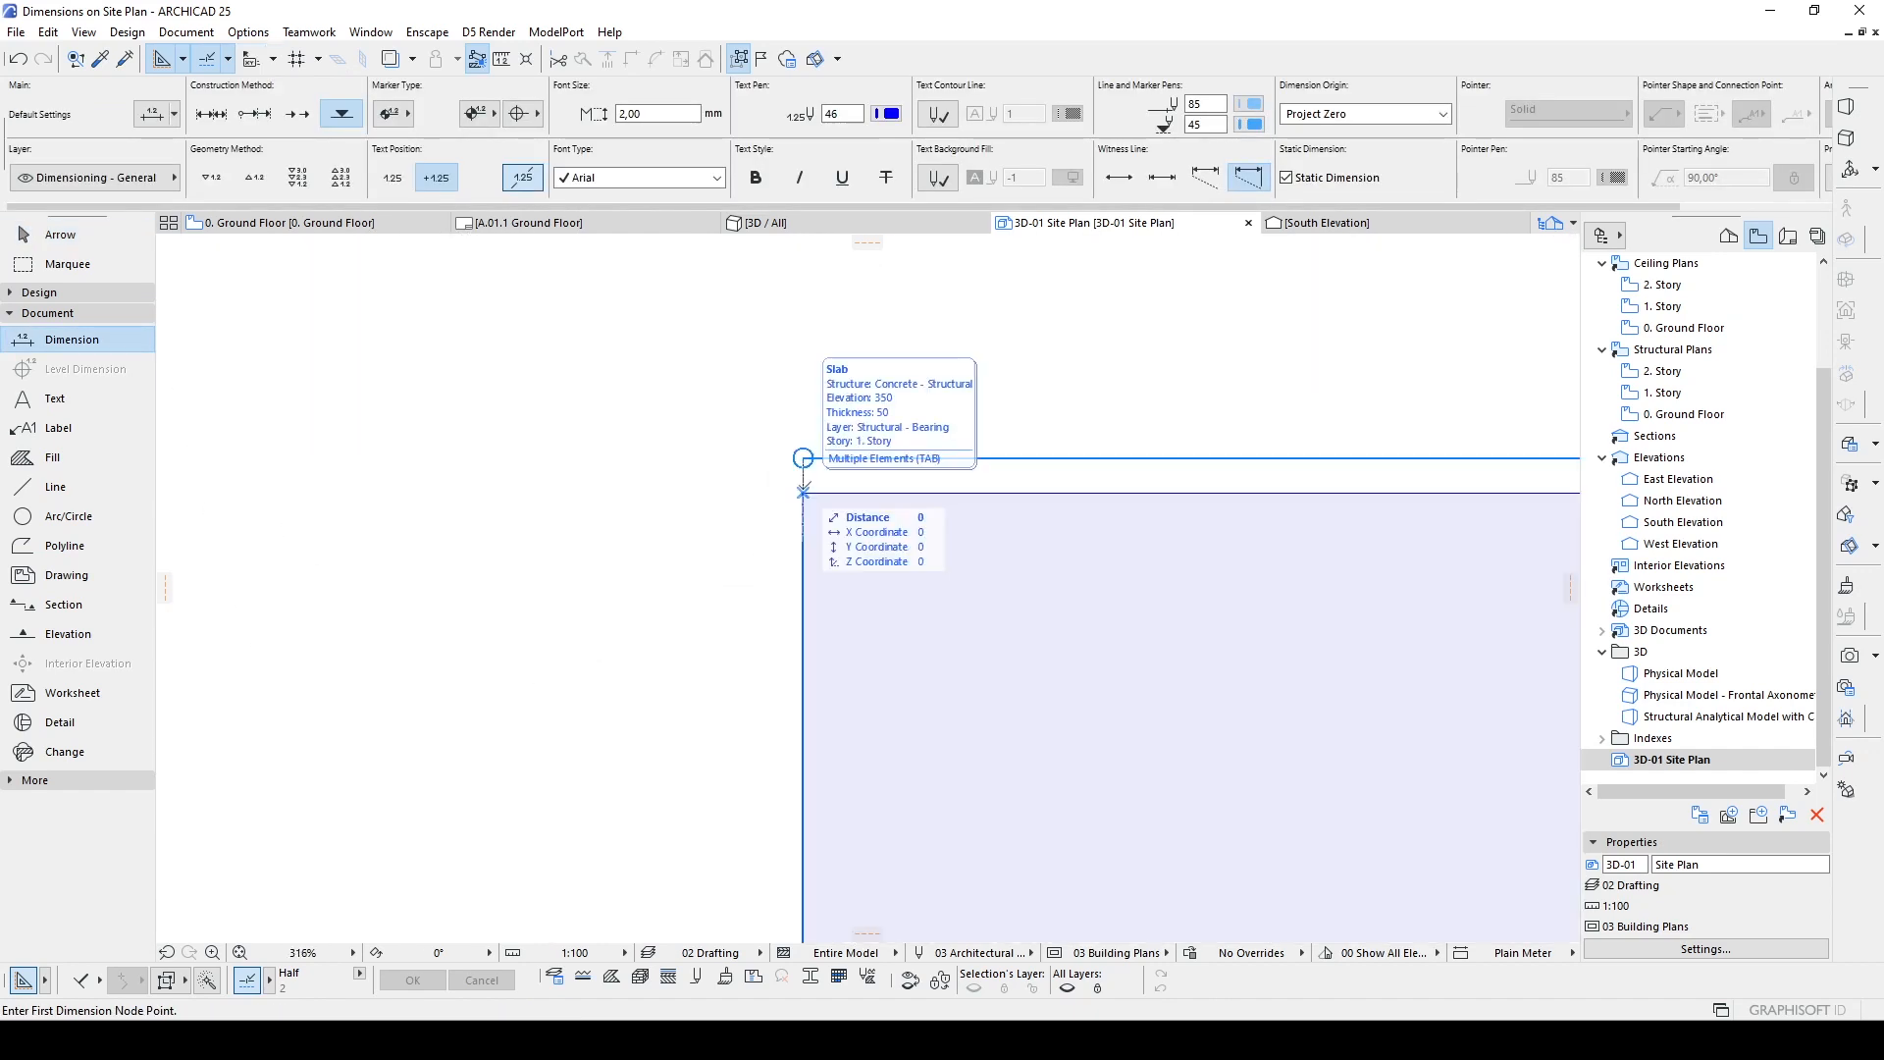
{"action": "mouse_move", "coordinate": [800, 459]}
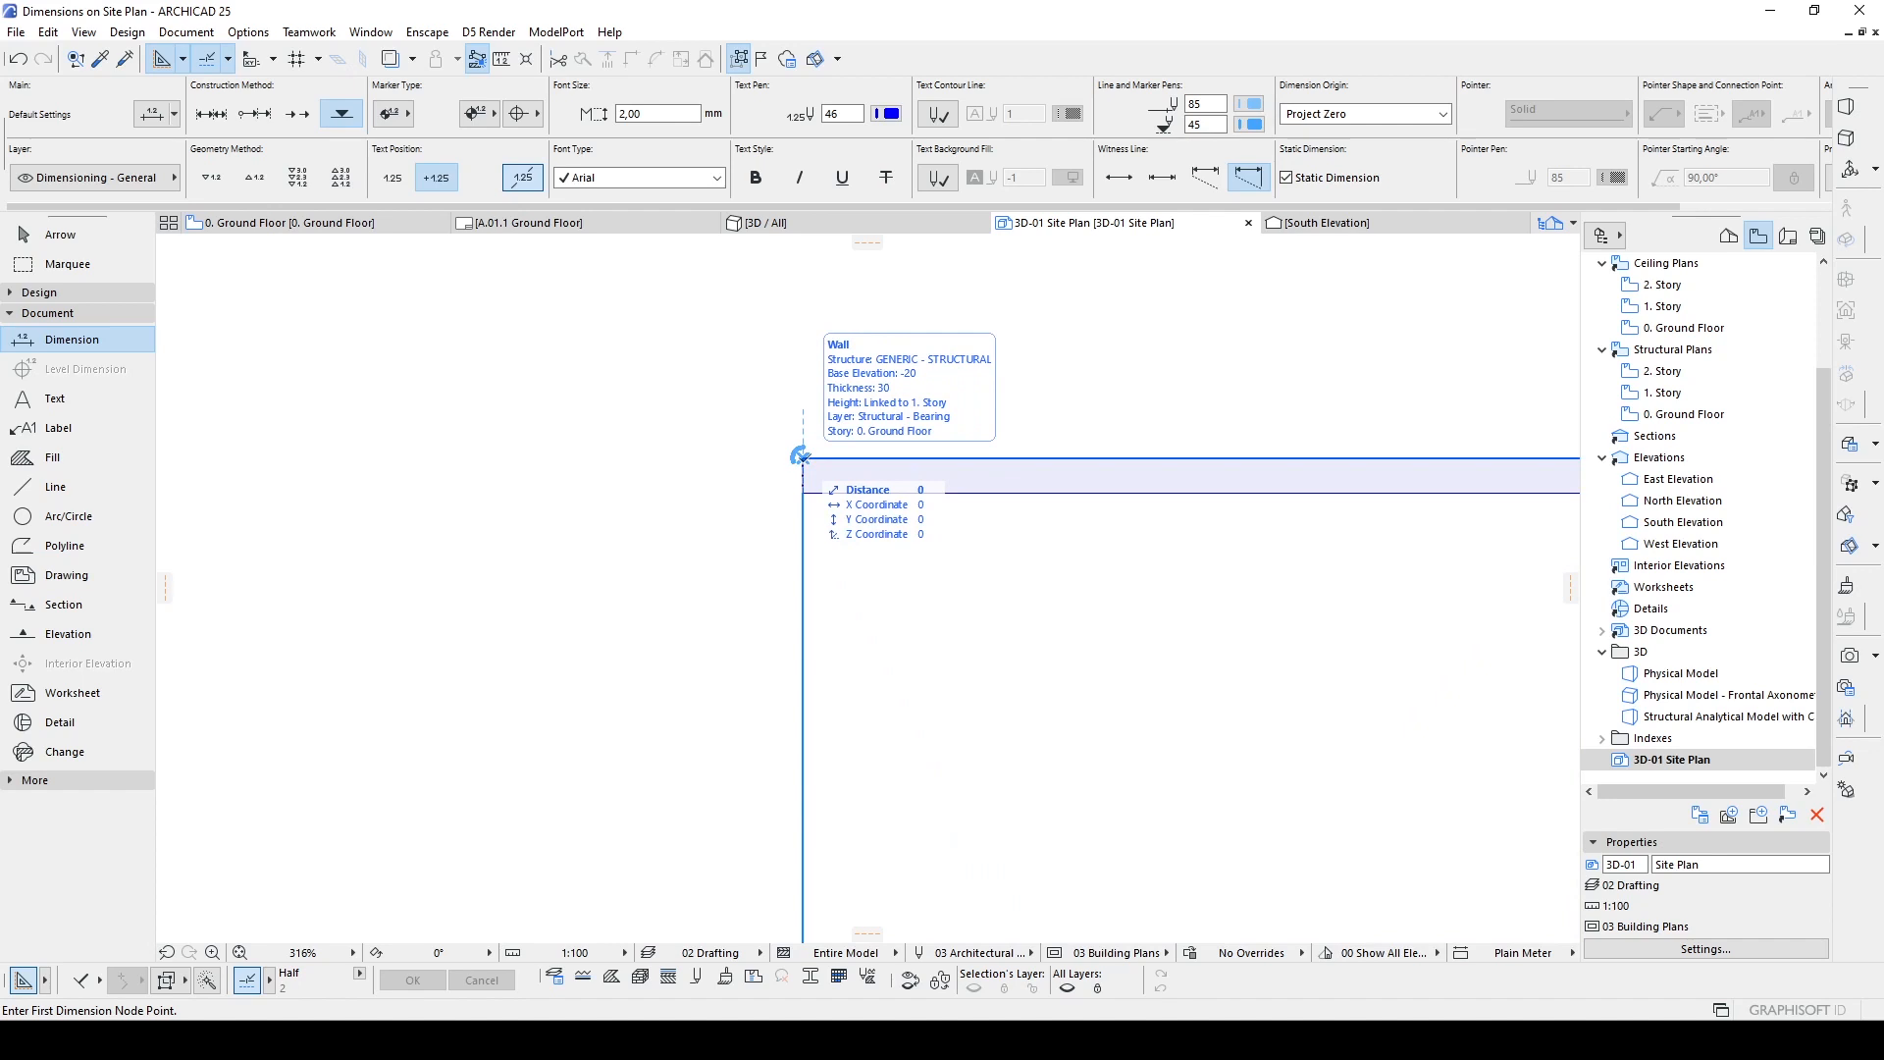
{"action": "left_click", "coordinate": [802, 457]}
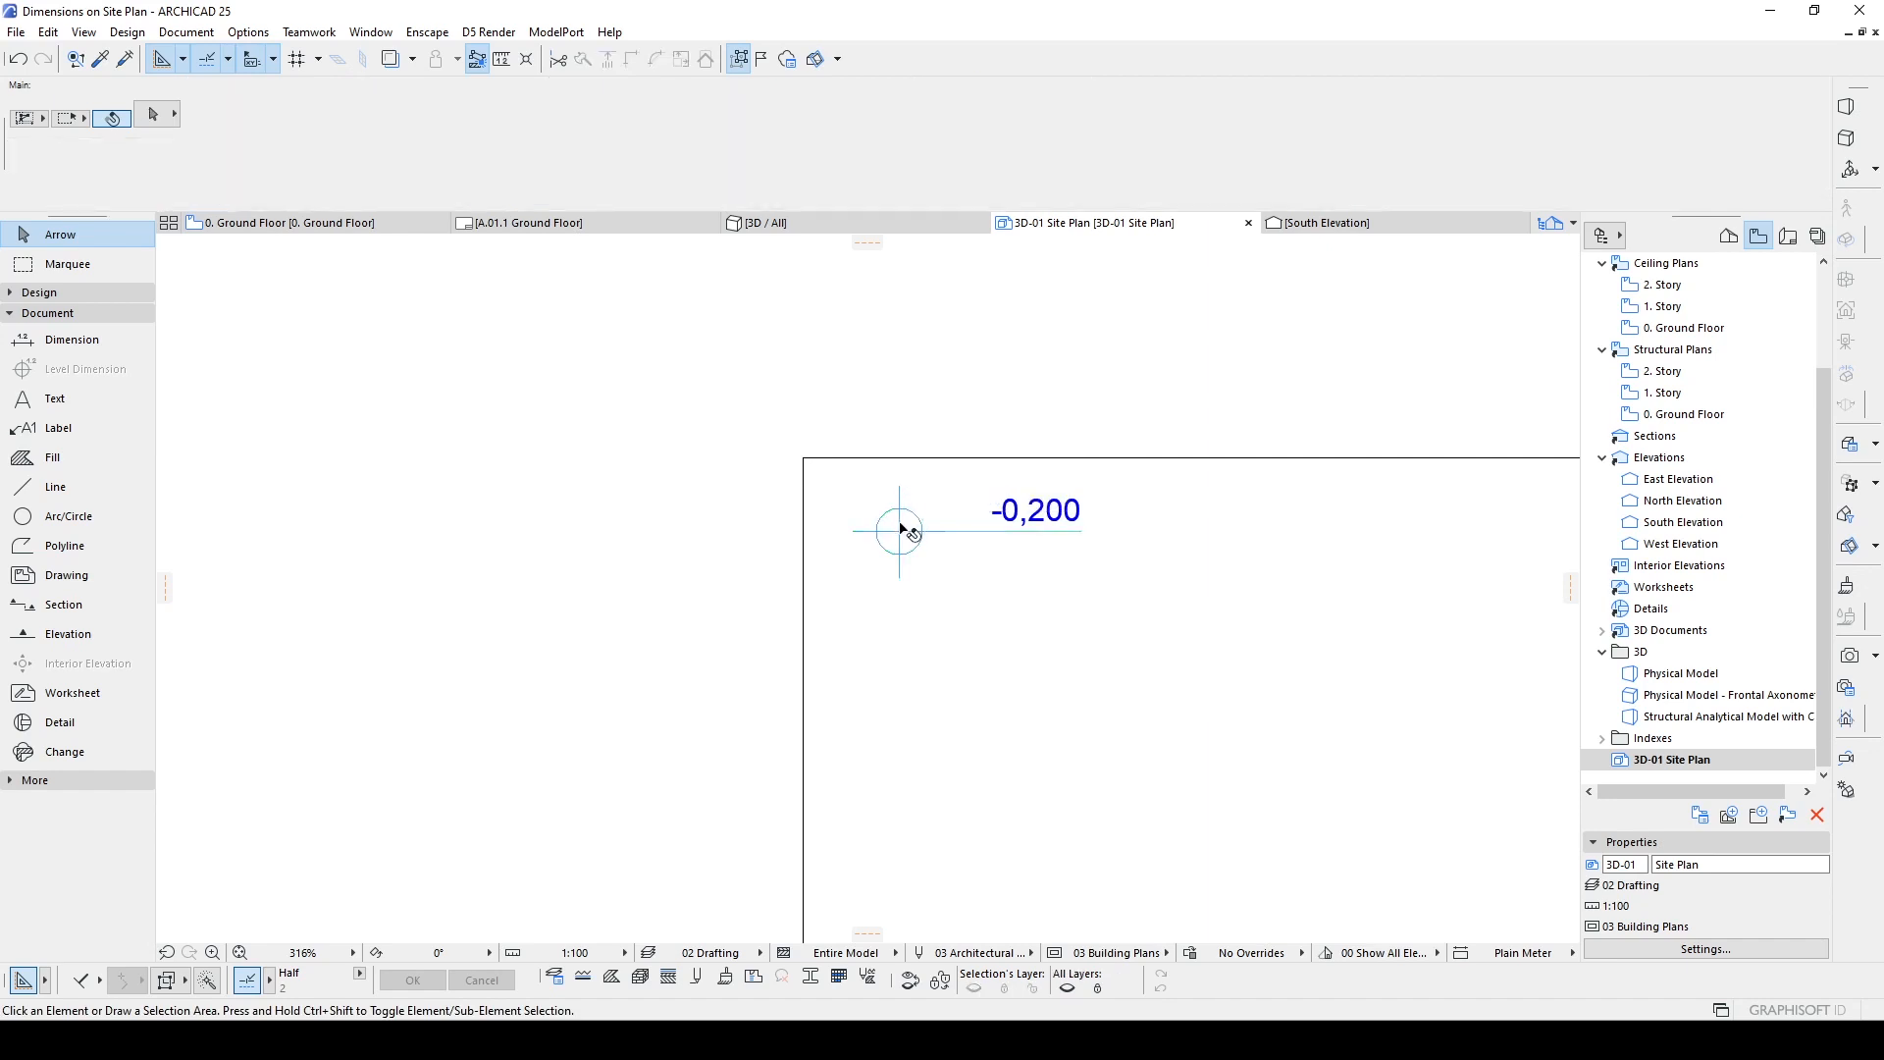
{"action": "mouse_move", "coordinate": [967, 432]}
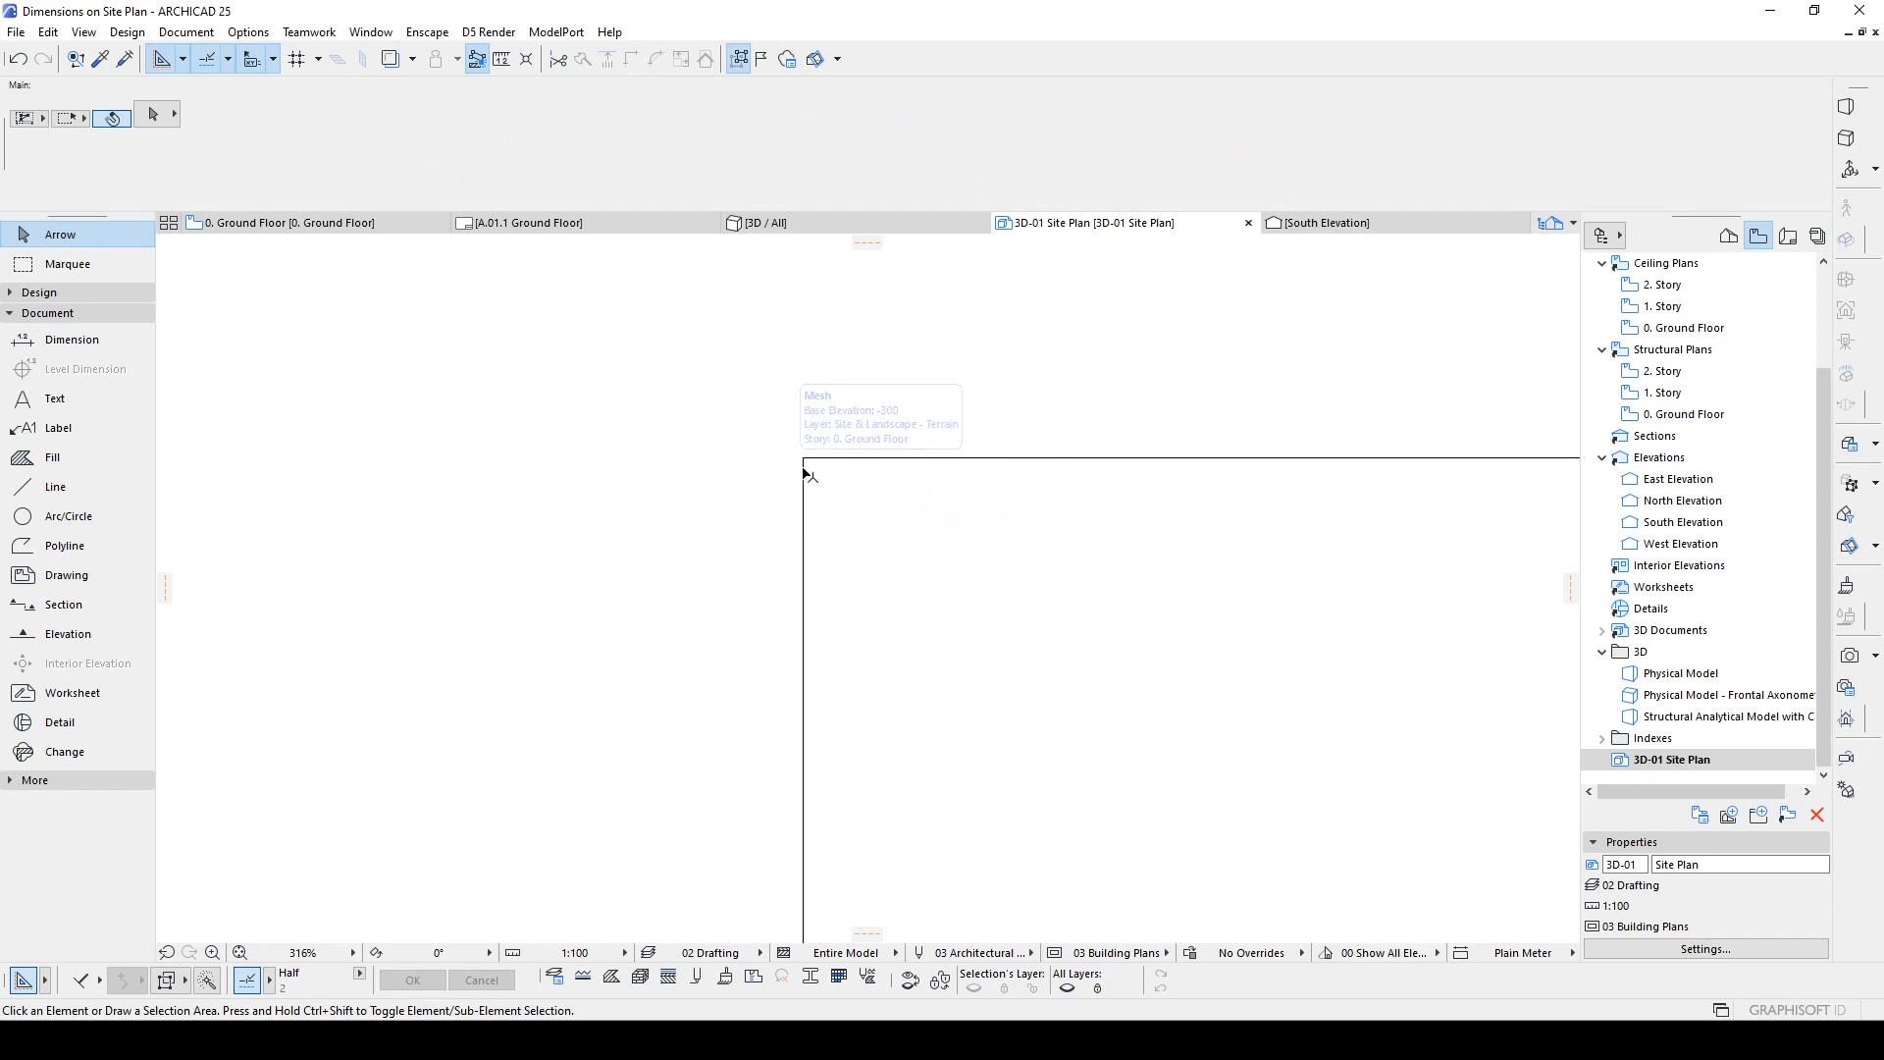
{"action": "left_click", "coordinate": [71, 340]}
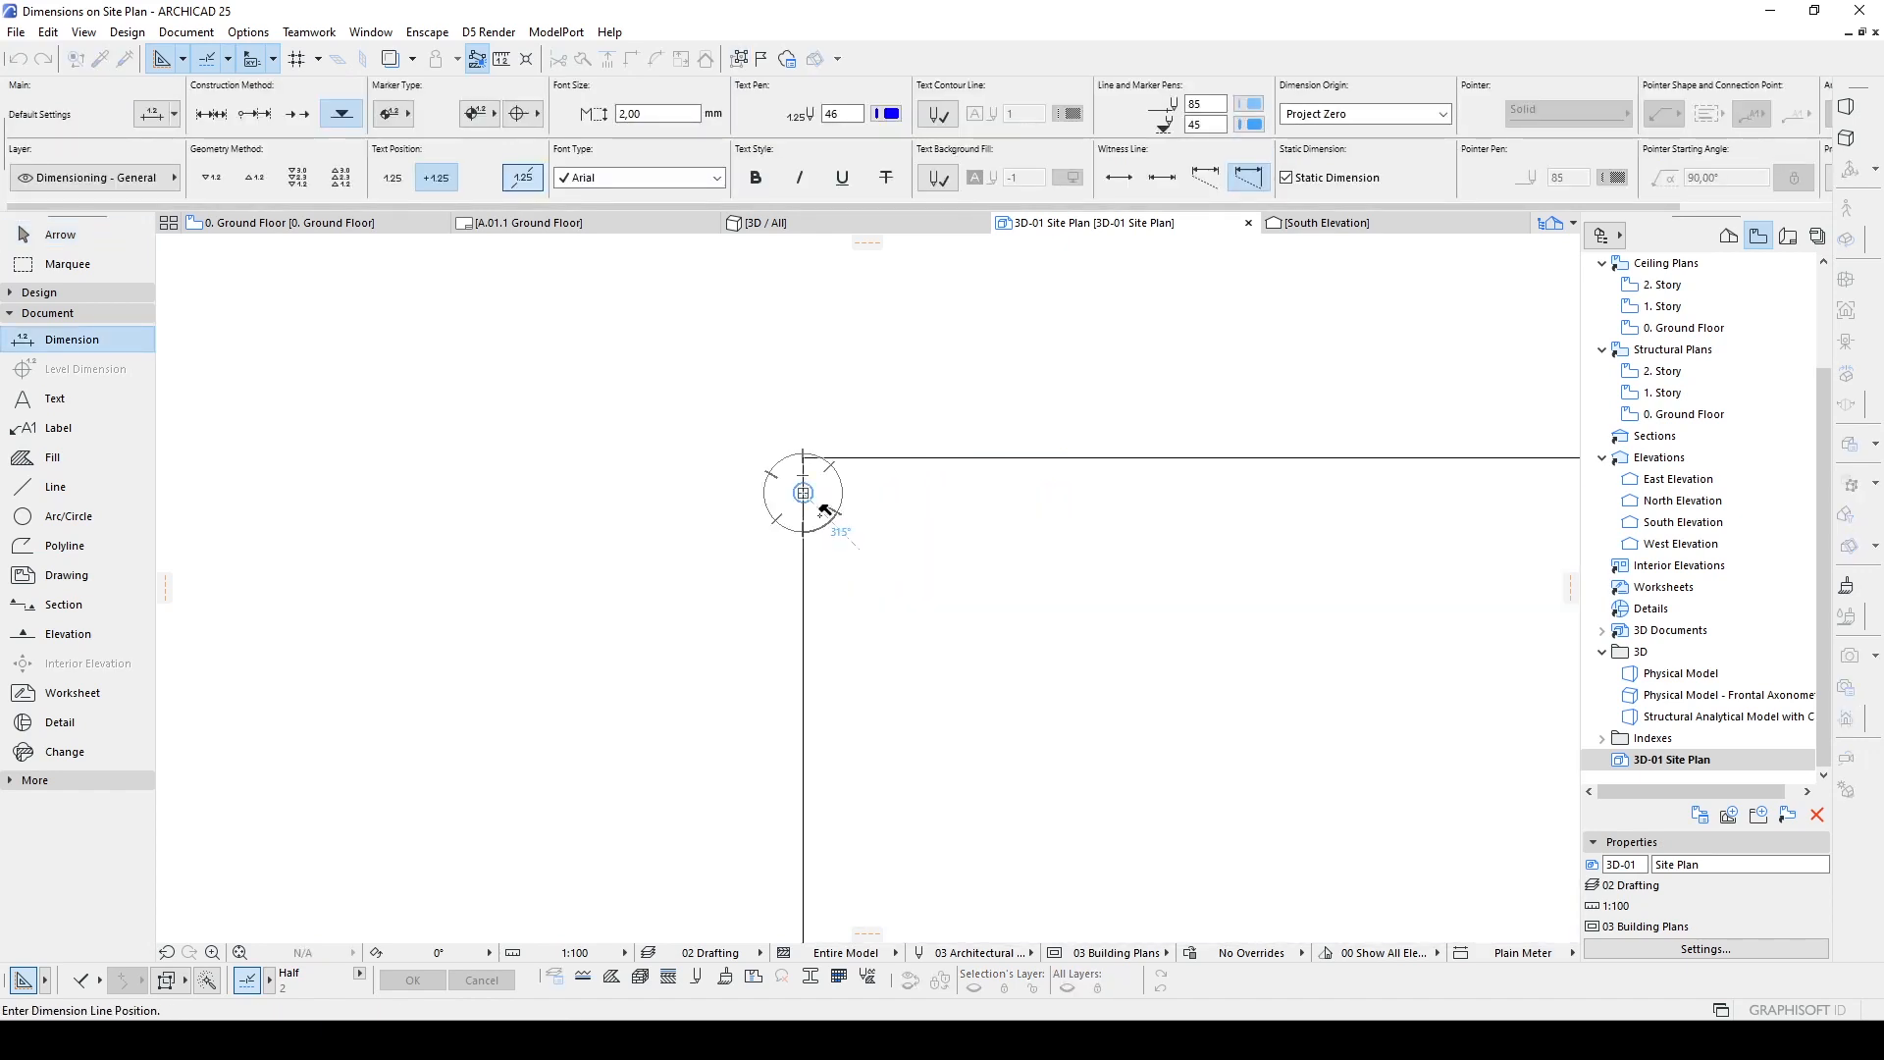
{"action": "mouse_move", "coordinate": [907, 553]}
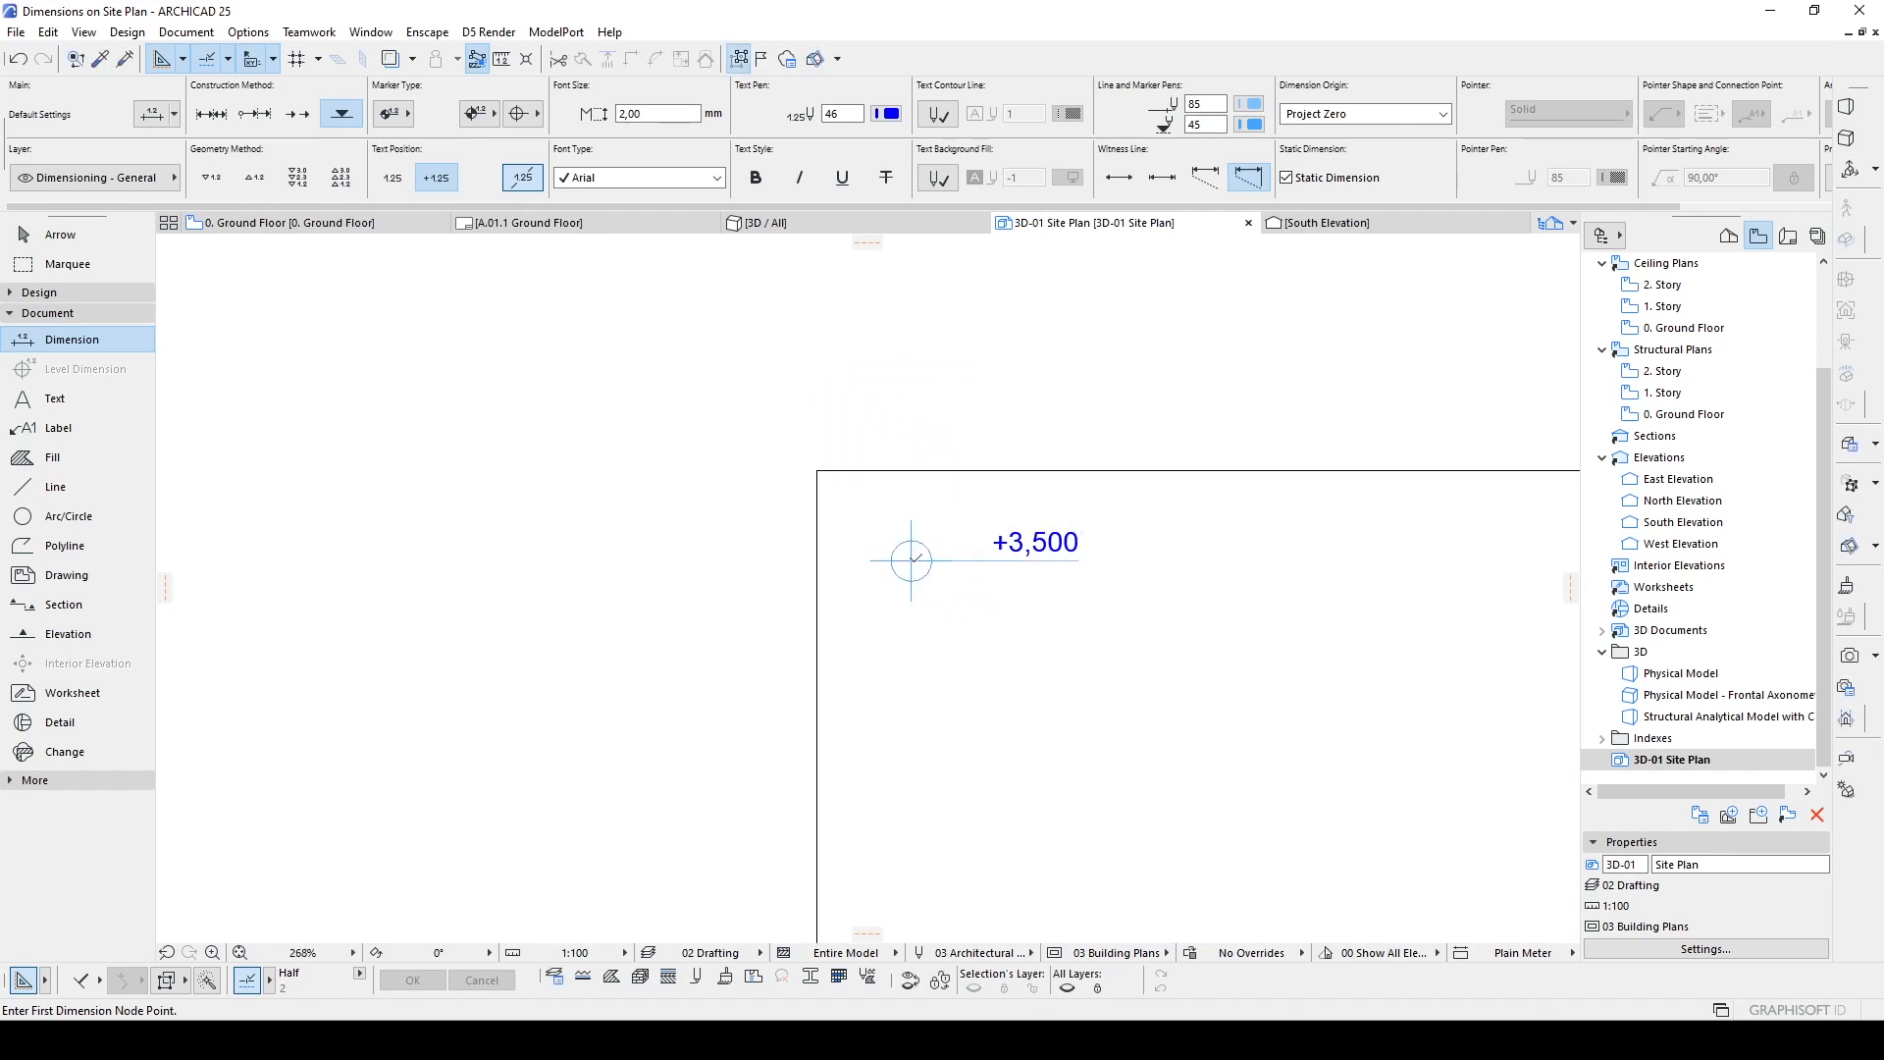
Step: Place +3,500 spot elevation markers on two opposite roof slab corners
{"action": "scroll", "scroll_direction": "down", "scroll_amount": 3}
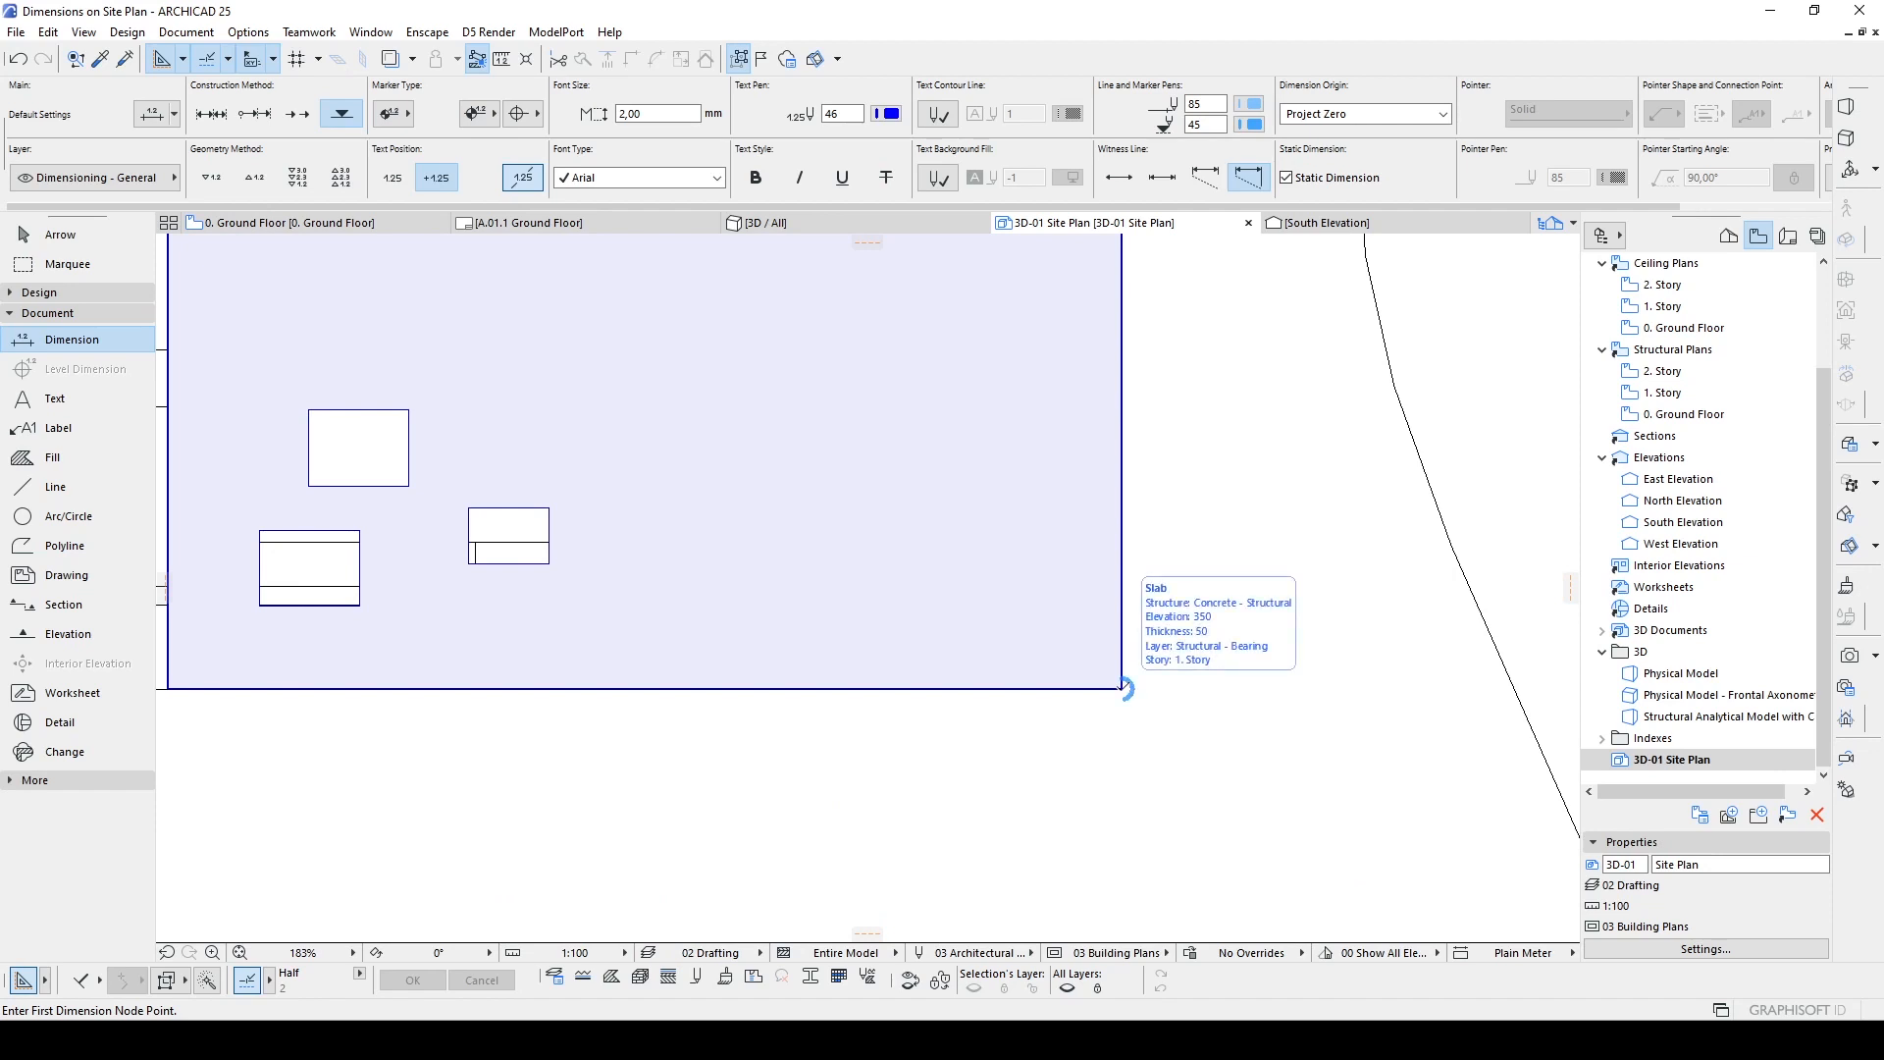
{"action": "left_click", "coordinate": [1122, 689]}
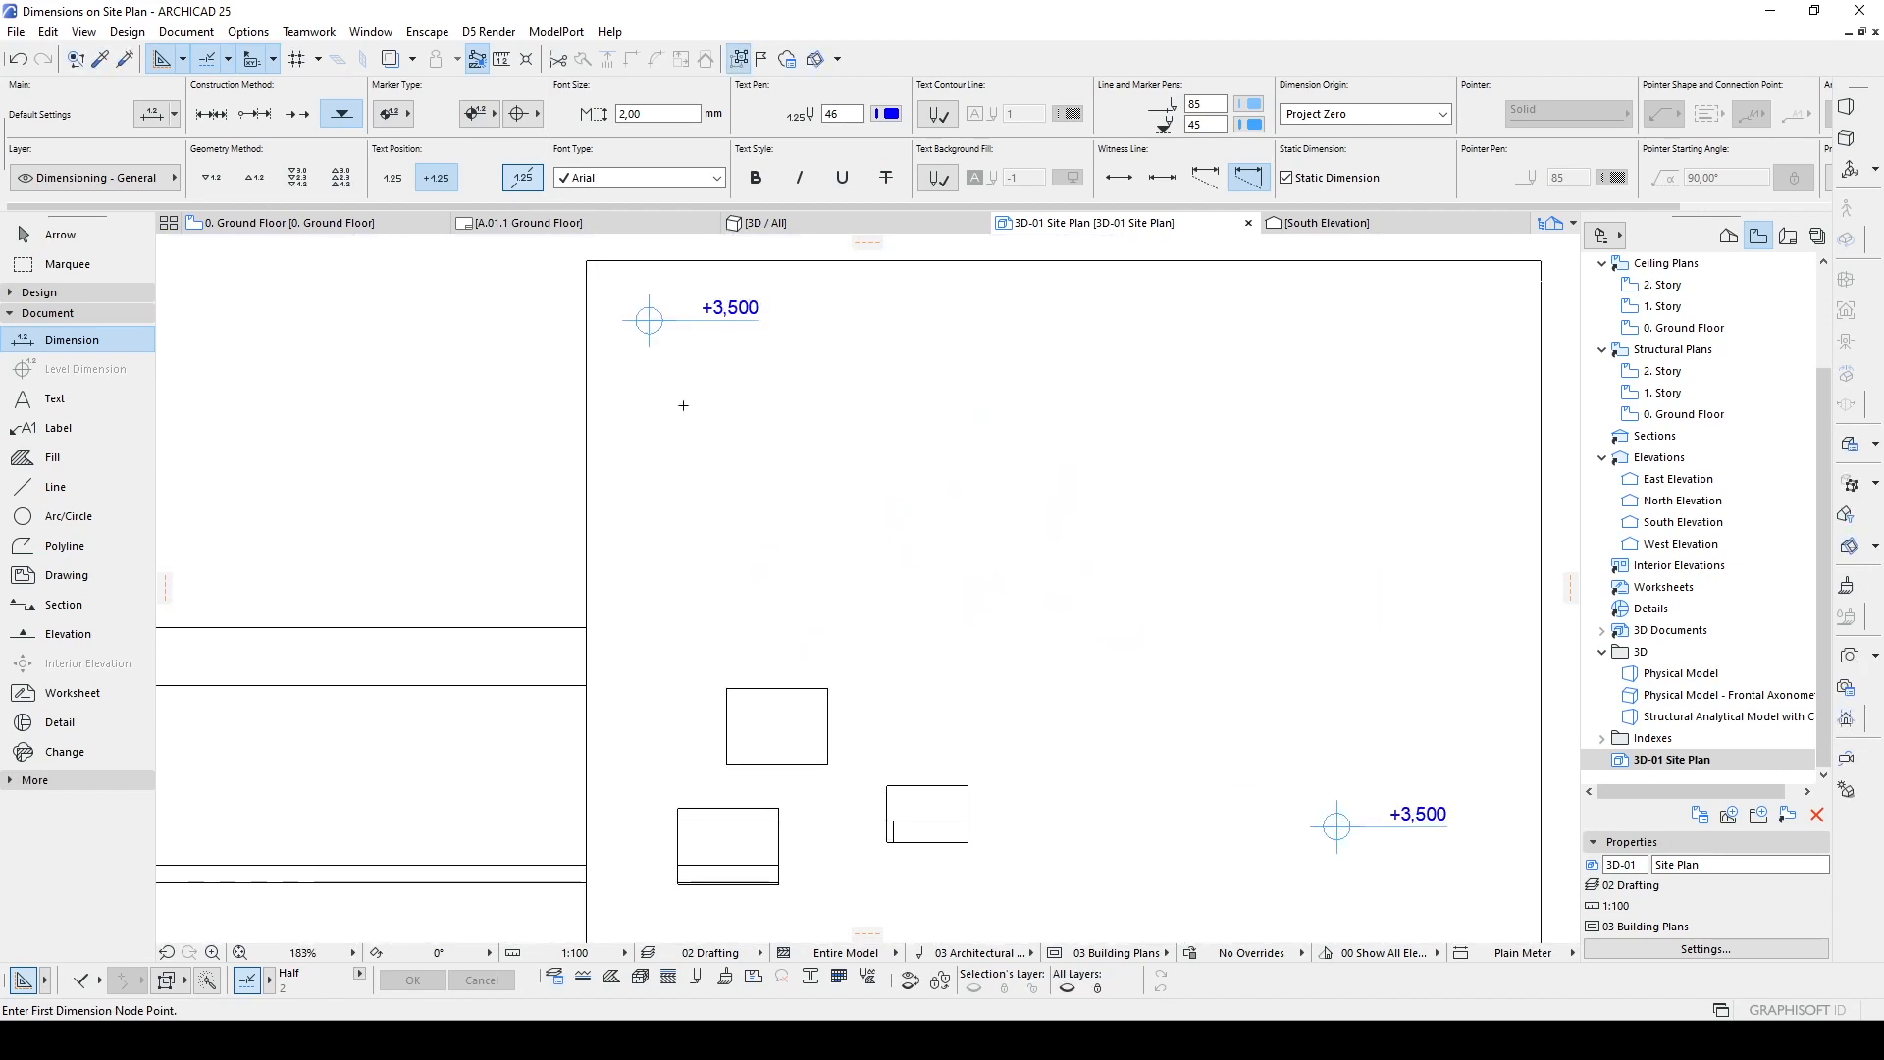
{"action": "scroll", "scroll_direction": "down", "scroll_amount": 3}
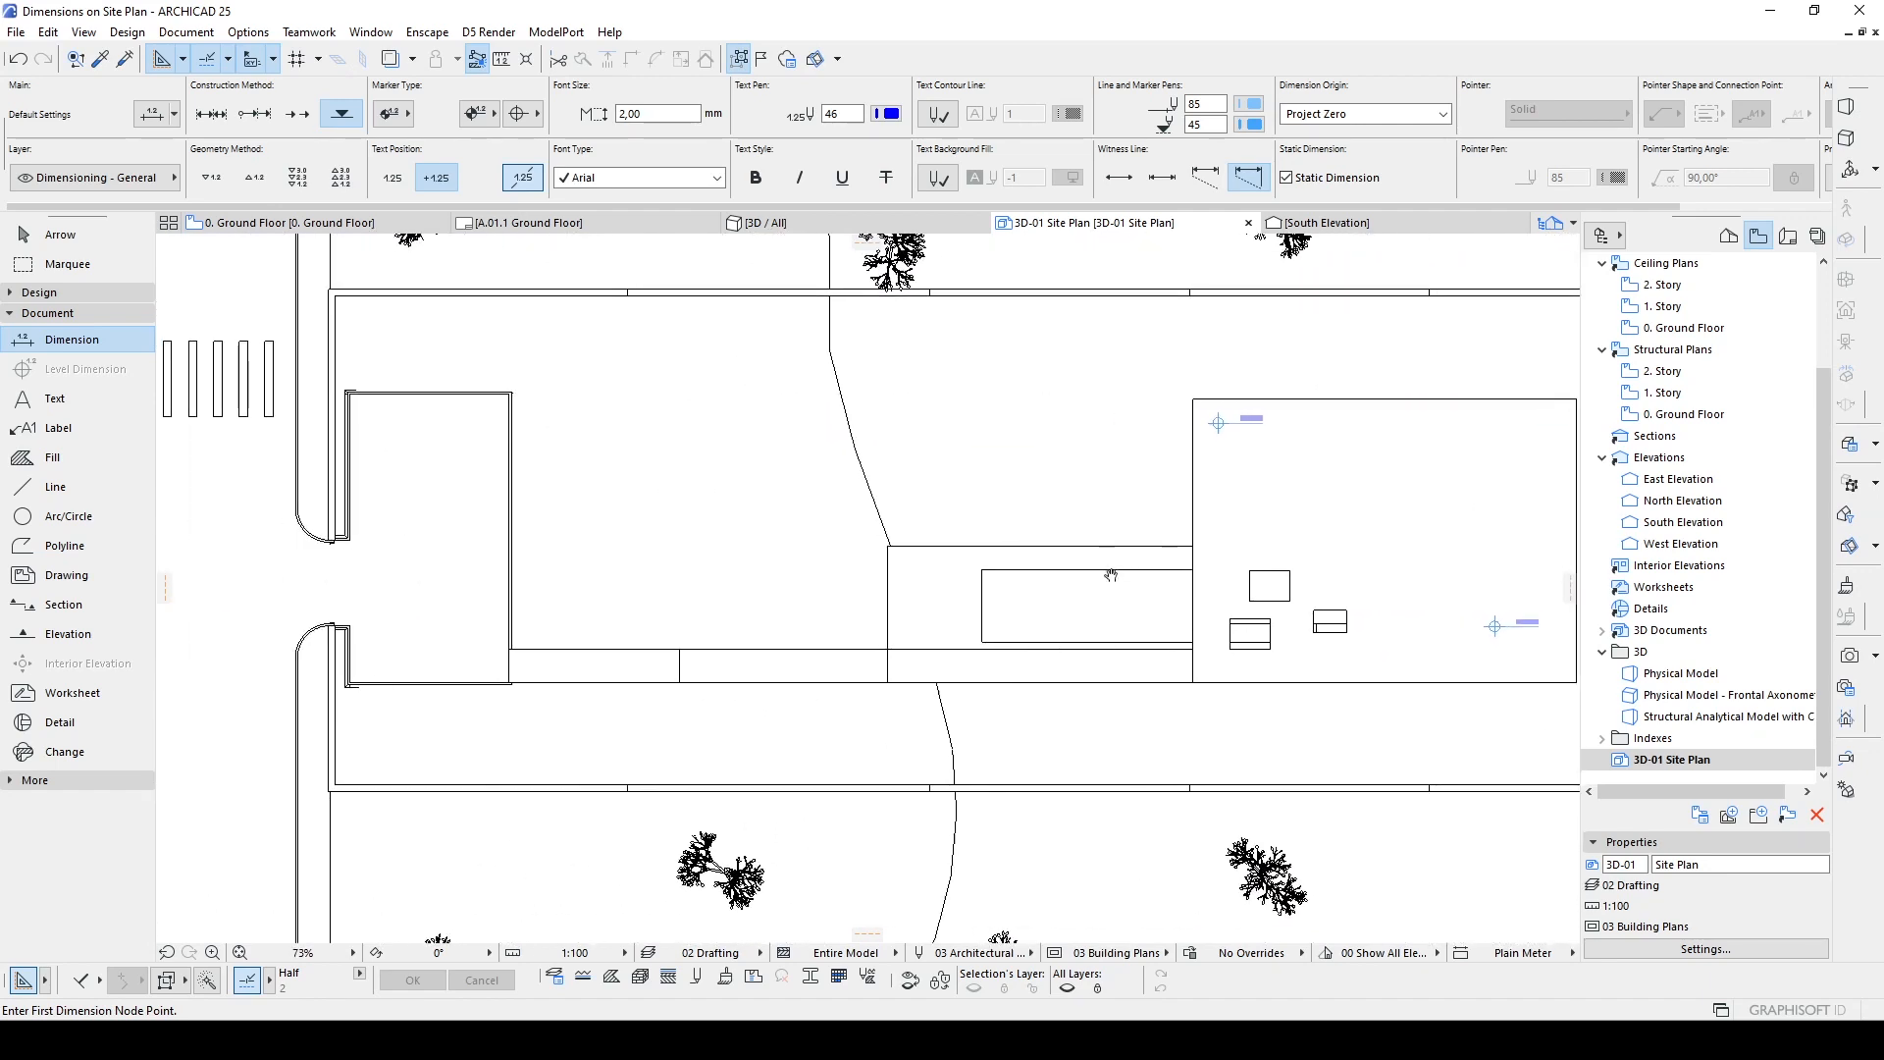
{"action": "scroll", "scroll_direction": "up", "scroll_amount": 3}
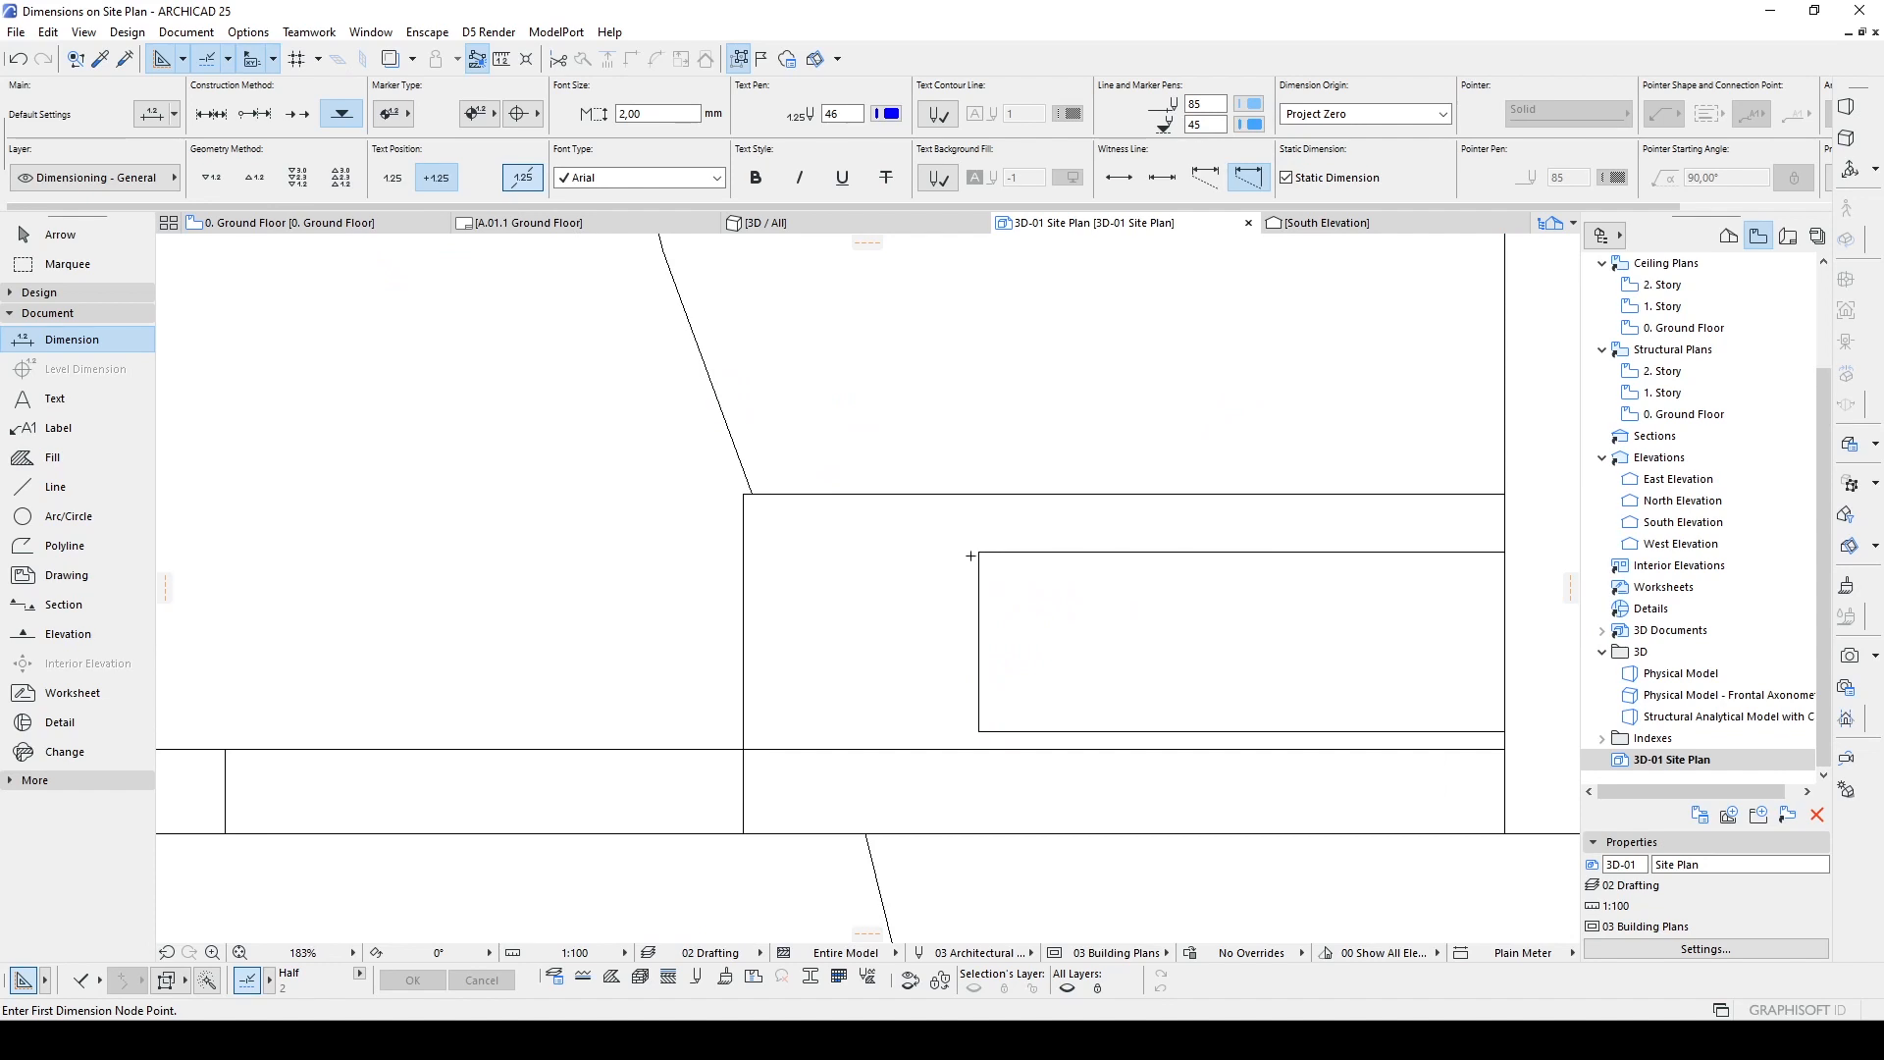
{"action": "mouse_move", "coordinate": [969, 553]}
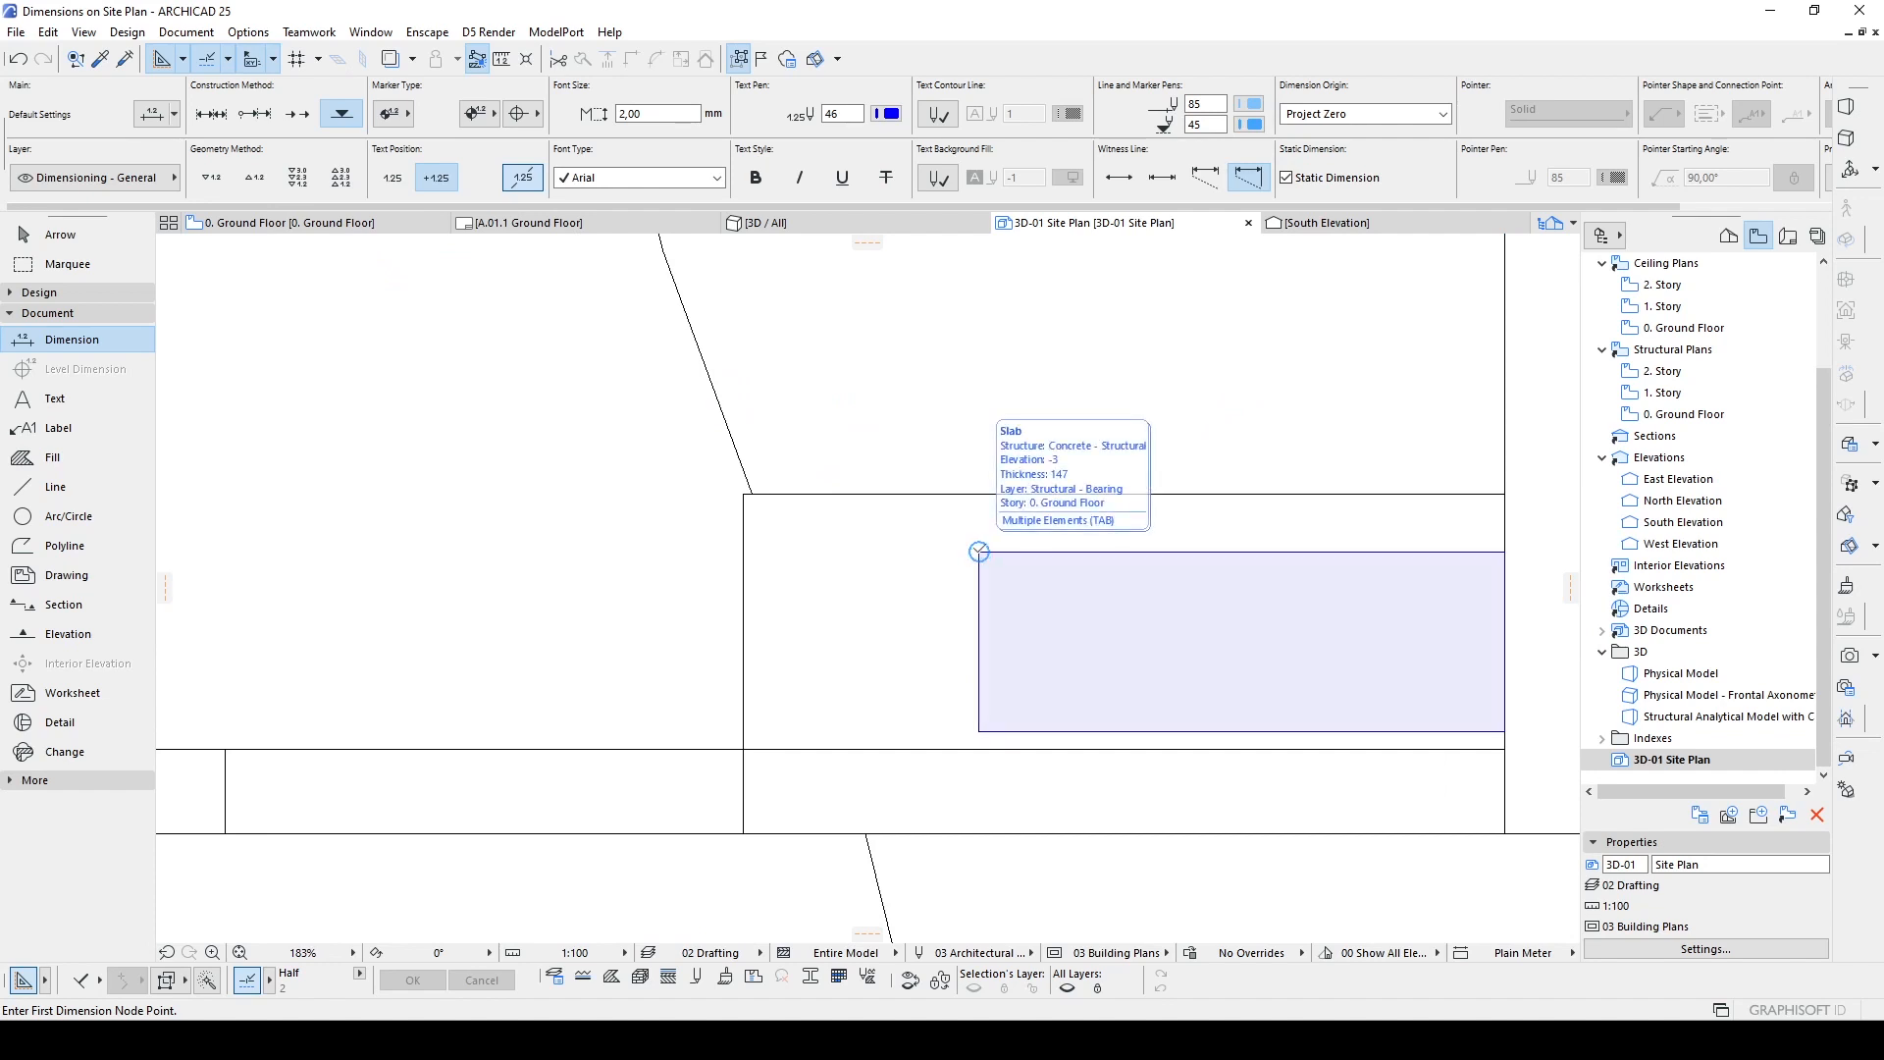
Step: Place a -1,500 spot elevation marker on the pool slab corner, positioned inside the pool
{"action": "left_click", "coordinate": [978, 552]}
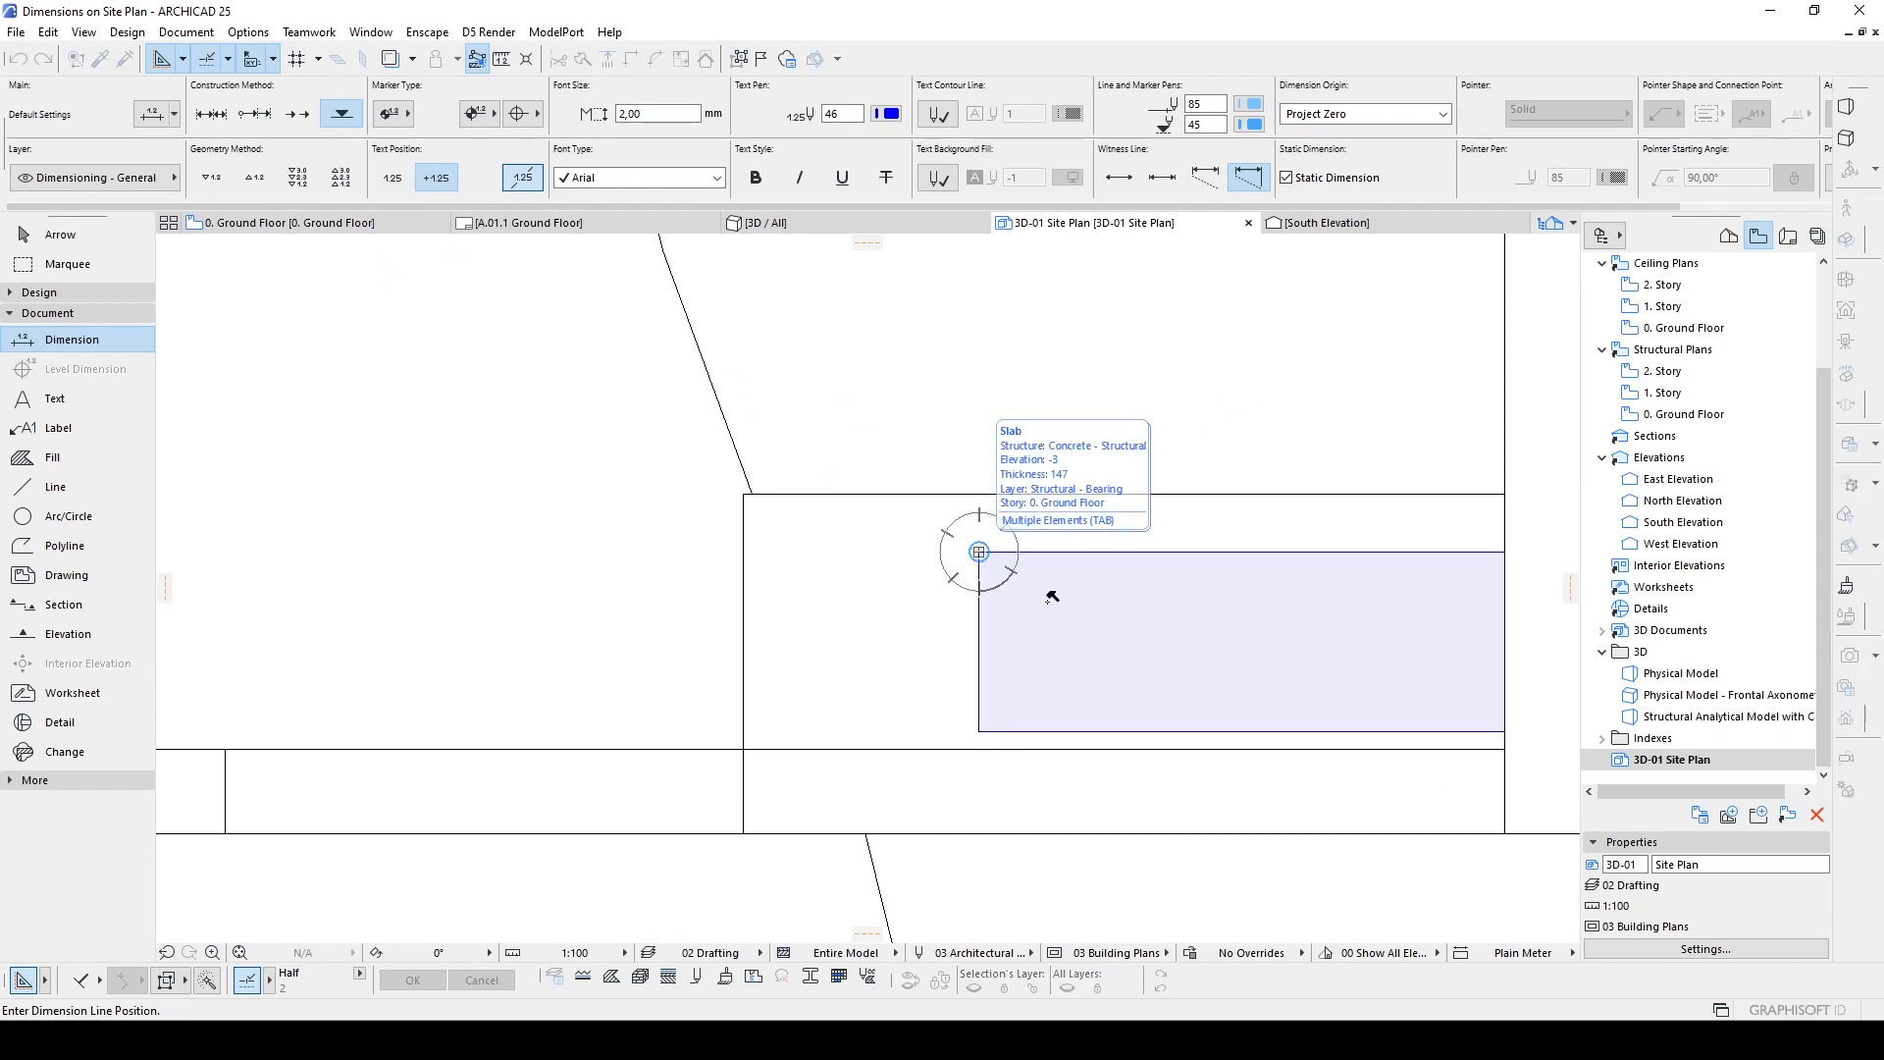
{"action": "left_click", "coordinate": [979, 551]}
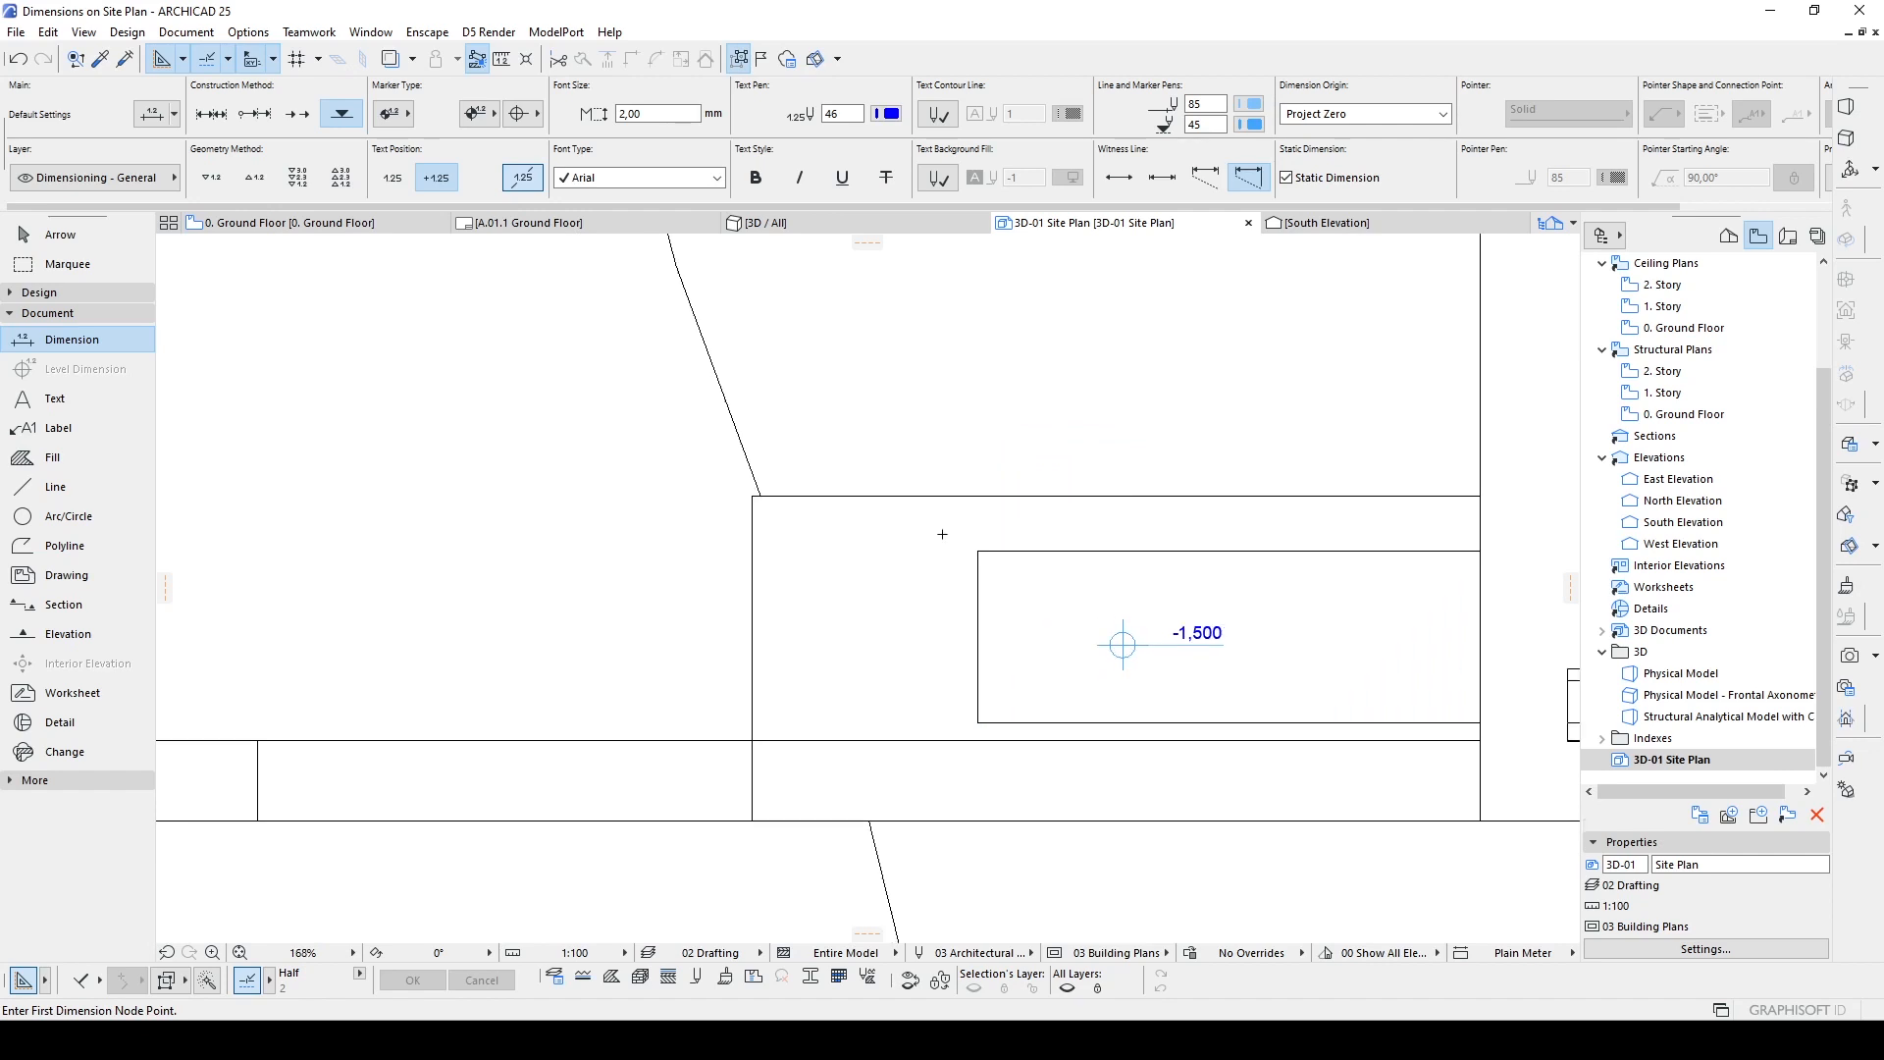
{"action": "scroll", "scroll_direction": "down", "scroll_amount": 3}
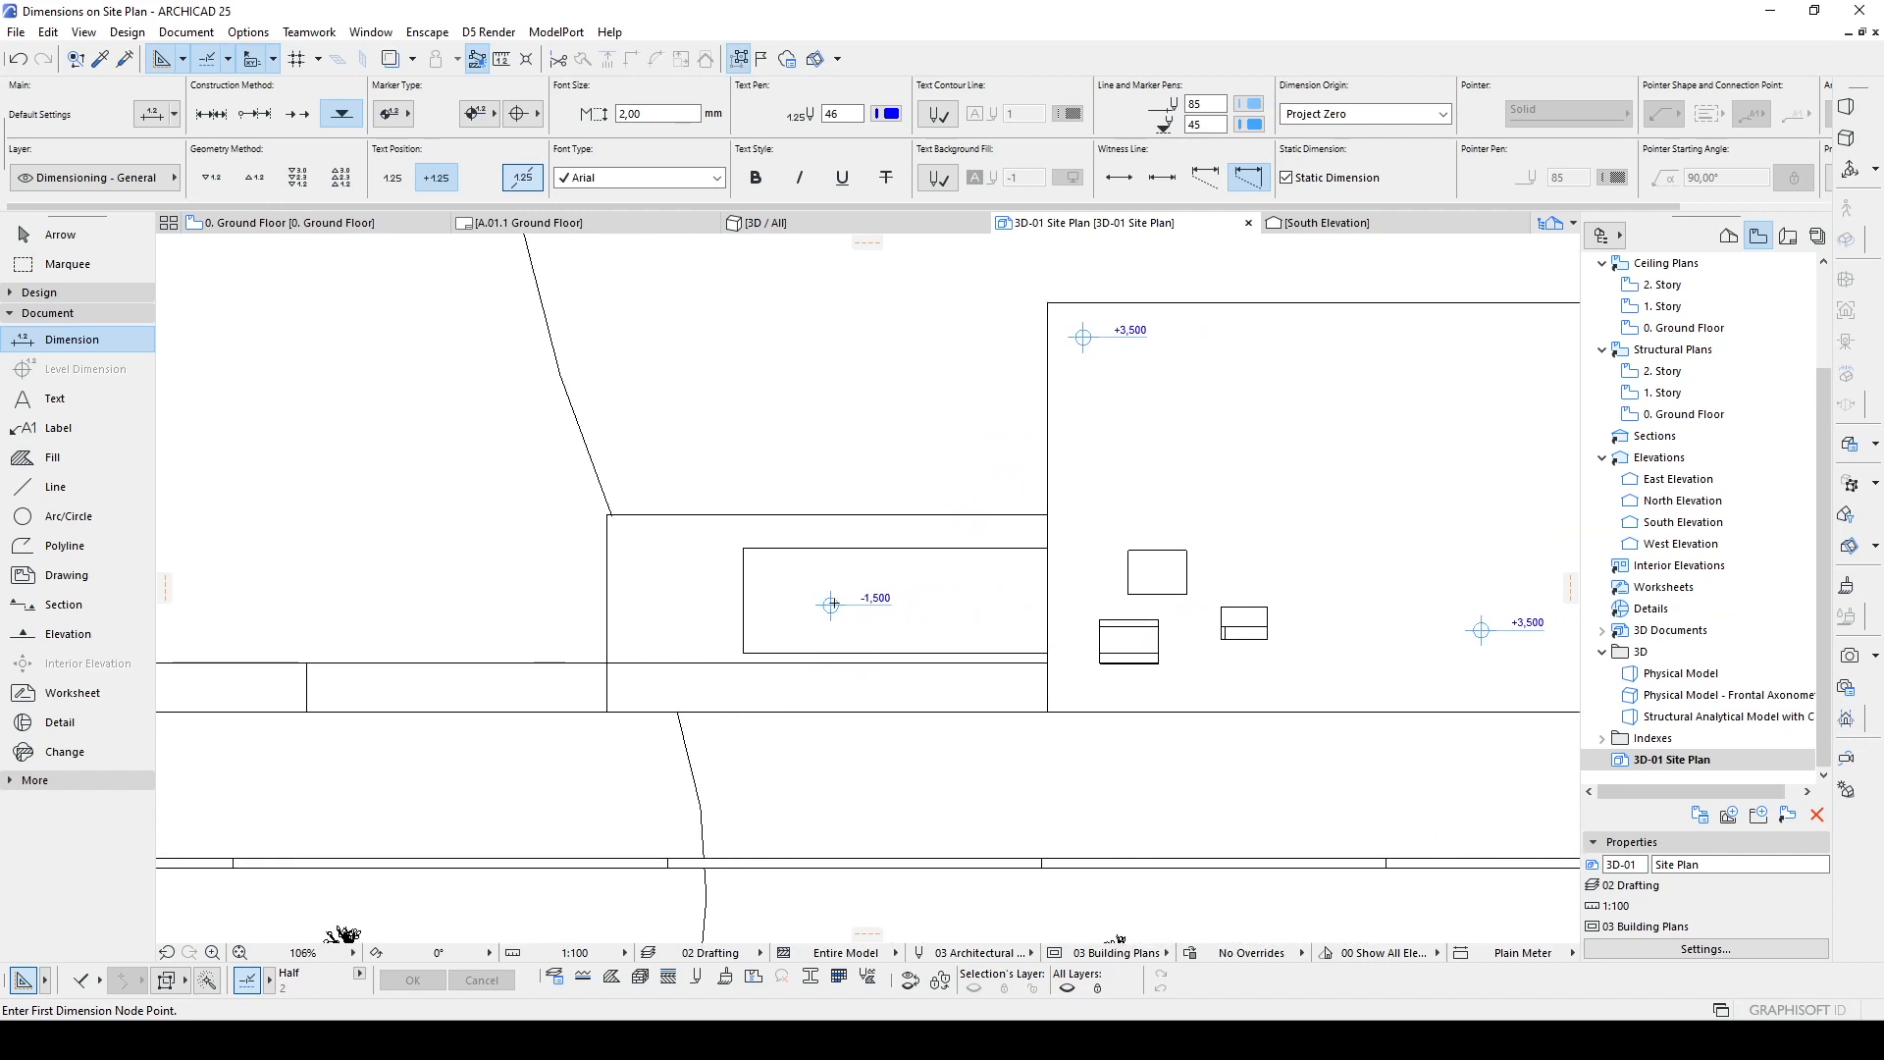
{"action": "scroll", "scroll_direction": "down", "scroll_amount": 3}
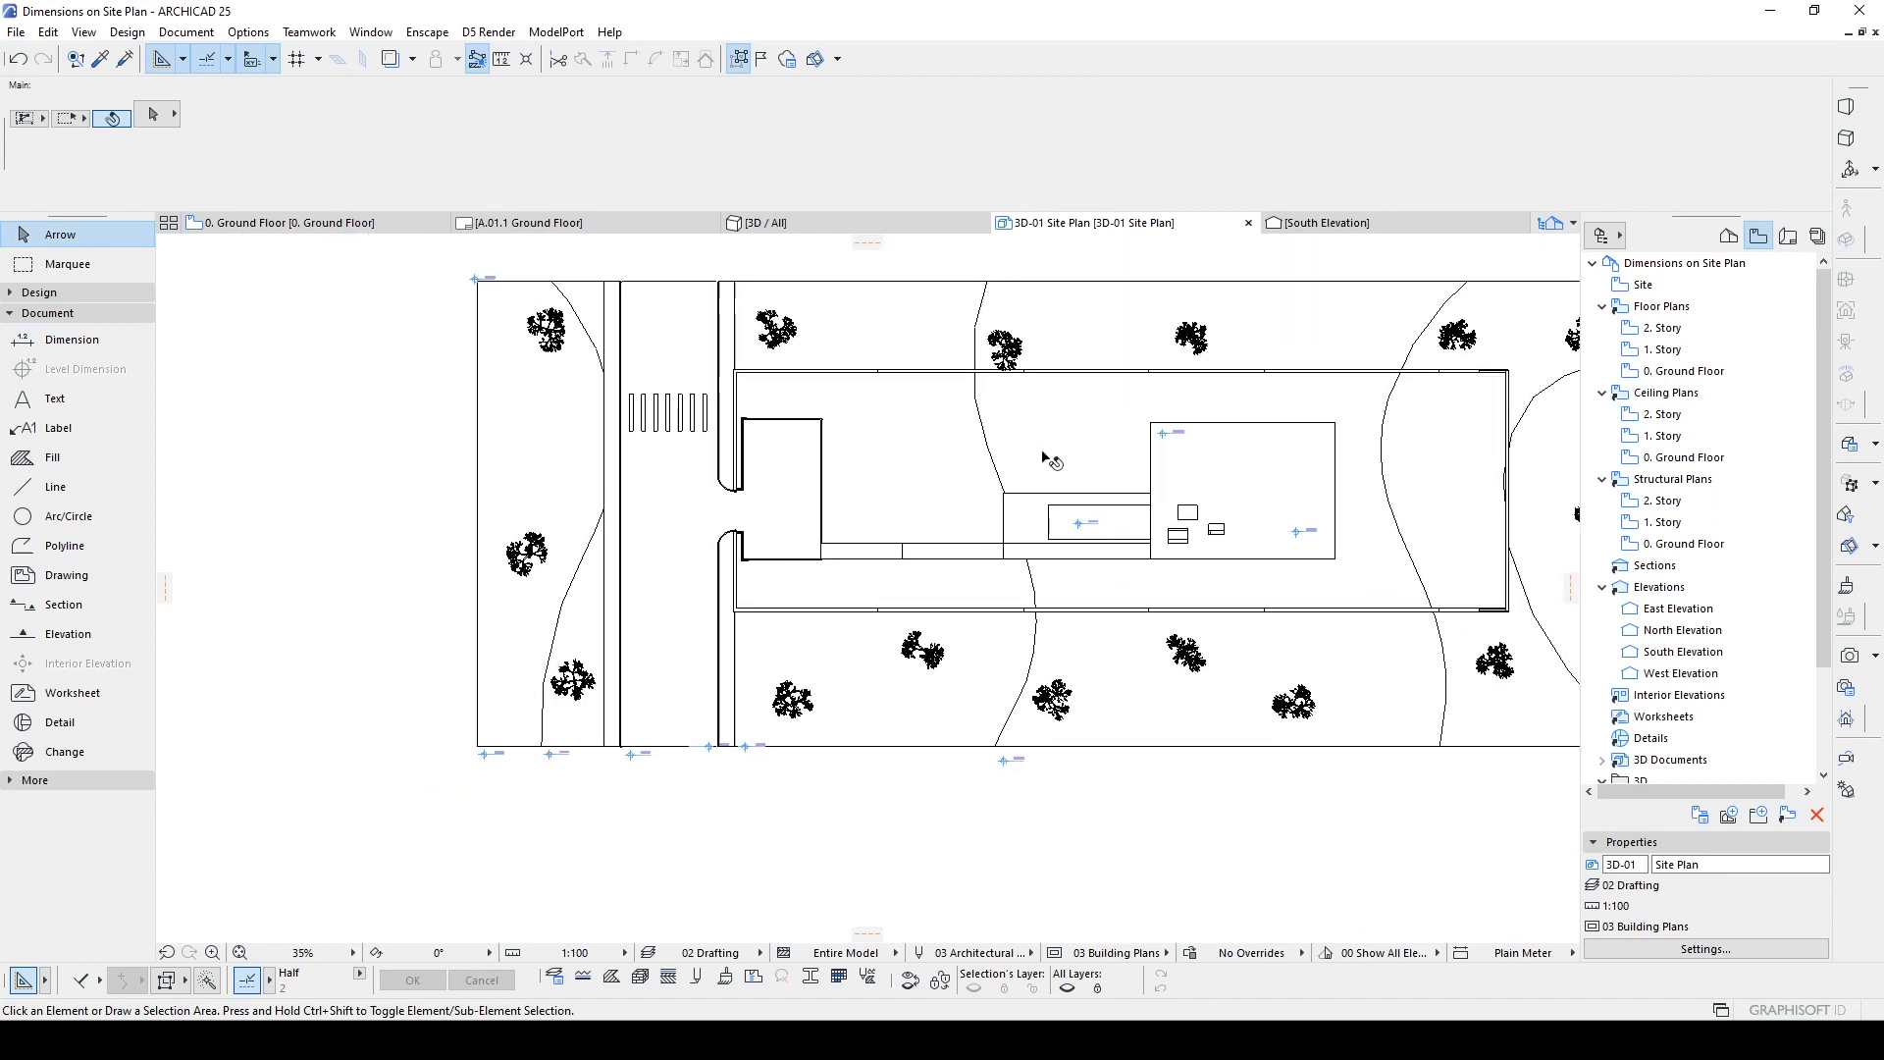
{"action": "left_click", "coordinate": [1046, 459]}
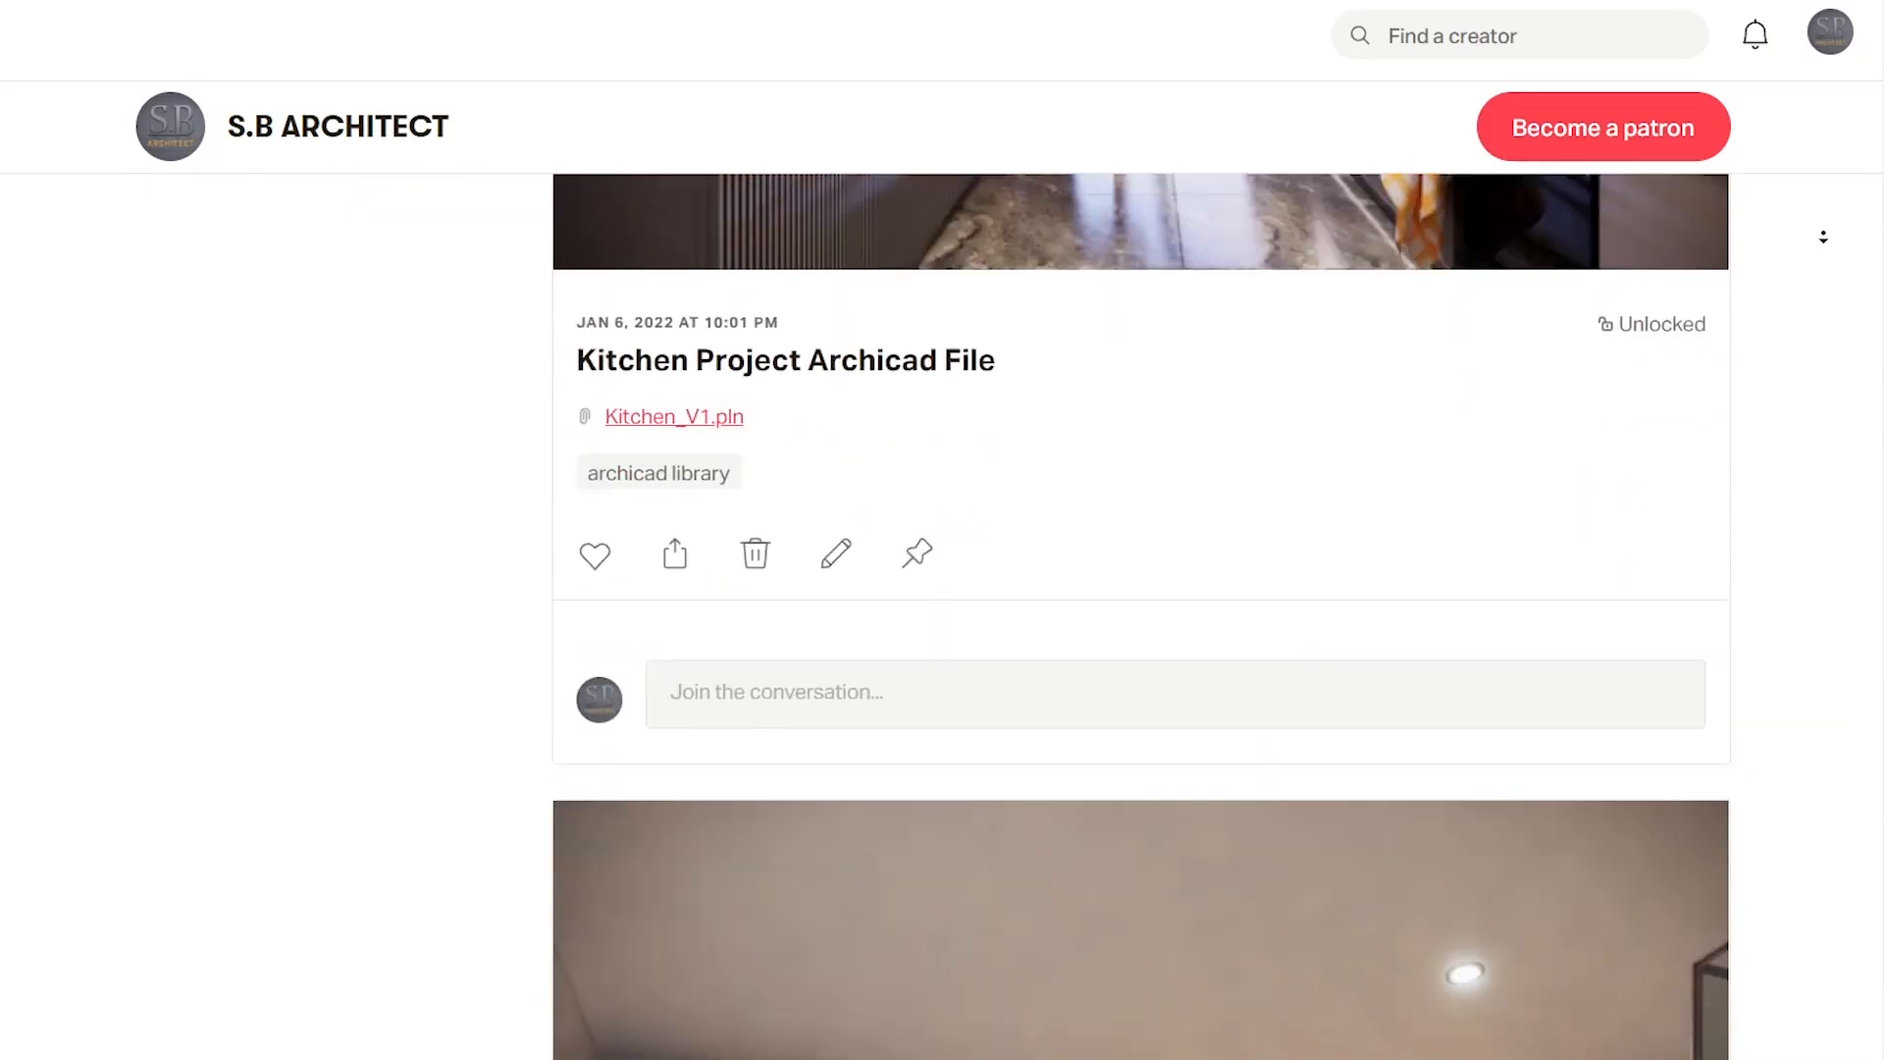
Step: Scroll the Patreon creator page to the Spiral Tower Project File post with SKP and PLN attachments
{"action": "scroll", "scroll_direction": "down", "scroll_amount": 3}
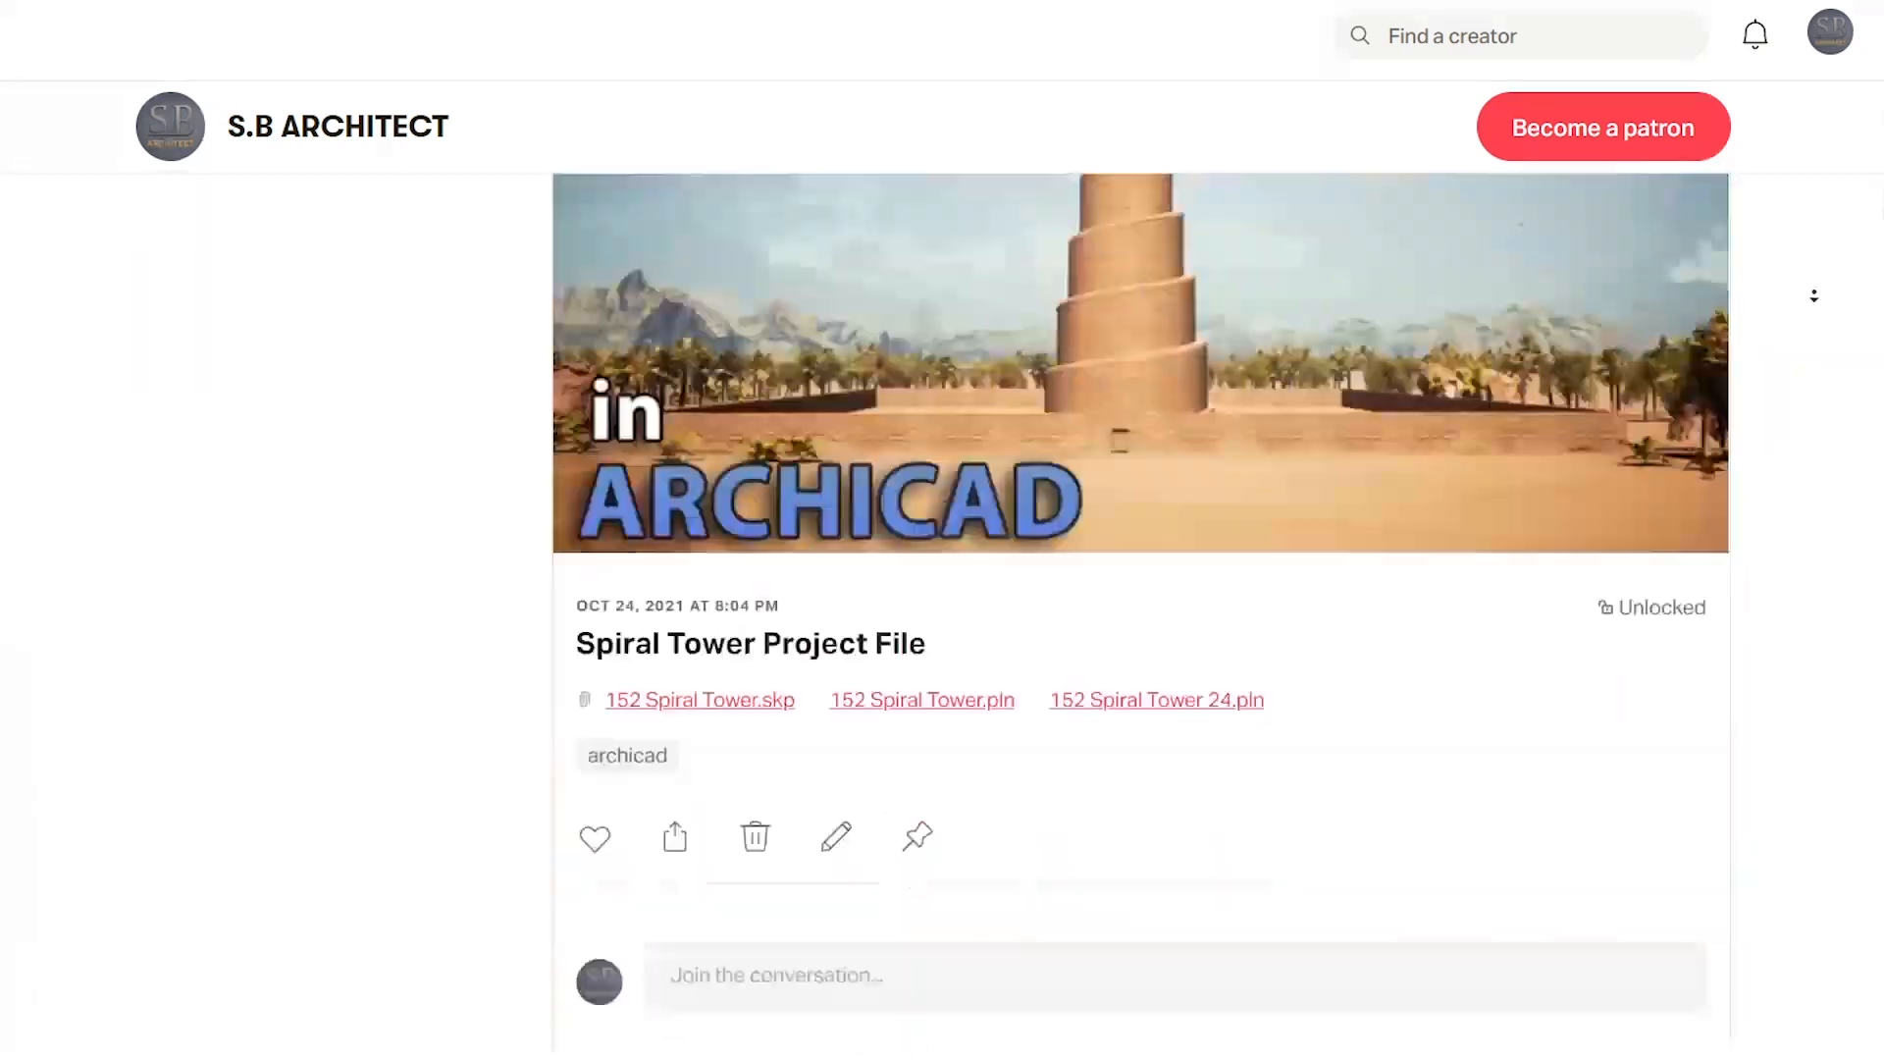